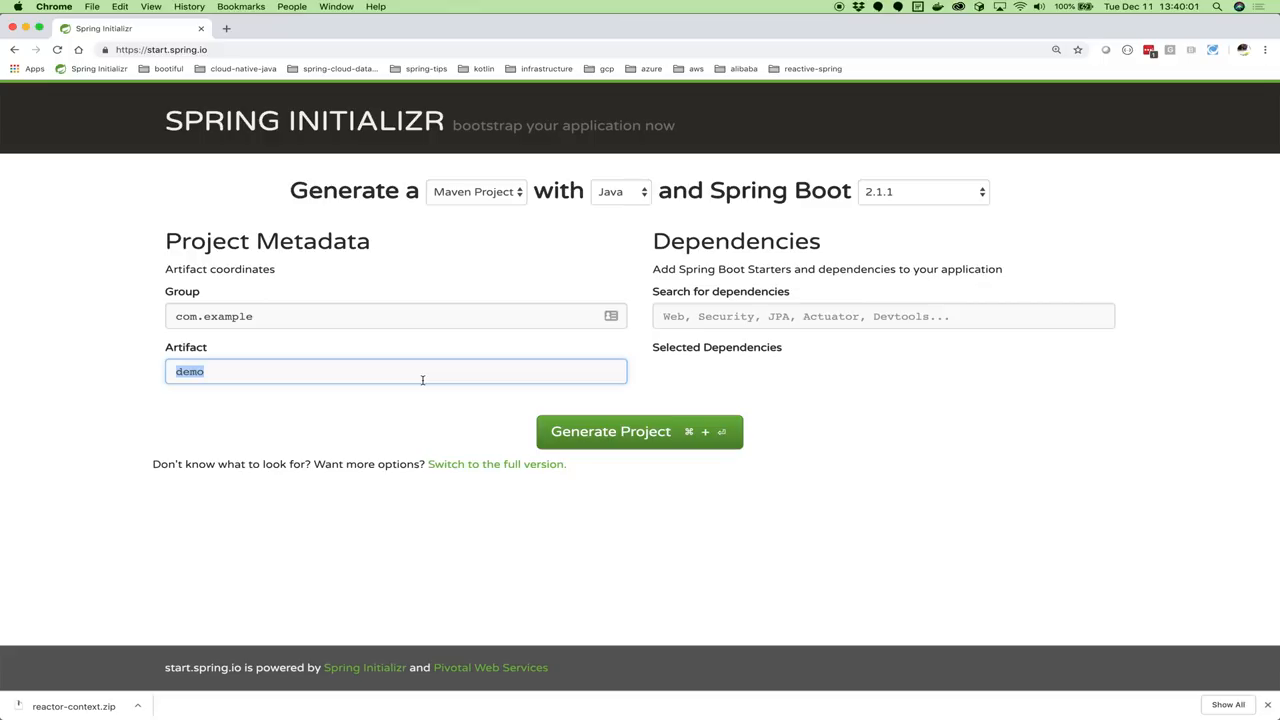
Name the artifact reactor-context, add Reactive Web and Lombok dependencies, and generate the project.
text(reactor-context)
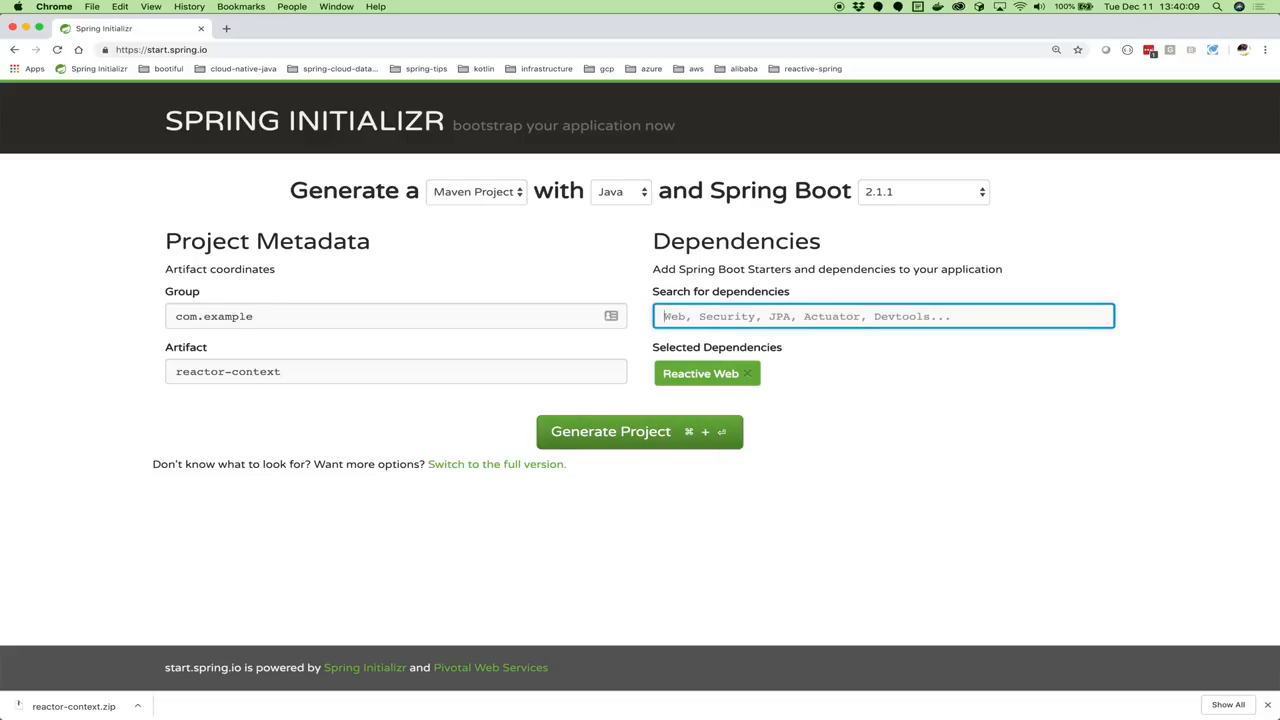
text(lombok)
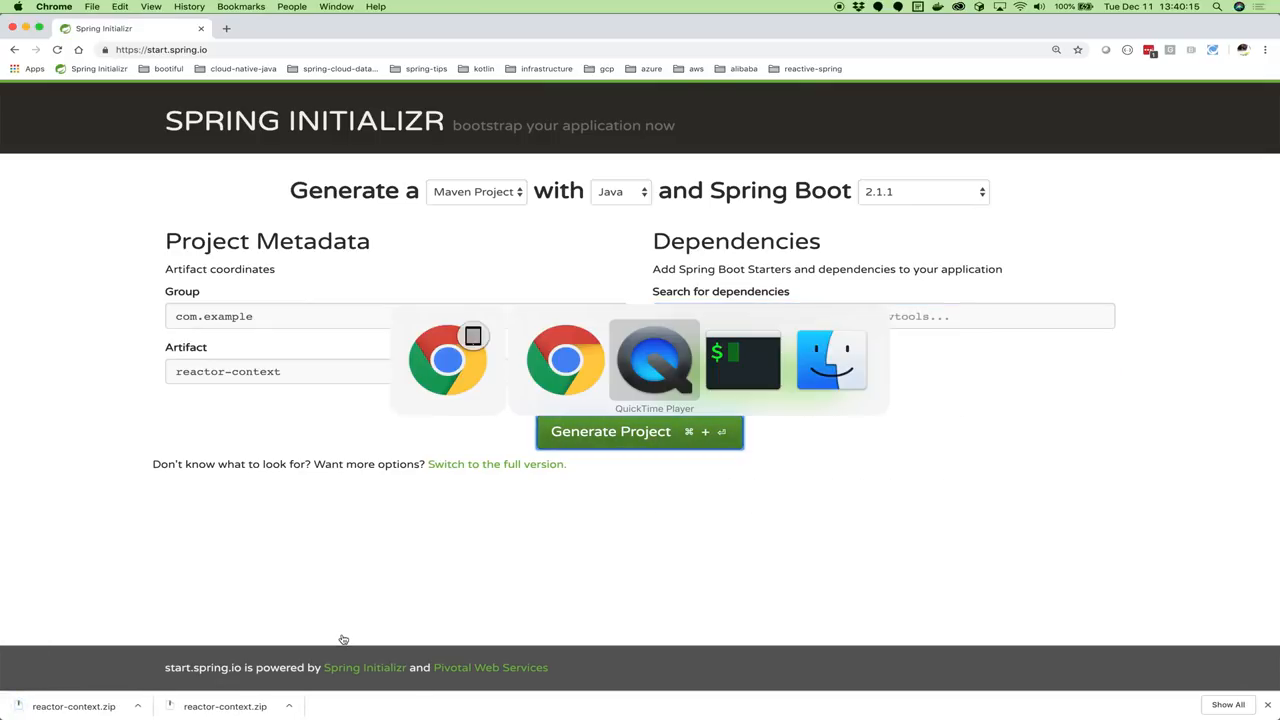
click(742, 360)
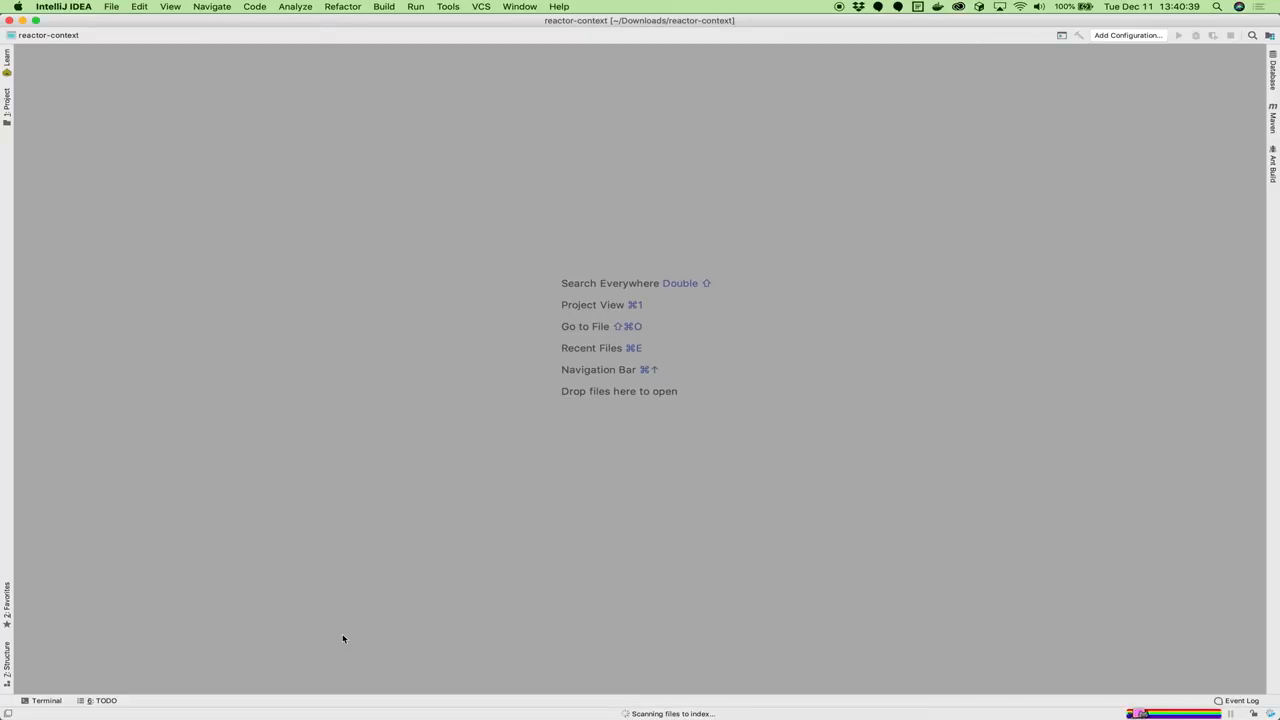
Delete the generated ReactorContextApplication class from the project tree.
click(6, 96)
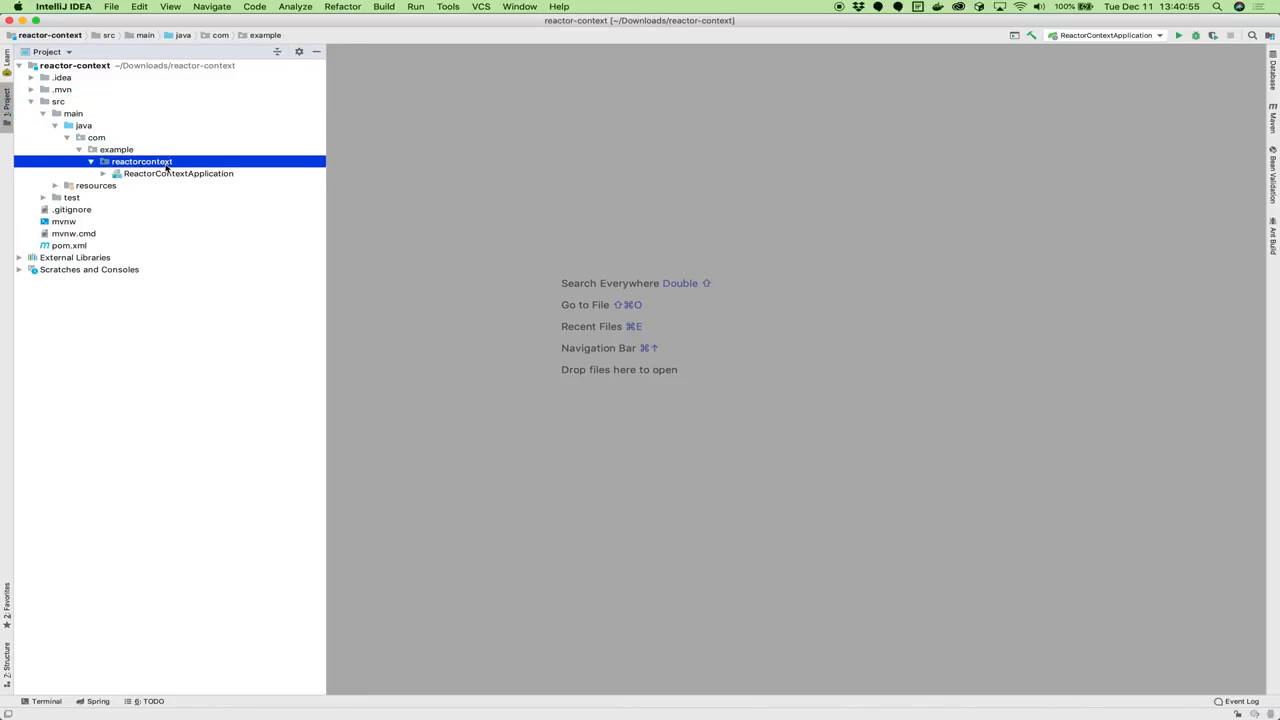
click(178, 172)
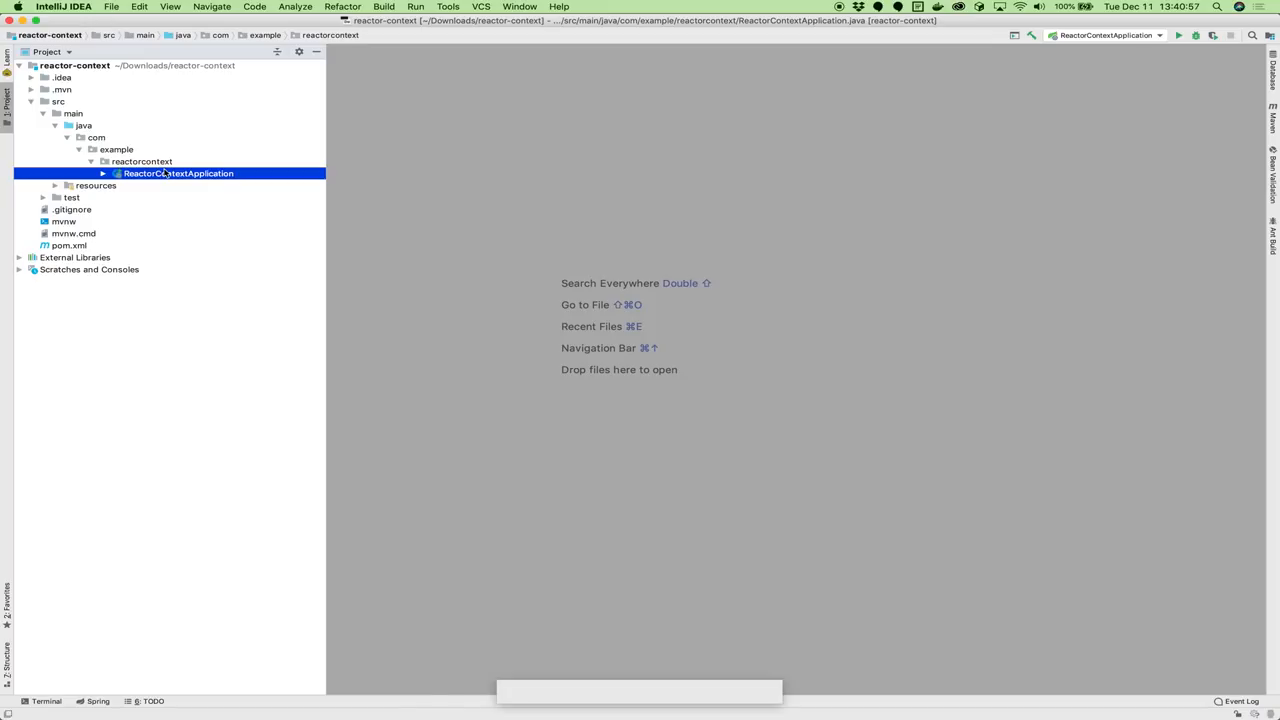
key(delete)
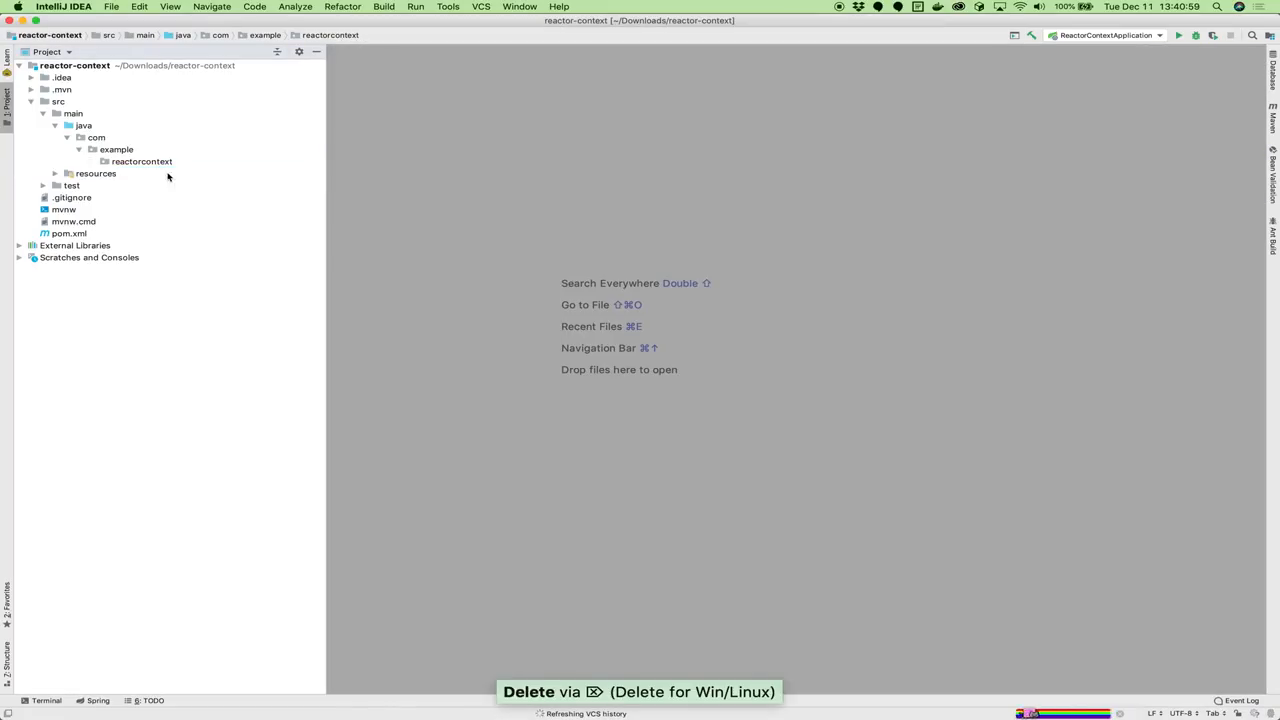
Create a simple package containing a new SimpleApplication Java class.
click(140, 160)
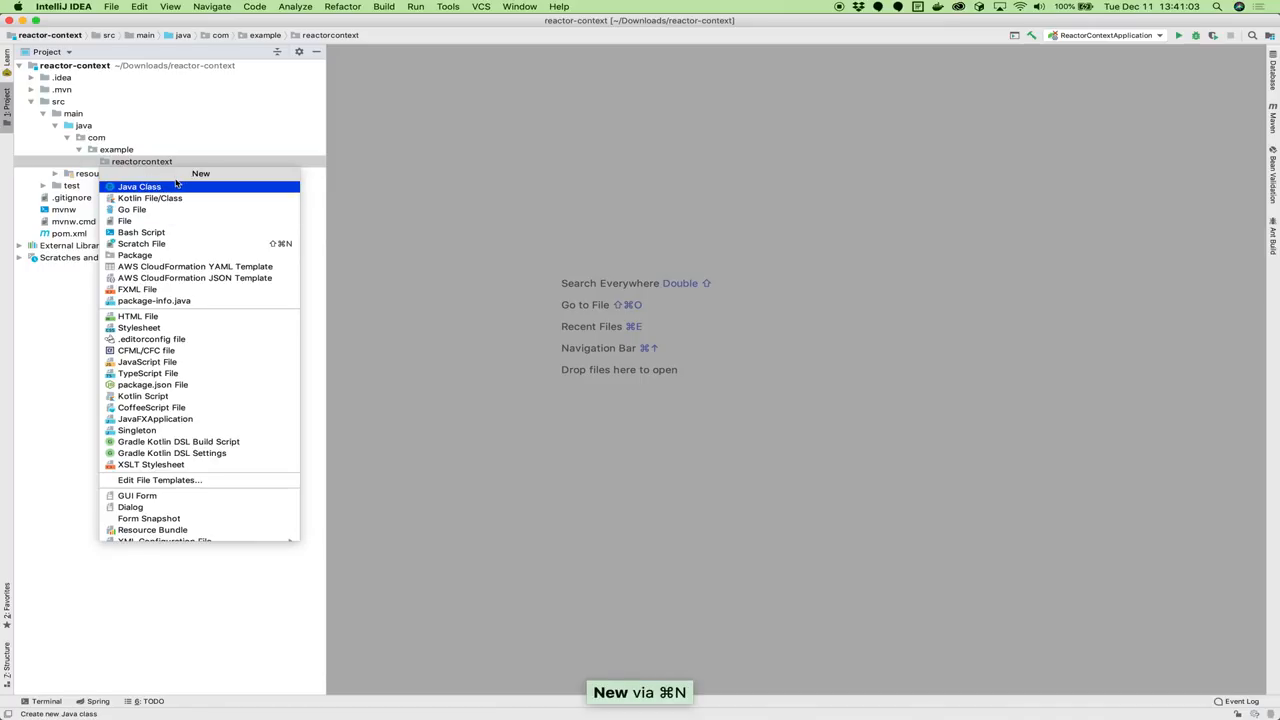
mouse_move(136, 256)
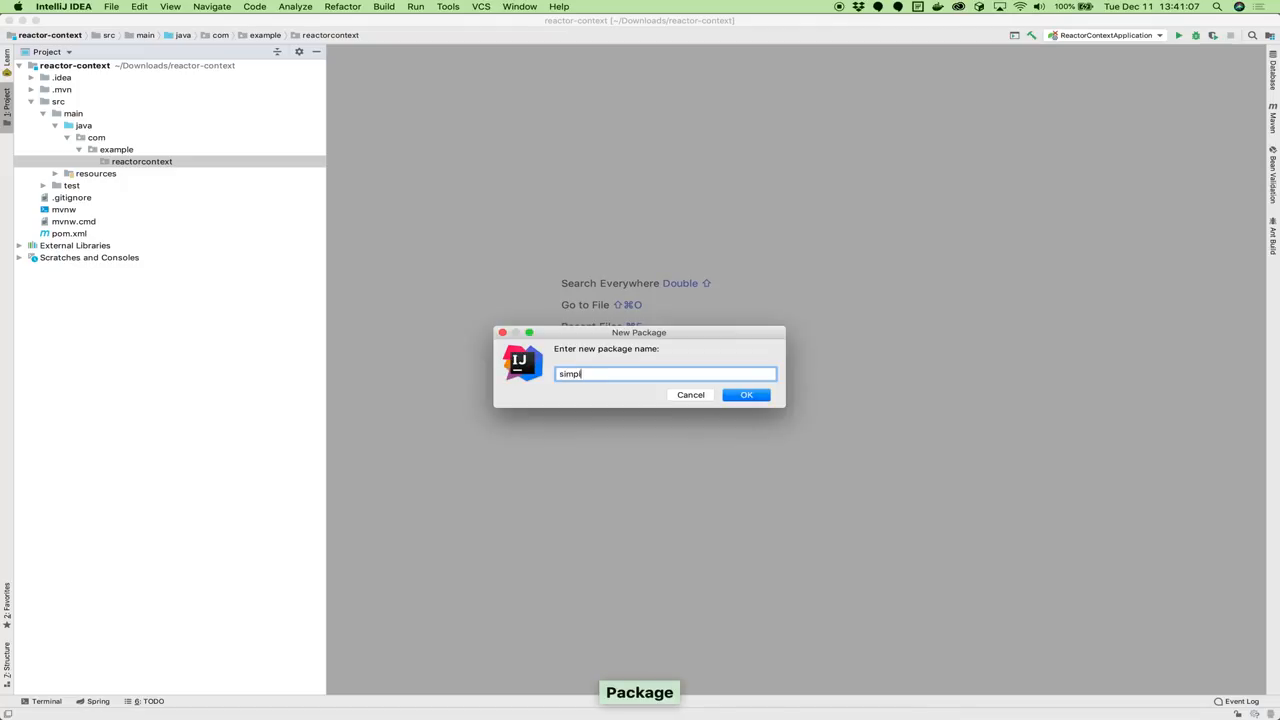
click(746, 394)
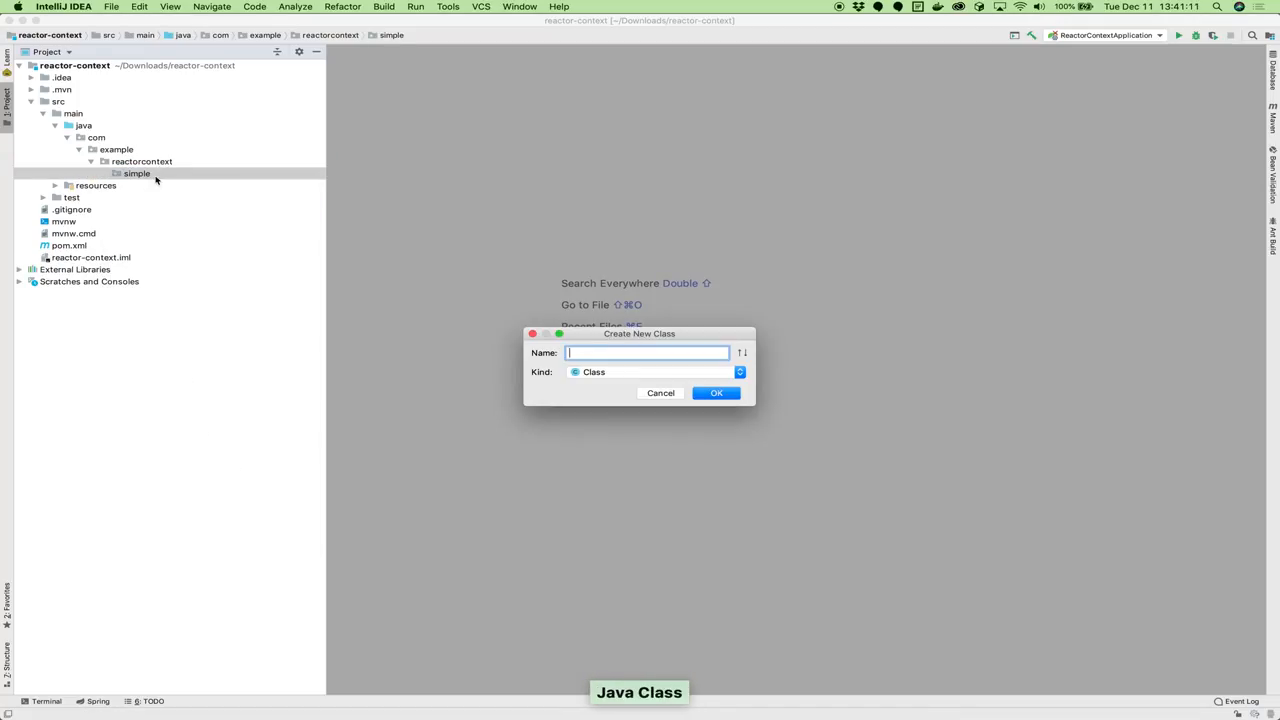
text(SimpleAp)
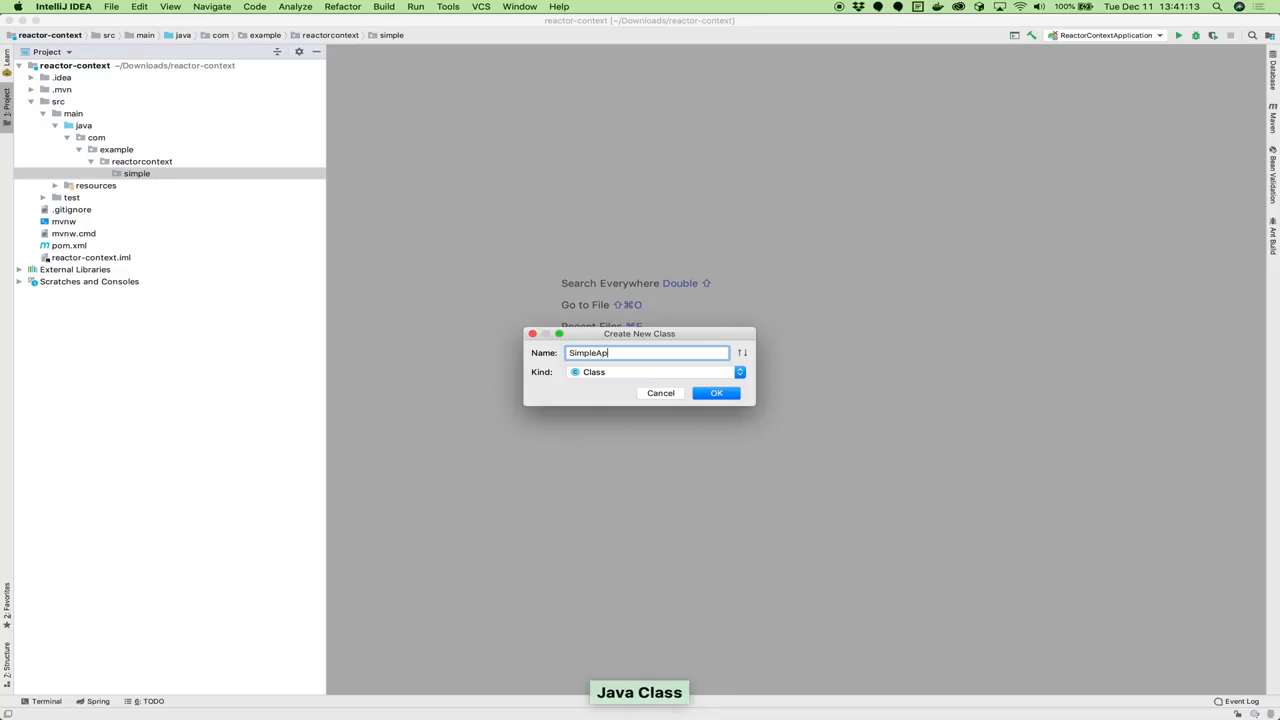
text(plication)
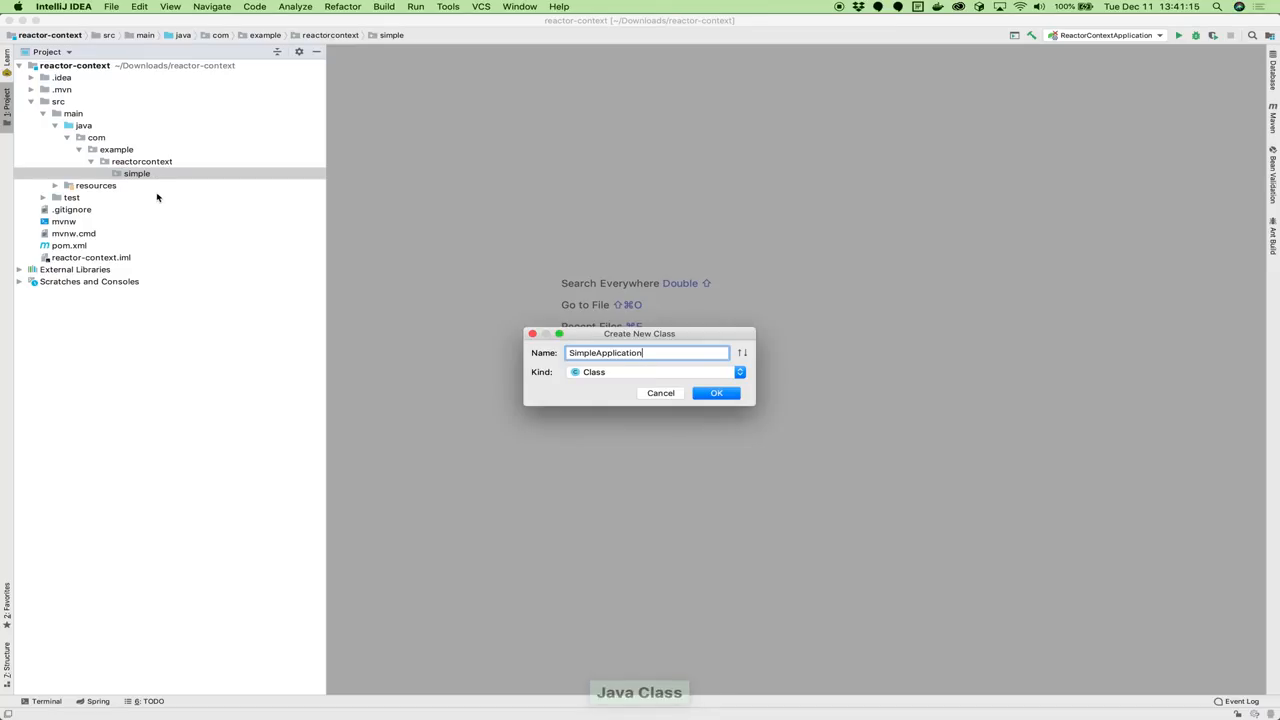
click(716, 392)
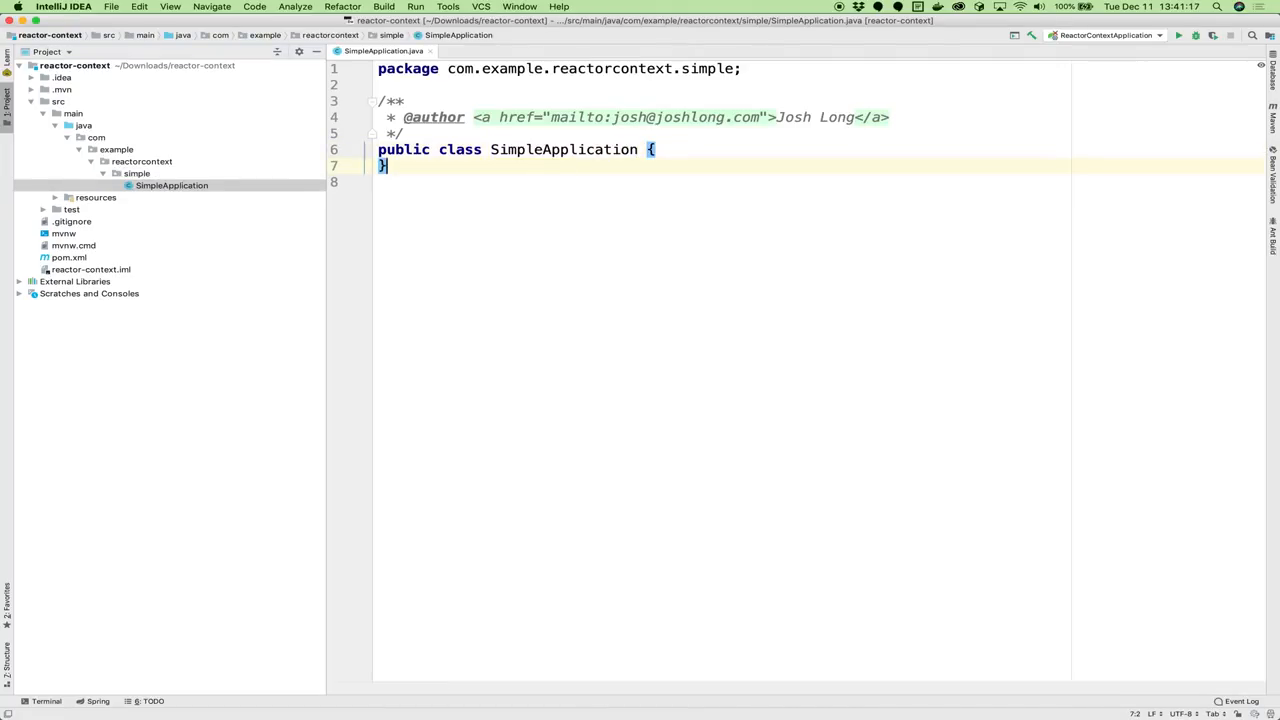
text(public static)
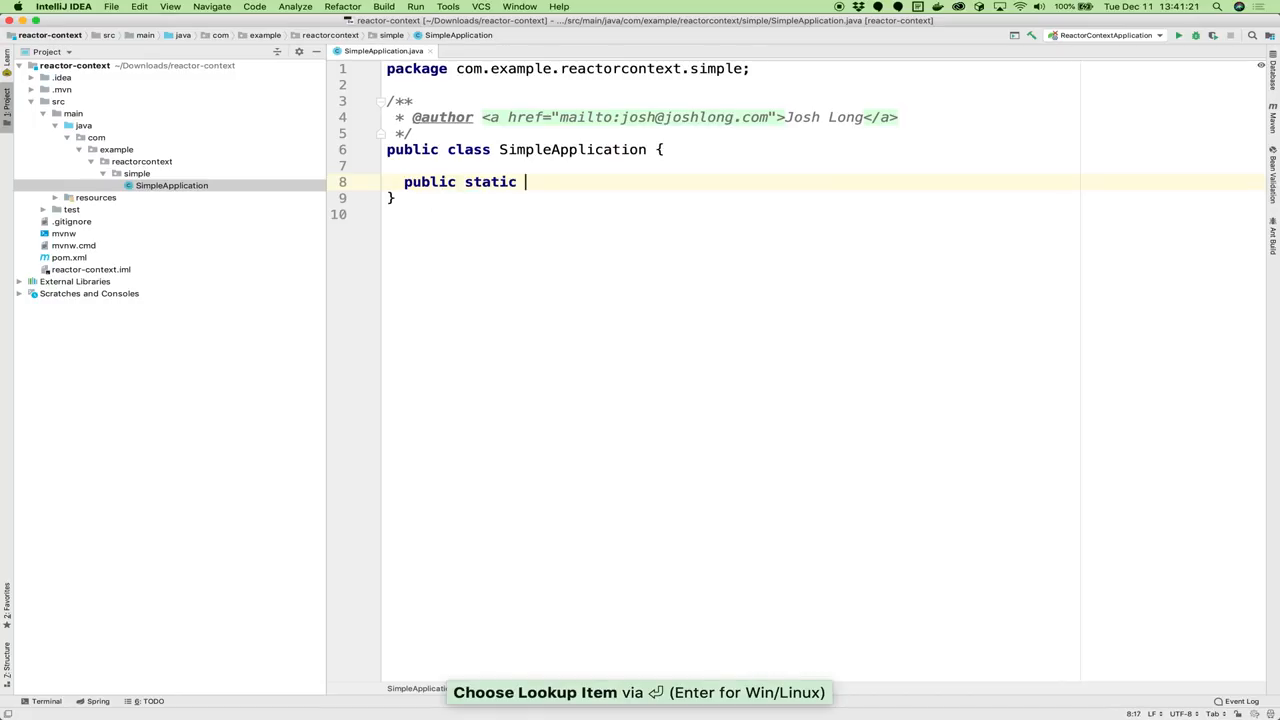
text(void main(String []args) {)
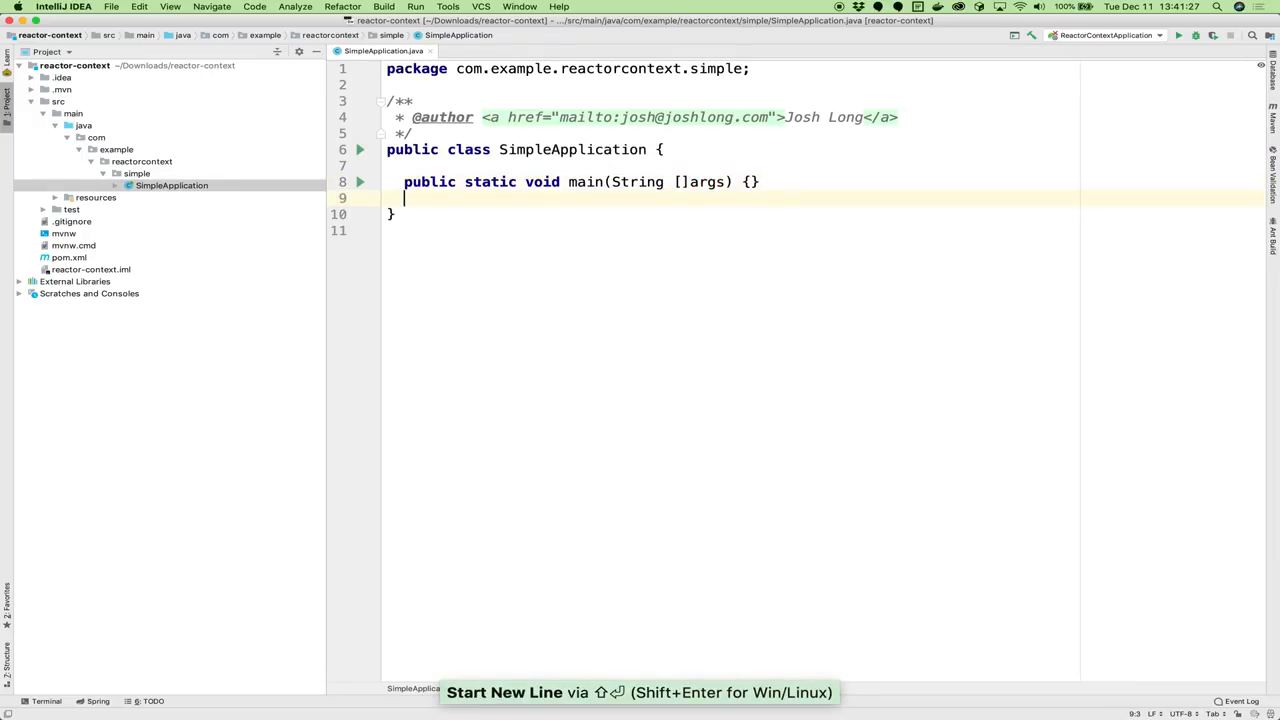
text(@)
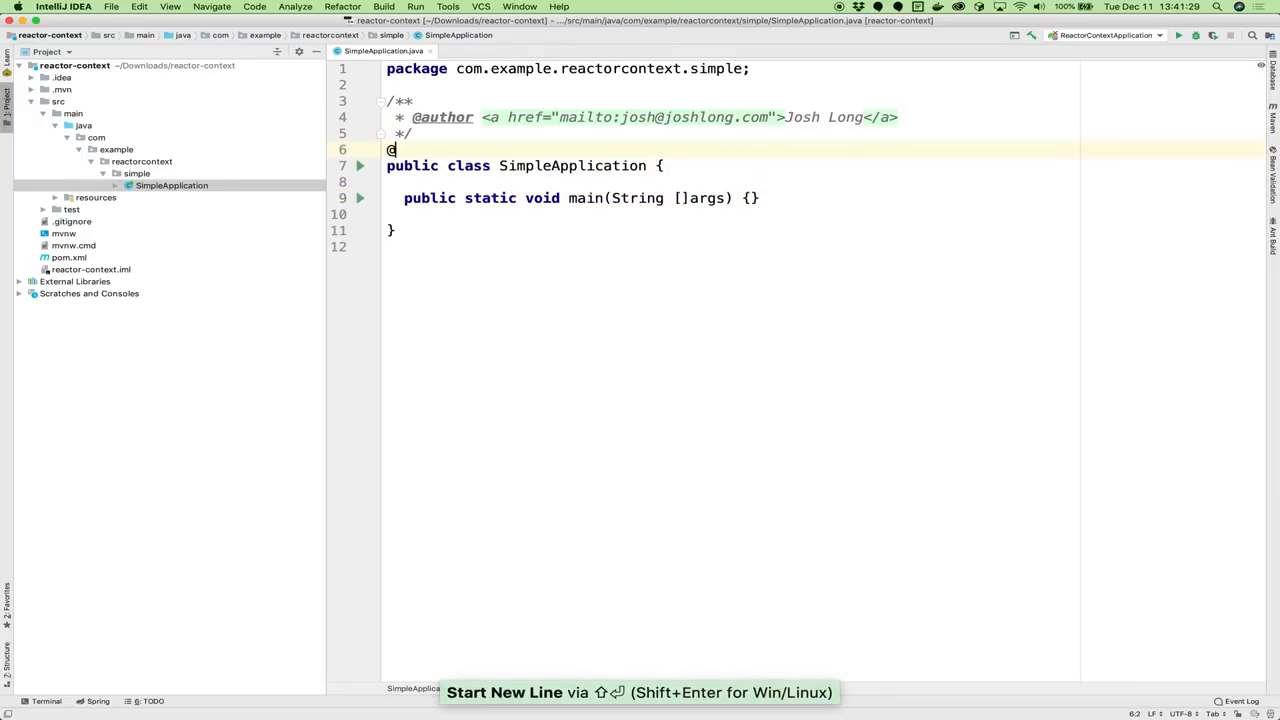
text(SpringBootApplication)
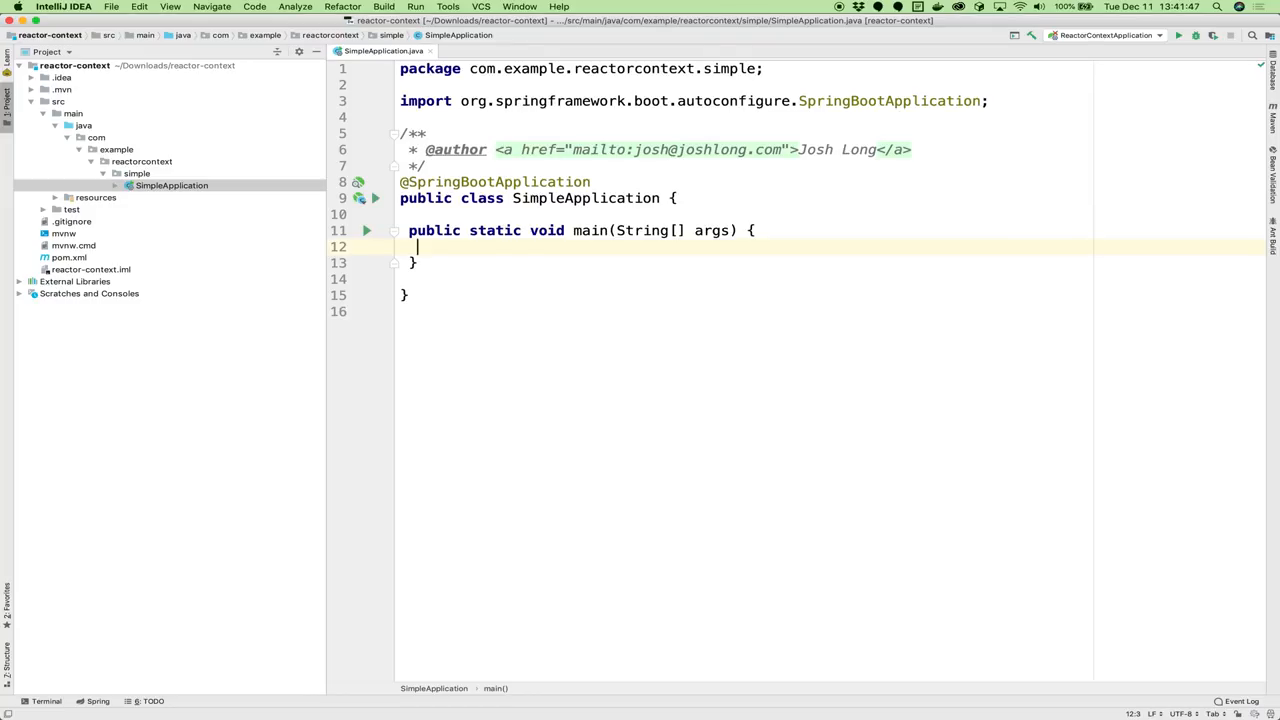
text(SpringApplication.r)
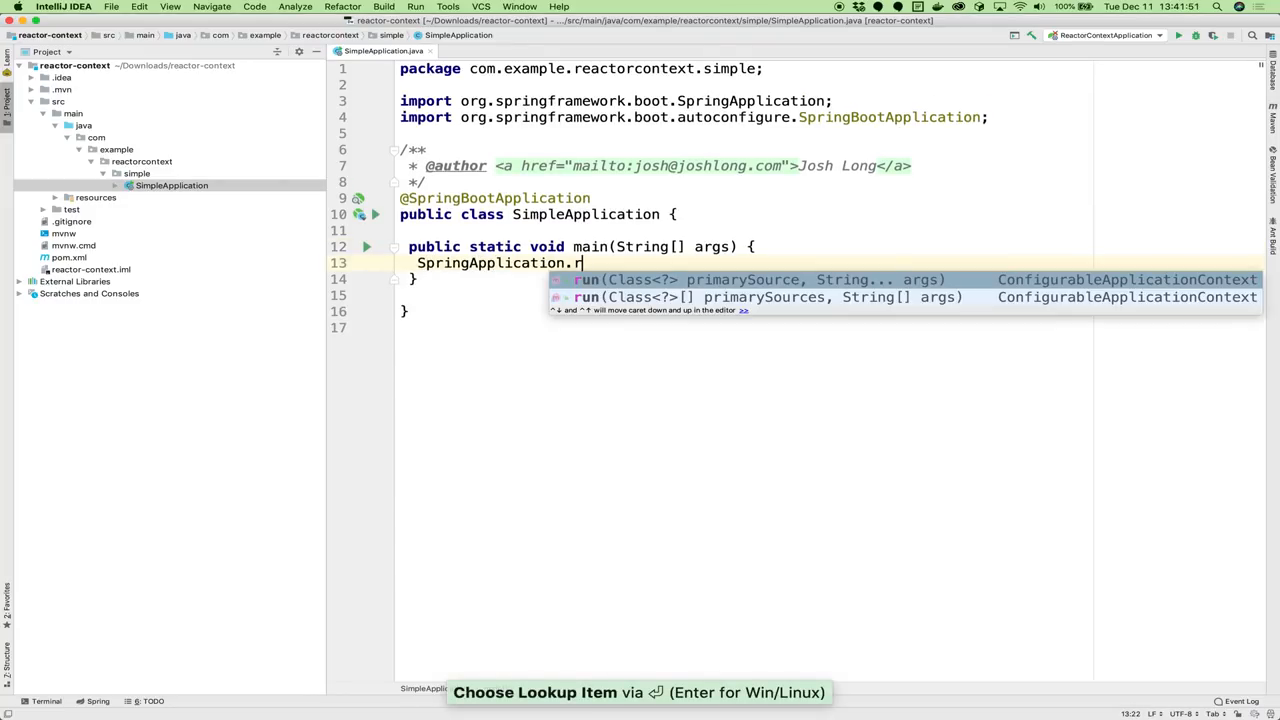
text(un( SimpleApplication.class , args);)
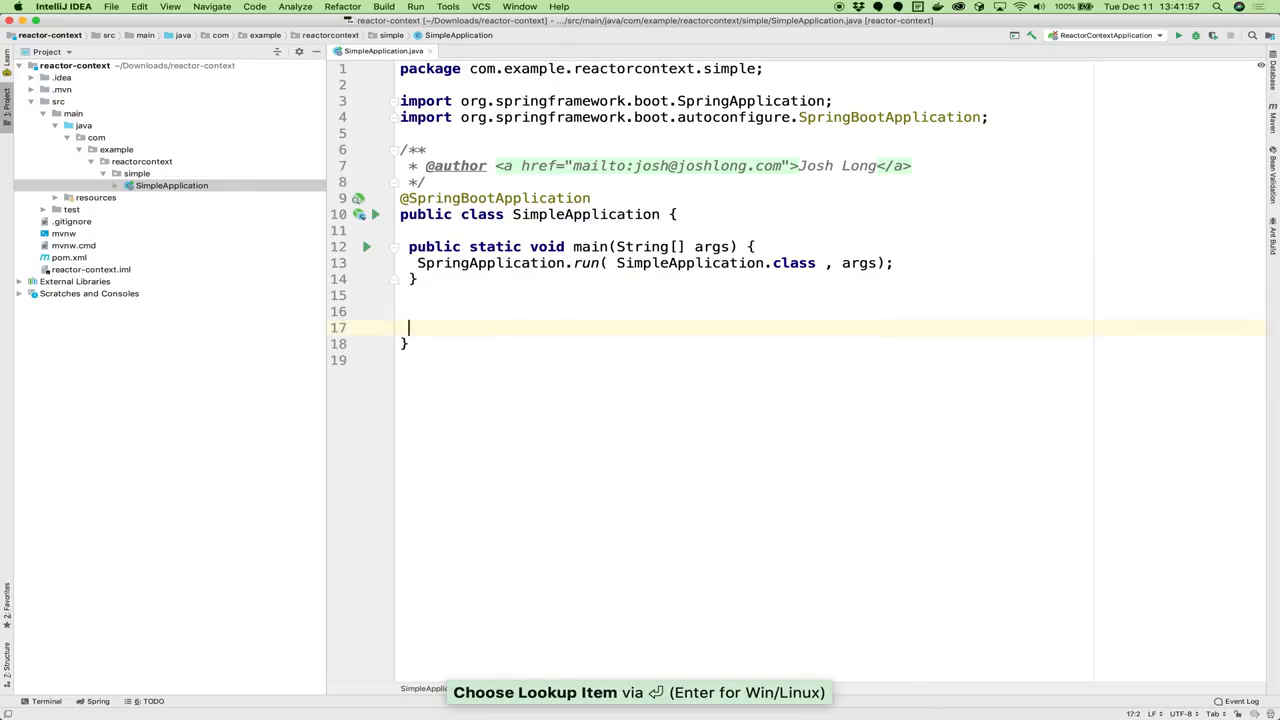
text(@B)
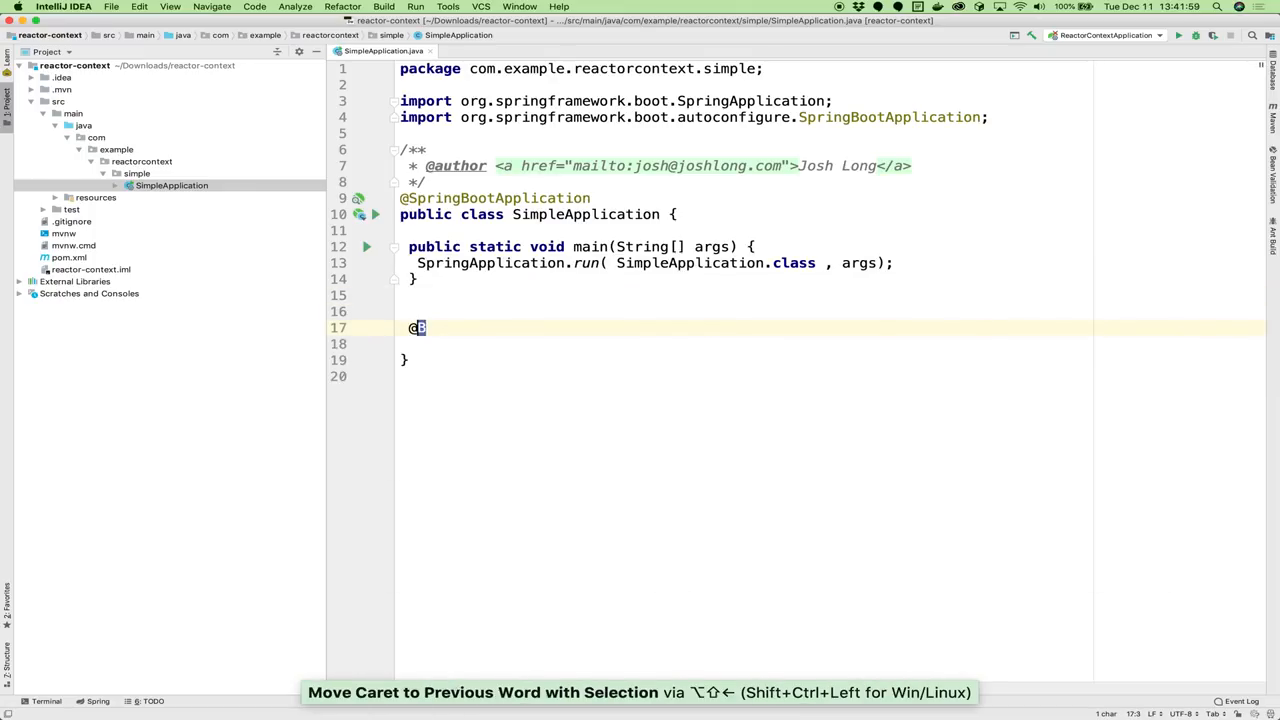
text(GetMapping)
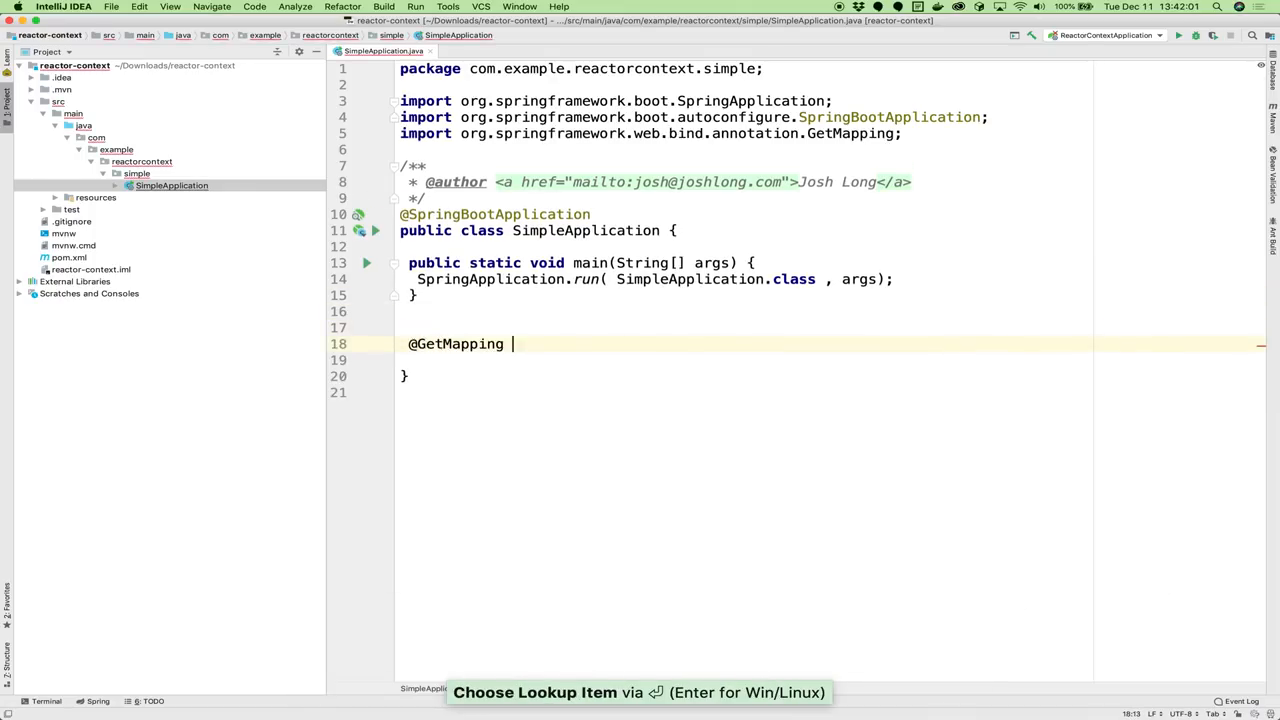
text(("/data"))
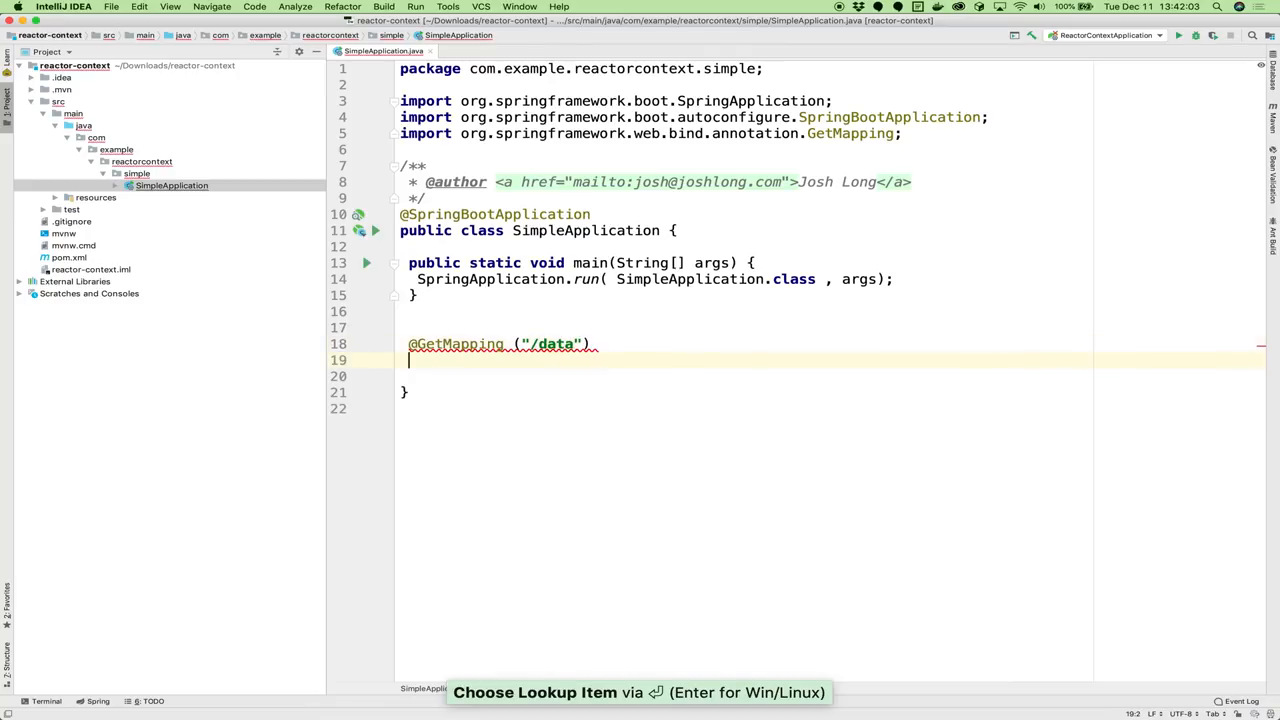
text(Flux<String>)
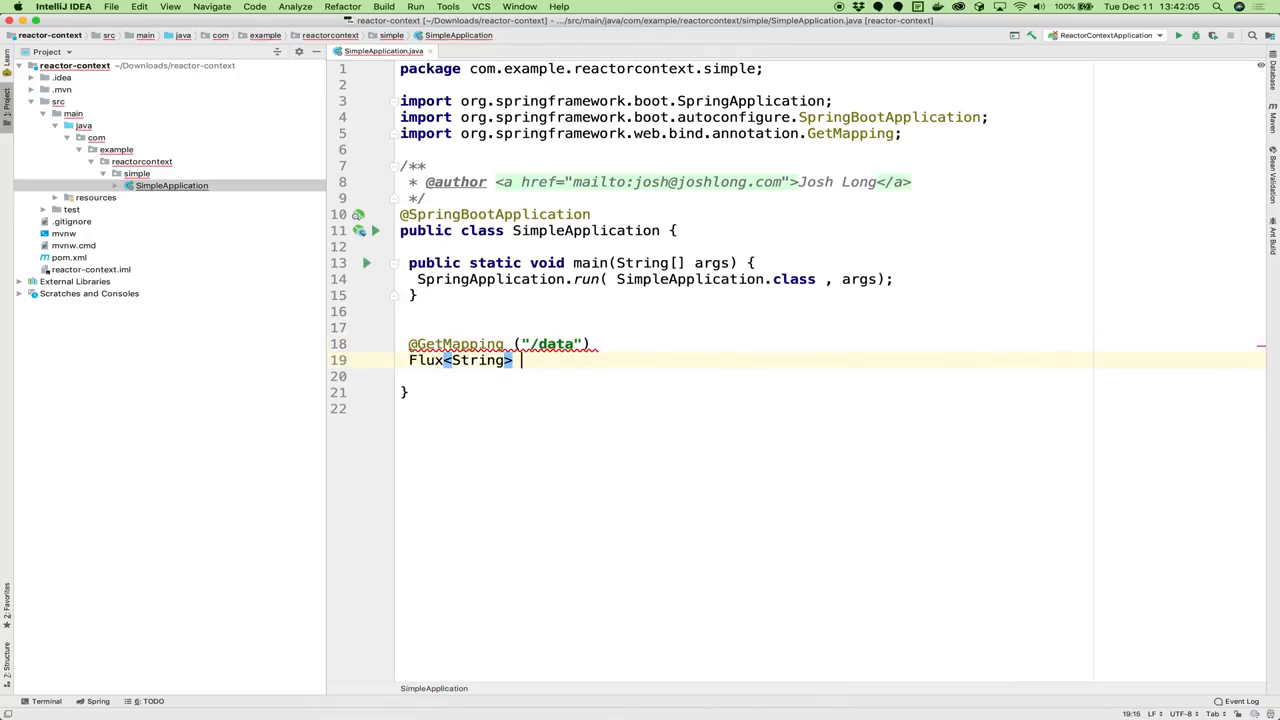
text(get (){)
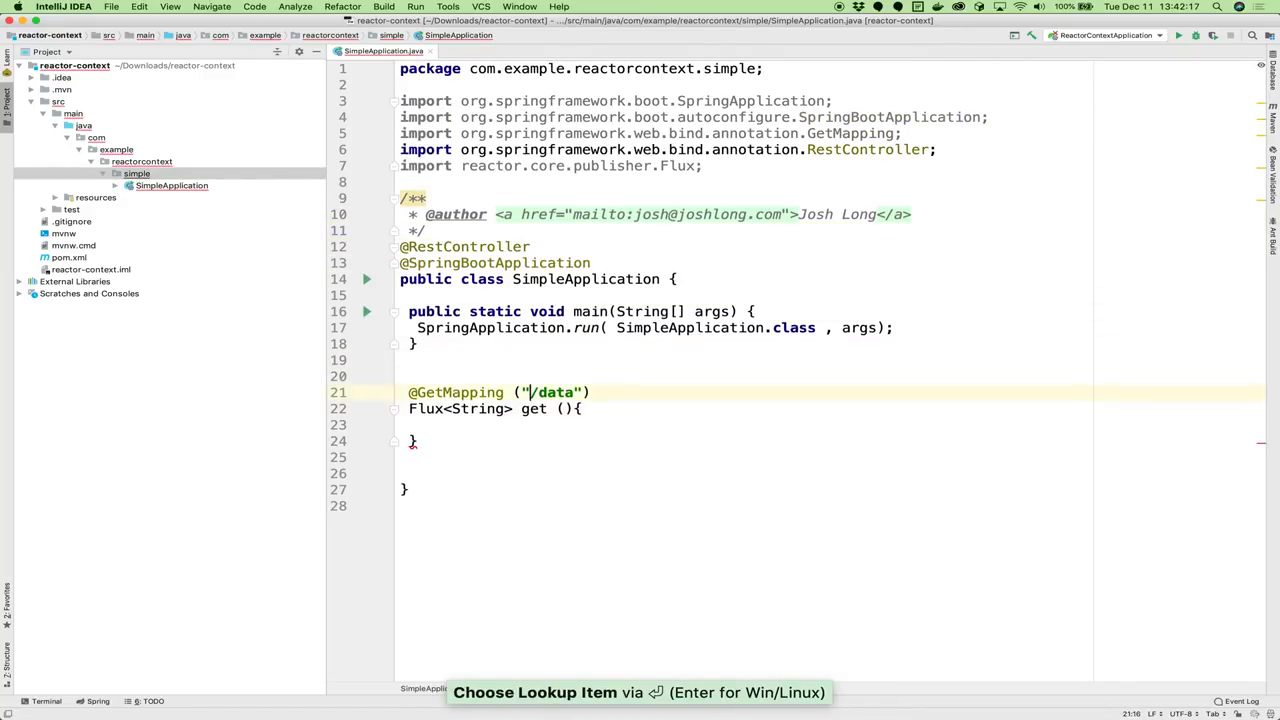
text(Flx)
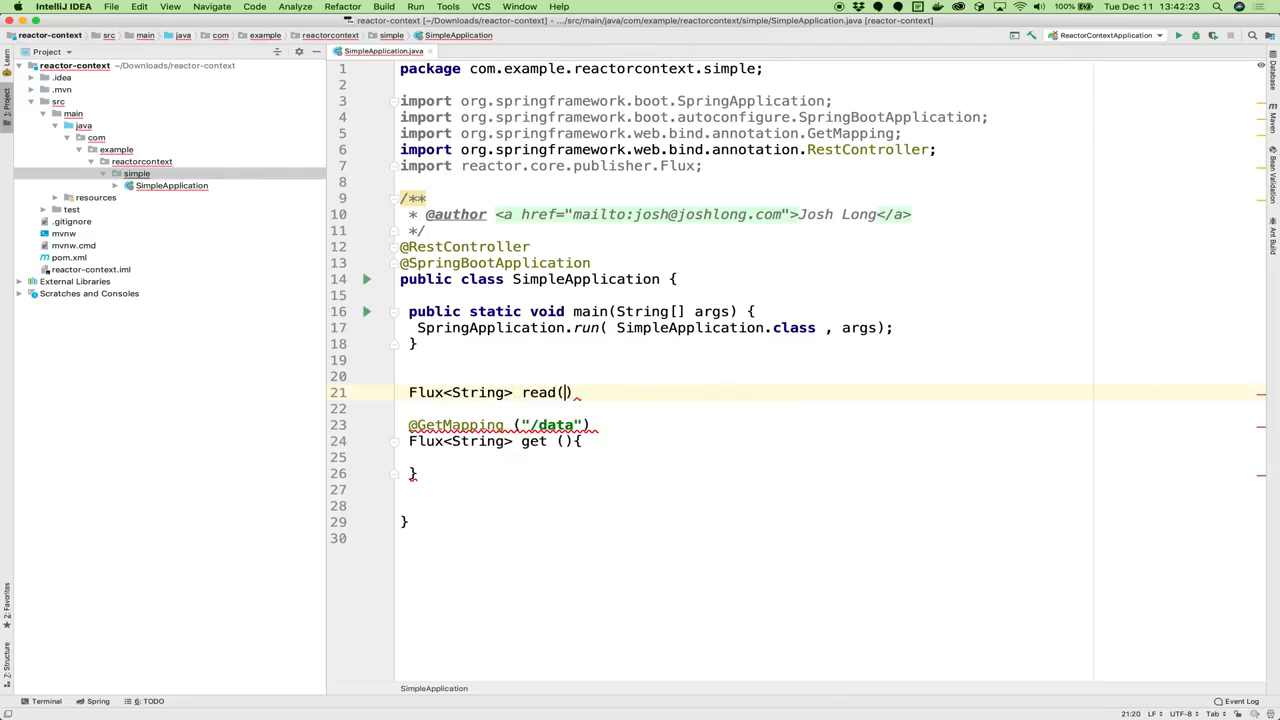
text({)
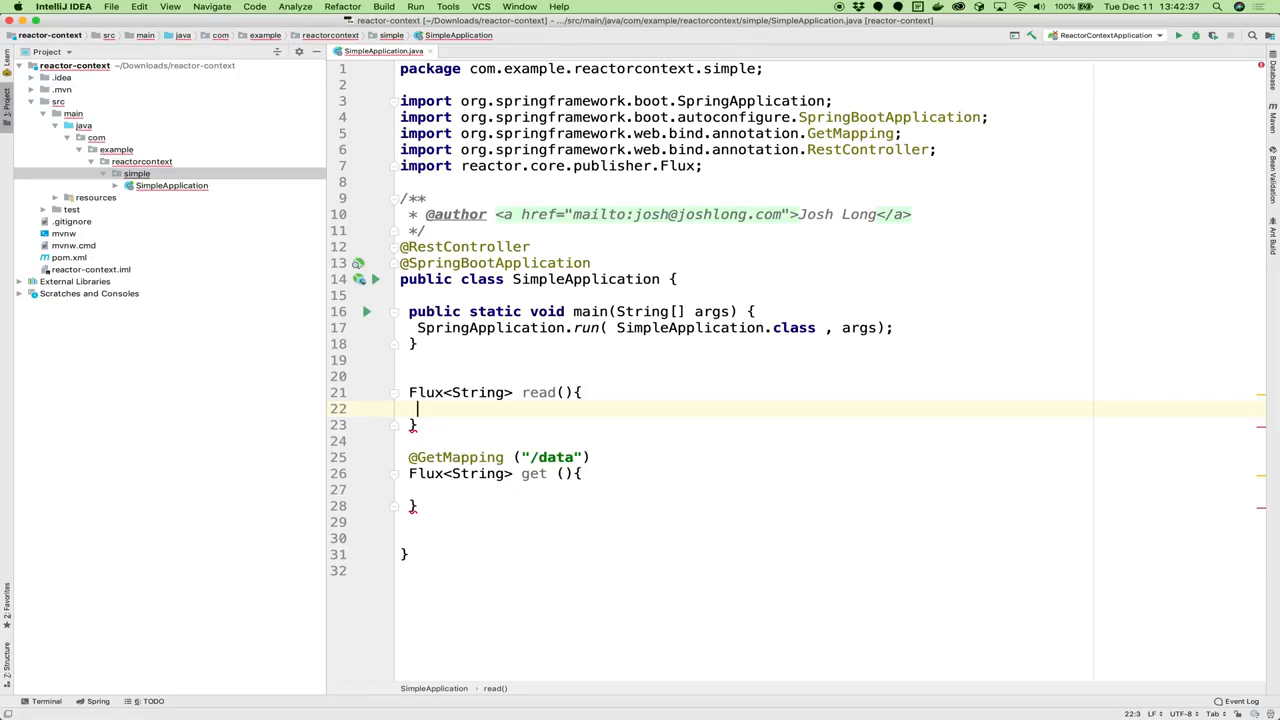
In read(), declare letters Flux.just("A","B","C") and numbers Flux.just(1,2,3).
text(r)
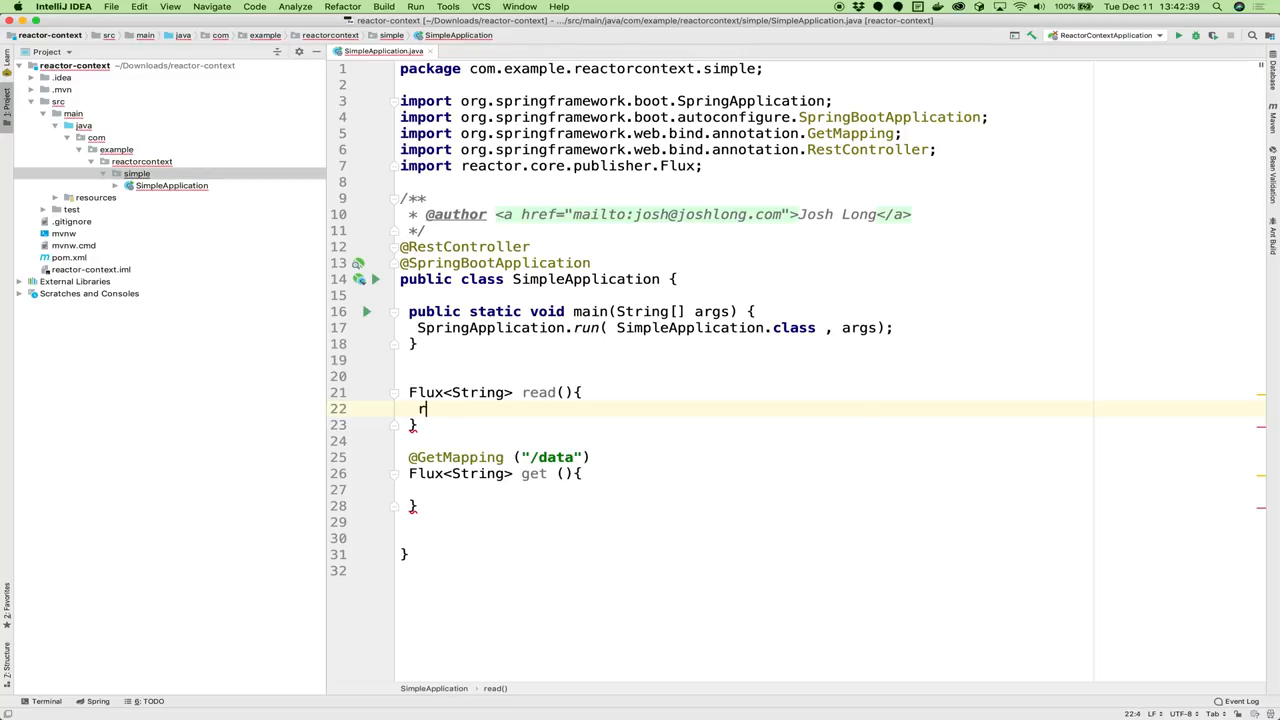
text(e)
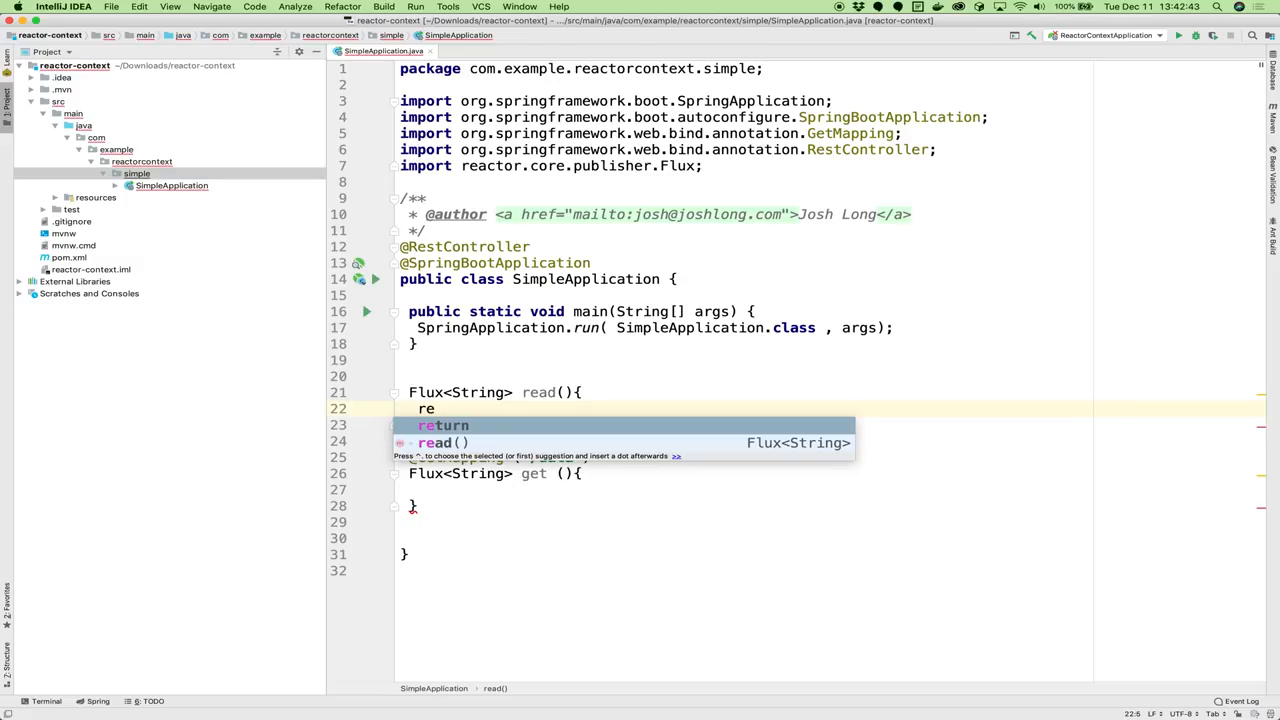
text(Flux)
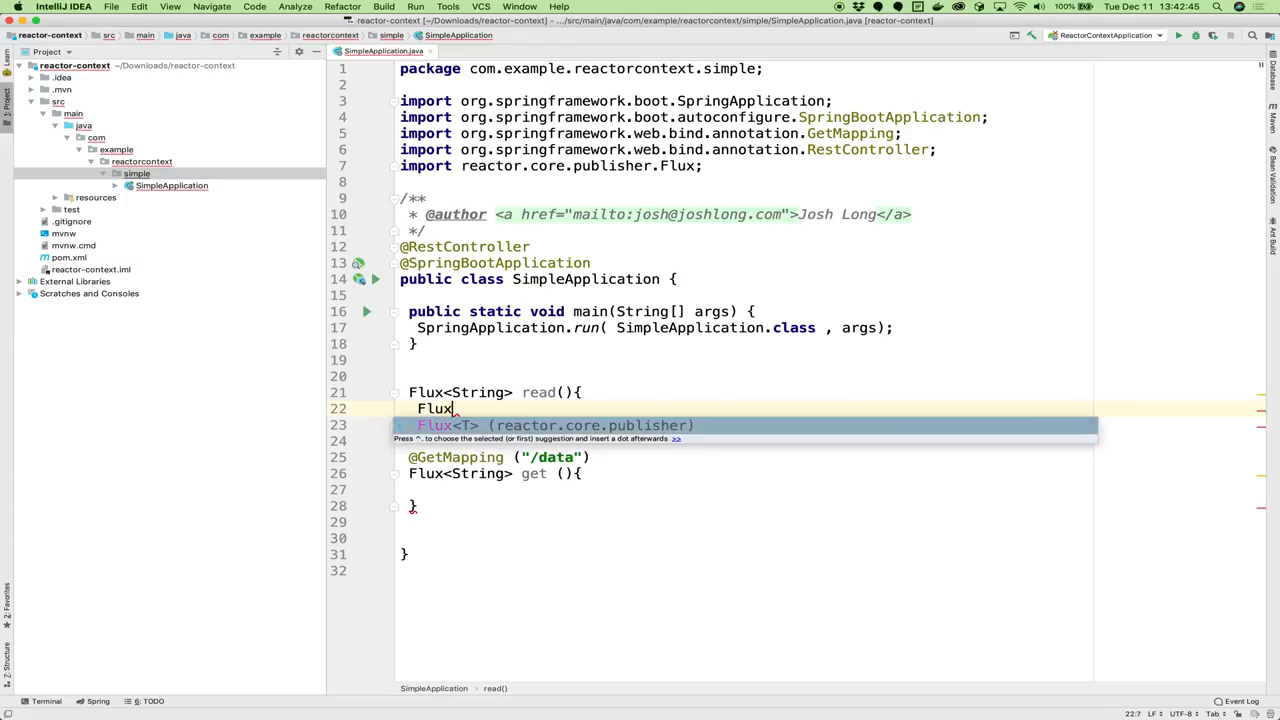
key(Return)
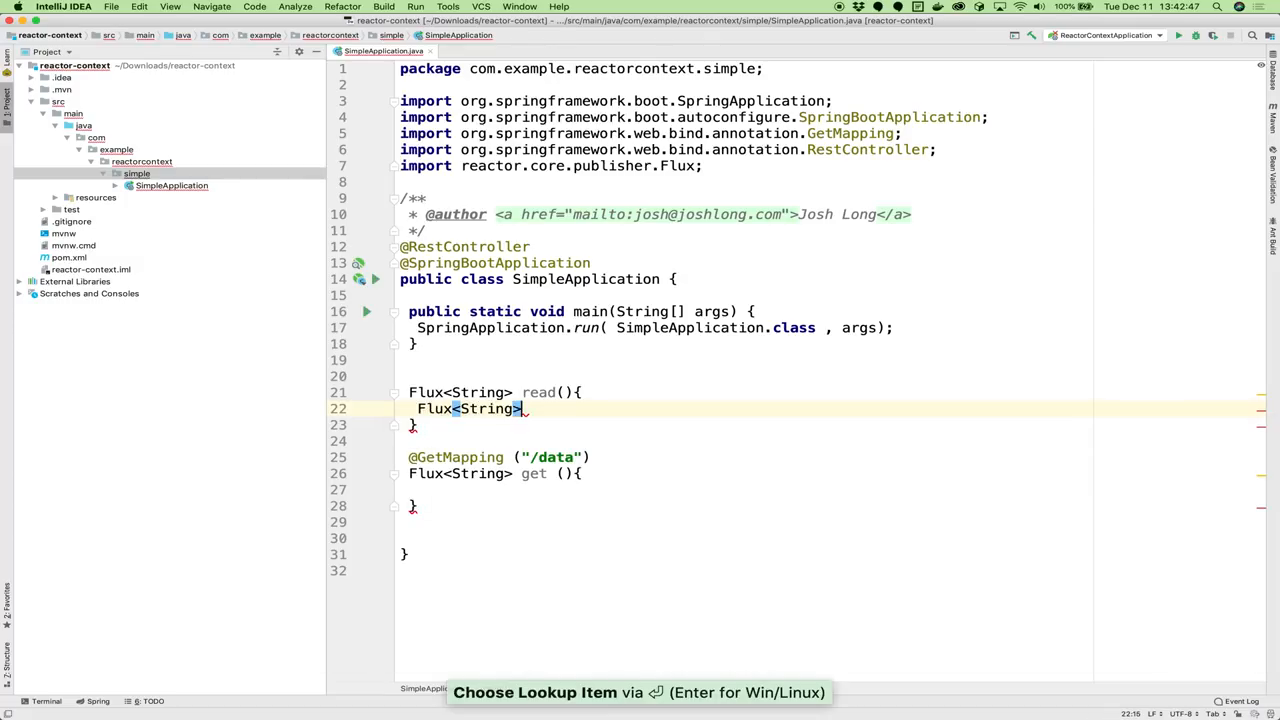
text(letters = Flux.j)
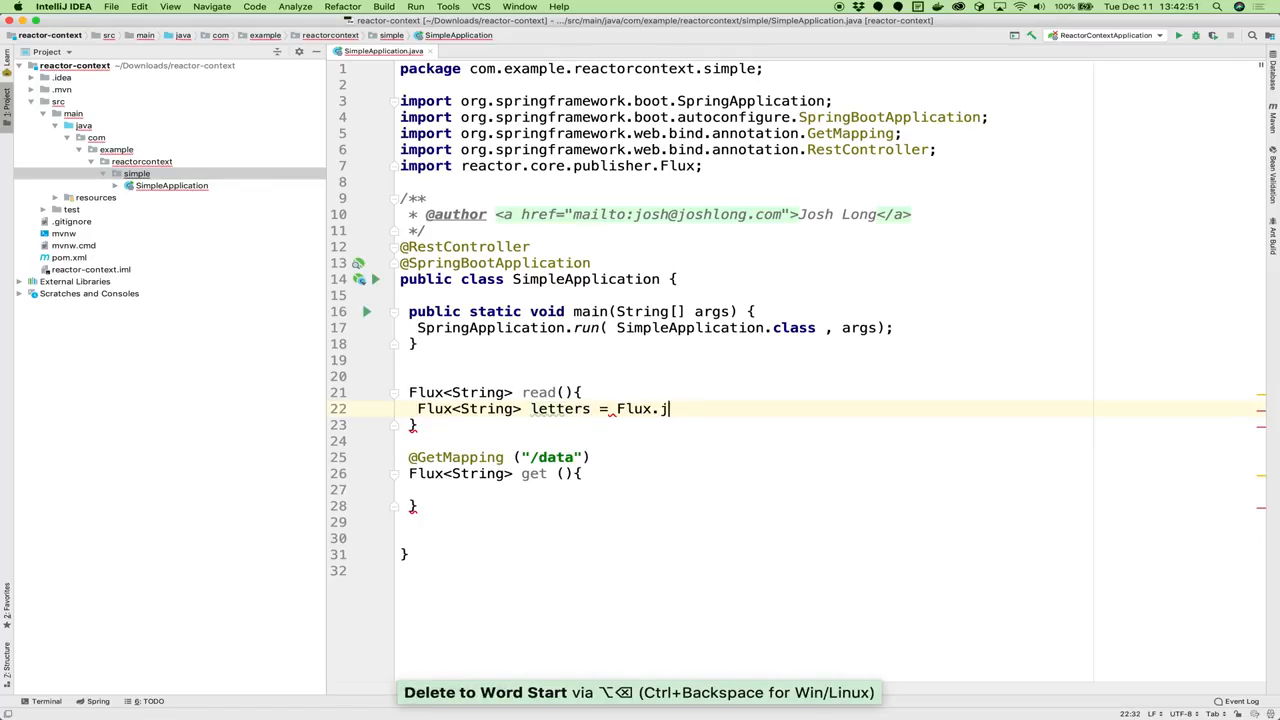
text(ust ( "A",)
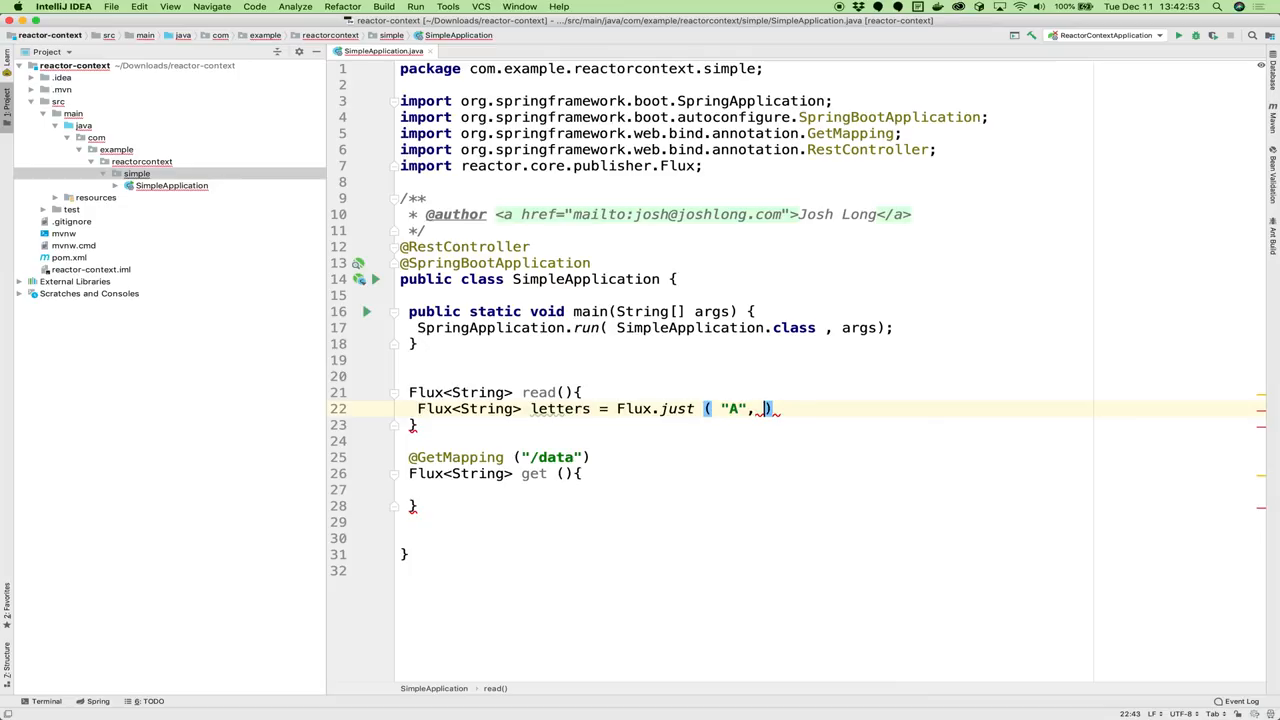
text("B", "C");)
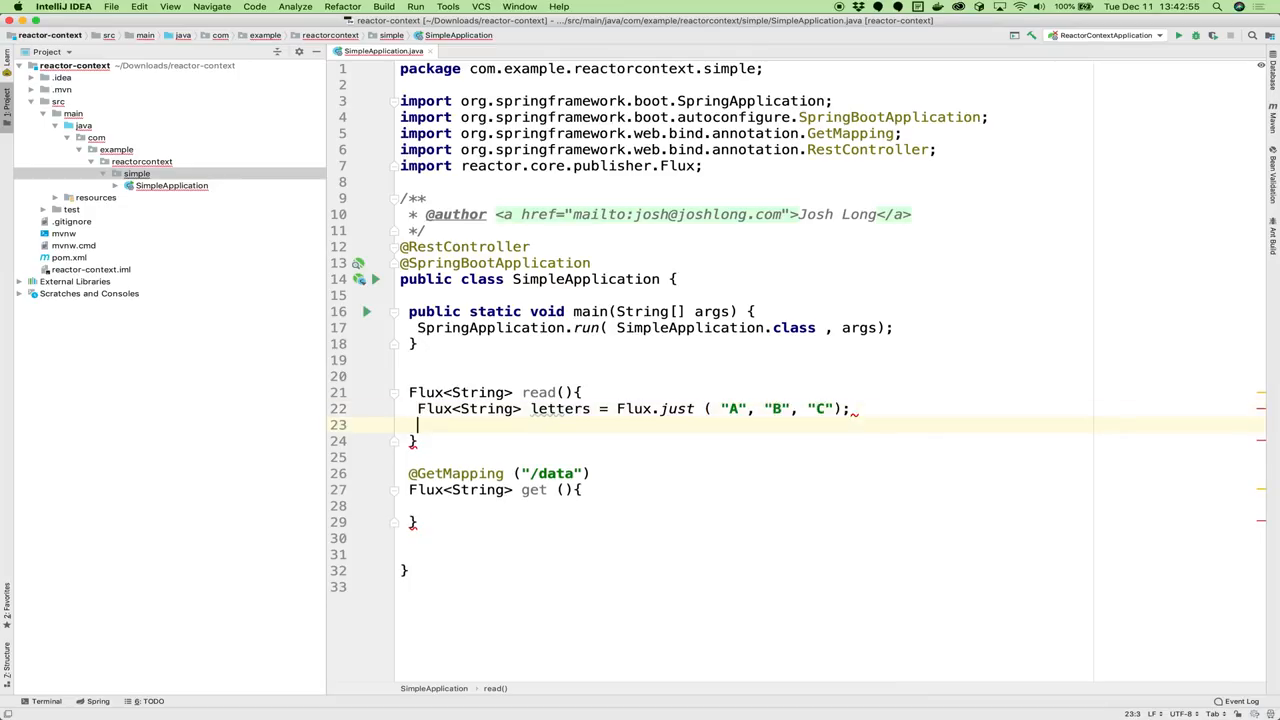
text(Flux<>)
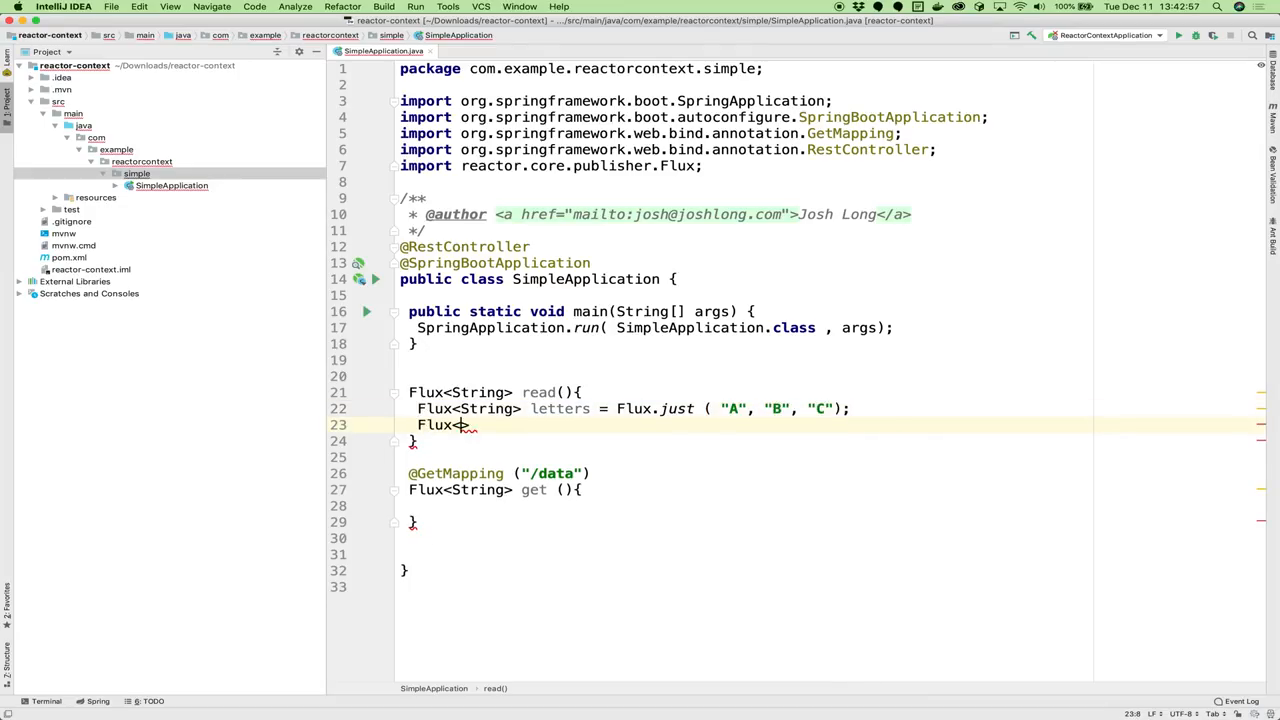
text(Integer)
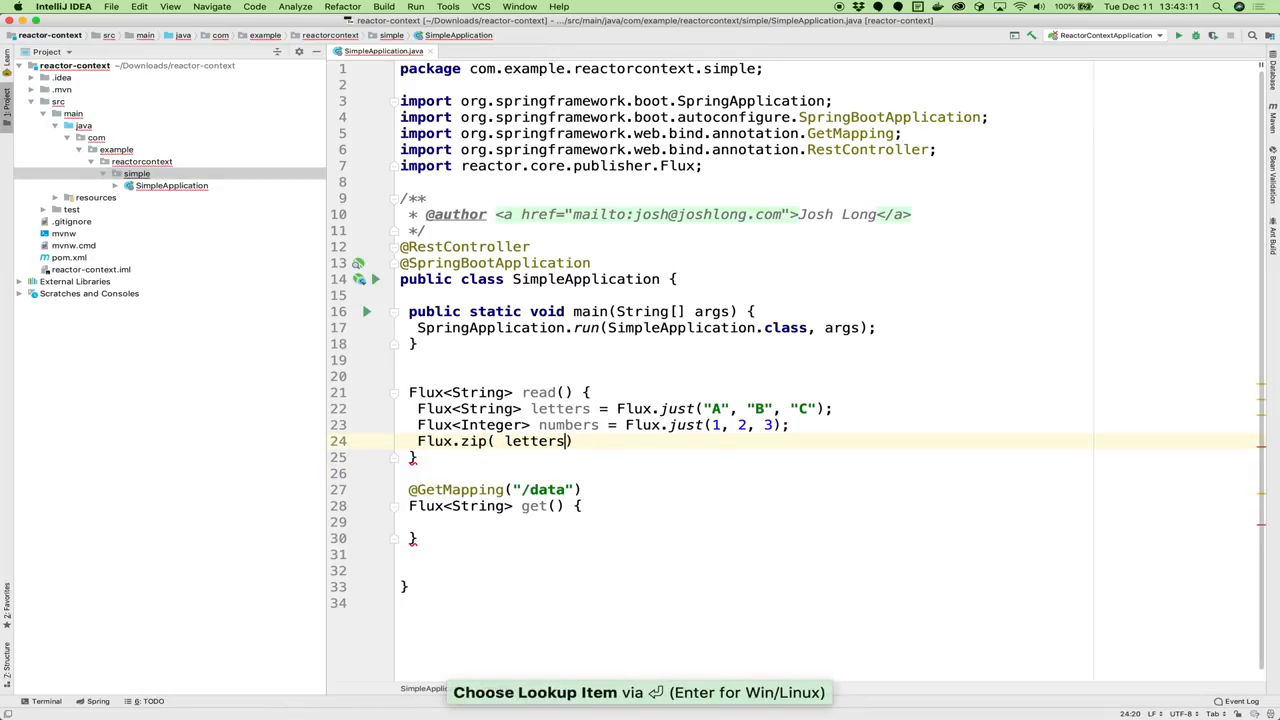
Zip letters and numbers into a combined Flux mapping each tuple to getT1() + ':' + getT2().
text(, numbers).map(tuple -> tuple.getT1() + ':' + tuple.getT2());)
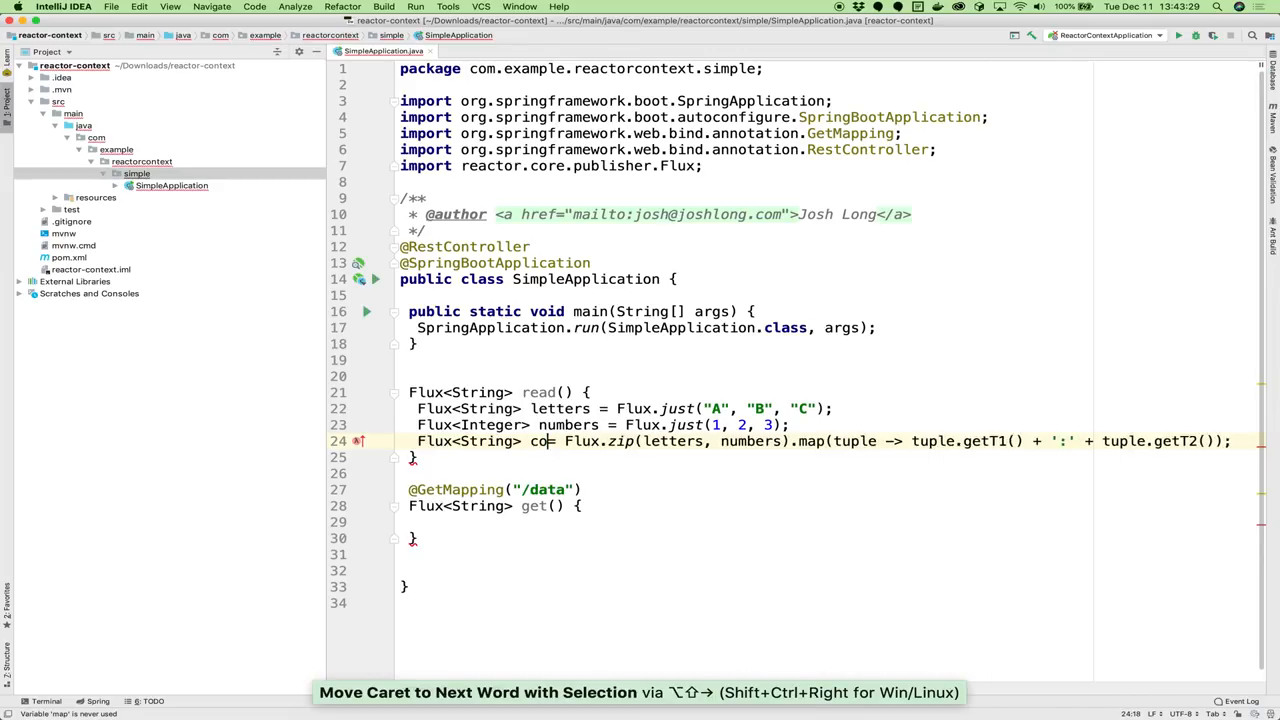
text(mbined = Flux)
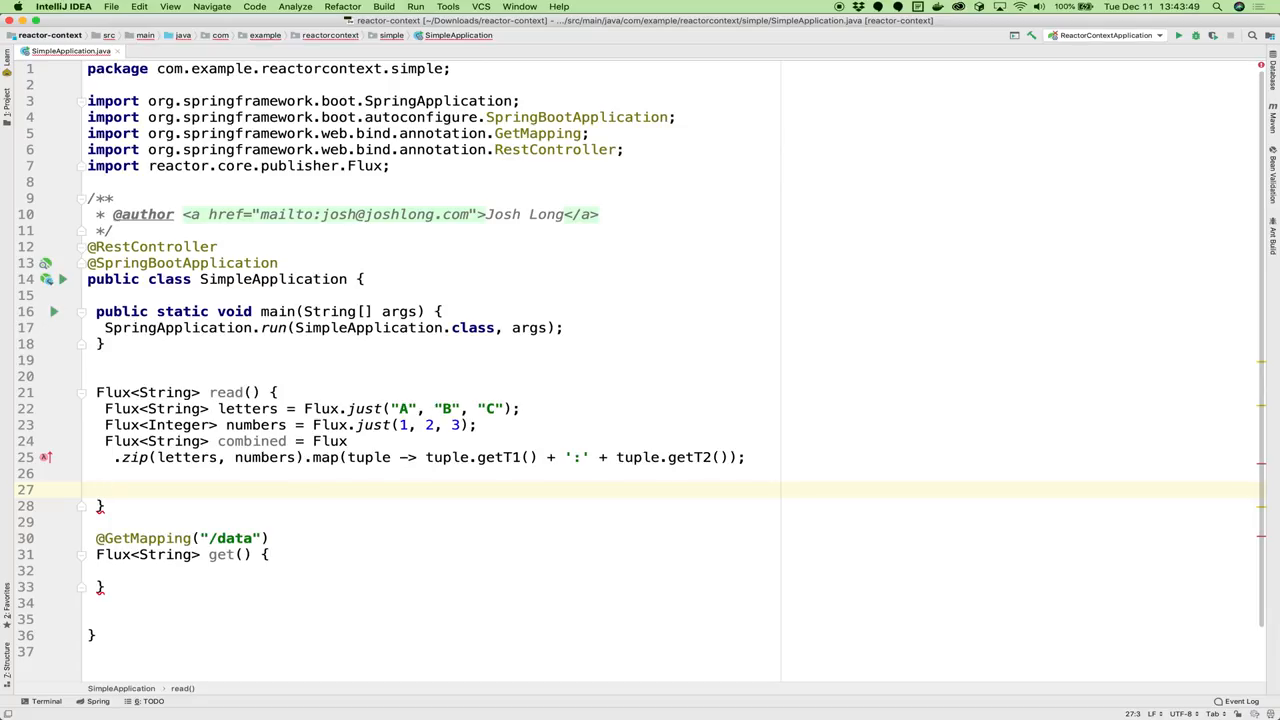
Write a private static <T> Flux<T> prepare(Flux<T> in) helper applying doOnNext with a Consumer and subscribeOn.
click(210, 360)
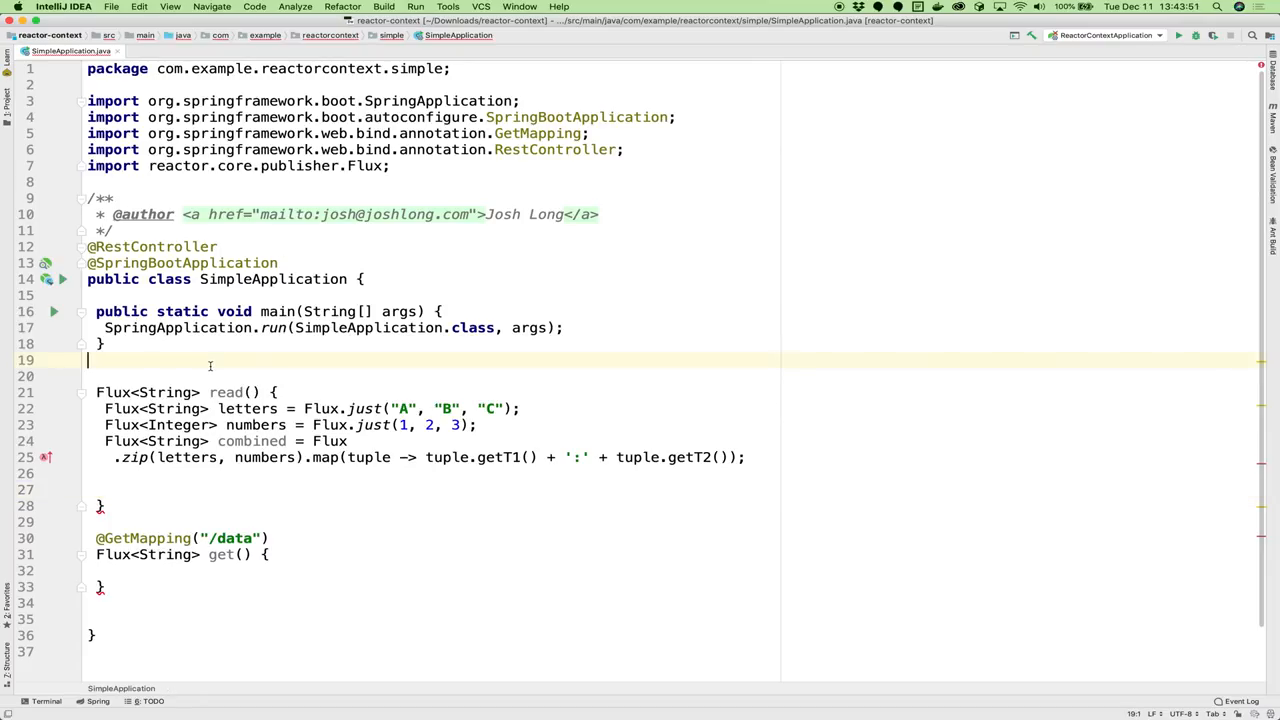
text(private)
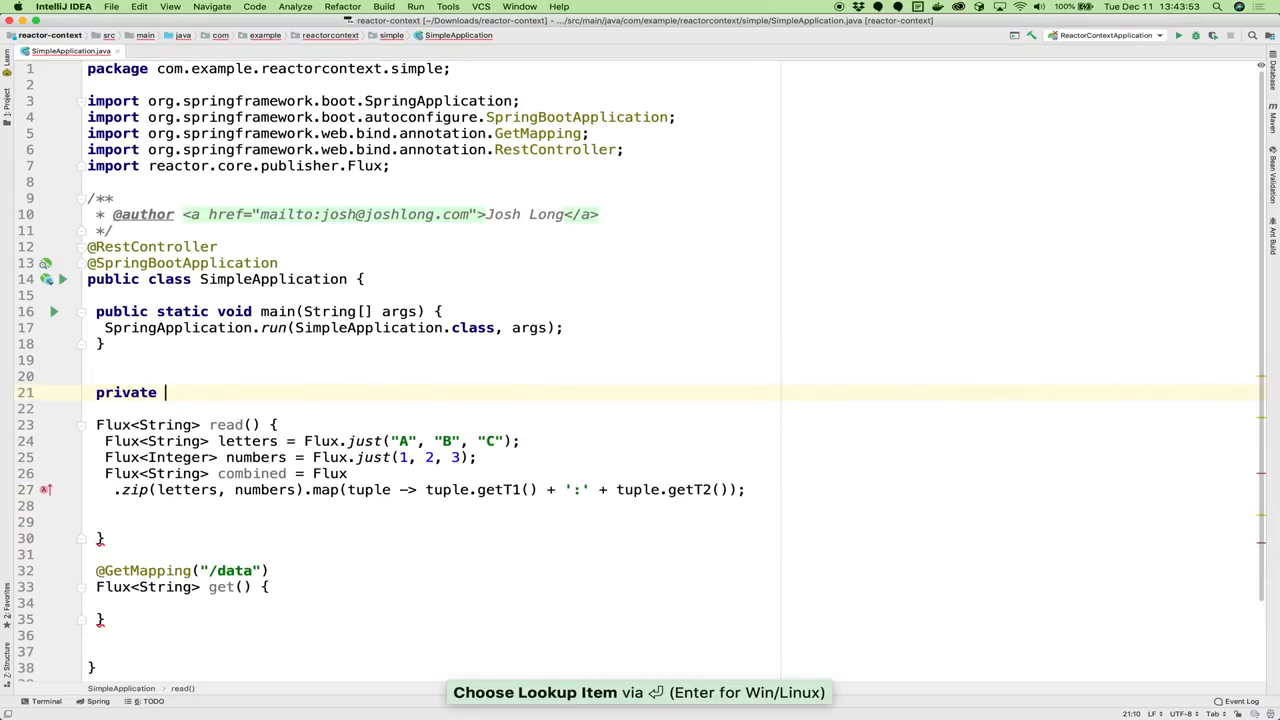
text(static Flux<S)
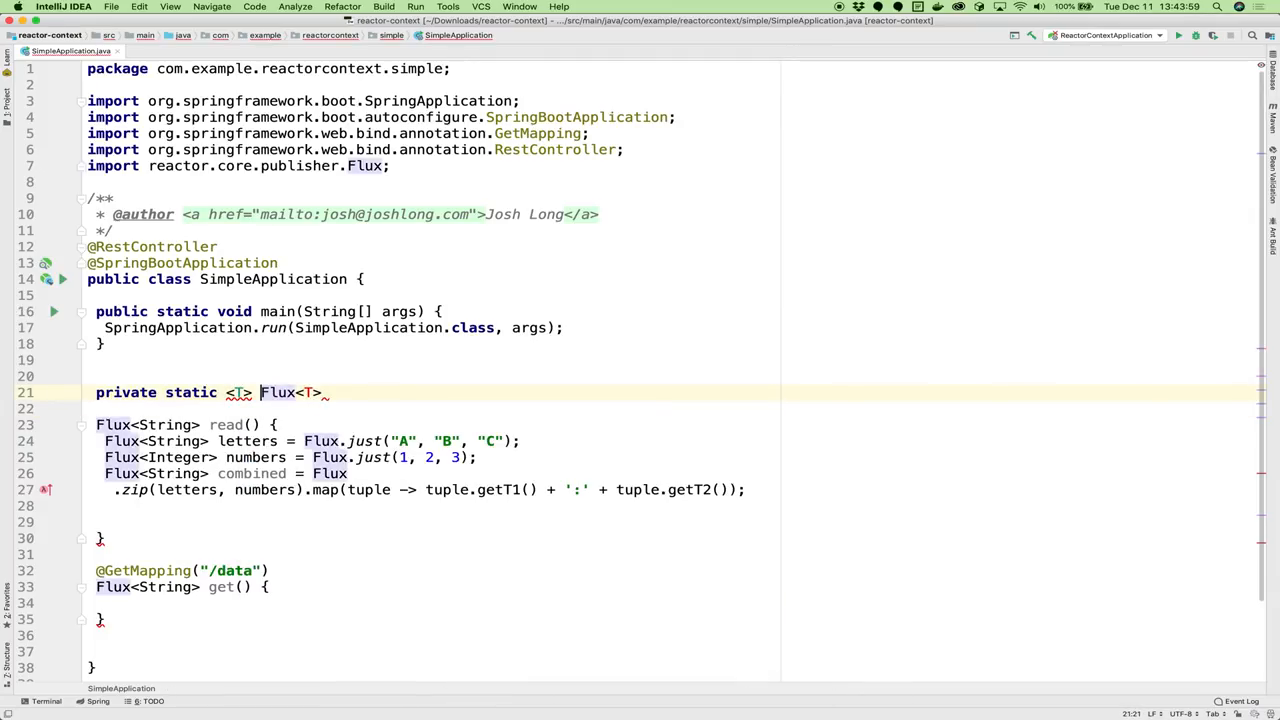
text(prepare ())
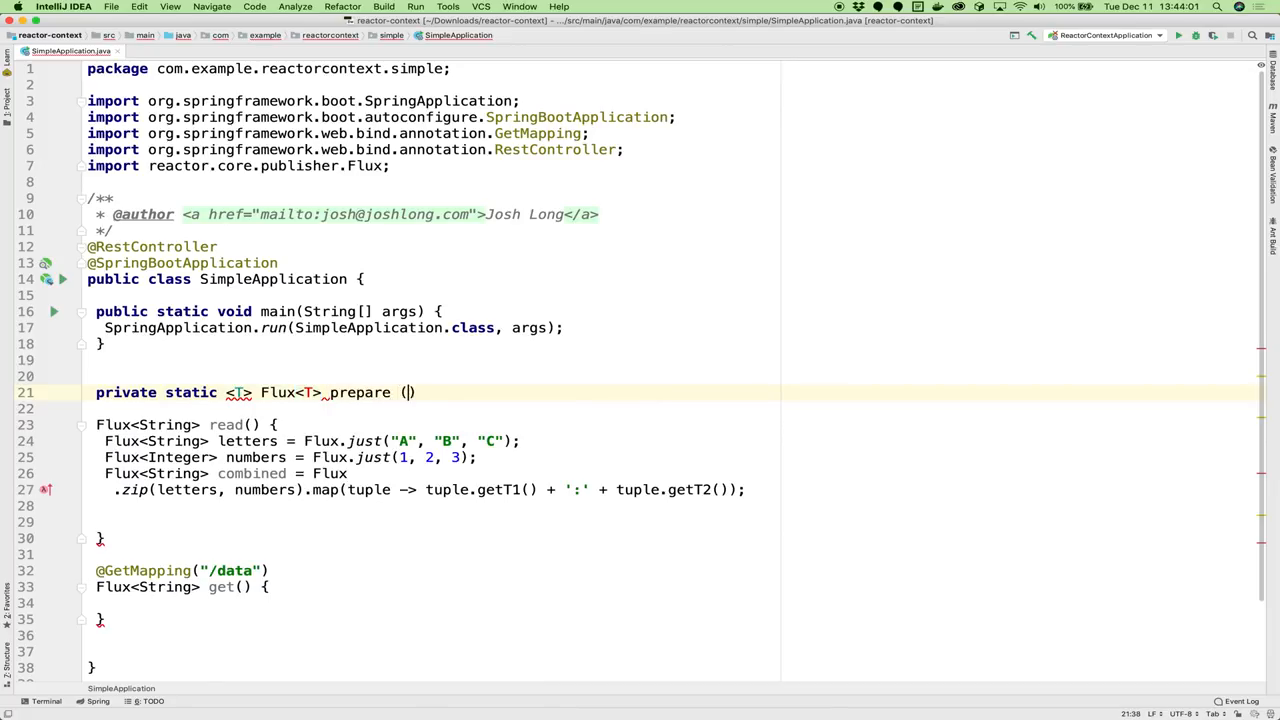
text(Flux<T> in)
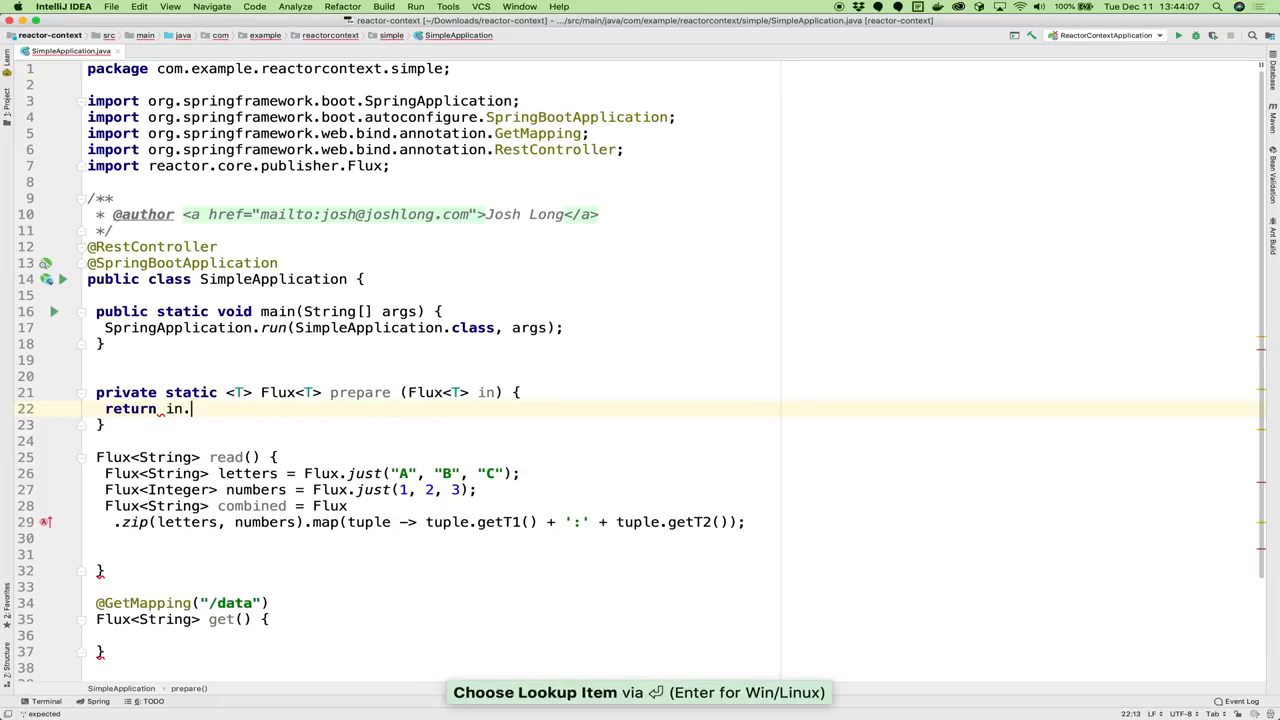
text(doOnNext()
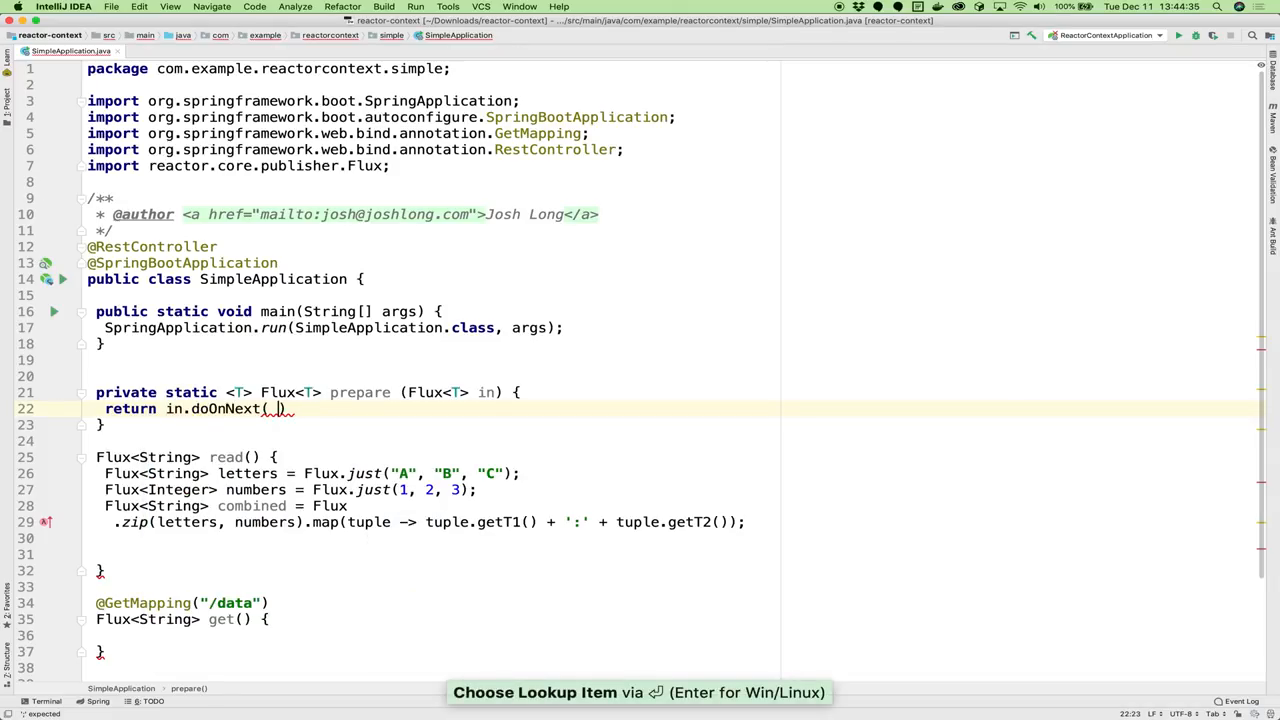
text(new Consumer<T>()
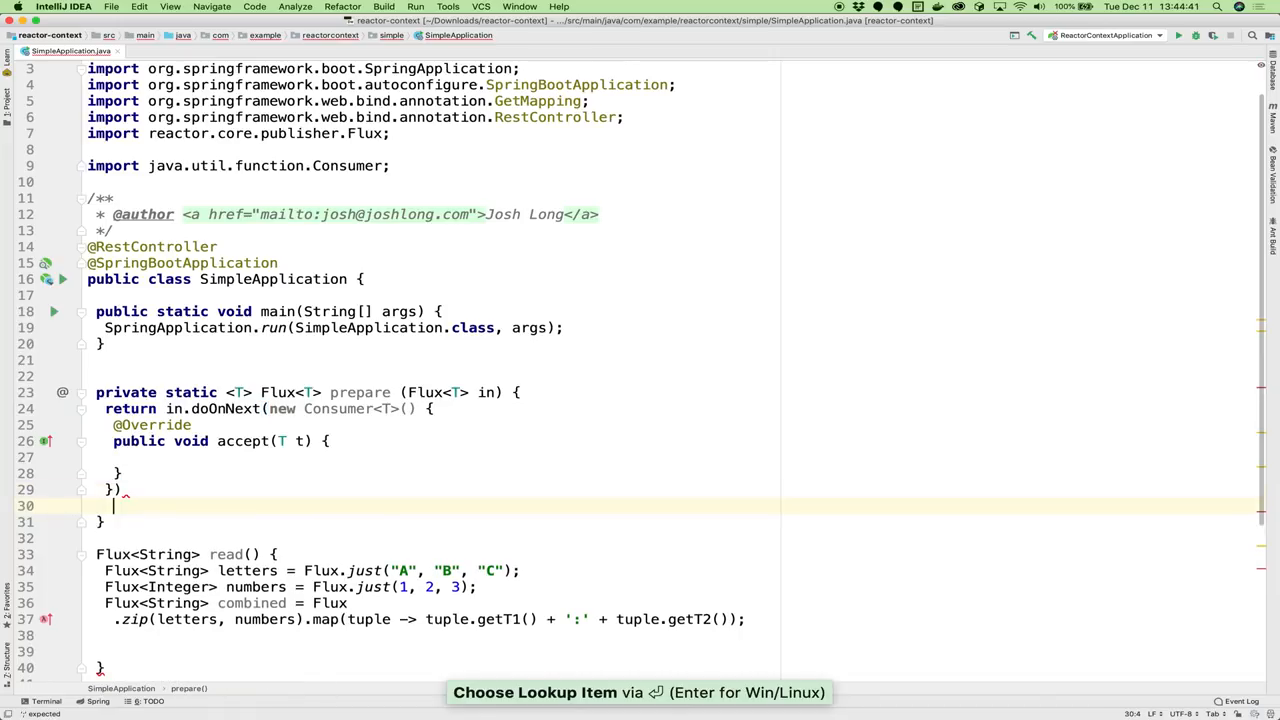
text(.subscribeOn()
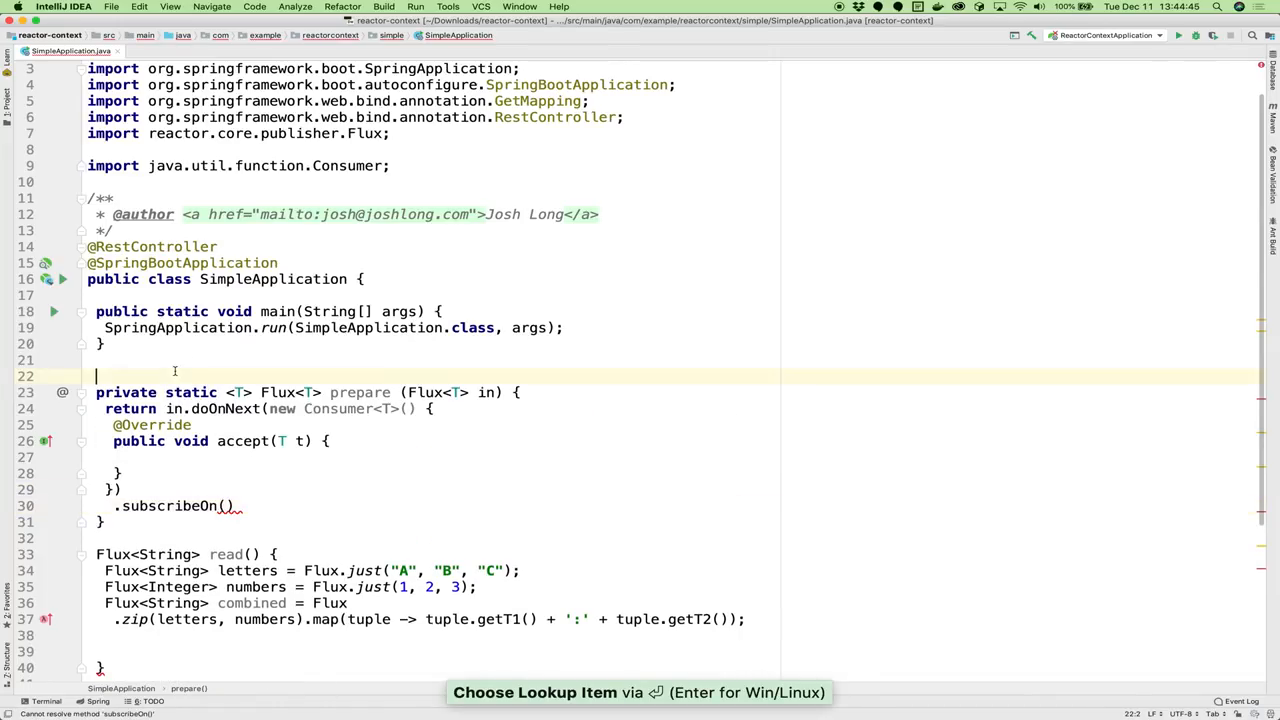
text(private static)
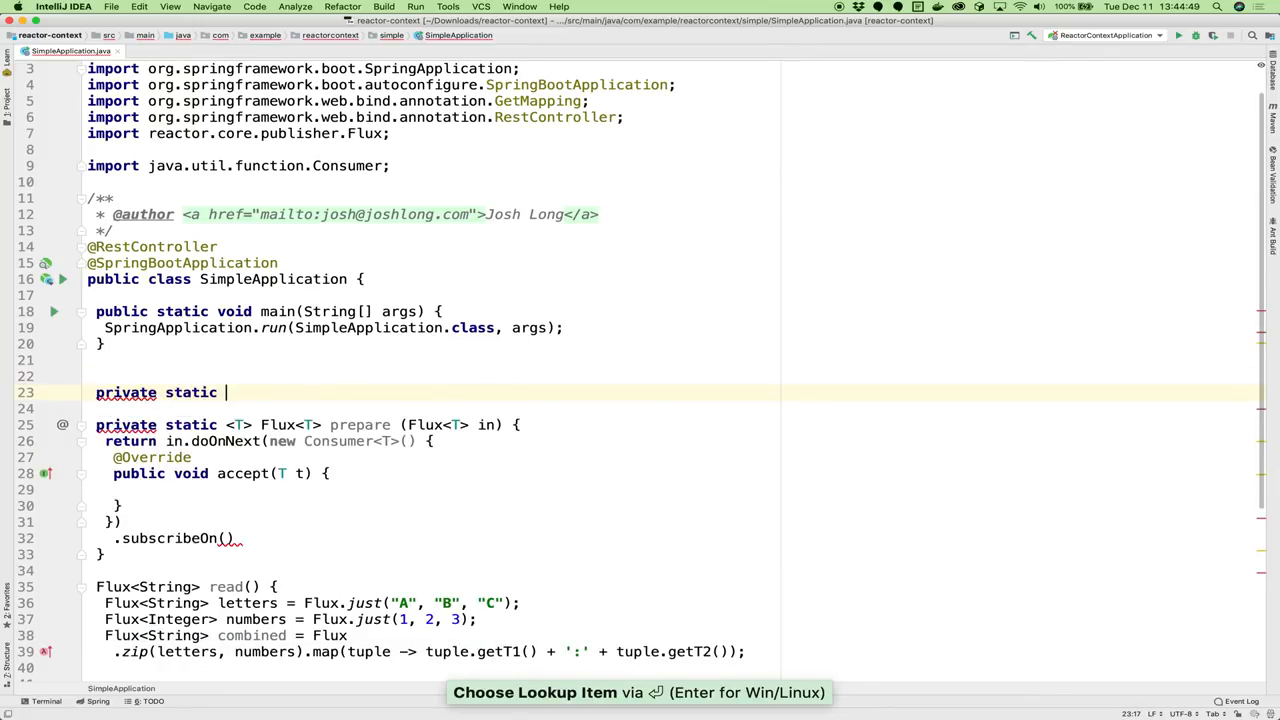
Declare SCHEDULER = Schedulers.fromExecutor(Executors.newFixedThreadPool(10)) as a static constant.
text(final)
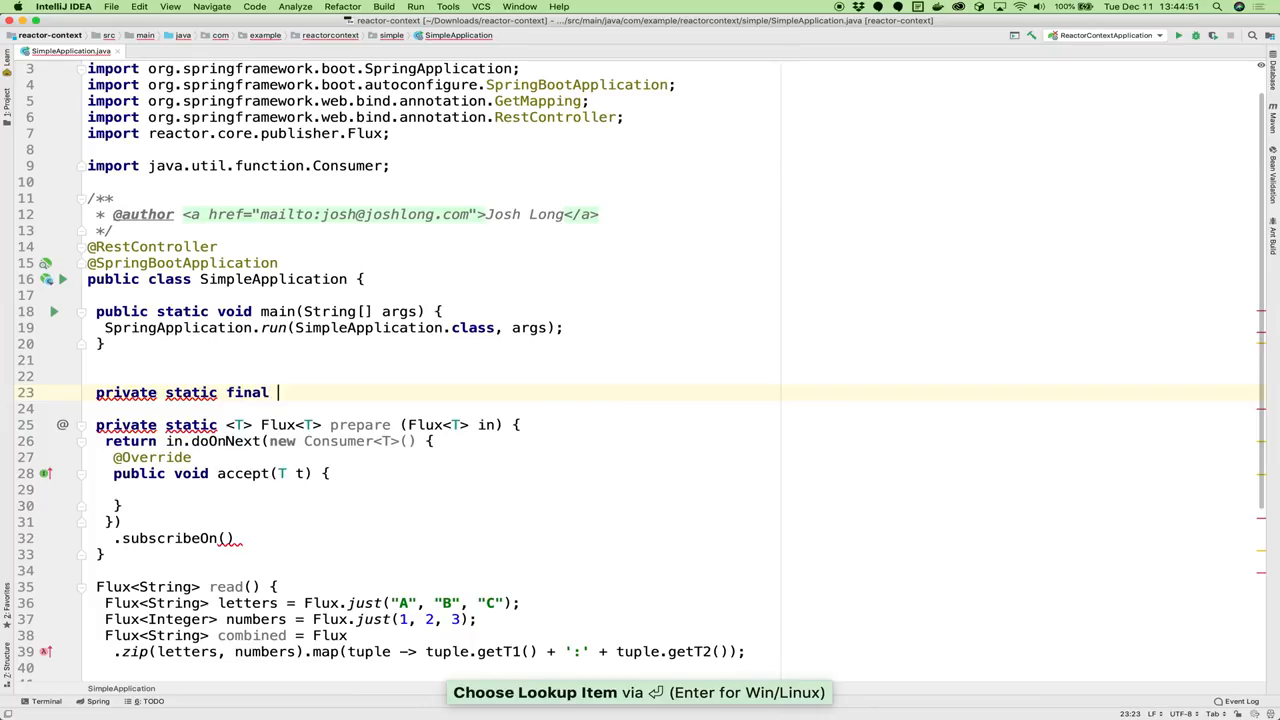
text(Scheduler)
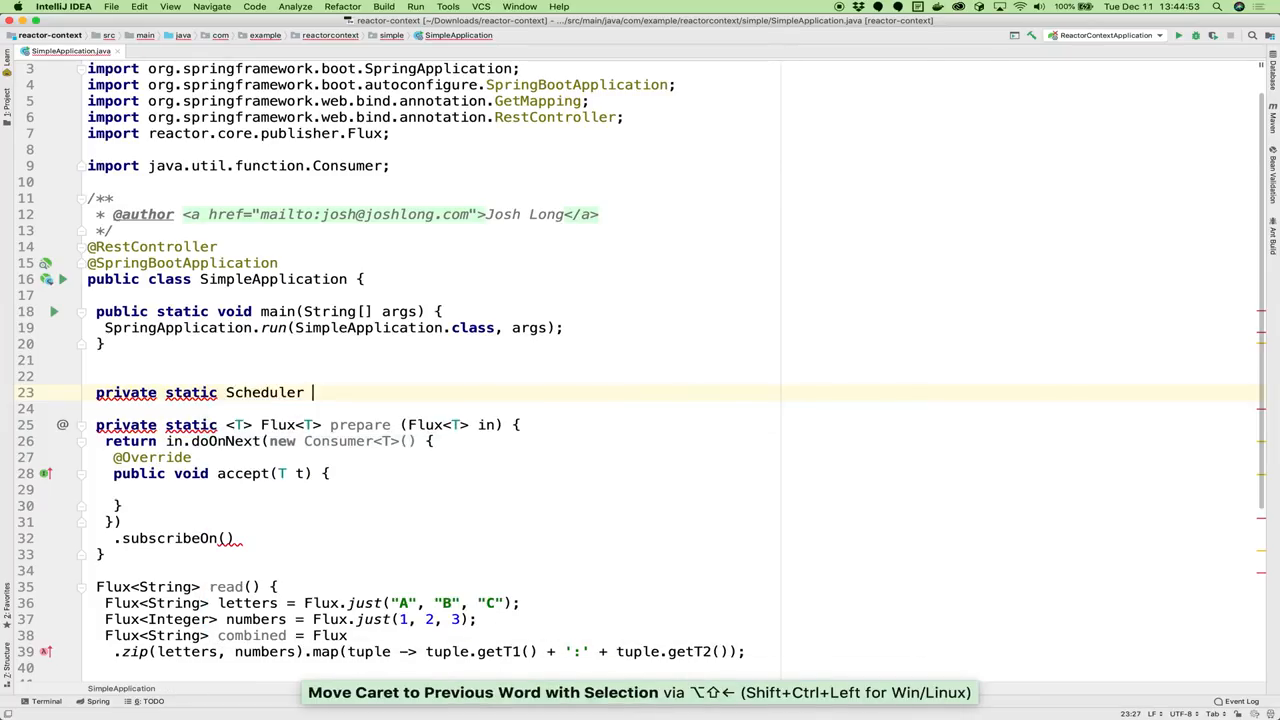
text(SCH)
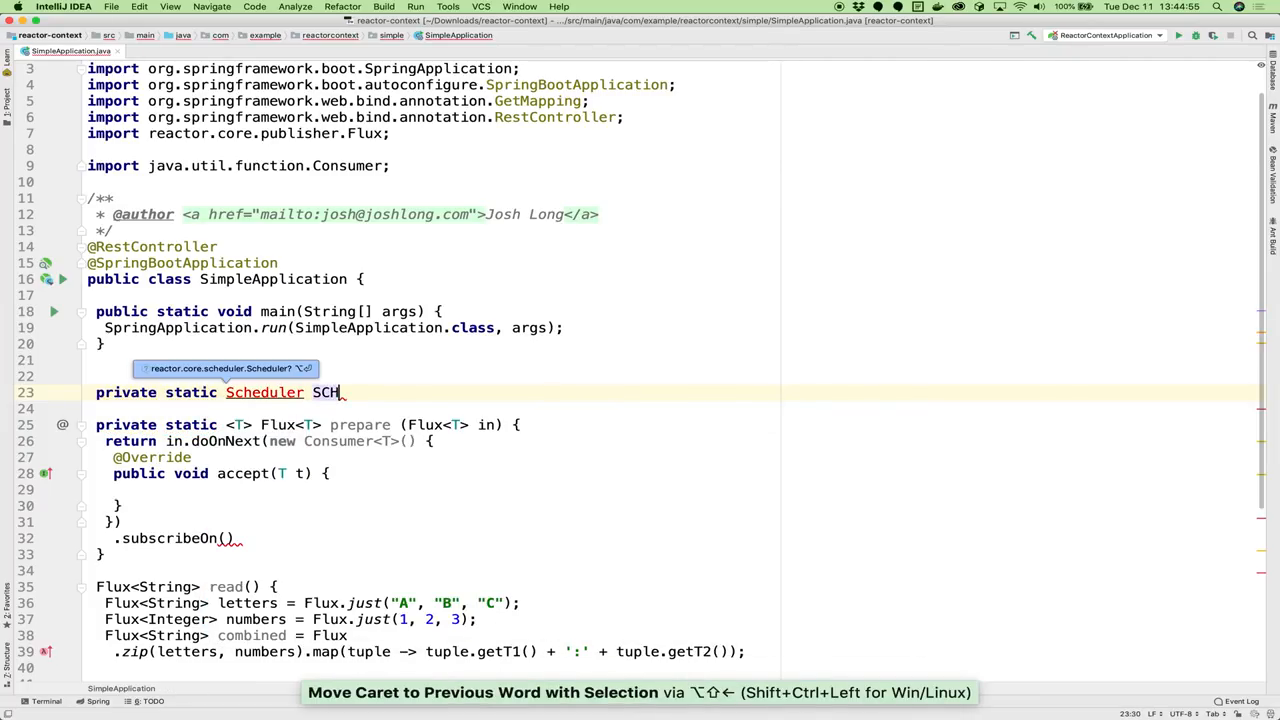
text(EDULER = Sc)
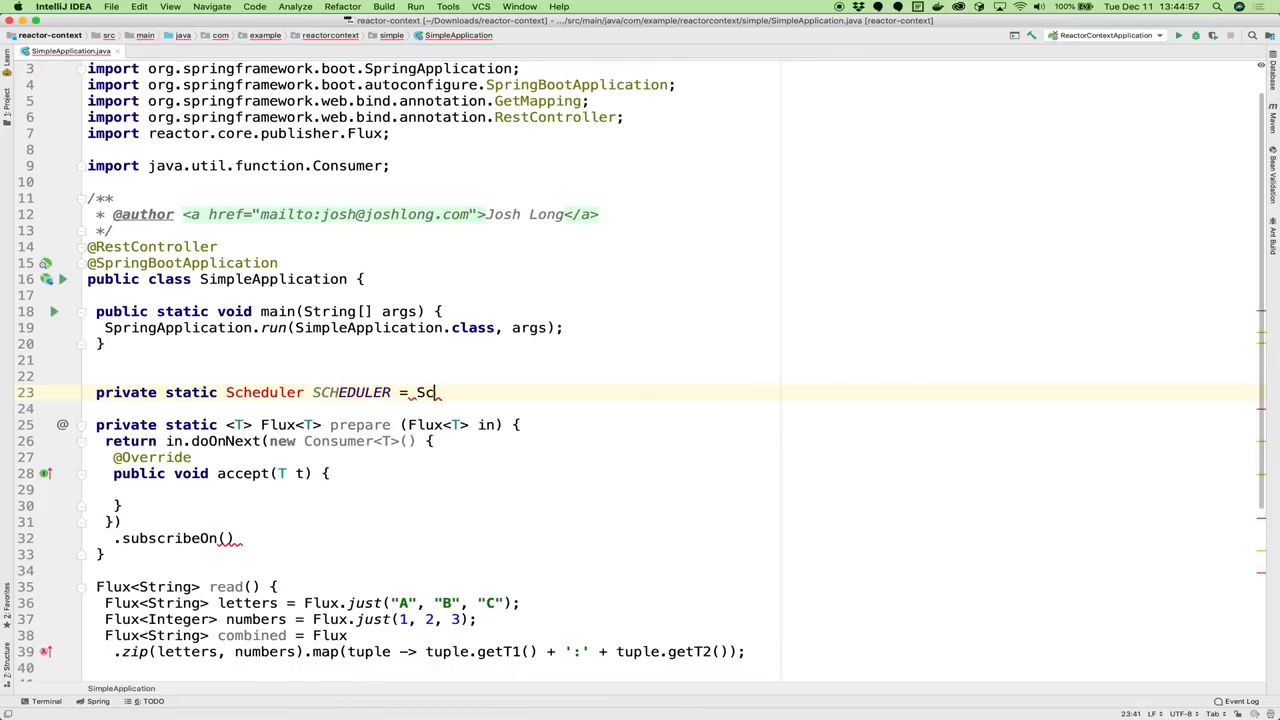
text(Schedulers.fromExecutor(Ex)
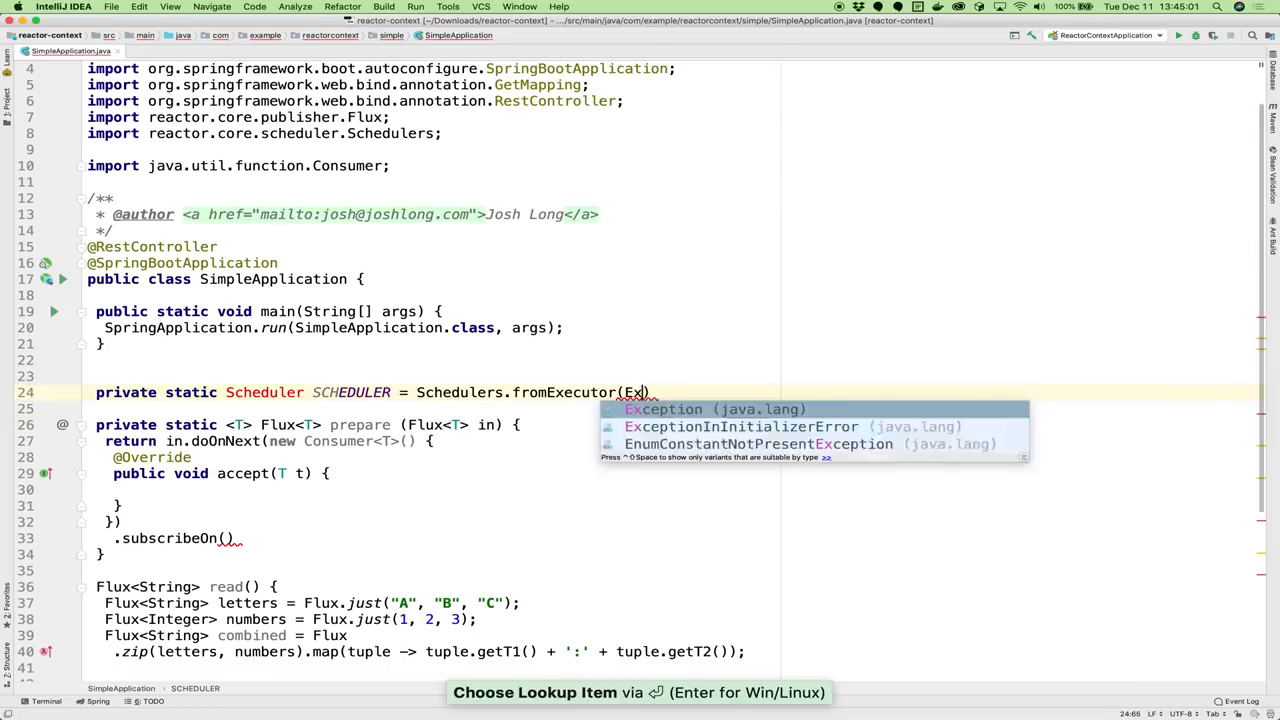
text(Executors.newFixedThreadPool(10)
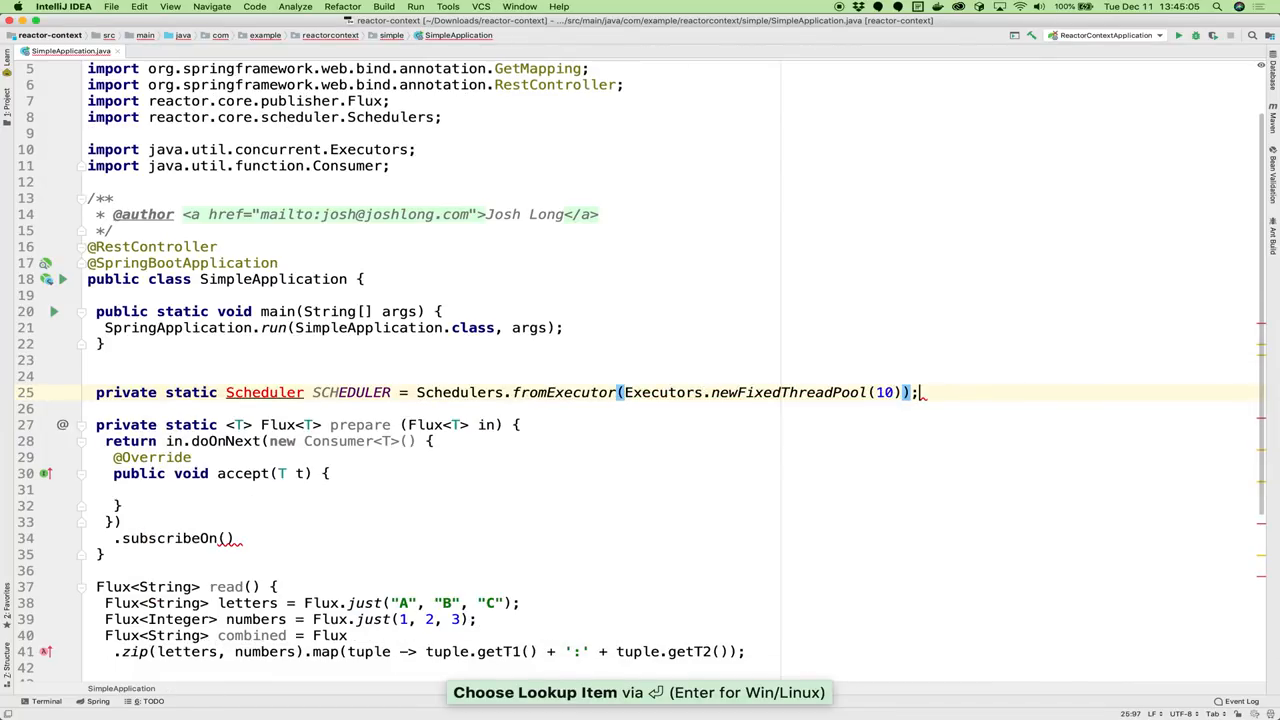
key(Return)
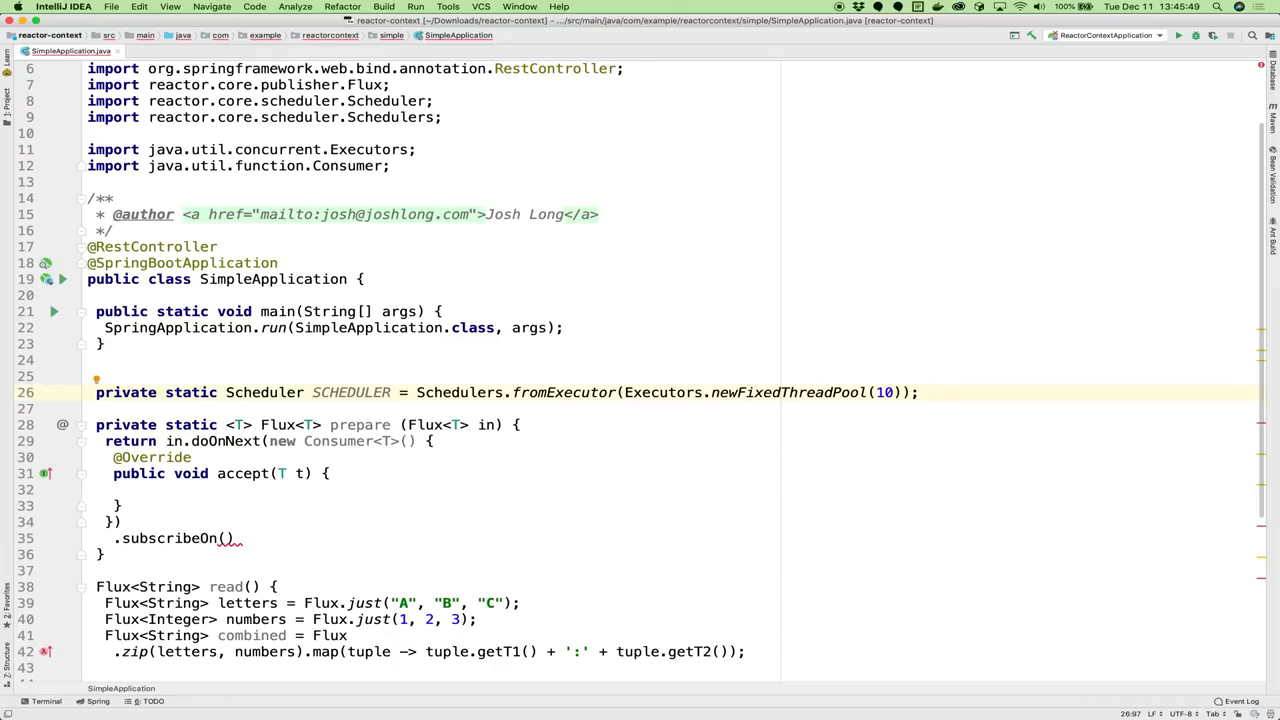
double_click(352, 392)
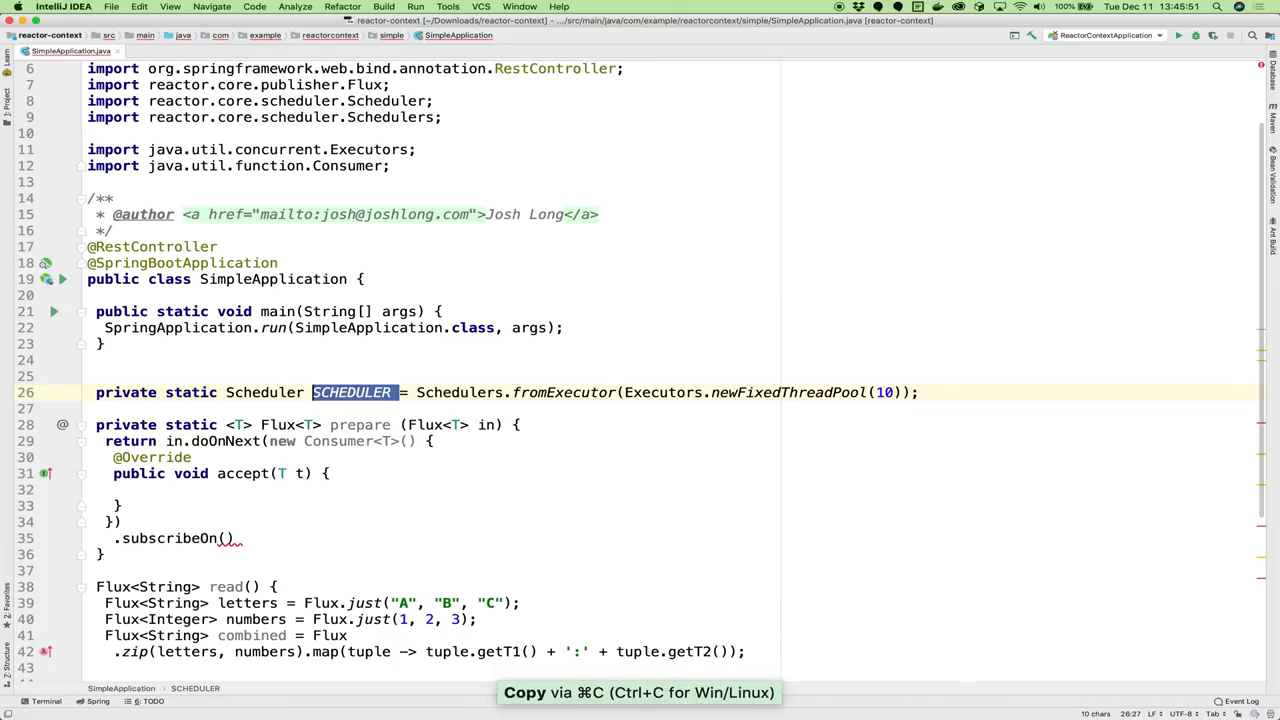
key(cmd+v)
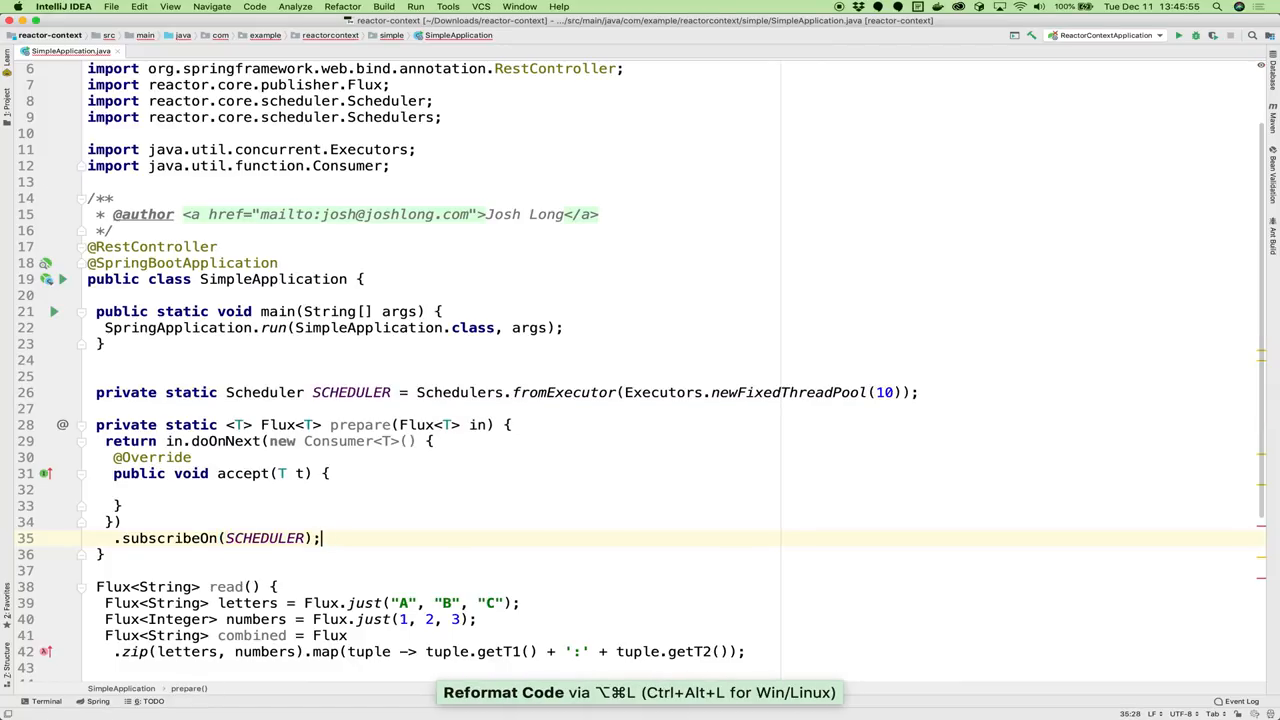
click(268, 442)
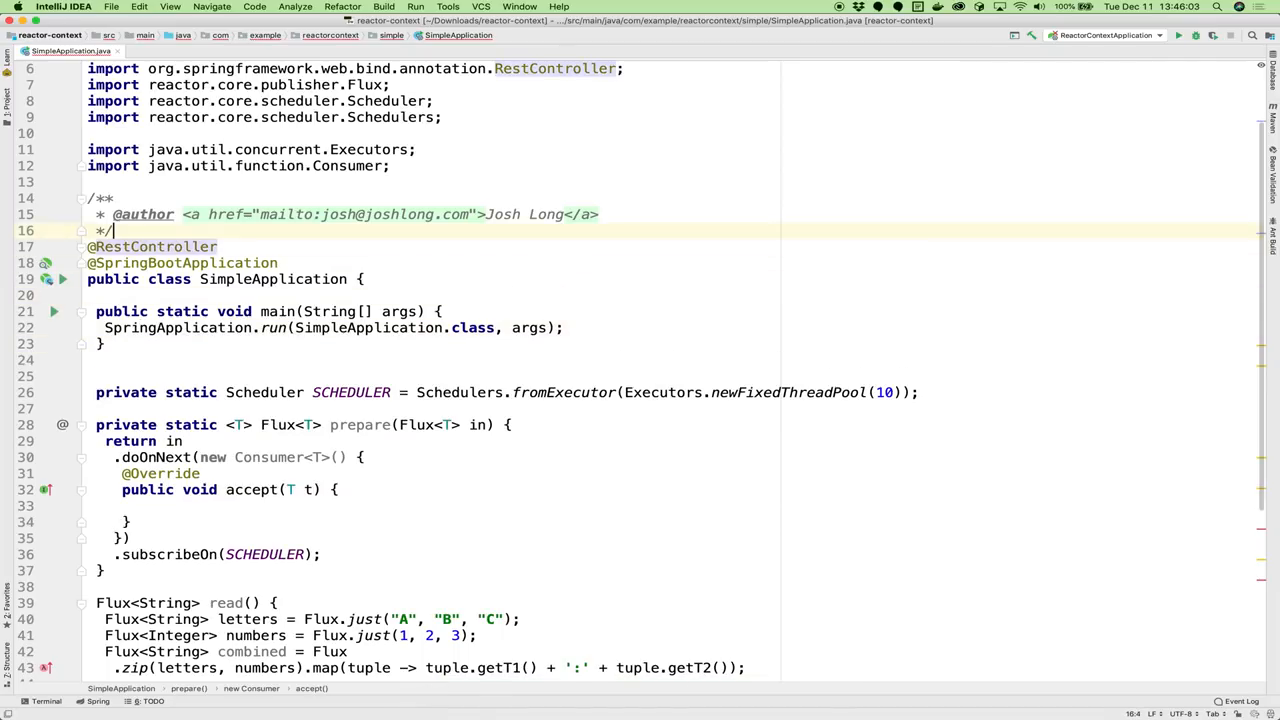
text(@Log4j2)
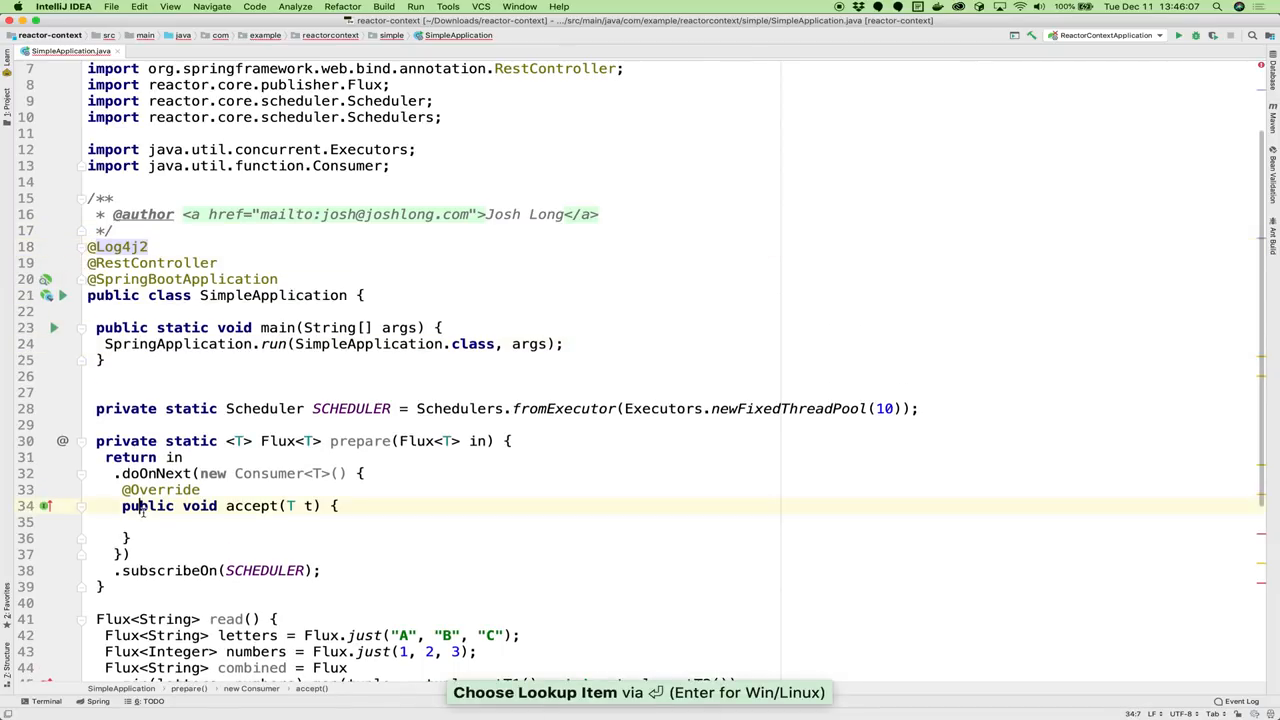
text(log.info)
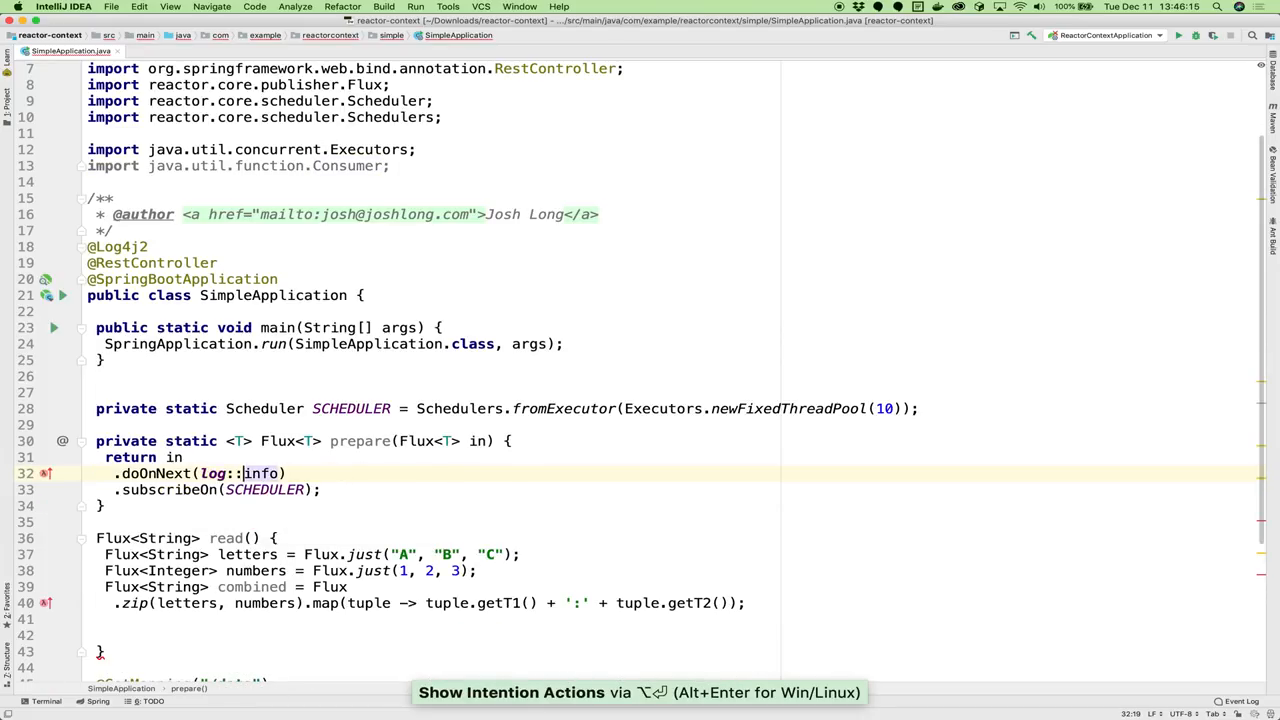
scroll(down, 3)
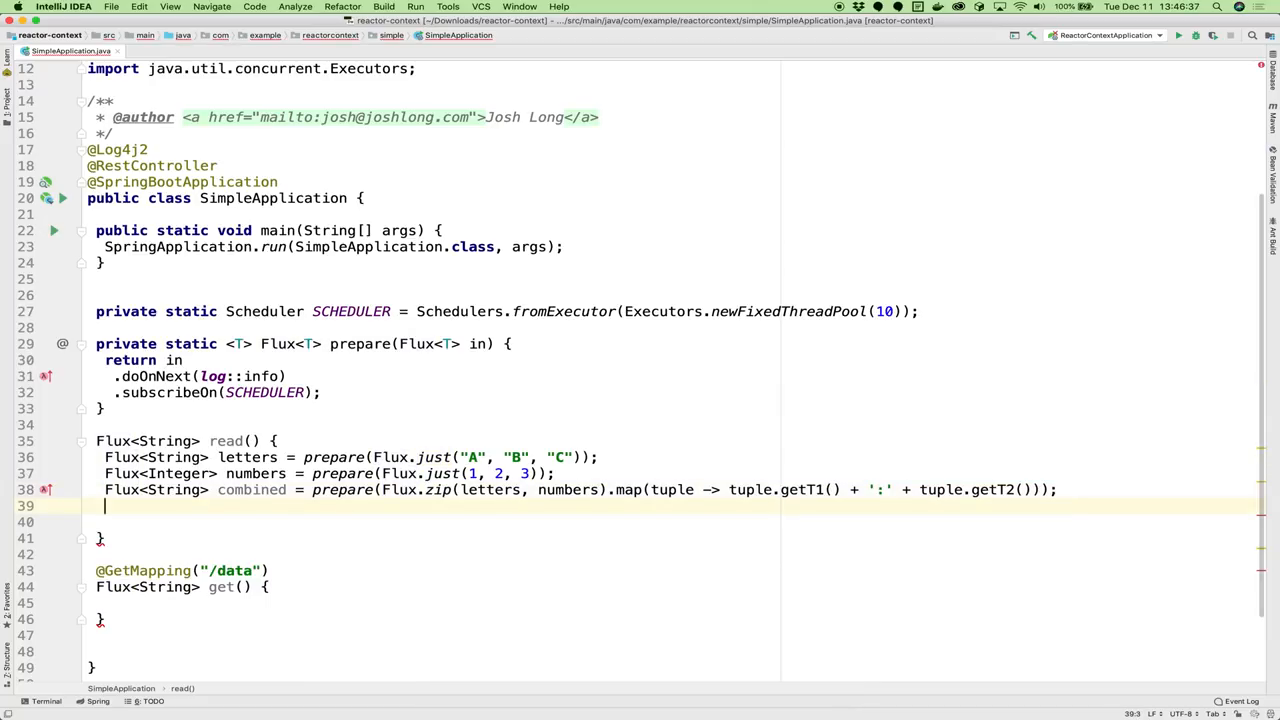
Return the combined flux from read() and read() from get(), then attempt to run the application.
text(return combined;)
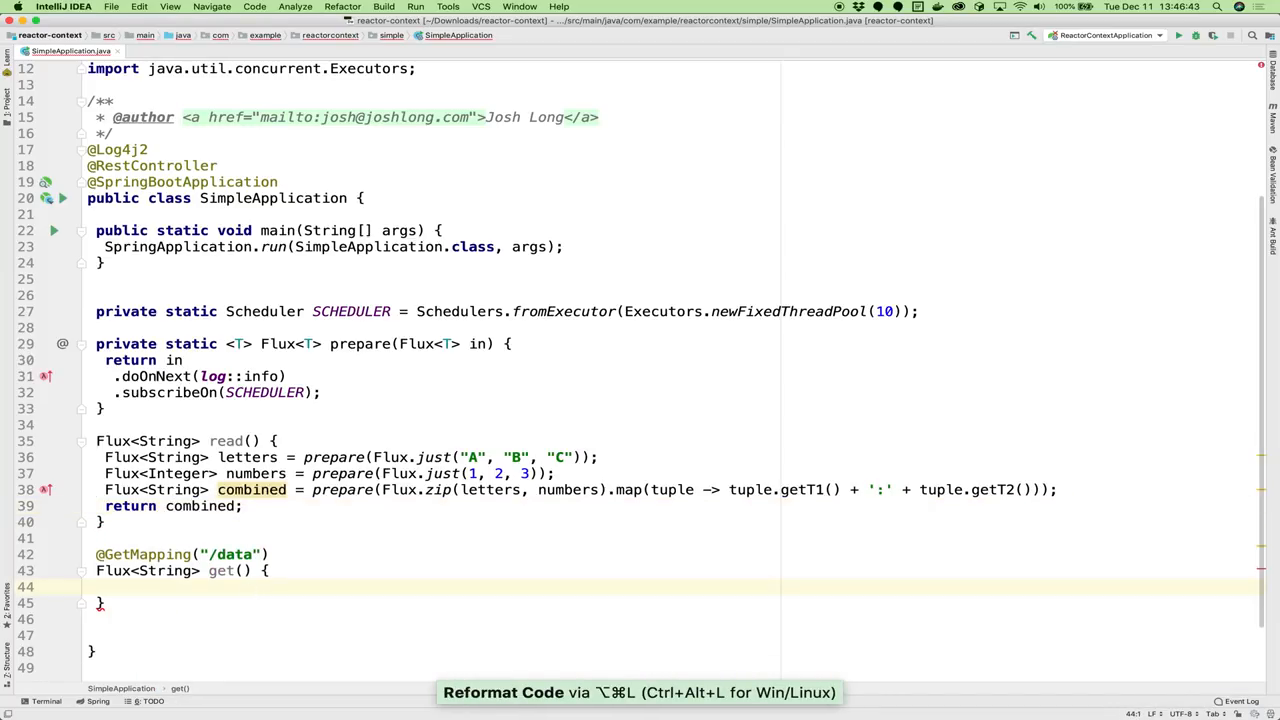
text(return read();)
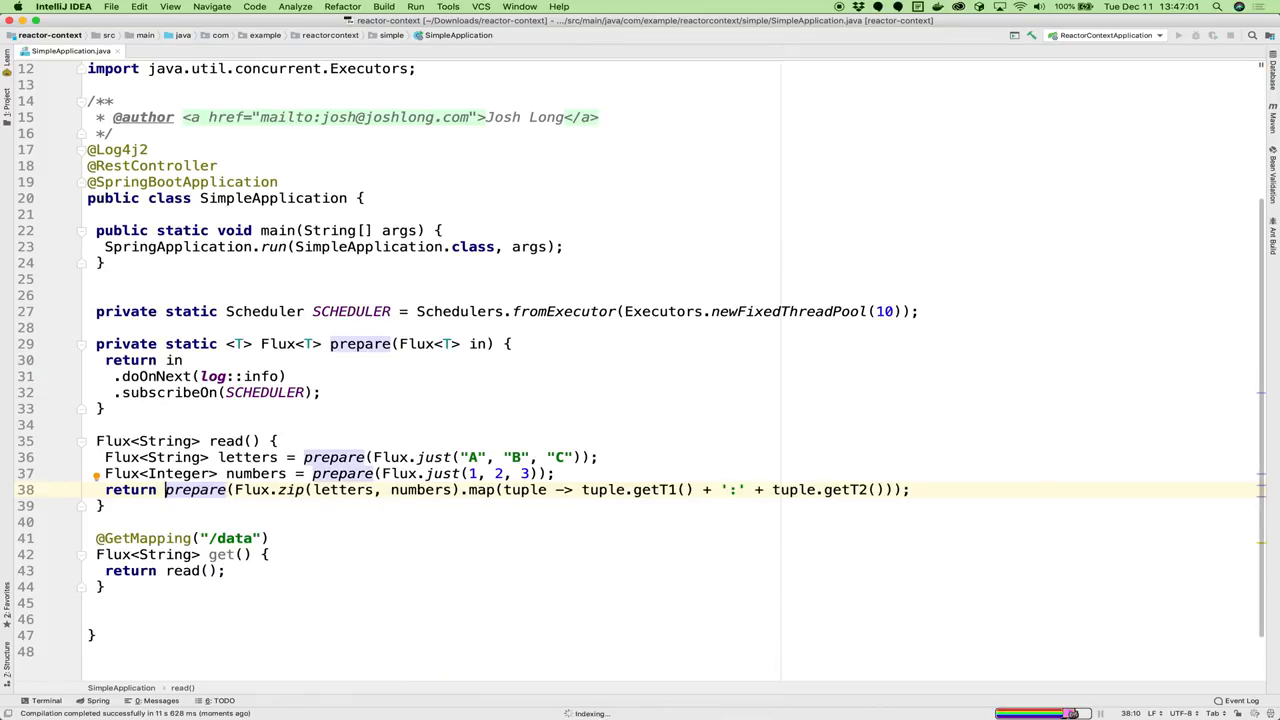
click(1196, 36)
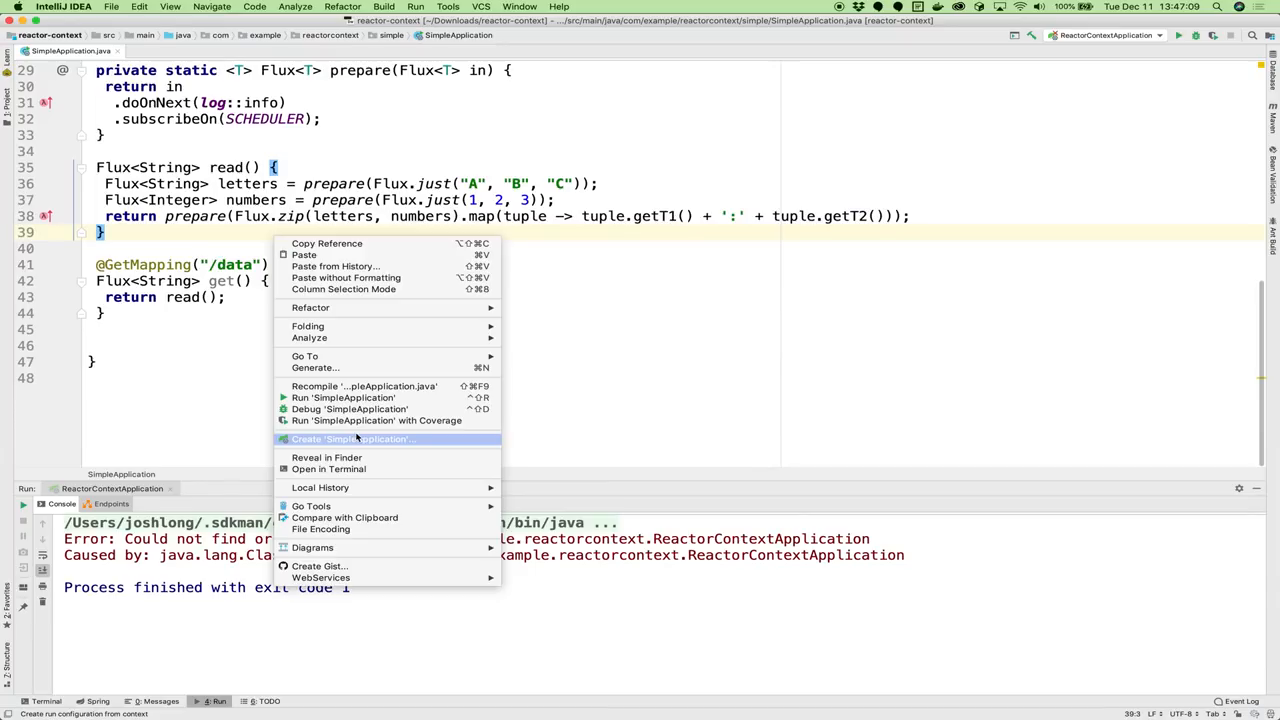
mouse_move(344, 396)
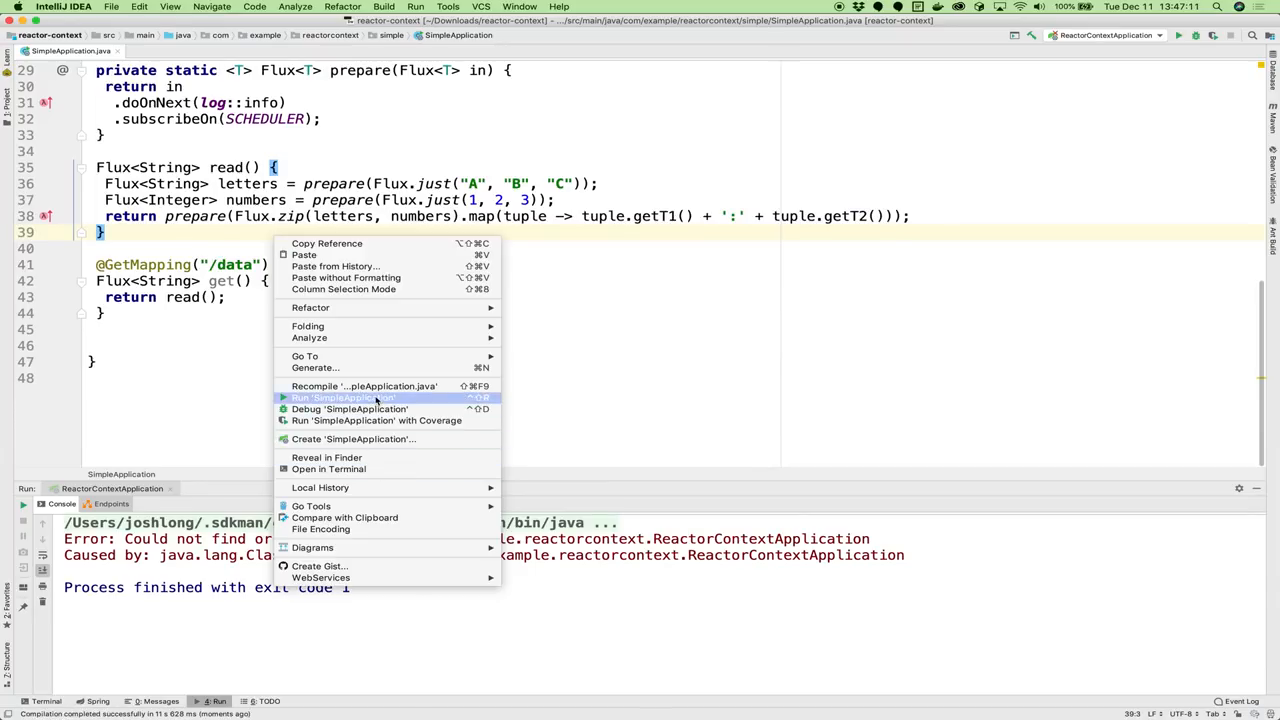
Run SimpleApplication and switch to the terminal.
click(344, 396)
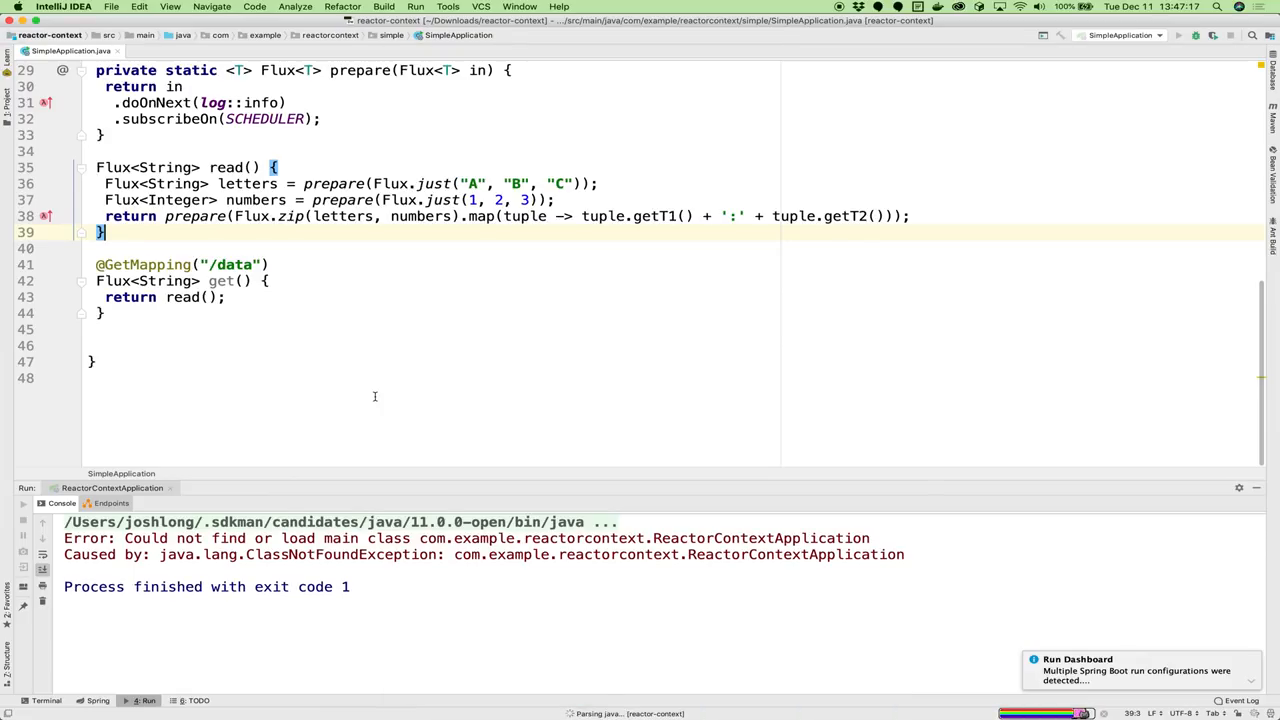
click(1178, 36)
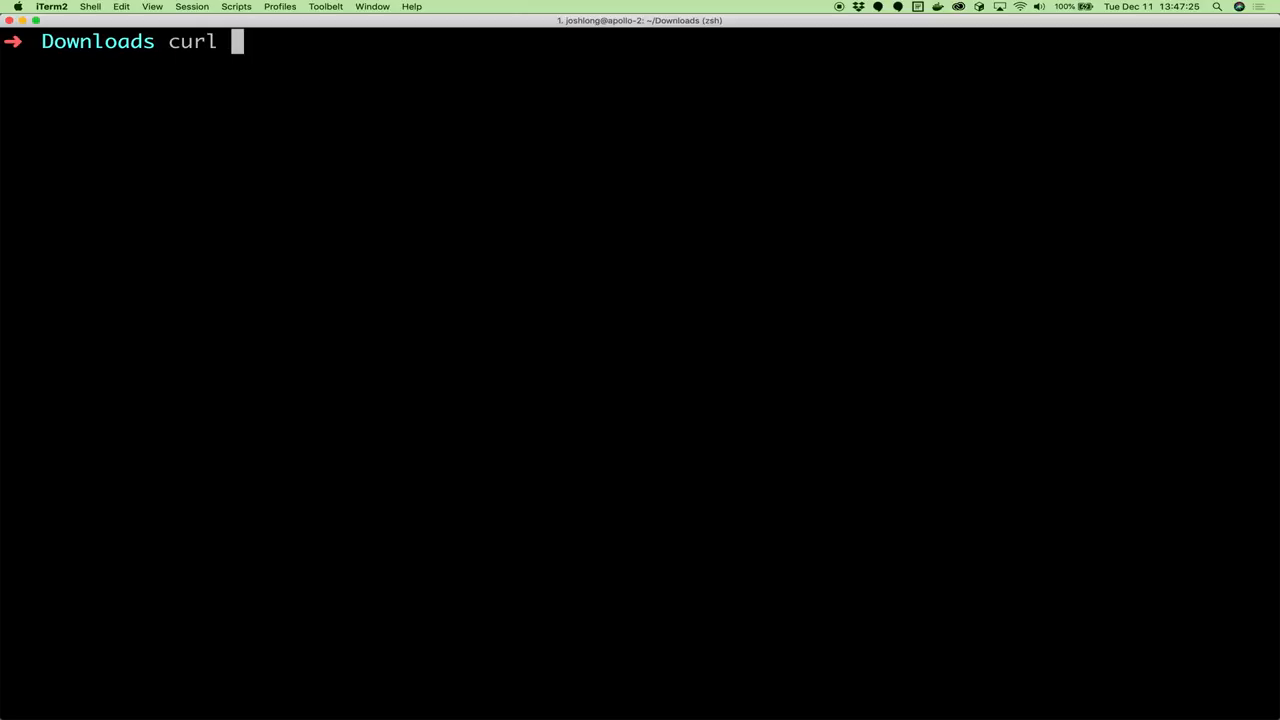
text(http:)
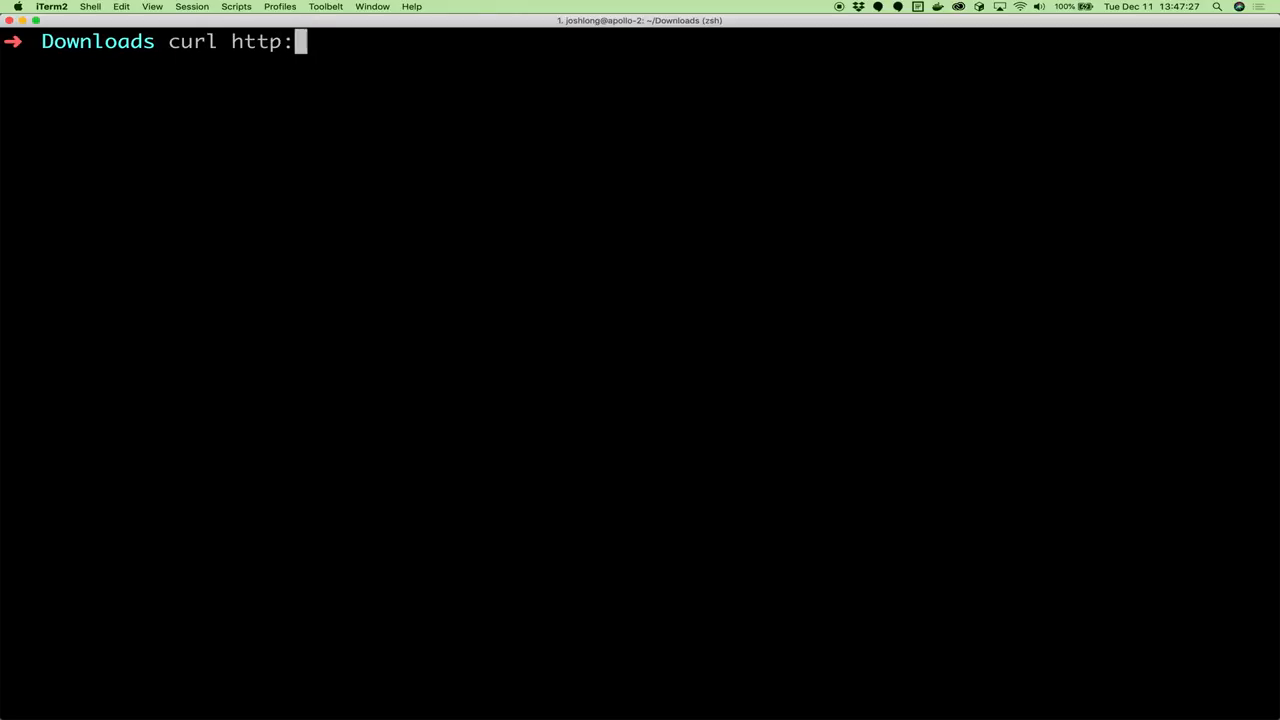
text(//localhost:8080)
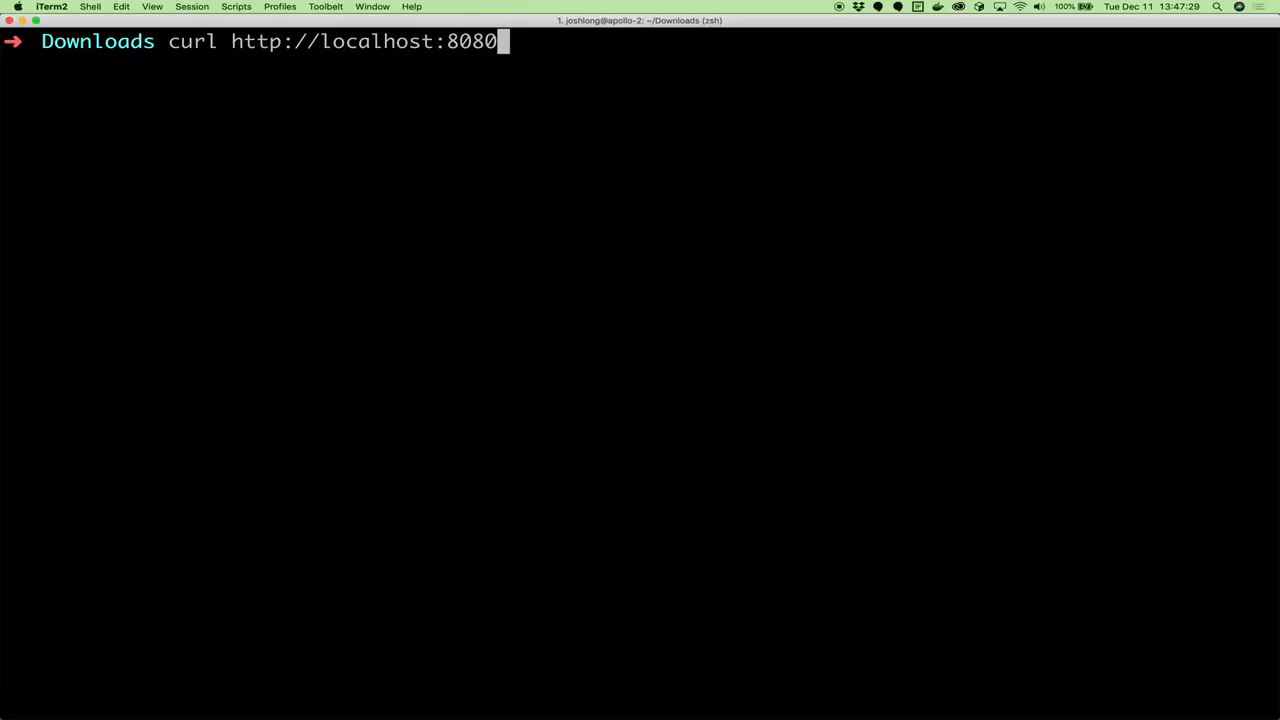
text(/dat)
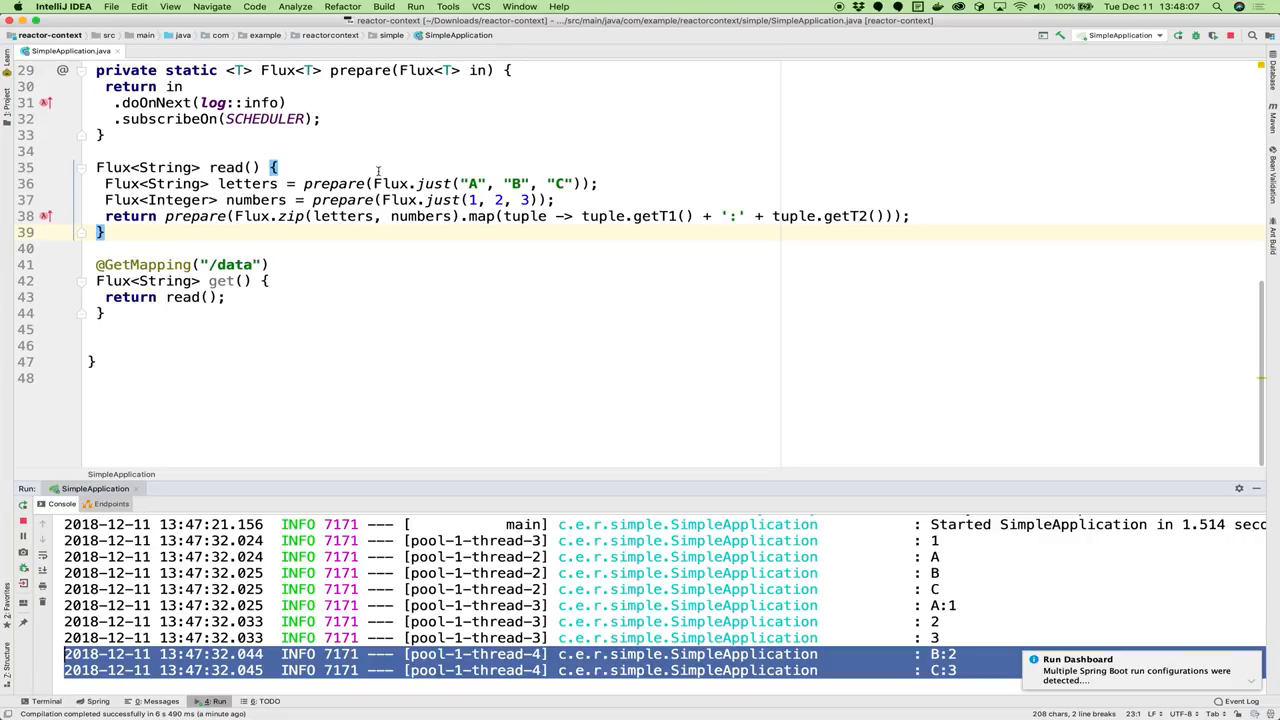
Scroll up to read() and make a brief comment edit near its return statement.
scroll(up, 3)
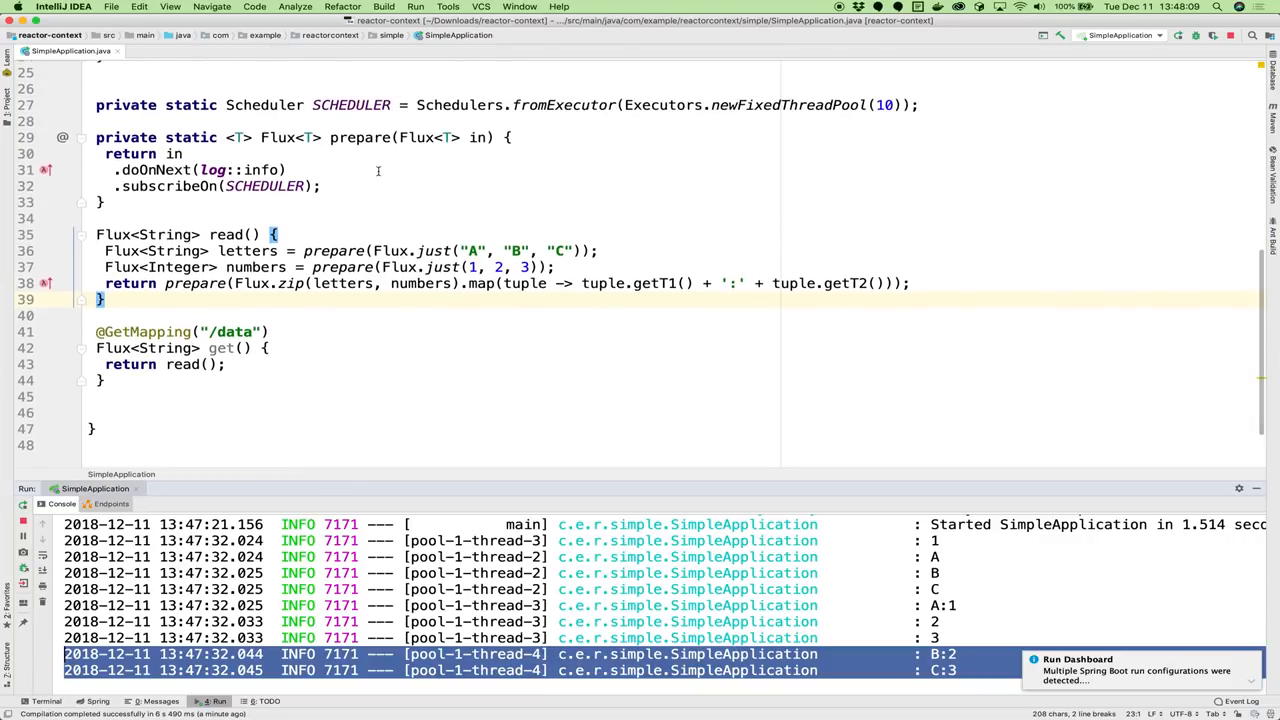
mouse_move(1240, 568)
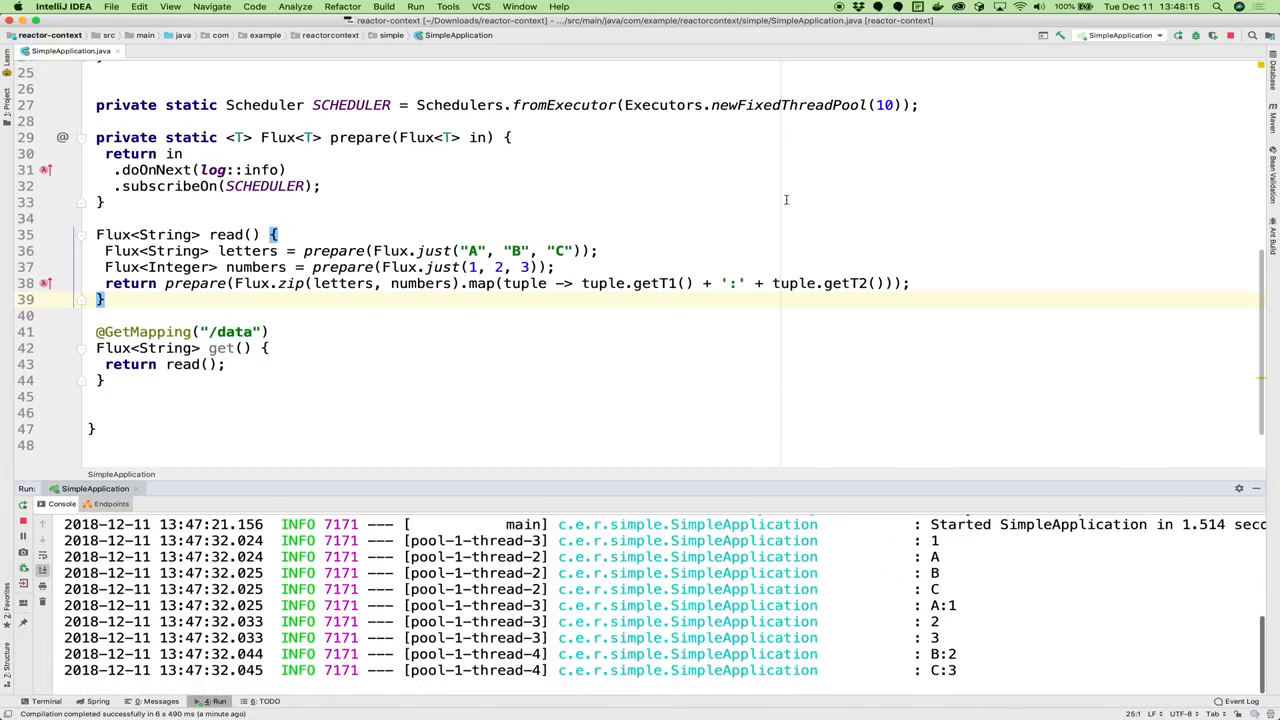
mouse_move(430, 234)
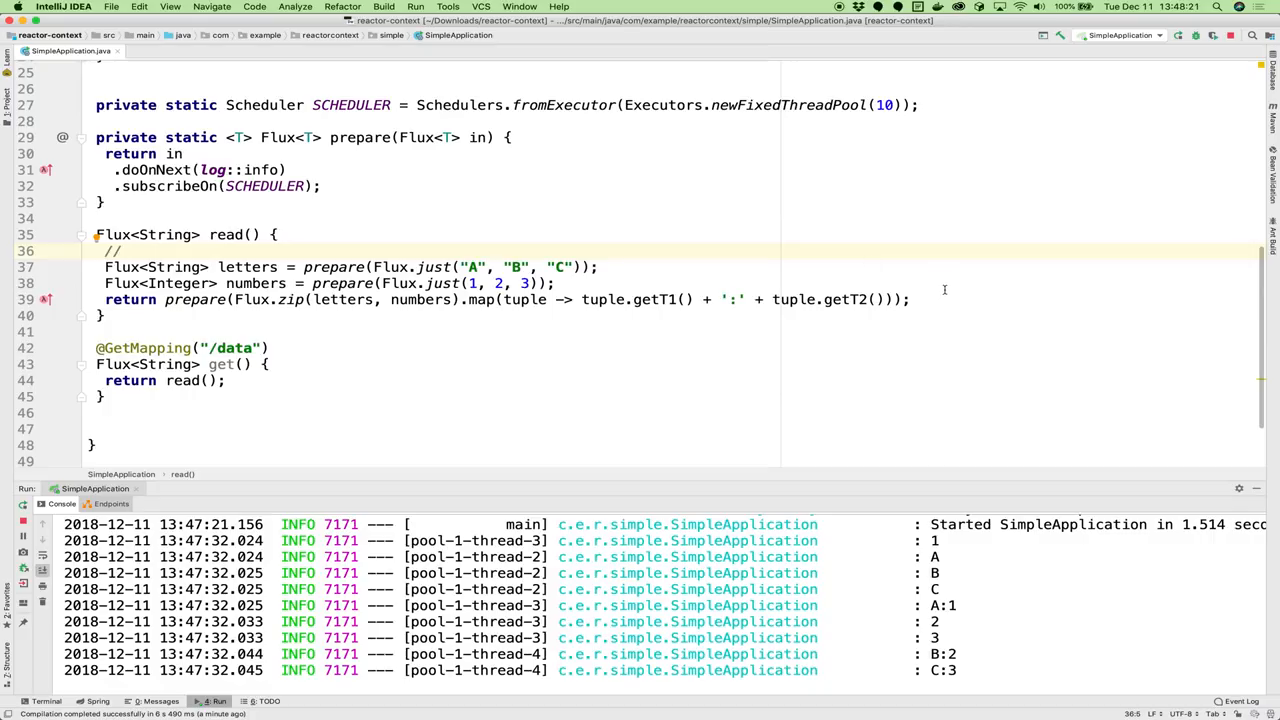
text(//)
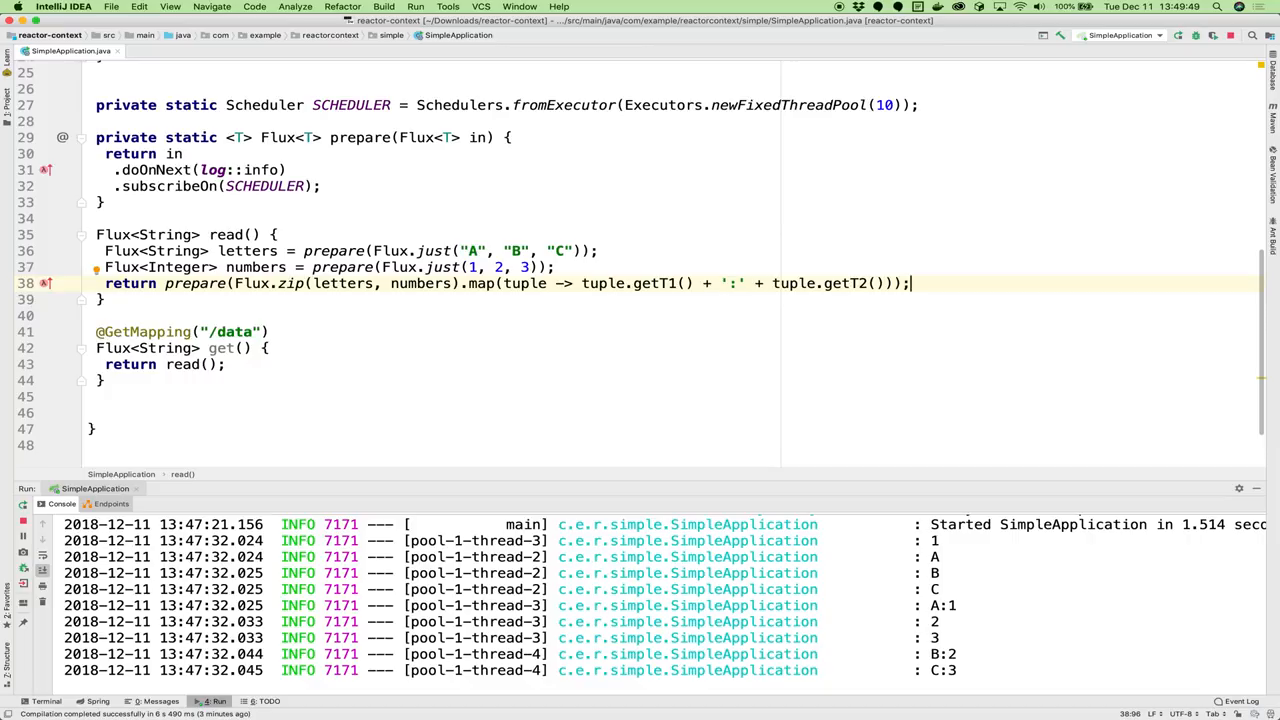
mouse_move(66, 364)
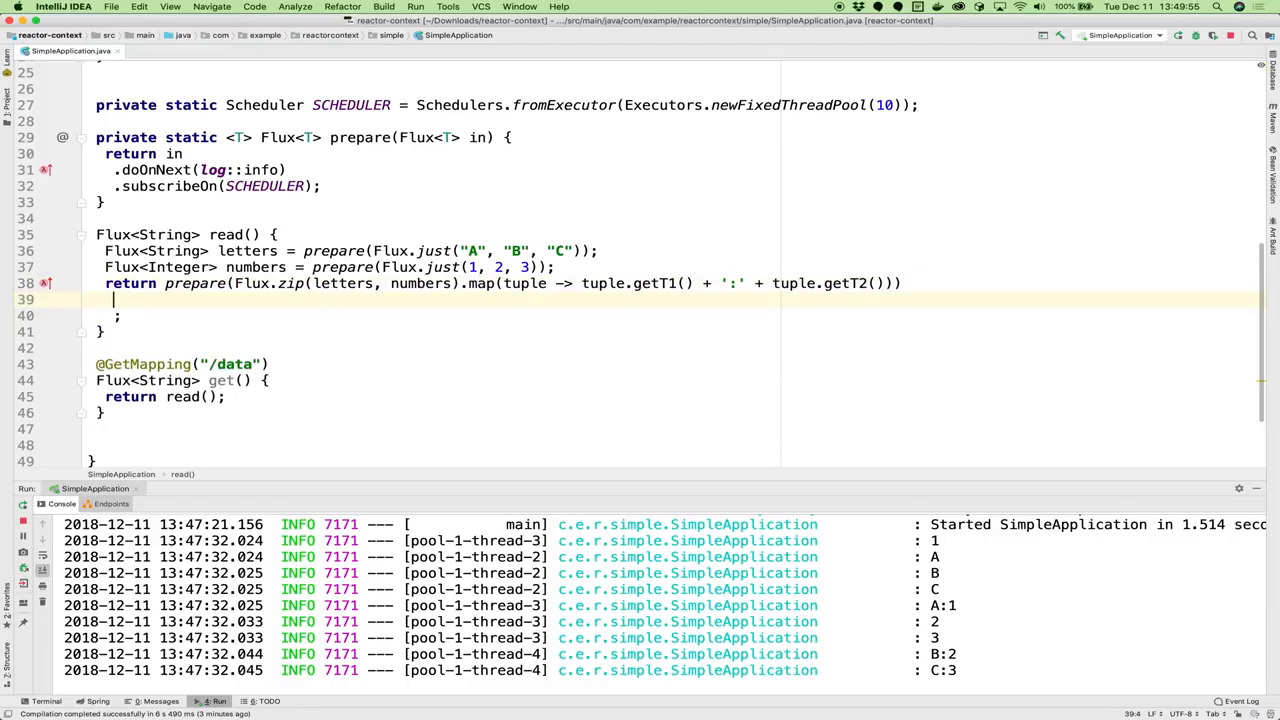
Chain subscriberContext onto read()'s flux with an anonymous Function<Context, Context>.
text(.subscriberContext( nr)
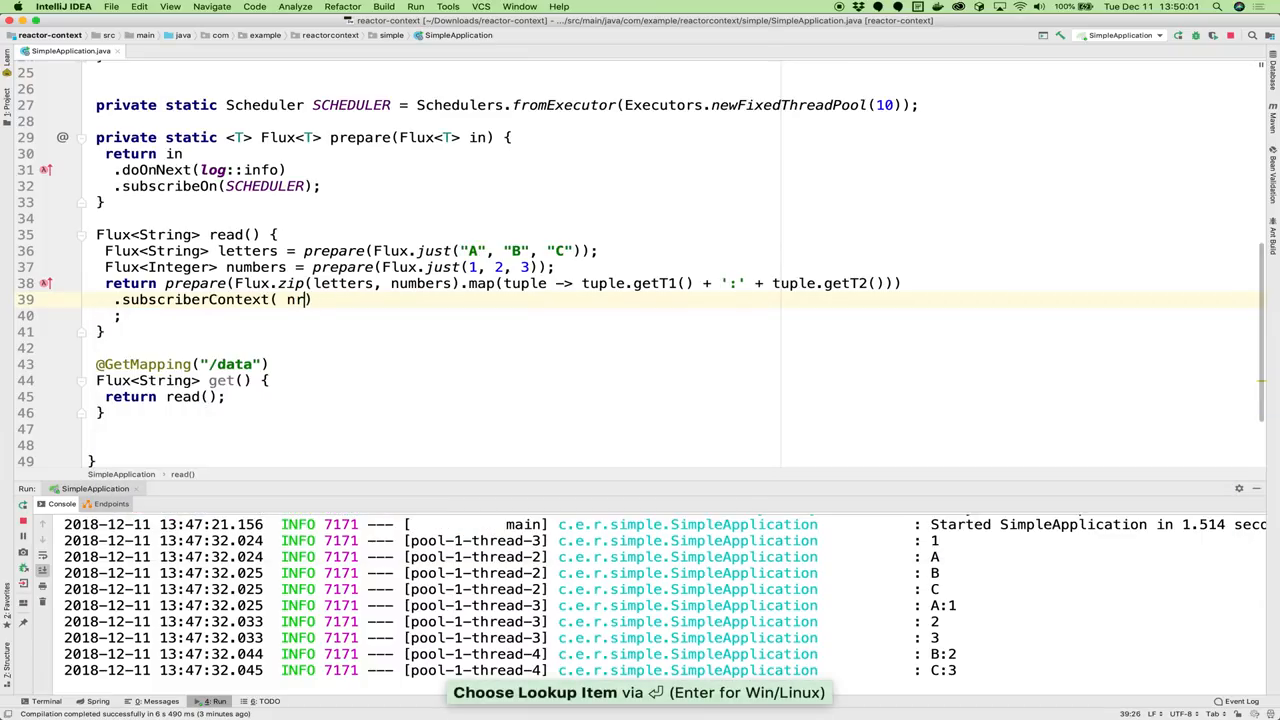
text(new Func)
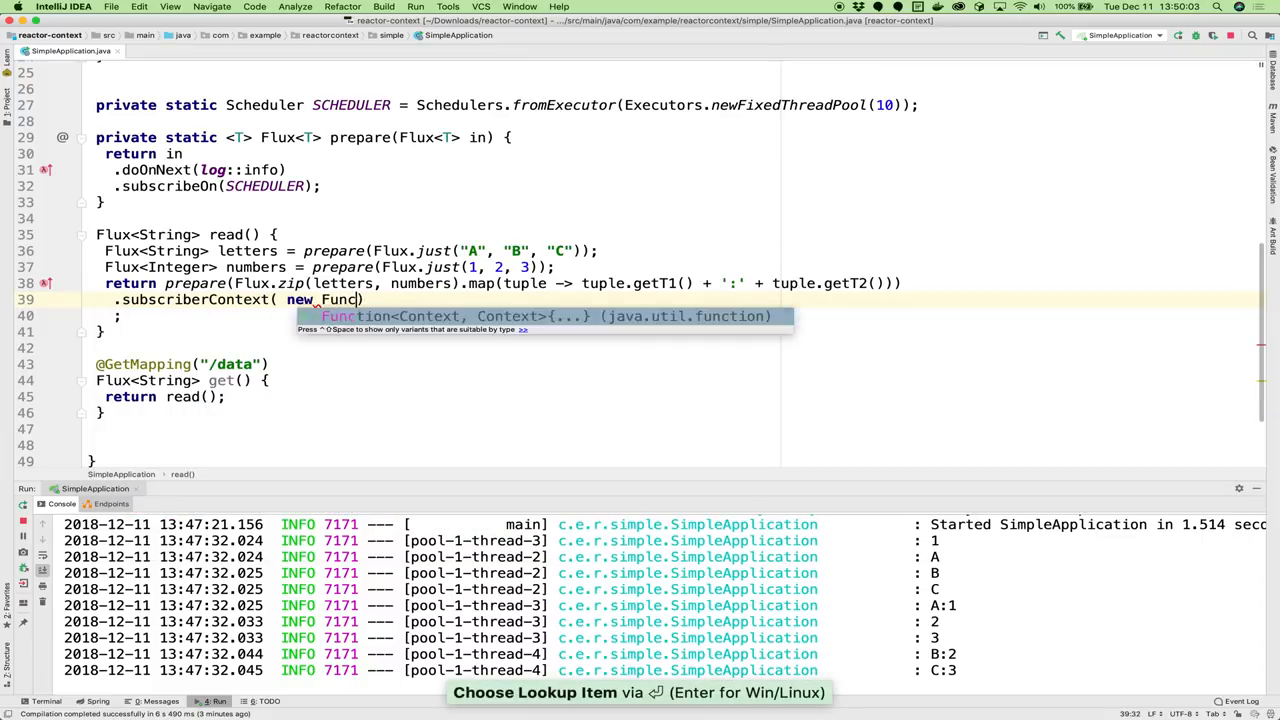
key(Enter)
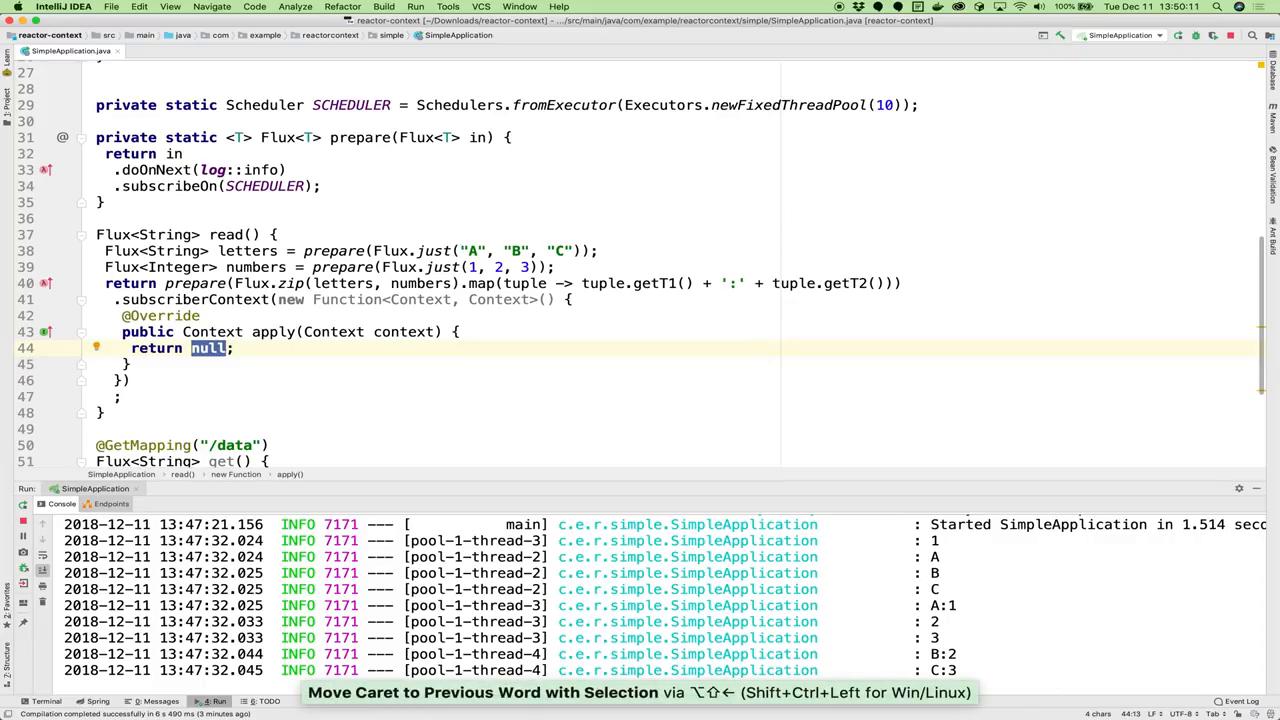
text(context.)
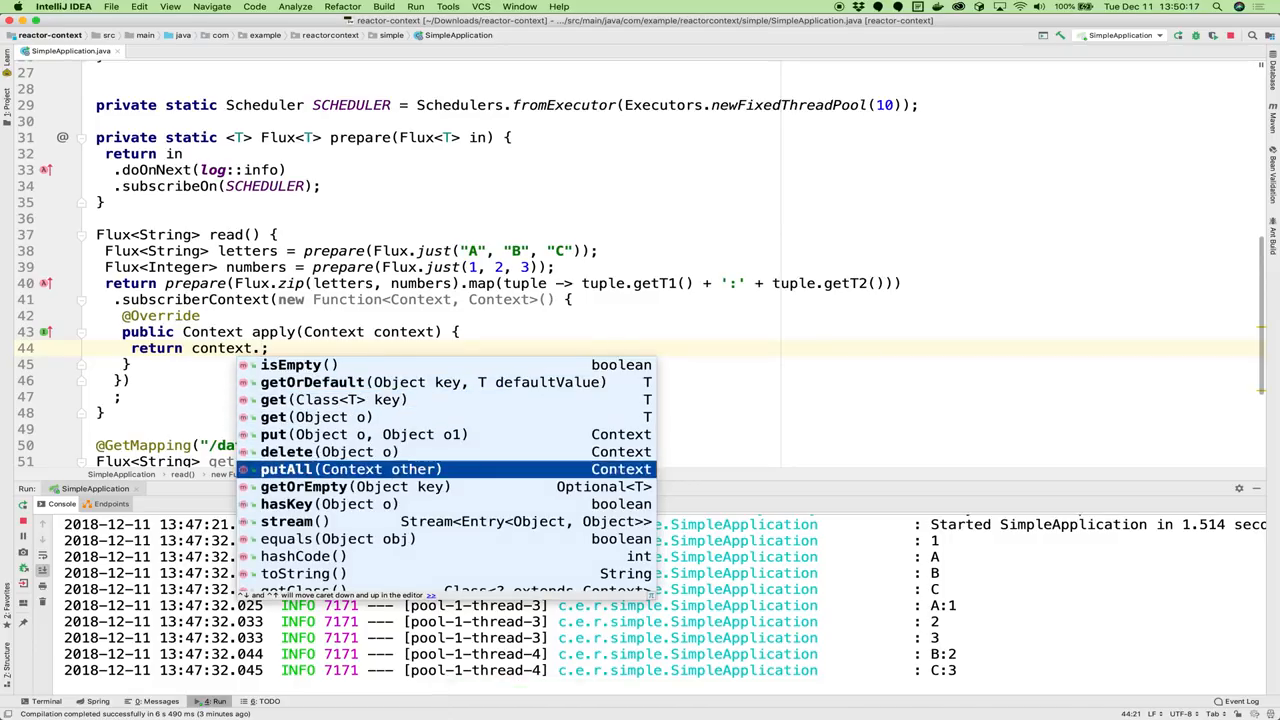
key(Escape)
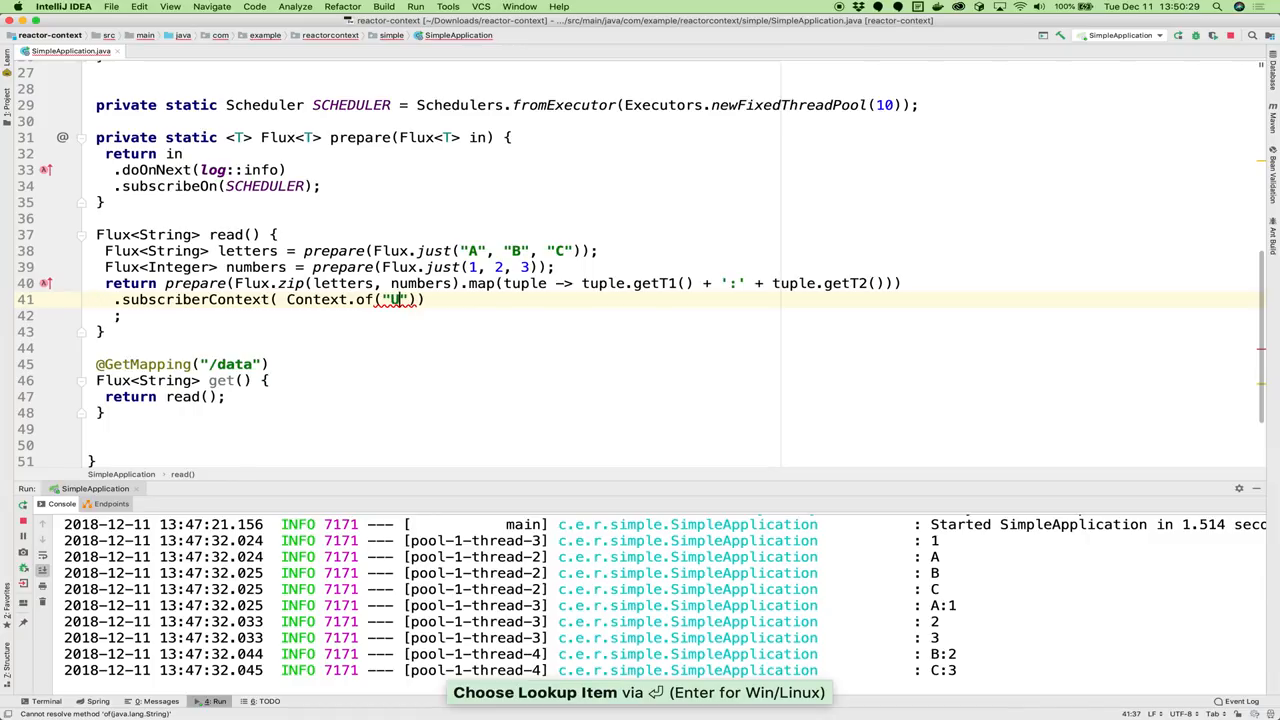
Put a "userId" entry with a random UUID string into the reactive Context.
text(uid)
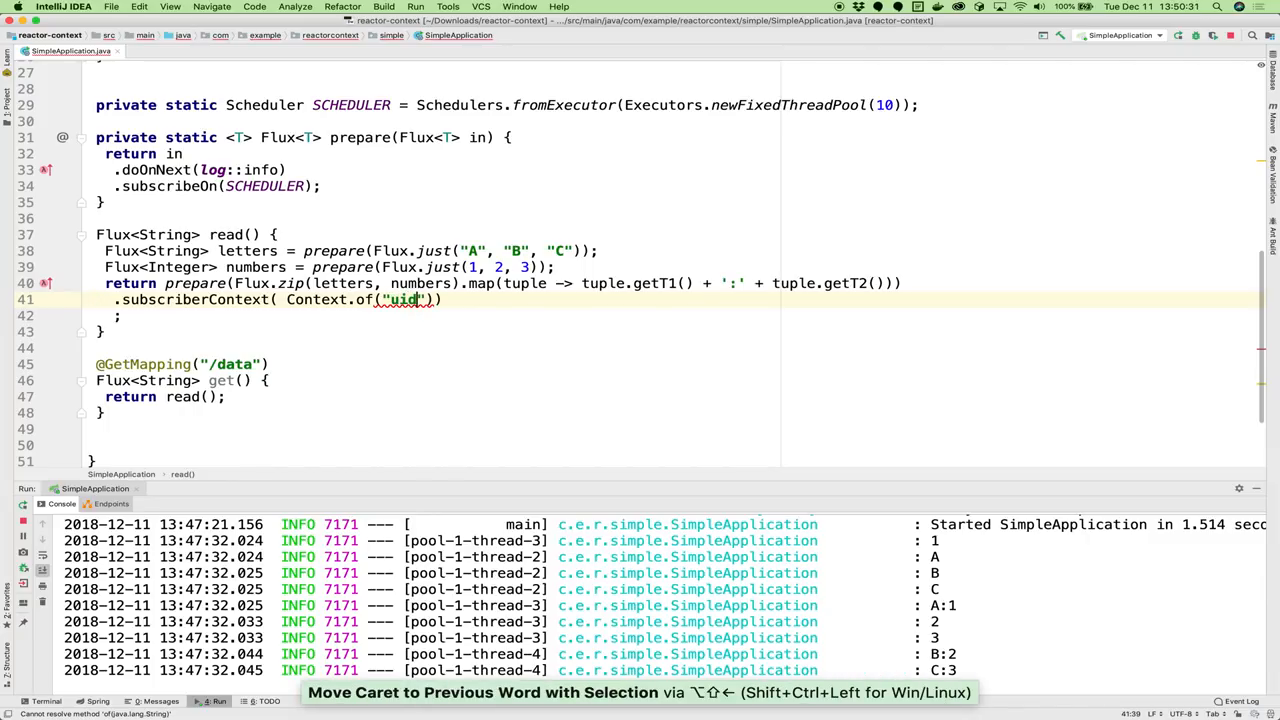
text(auth)
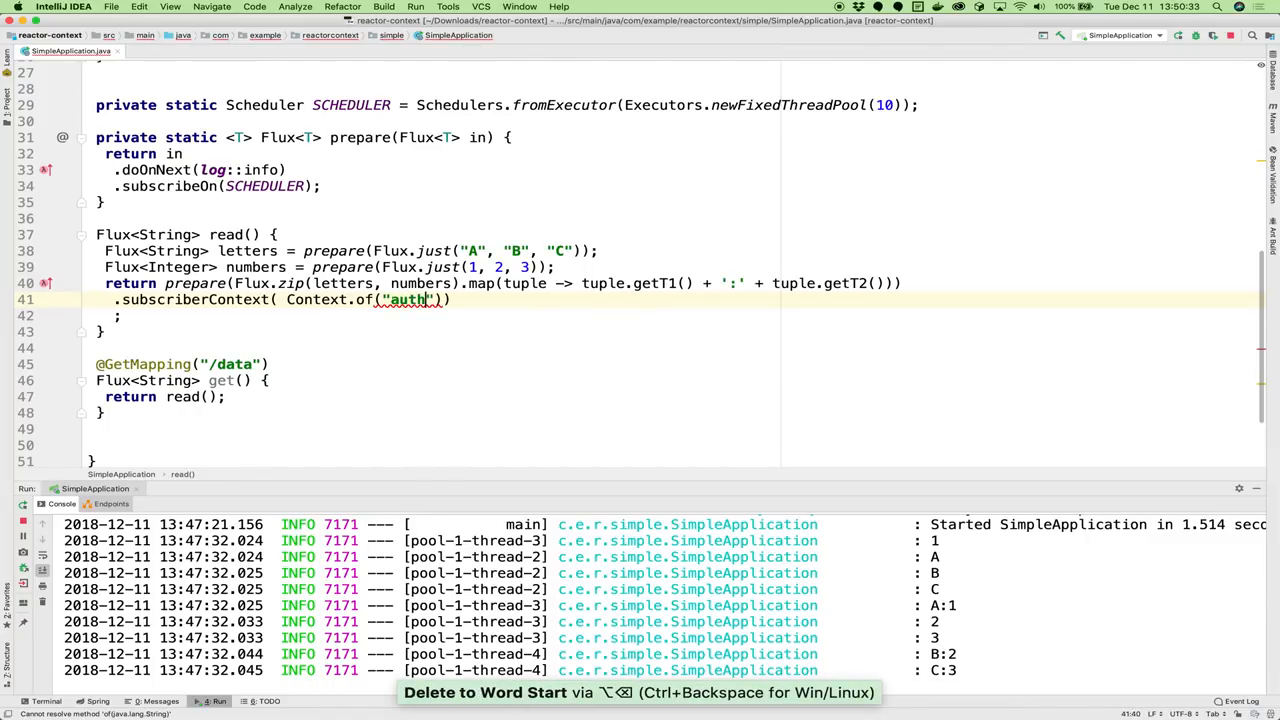
text(Id)
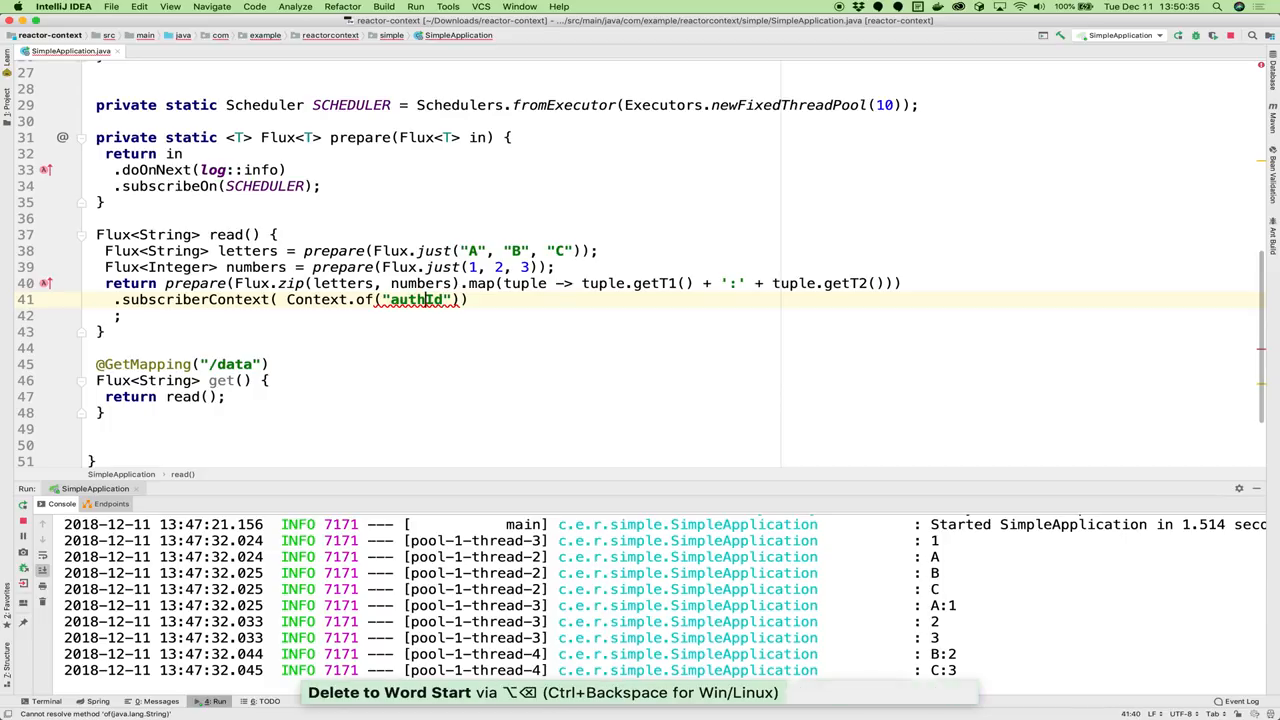
text(userId)
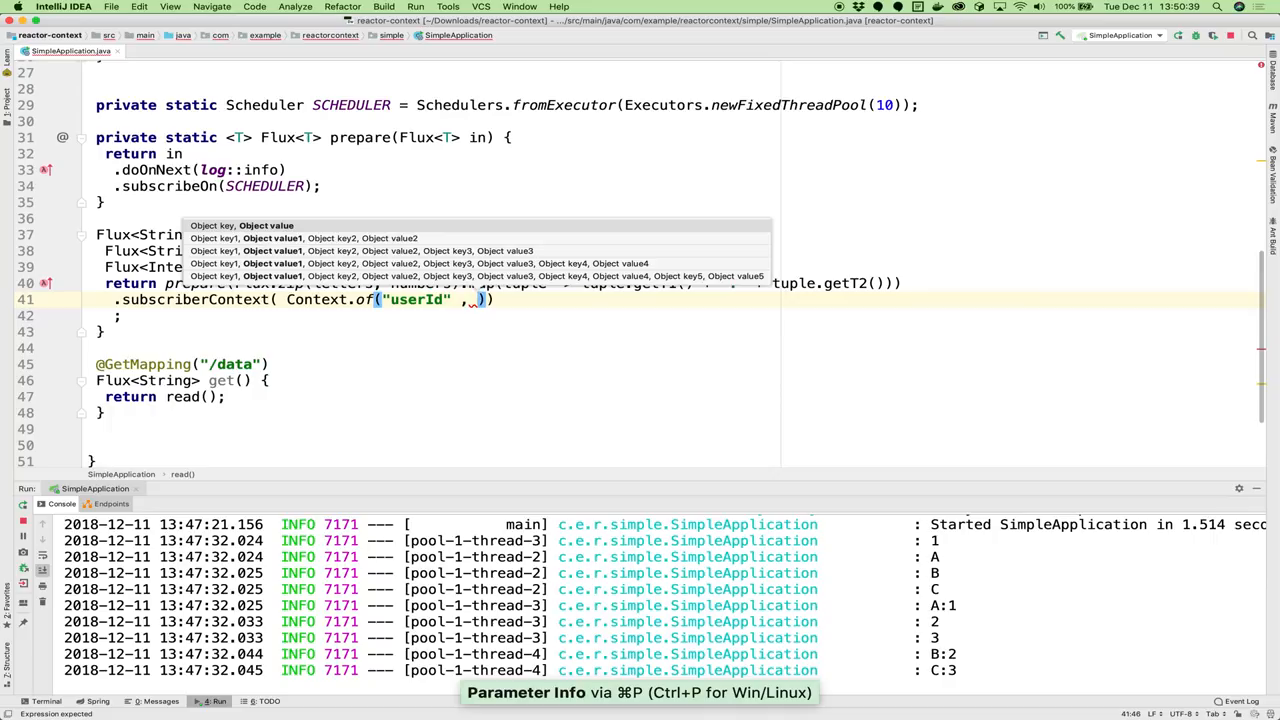
text(UUID.randomUUID().toString()
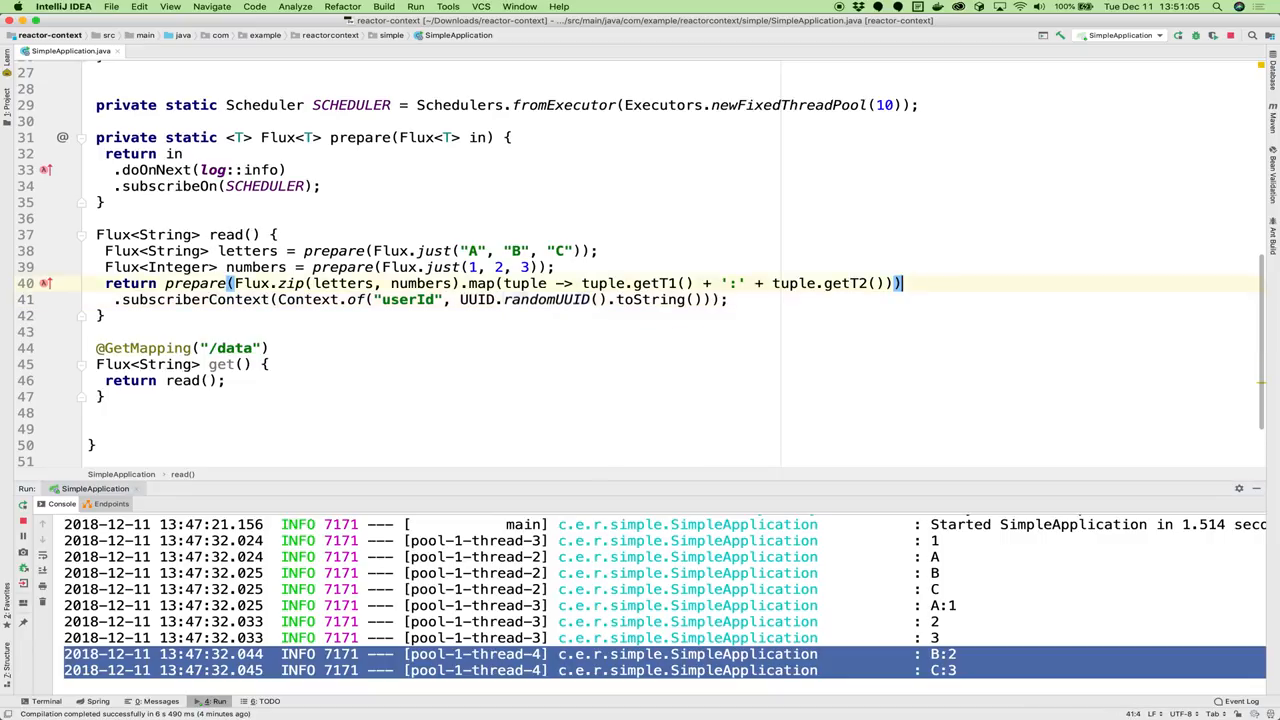
Add doOnEach with a Consumer<Signal> that reads "userId" from the signal's context.
text(.do)
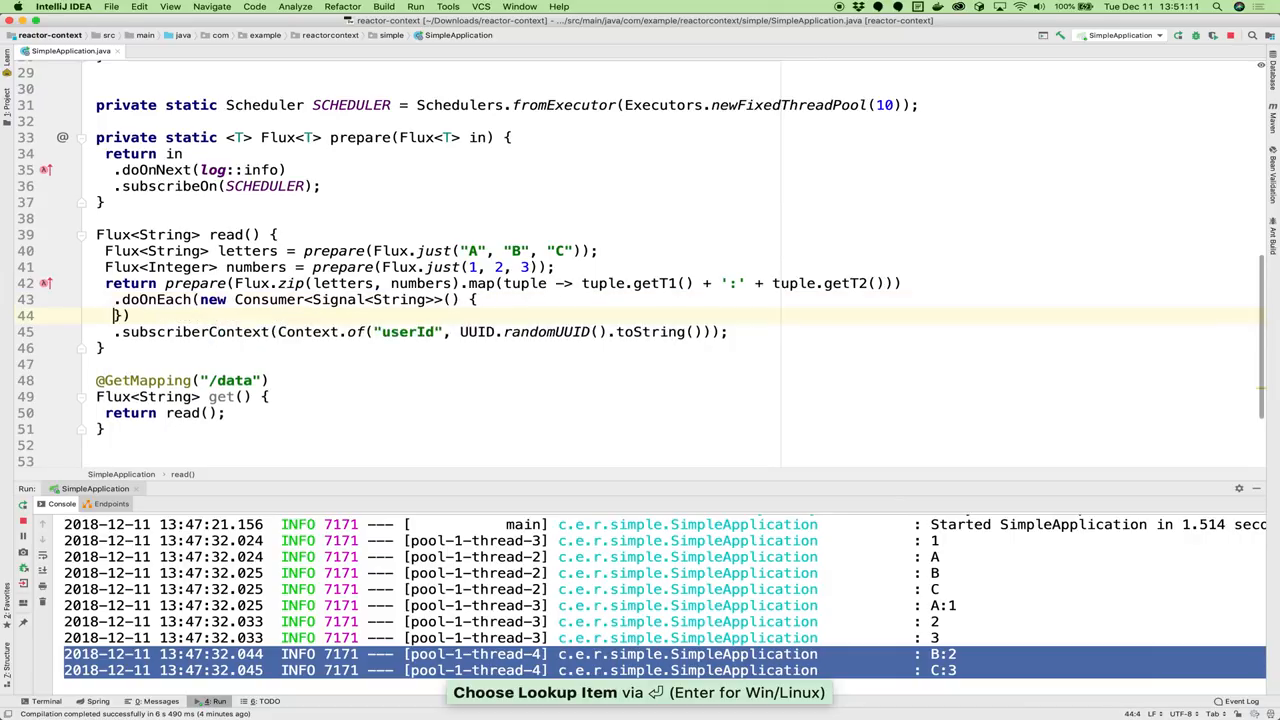
key(Enter)
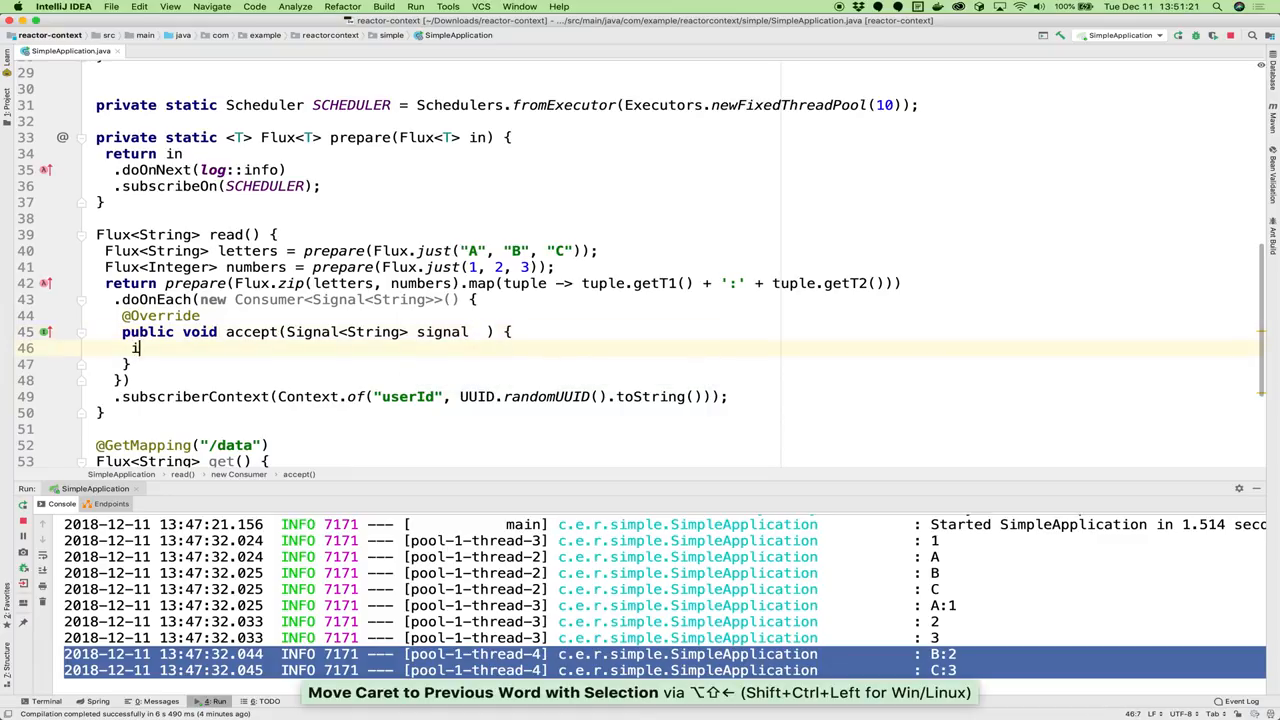
text(f (signal.isOnNext()) {)
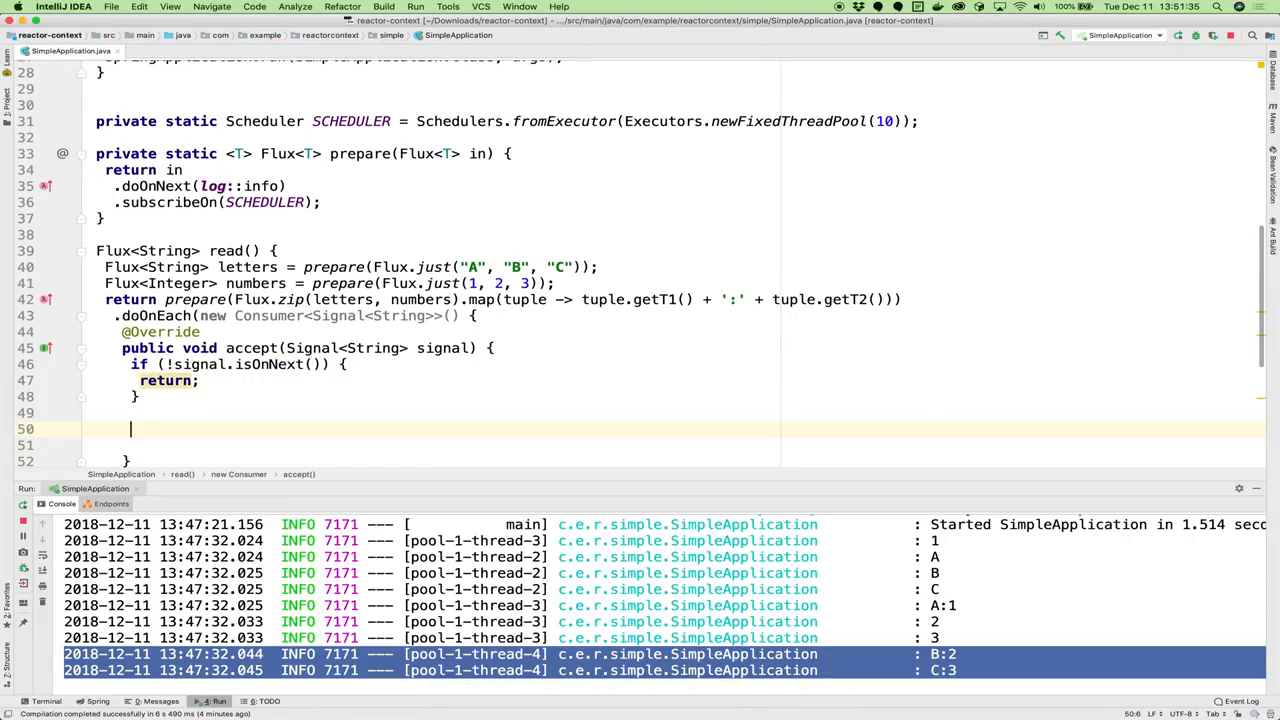
text(signal.getc)
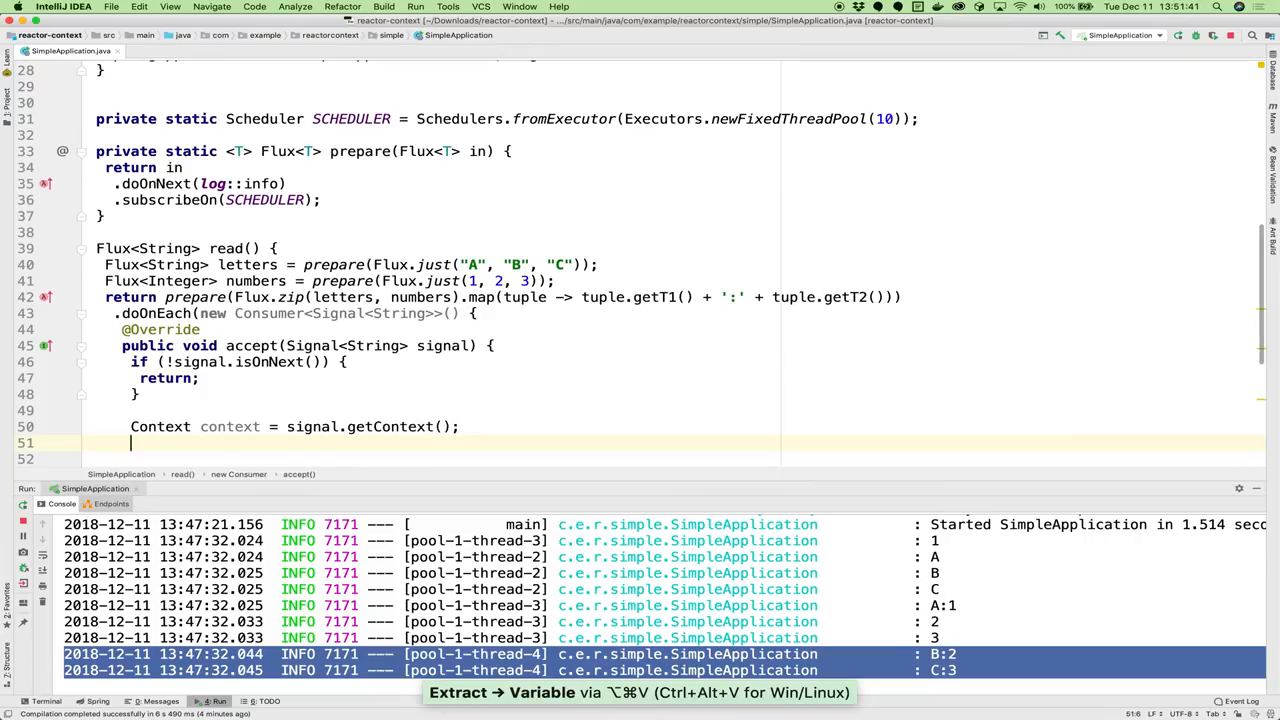
text(context.)
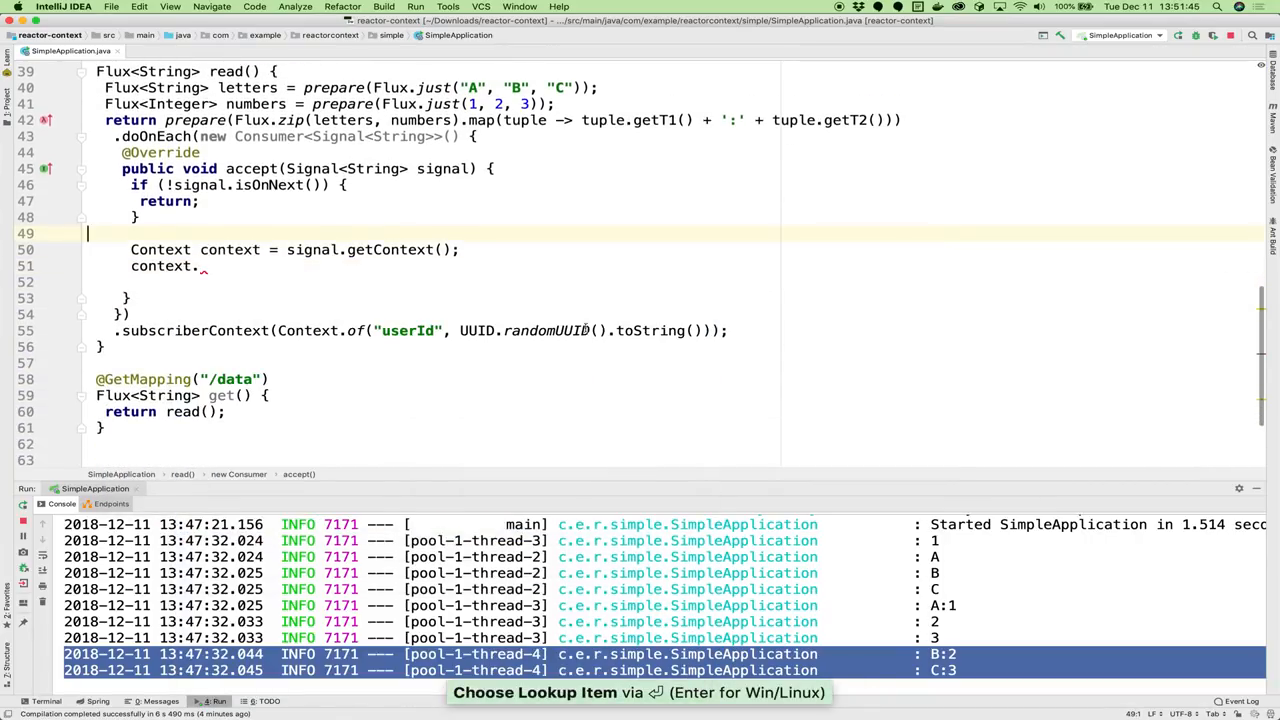
double_click(408, 330)
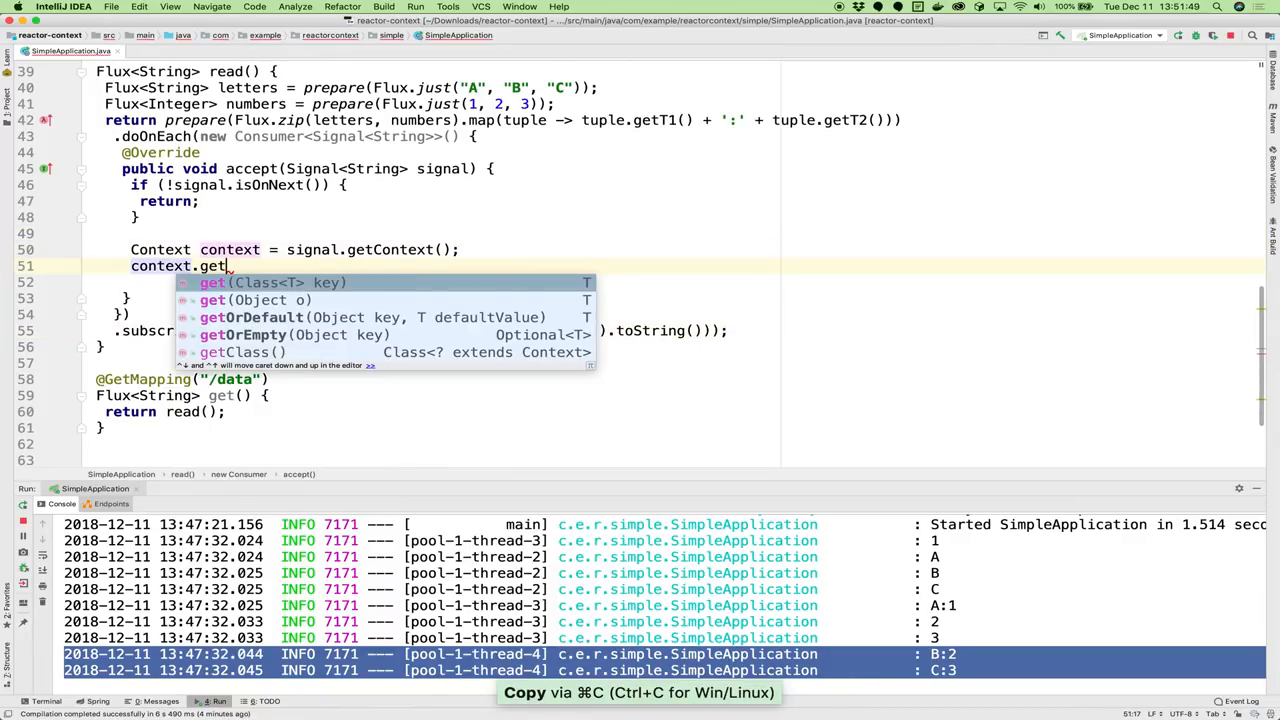
key(Down)
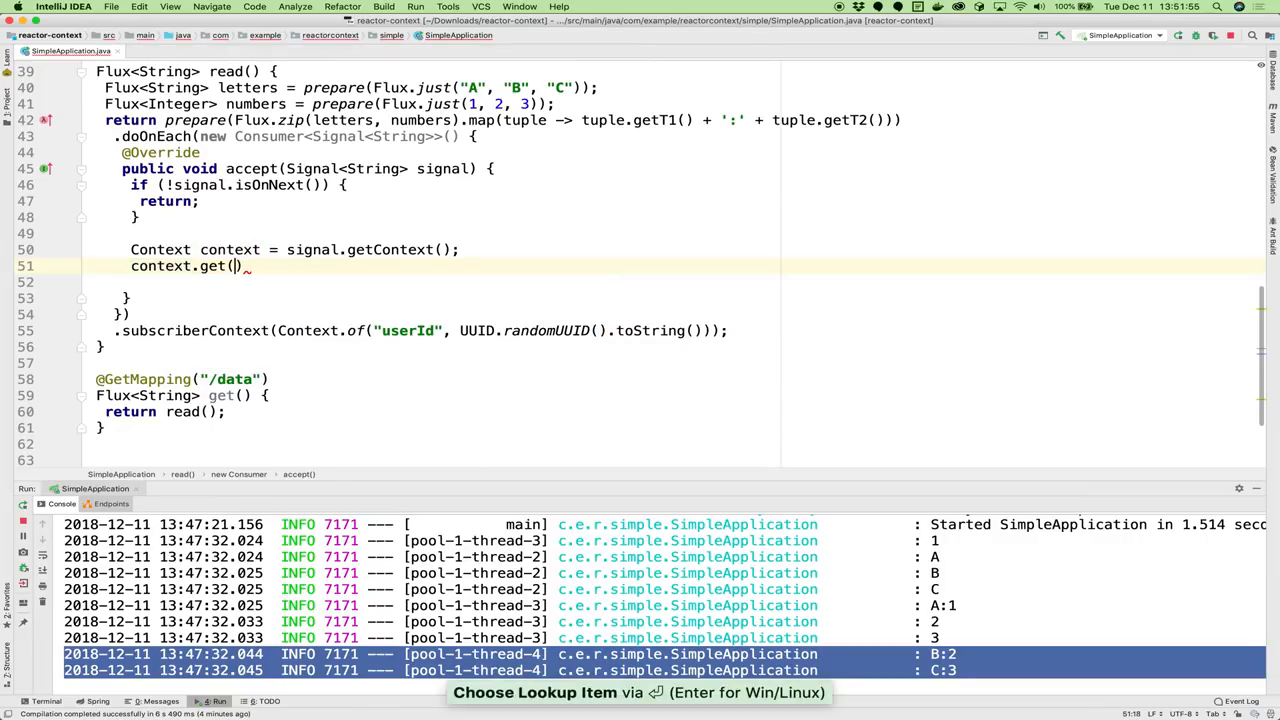
text("userId")
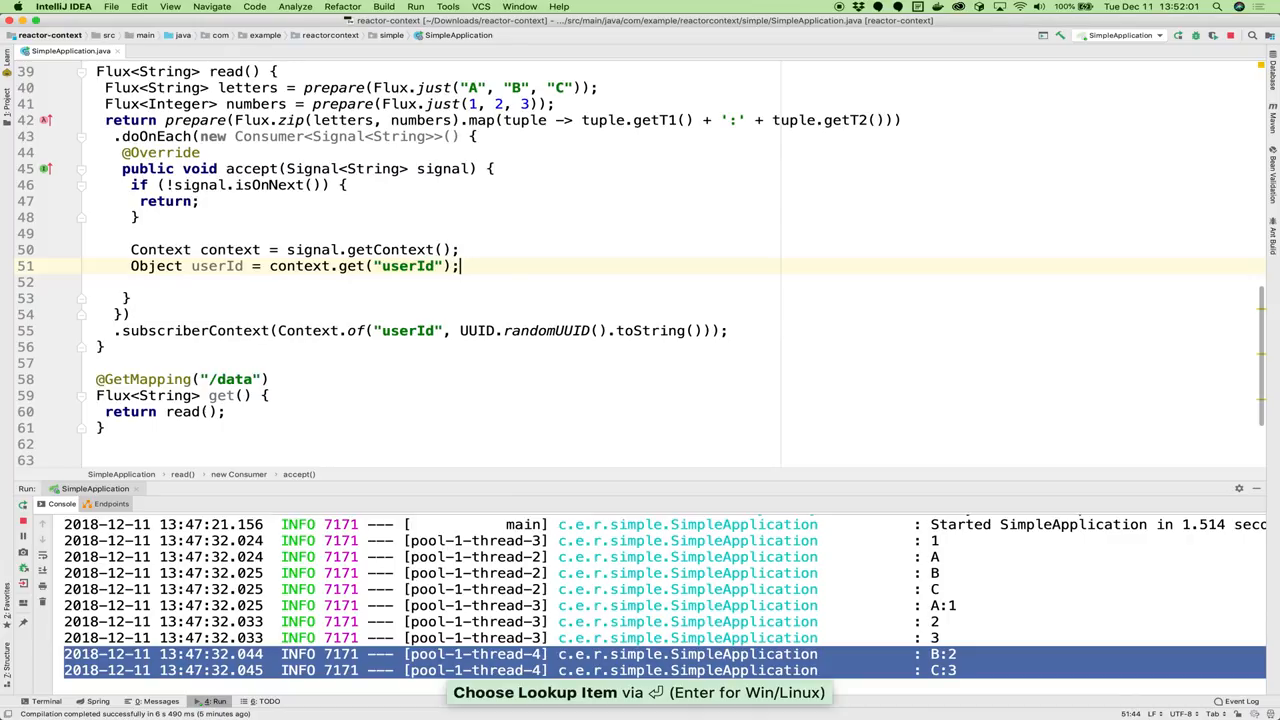
Log "user id for this pipeline stage for data '...' is '...'" with signal.get() and userId.
text(log.info ( "user id for this)
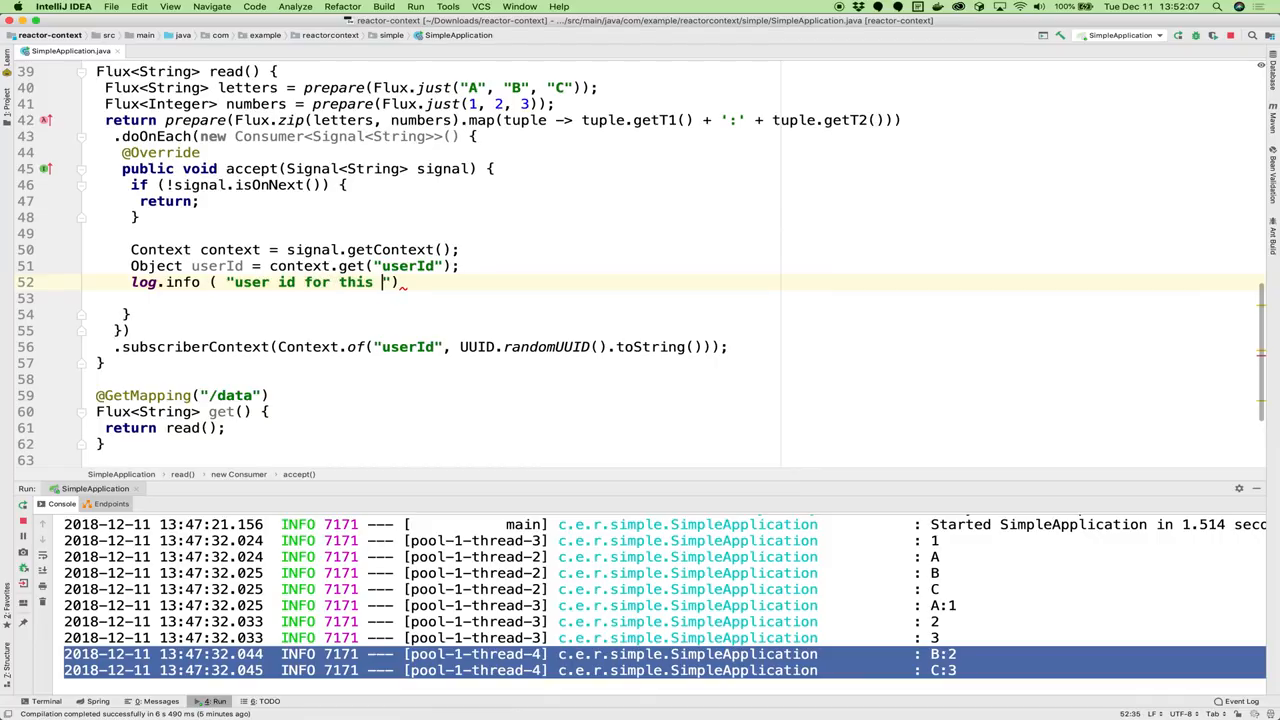
text(pipline)
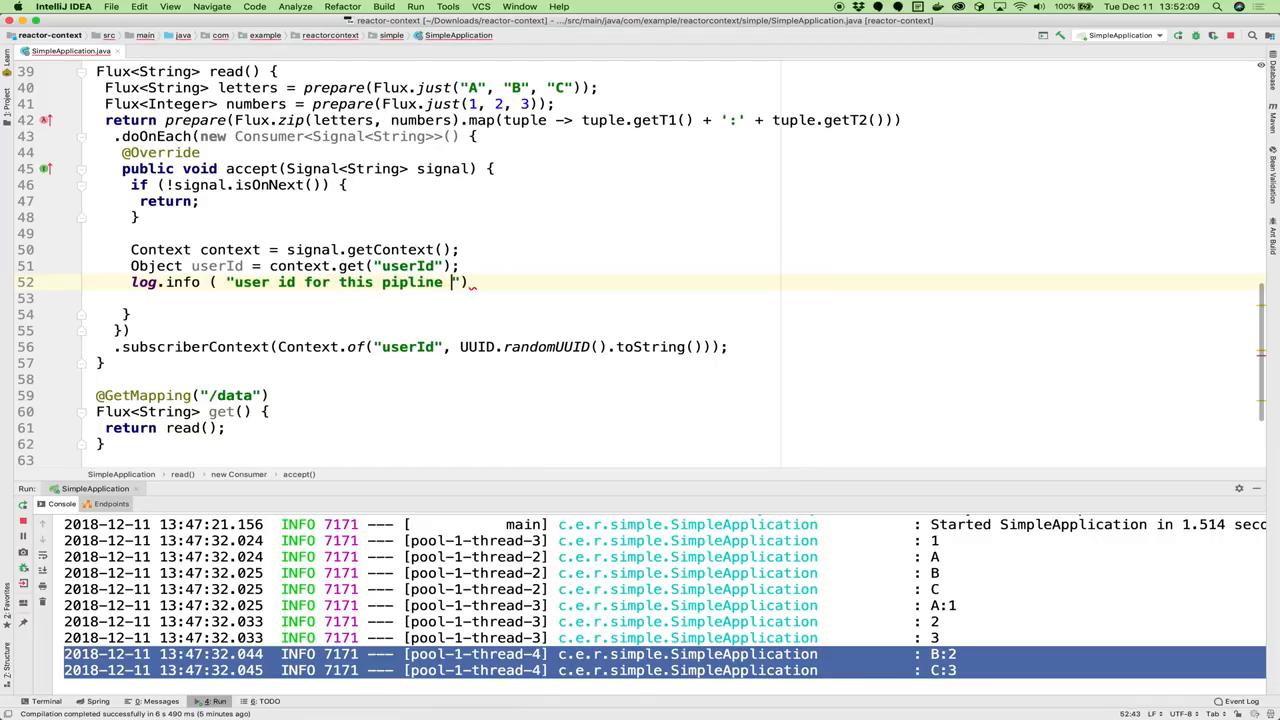
text(stage for data ')
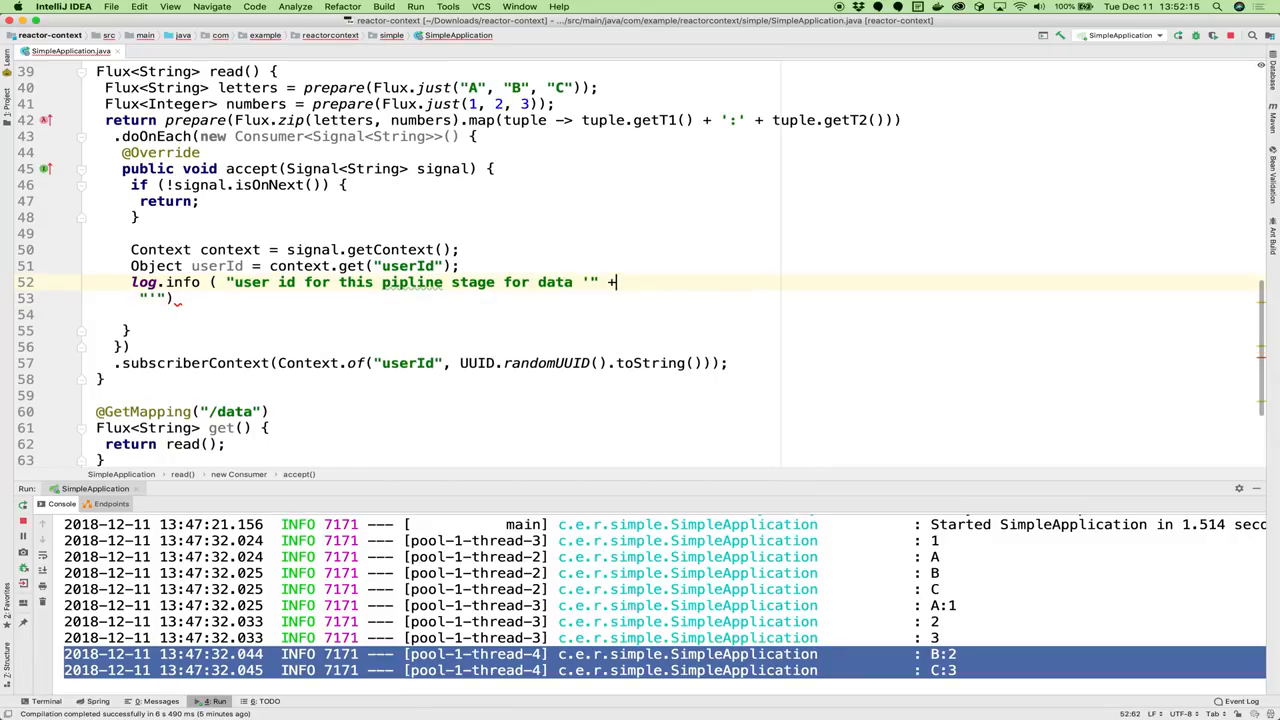
text(signal.get() +)
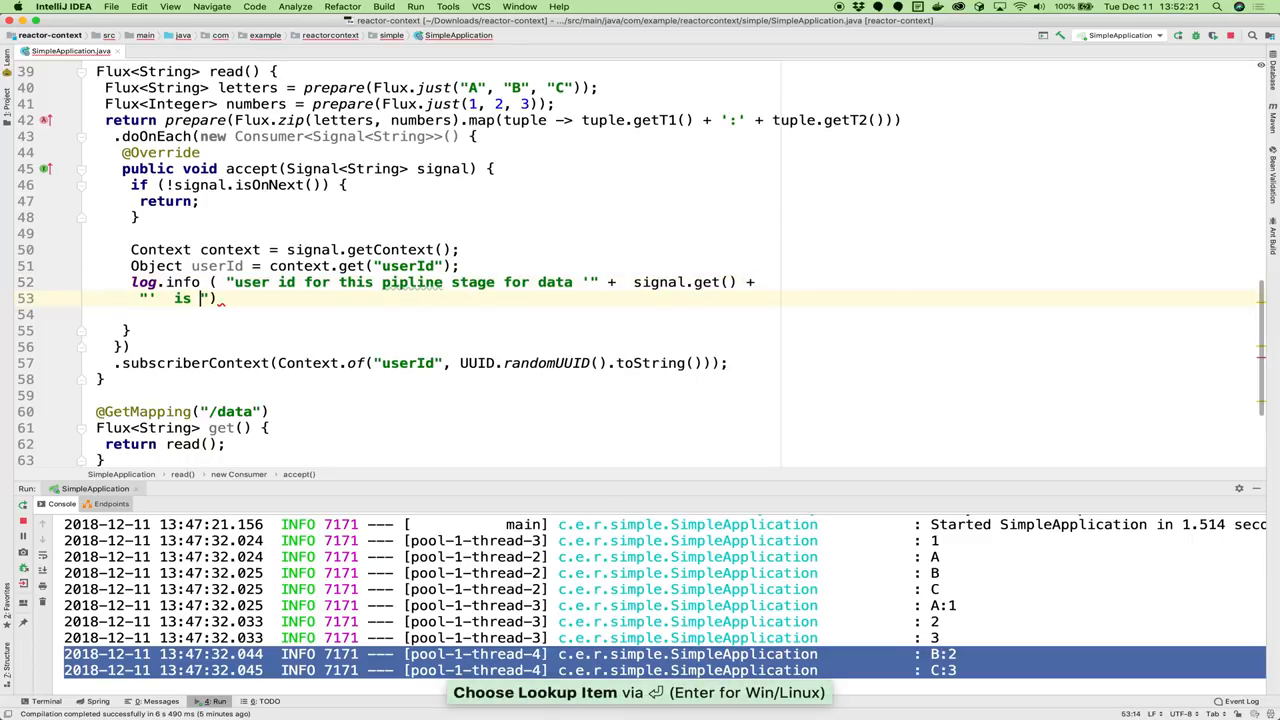
text('" +)
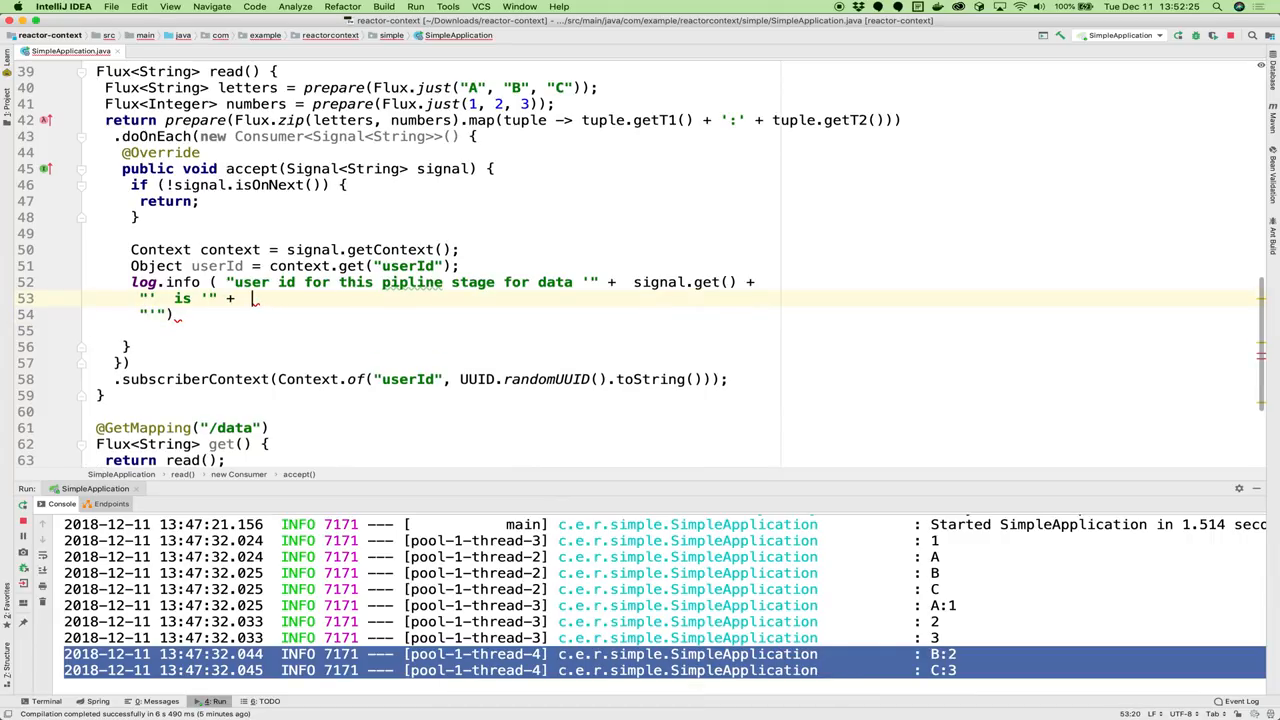
text(userId + "'");)
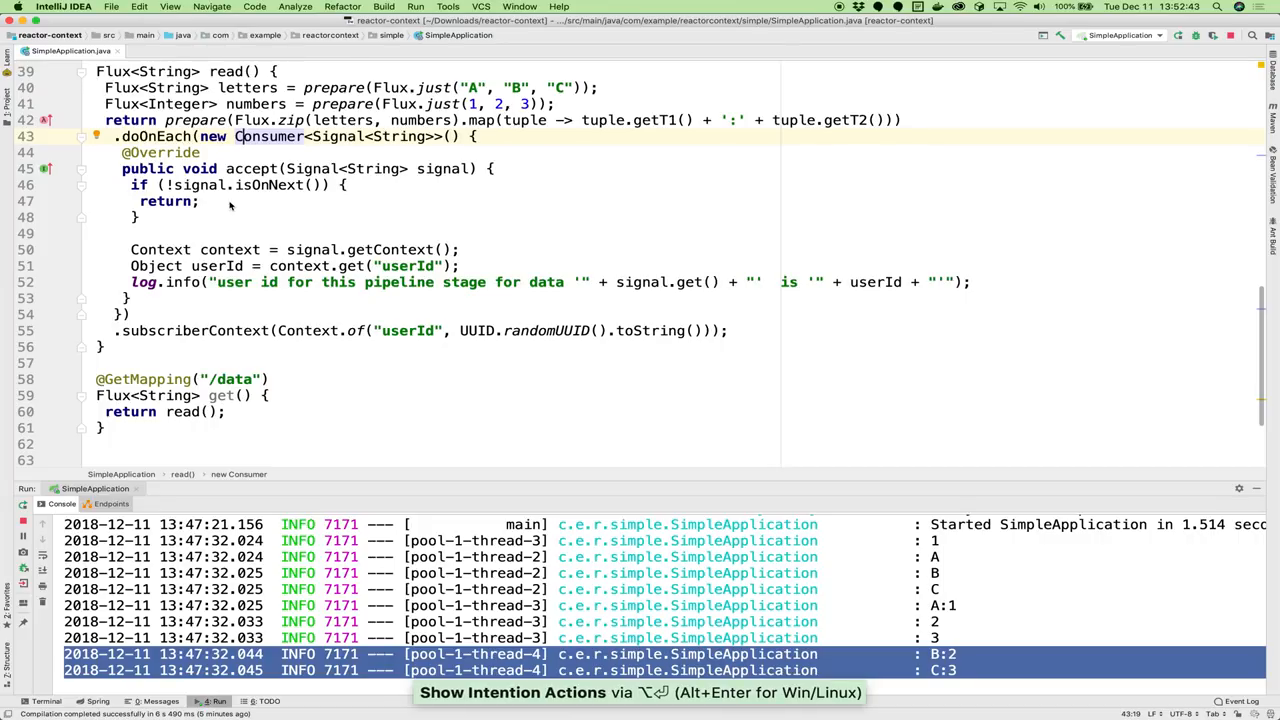
Stop and rerun SimpleApplication, then inspect the userId UUID logged for each zipped pair.
click(1198, 36)
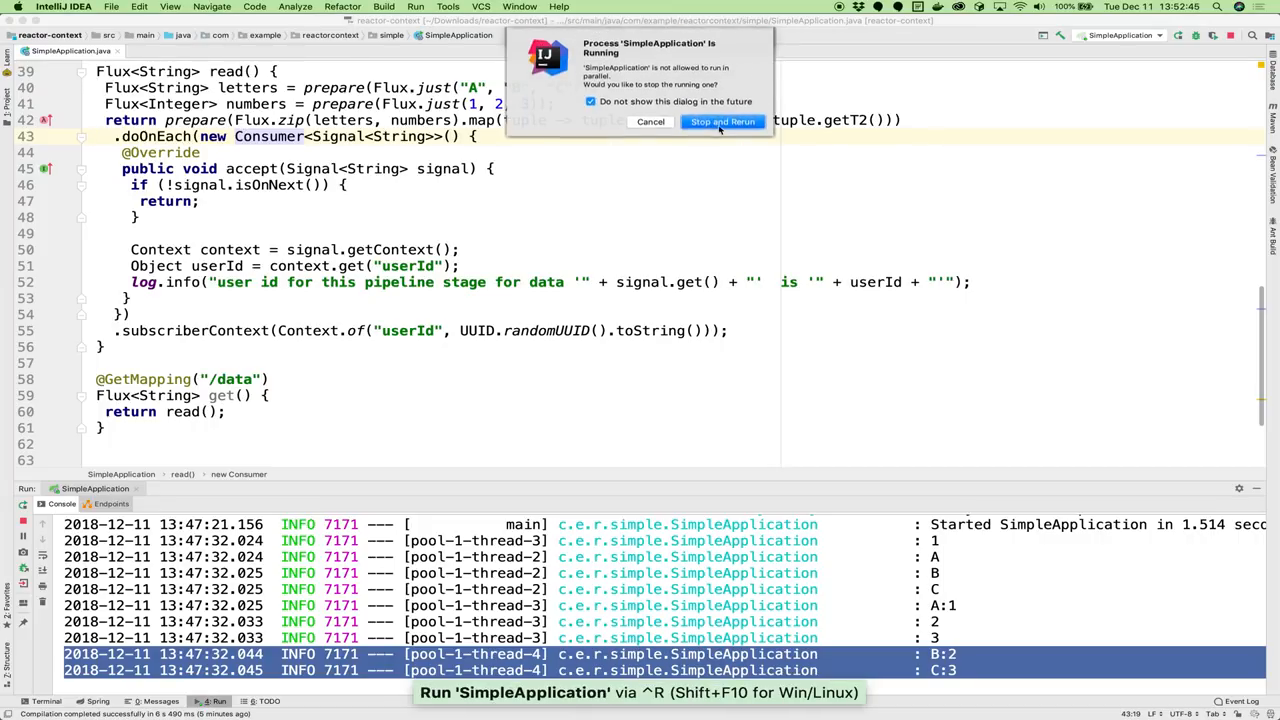
click(722, 122)
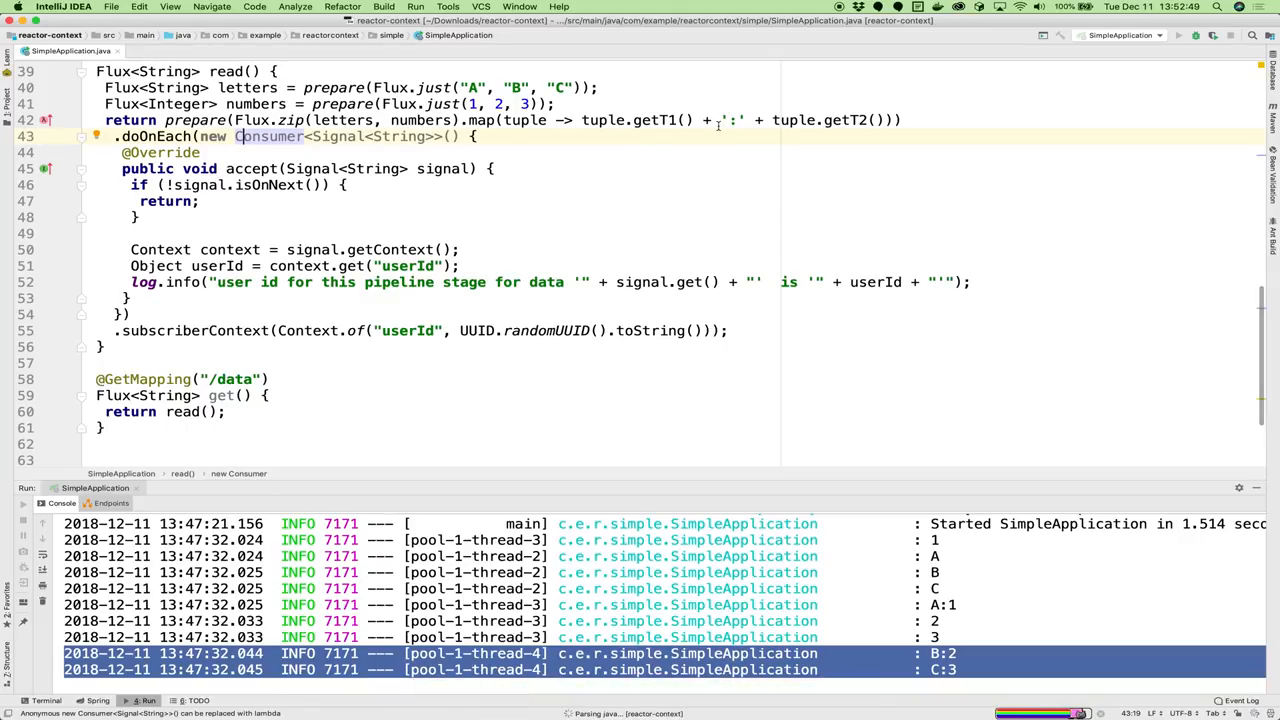
click(22, 520)
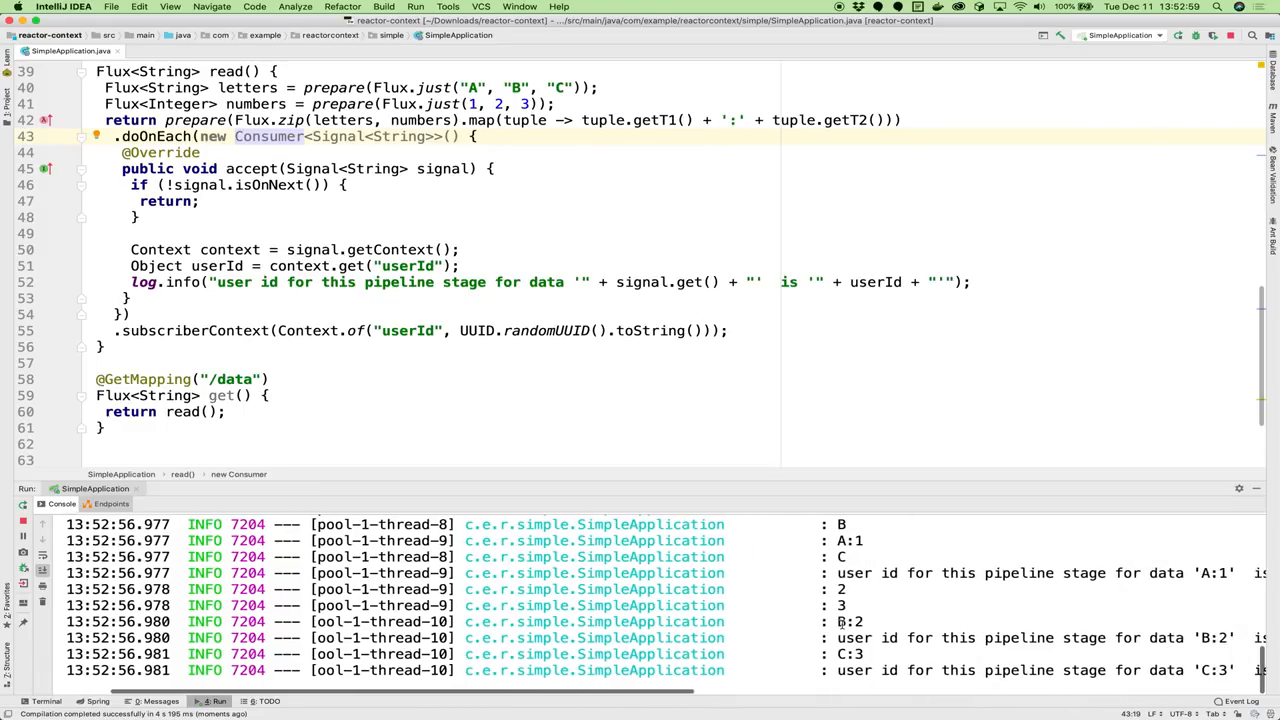
scroll(right, 3)
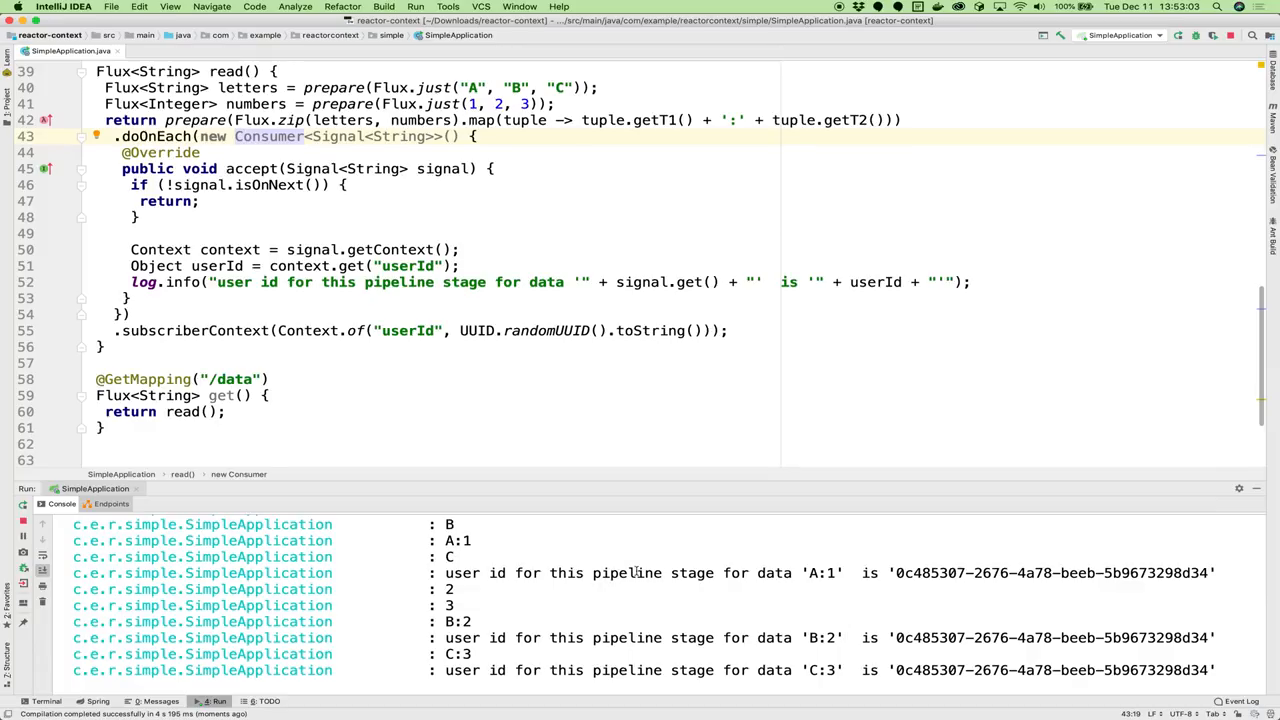
double_click(528, 572)
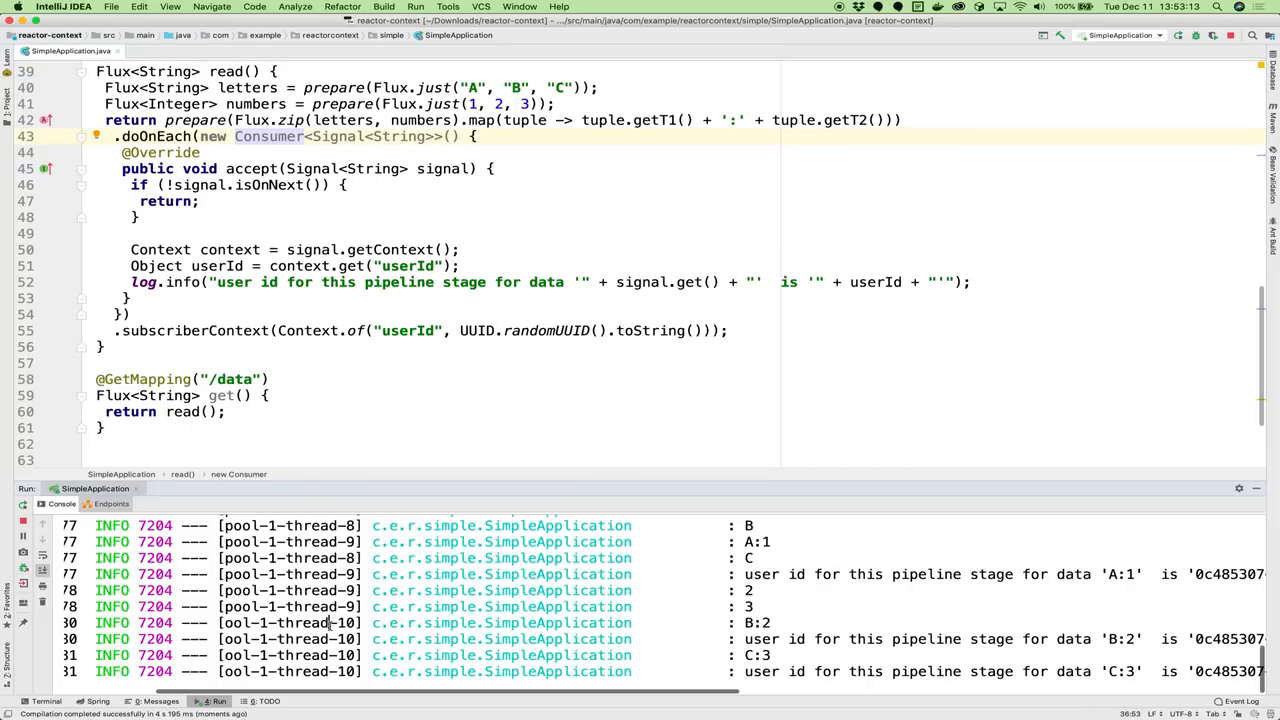
double_click(304, 622)
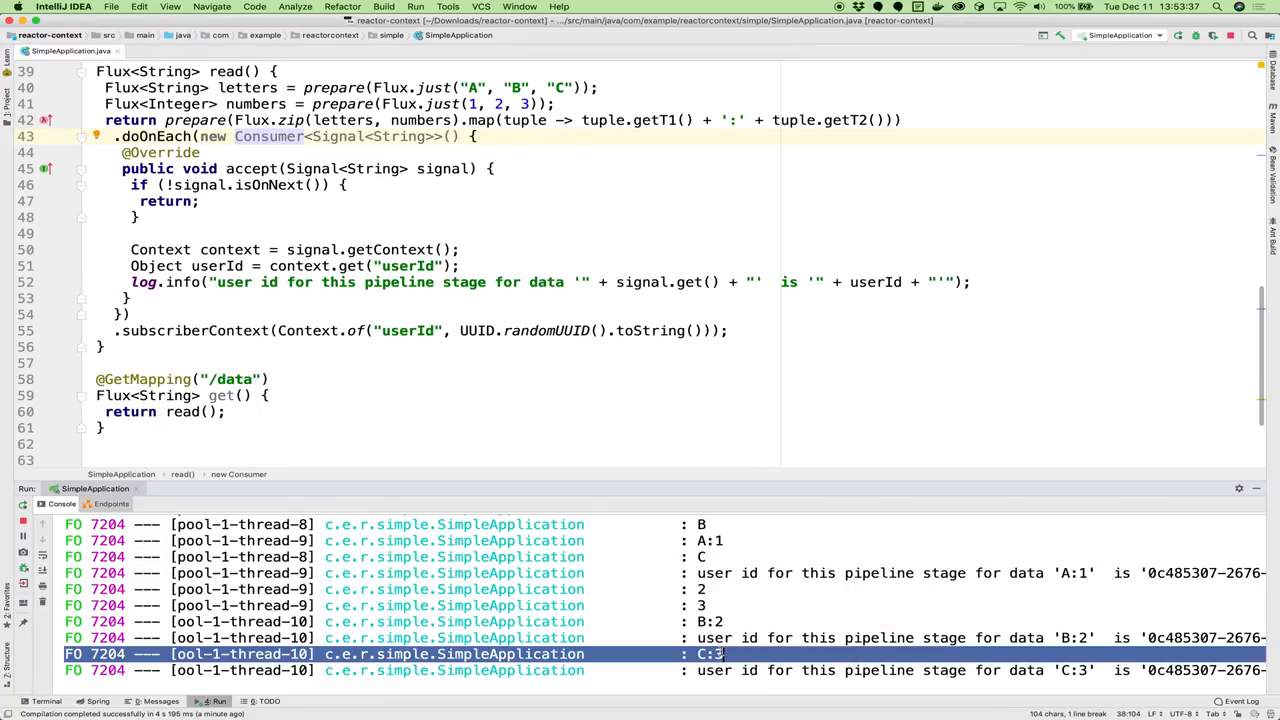
Replace the anonymous doOnEach Consumer with a lambda taking signal via the quick fix.
click(488, 312)
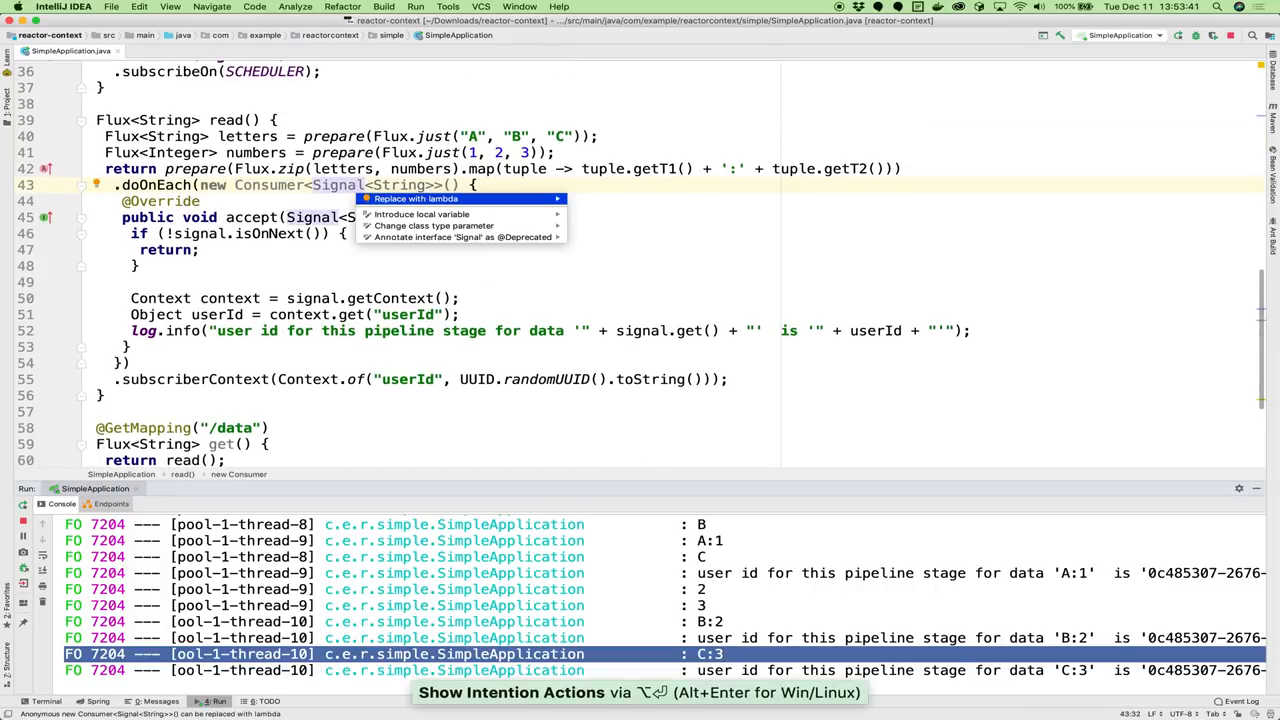
click(416, 198)
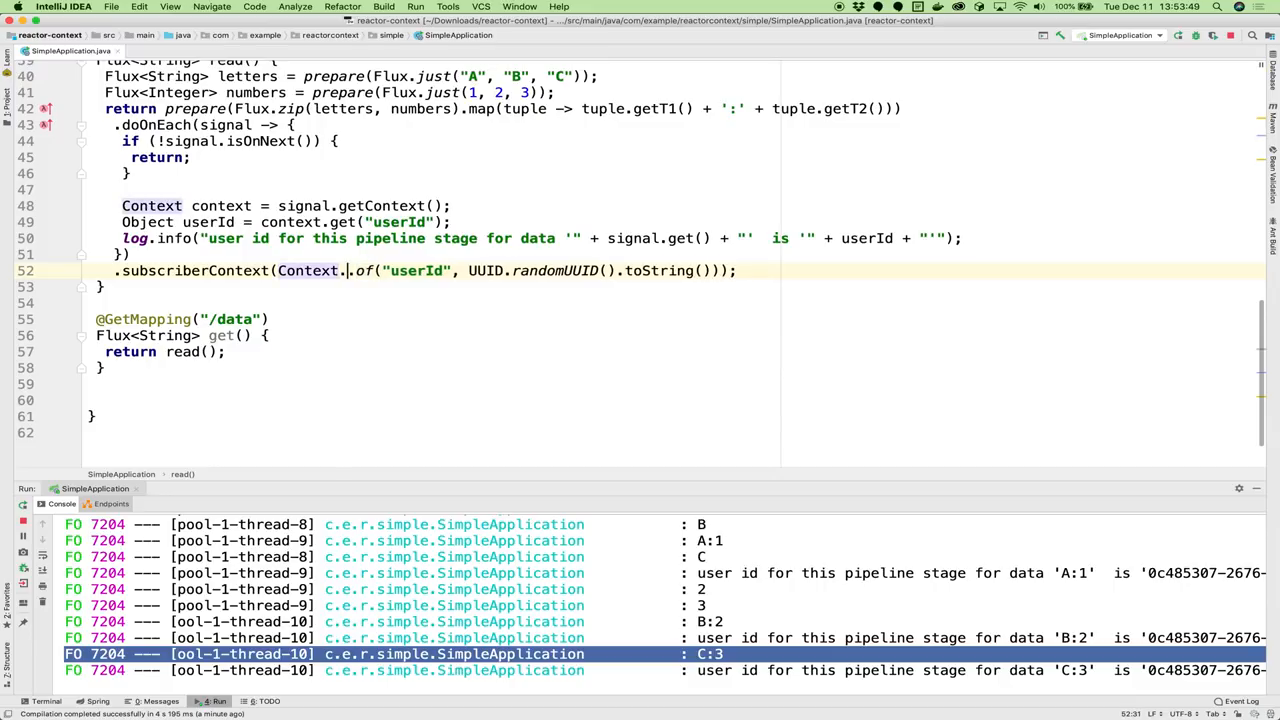
text(.)
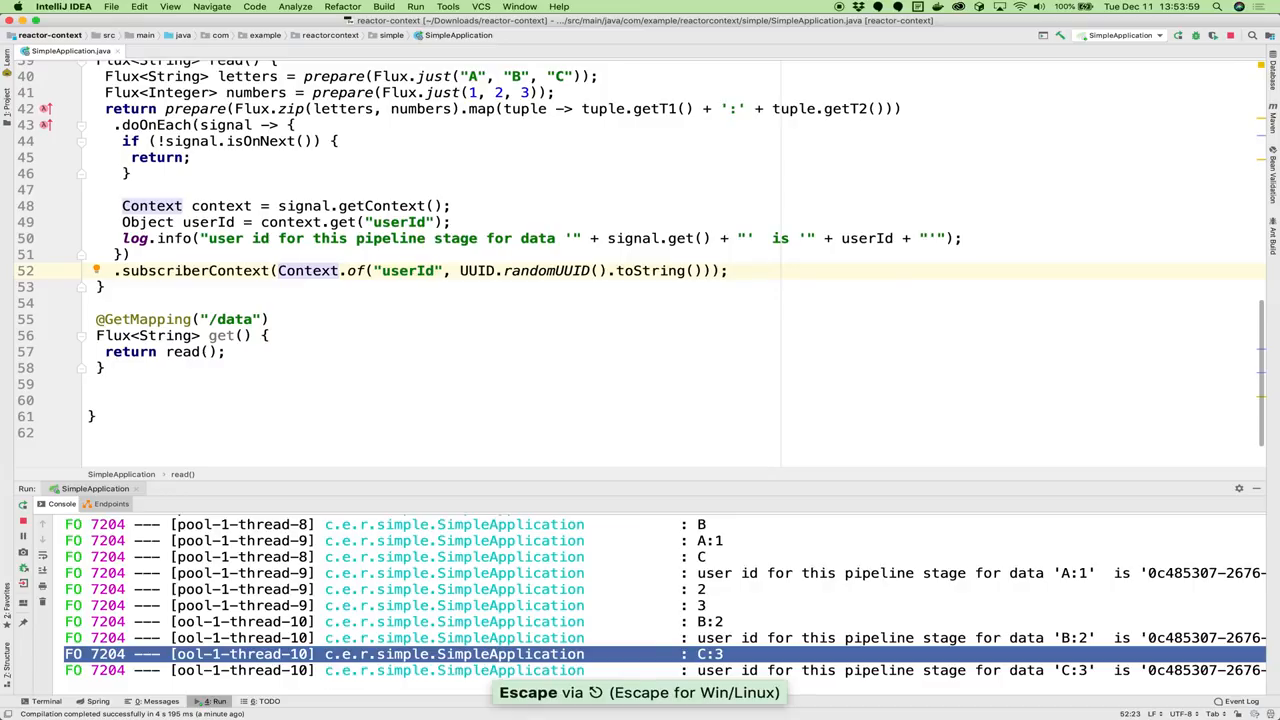
key(Escape)
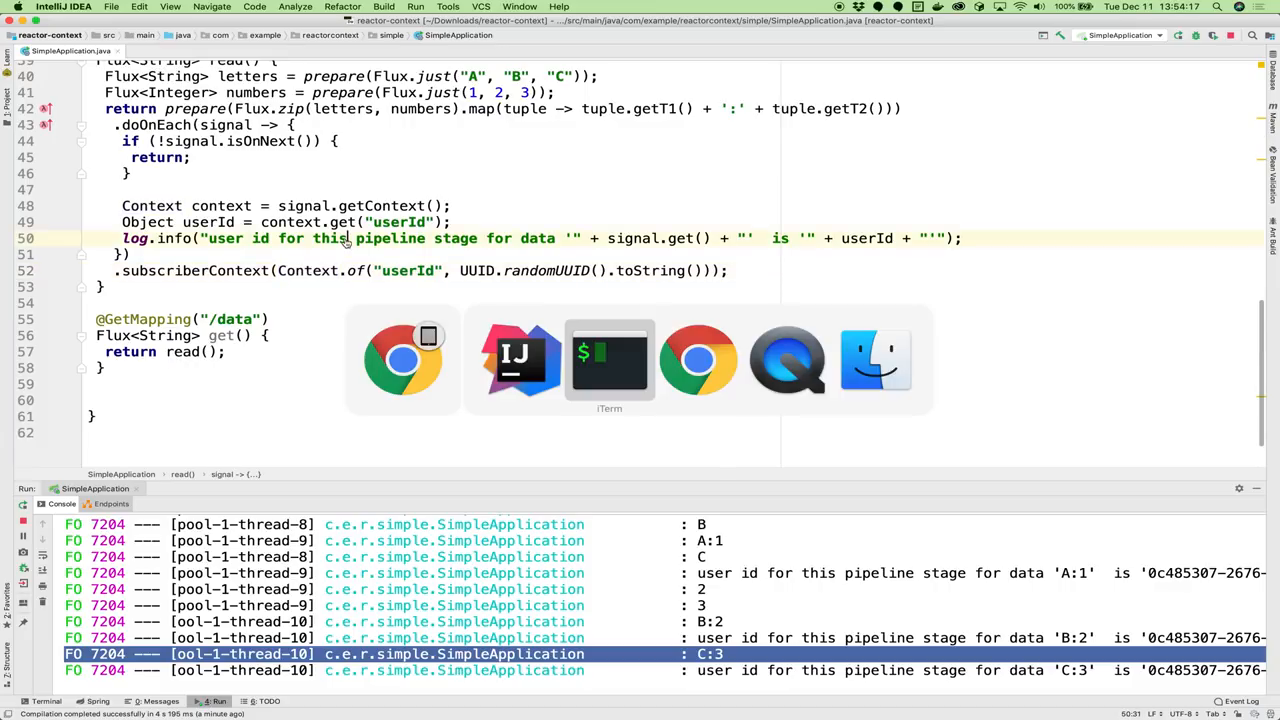
Google 'ReactorContextWebFilter security' in Chrome and open its spring-security source on GitHub.
click(696, 358)
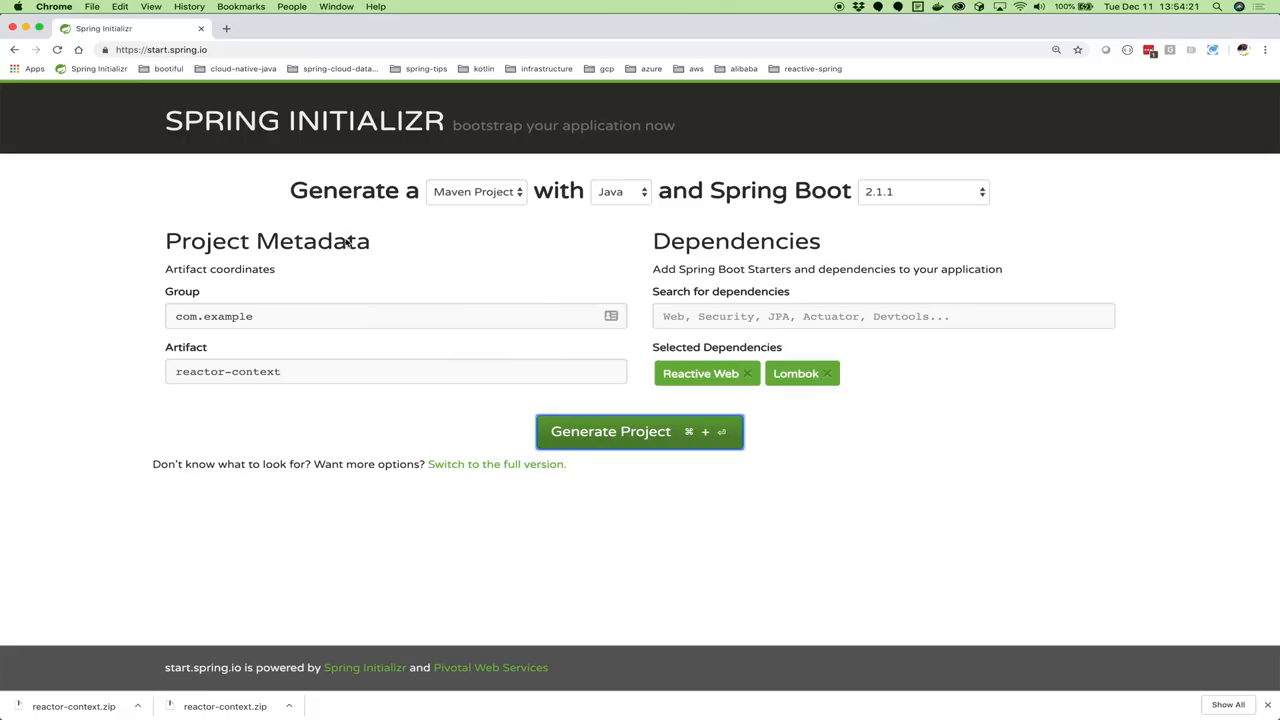
text(Reactive programming)
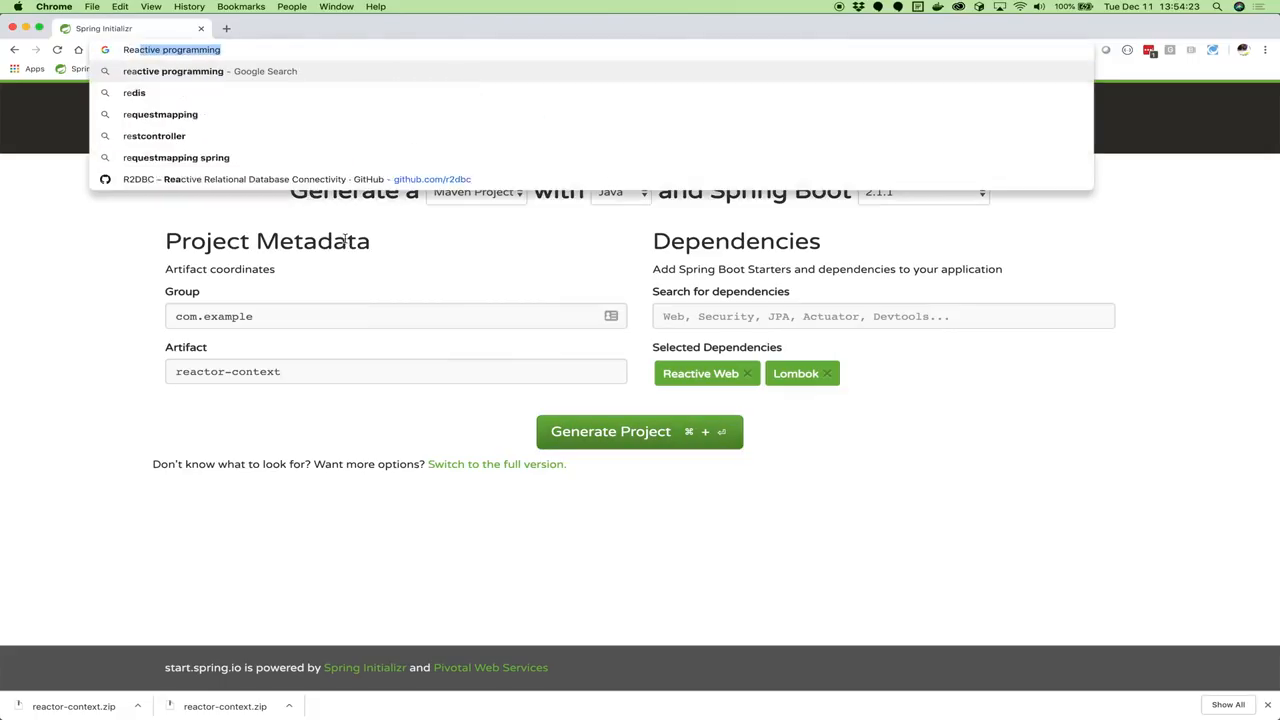
text(ReactorContextWebF)
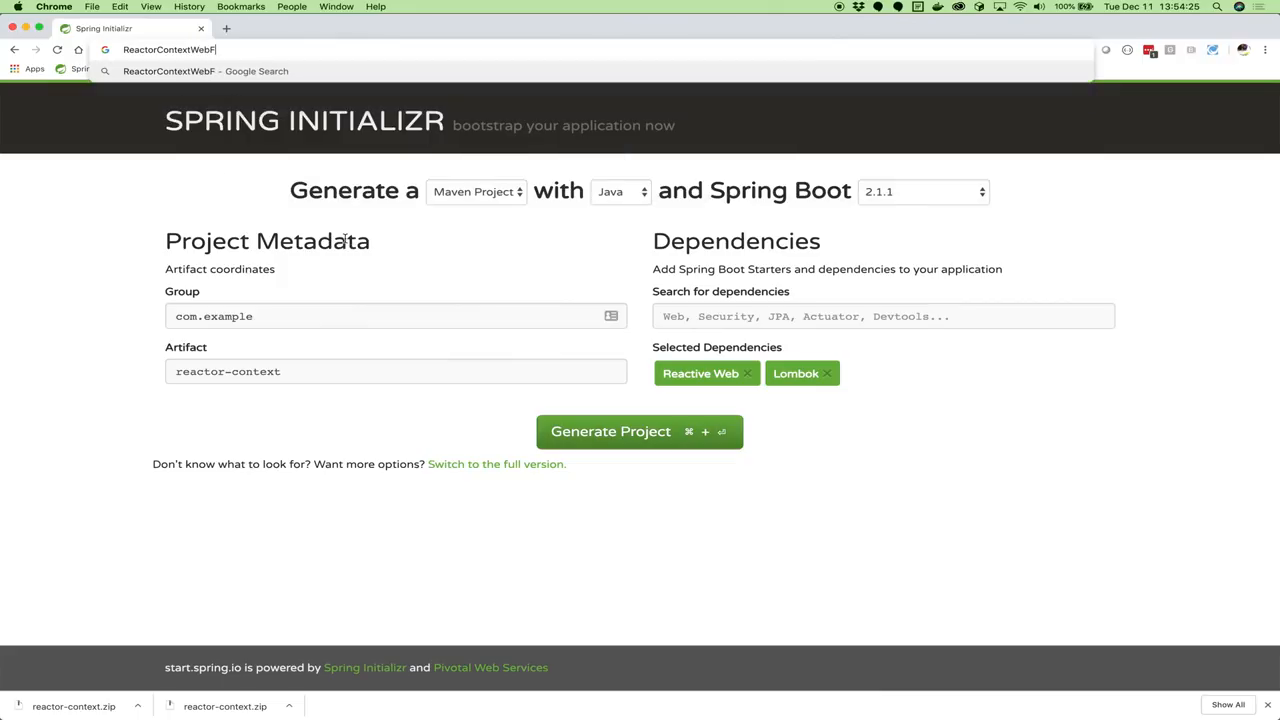
text(ilter security)
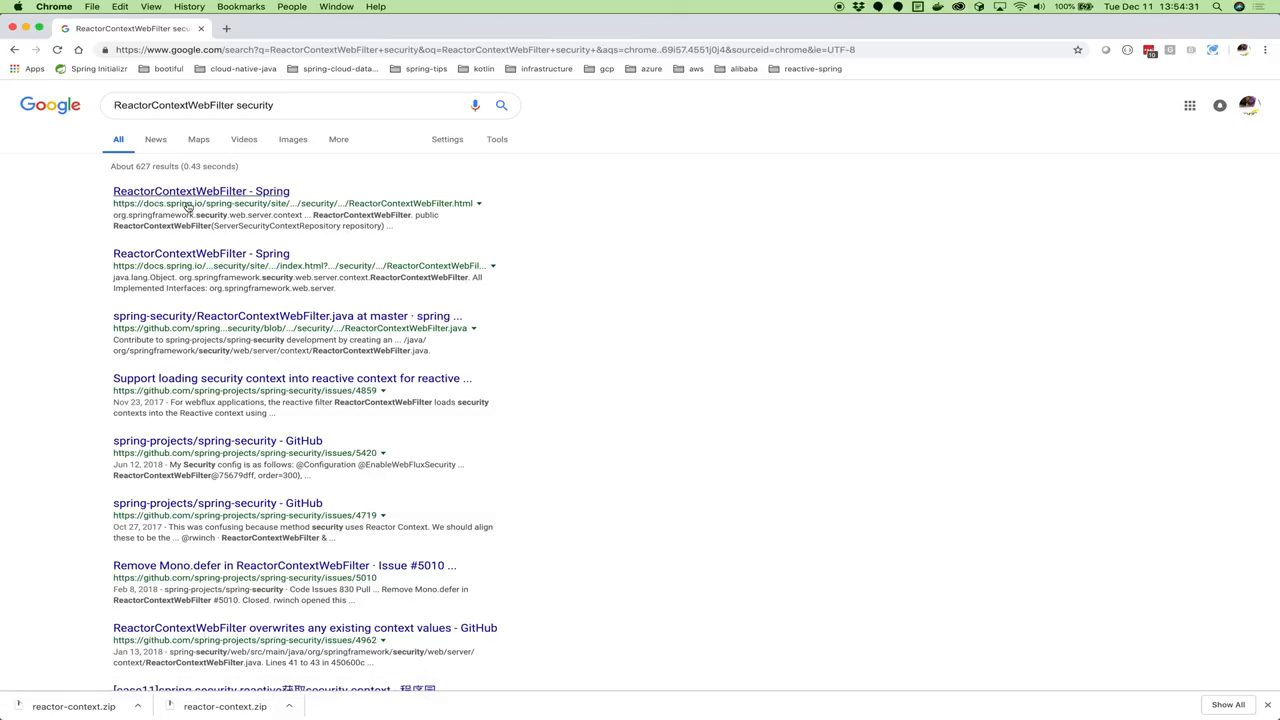
click(288, 316)
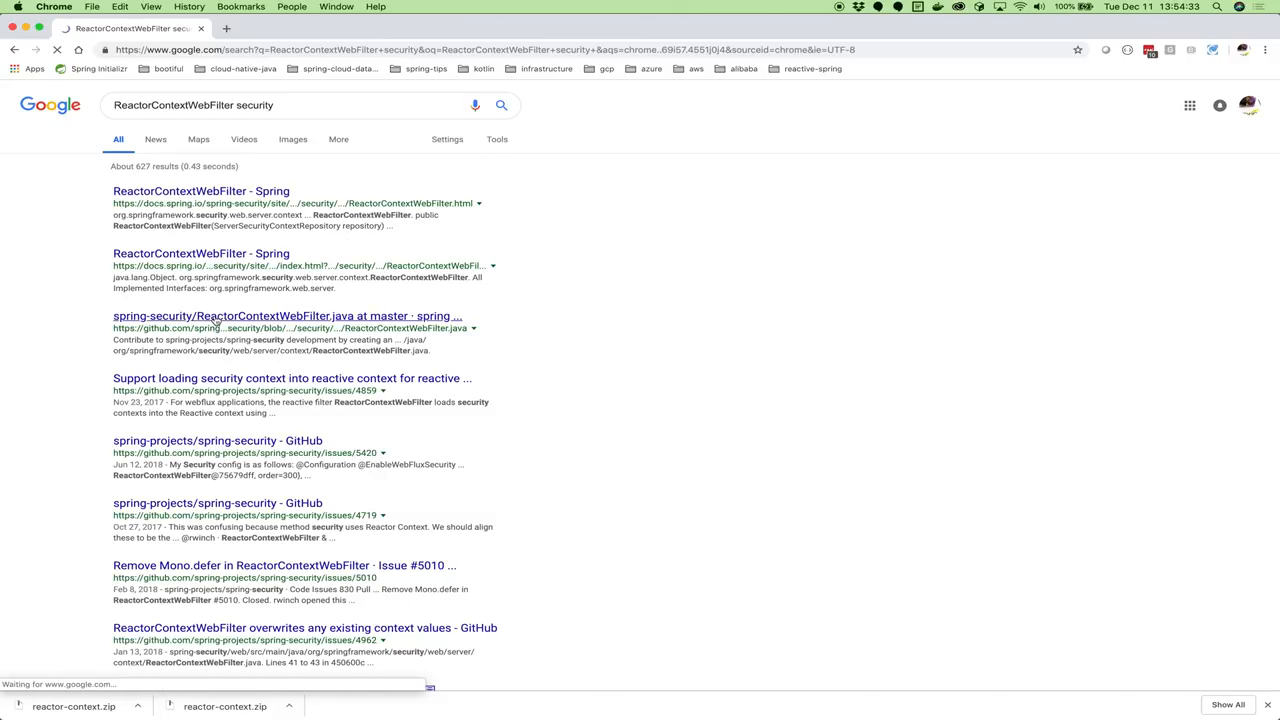
click(288, 316)
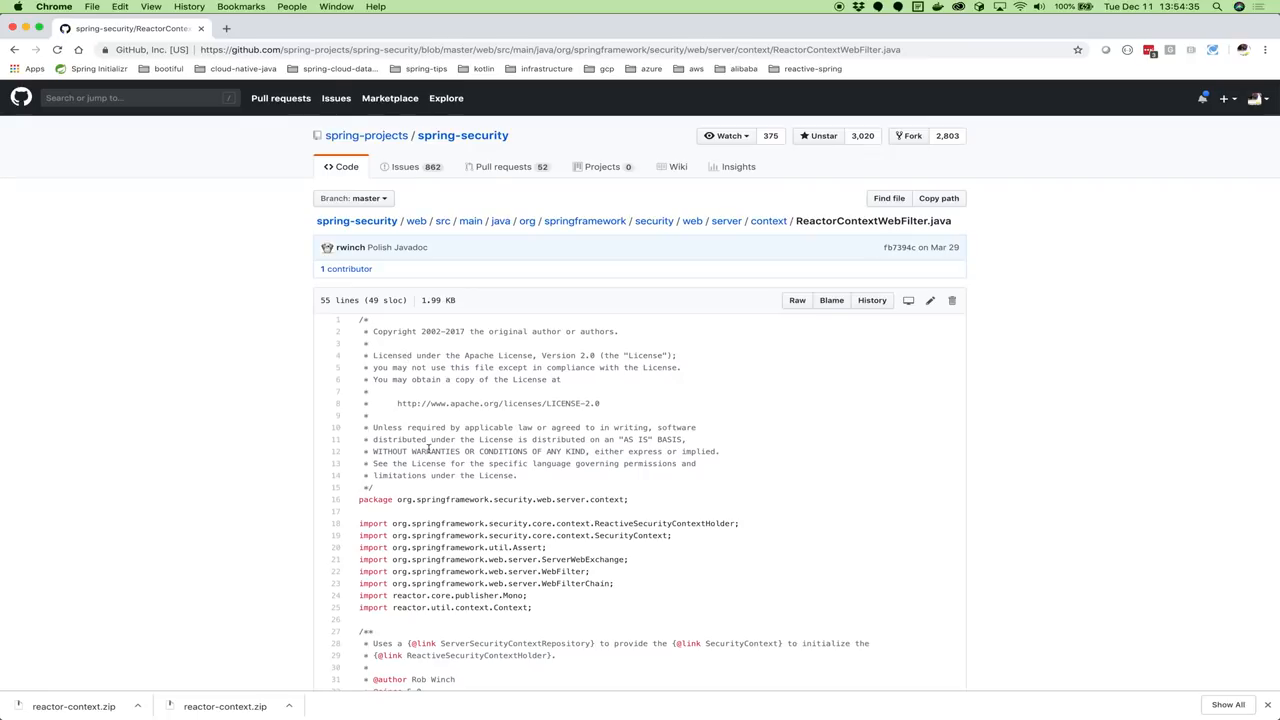
scroll(down, 3)
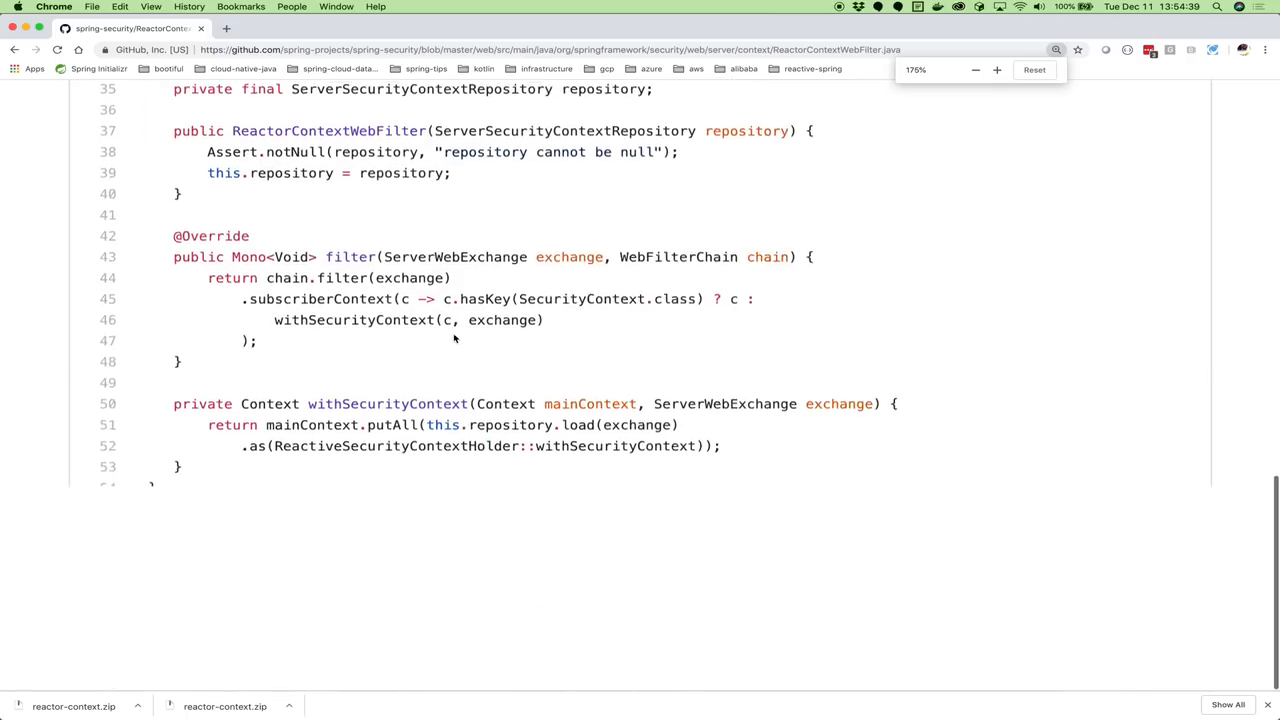
scroll(up, 3)
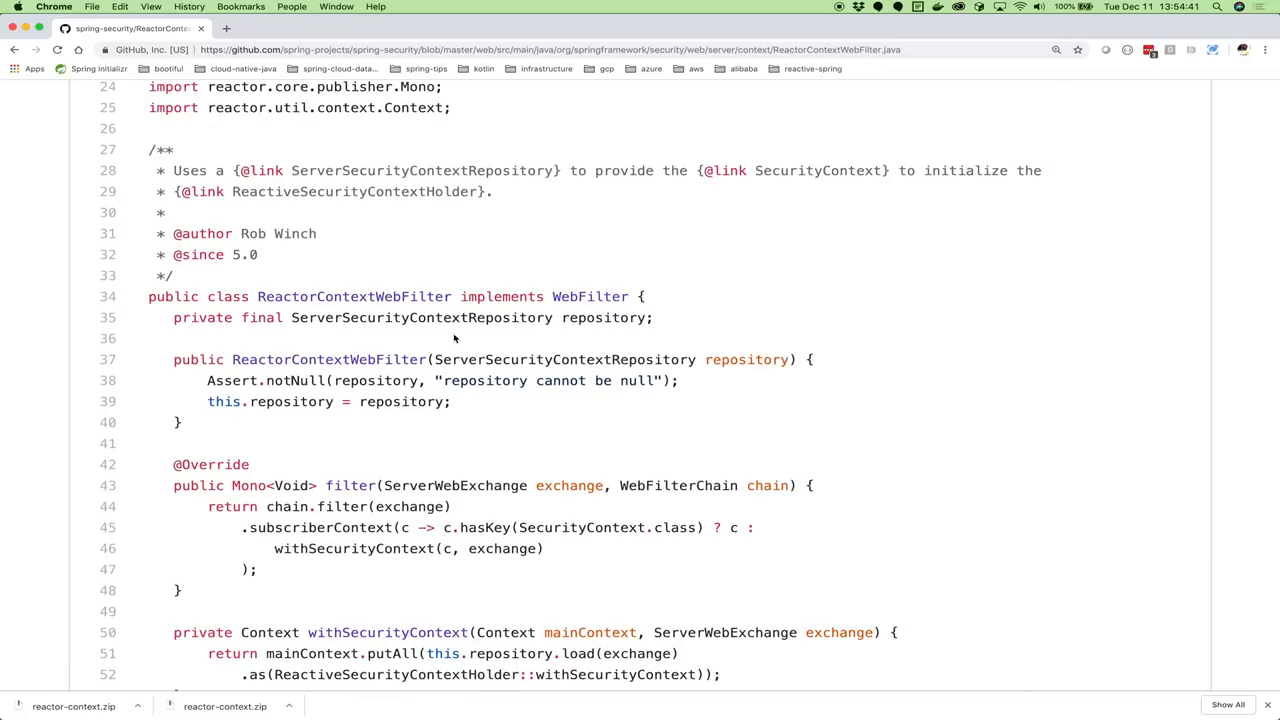
mouse_move(400, 420)
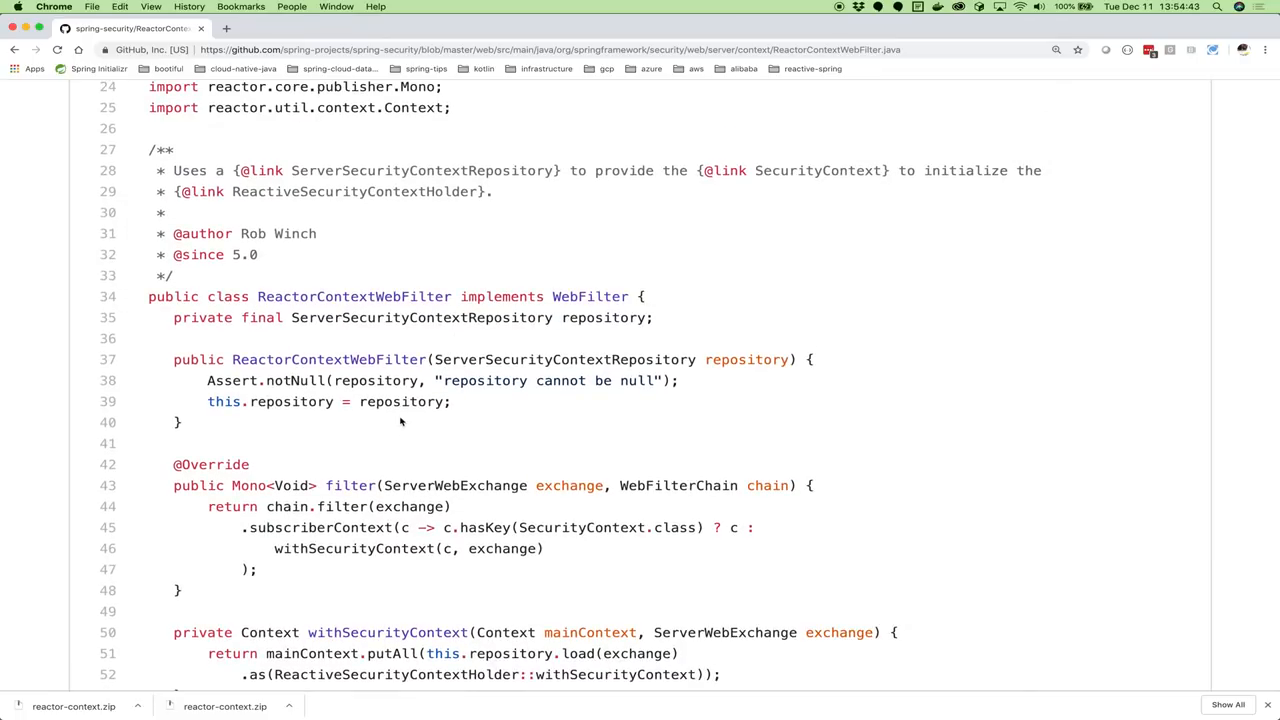
double_click(590, 296)
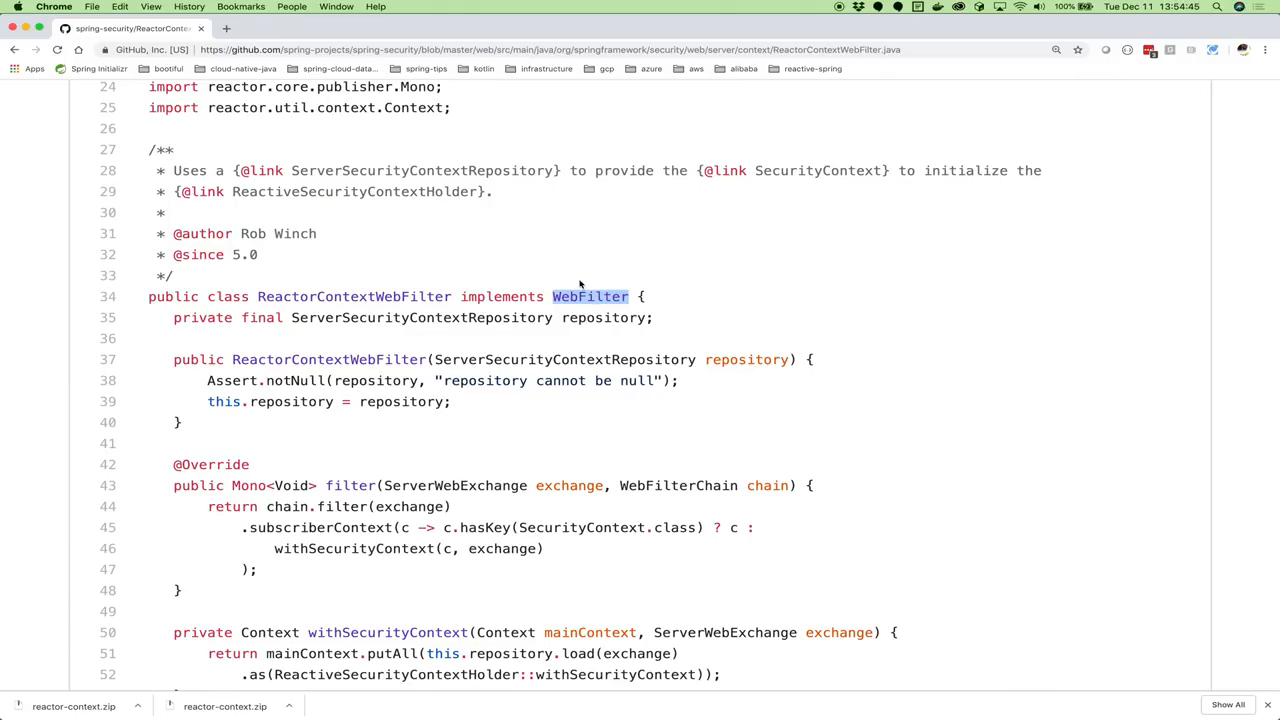
scroll(up, 3)
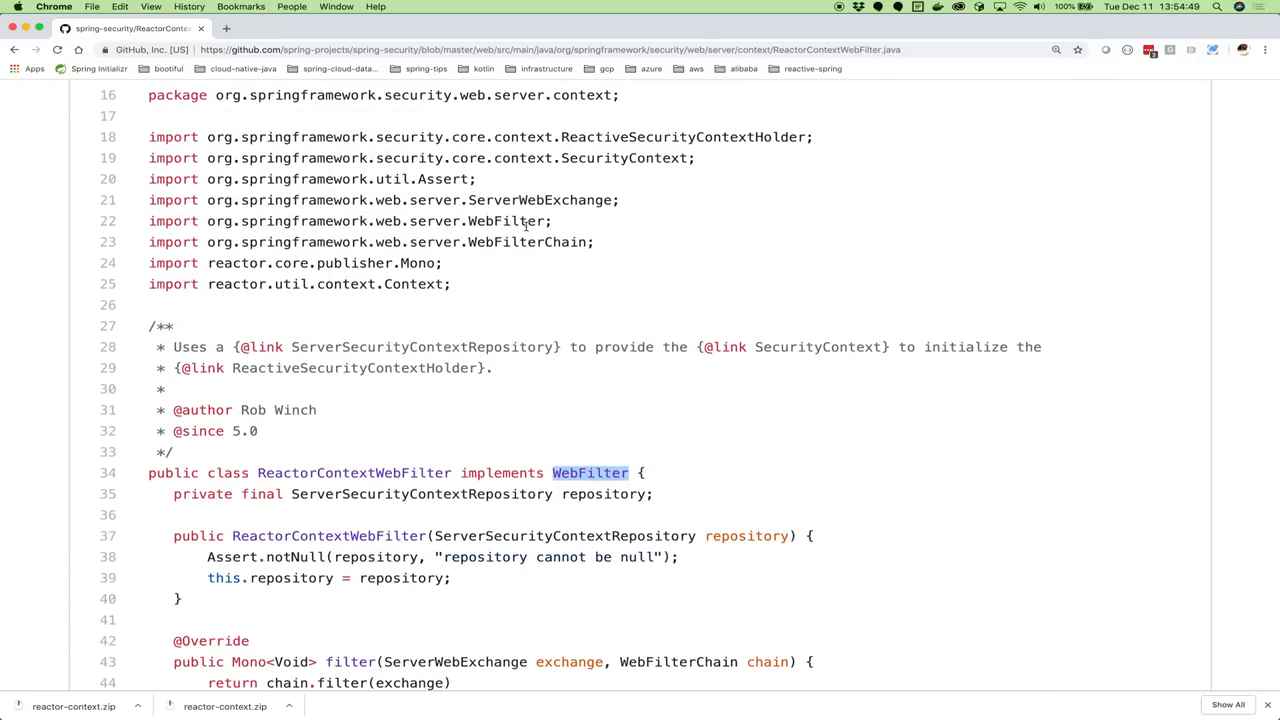
mouse_move(532, 302)
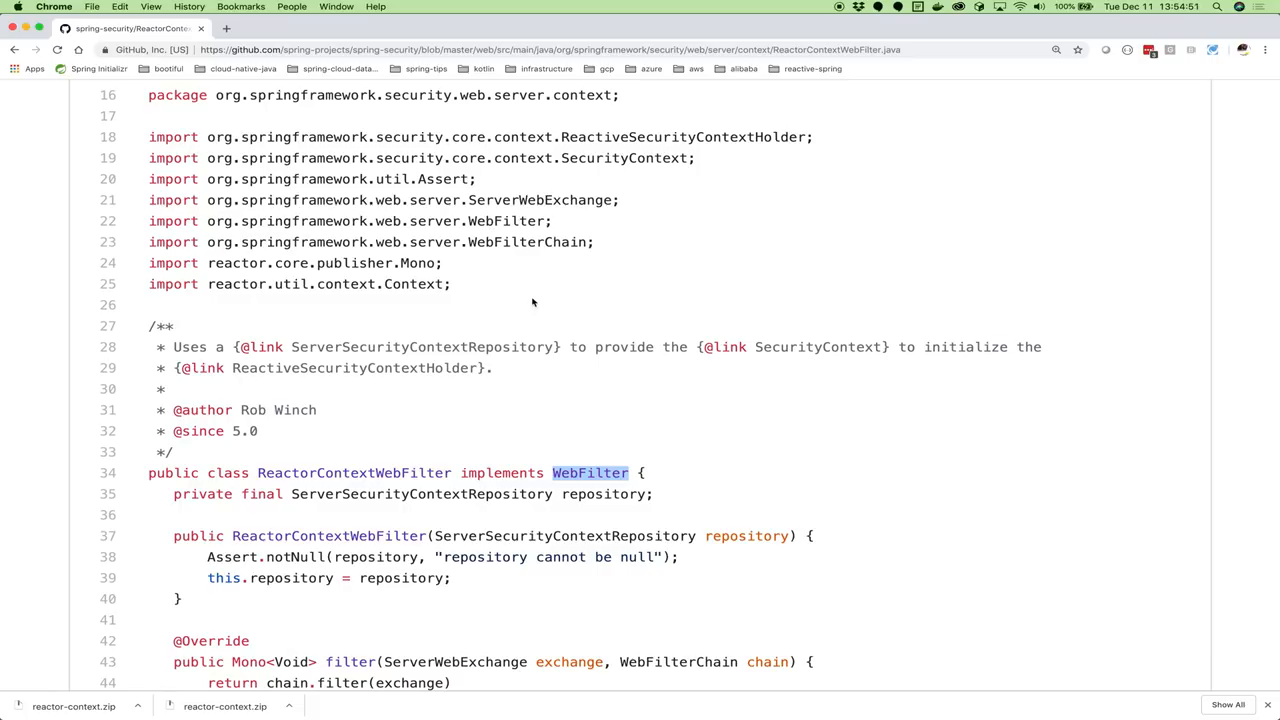
scroll(down, 3)
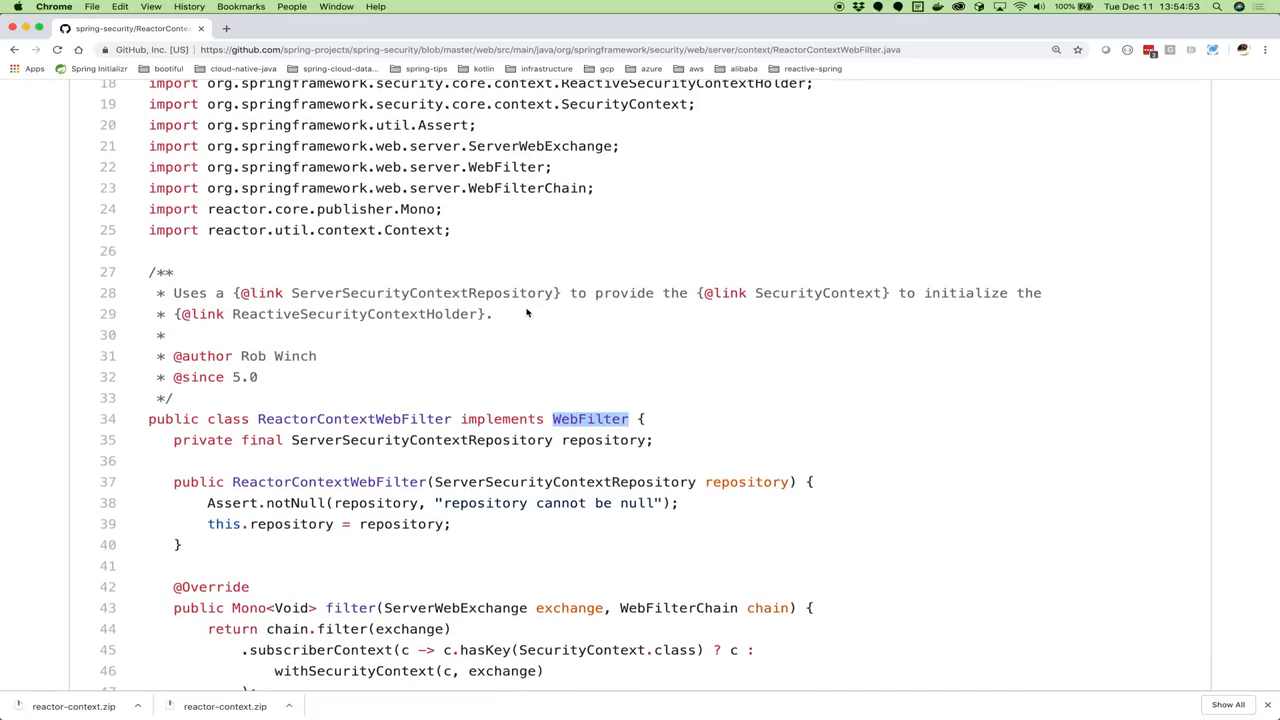
scroll(down, 3)
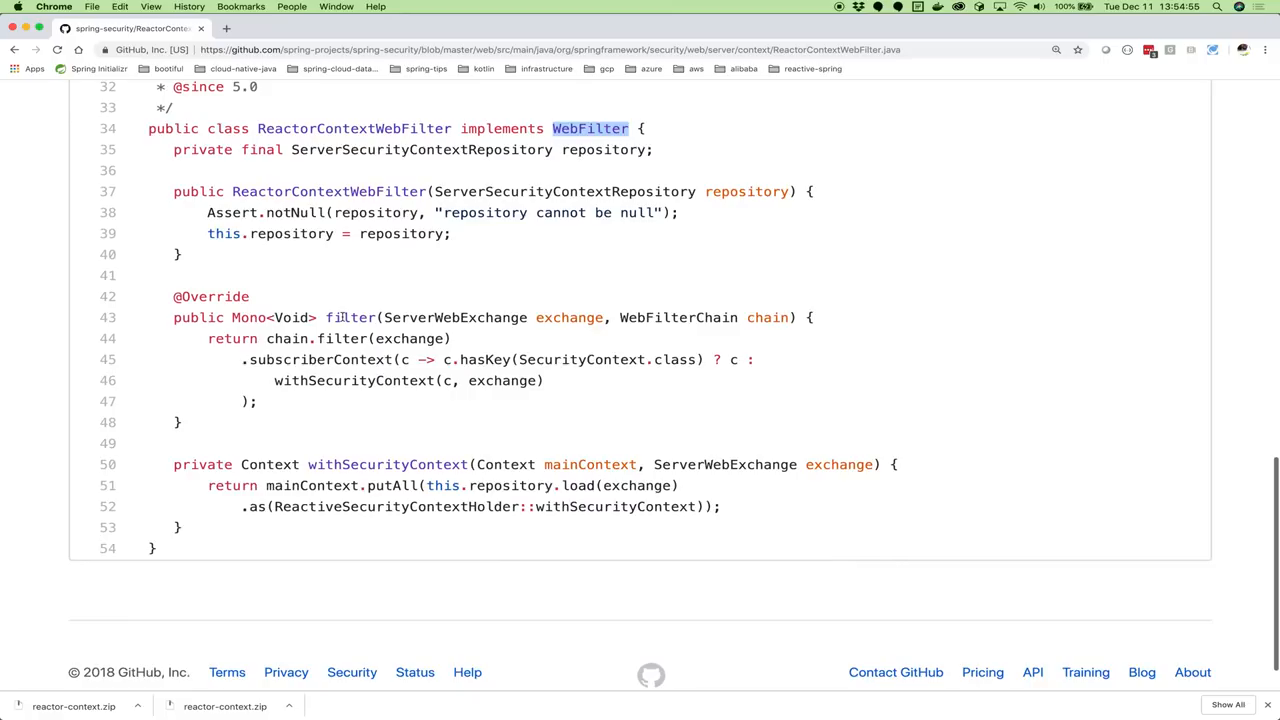
double_click(350, 316)
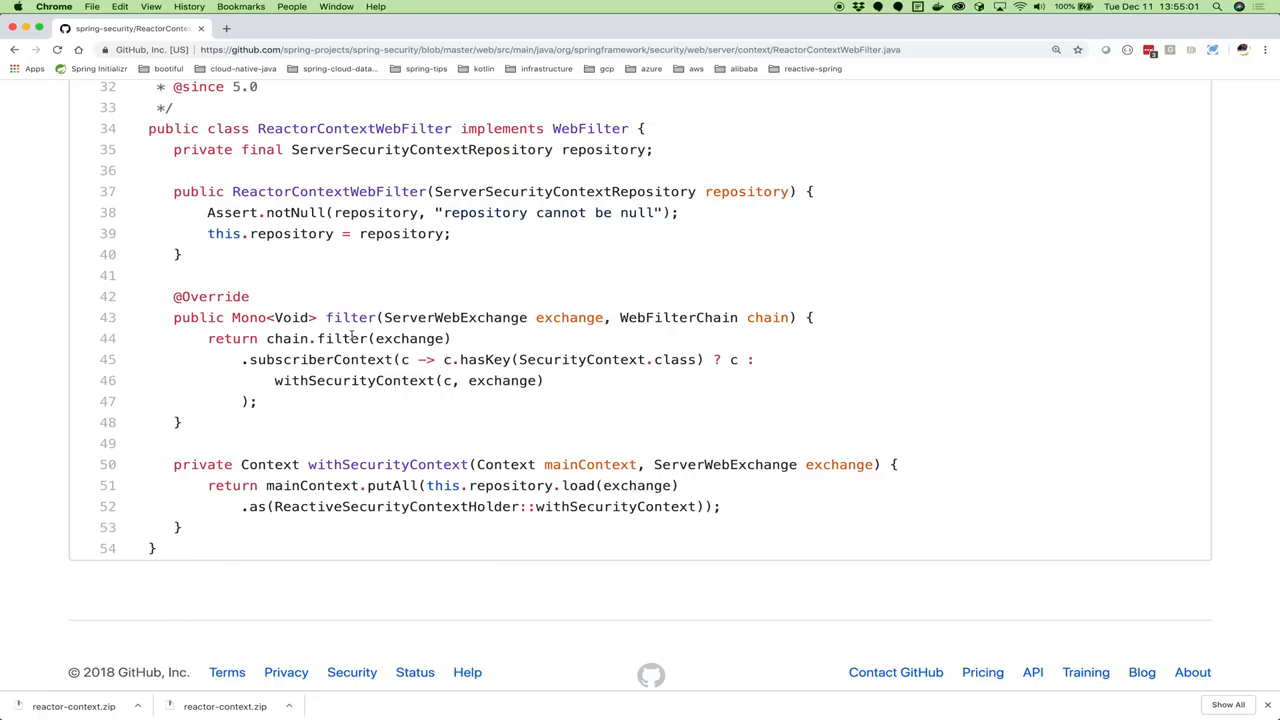
double_click(408, 338)
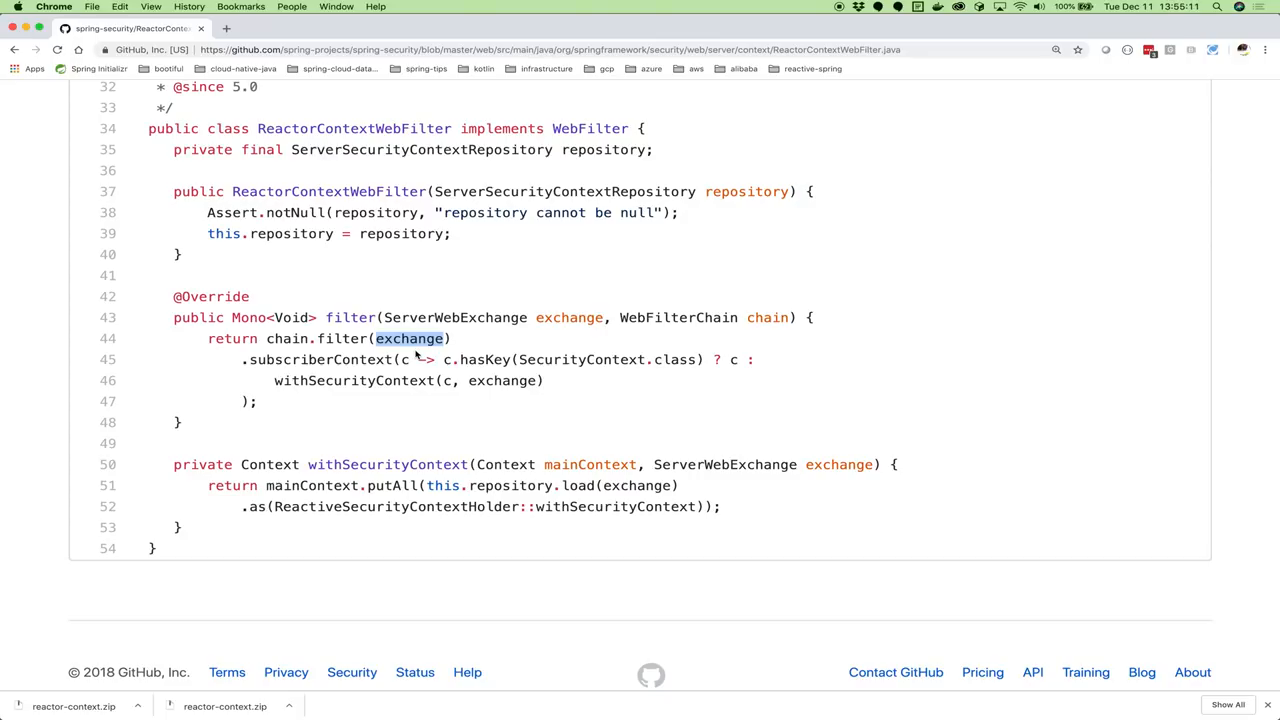
mouse_move(308, 364)
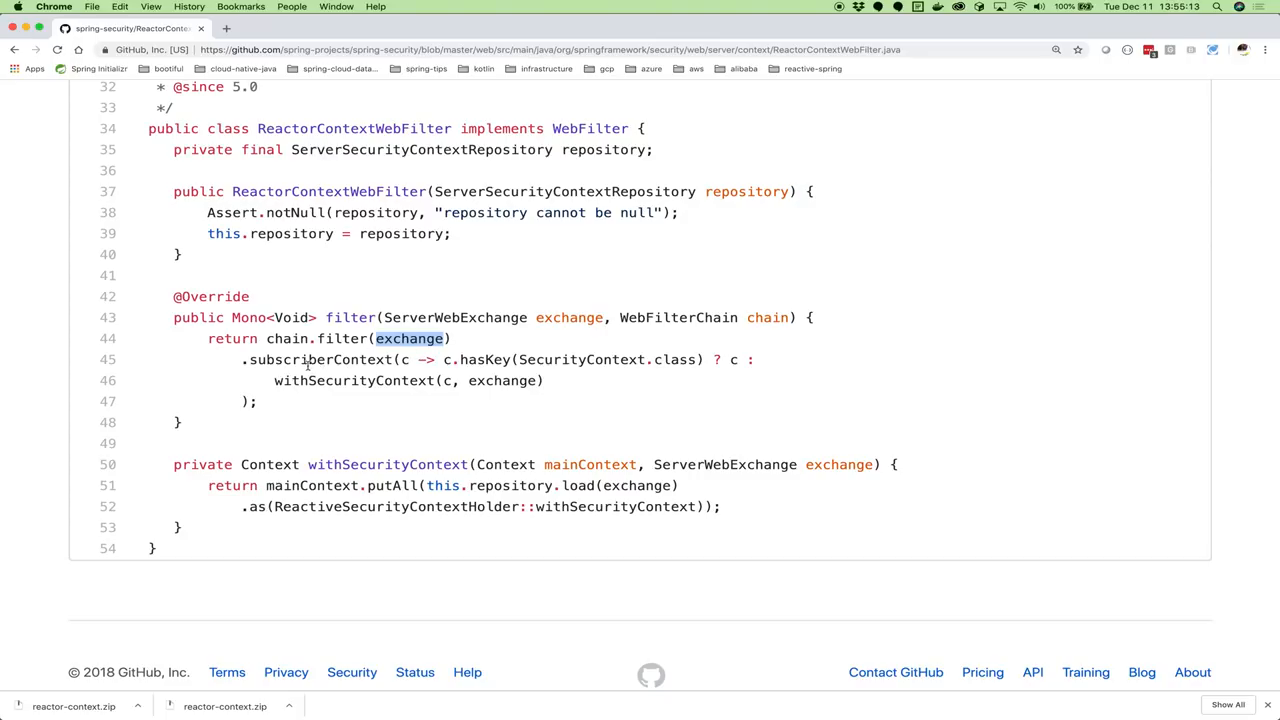
double_click(320, 360)
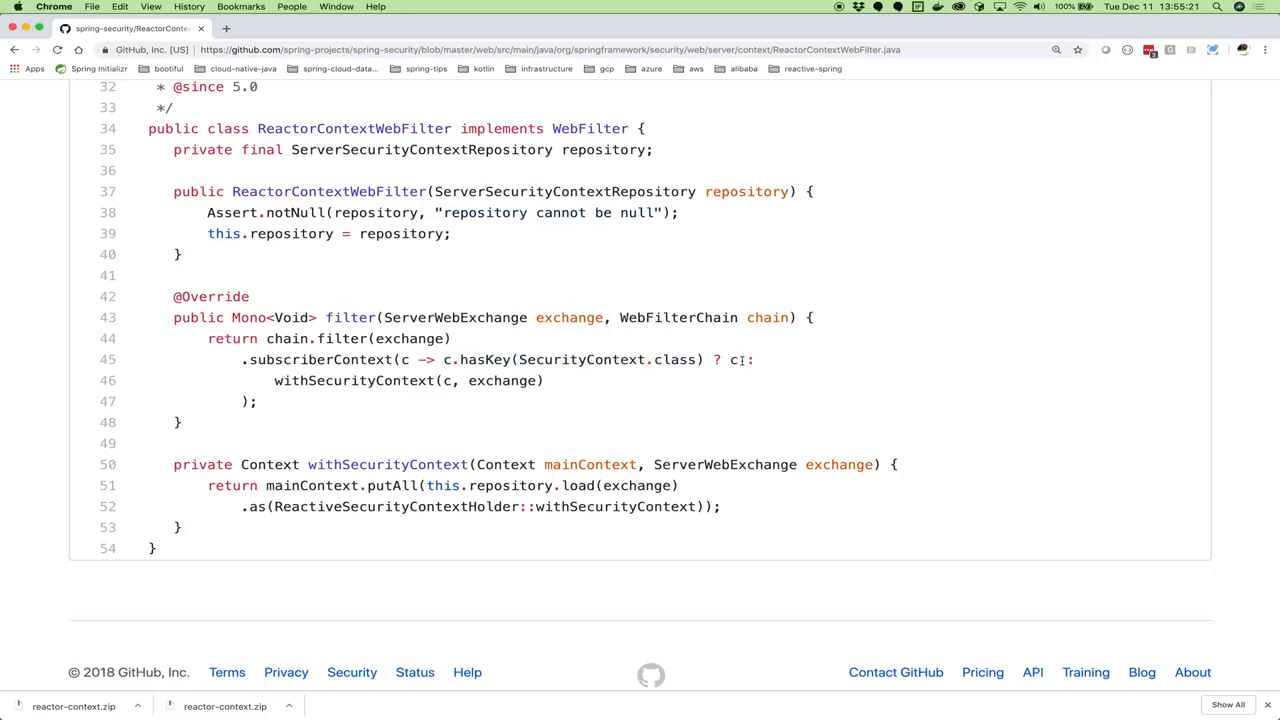
drag(276, 380, 256, 400)
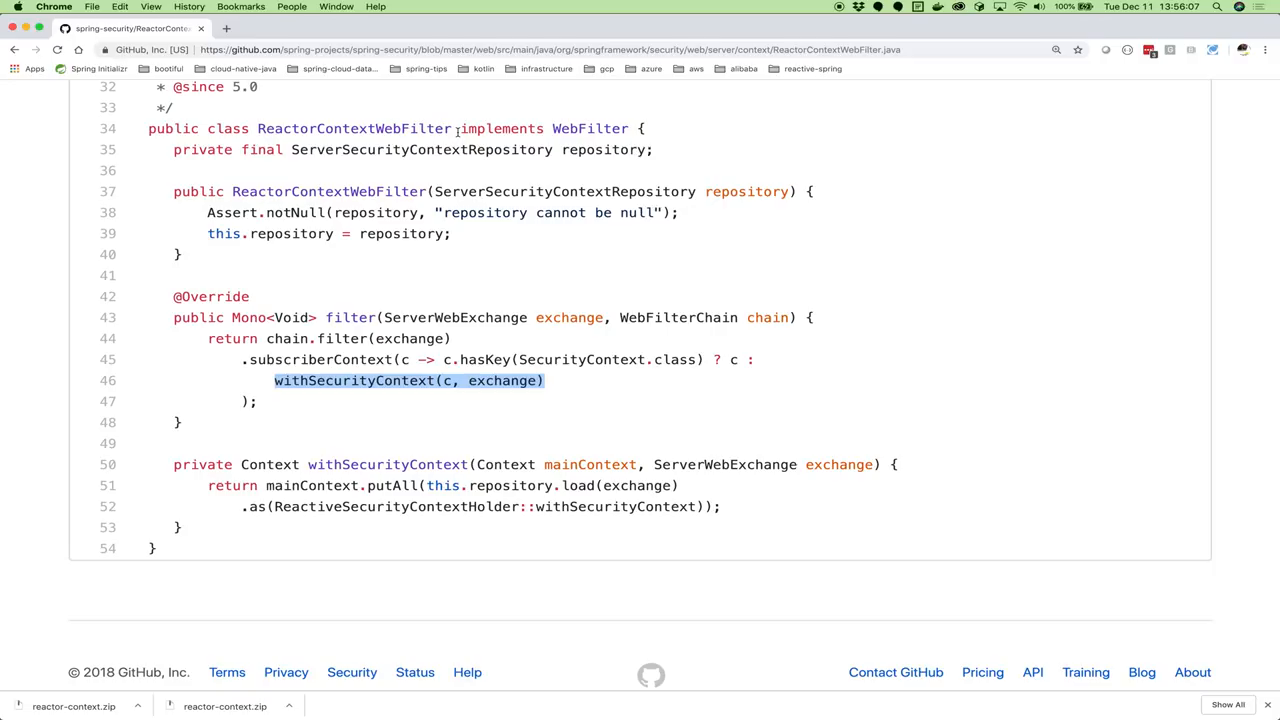
scroll(up, 3)
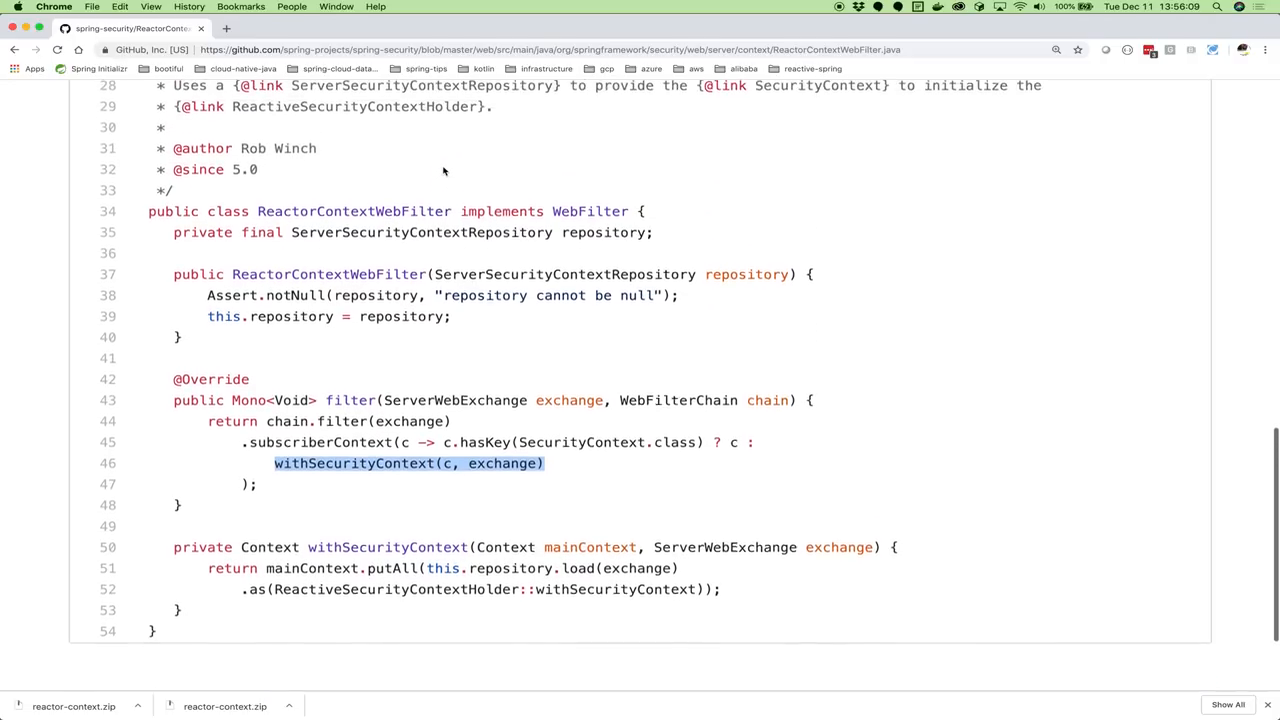
scroll(down, 3)
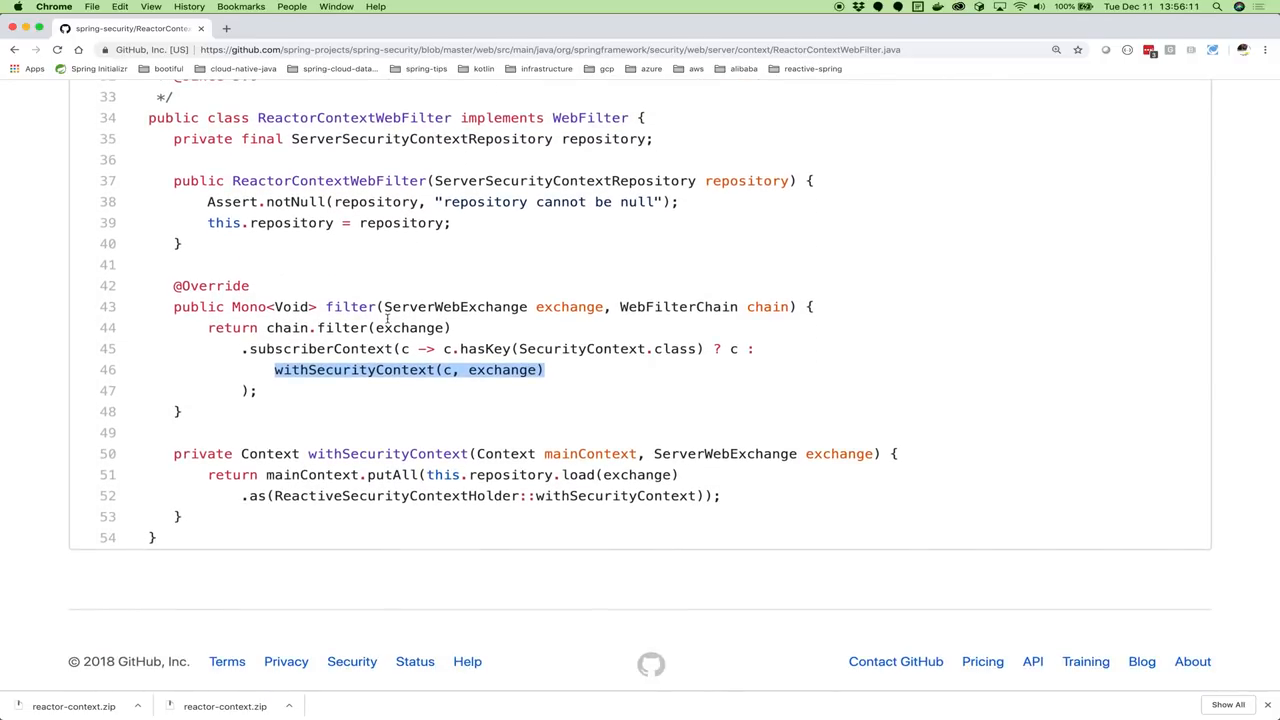
mouse_move(352, 384)
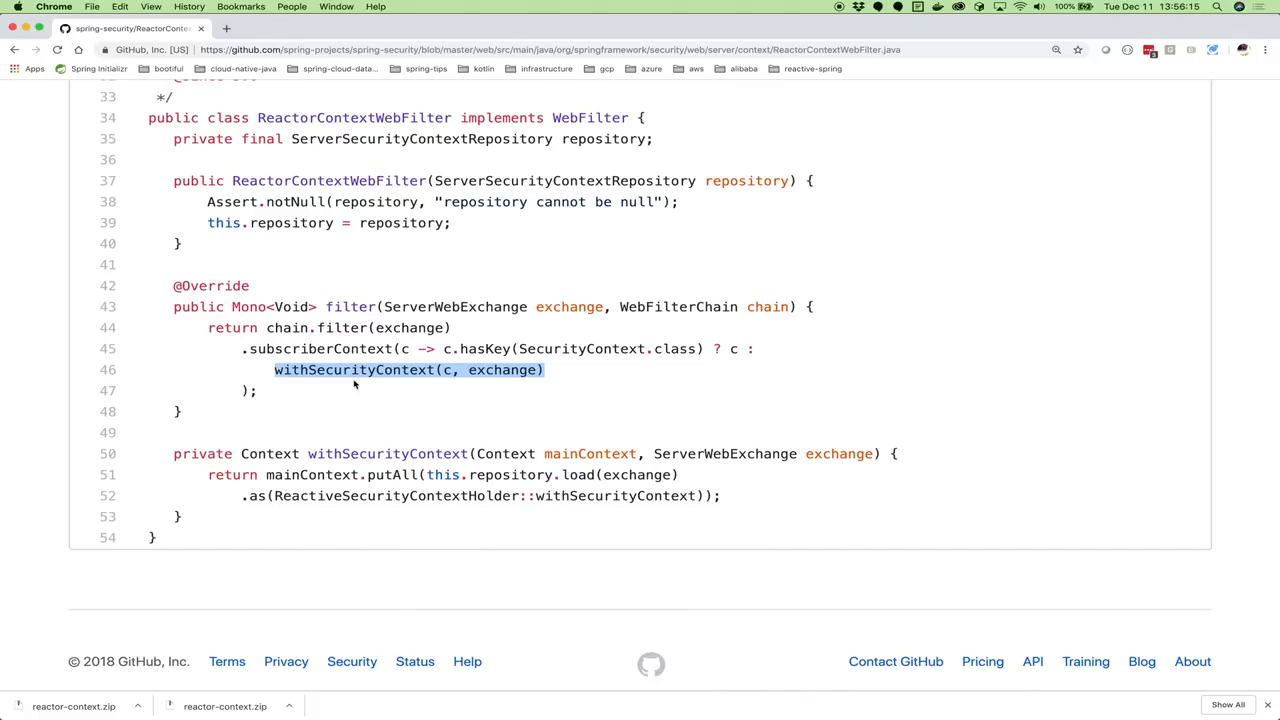
mouse_move(348, 346)
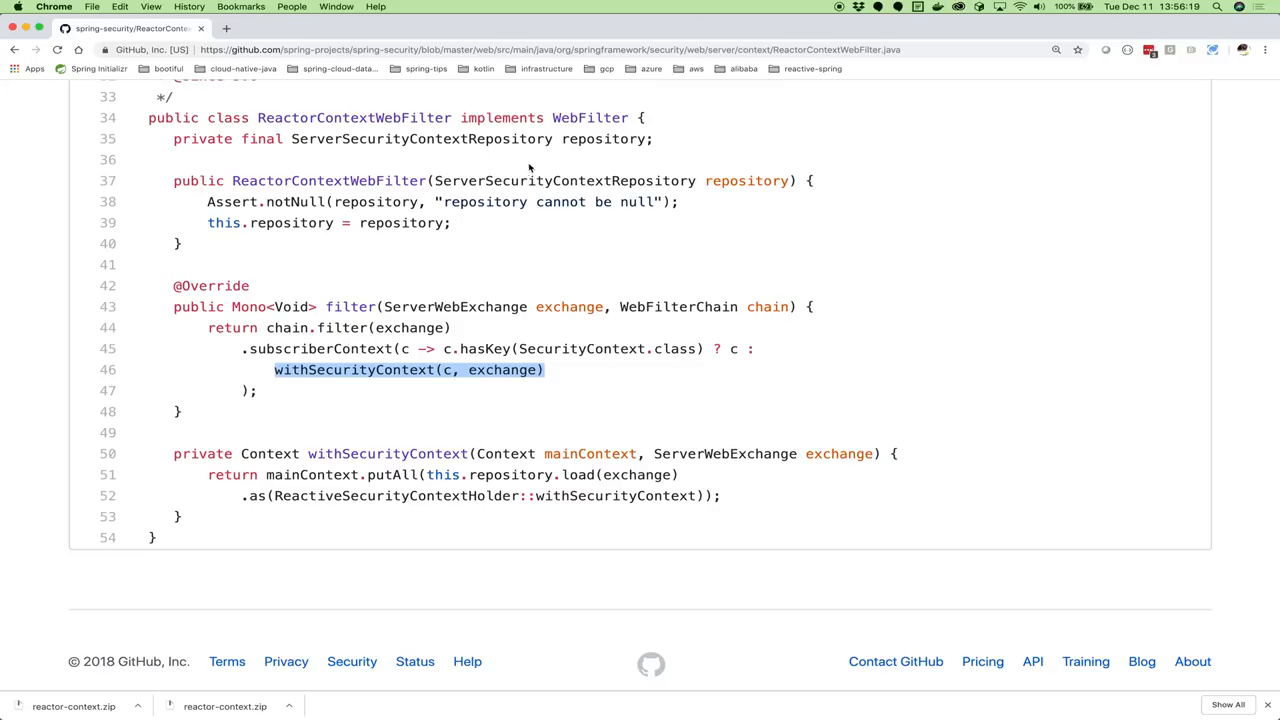
double_click(590, 116)
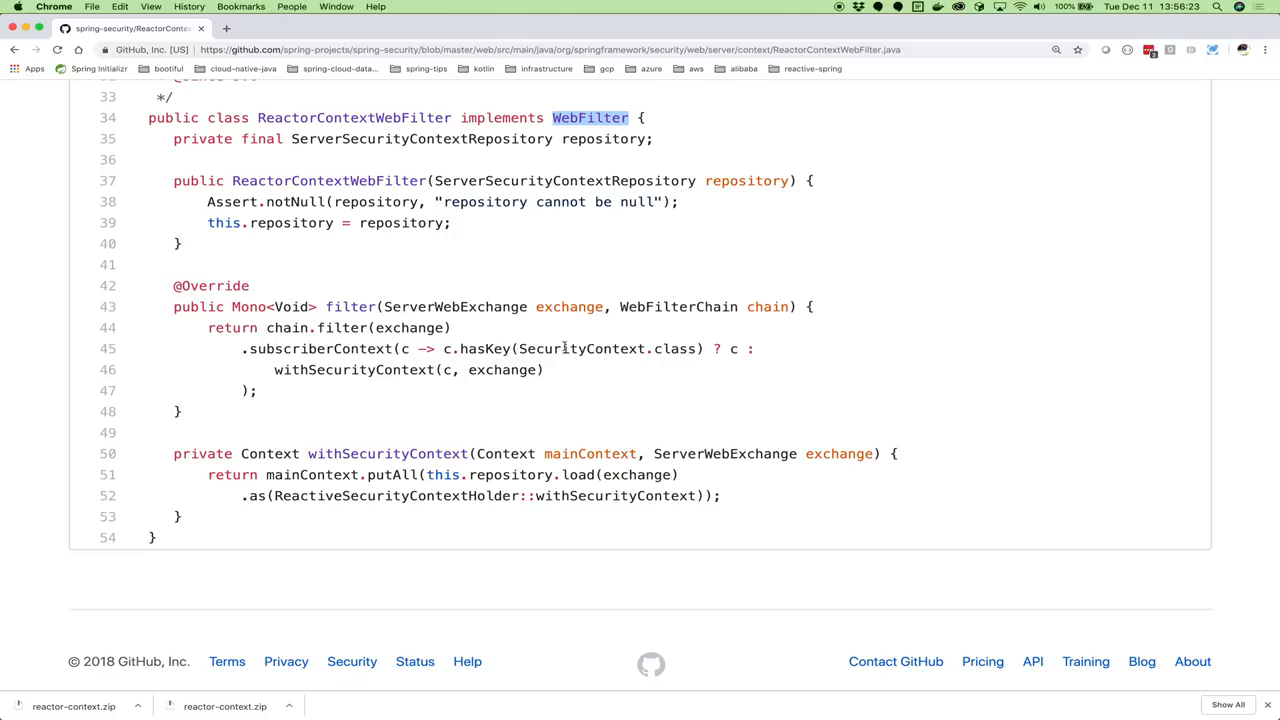
double_click(580, 348)
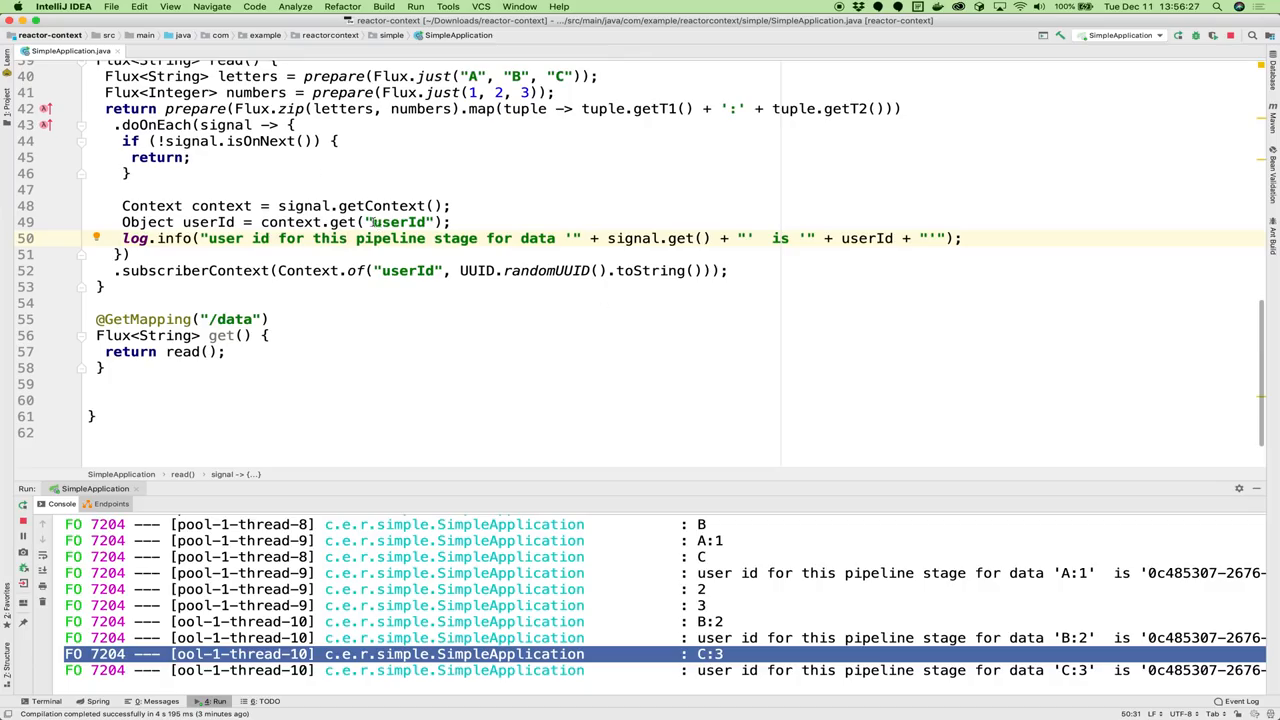
click(220, 400)
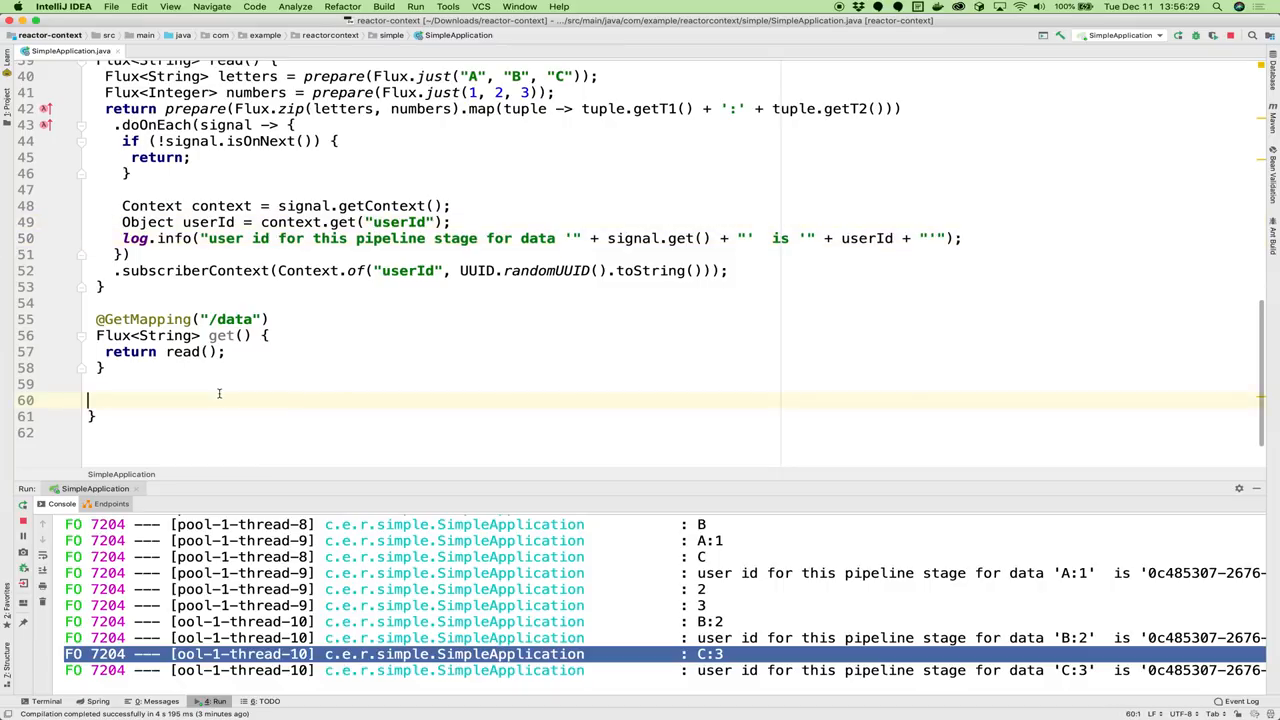
text(static class UserId {)
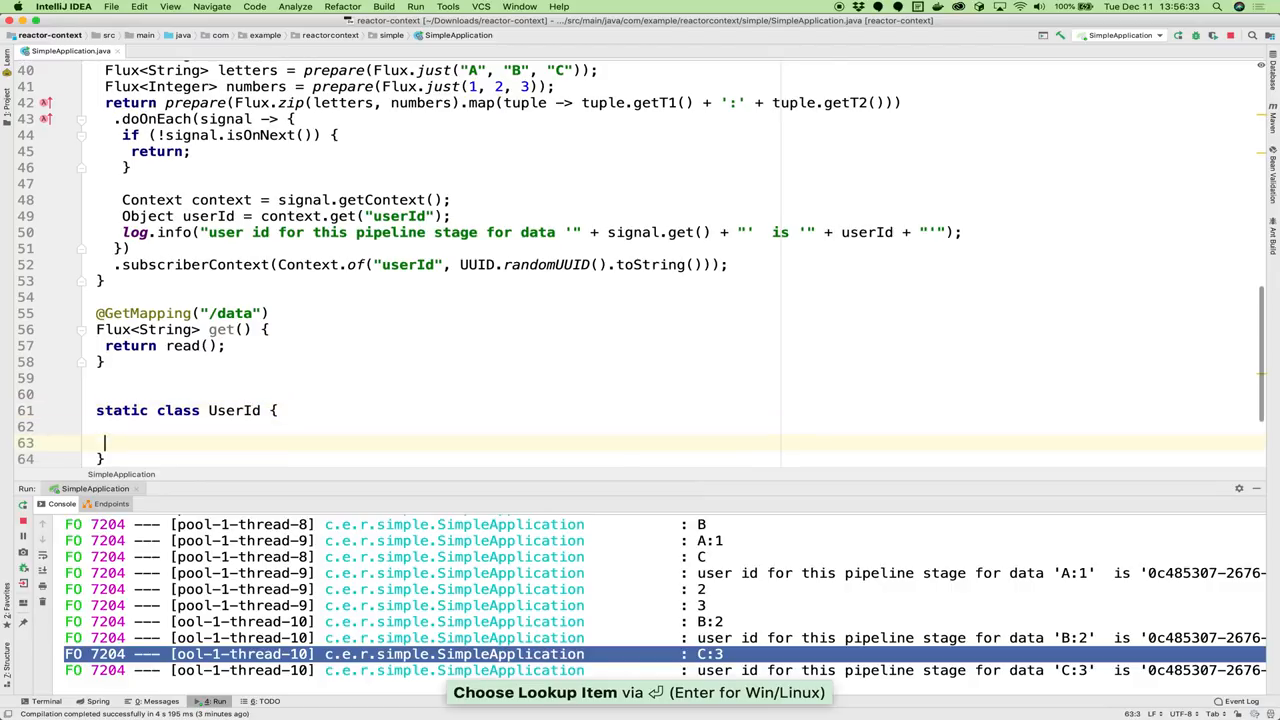
text(private String uid;)
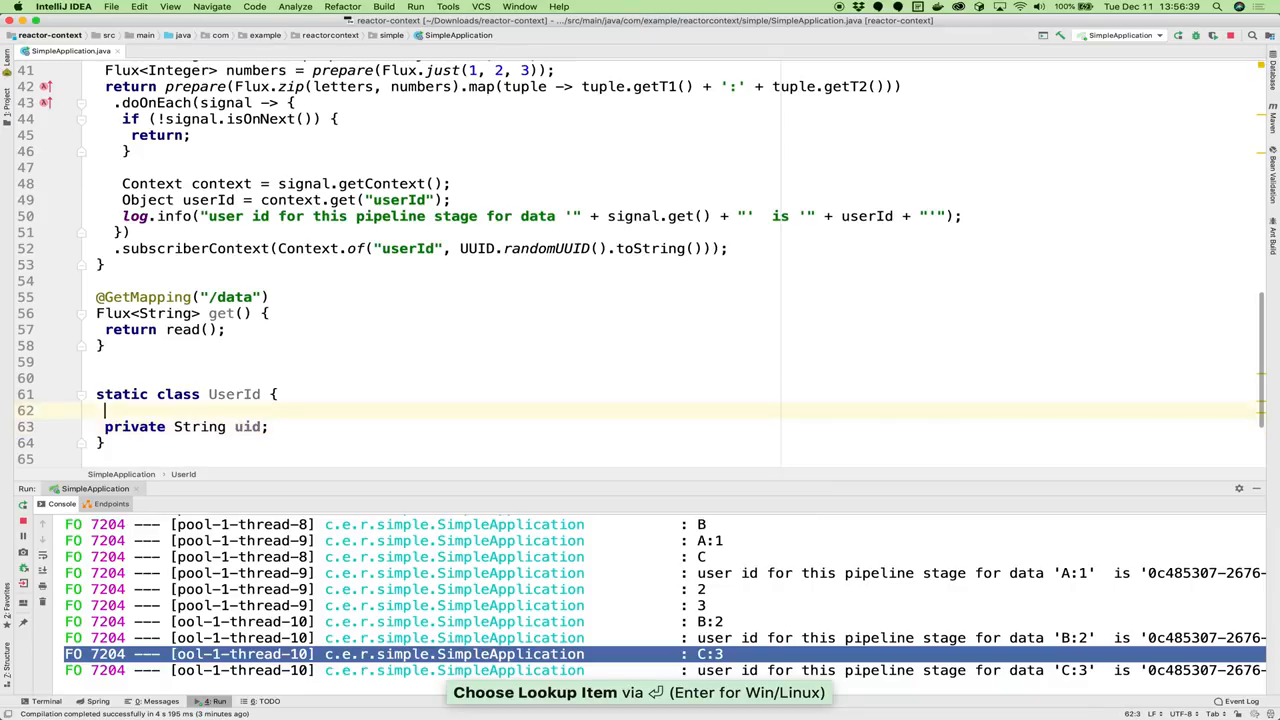
text(@Data)
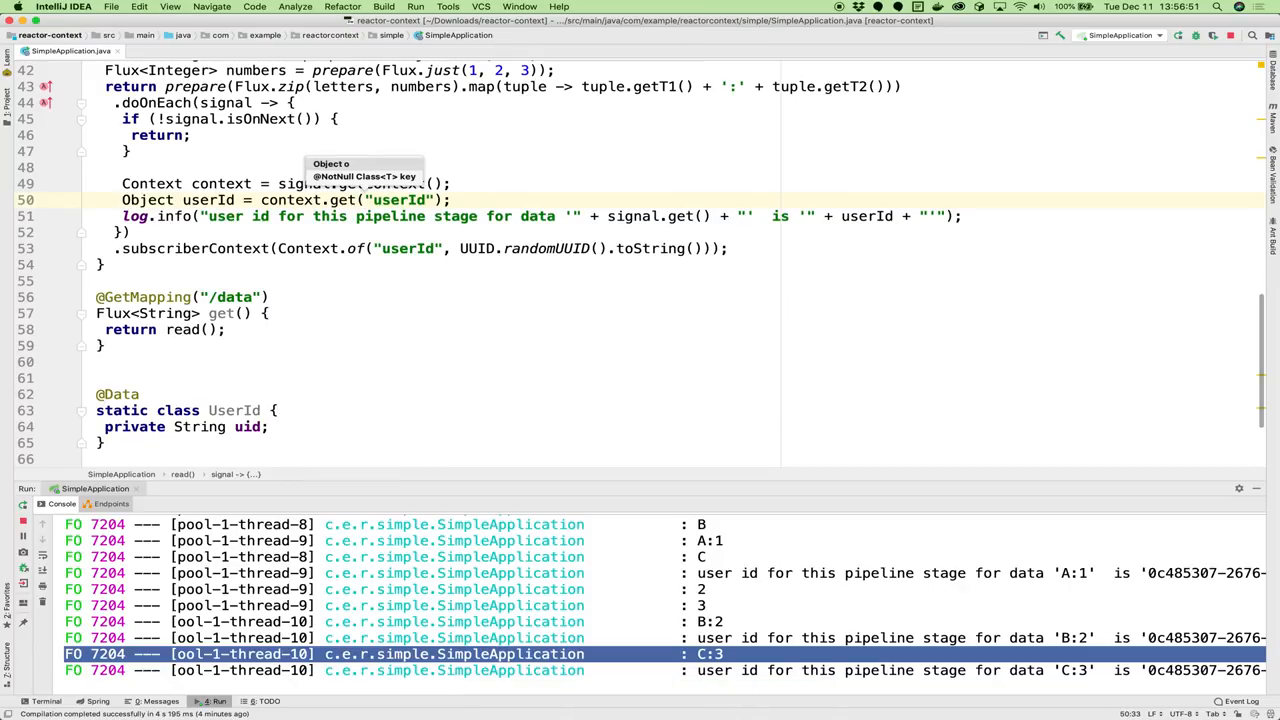
click(192, 442)
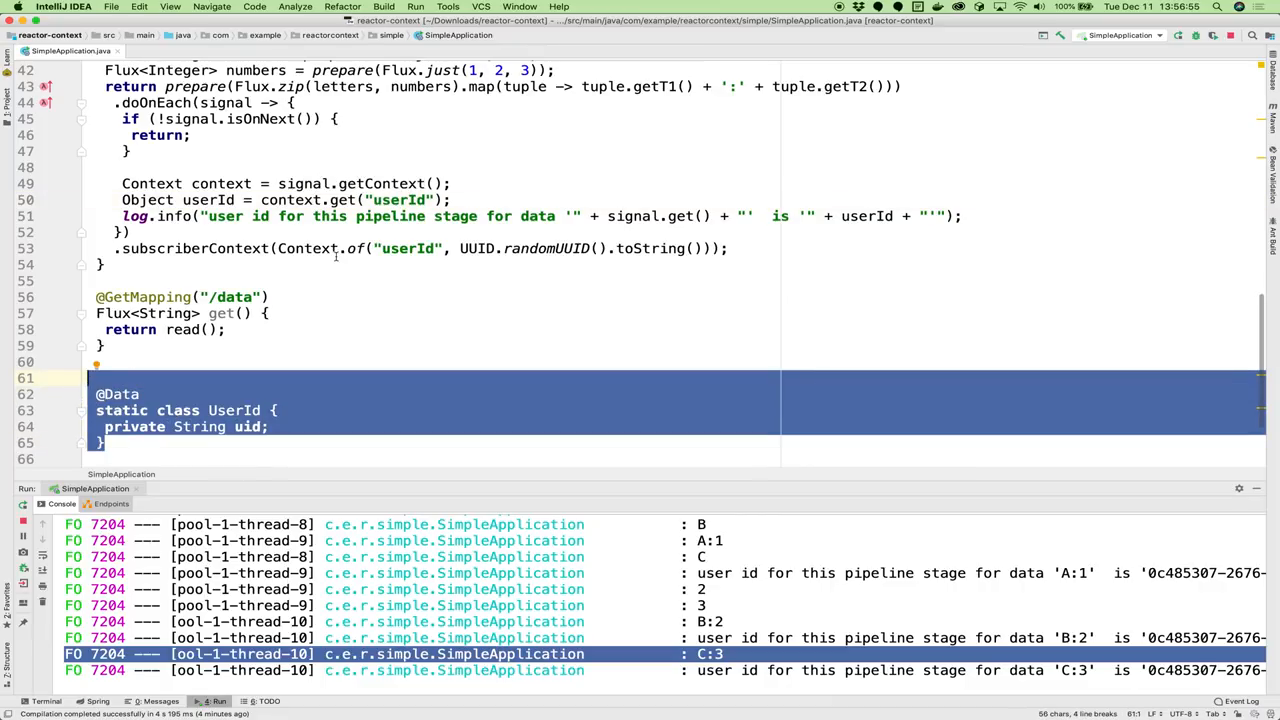
key(Delete)
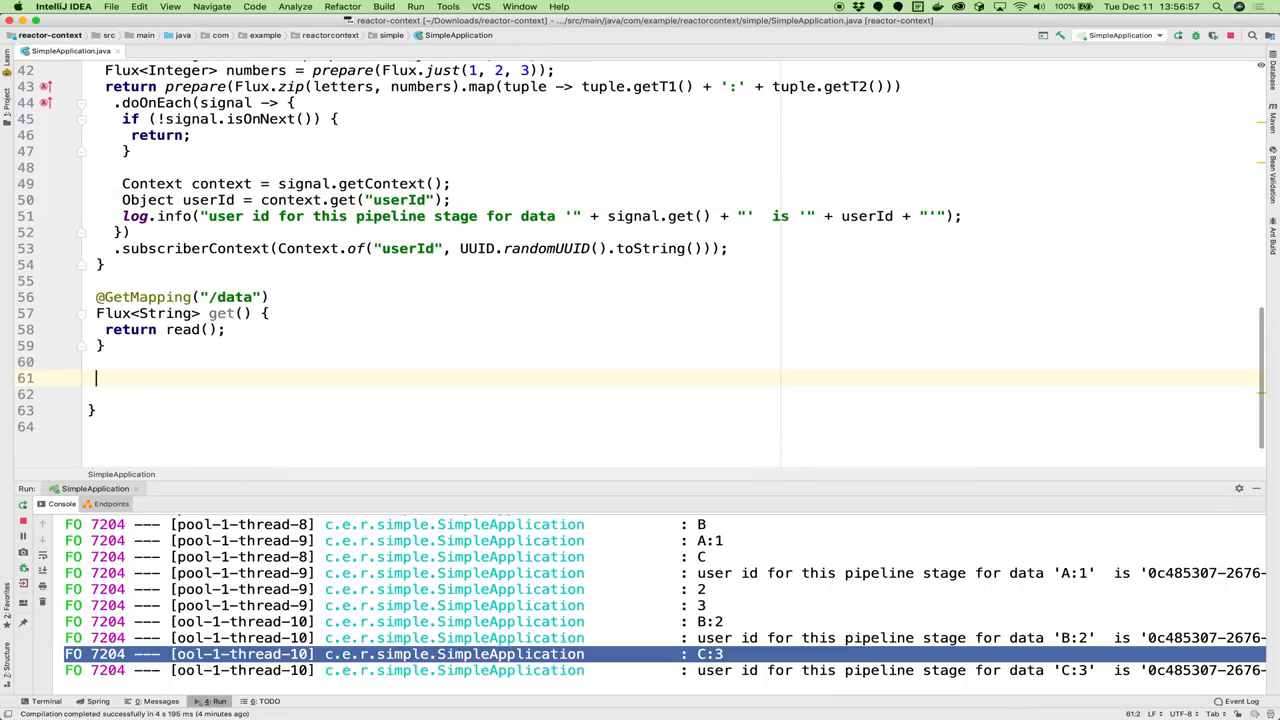
scroll(up, 3)
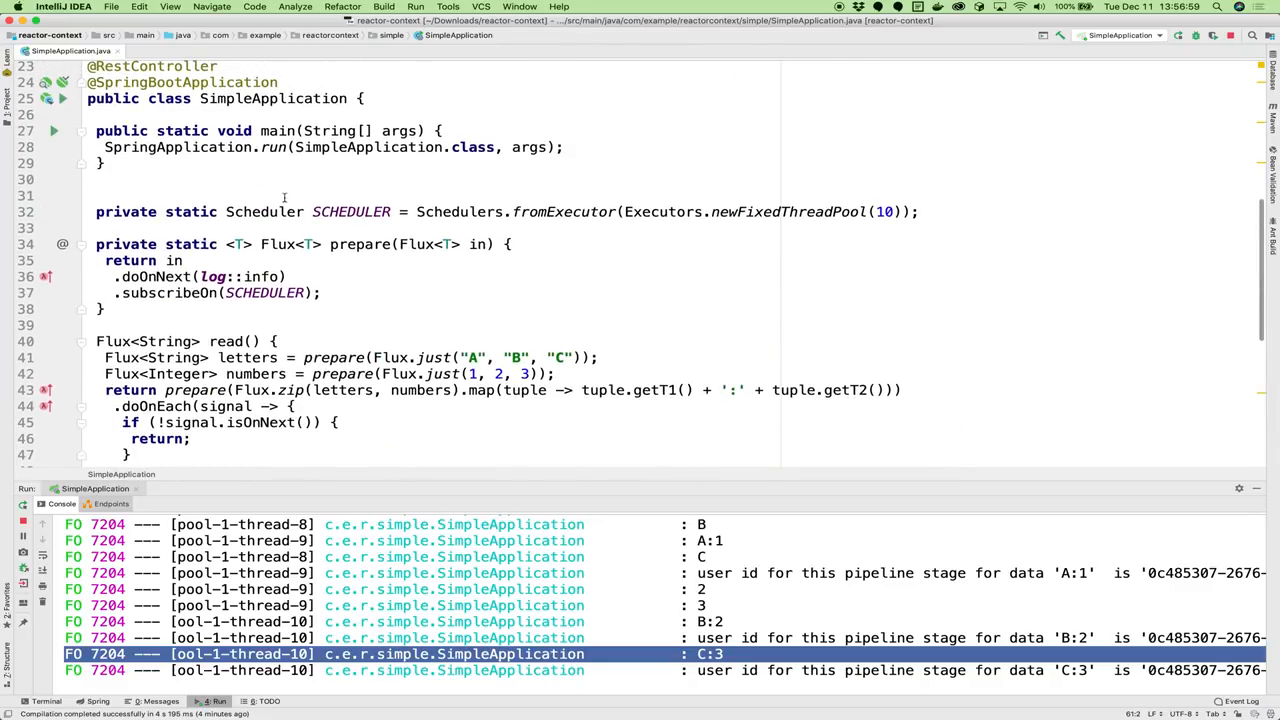
Create a new mdc package under reactorcontext from the Project tree and select it.
click(160, 196)
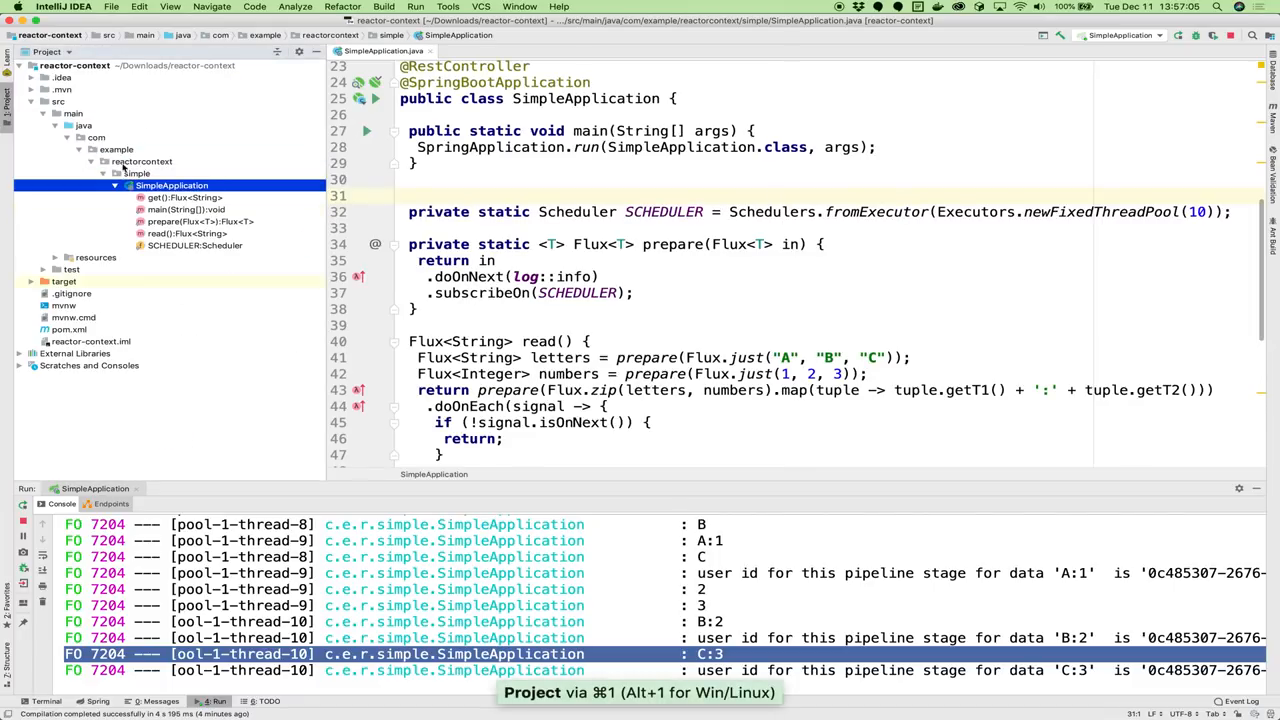
right_click(136, 172)
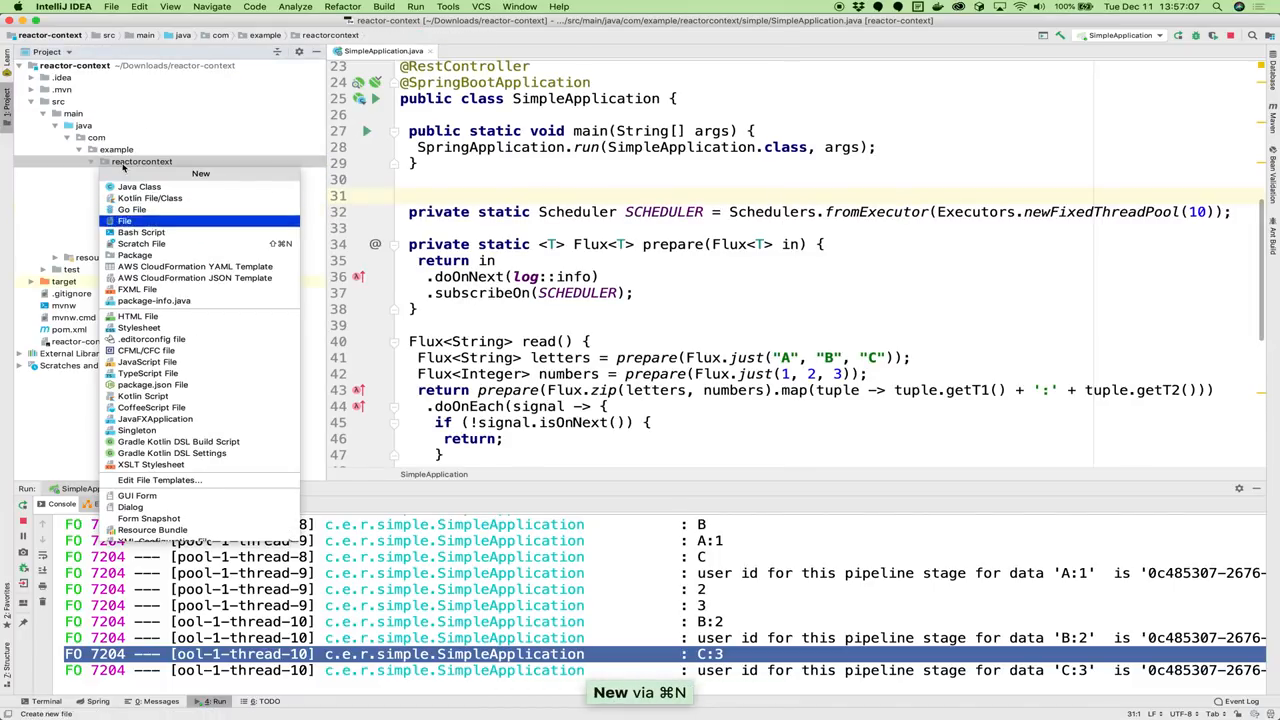
click(136, 256)
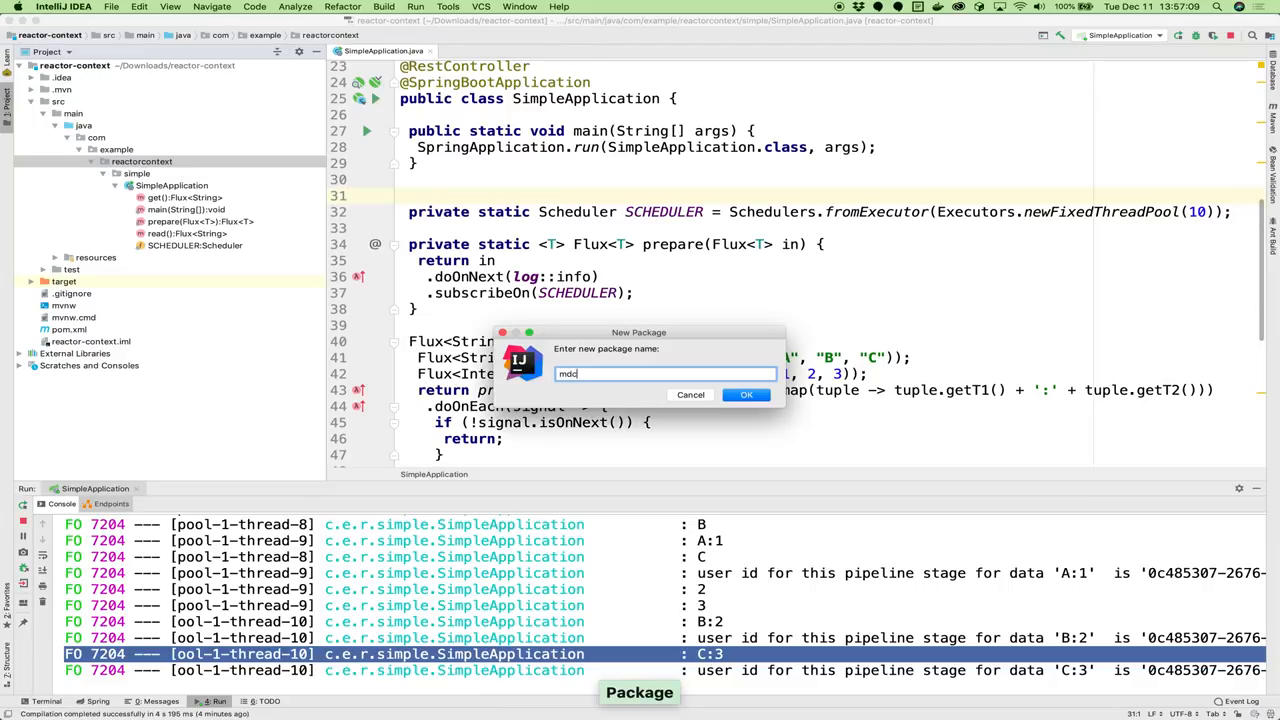
click(746, 394)
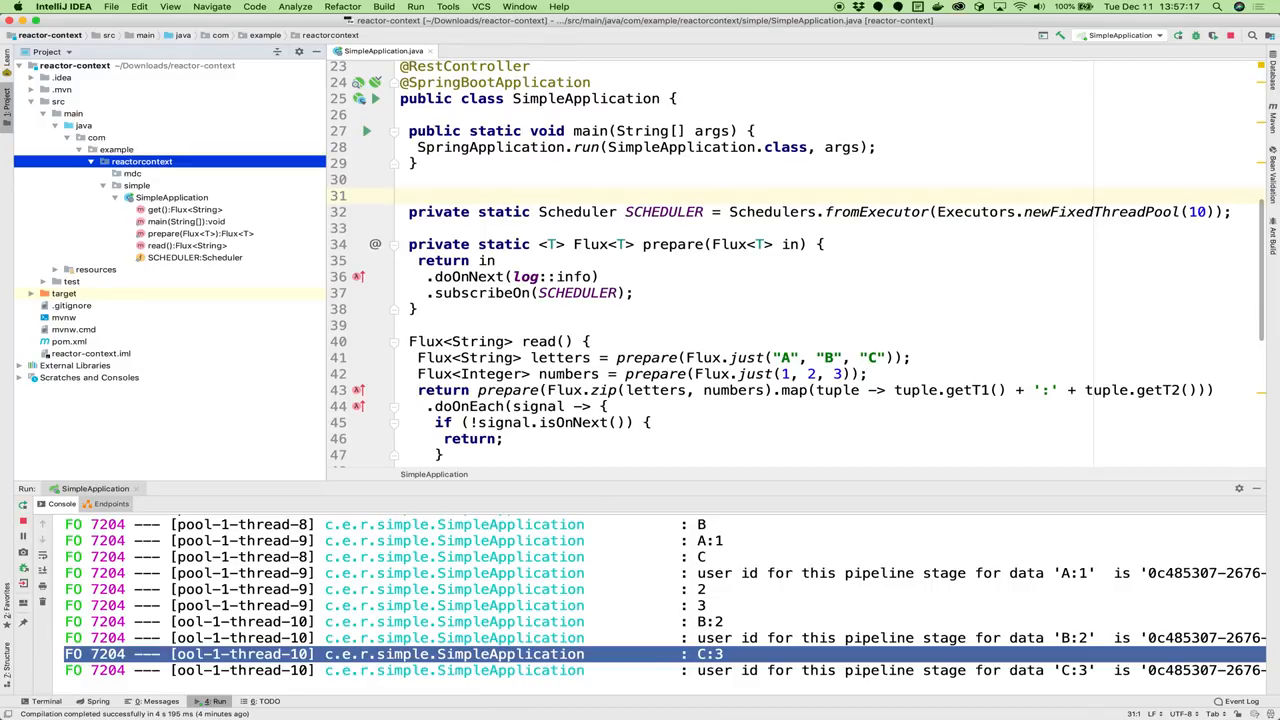
click(132, 172)
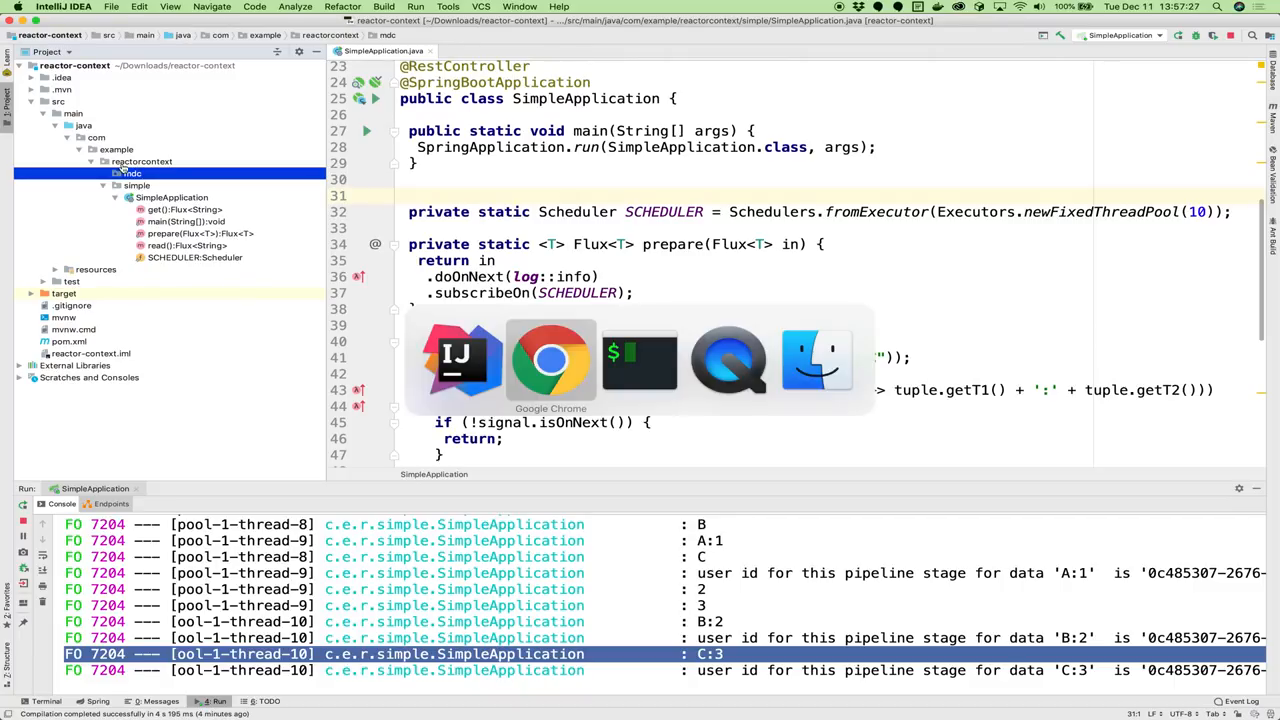
Search 'simonbasle context' in a new tab and open the Contextual Logging with Reactor Context and MDC post.
click(550, 360)
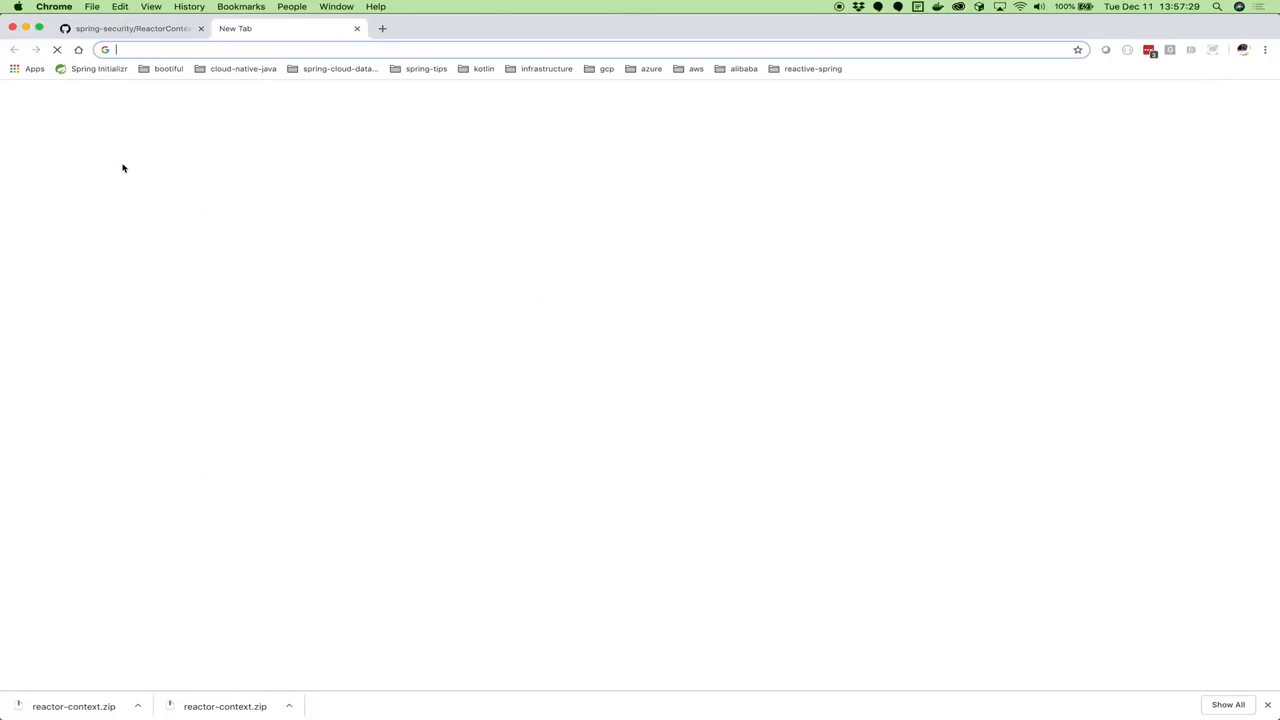
text(simonbasle)
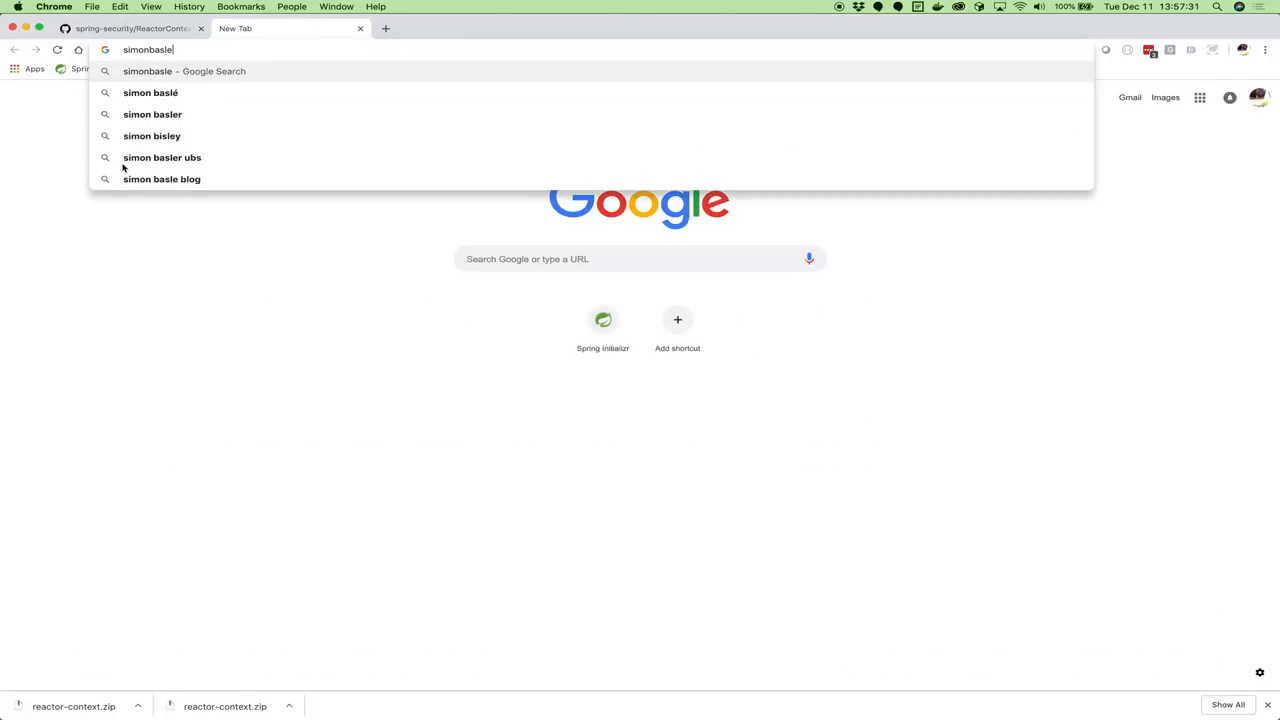
text(contextual logging)
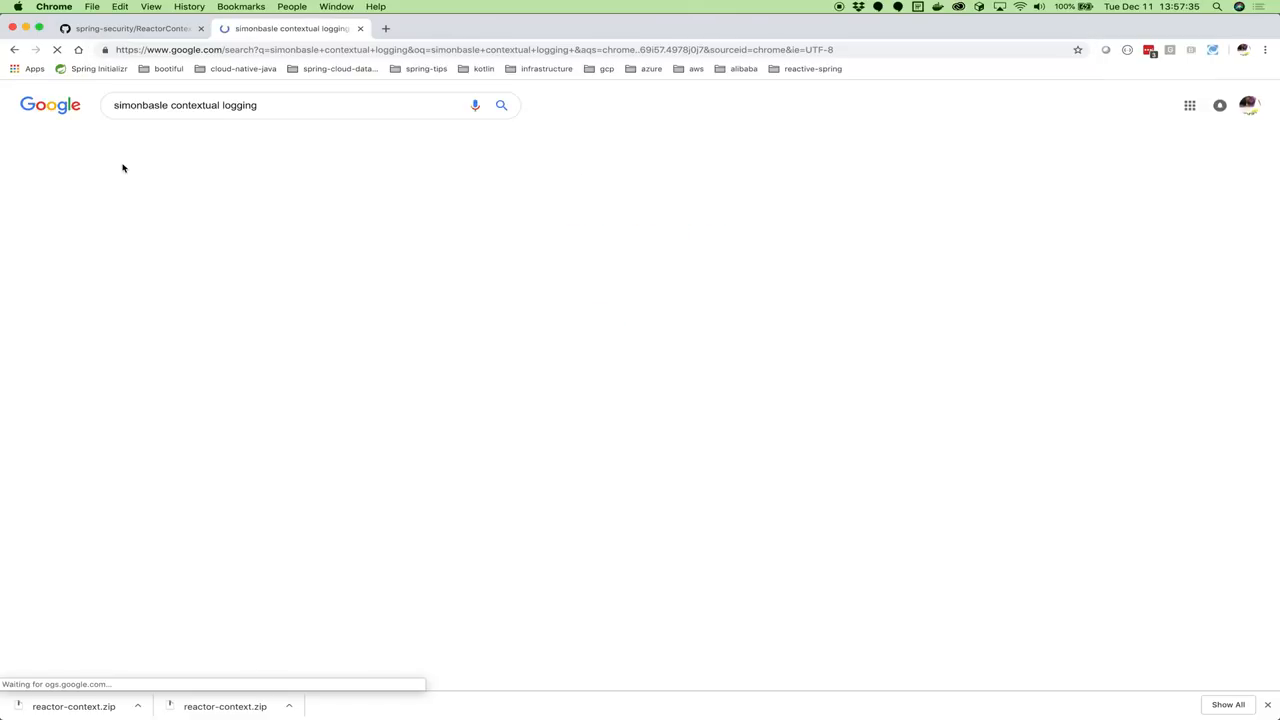
click(284, 192)
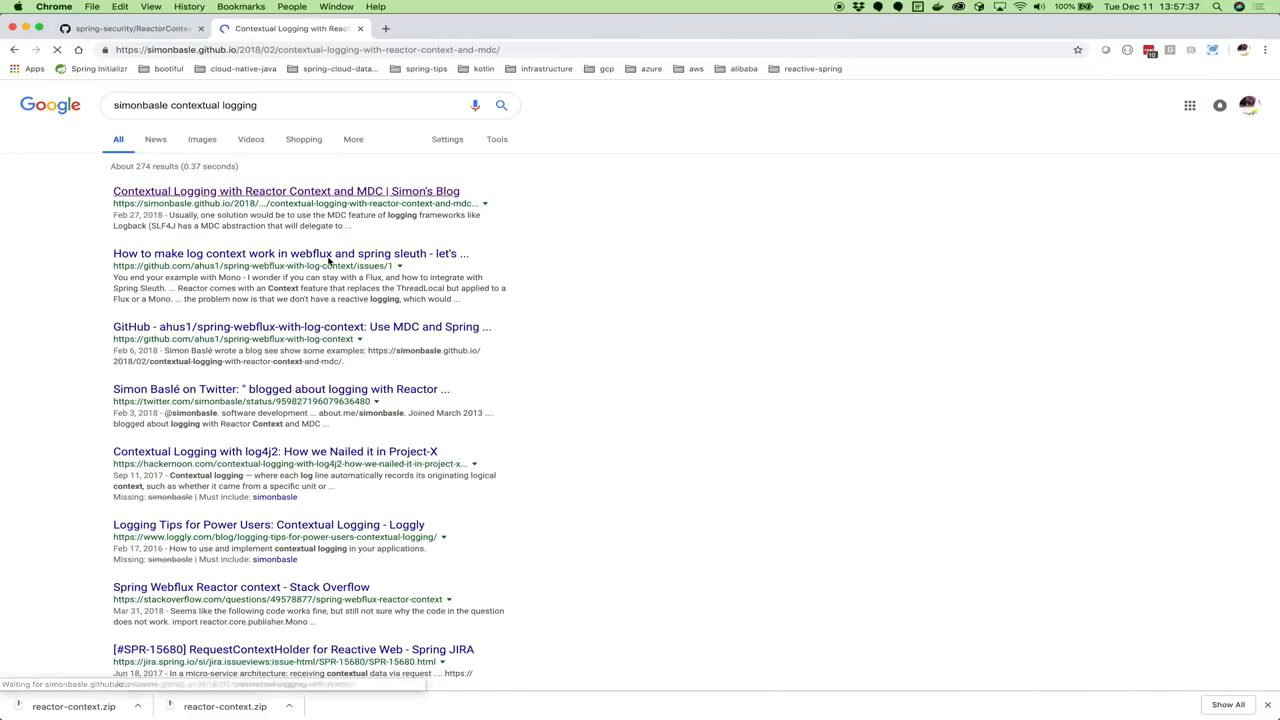
click(284, 192)
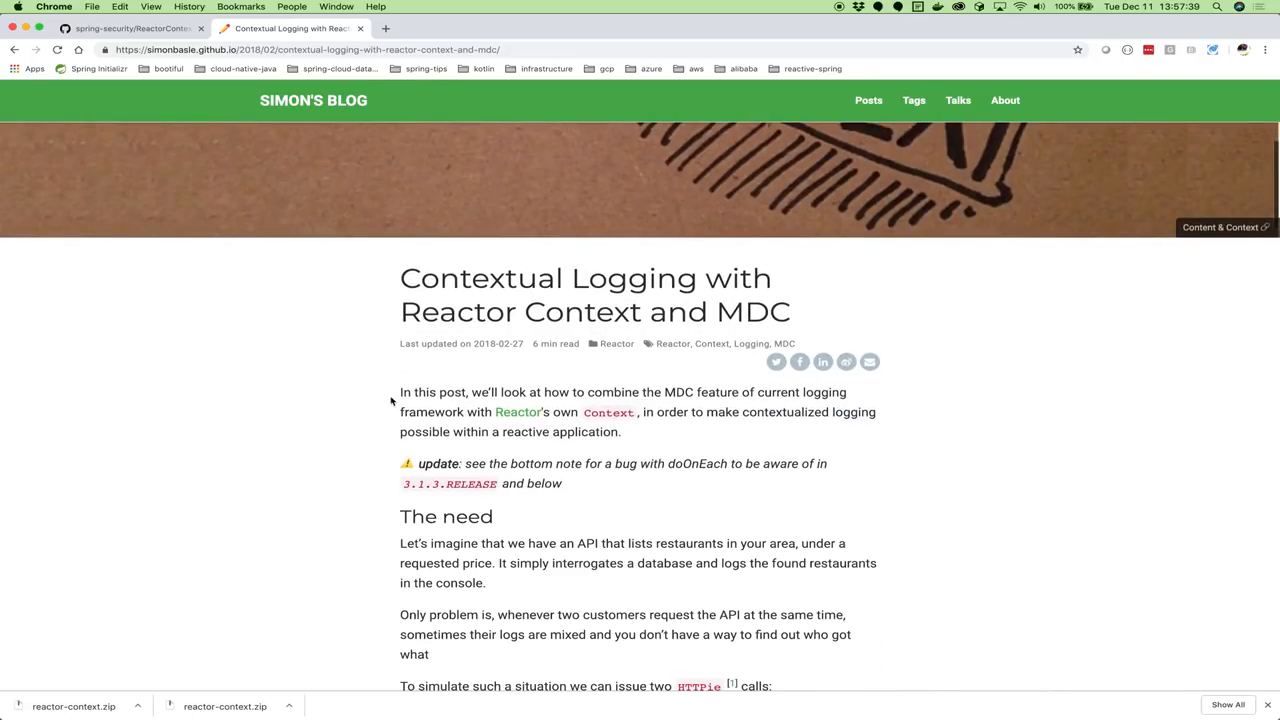
mouse_move(518, 378)
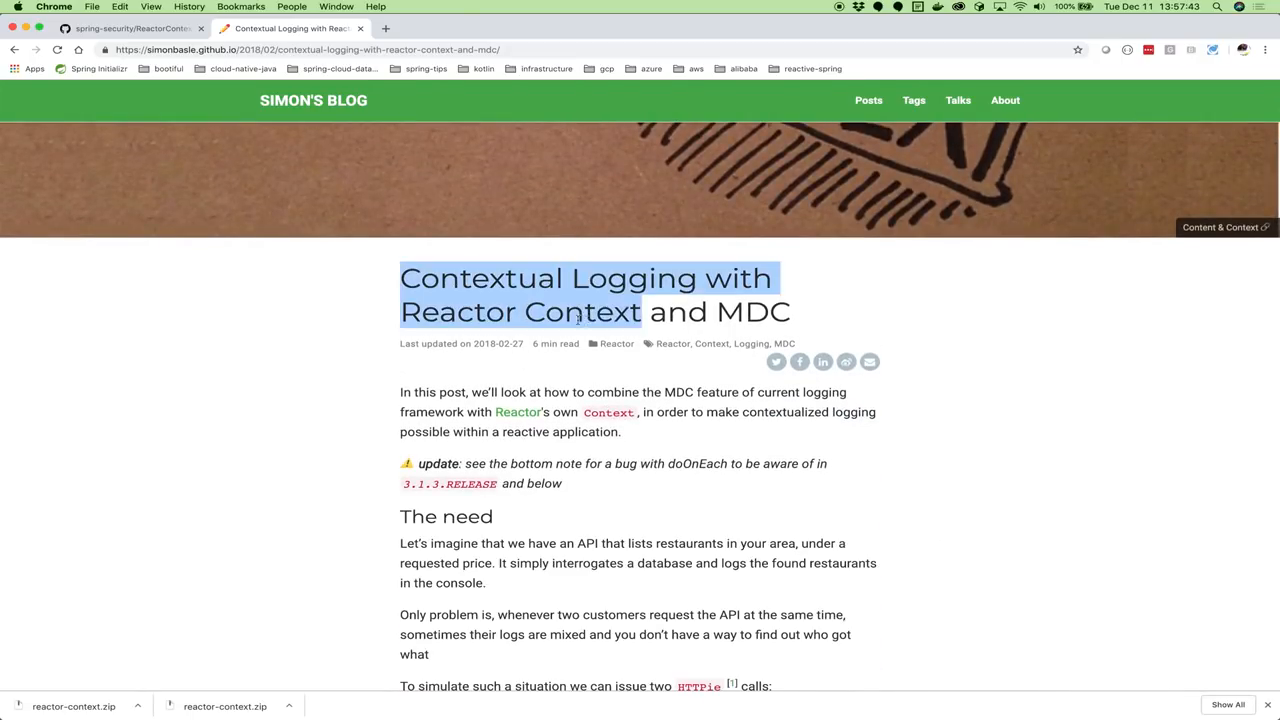
Highlight the words Context and MDC in the post title and scroll into the article.
double_click(582, 312)
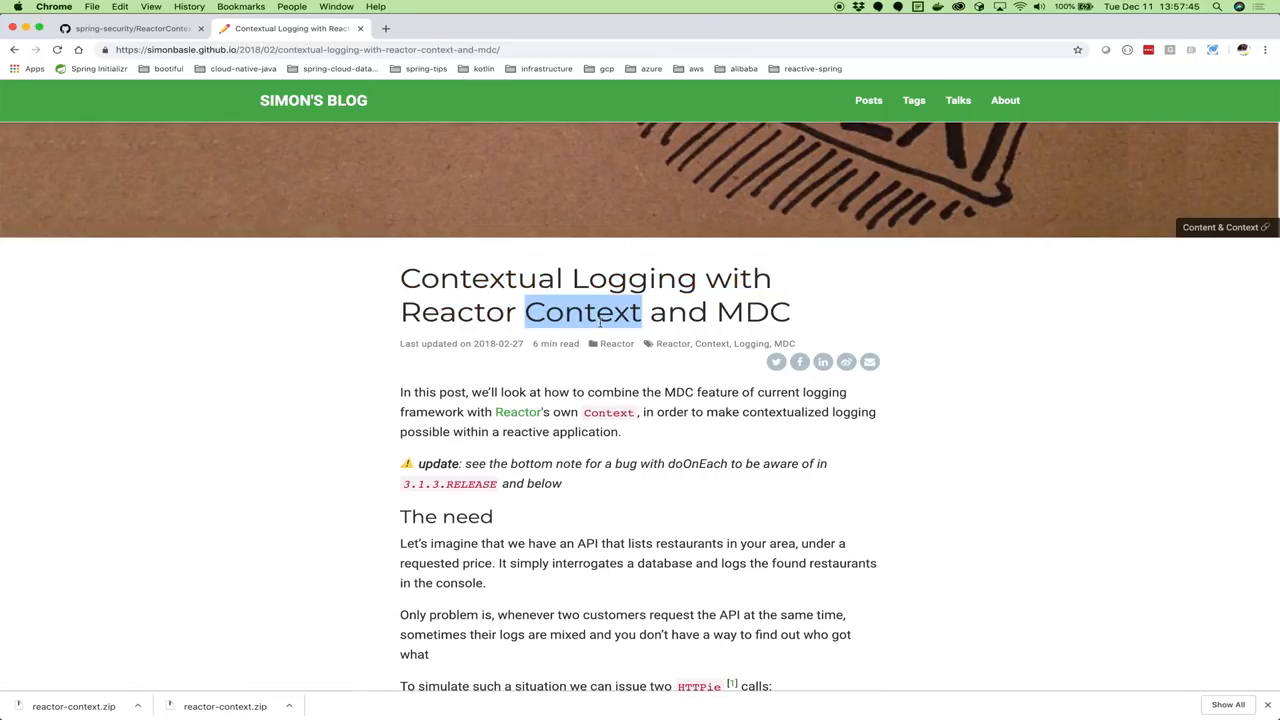
double_click(752, 312)
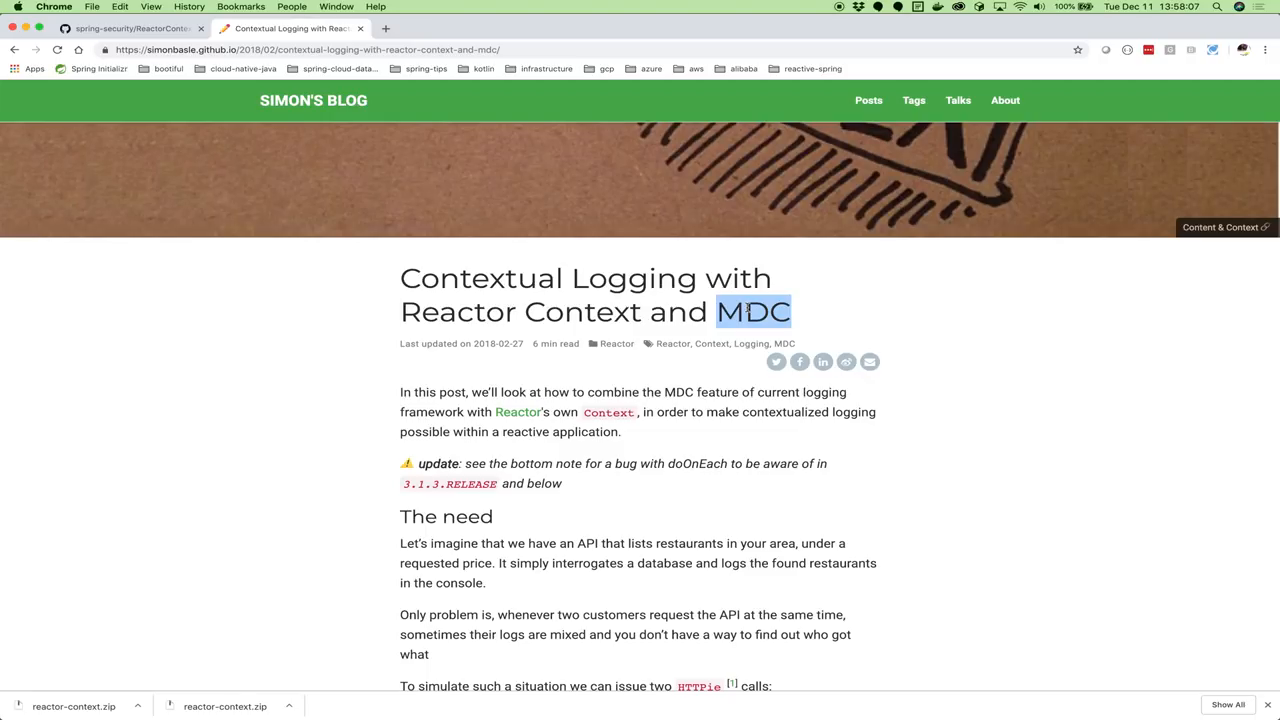
scroll(down, 3)
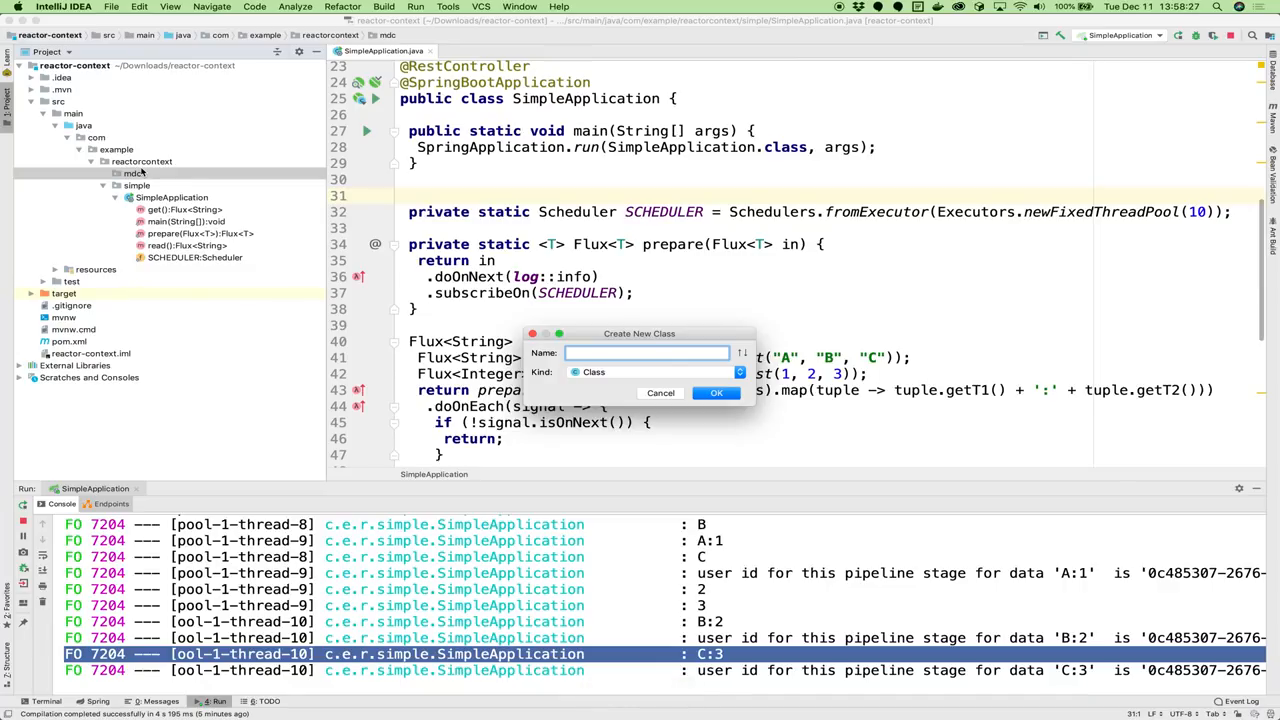
text(MdcApplic)
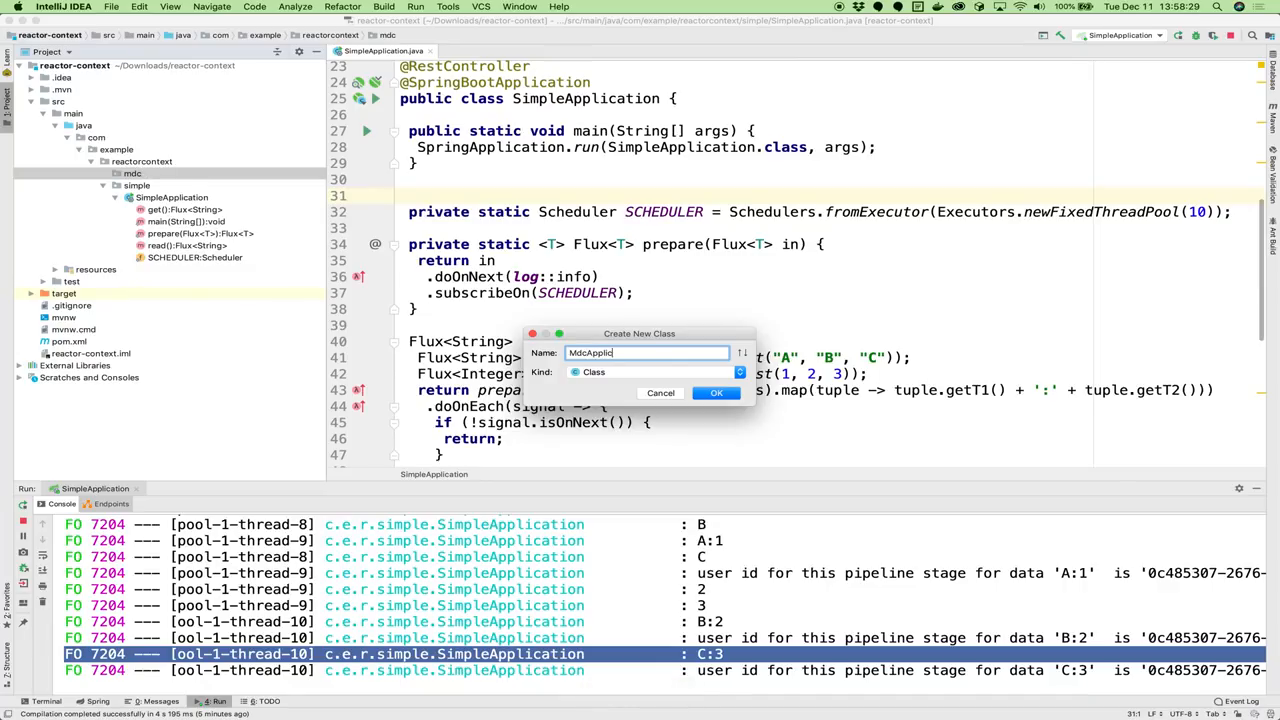
click(716, 392)
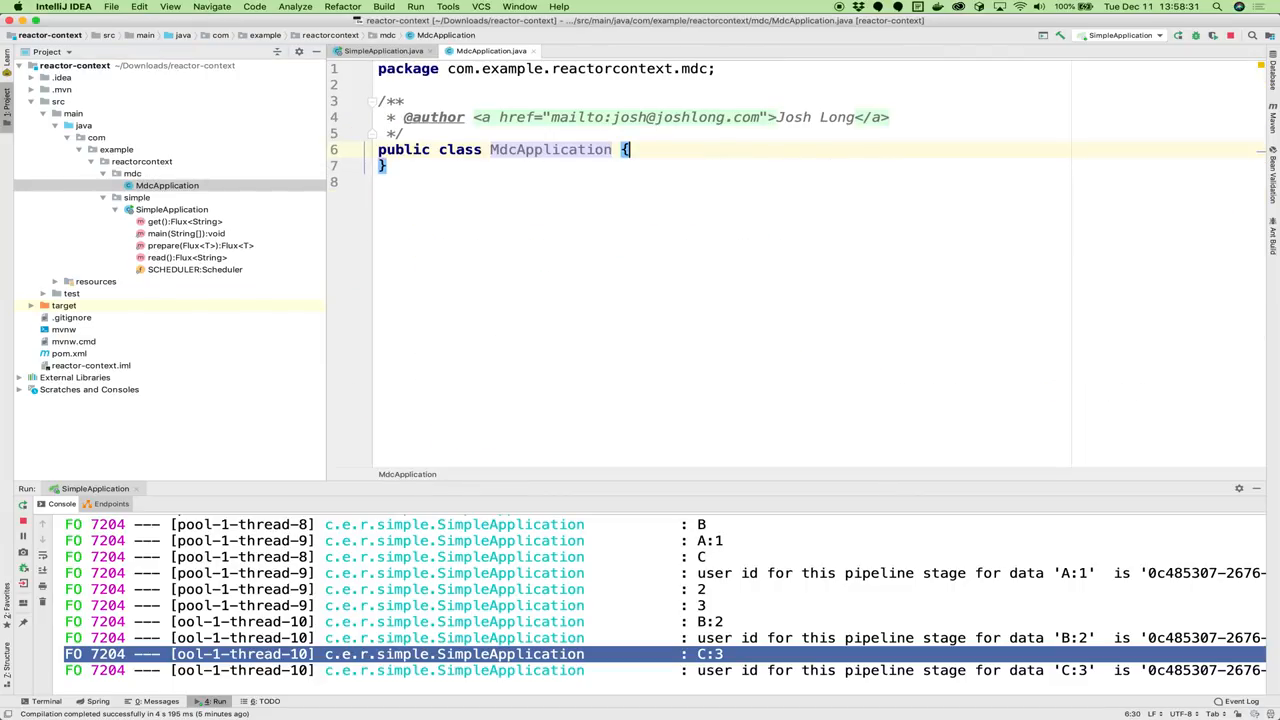
text(@SpringBootApplication)
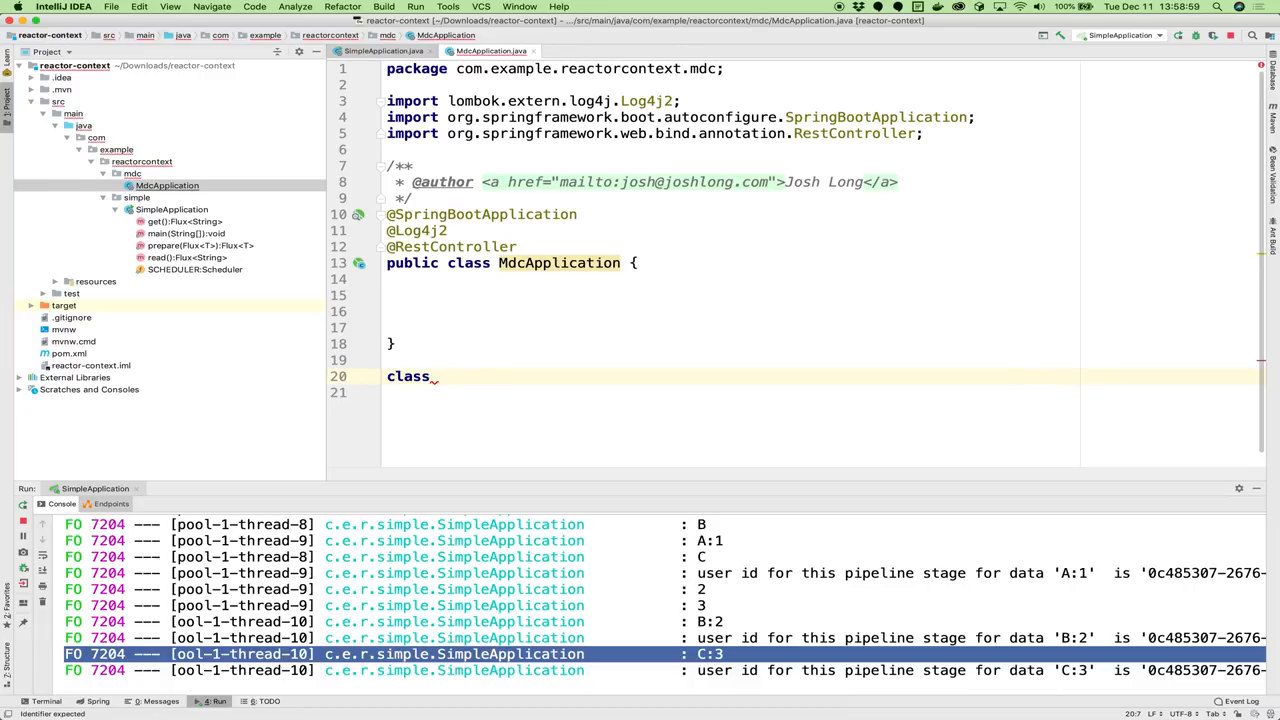
Write a RestaurantService class with getByMaxPrice(double maxPrice) returning Flux<Restaurant>.
text(Restaurant)
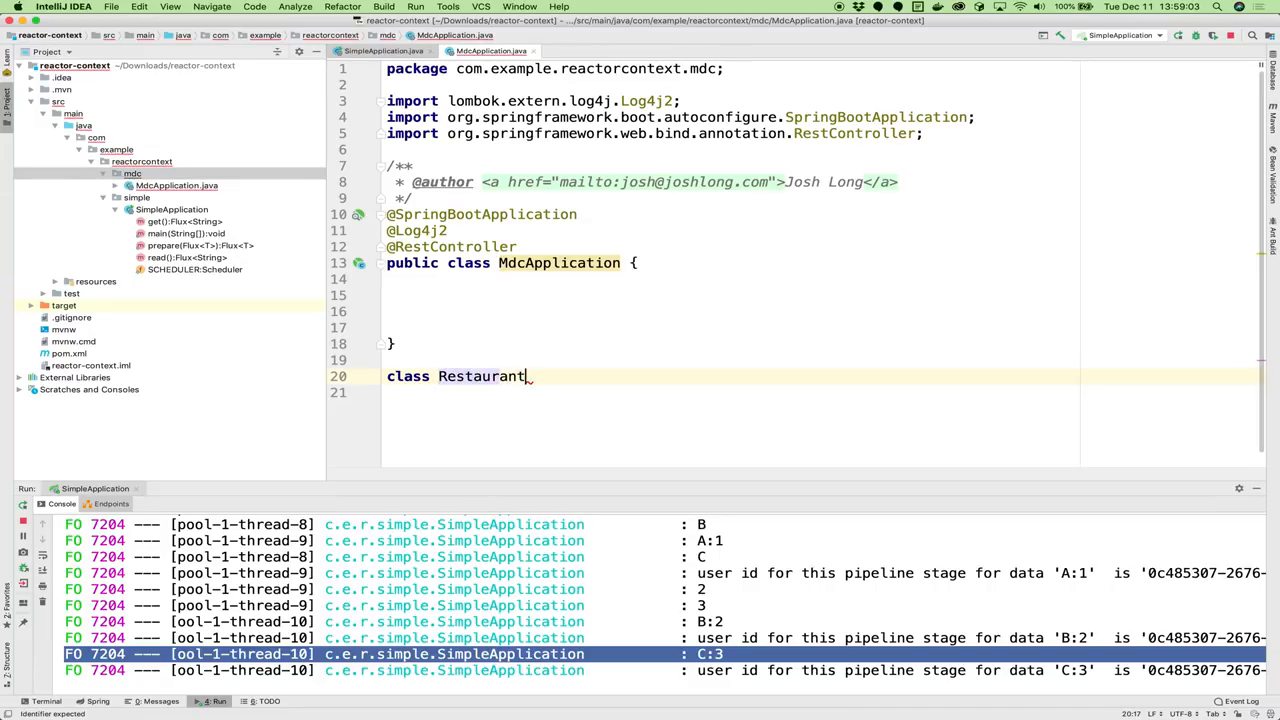
key(Backspace)
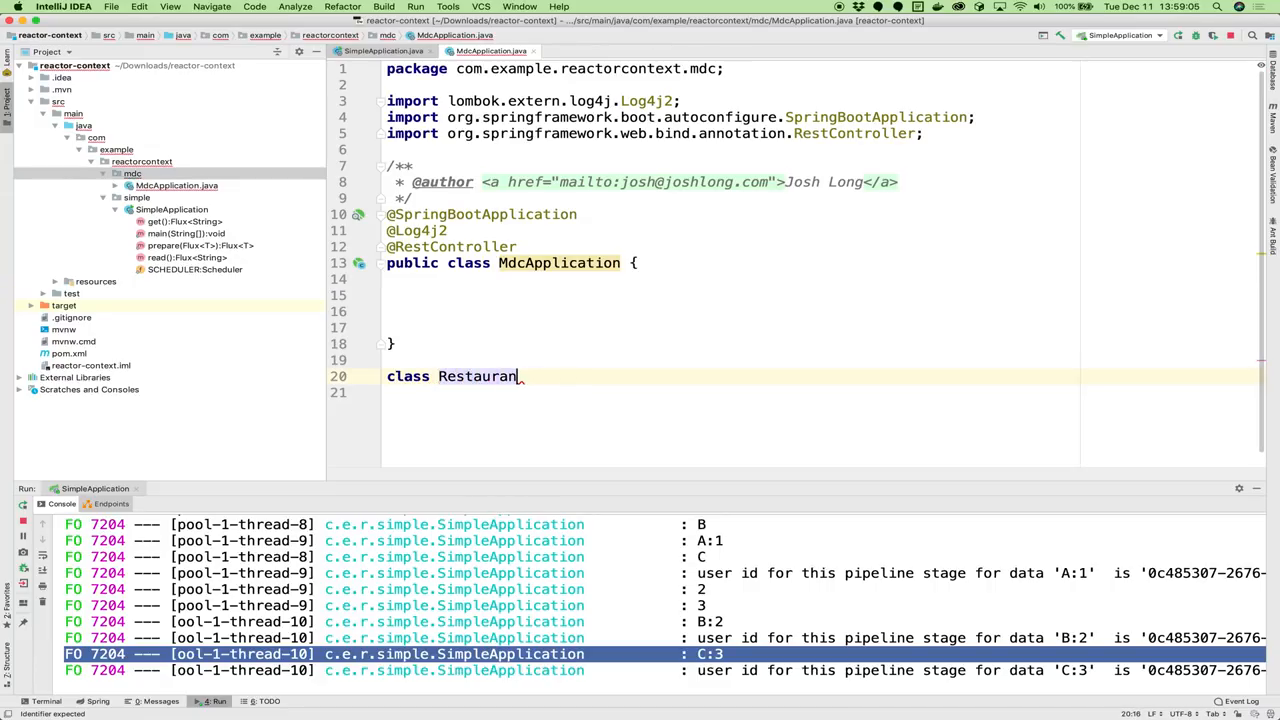
text(Sevice {)
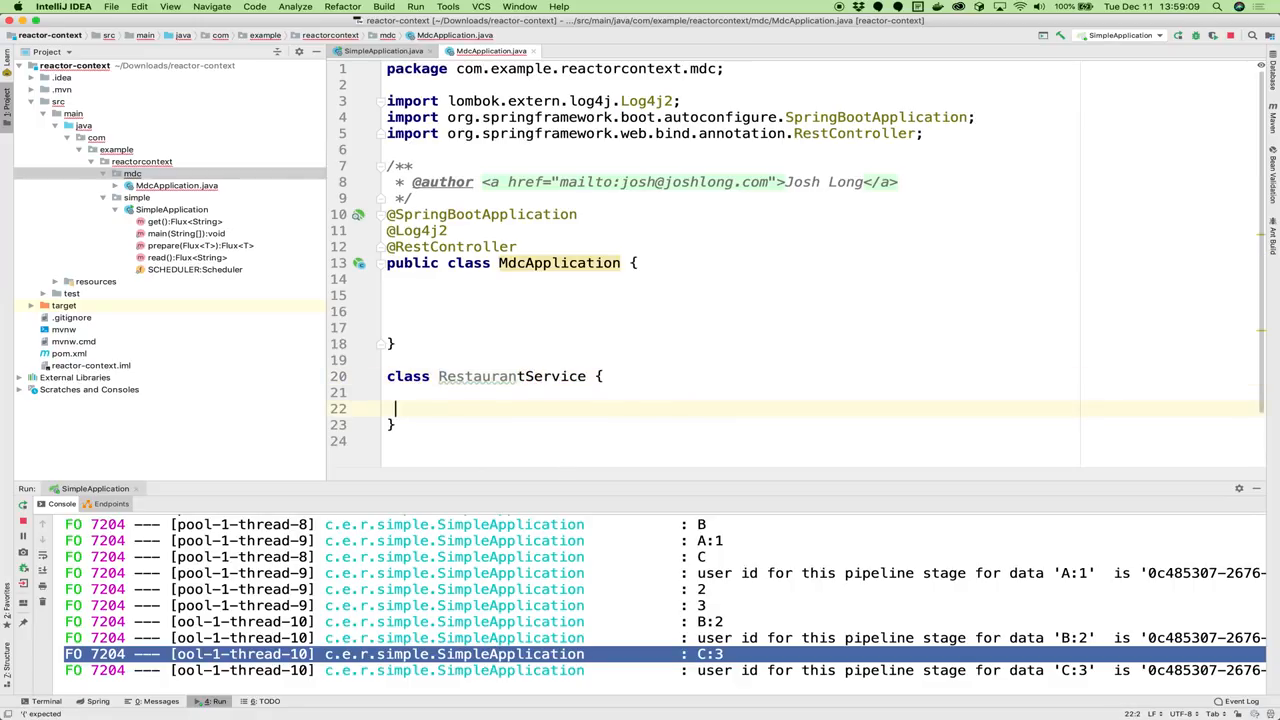
text(F)
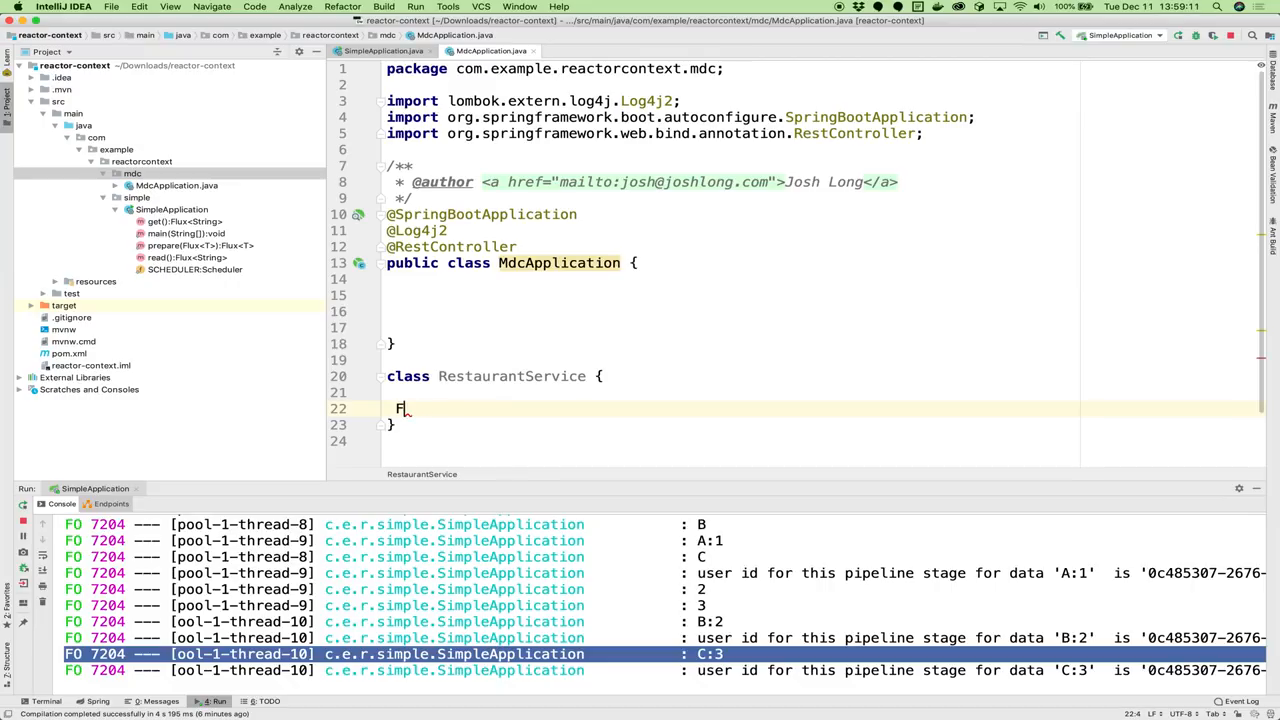
text(lux<Restaurant>)
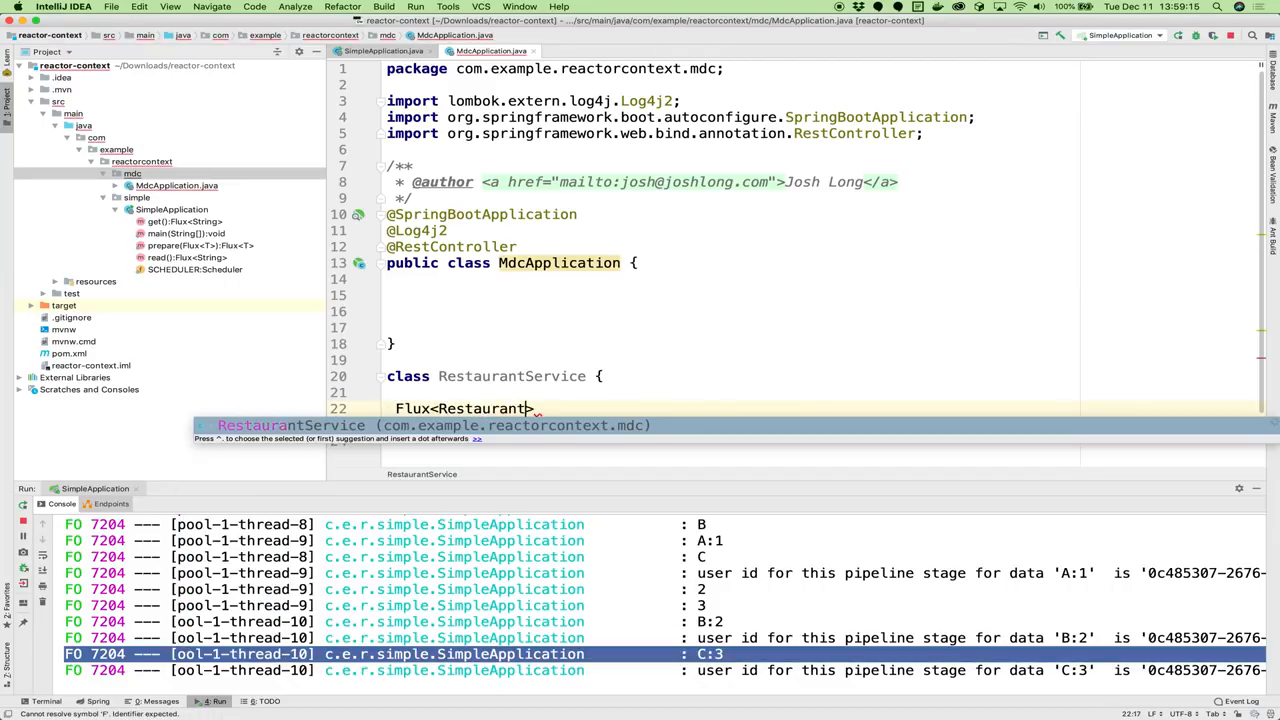
text(getMaxP)
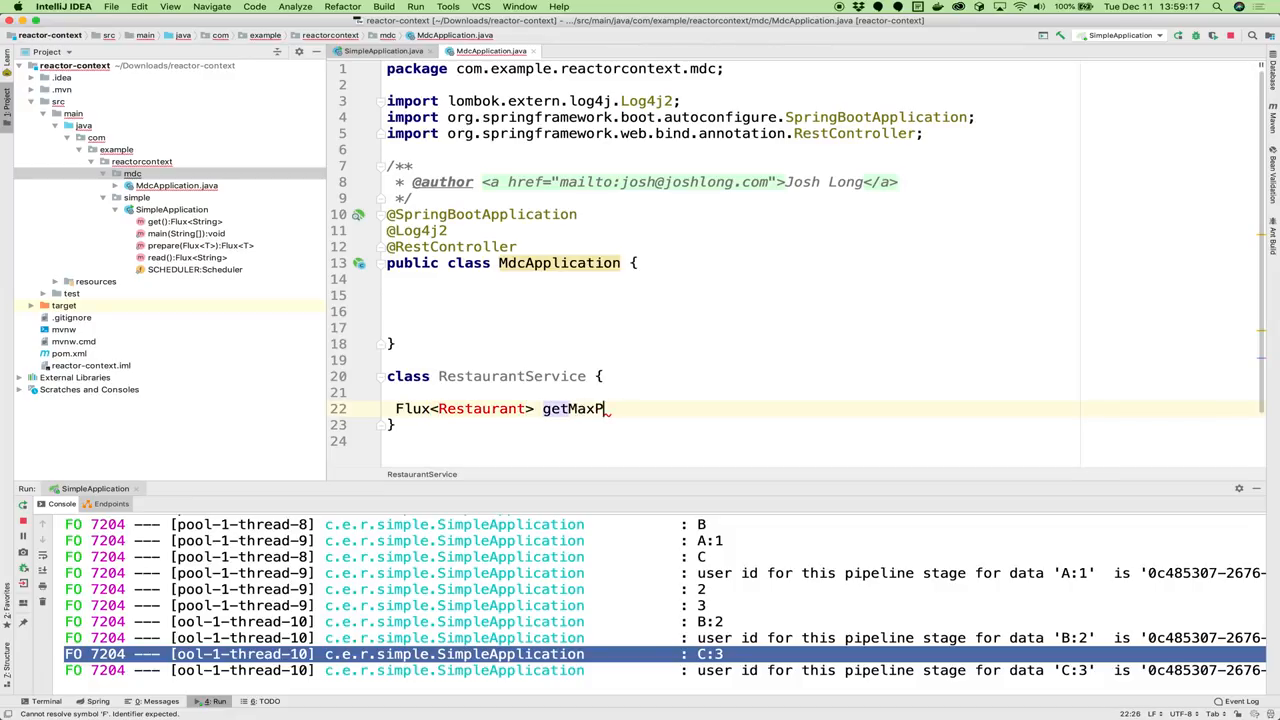
key(Backspace)
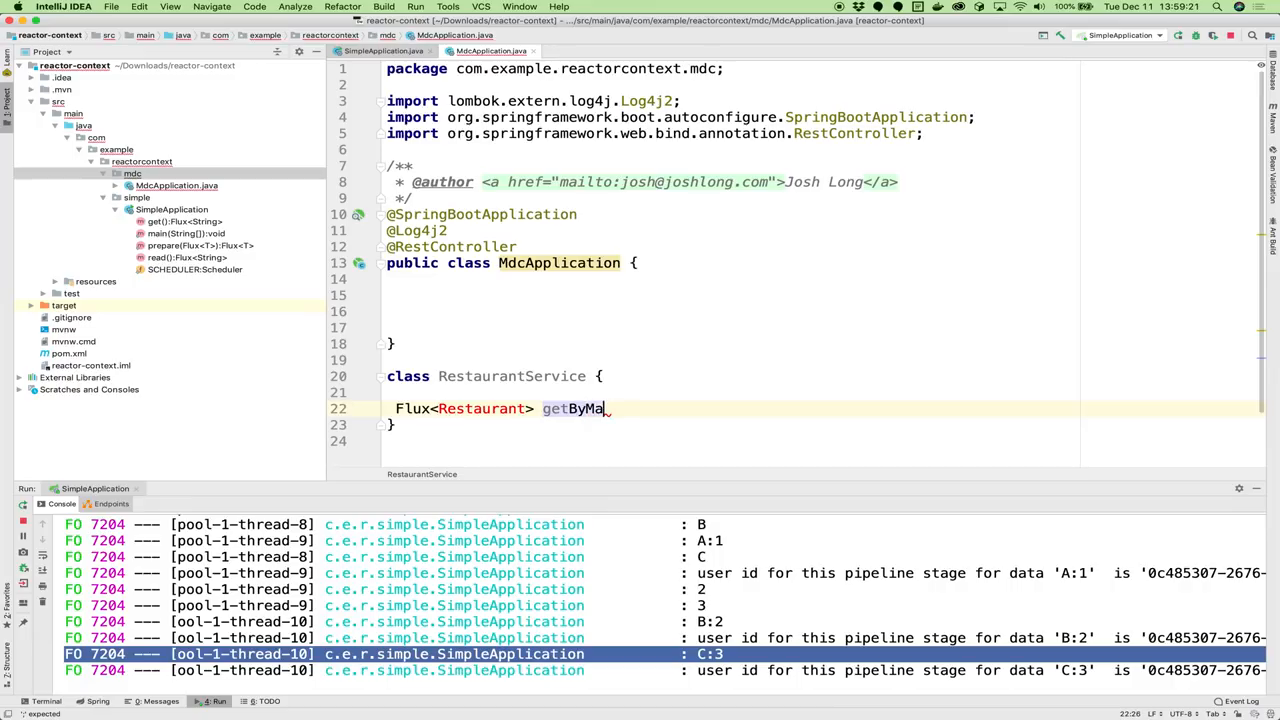
text(xPrice ())
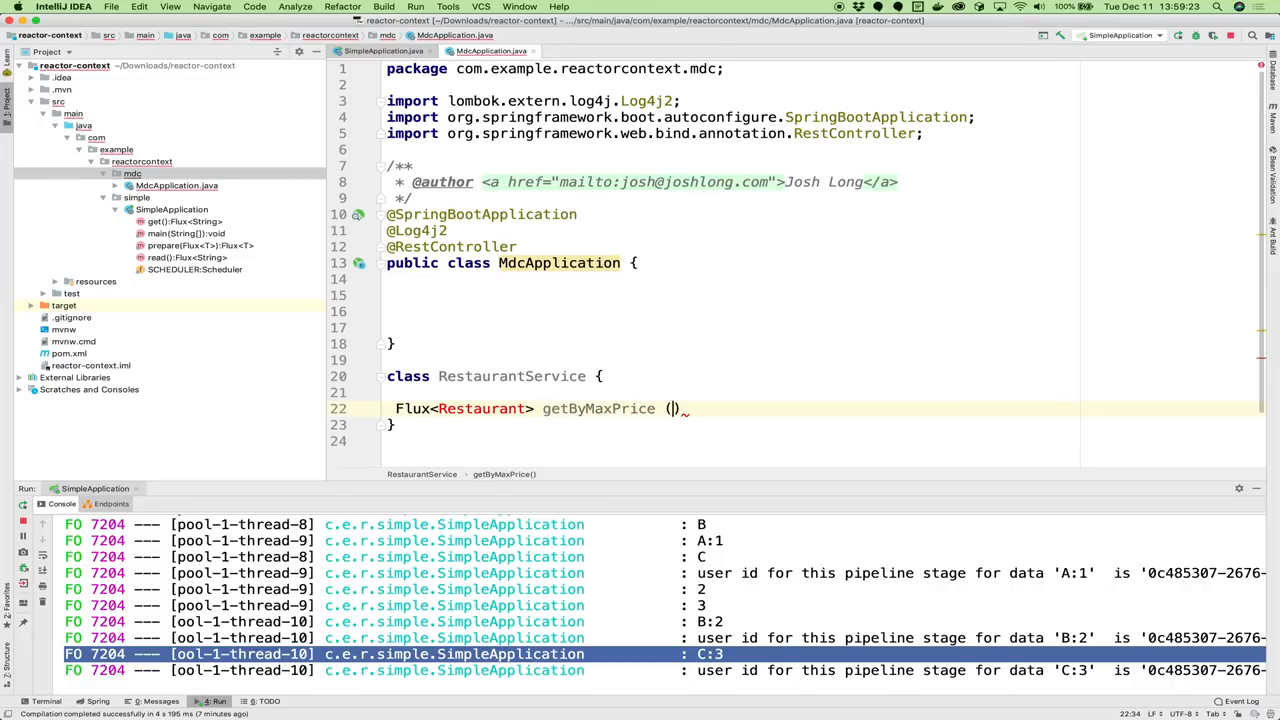
text(double maxPr)
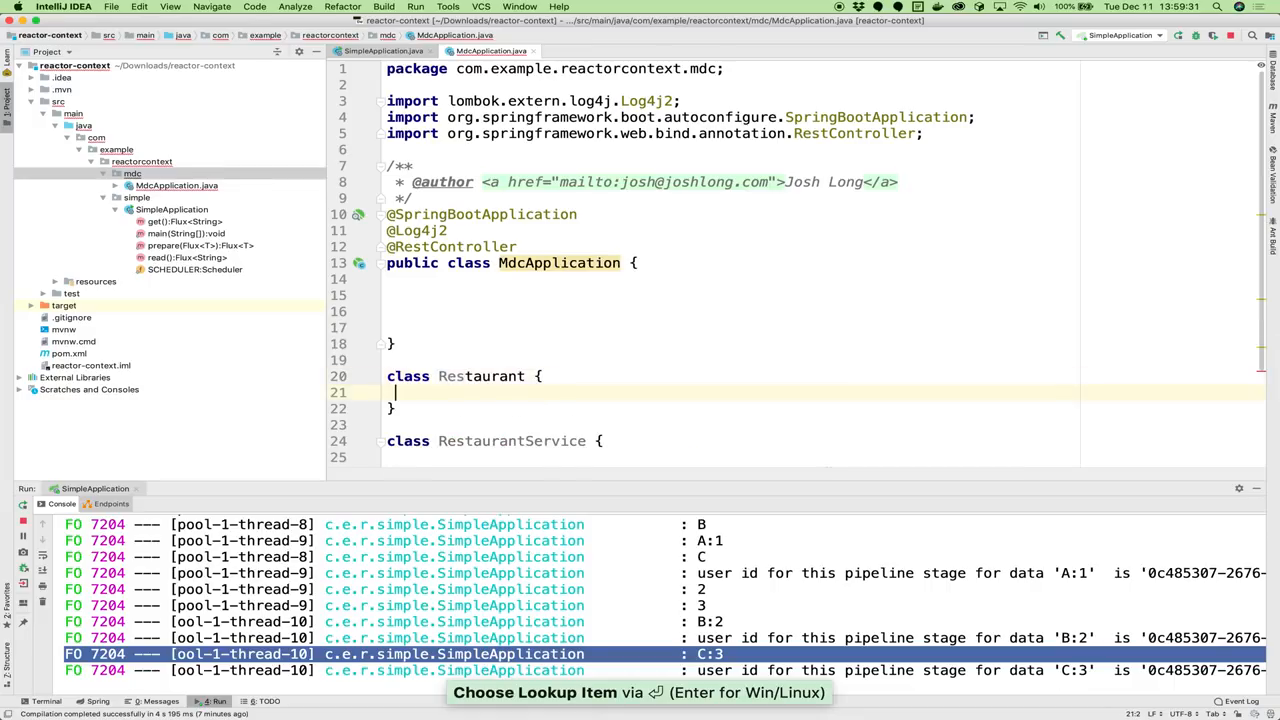
Give the Restaurant class a private double price field and a private String name field.
text(private double)
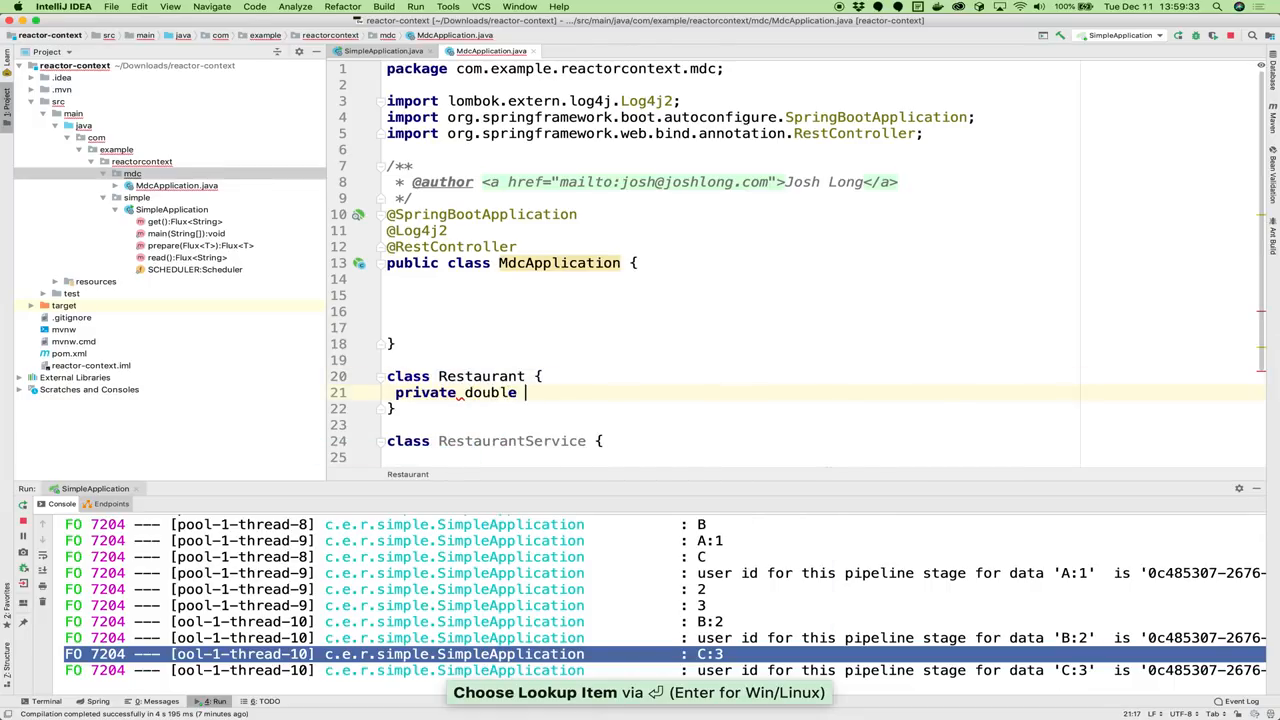
text(pricePerO)
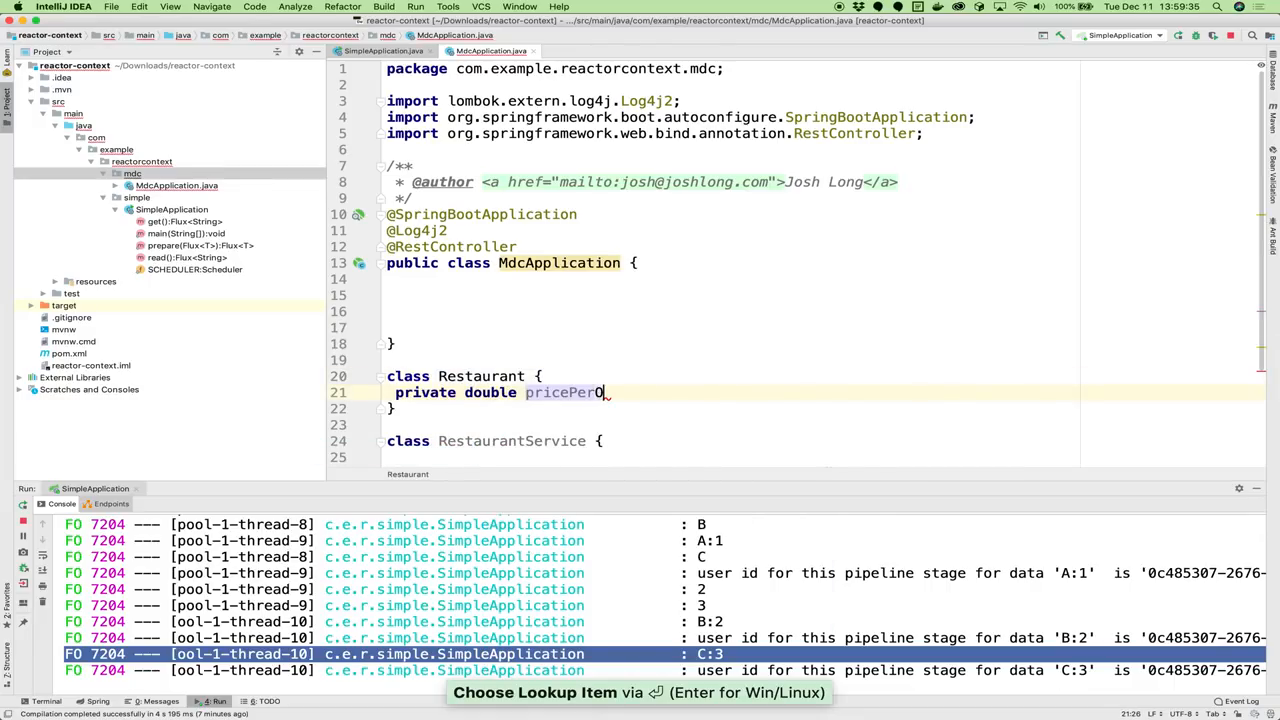
key(Return)
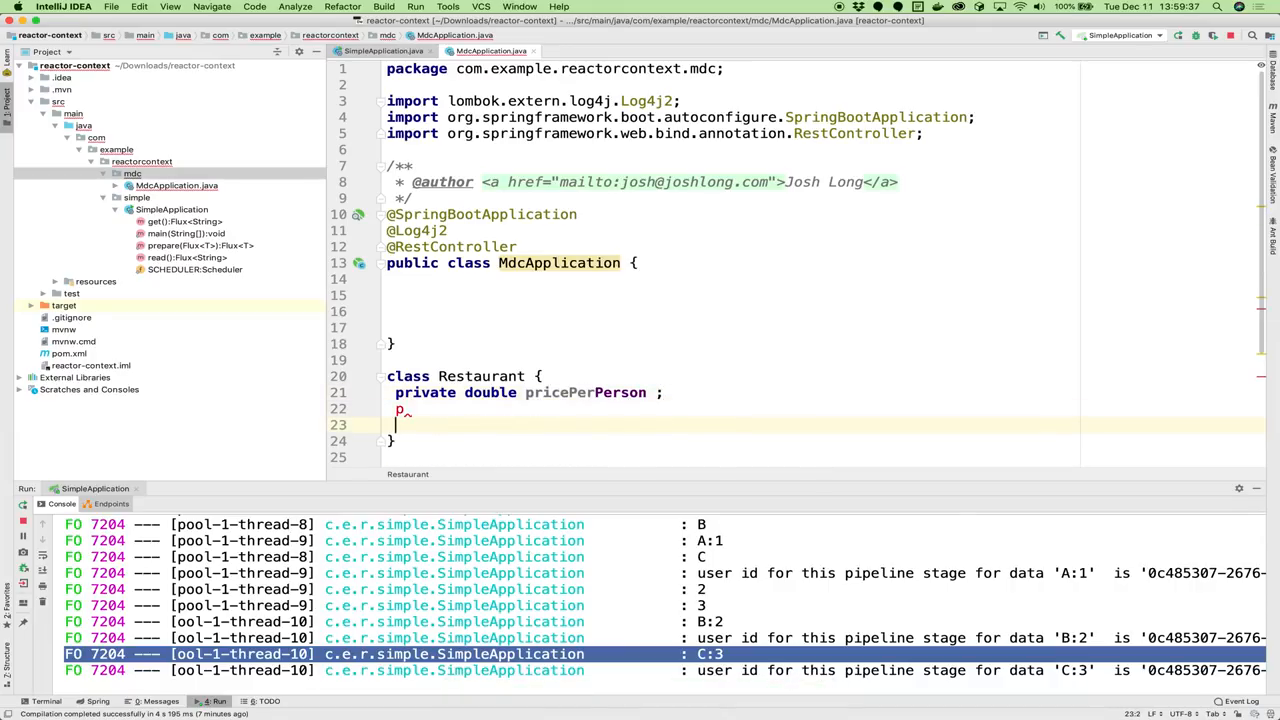
text(private String name;)
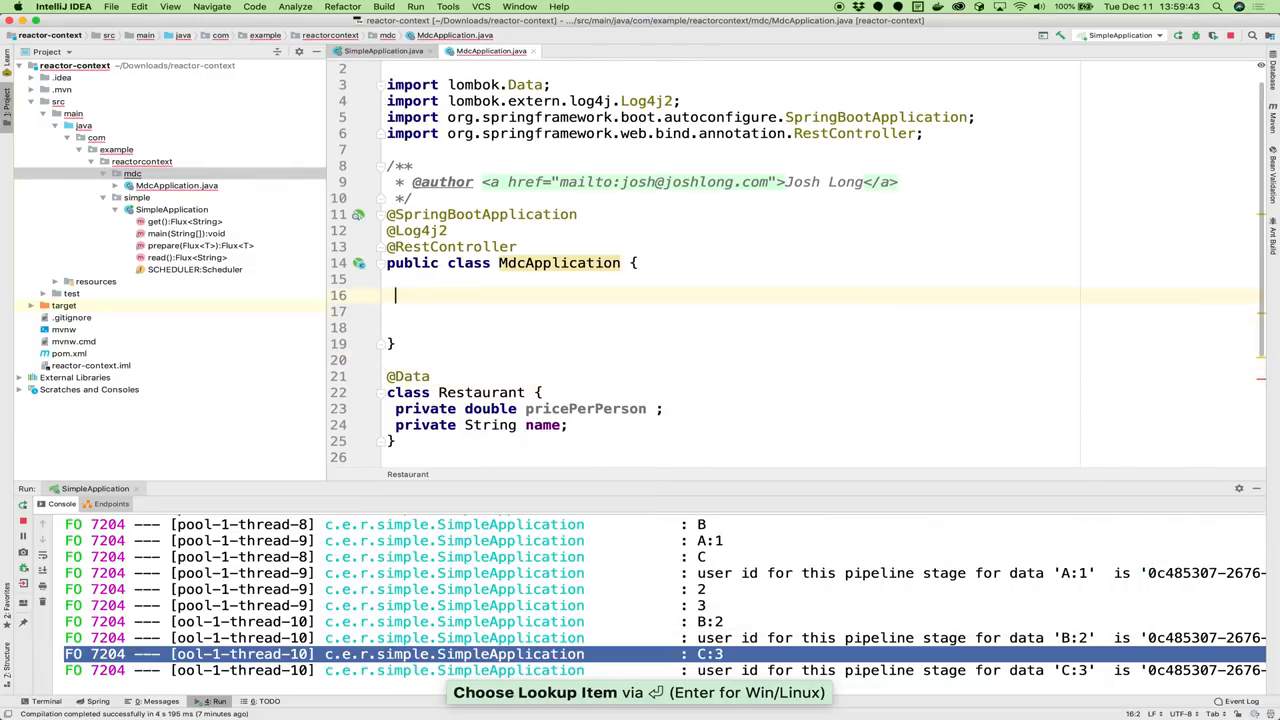
Add a public static void main(String[] args) calling SpringApplication.run.
text(public static void main (String [)
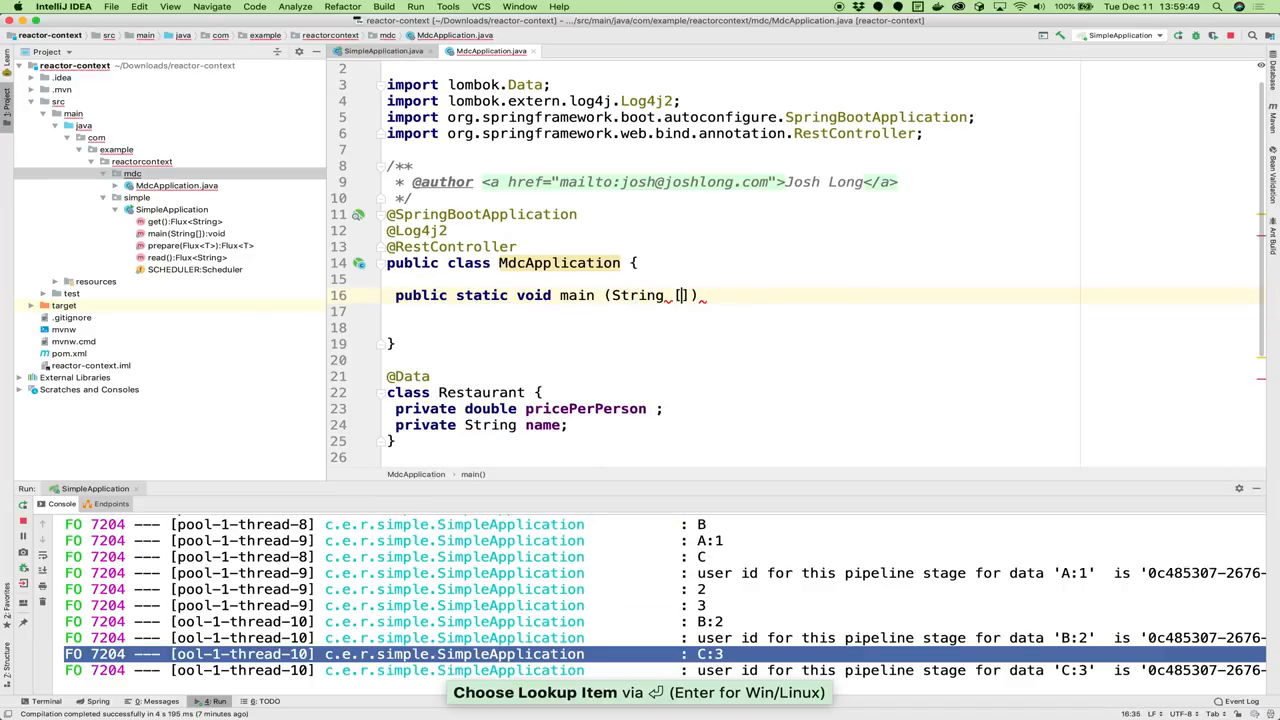
text(args)
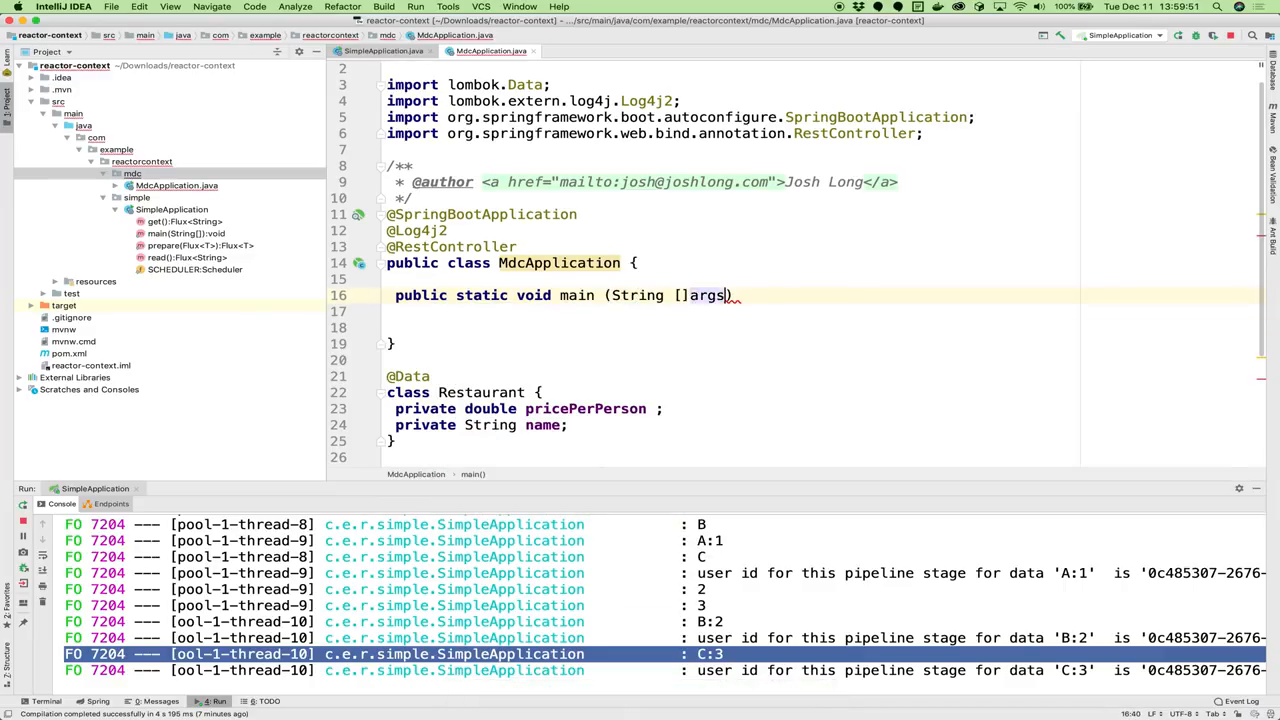
text(SpringApp)
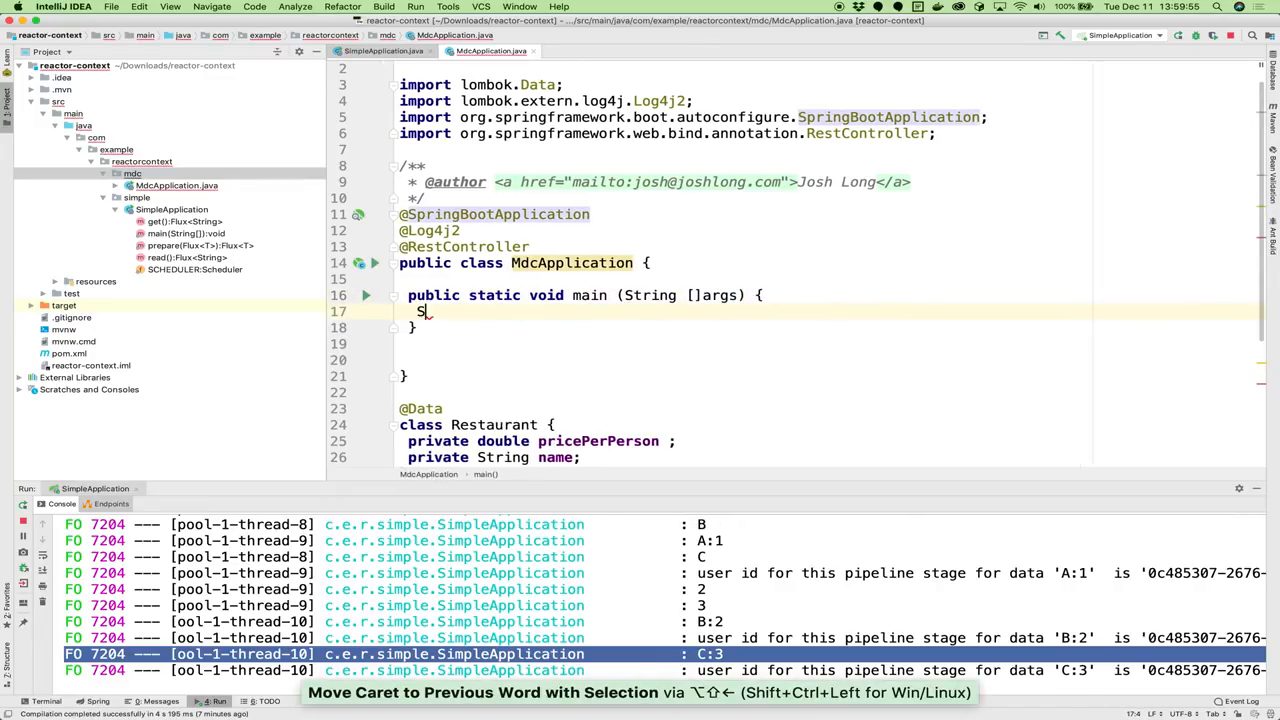
text(pringApplication.run(MdcApplication.class, args);)
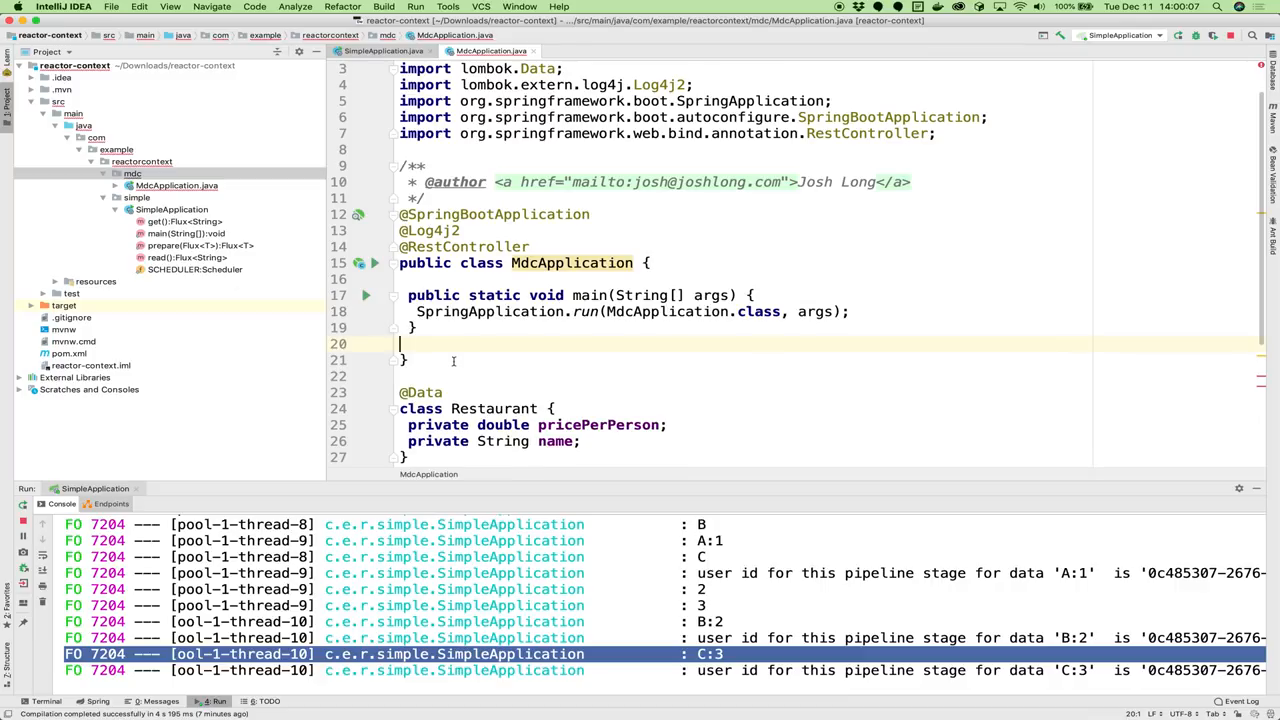
text(@NoArgsConstructor)
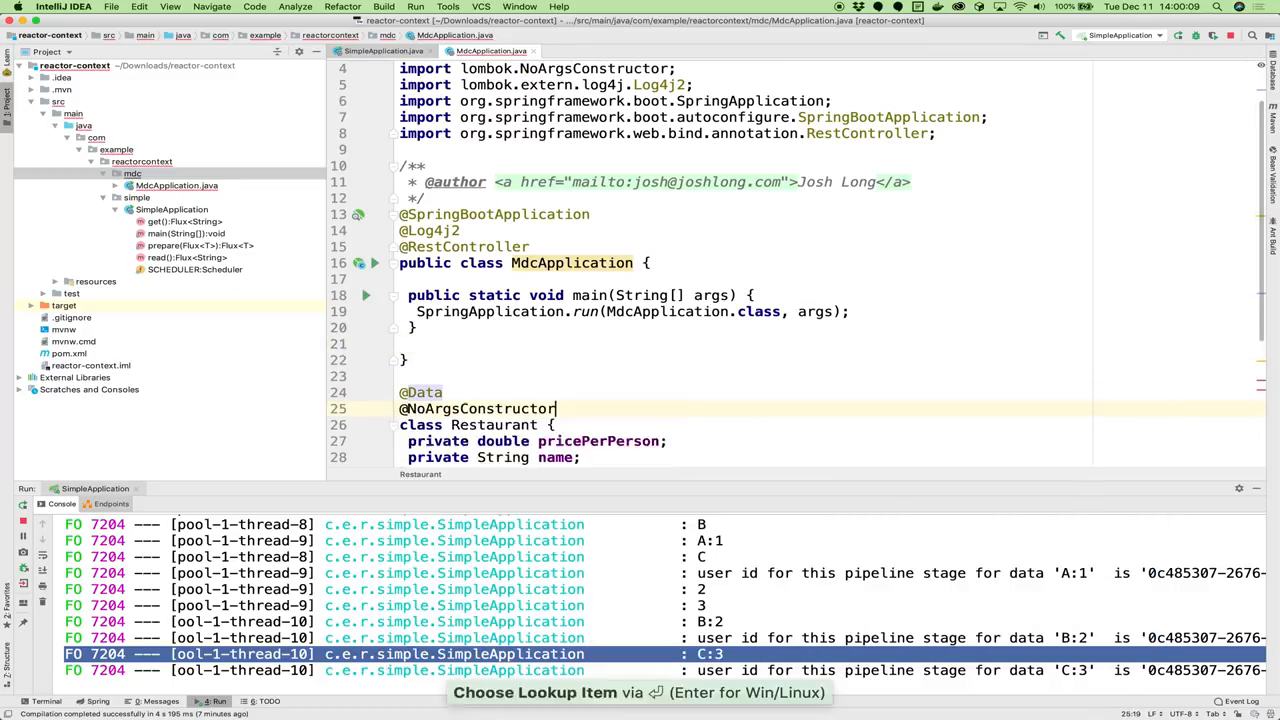
text(@AllArgsConstructor)
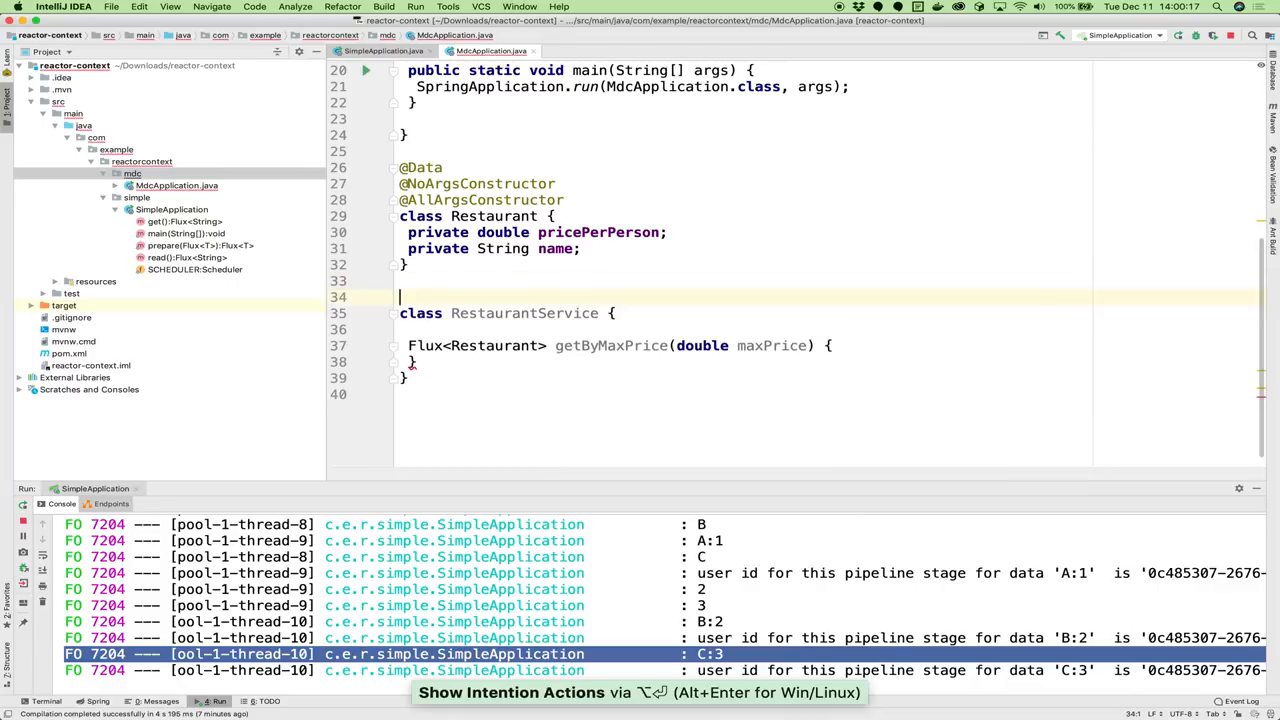
text(@Service)
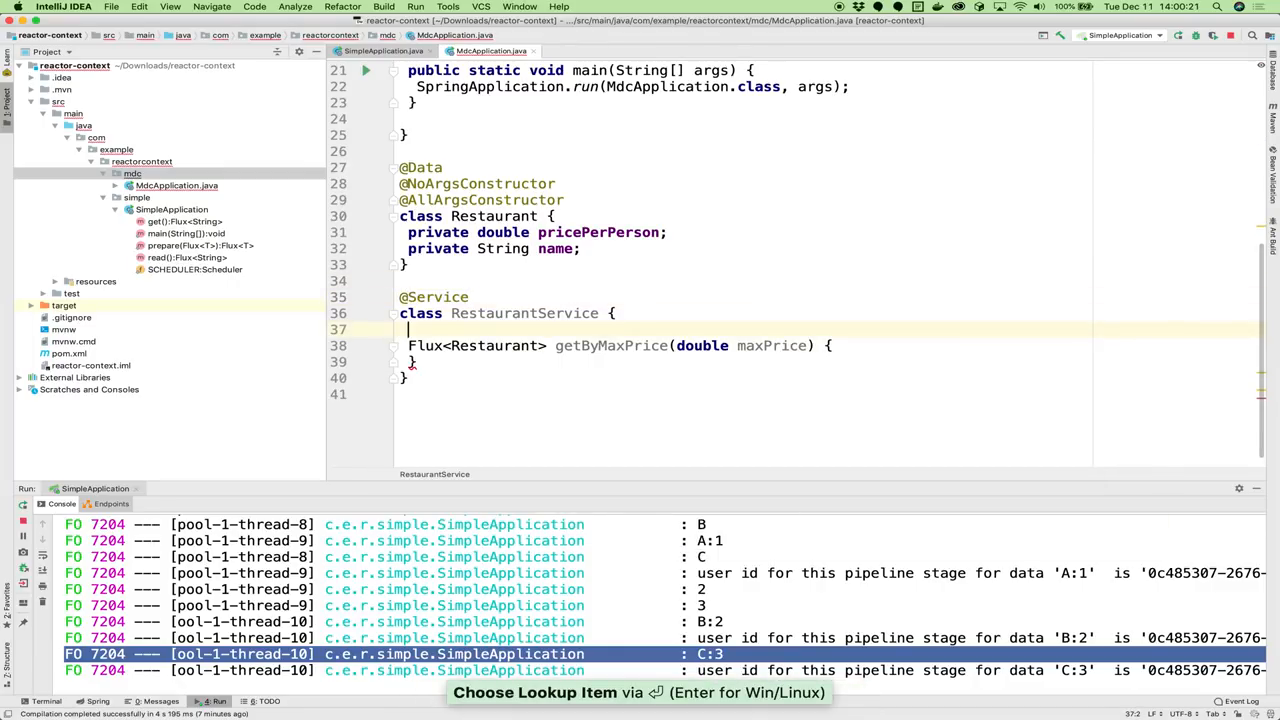
key(enter)
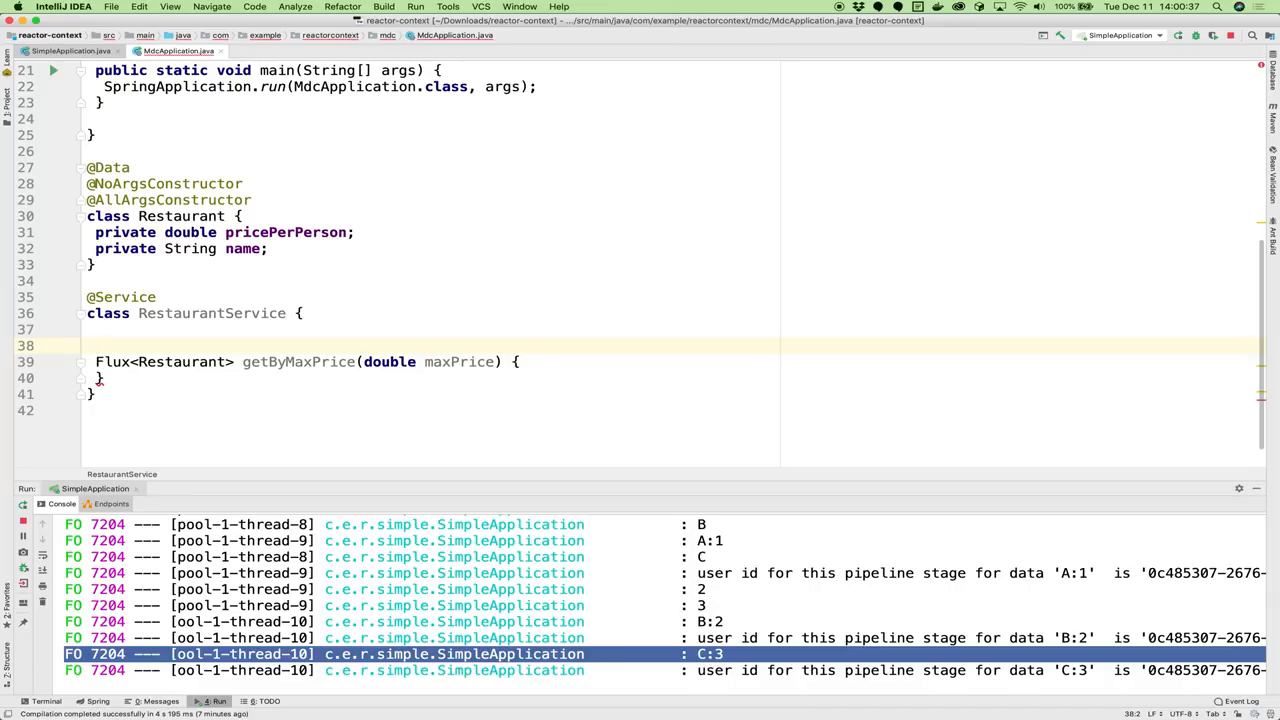
Declare a private final Collection<Restaurant> restaurantCollection backed by a new ConcurrentSkipListSet.
click(138, 312)
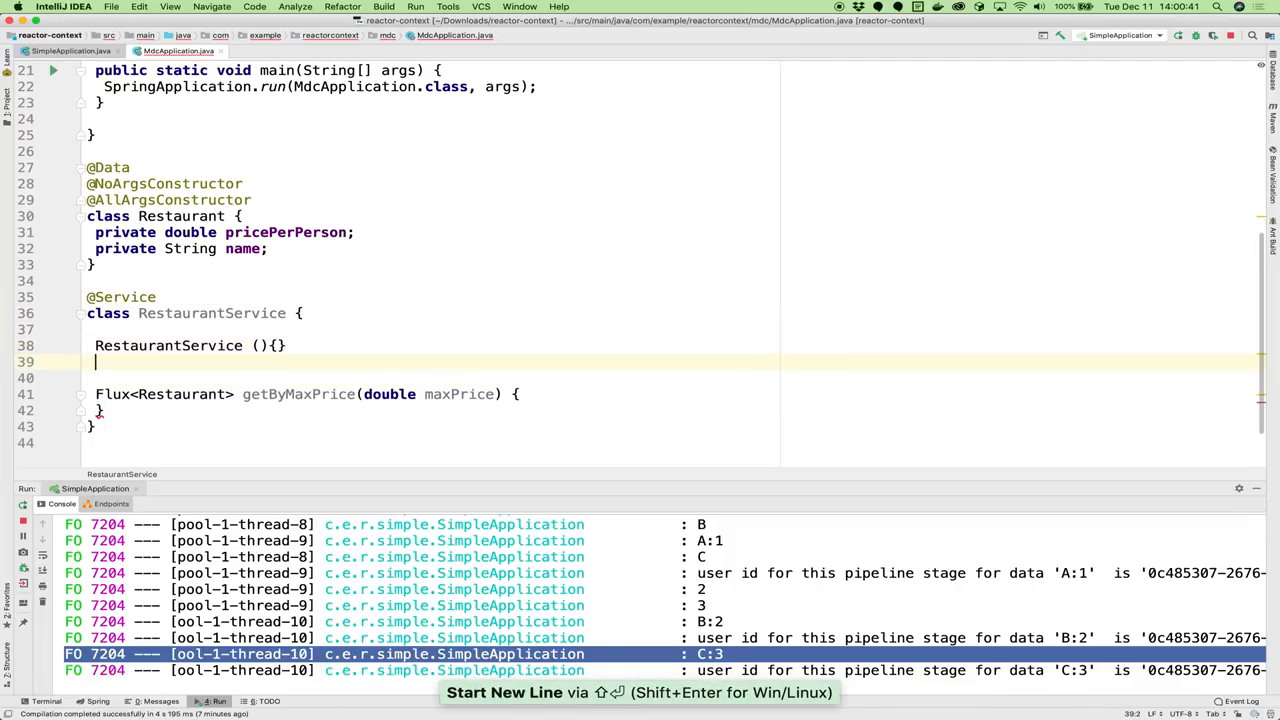
key(enter)
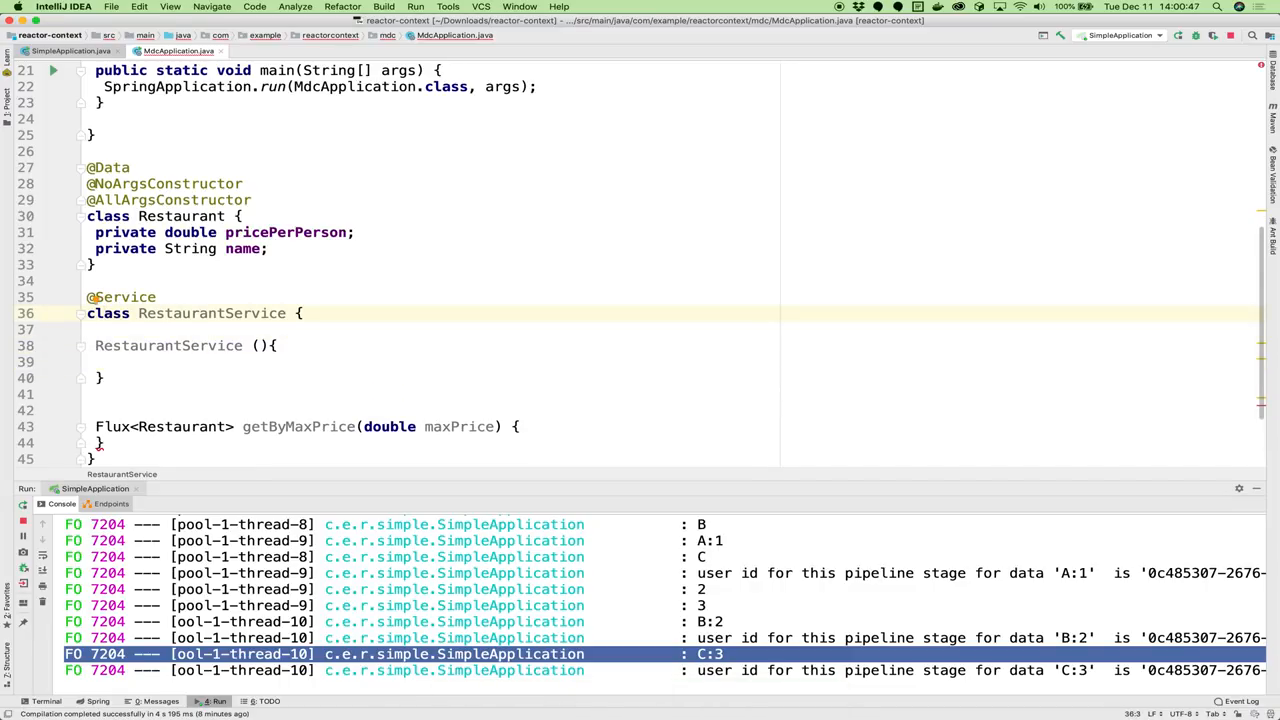
text(private)
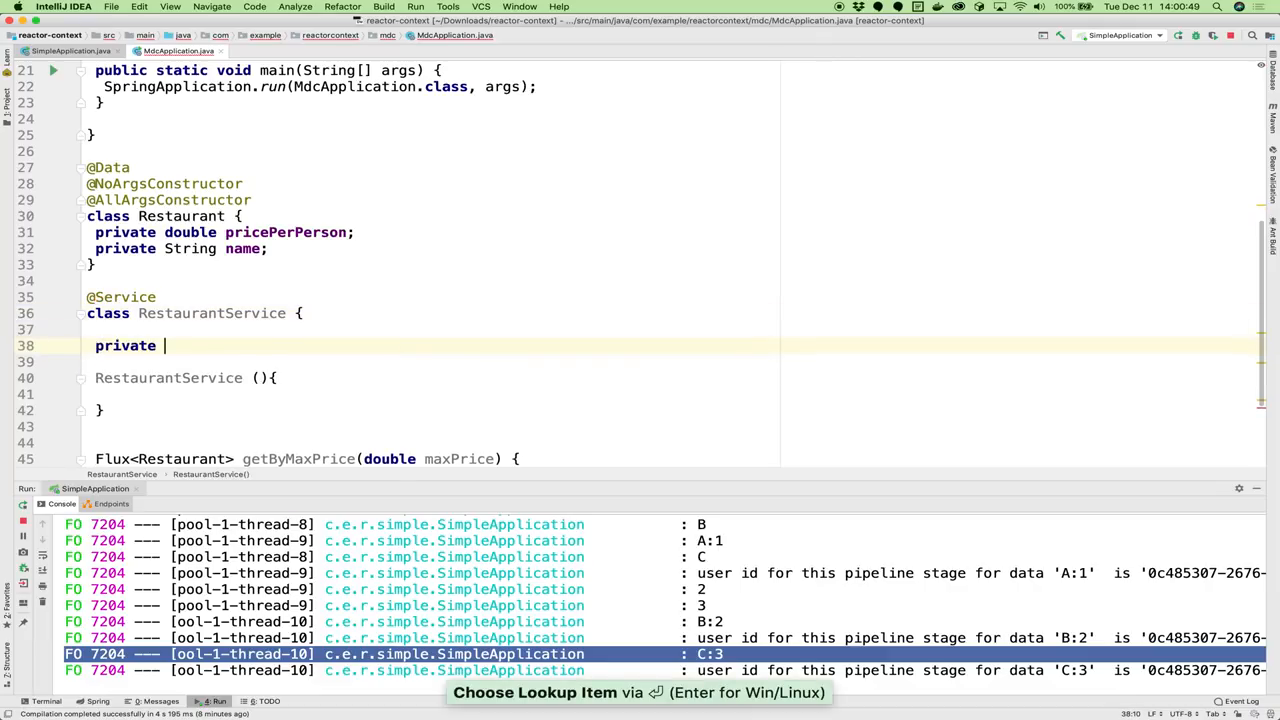
text(final)
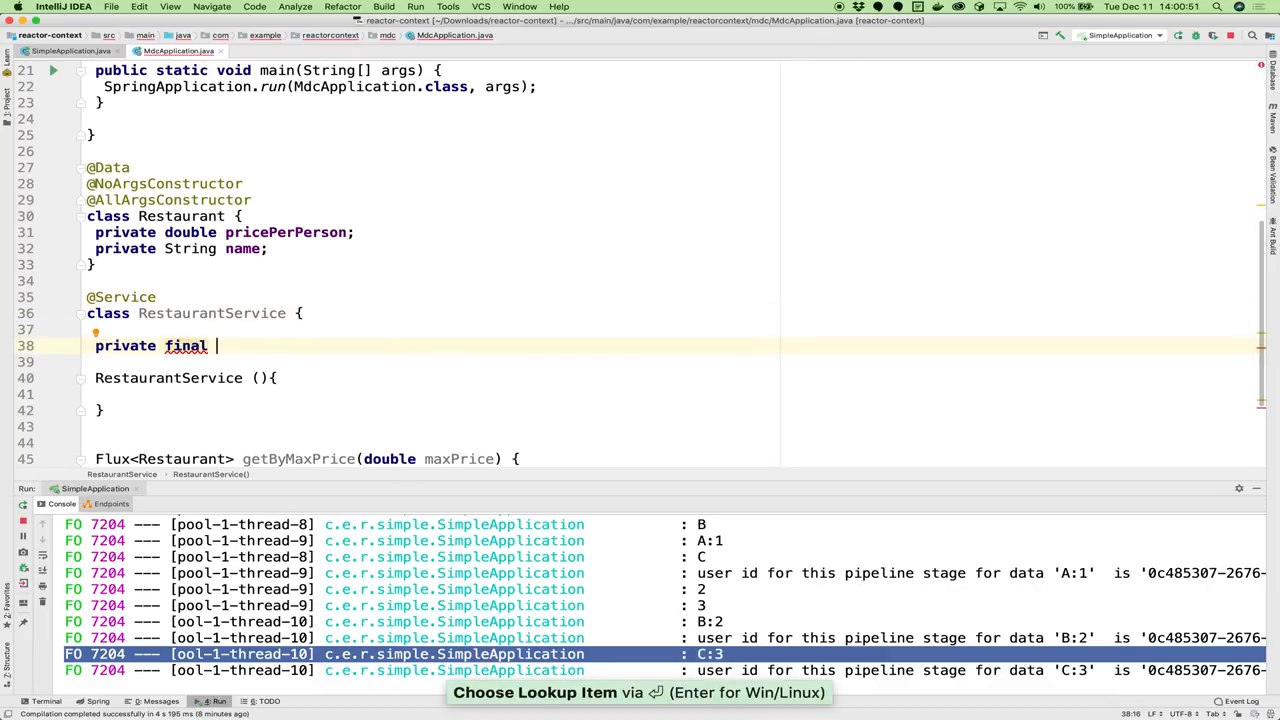
text(Collection<Restaurant> restaurantCollection = new ConcurrentSkipListSet<>();)
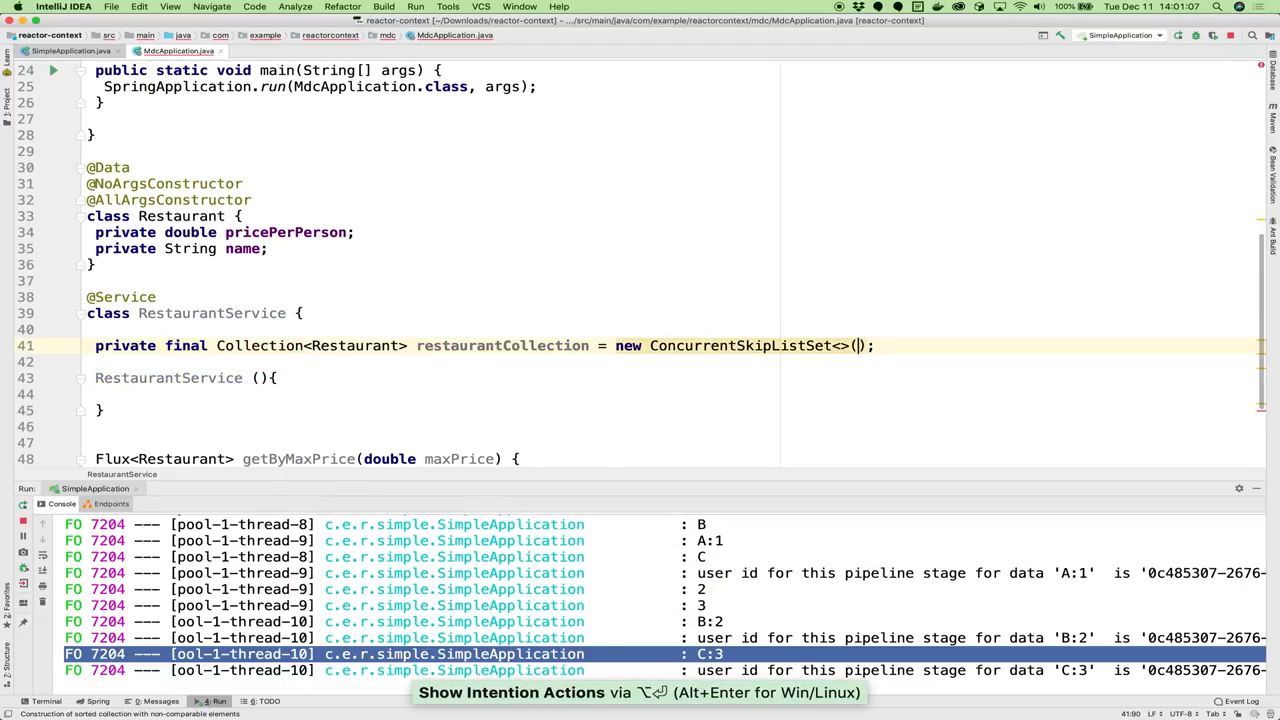
text(new_Con)
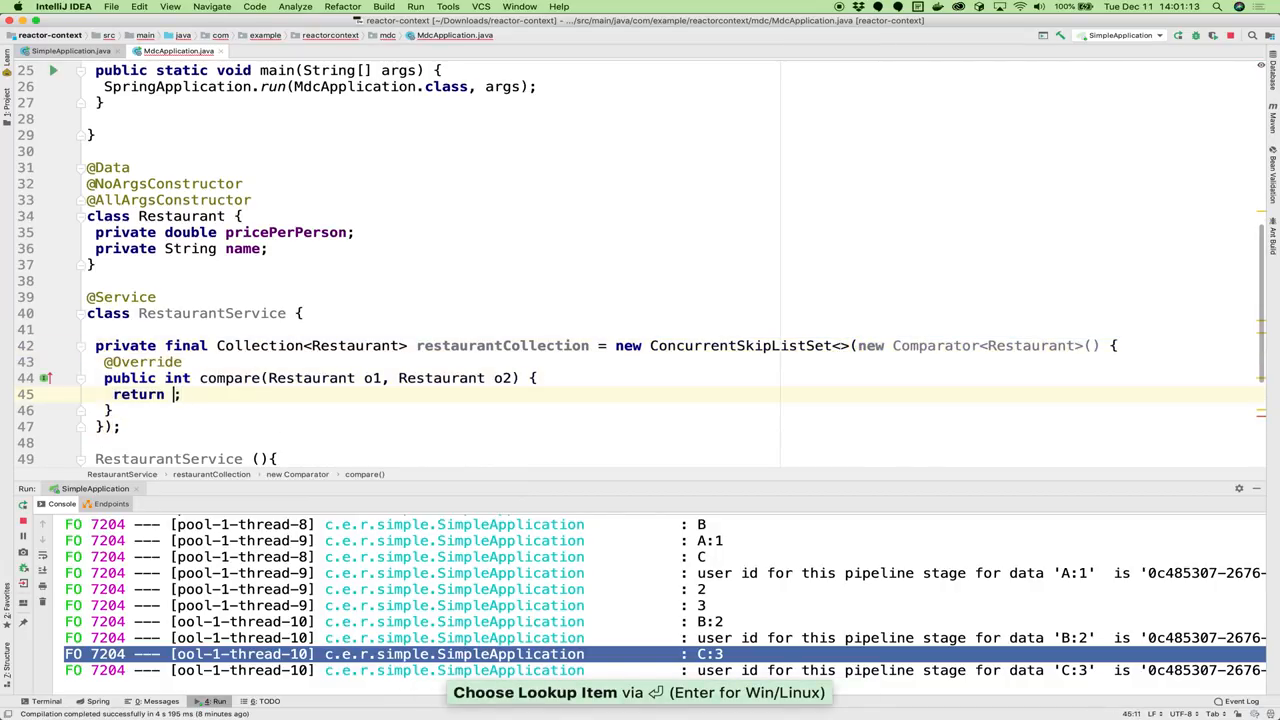
Give the set a comparator lambda ordering restaurants by getPricePerPerson.
text(o1.getPricePerPerson())
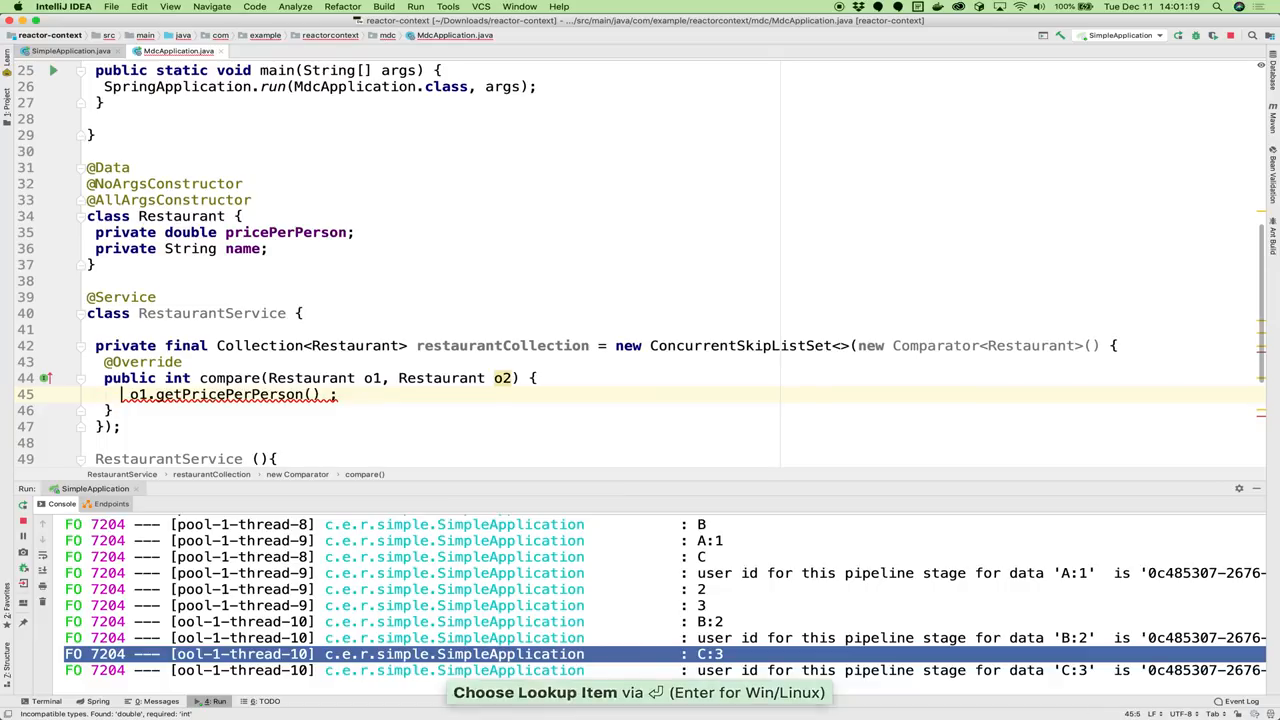
text(Double  one =)
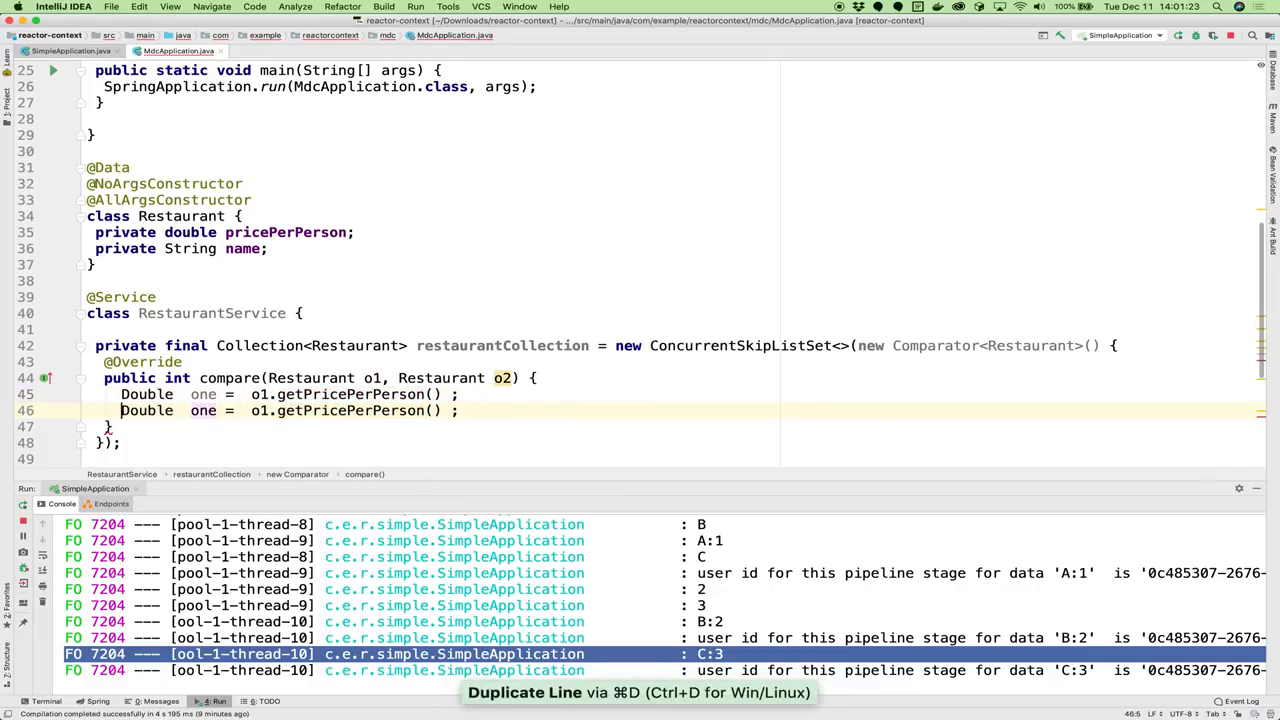
text(tw)
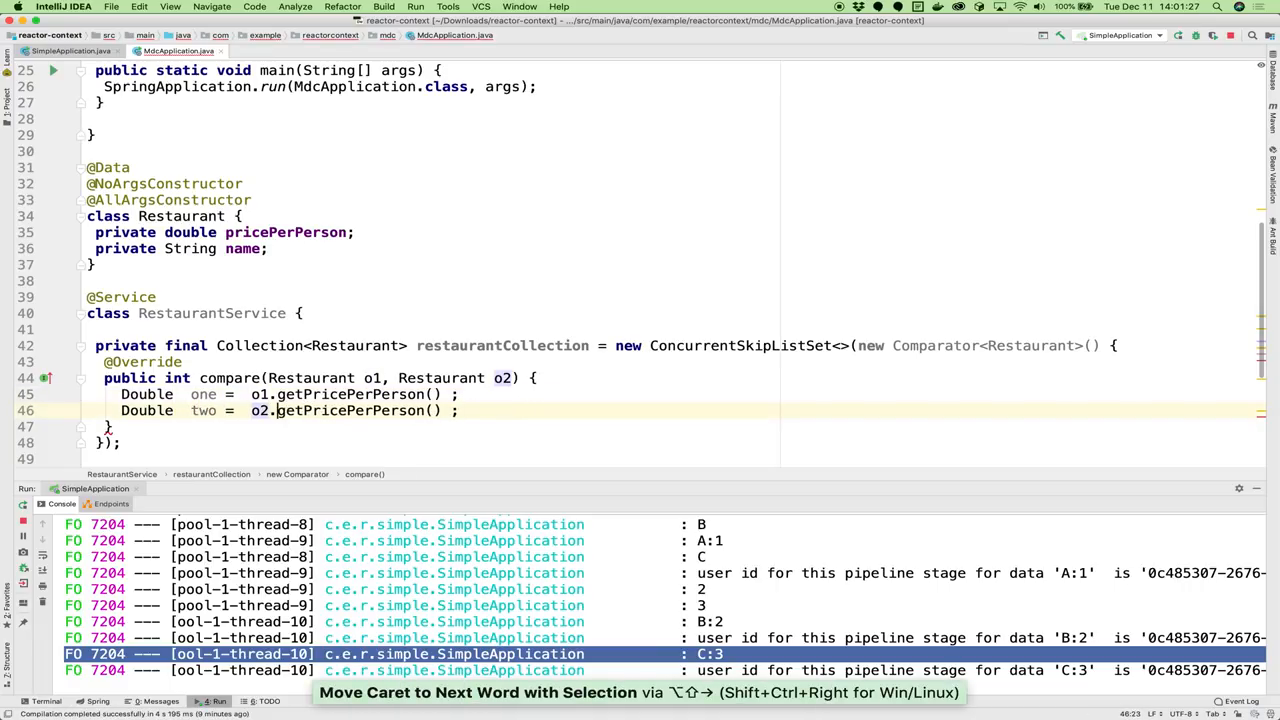
text(return one.compareTo(two);)
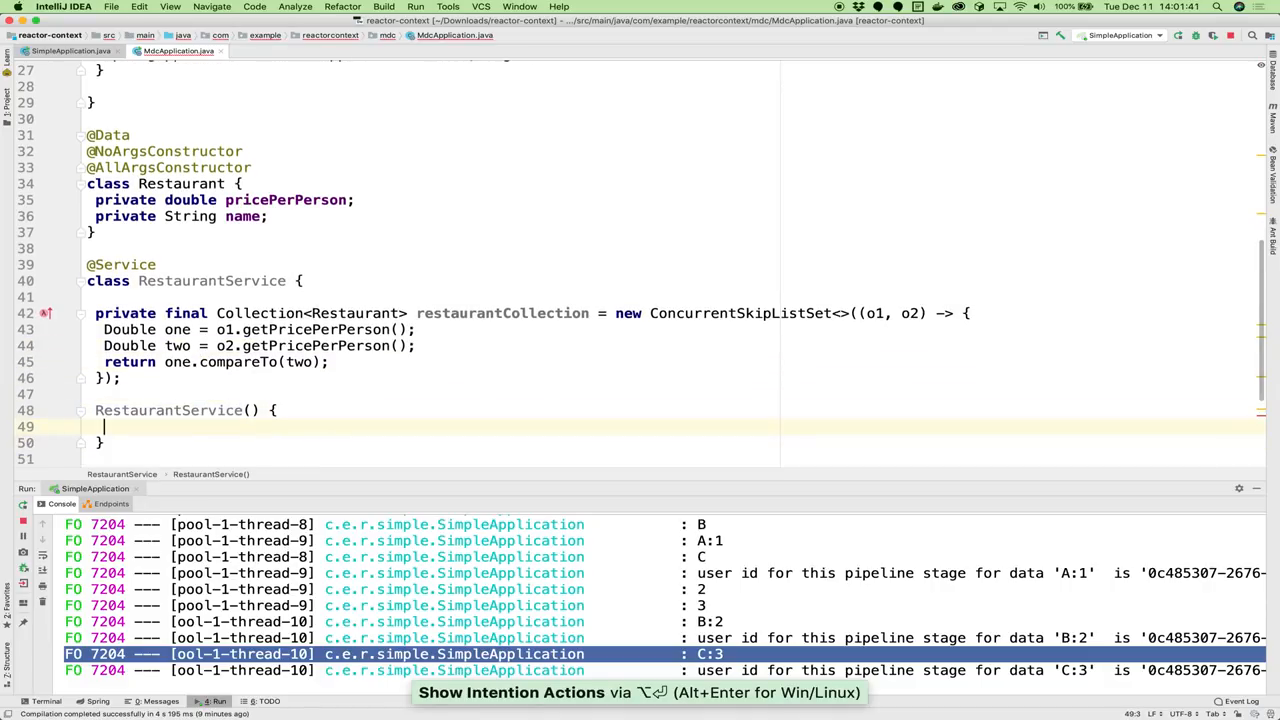
In the constructor, stream IntStream.range(0, 1000) into 'restaurant # i' names.
scroll(down, 3)
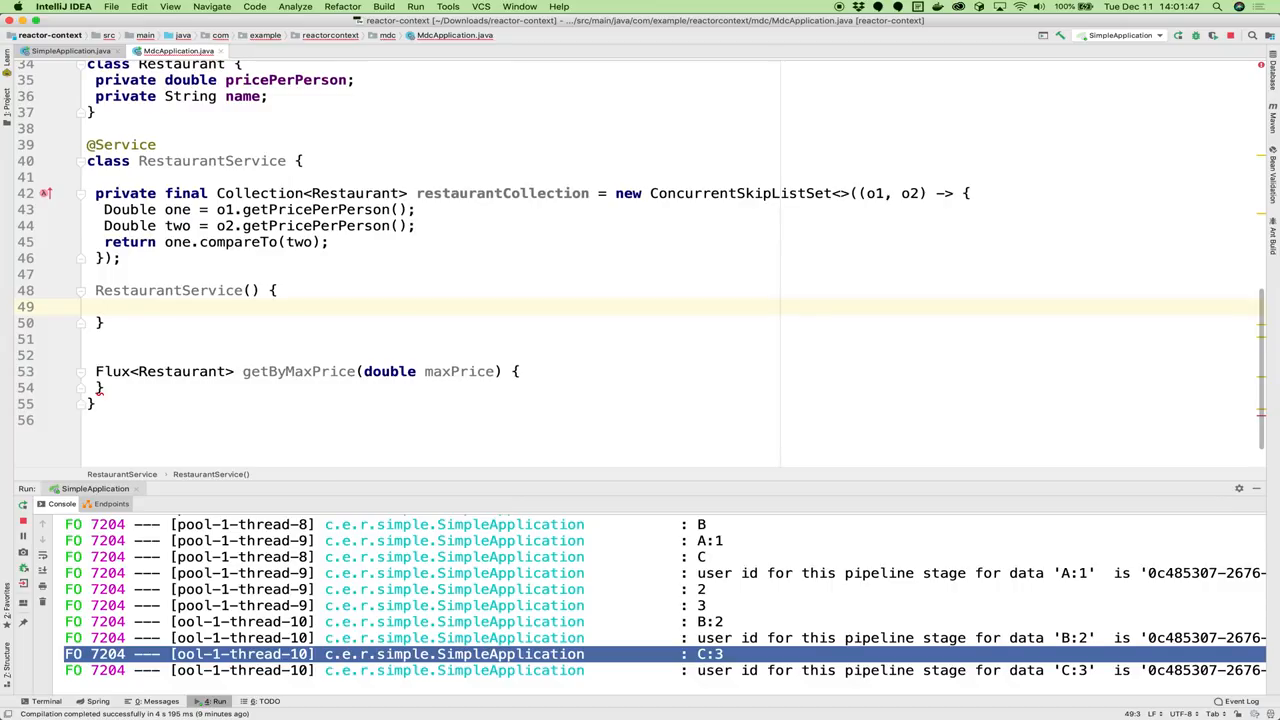
text(IntStream.range(0 , 1000)
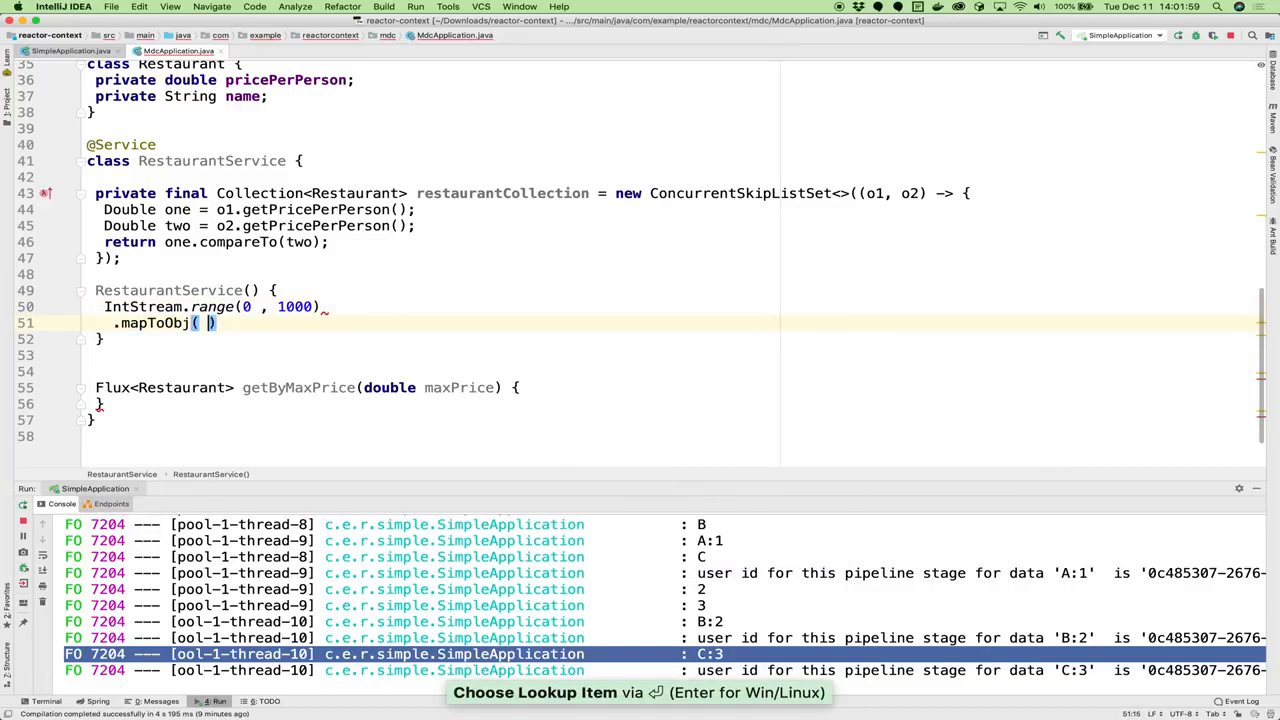
text(i -> Integer.toString(")
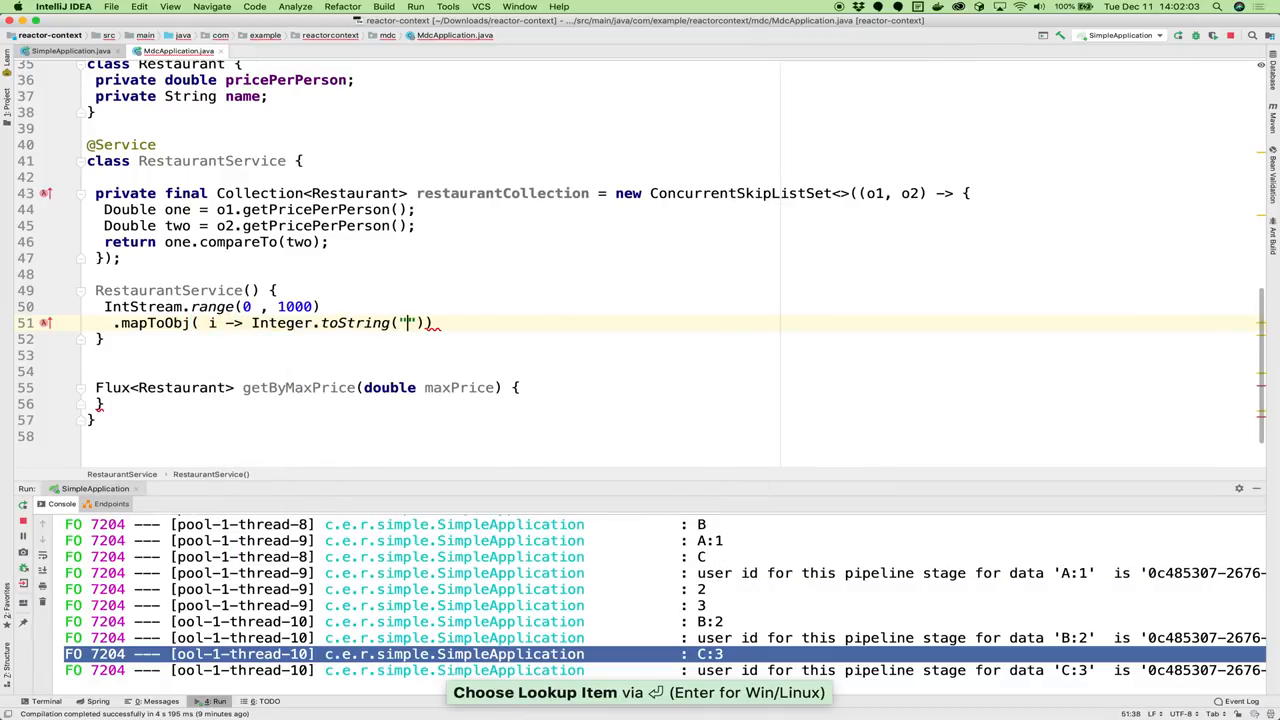
text(restaurant #)
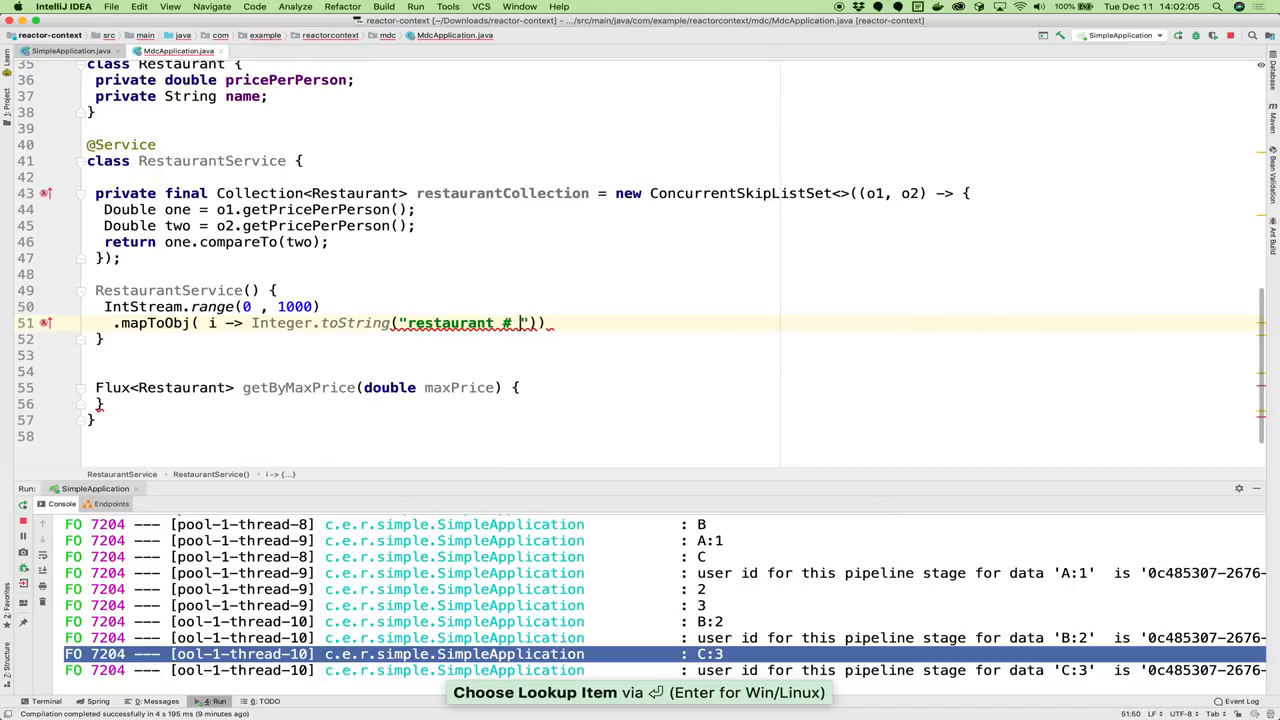
text(+ i))
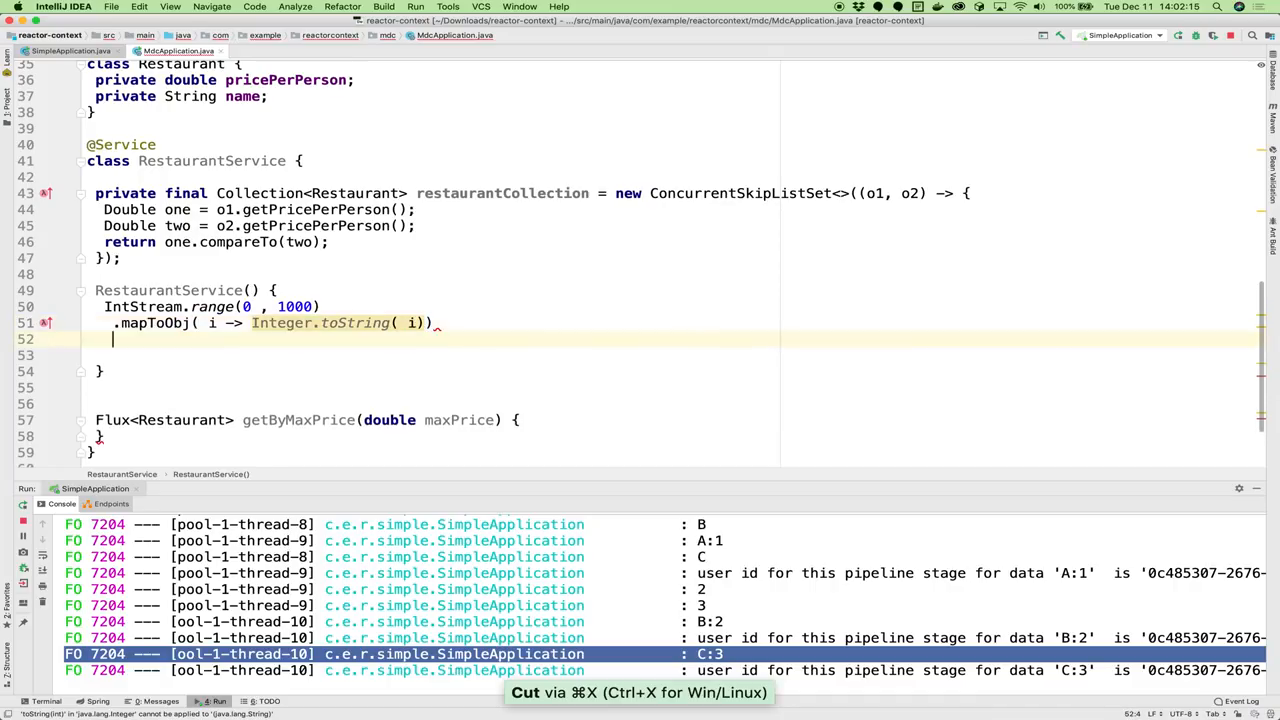
text(.map ( i -> "restaurant # "+ i ))
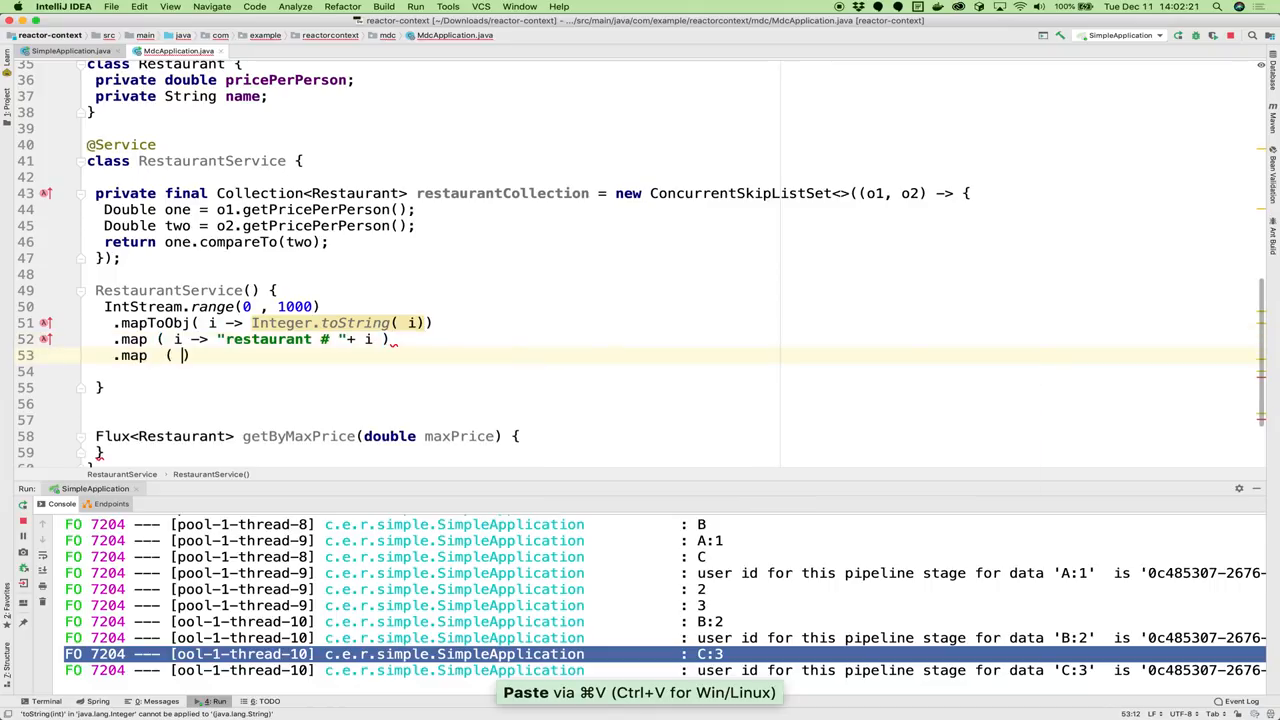
Map each name to a new Restaurant with a random price below 100.
text(str ->)
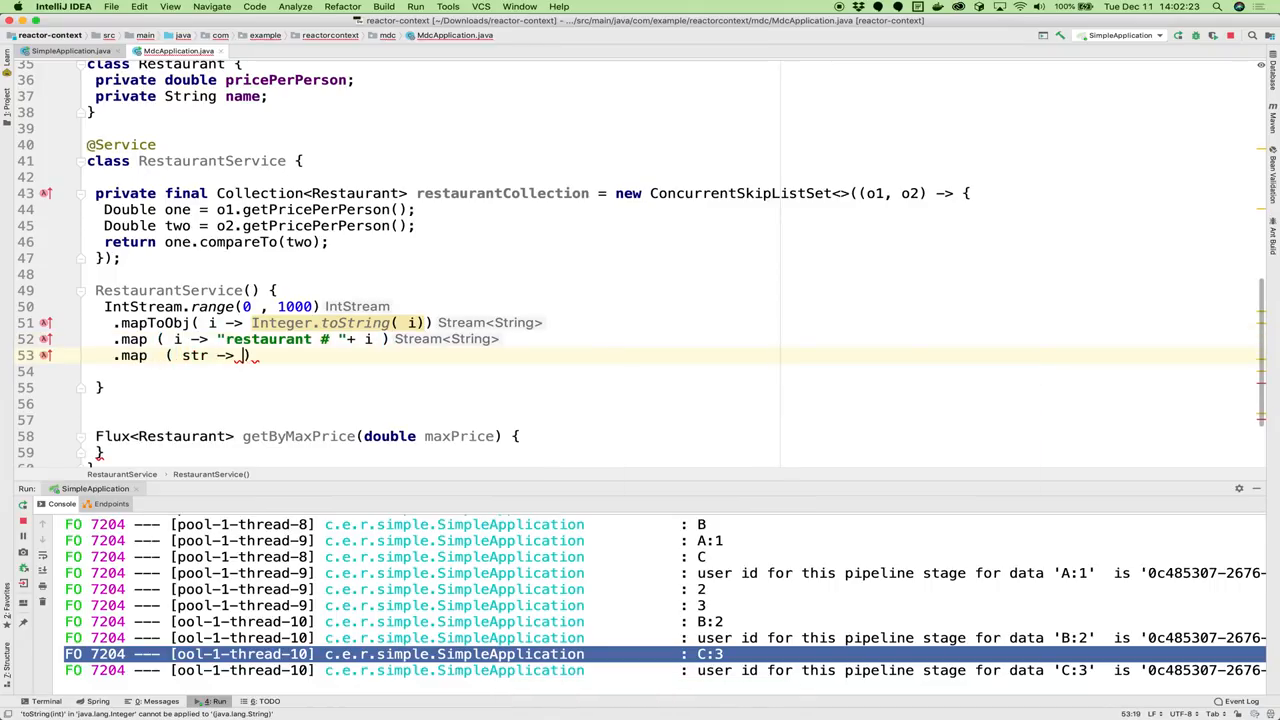
text(new Restaurant()
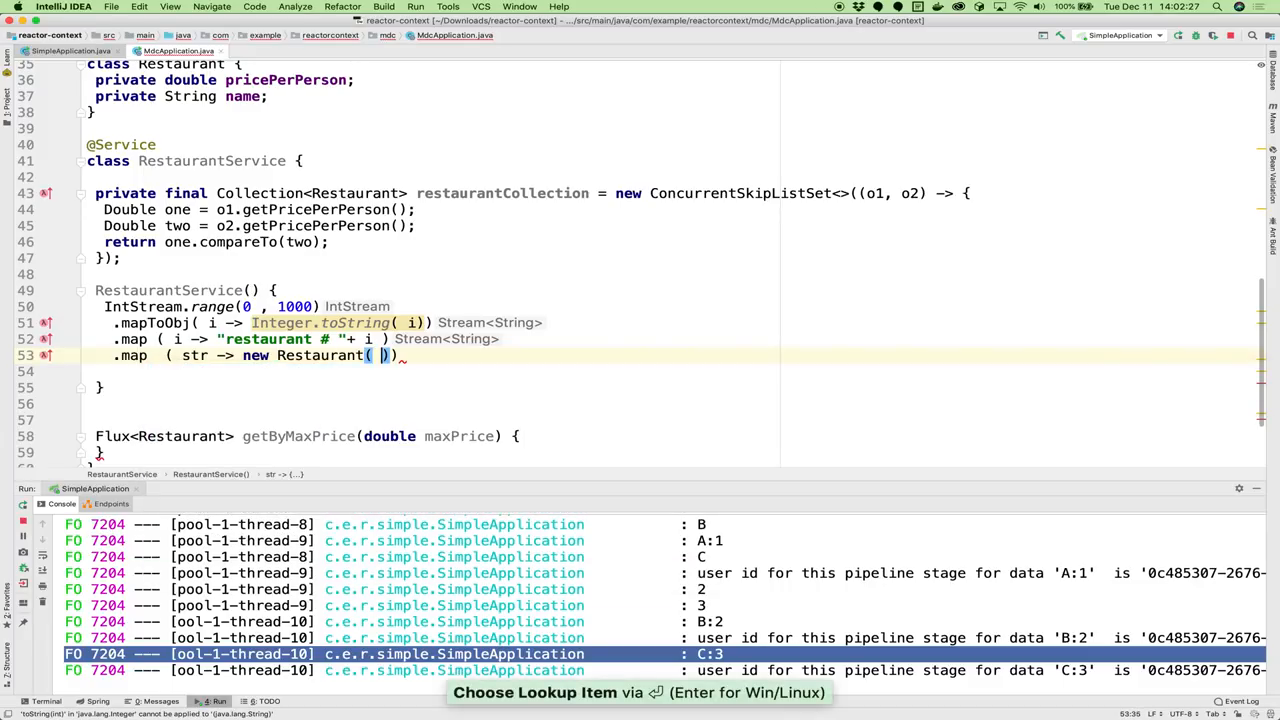
key(ctrl+p)
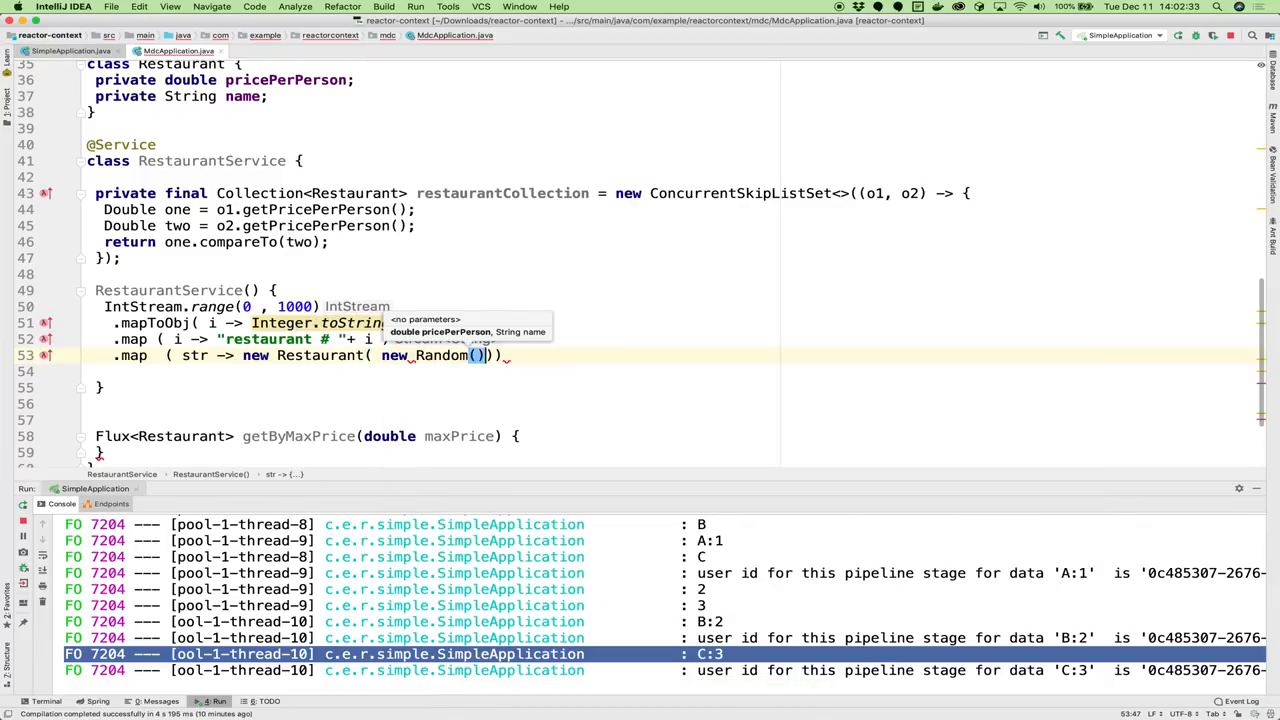
text(.nextDouble() * 1)
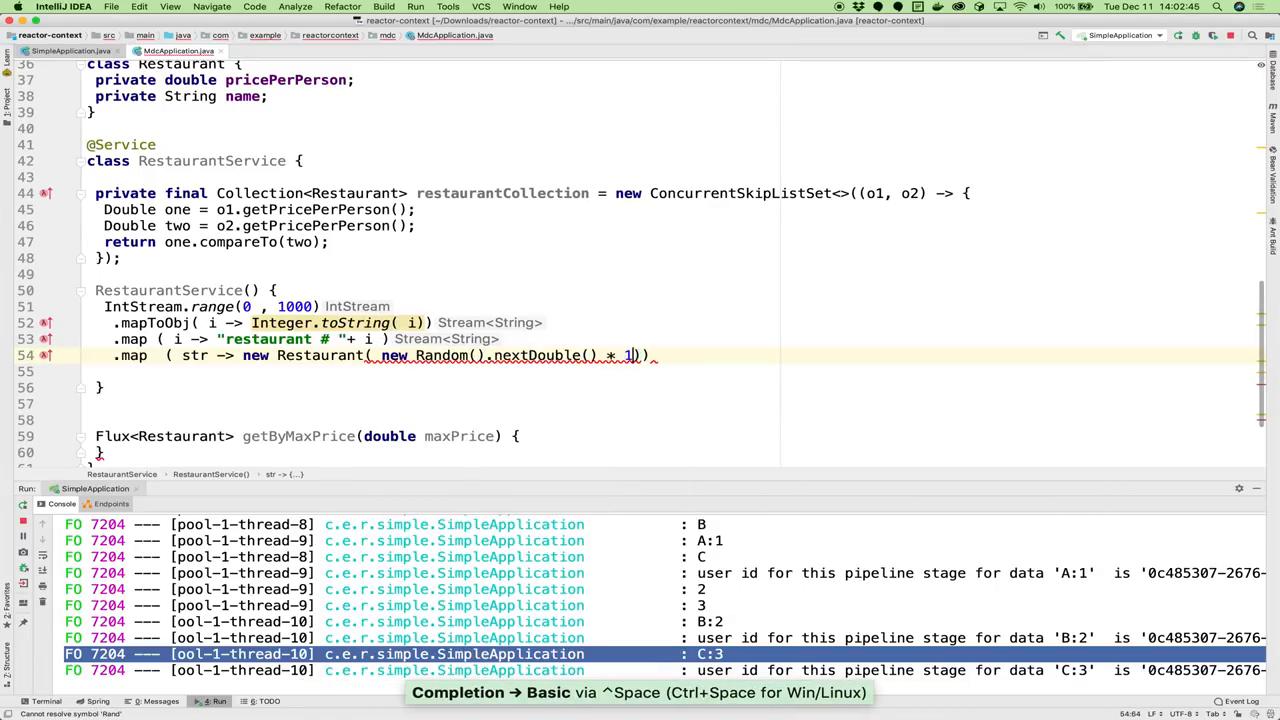
text(00 ,)
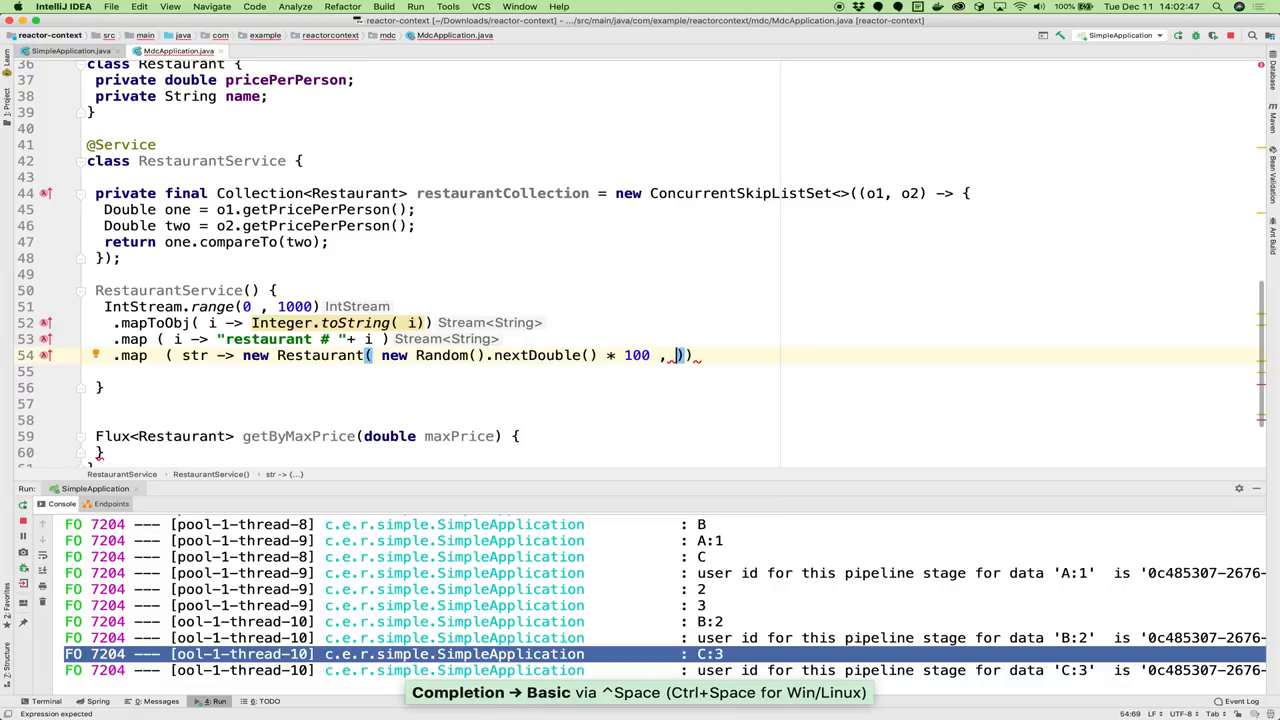
text(str)
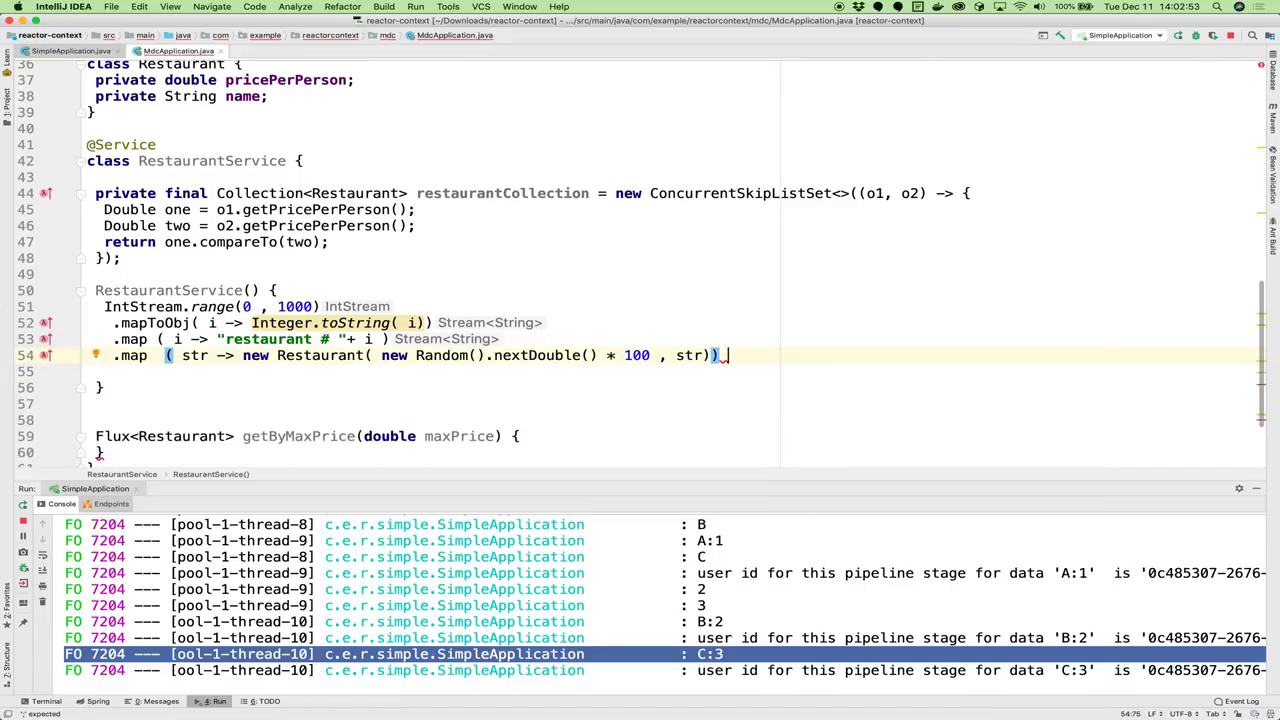
Finish the chain with forEach adding each restaurant to the collection.
key(enter)
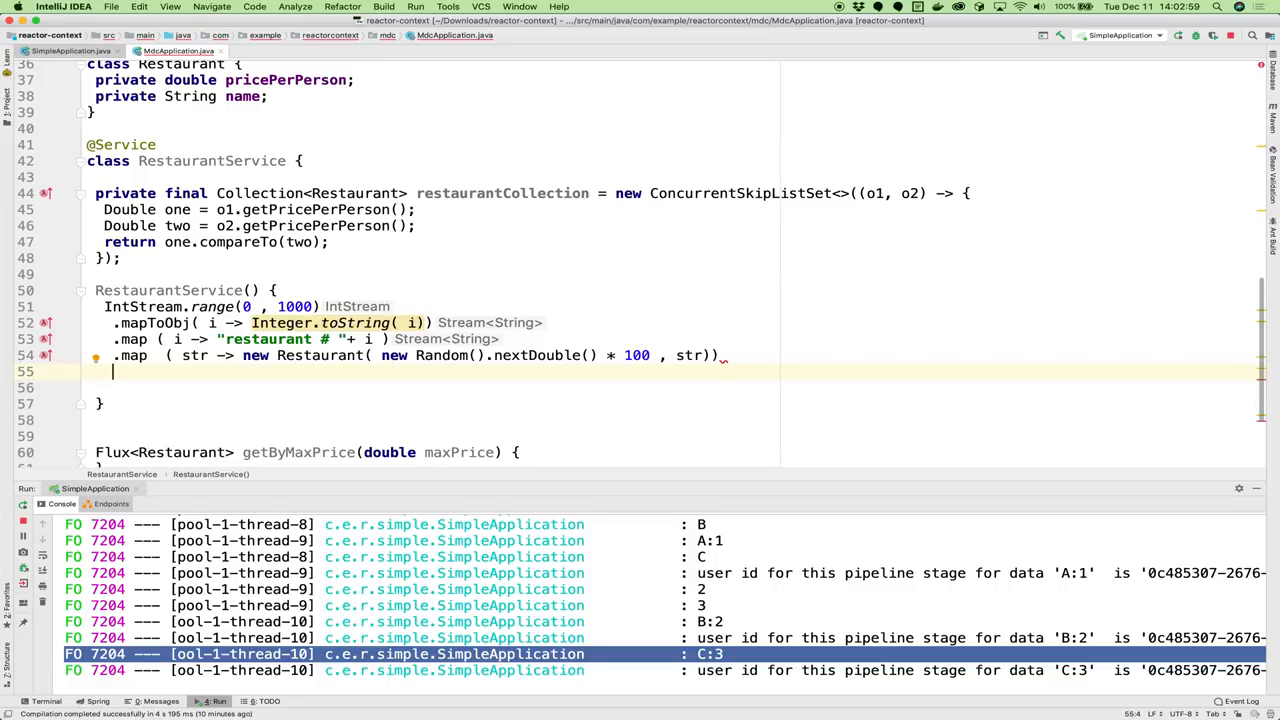
text(.forEach();)
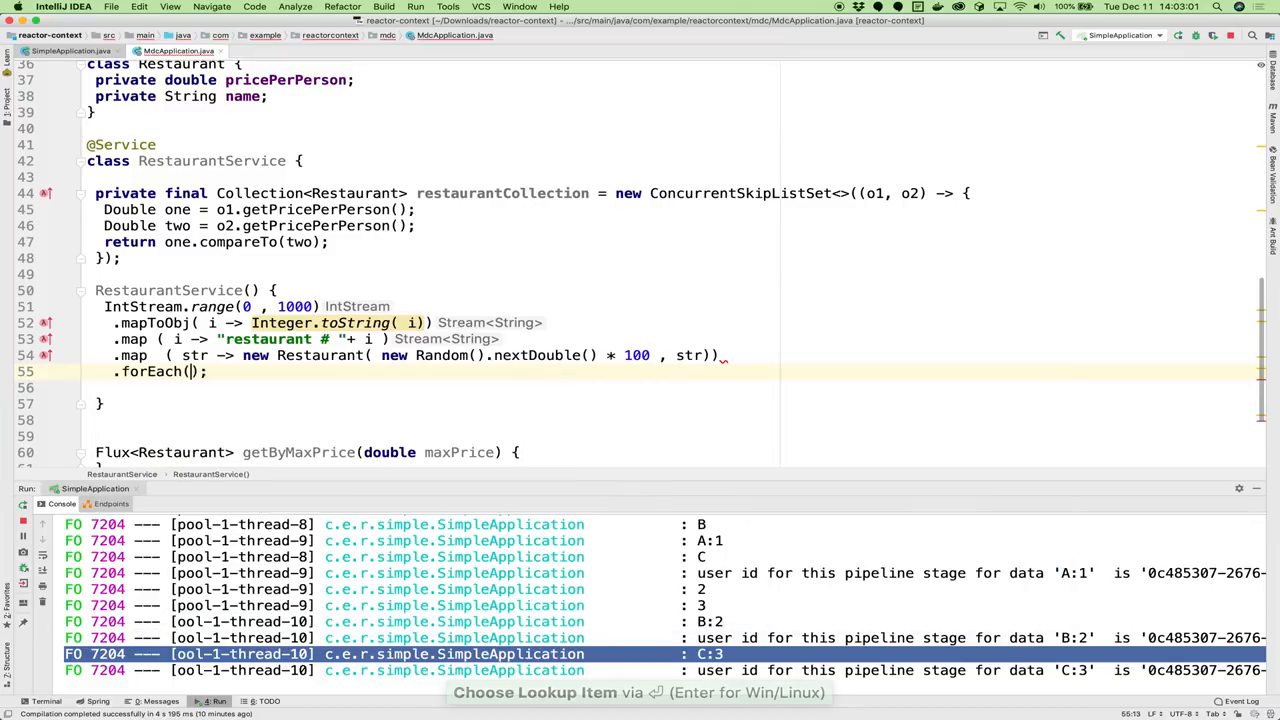
text(this.e)
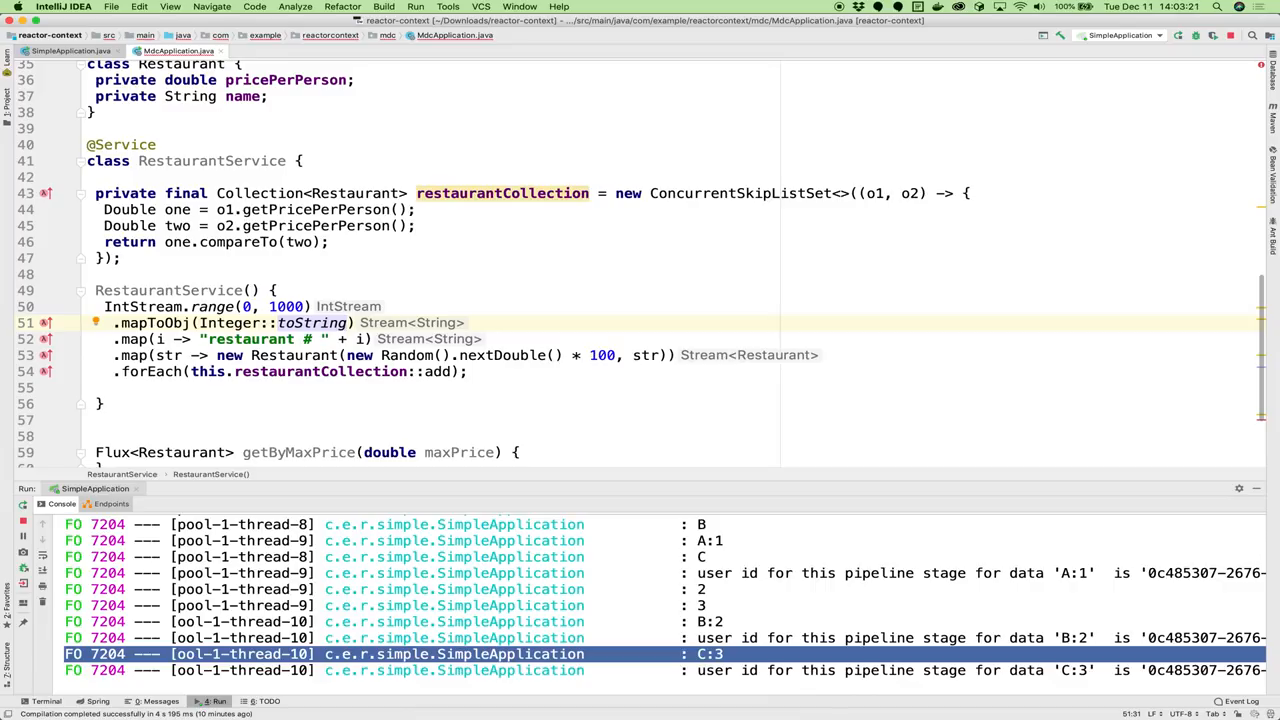
mouse_move(502, 192)
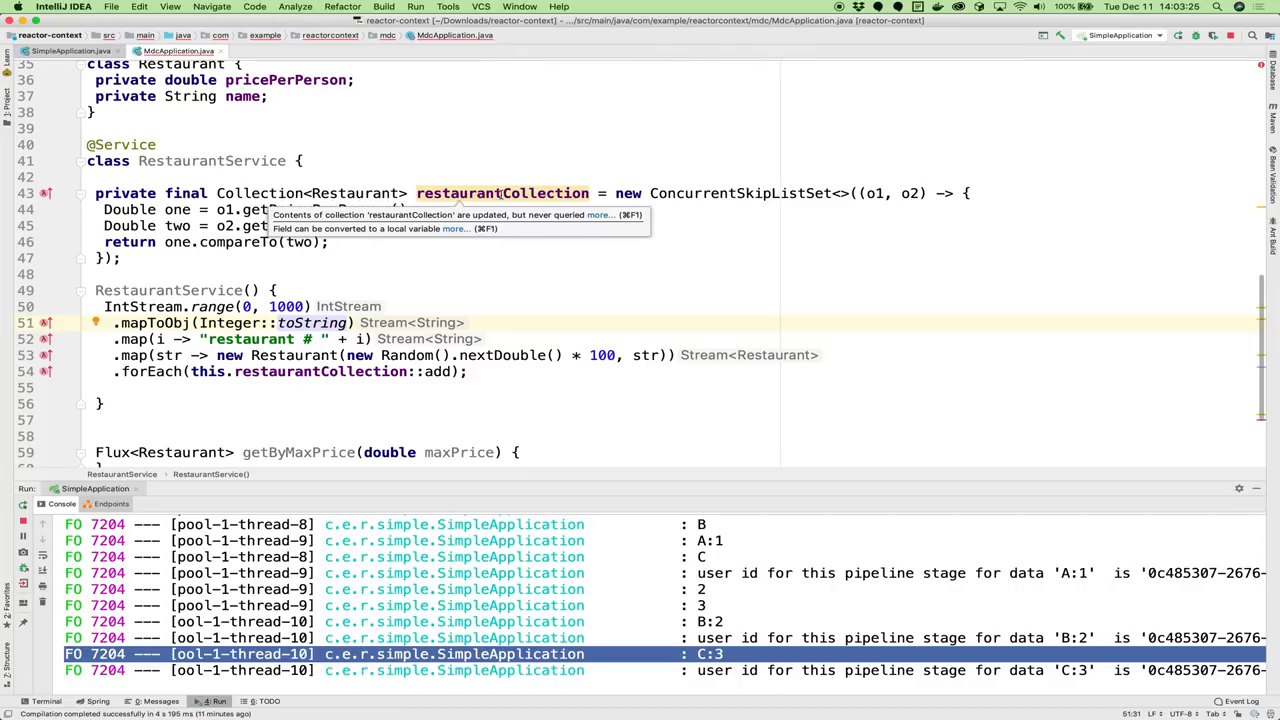
In getByMaxPrice, filter this.restaurants by pricePerPerson not exceeding maxPrice.
click(502, 192)
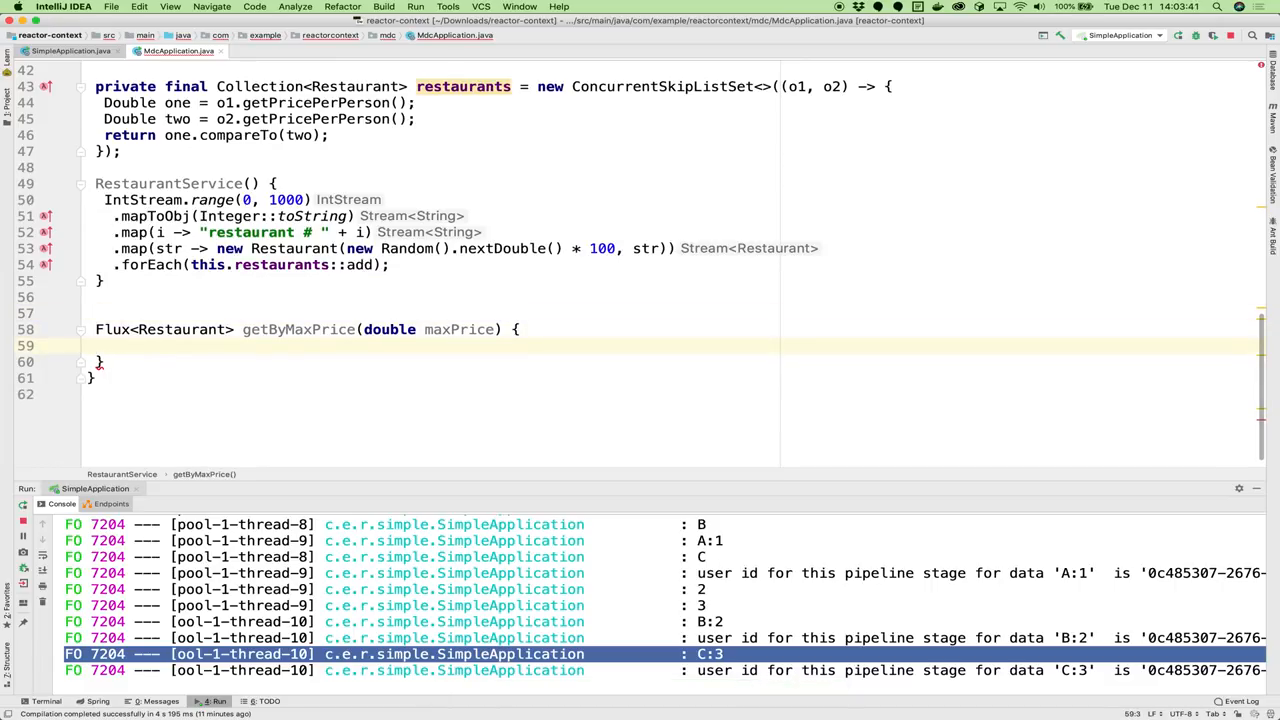
text(th9)
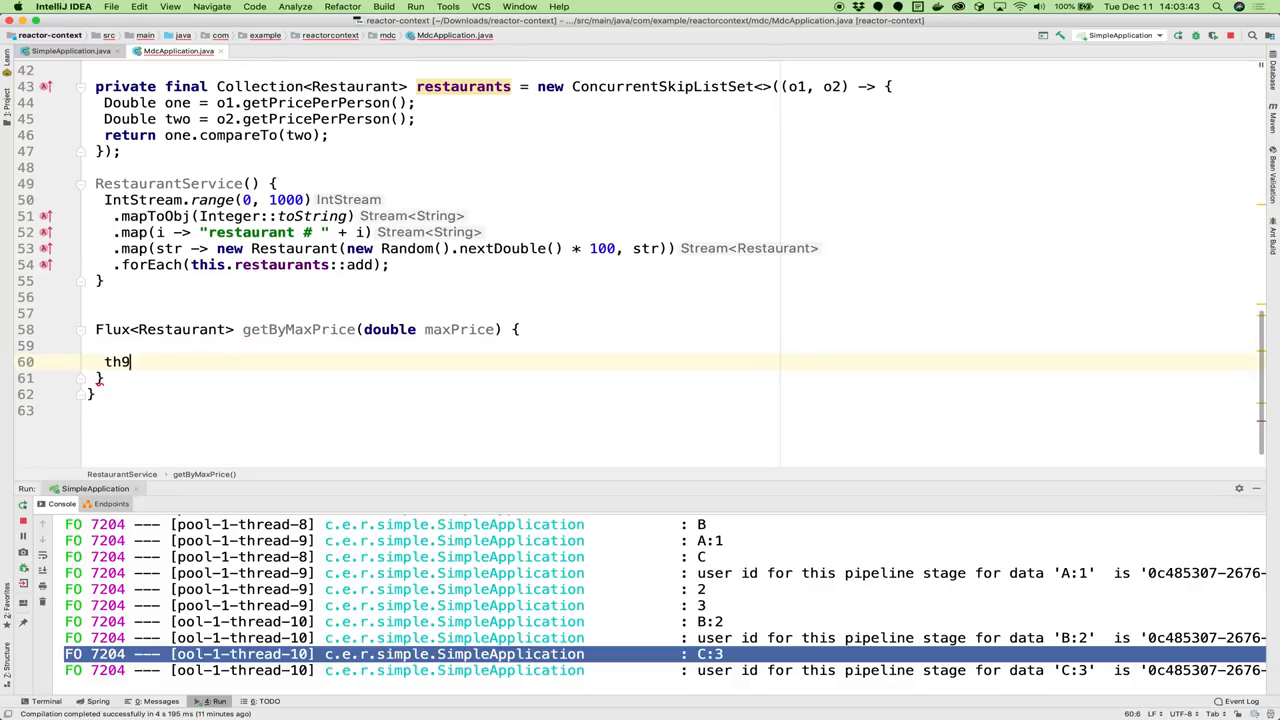
text(his.rs)
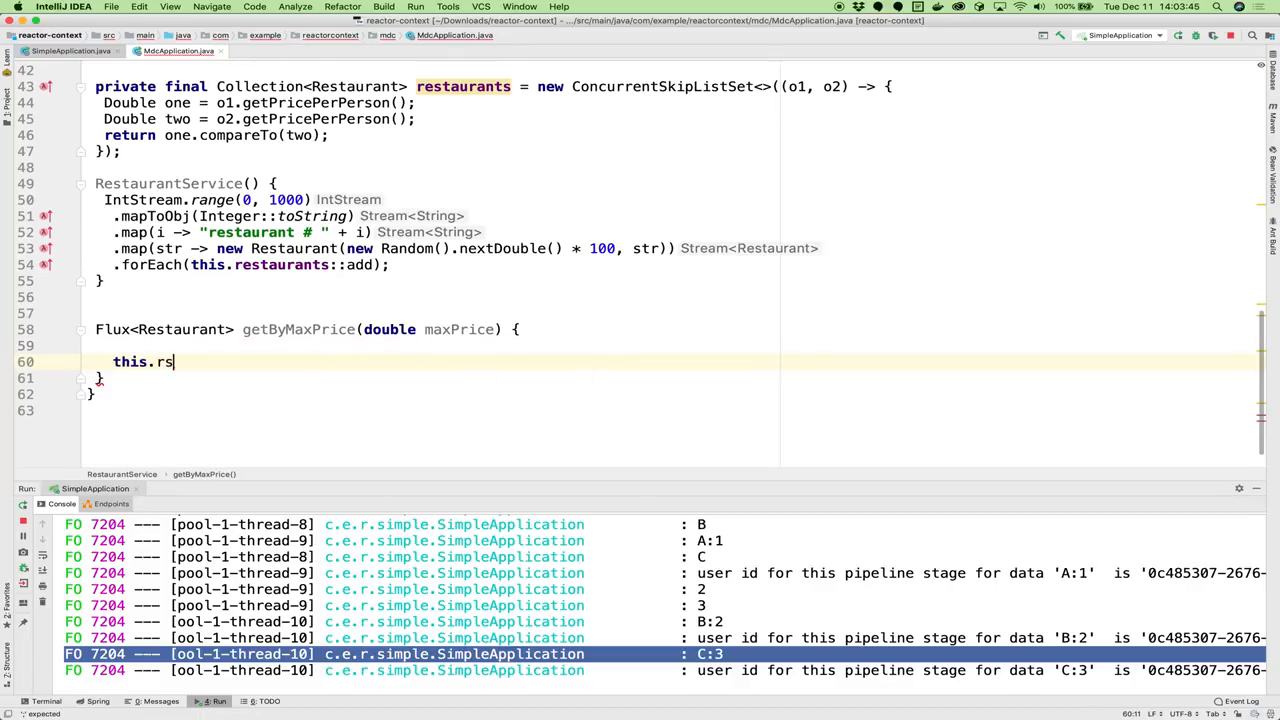
text(estaurants.parallelStream()
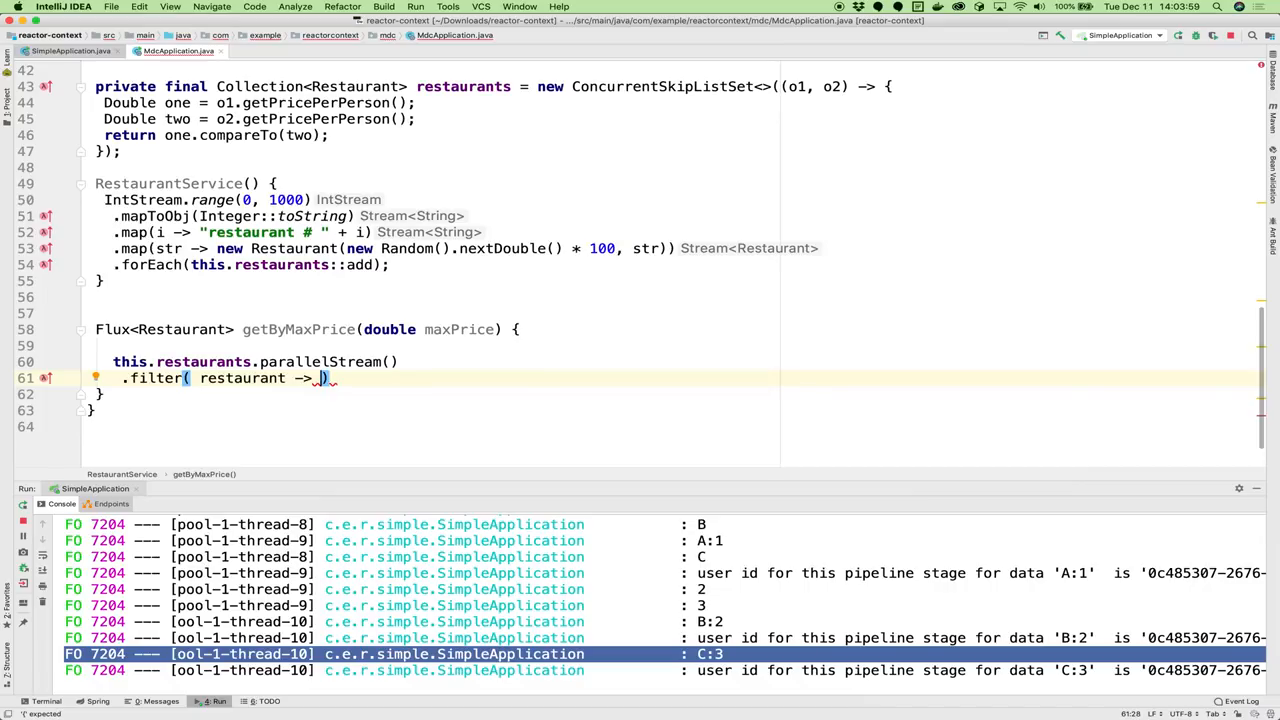
text(restaurant)
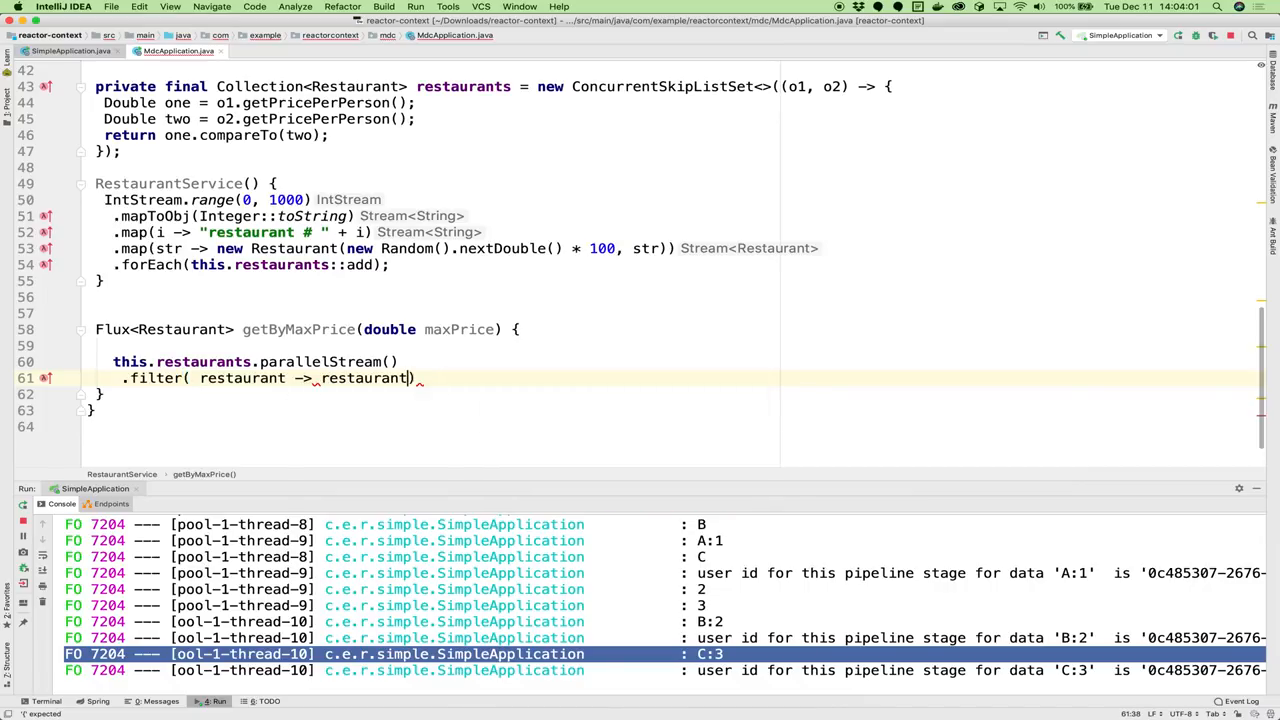
text(.getPricePerPerson())
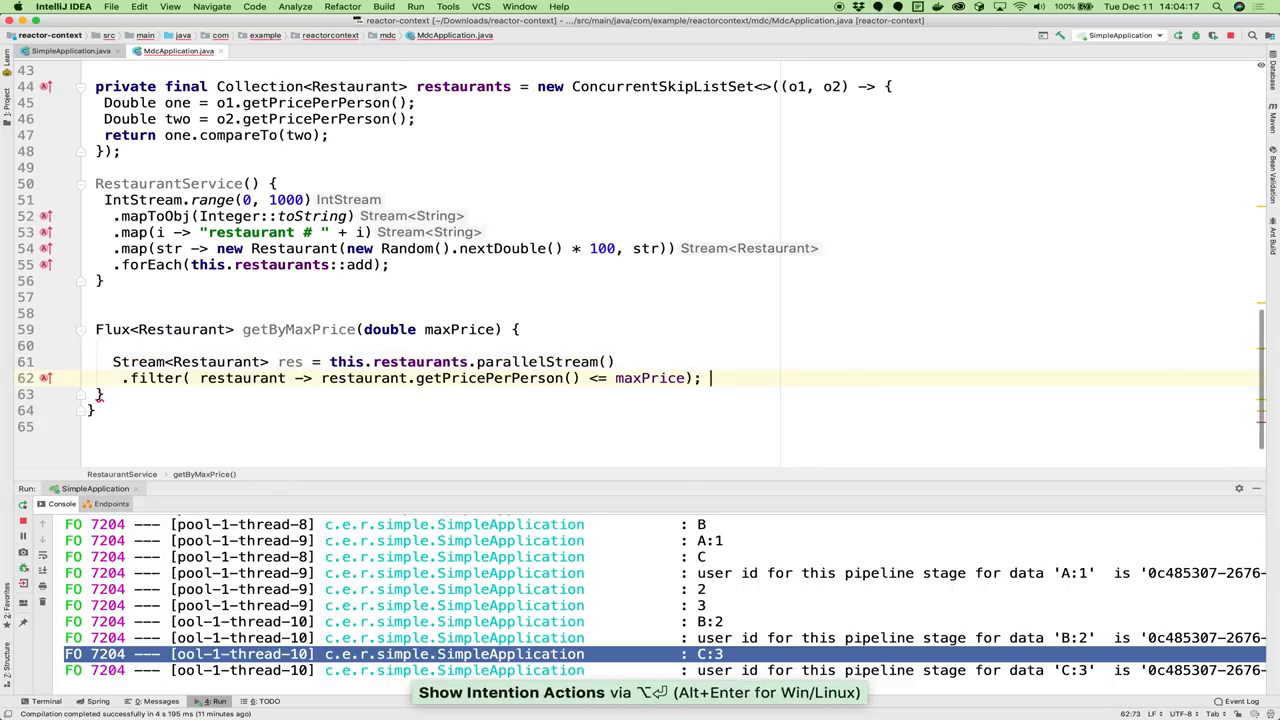
Return Flux.fromStream(res) and reformat the service code.
text(return Flux.fromStream(res);)
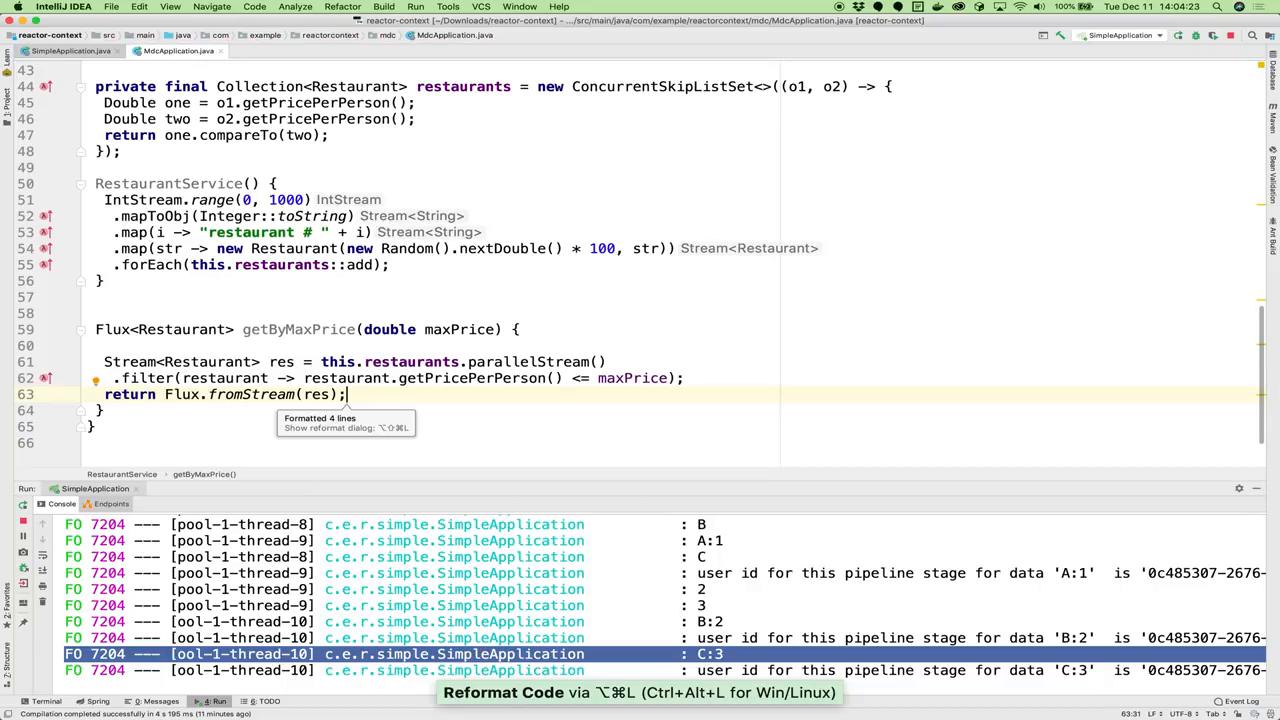
key(enter)
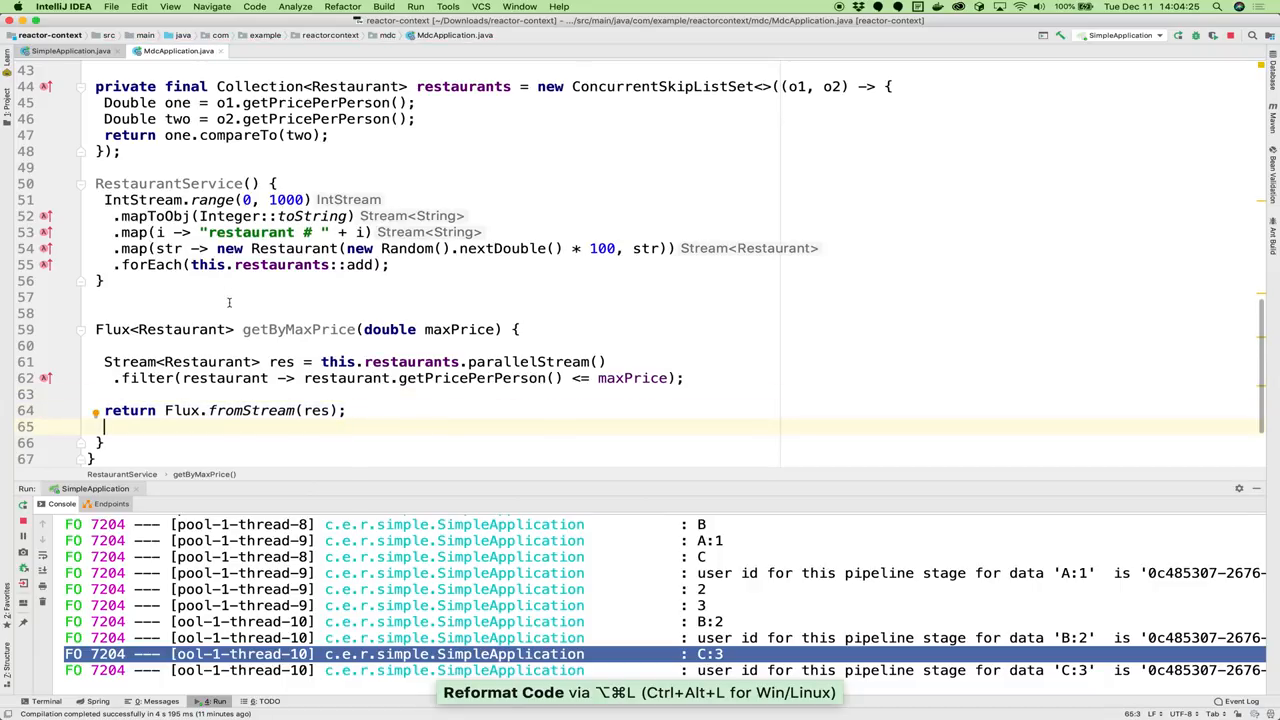
scroll(up, 3)
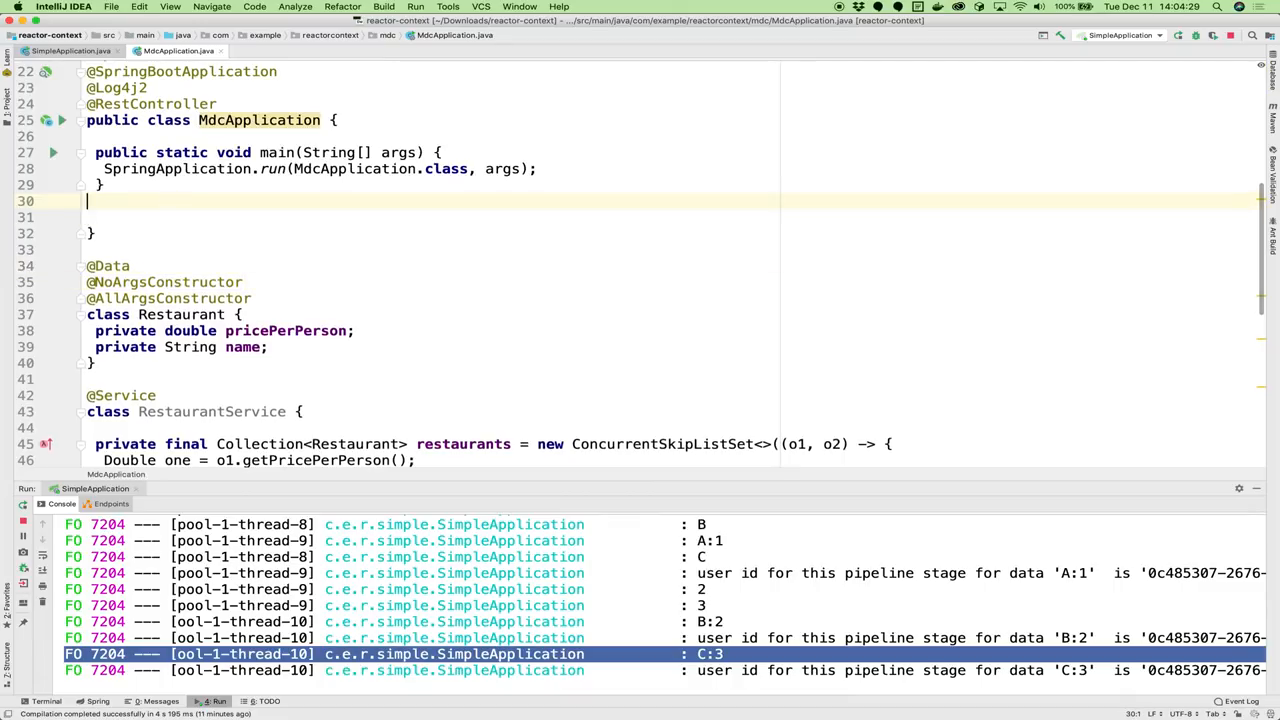
text(@GetMapping ("/"))
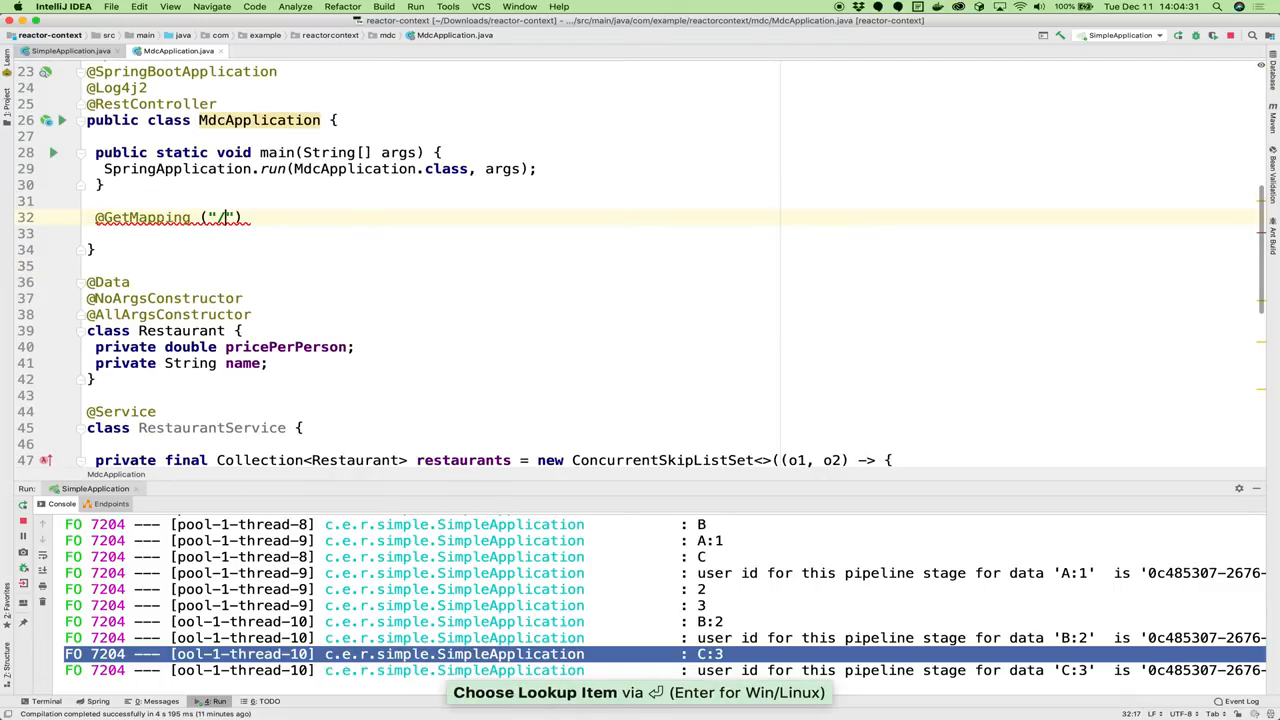
text({uder})
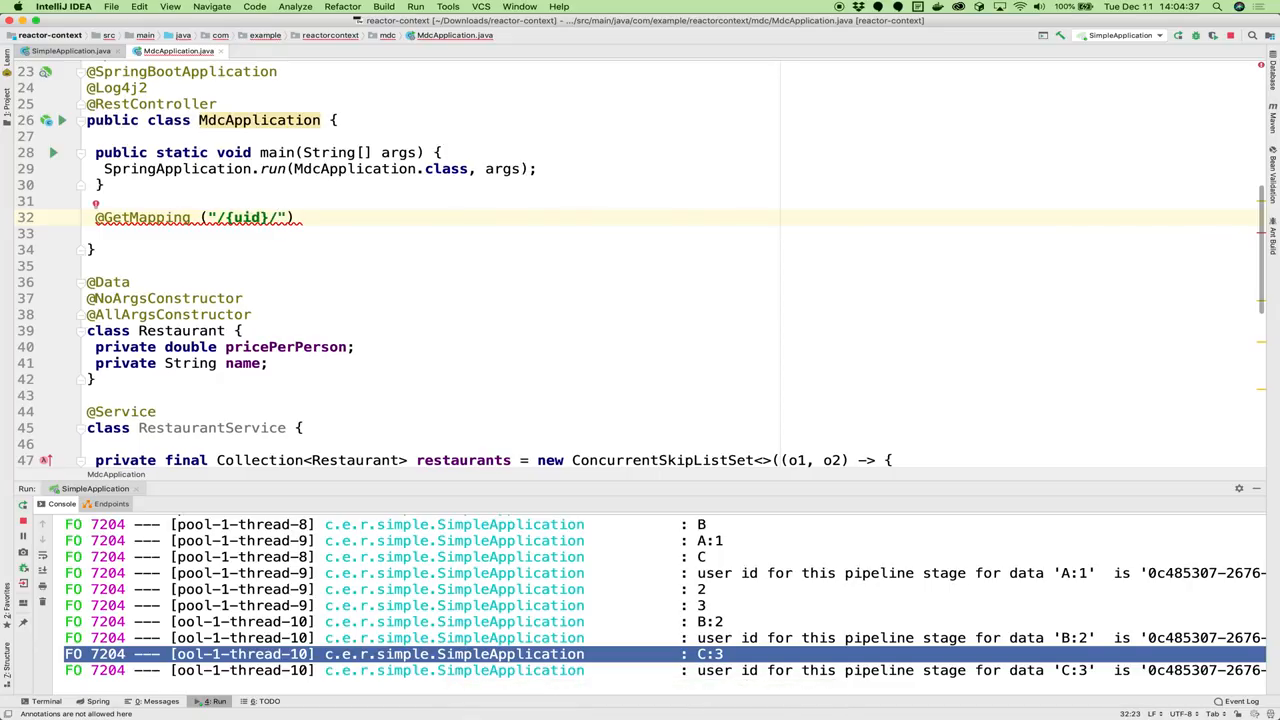
text(restra)
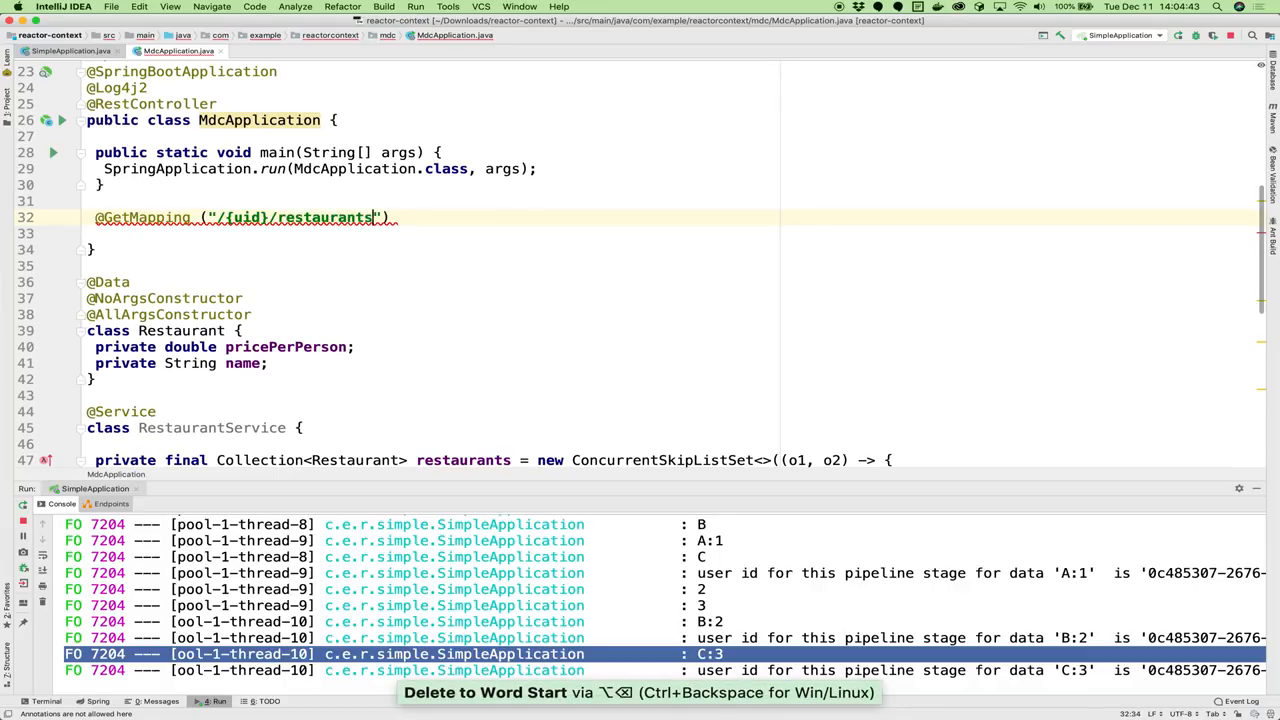
text(/)
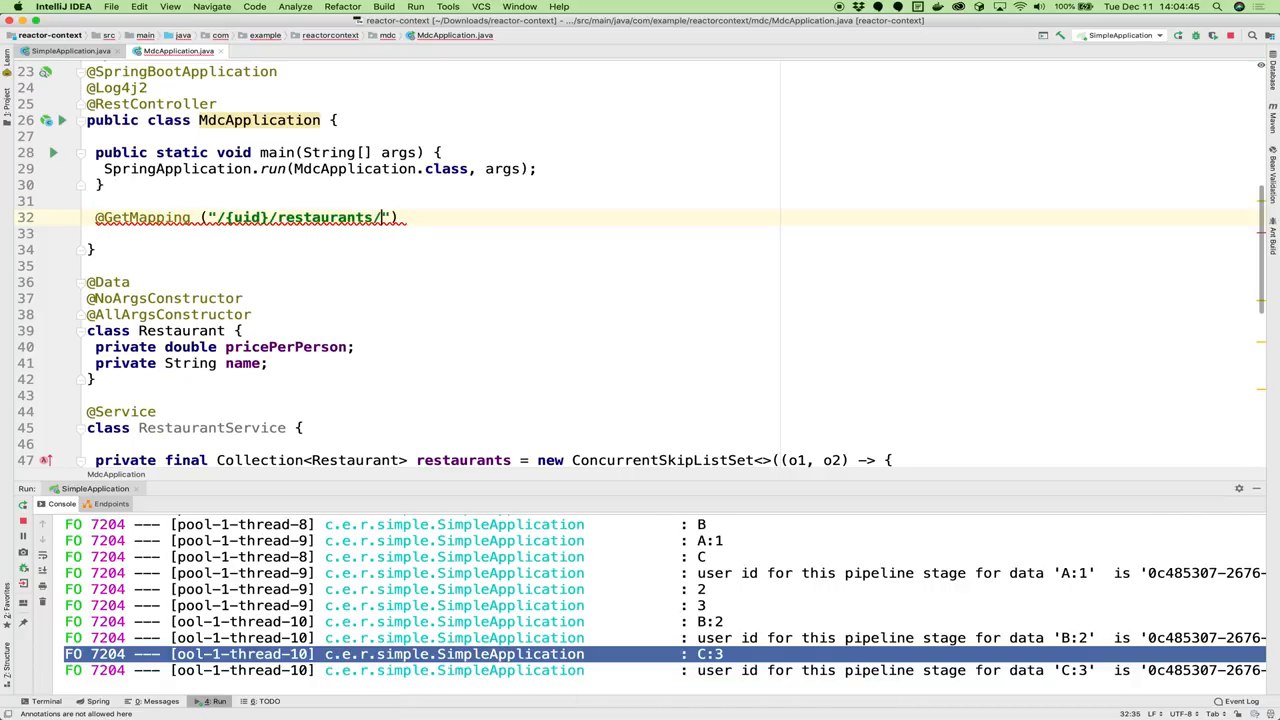
text({pid})
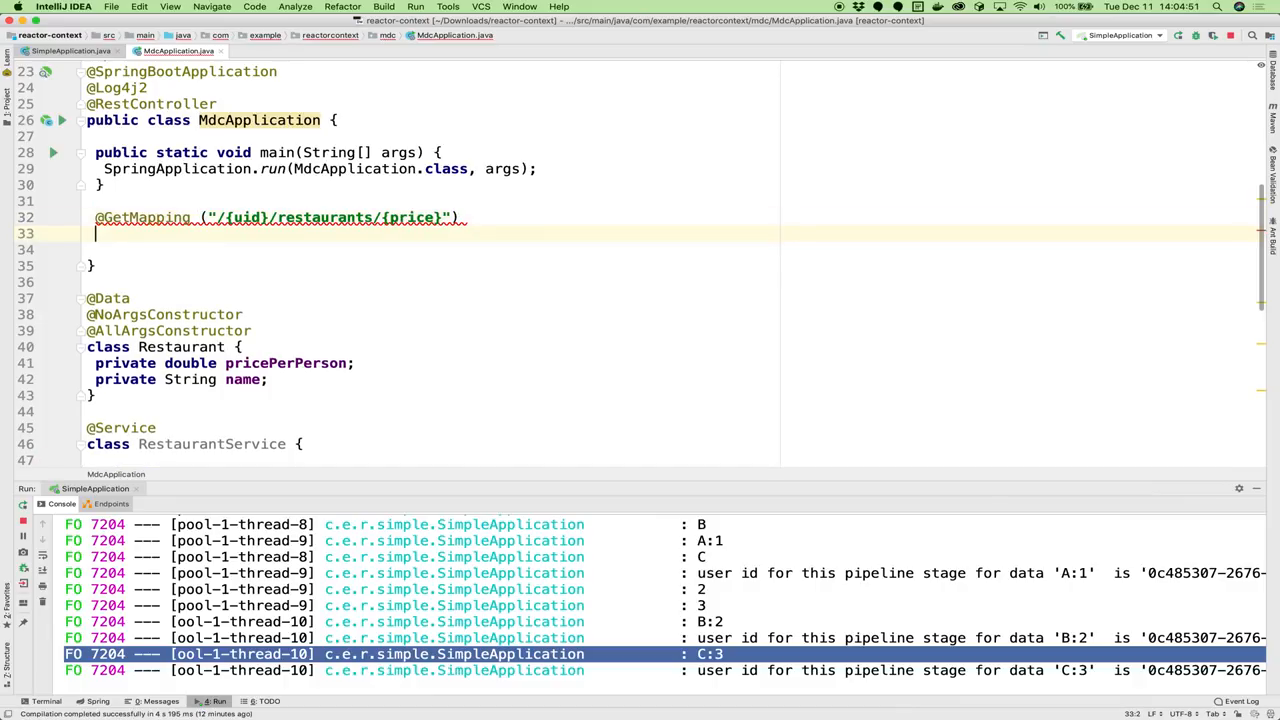
text(Flux<Restaurant> restaurantFlux ()
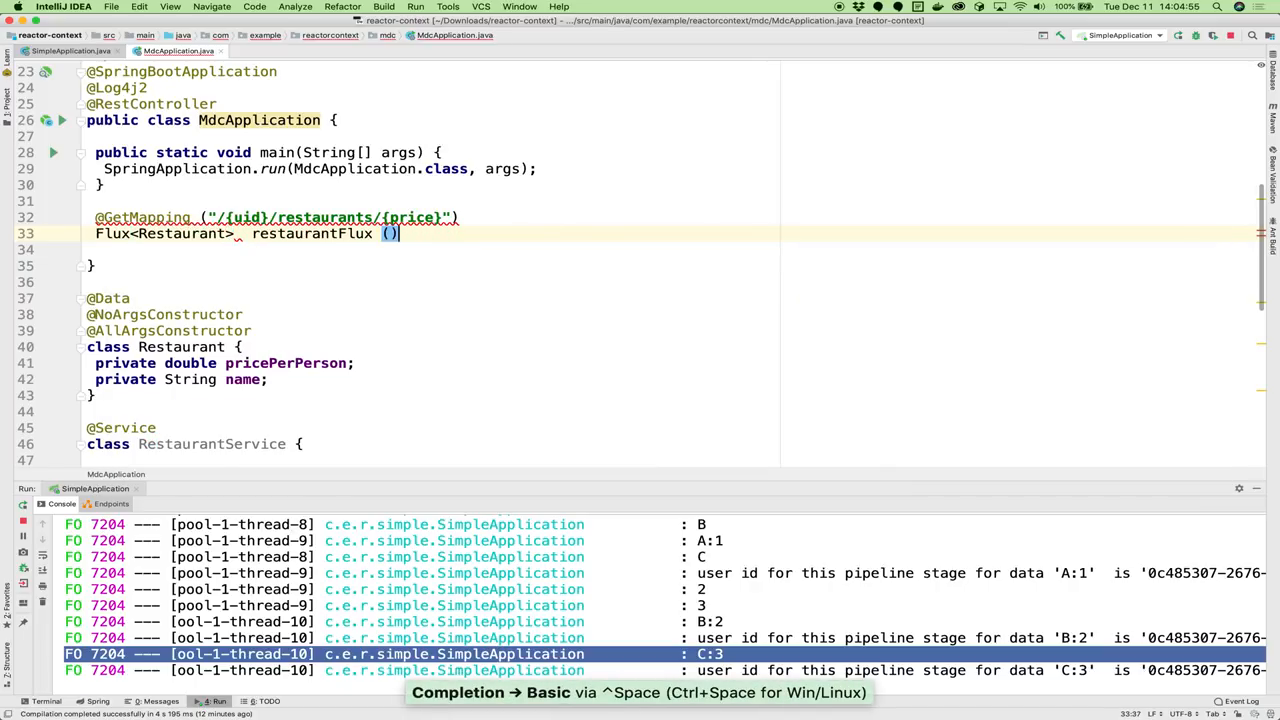
text(@P)
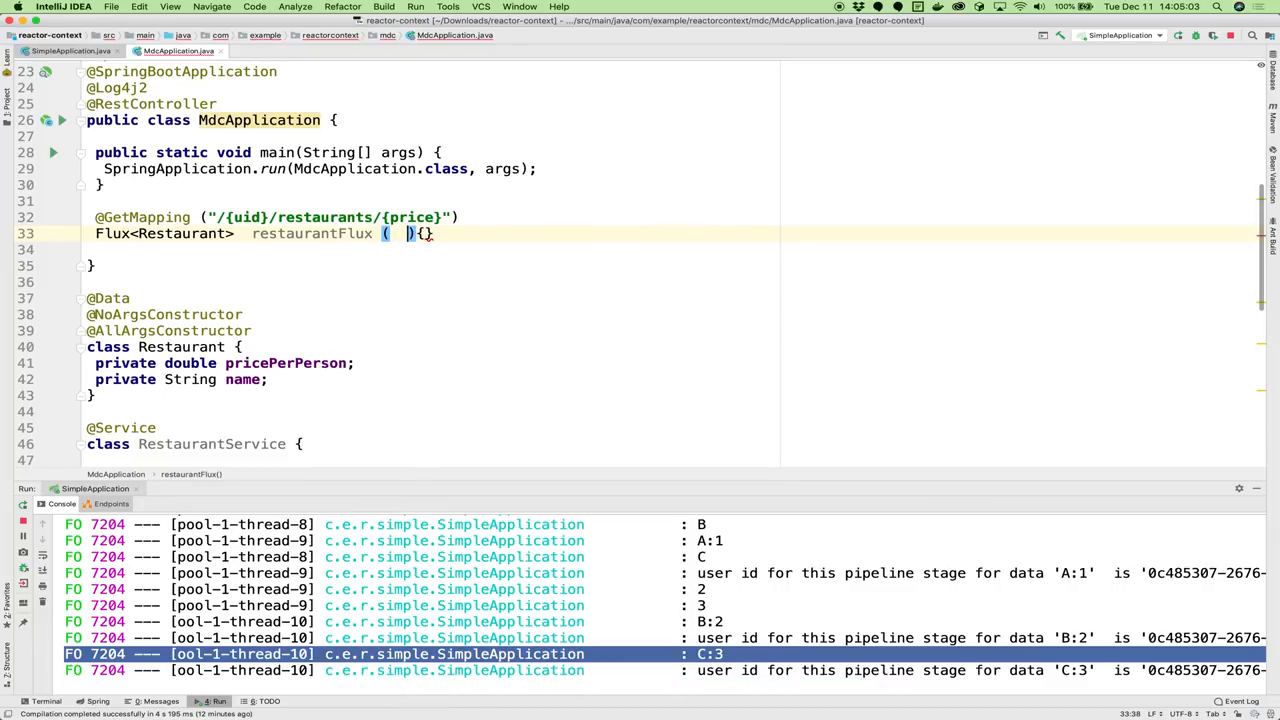
text(@)
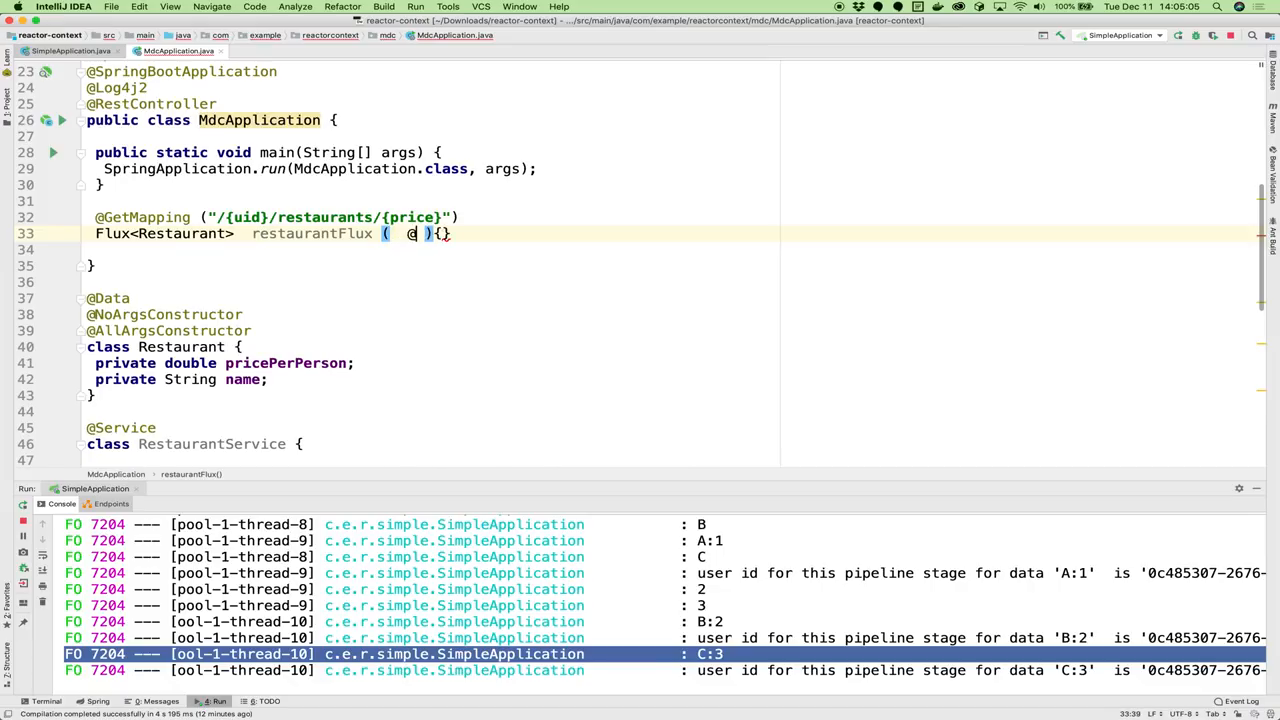
text(PathVariable String)
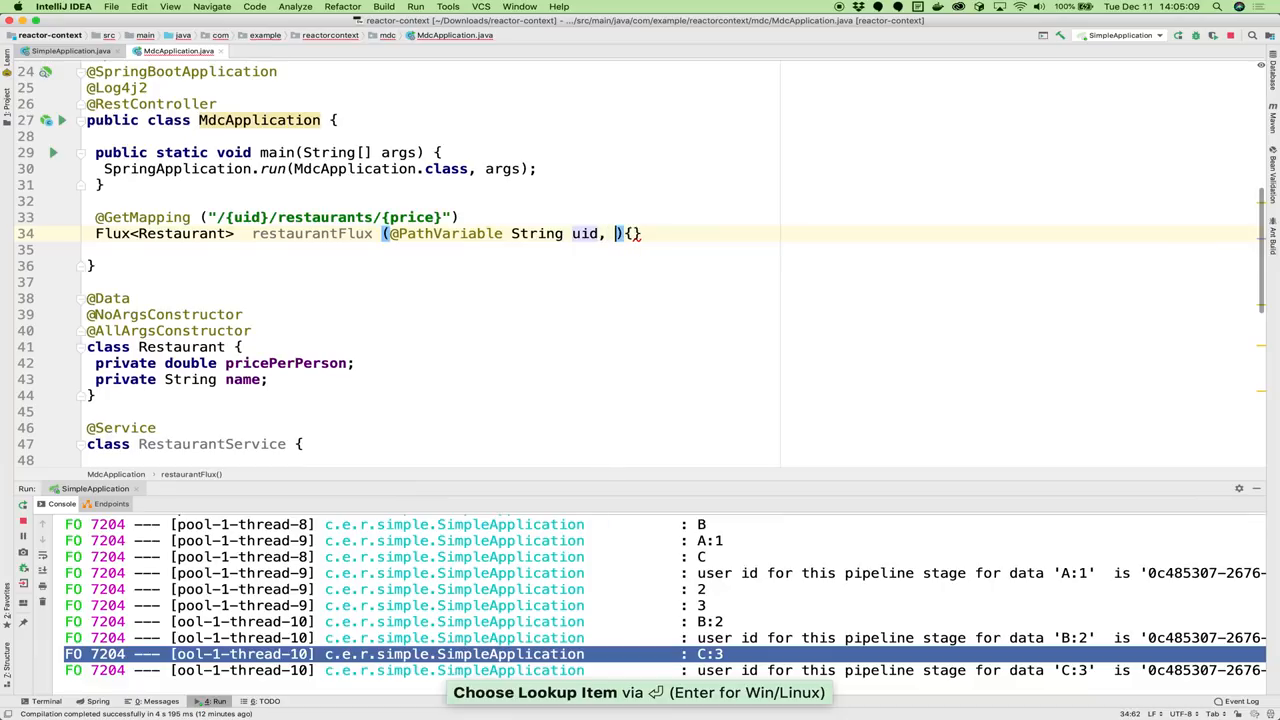
text(doub)
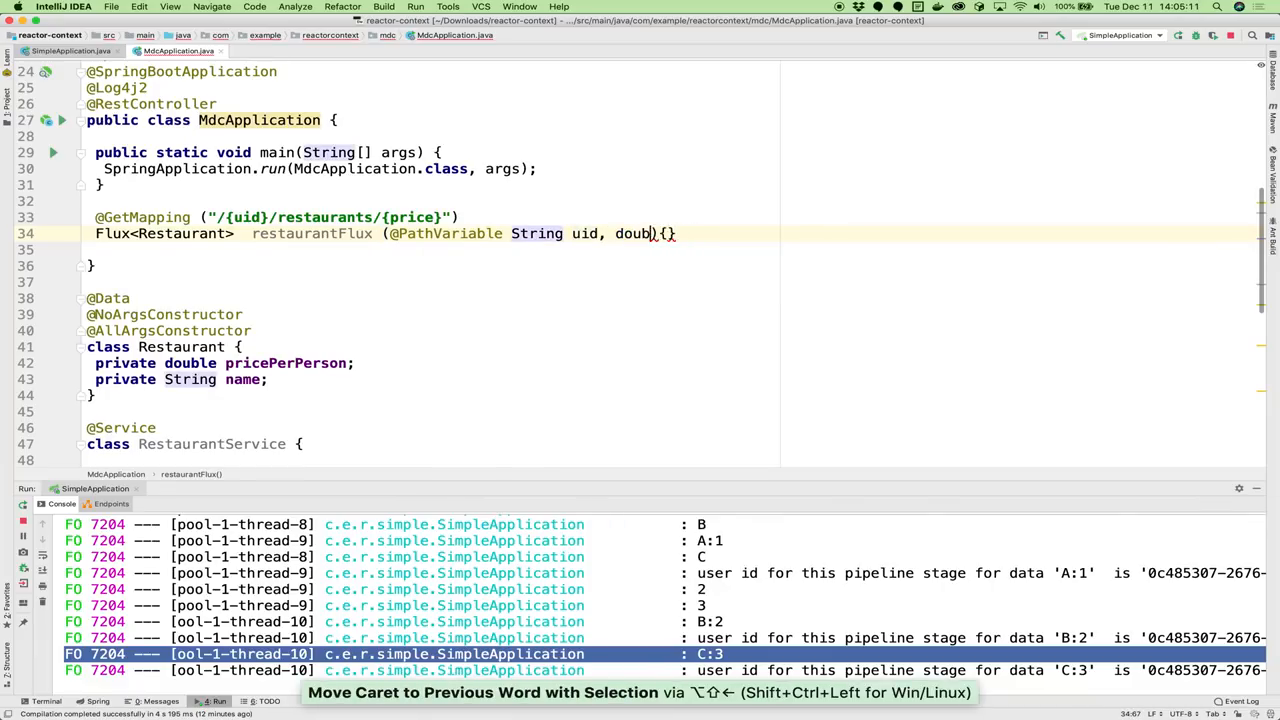
text(@PathVariable D)
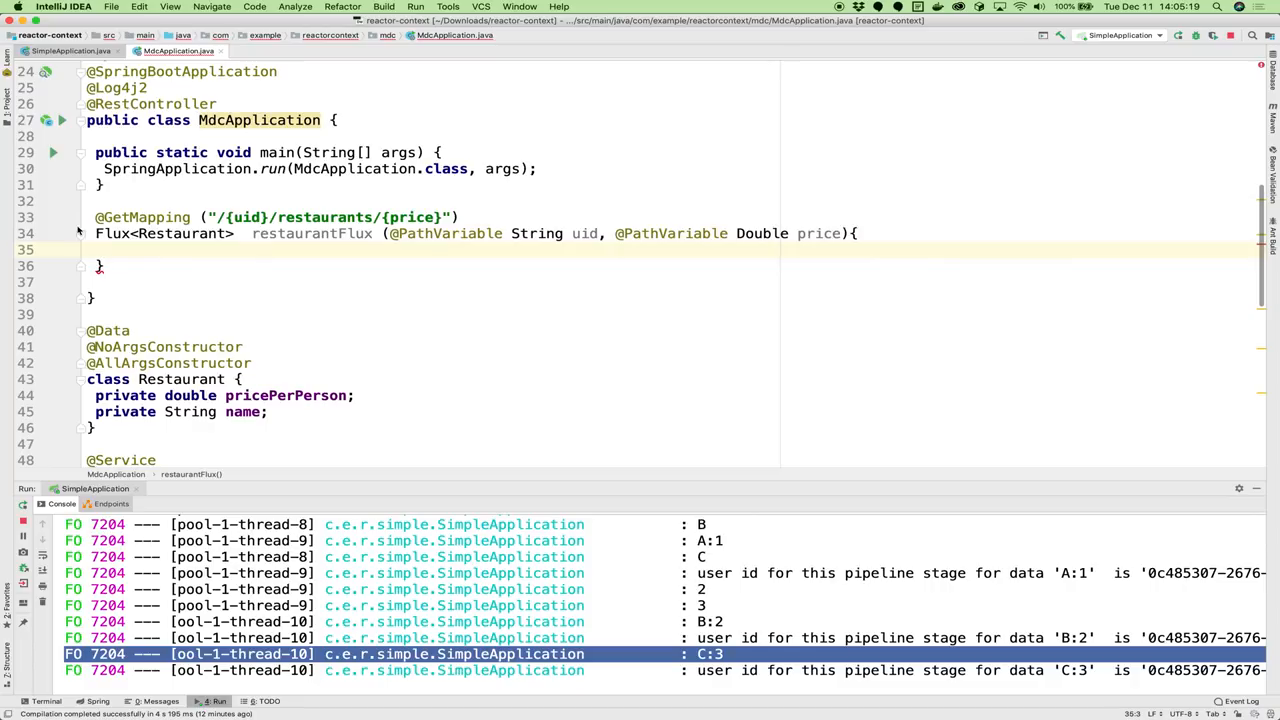
Inject a private final RestaurantService via constructor and return its getByMaxPrice(price).
text(p)
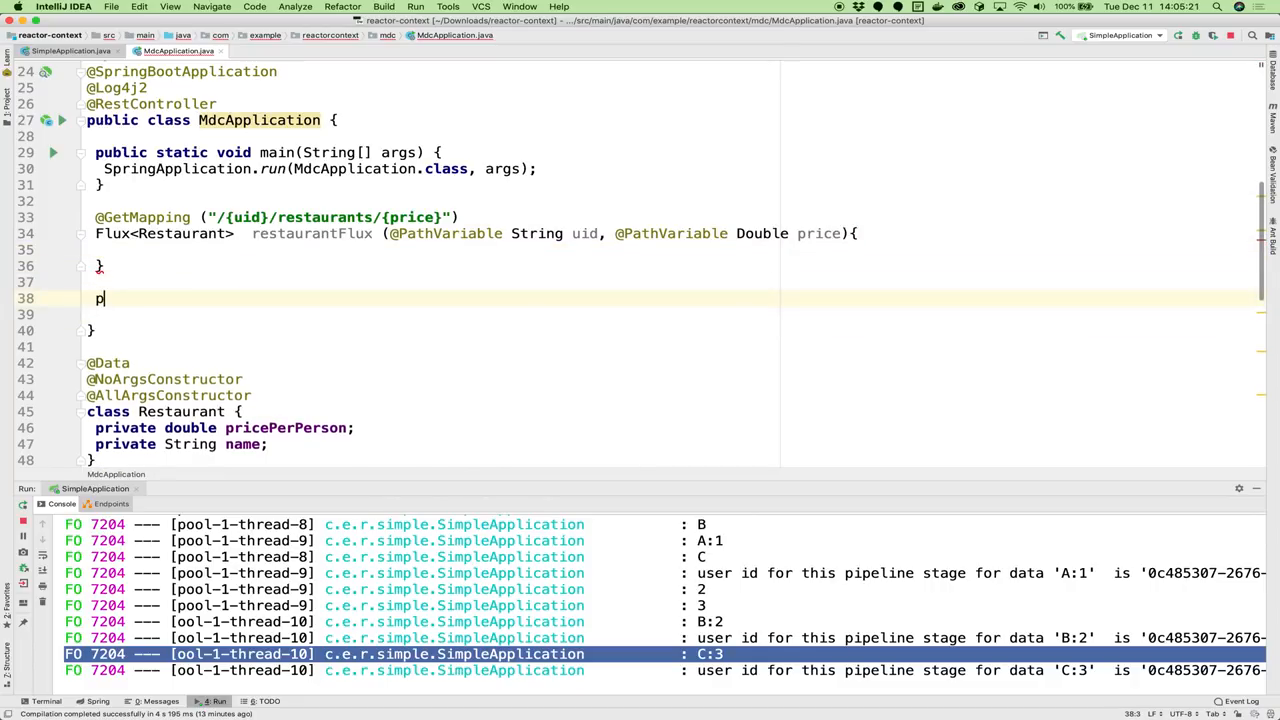
text(rivate final RestaurantService restaurantService;)
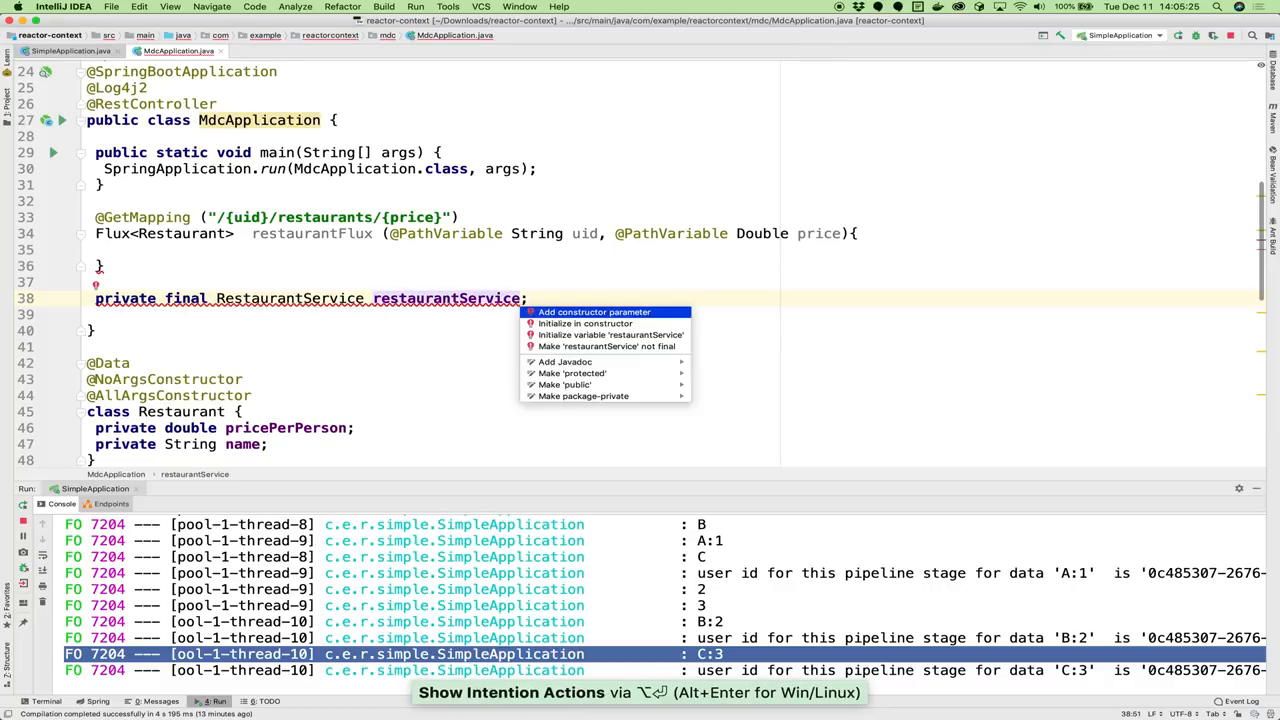
click(594, 312)
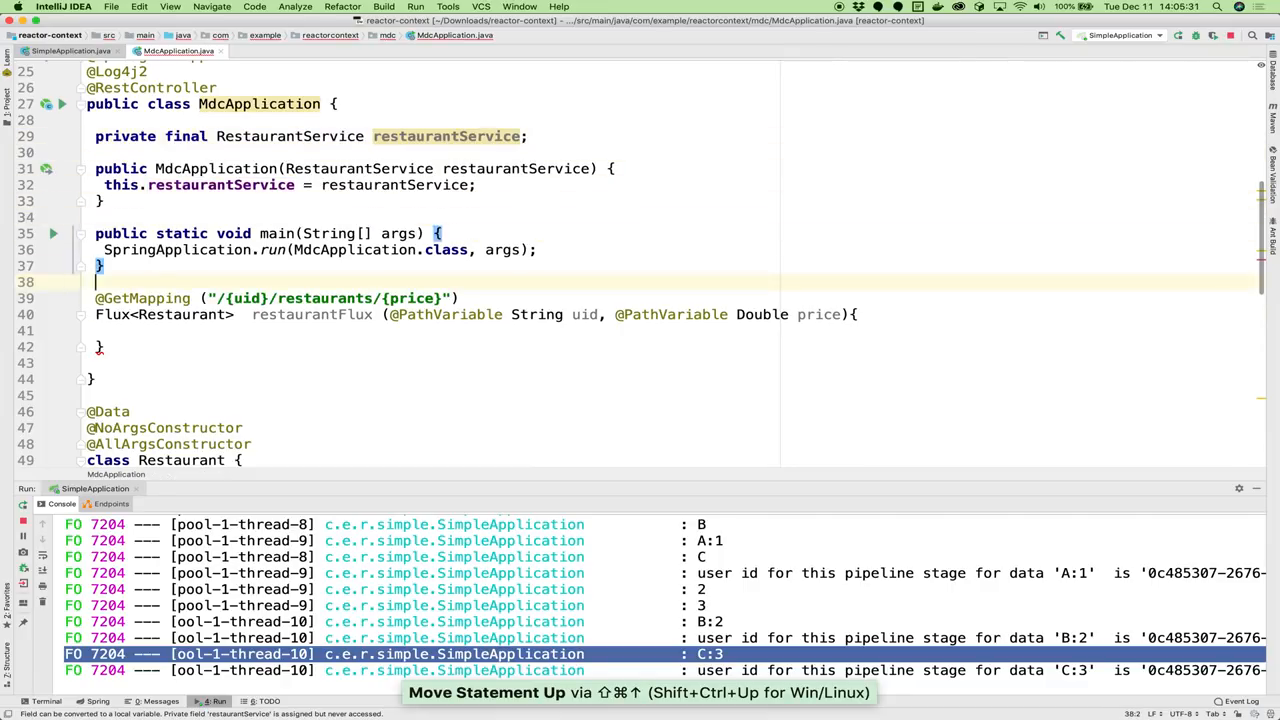
text(re)
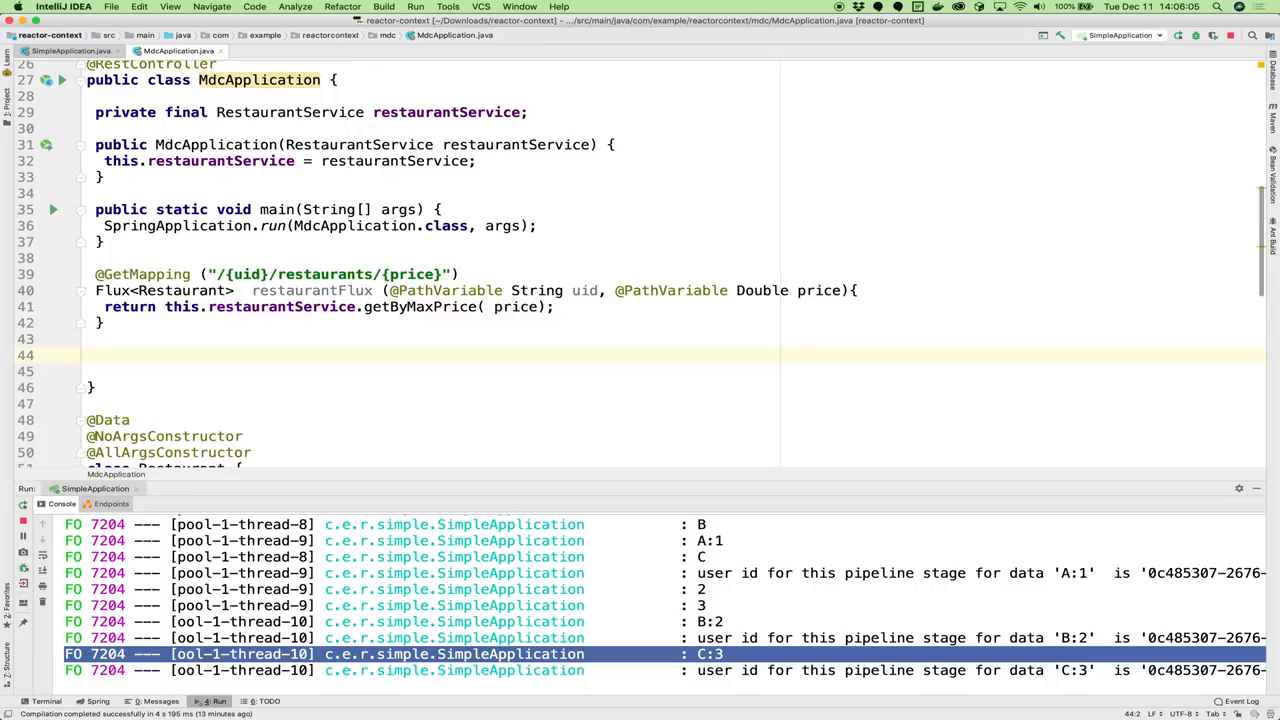
Declare private static <T> Consumer<T> logOnNext(Consumer<T> logStatement).
text(private sta)
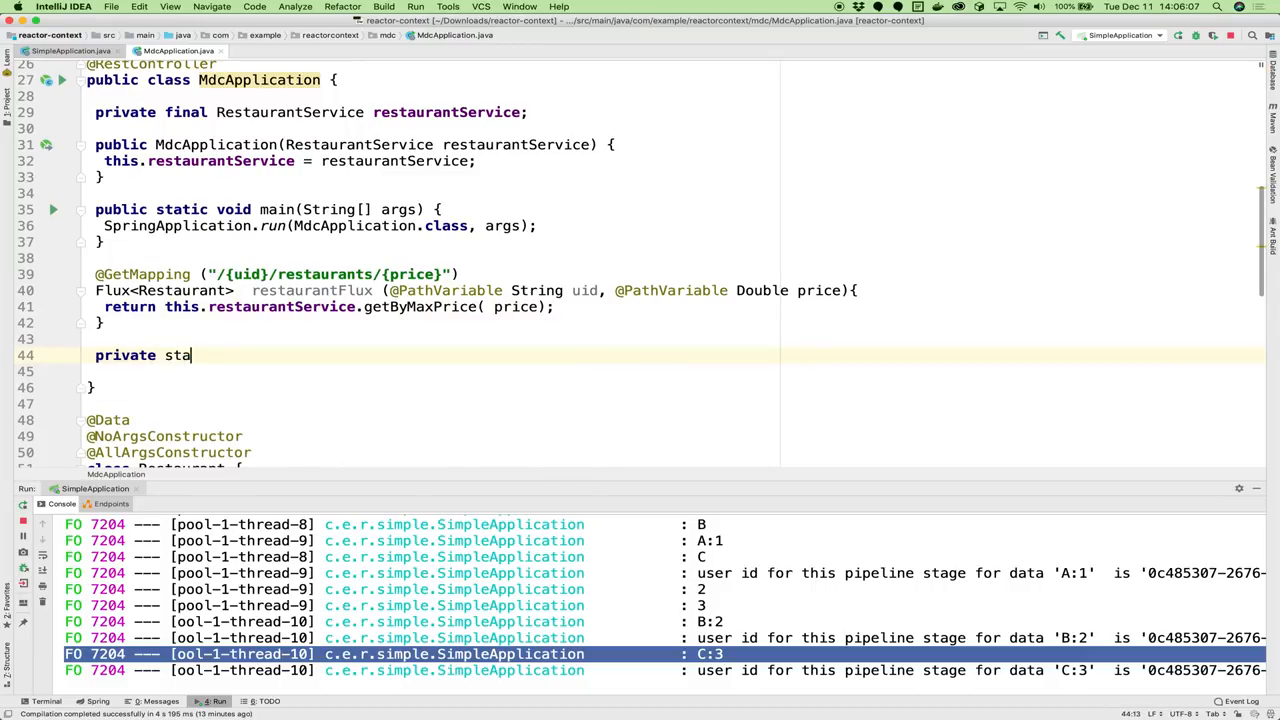
text(tic)
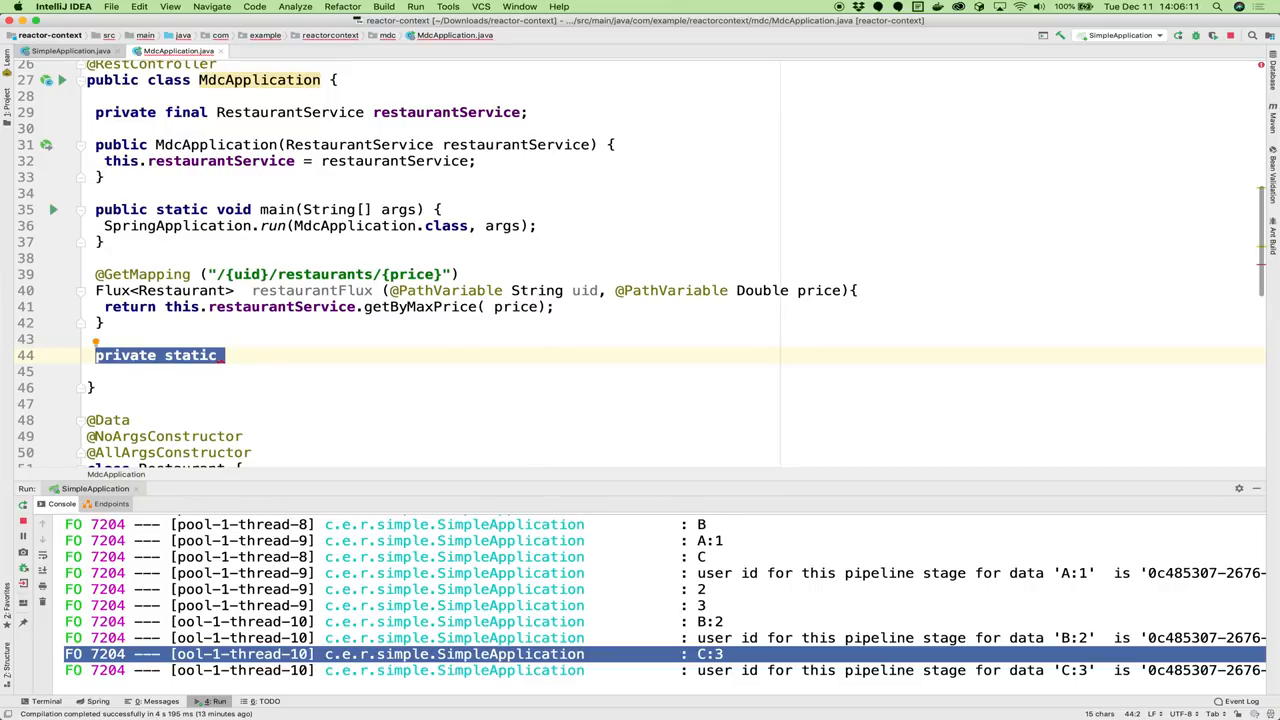
text(<T>)
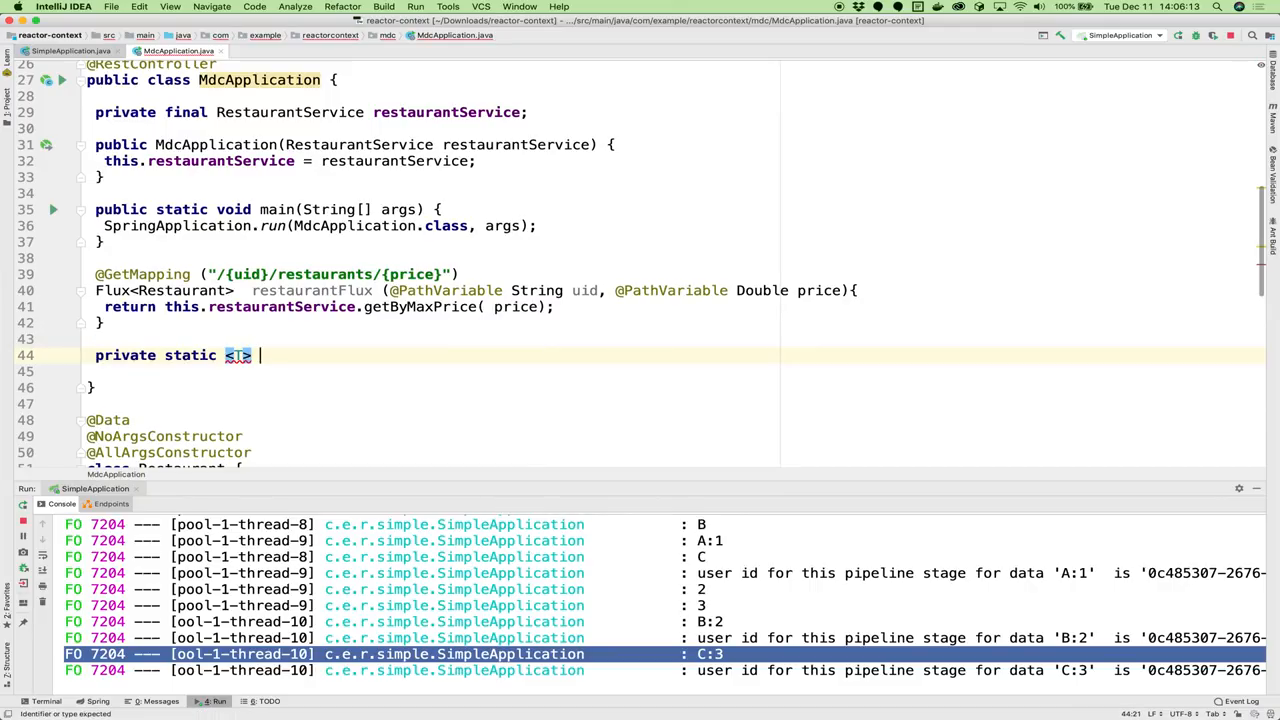
text(Consumer<T>)
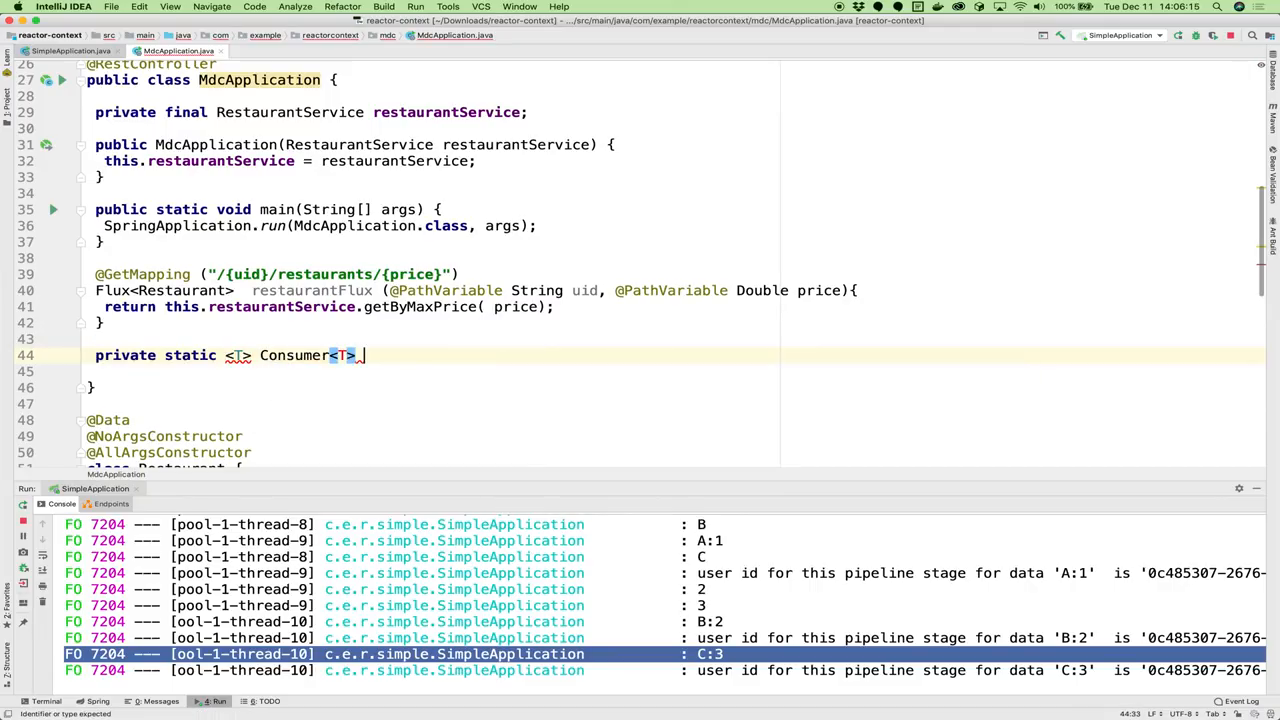
text(logOnNex)
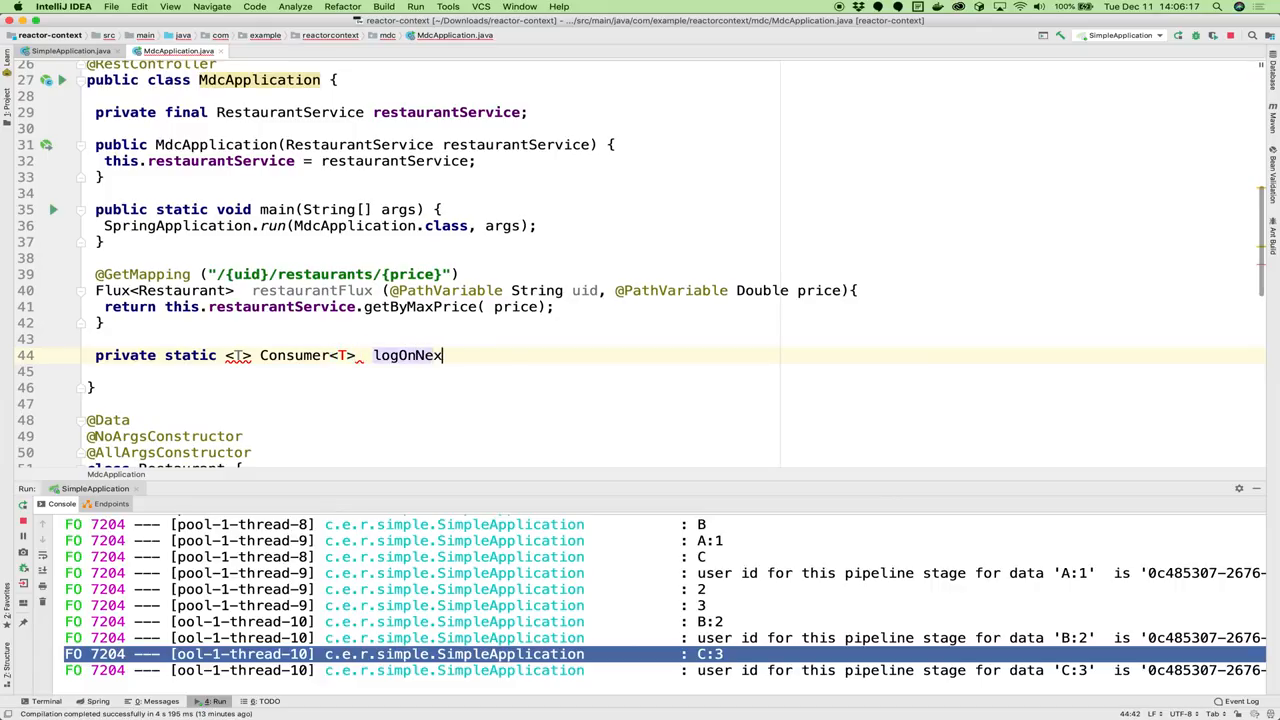
text((Consm)
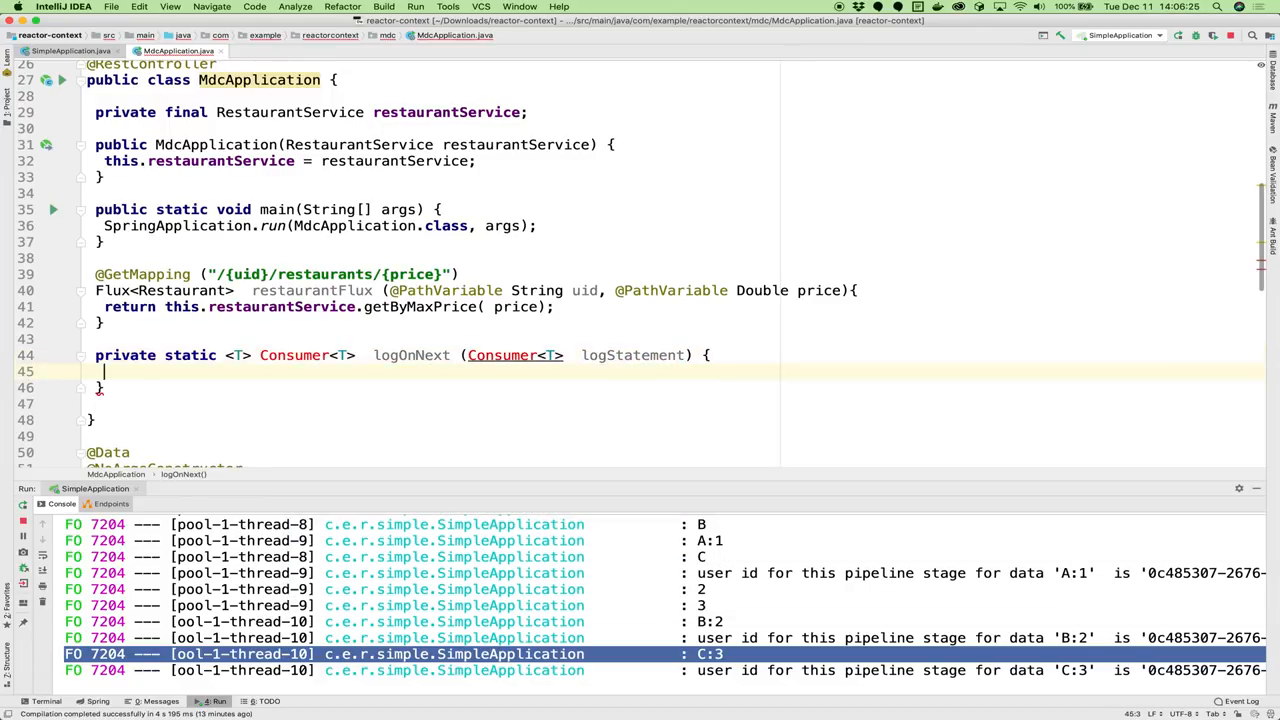
Import java.util.function.Consumer and make room for another method above logOnNext.
click(500, 356)
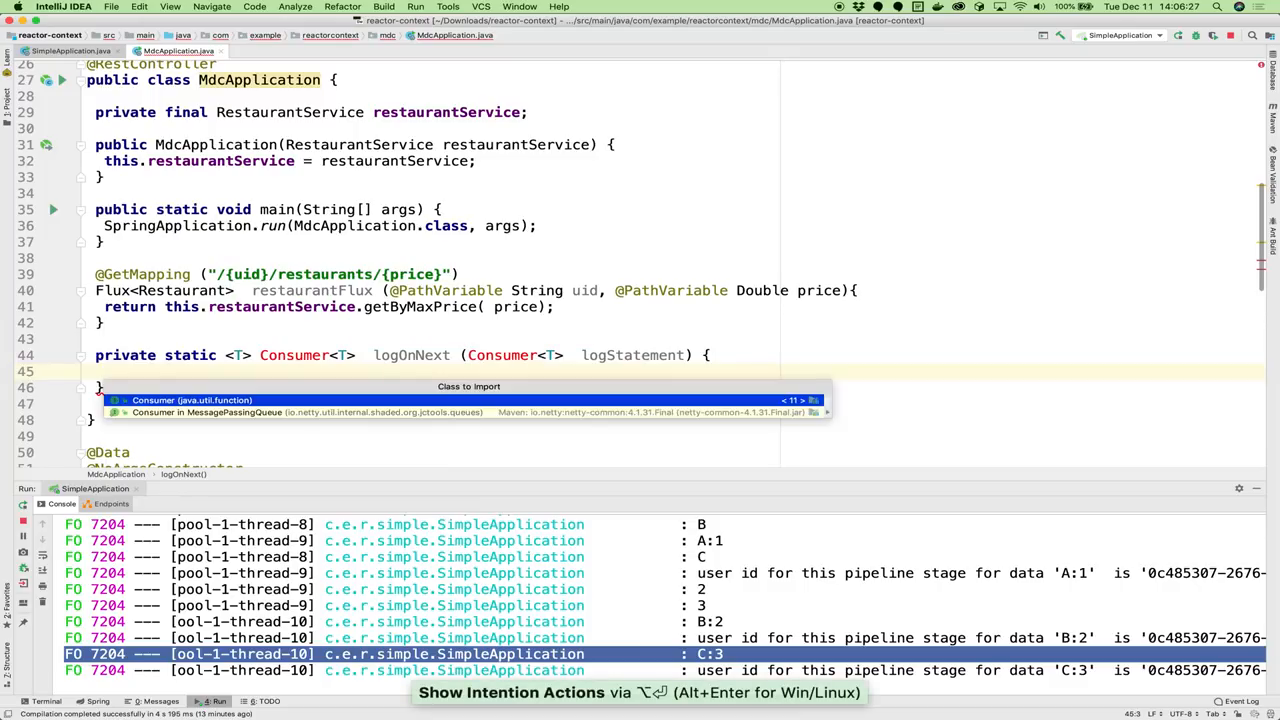
key(Escape)
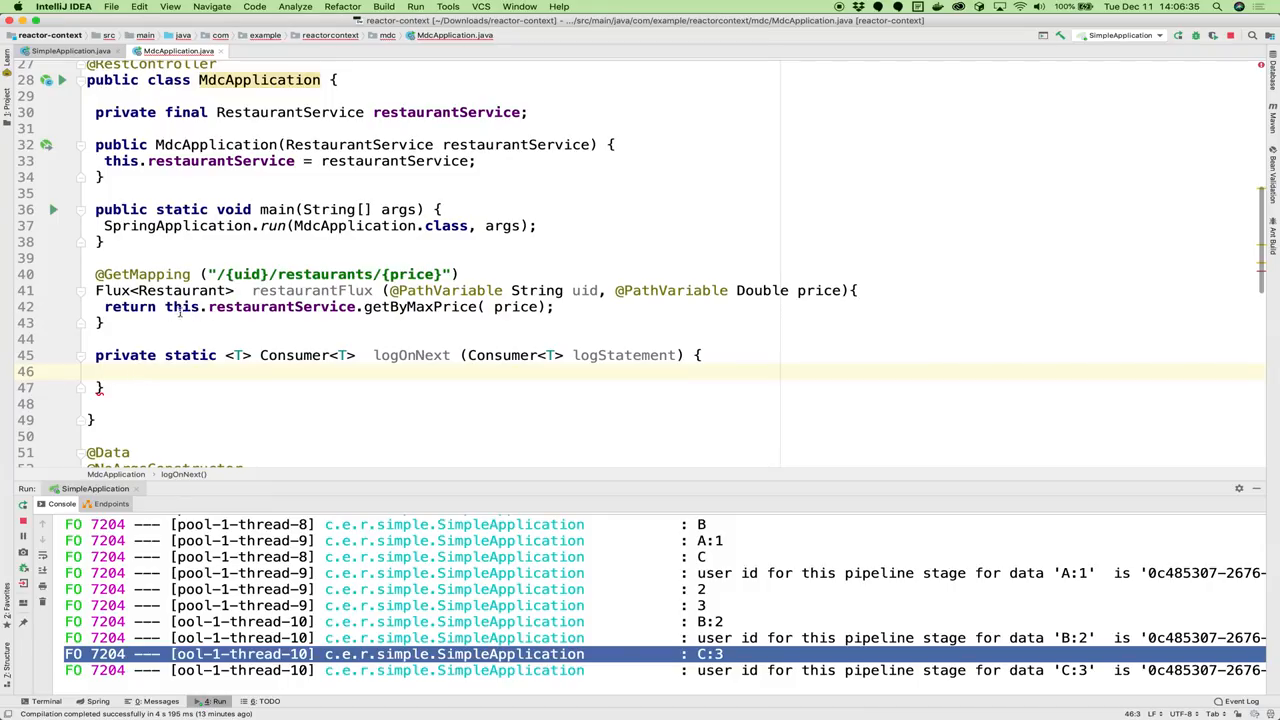
click(168, 306)
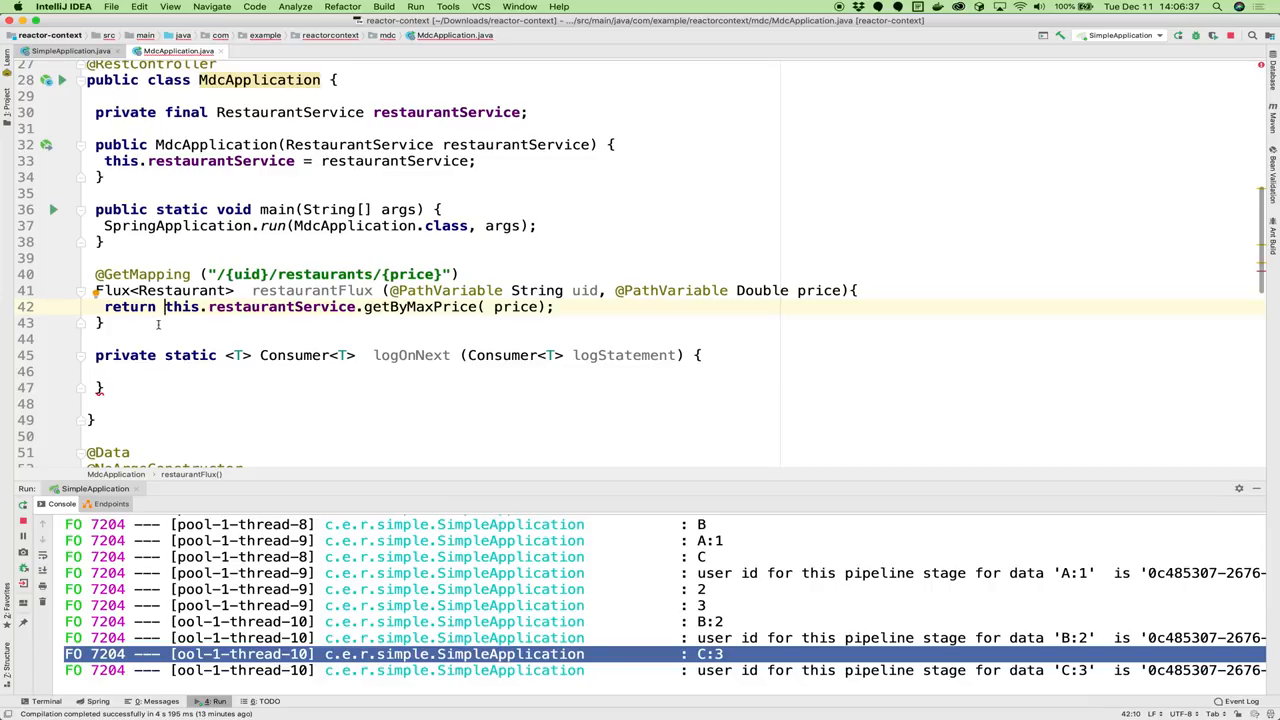
key(enter)
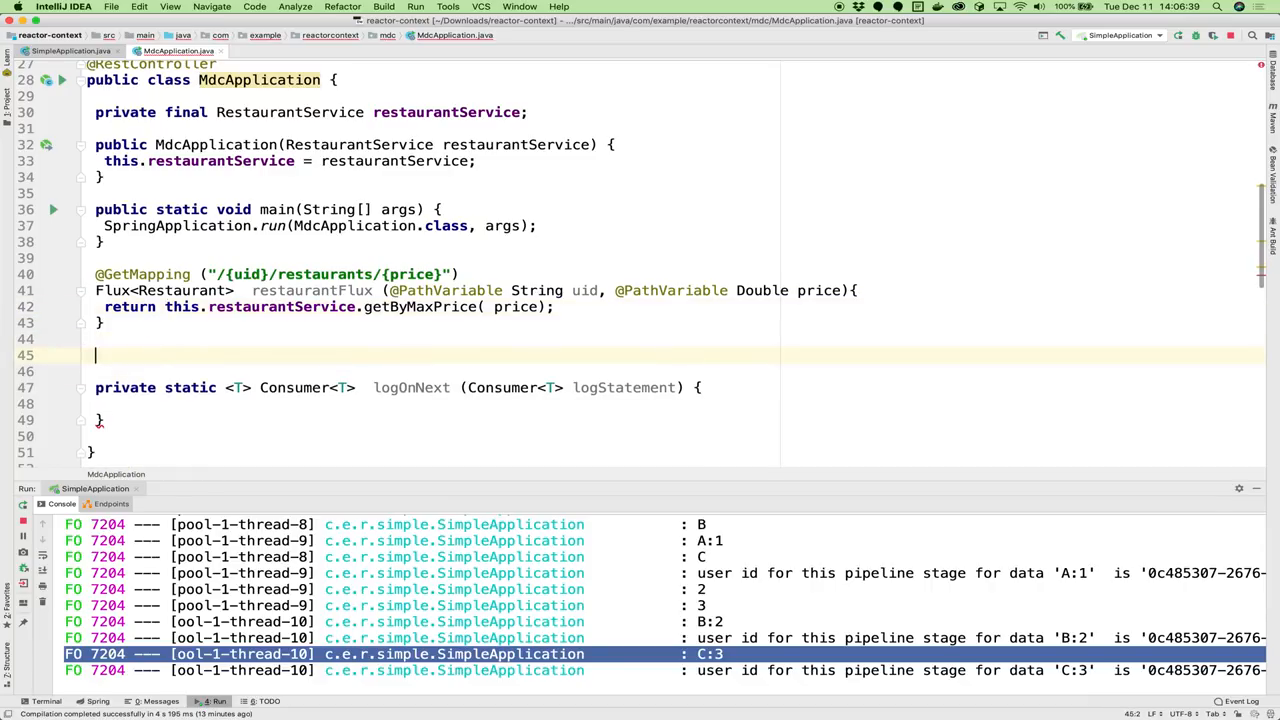
Declare adaptResults(Flux<Restaurant> in) and begin its return of Mono.just(String.format(...)).
text(void)
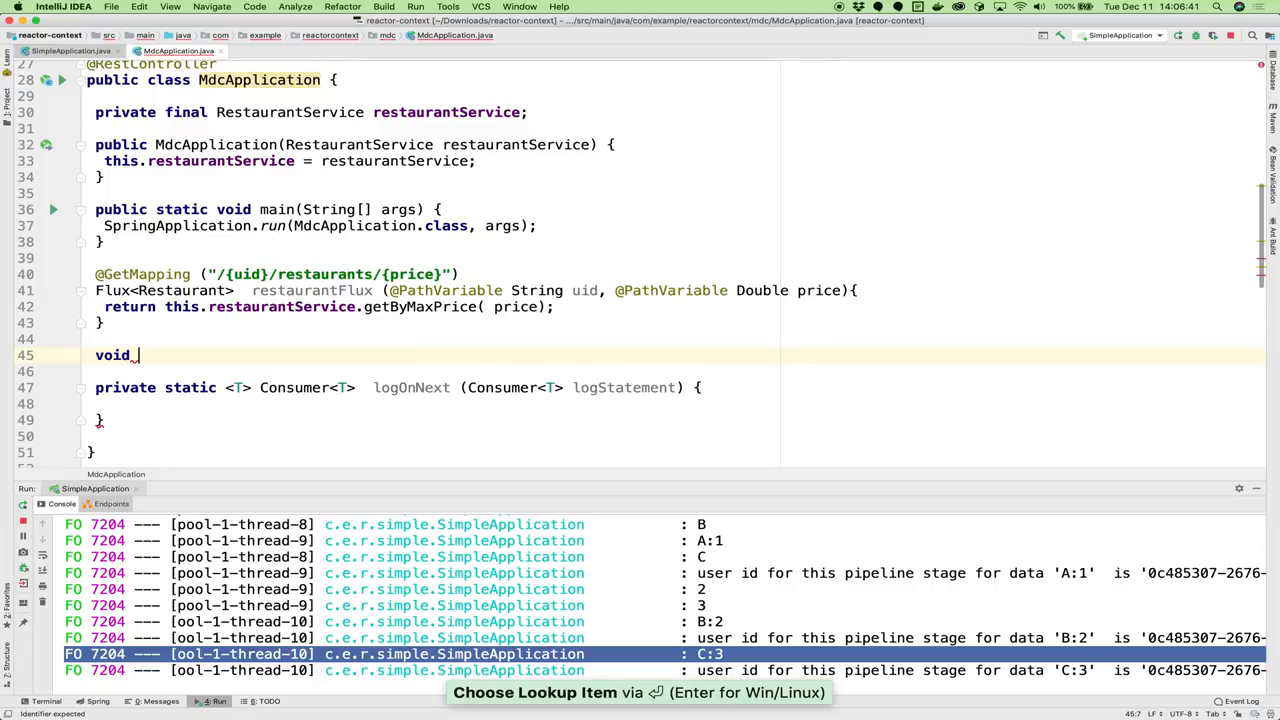
text(adapt)
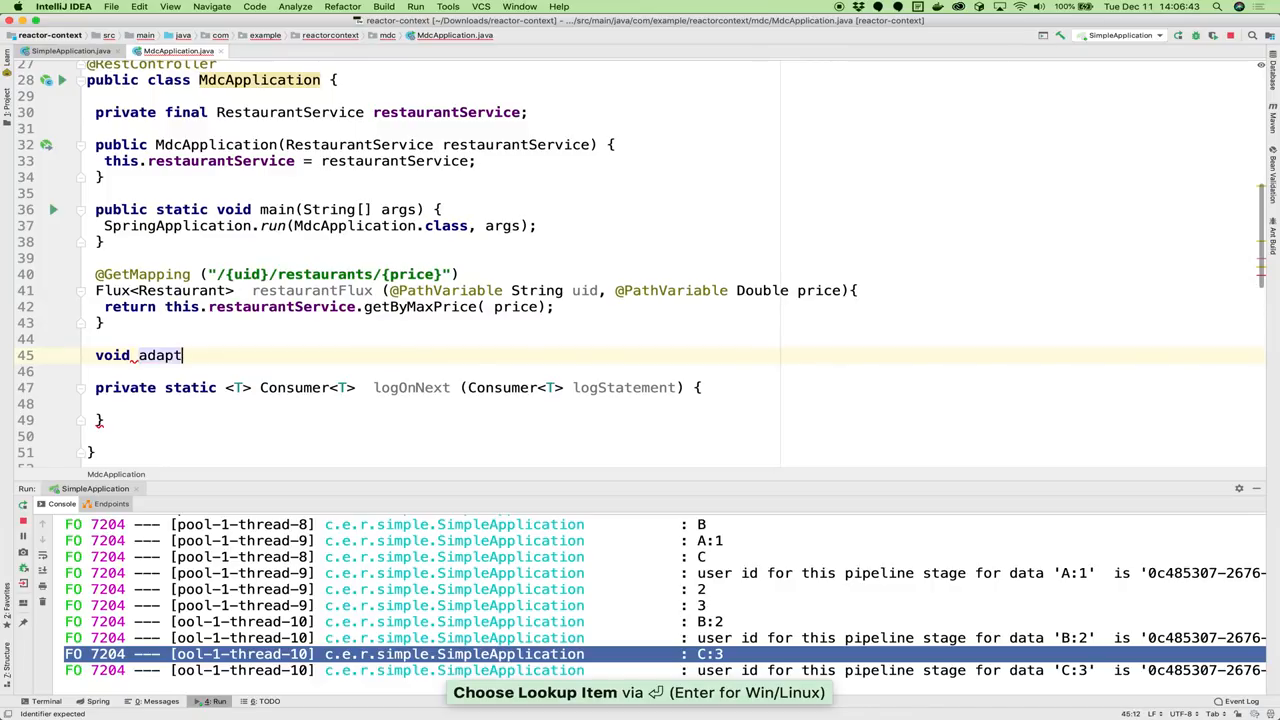
text(Results (Fk)
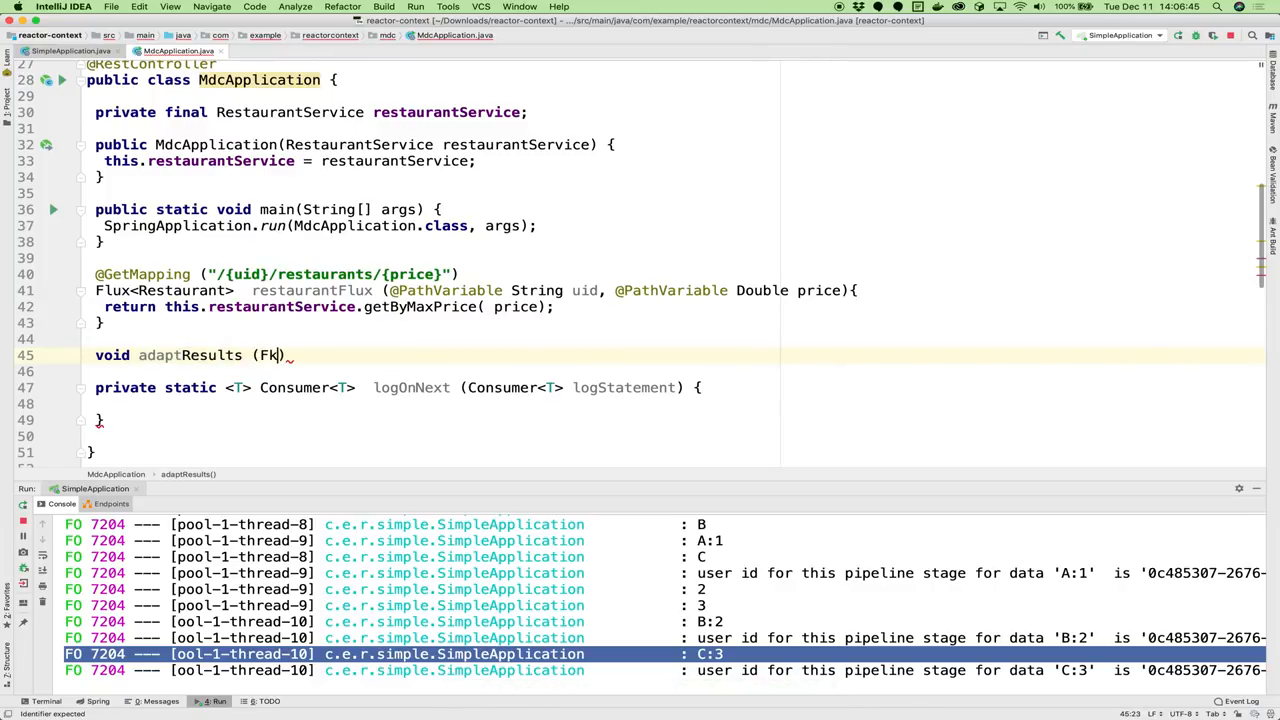
text(lux<Restaurant>)
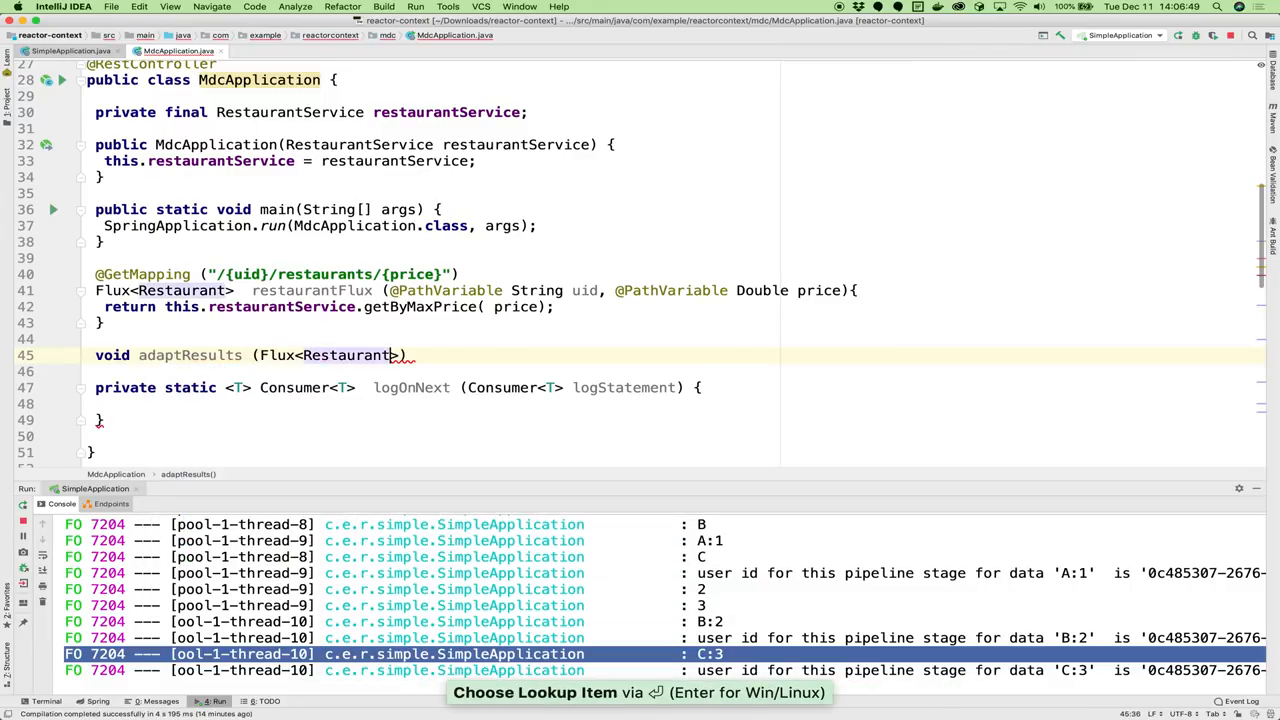
text(in) {)
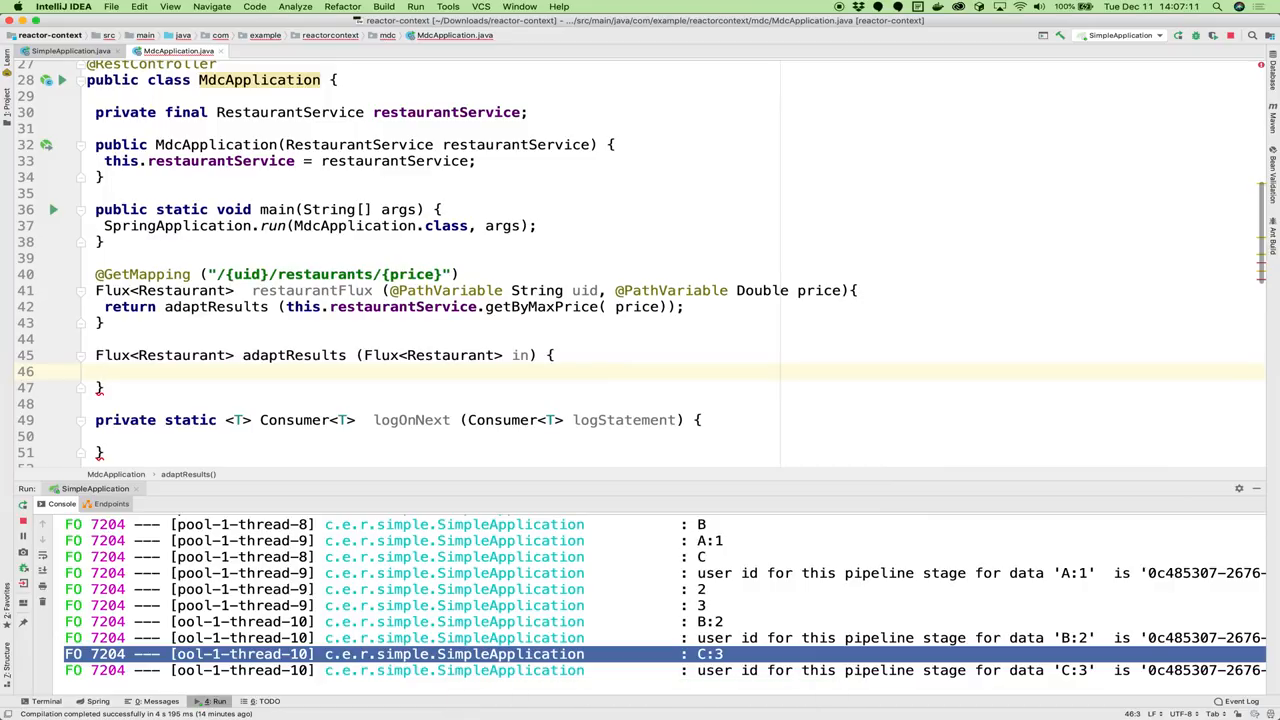
text(ret)
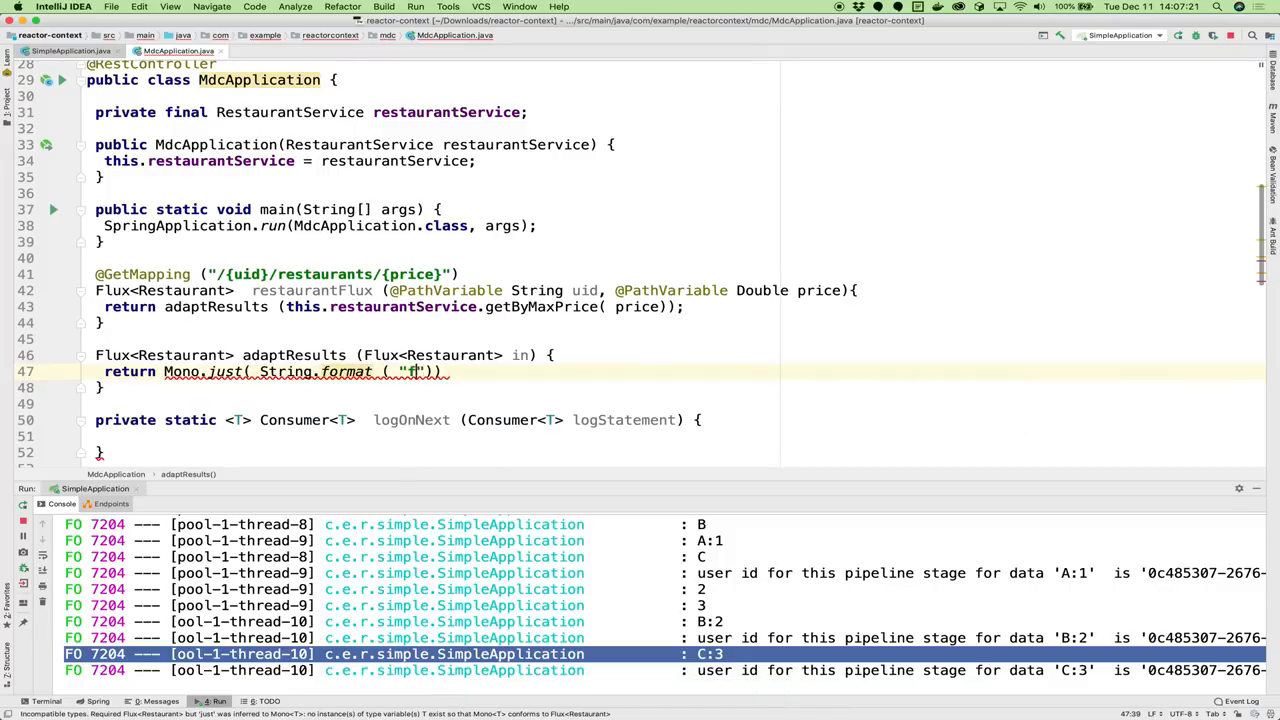
Write the 'finding restaurants having price lower than $%.2f for %s' message formatted with price and uid.
text(inding restaurants)
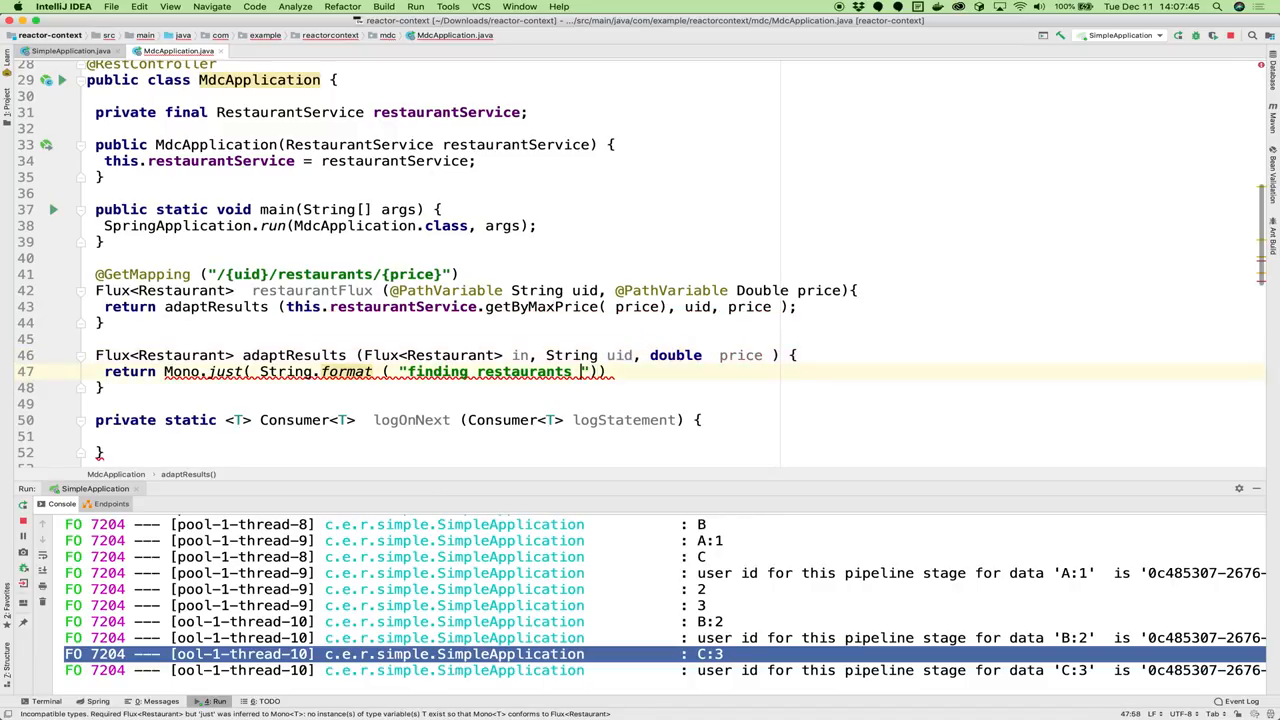
text(having price lower)
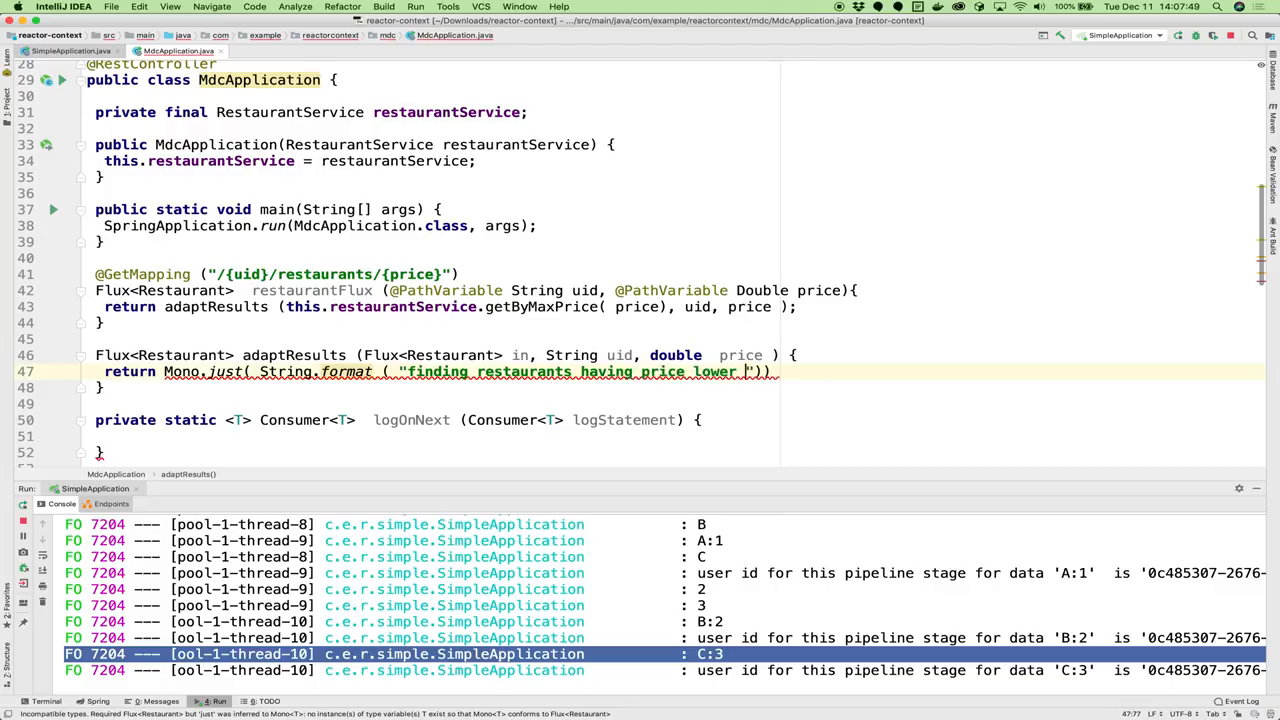
text(than)
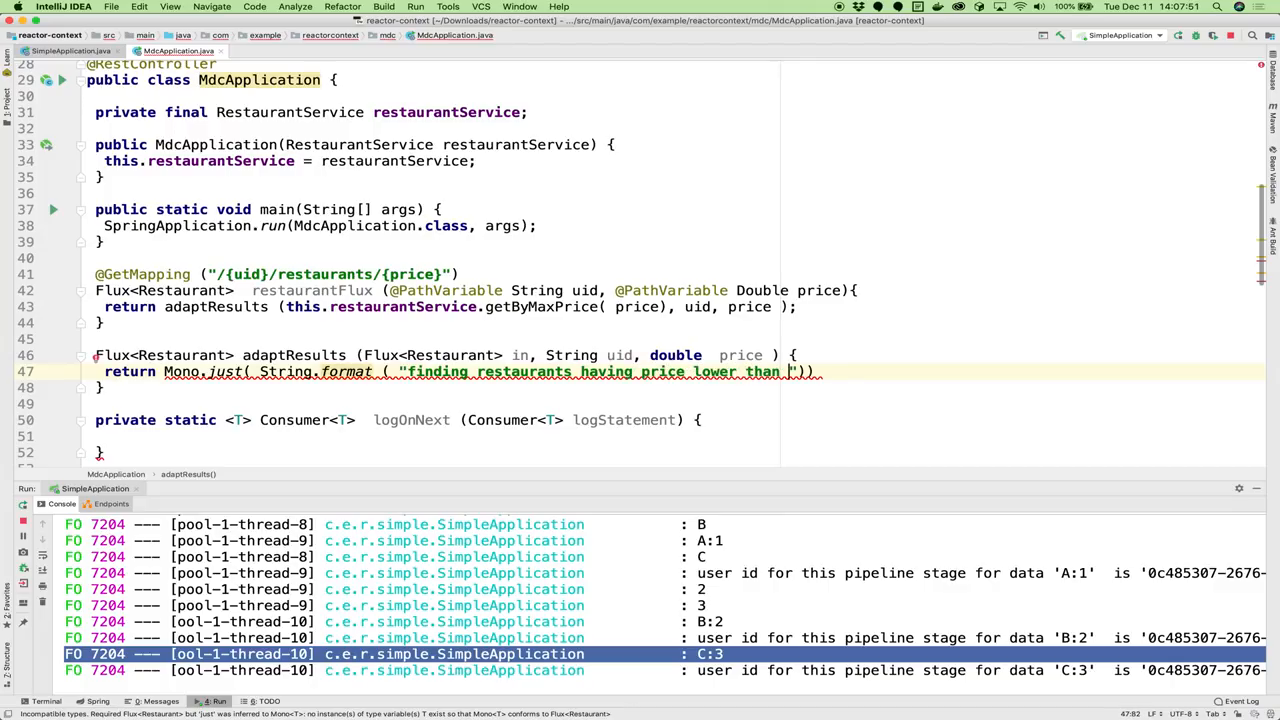
text(%s)
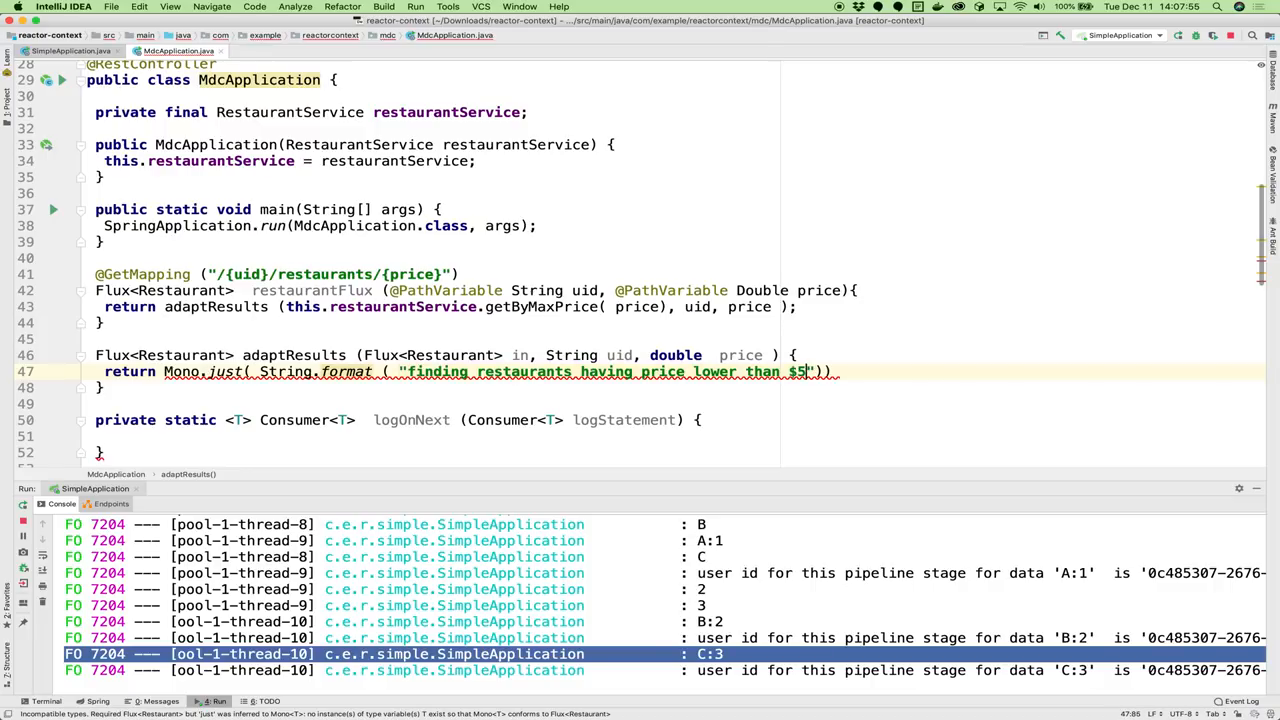
text(2f for %s)
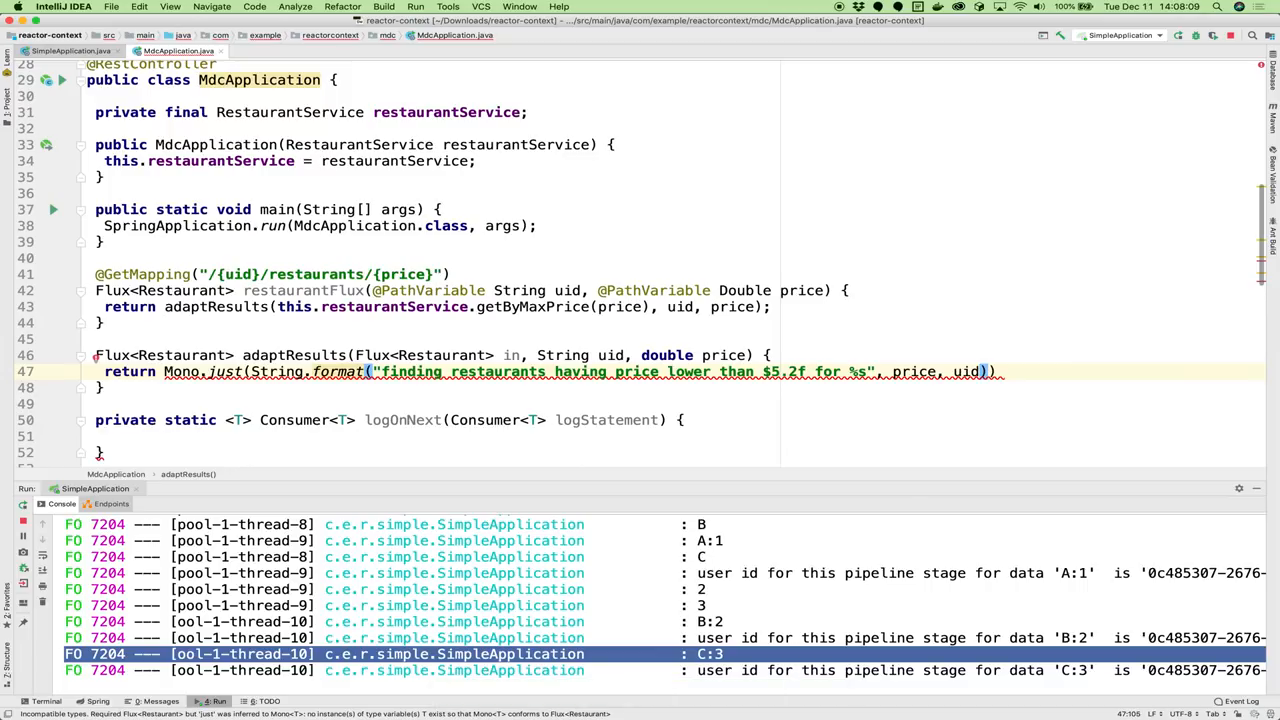
text(.)
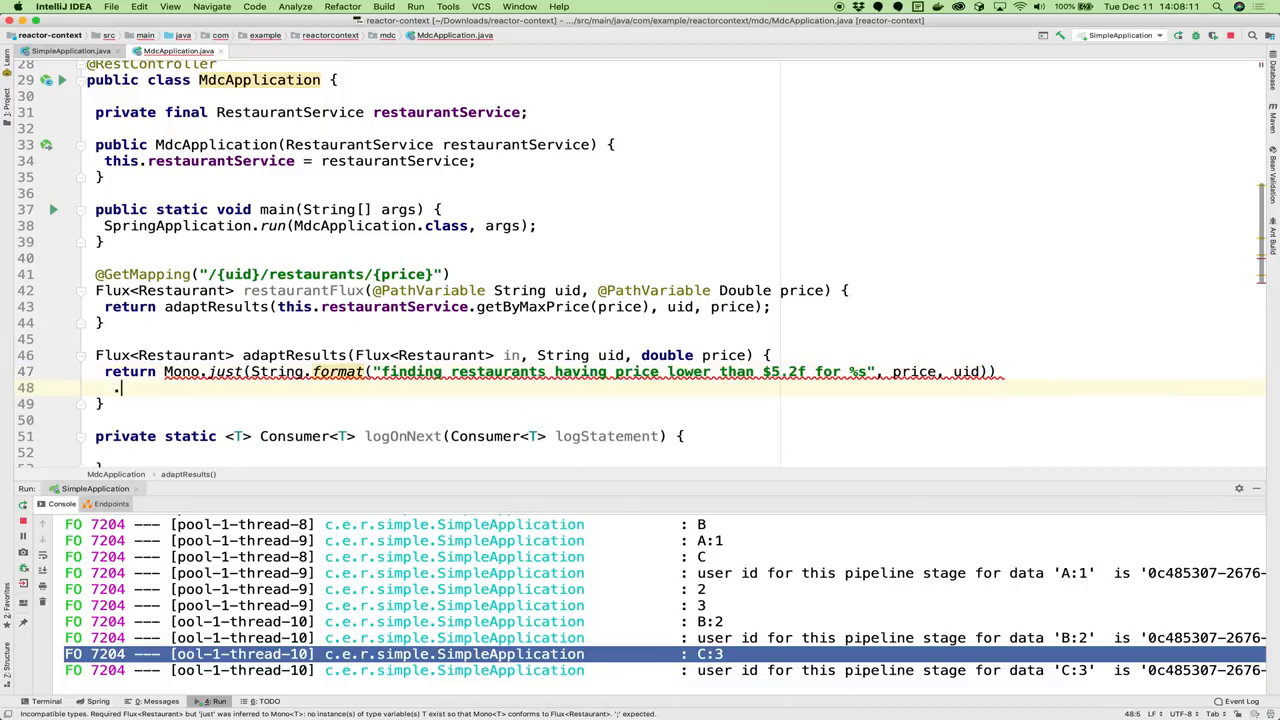
Chain doOnEach(logOnNext(log::info)) then thenMany(in) onto the message Mono.
text(doOnEach()
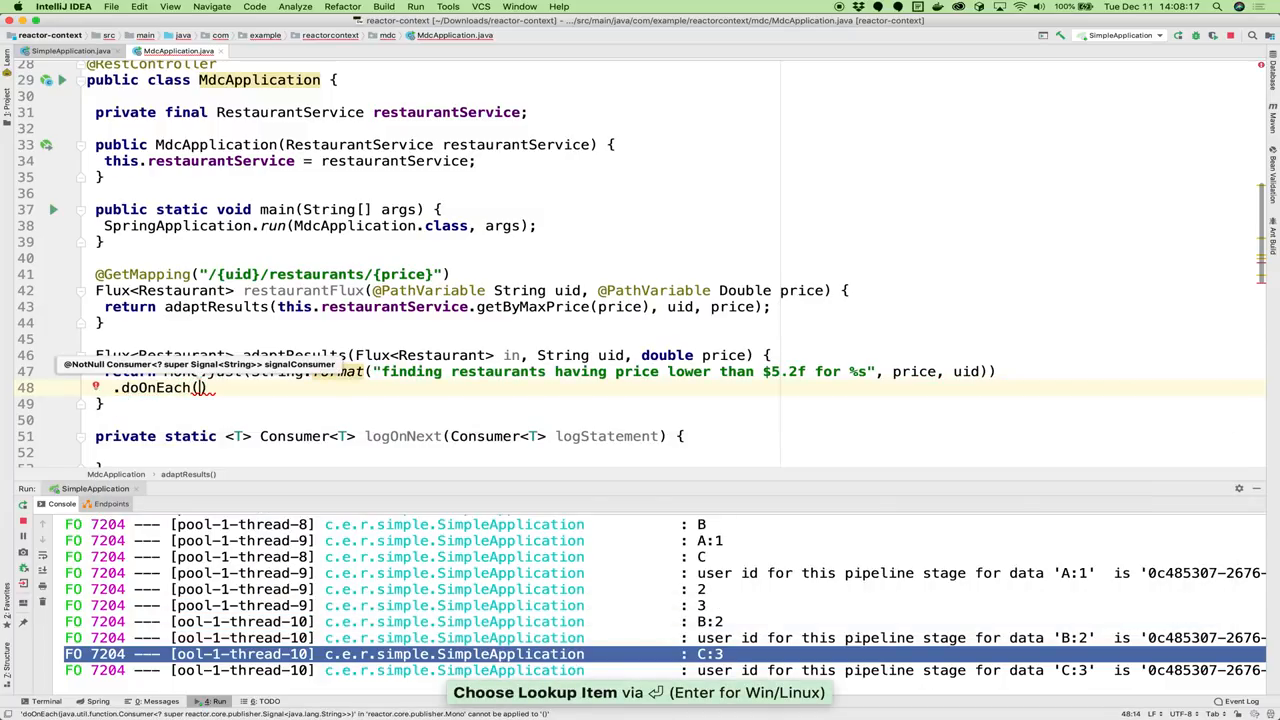
text(logOnNext())
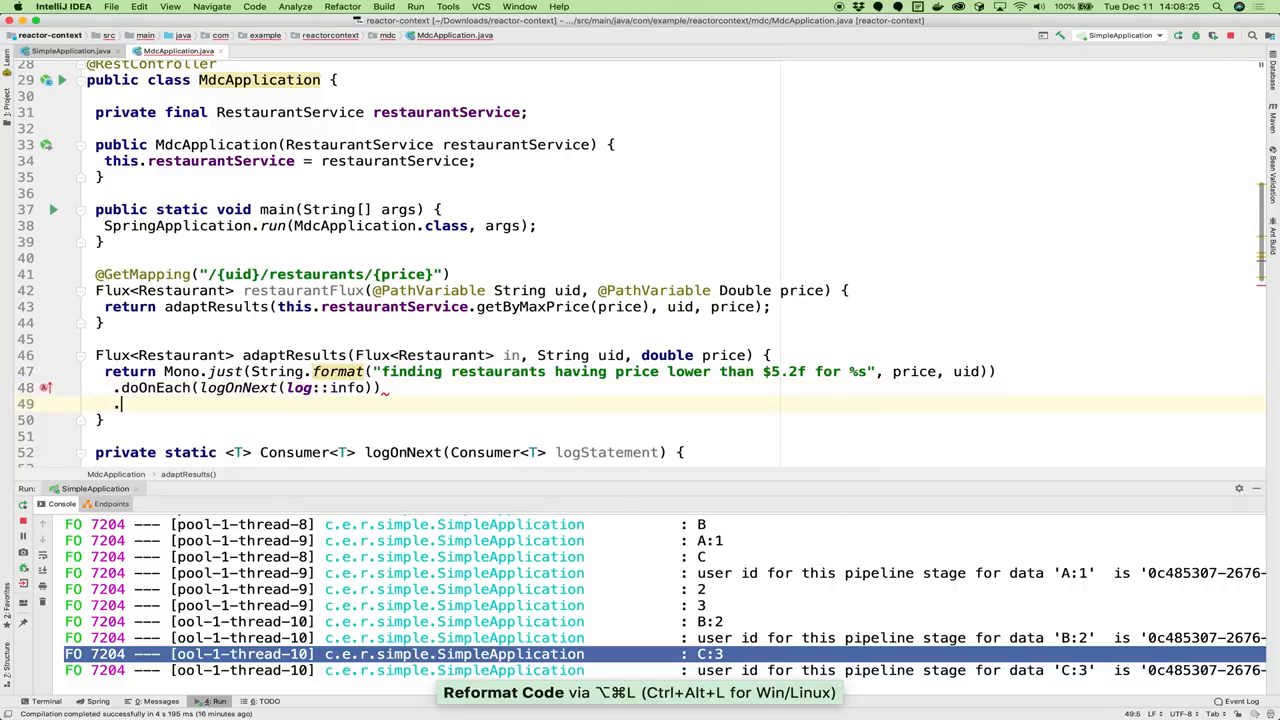
text(thenMany()
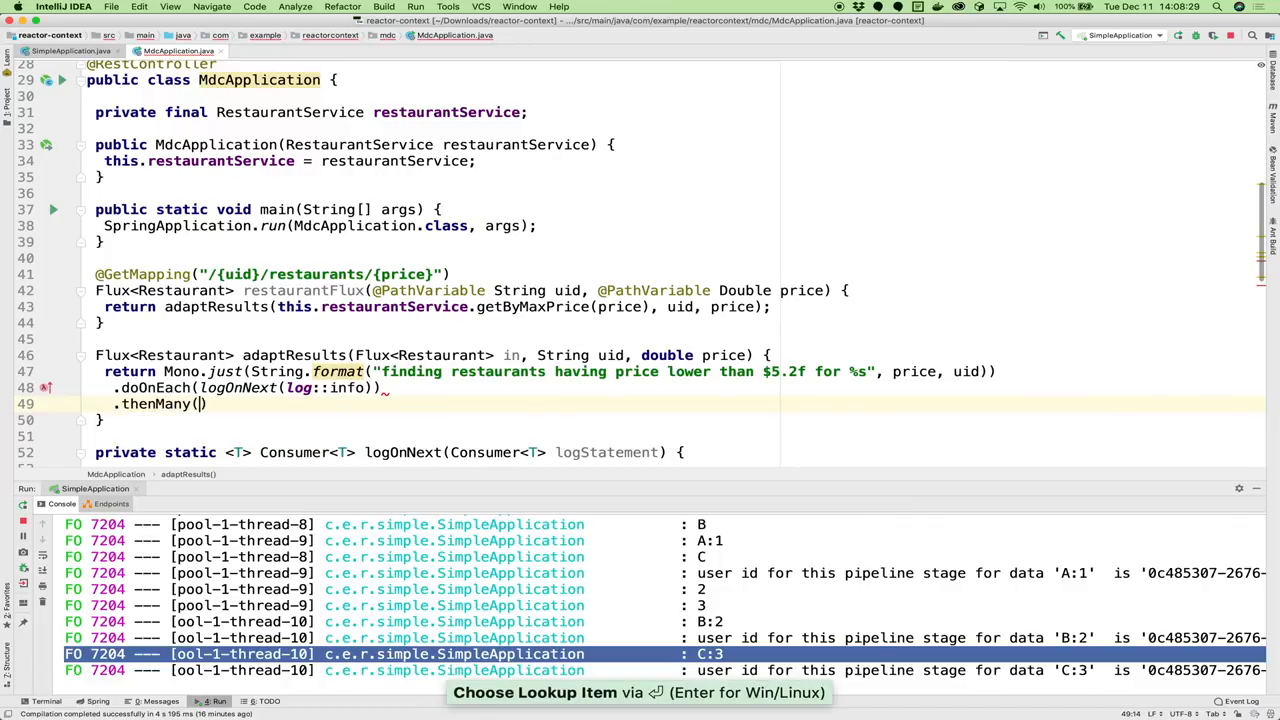
text(rest)
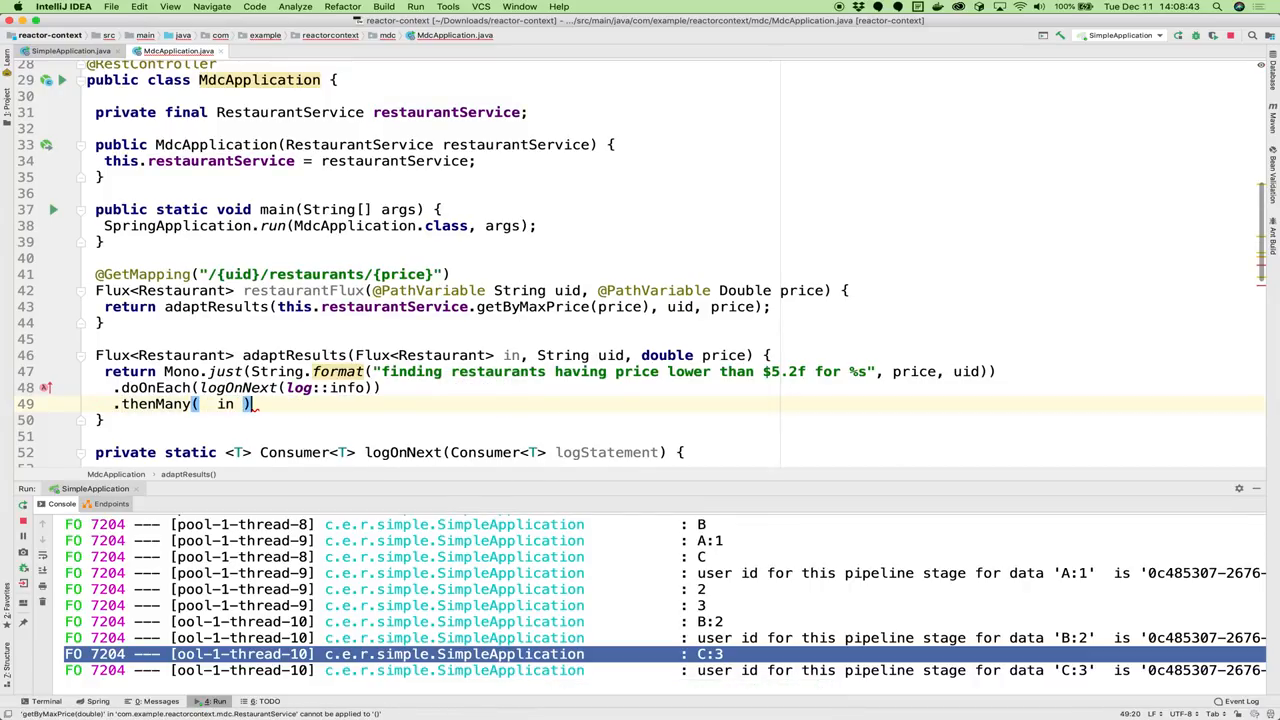
text(.thenMany()
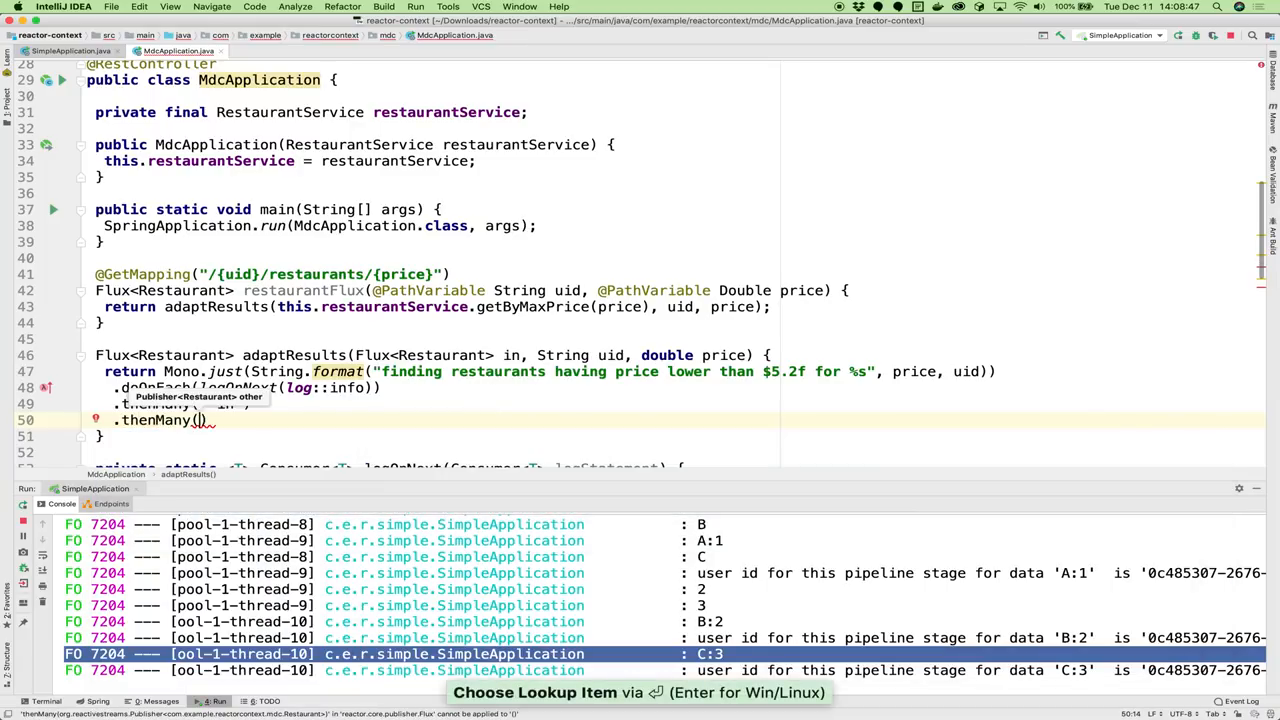
text(logOnNext( (Restaurant r)
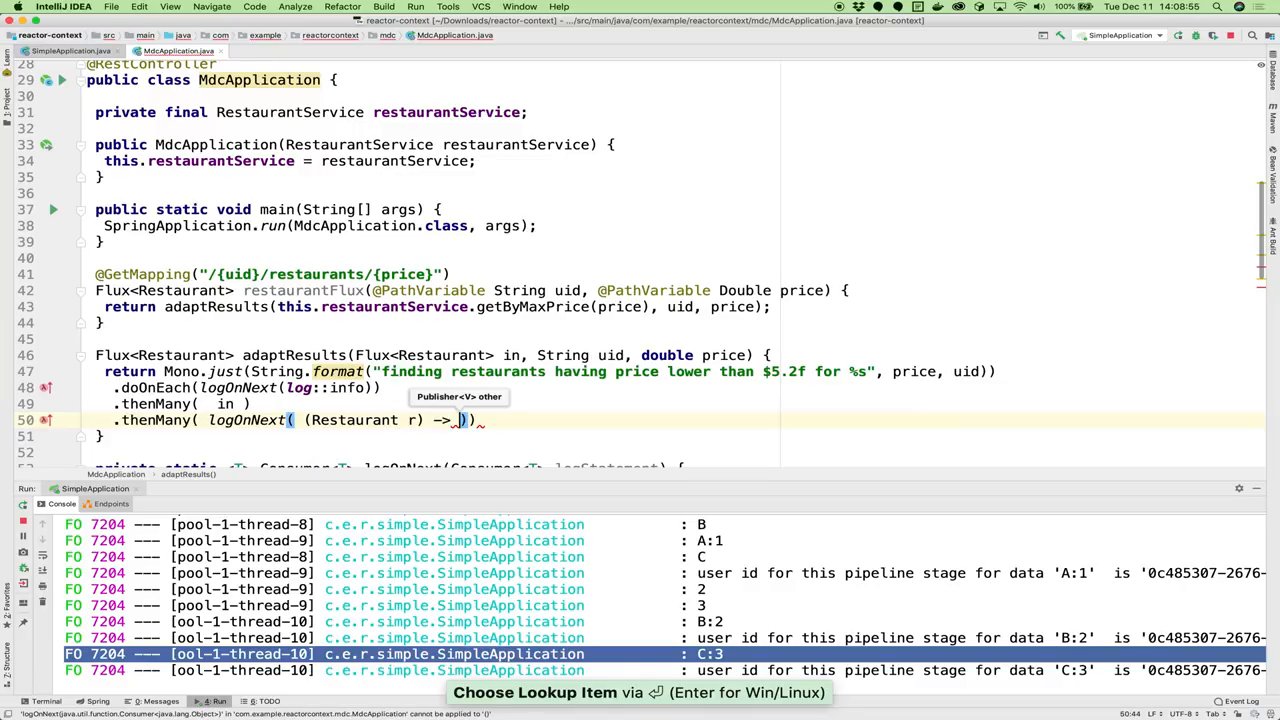
Log each found restaurant's name and price and add subscriberContext(Context.of("uid", uid)).
text(log.info()
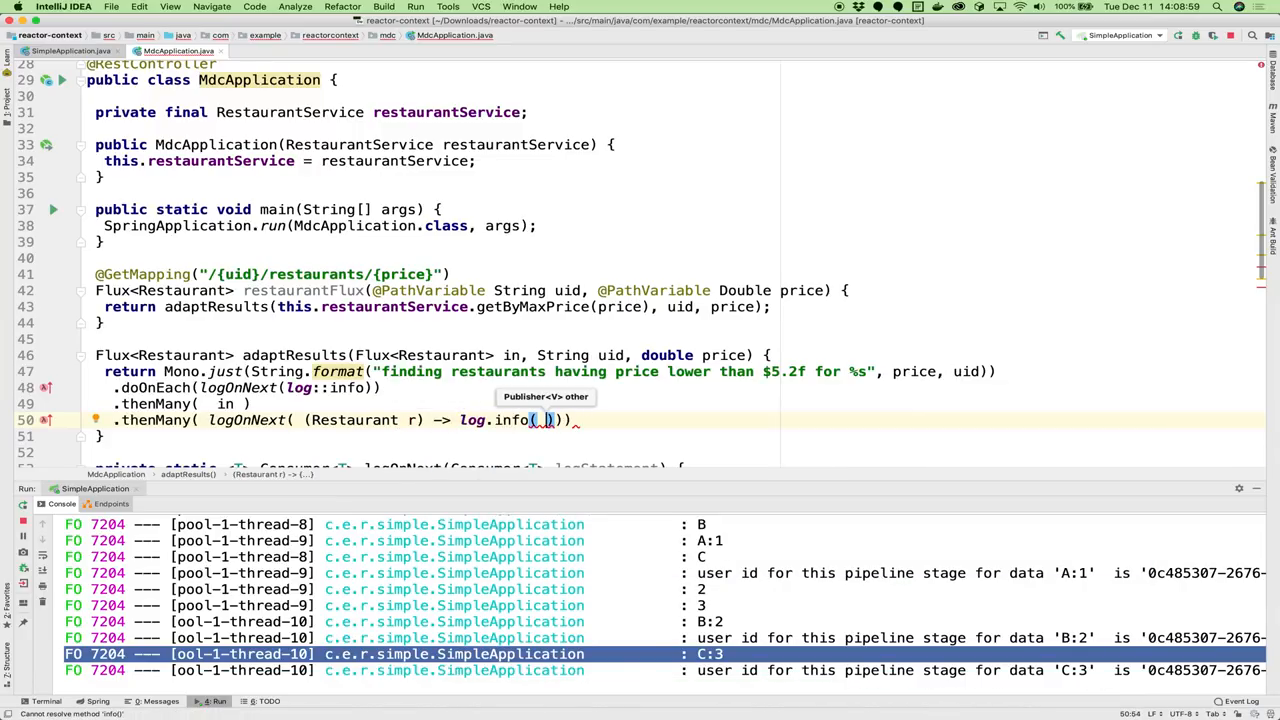
text("found rest")
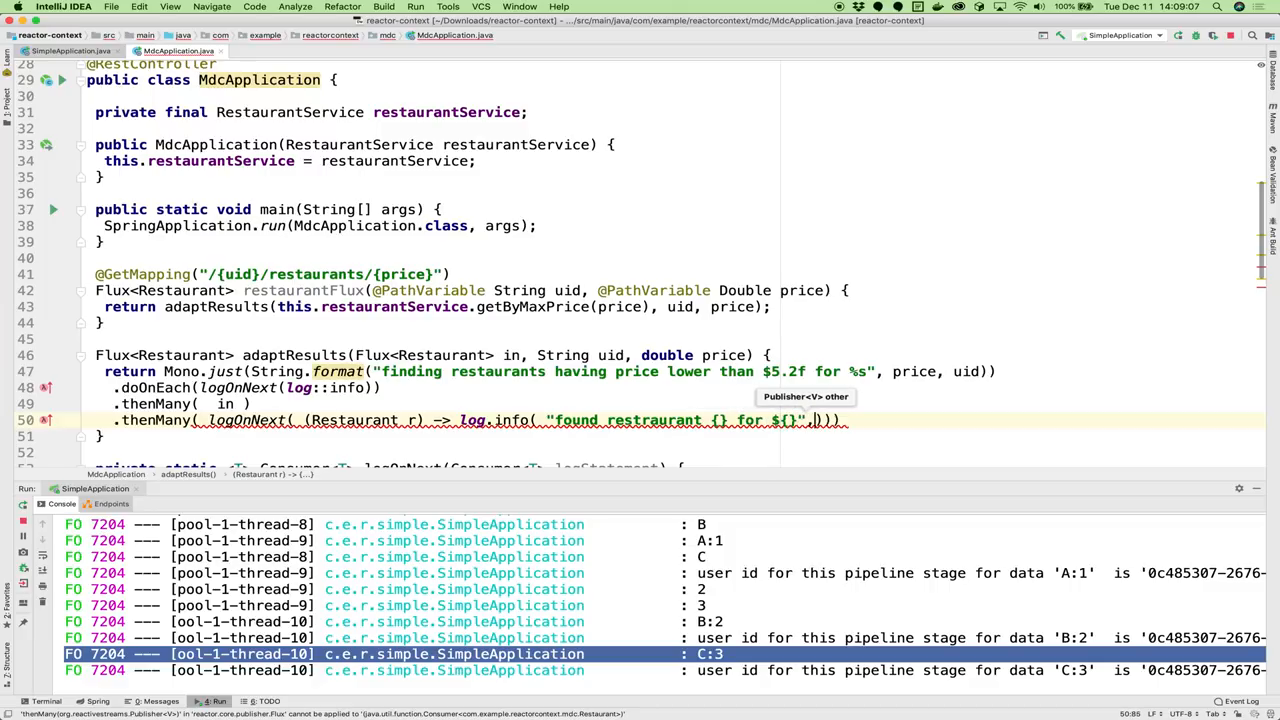
text(r.getn)
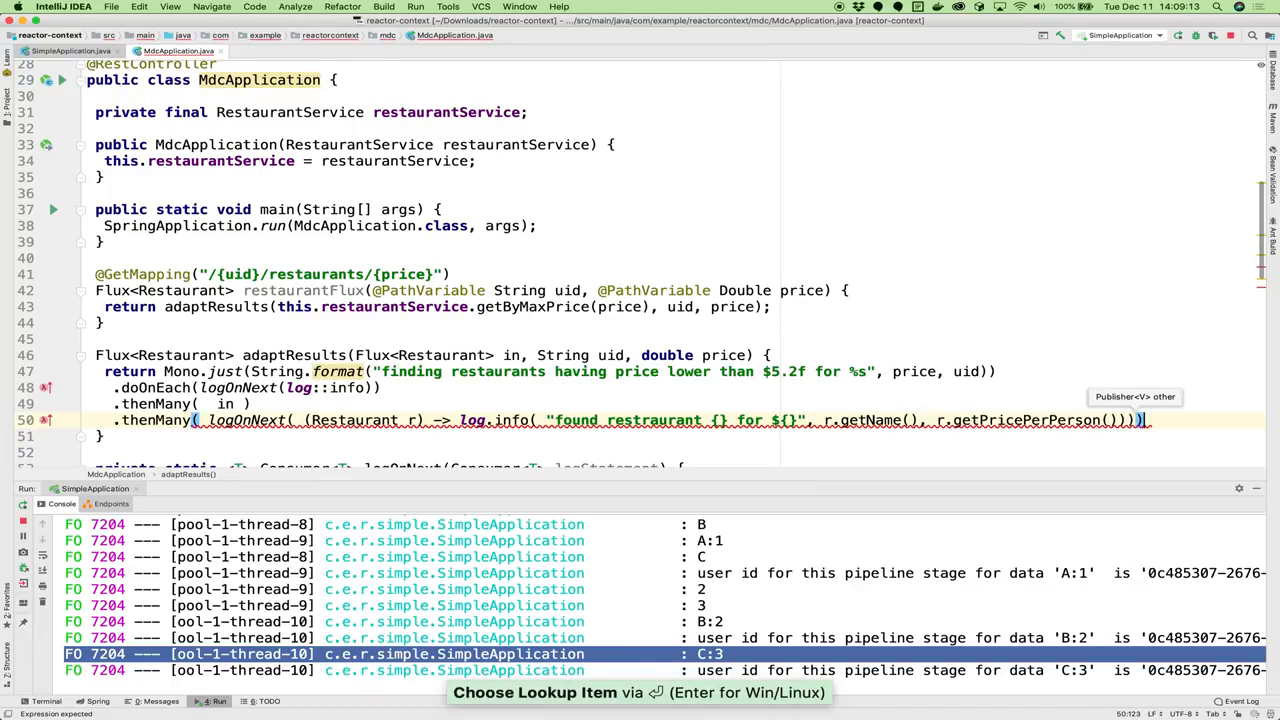
text(.suv)
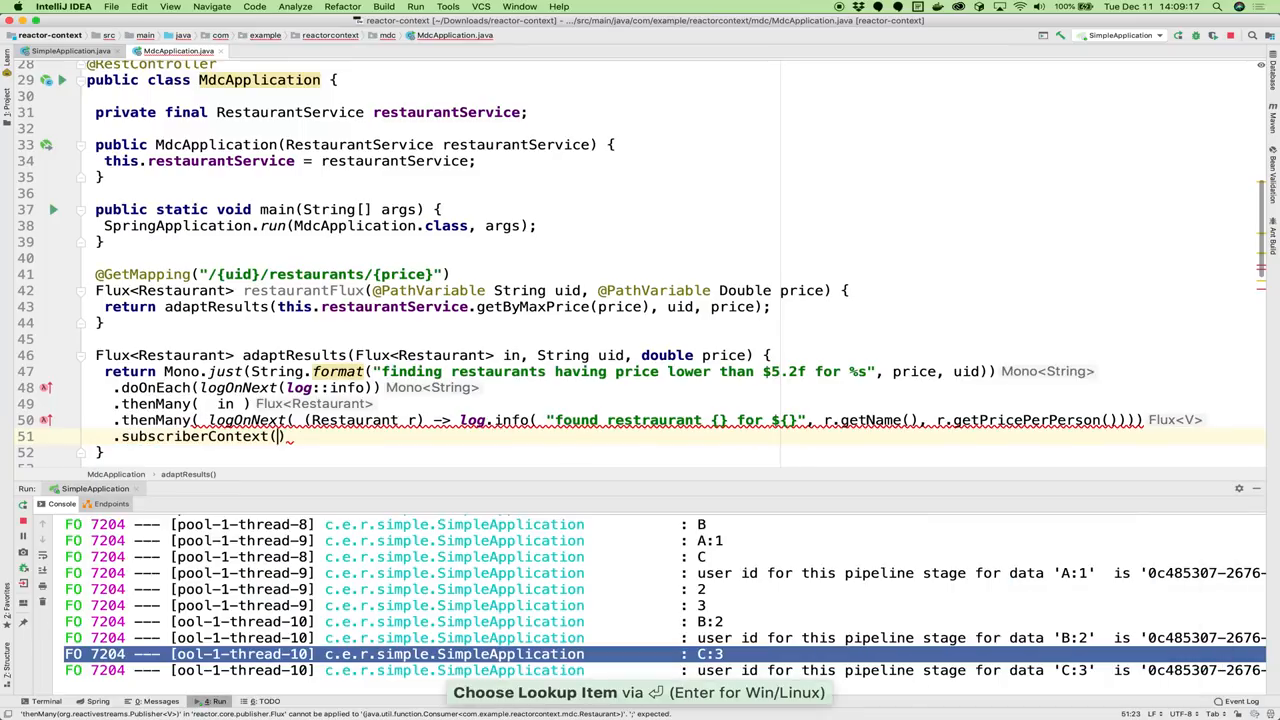
text(Context.of("uid", uid)
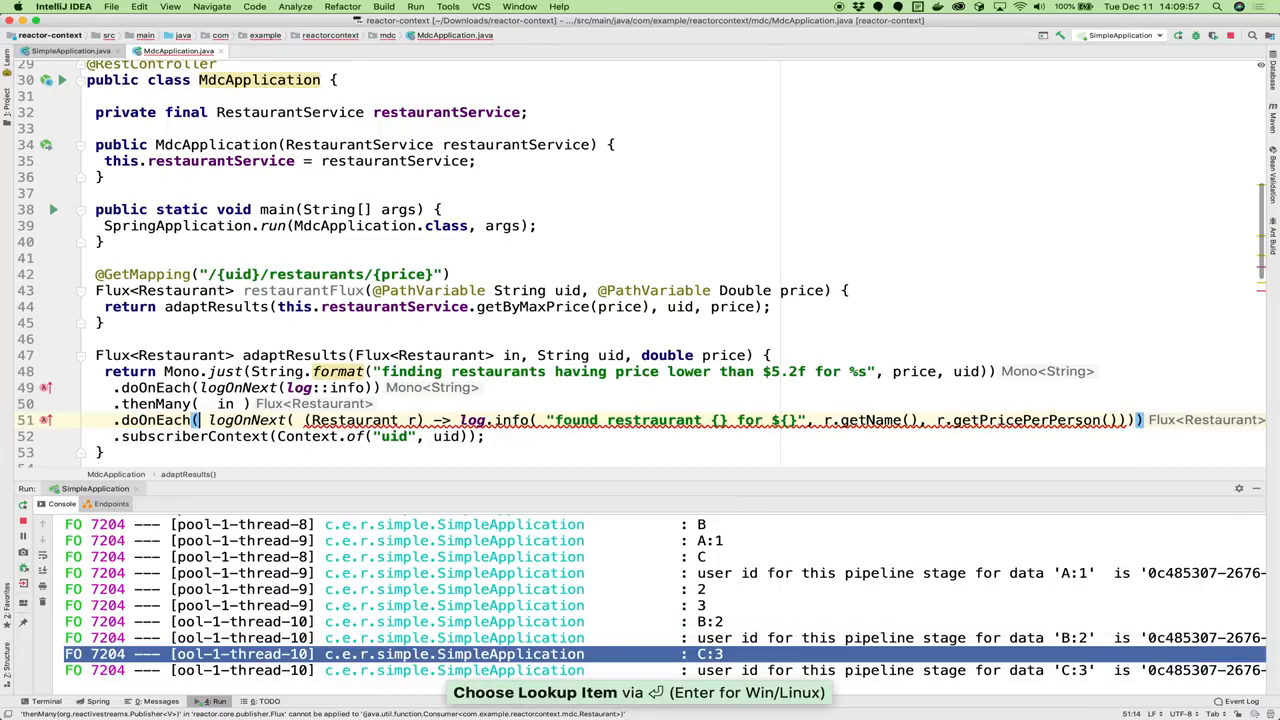
Change logOnNext to return Consumer<Signal<T>> and fix the lambda parameter type.
click(356, 420)
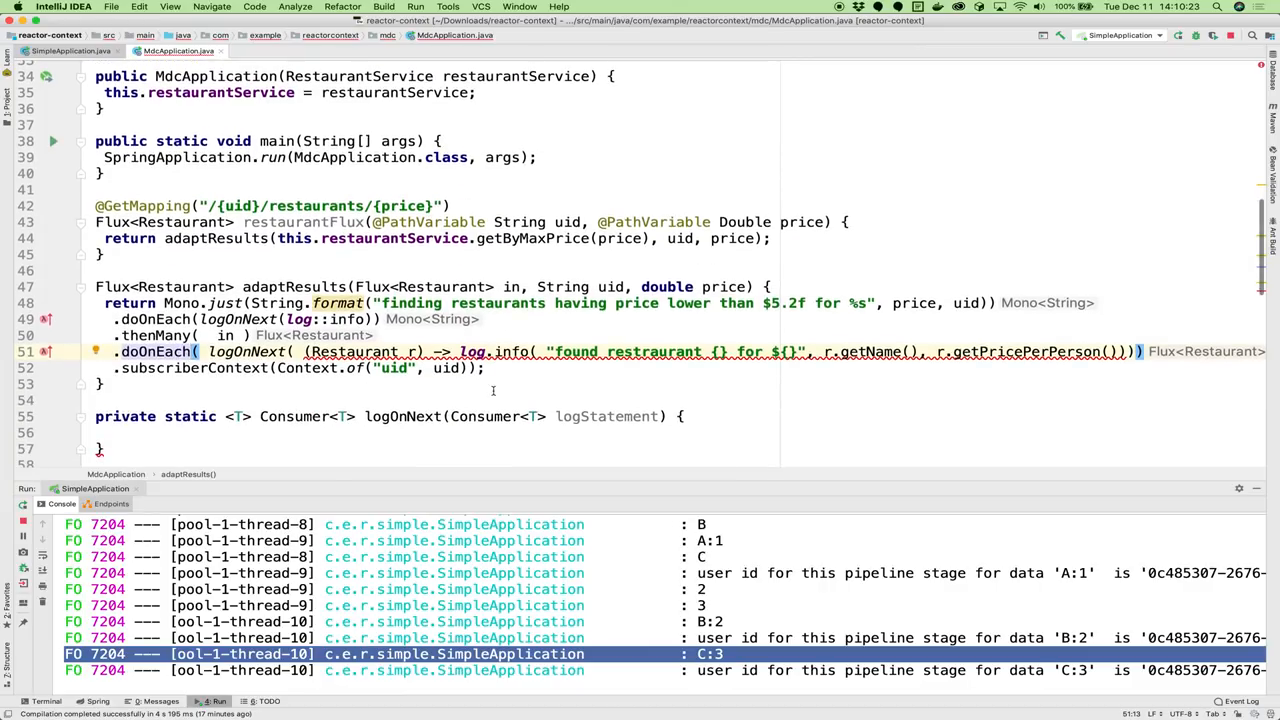
double_click(356, 352)
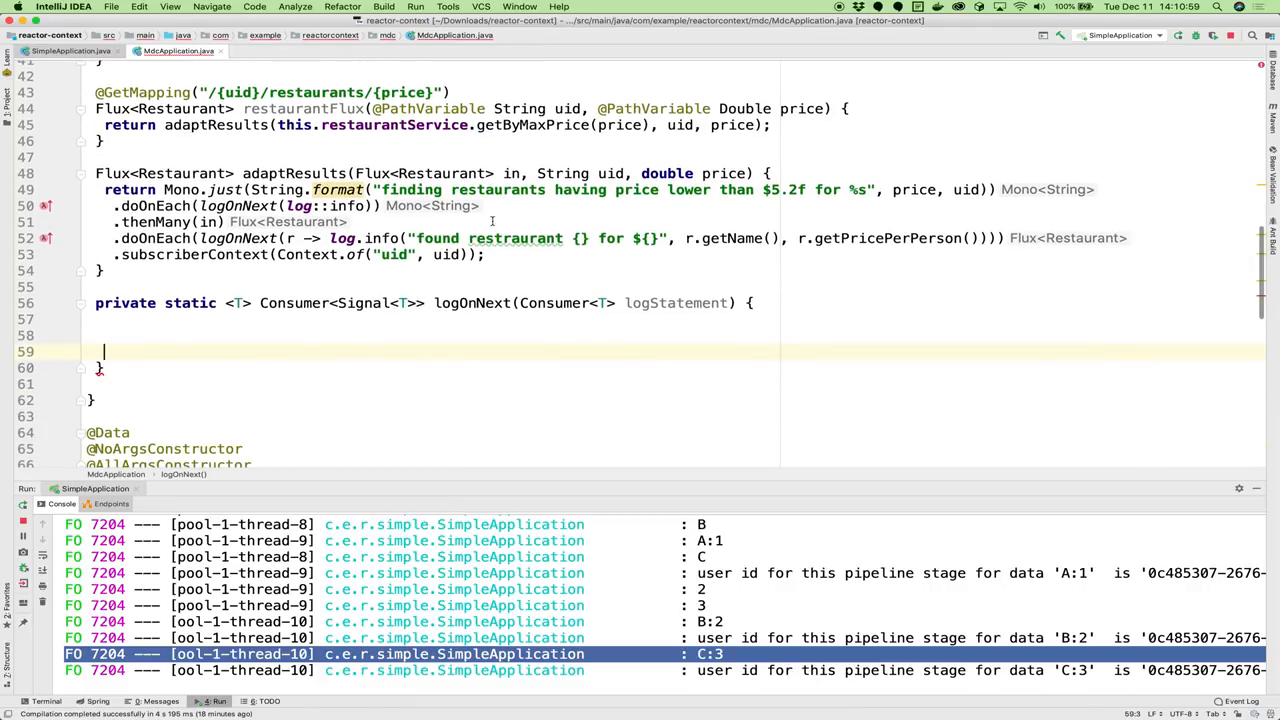
Make logOnNext return a signal lambda that returns early when not onNext.
double_click(496, 188)
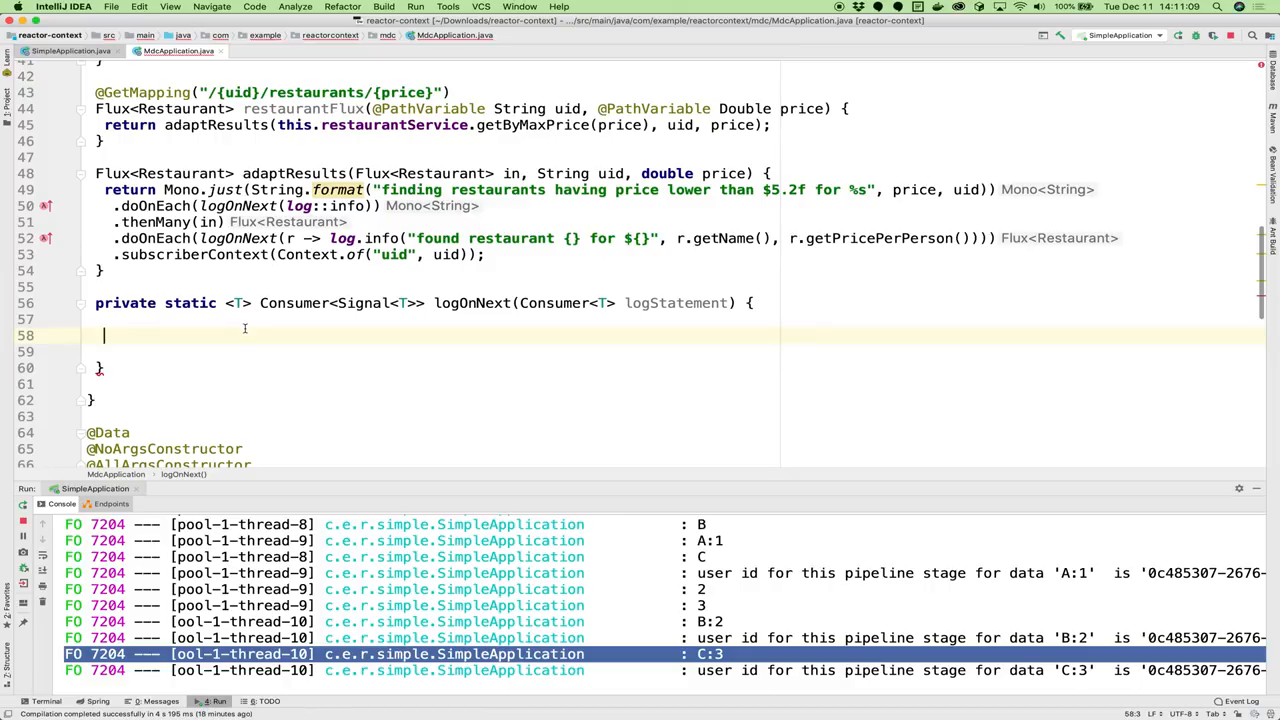
text(return signal -> {)
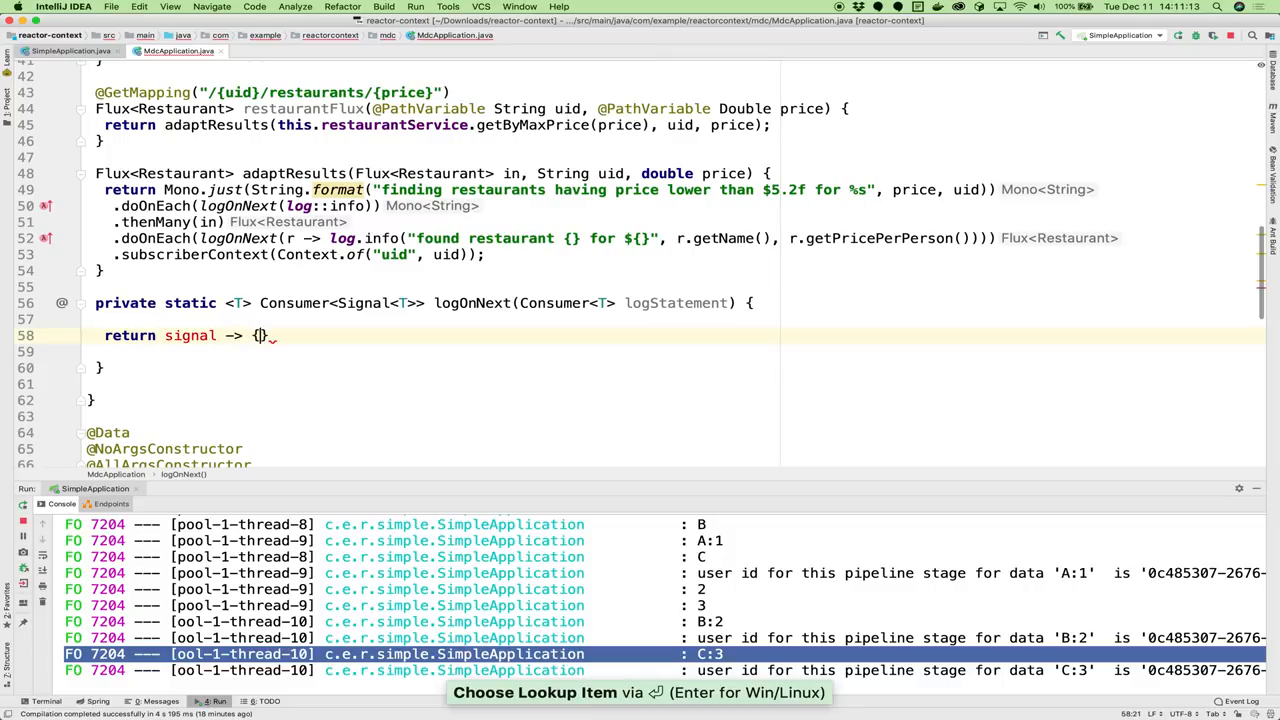
key(enter)
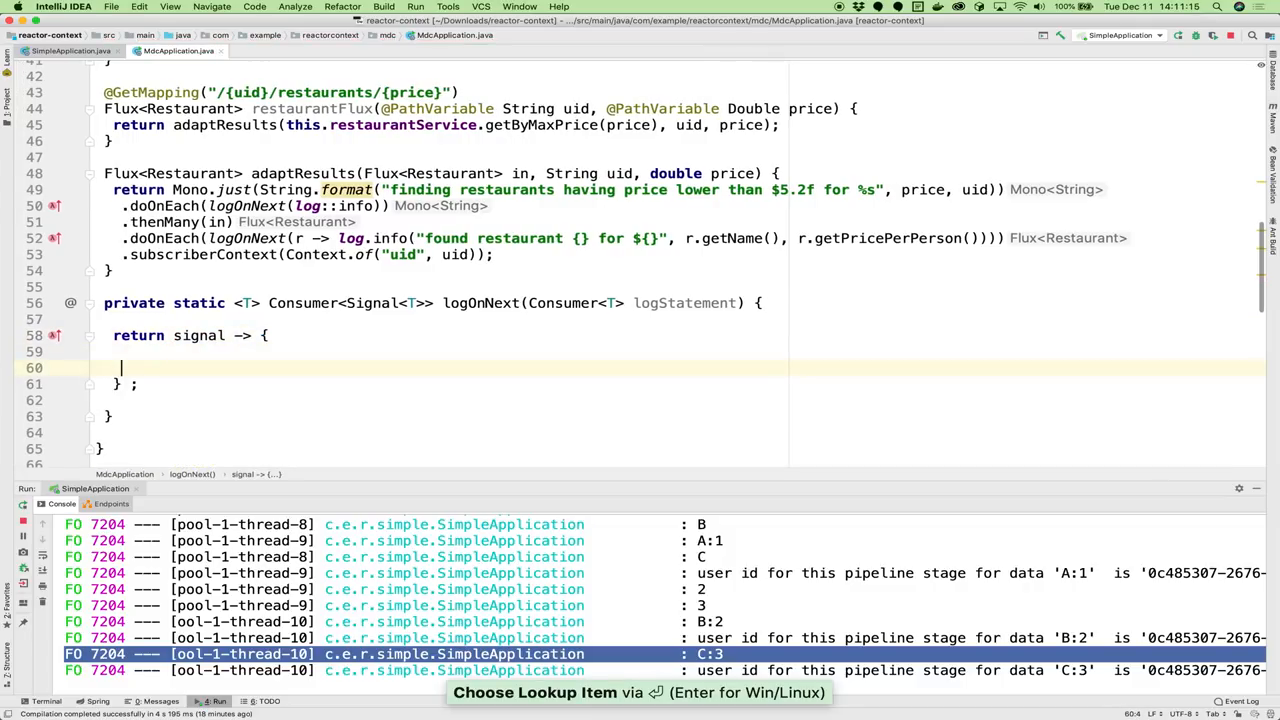
text(if ( signal.isOnNext())  {)
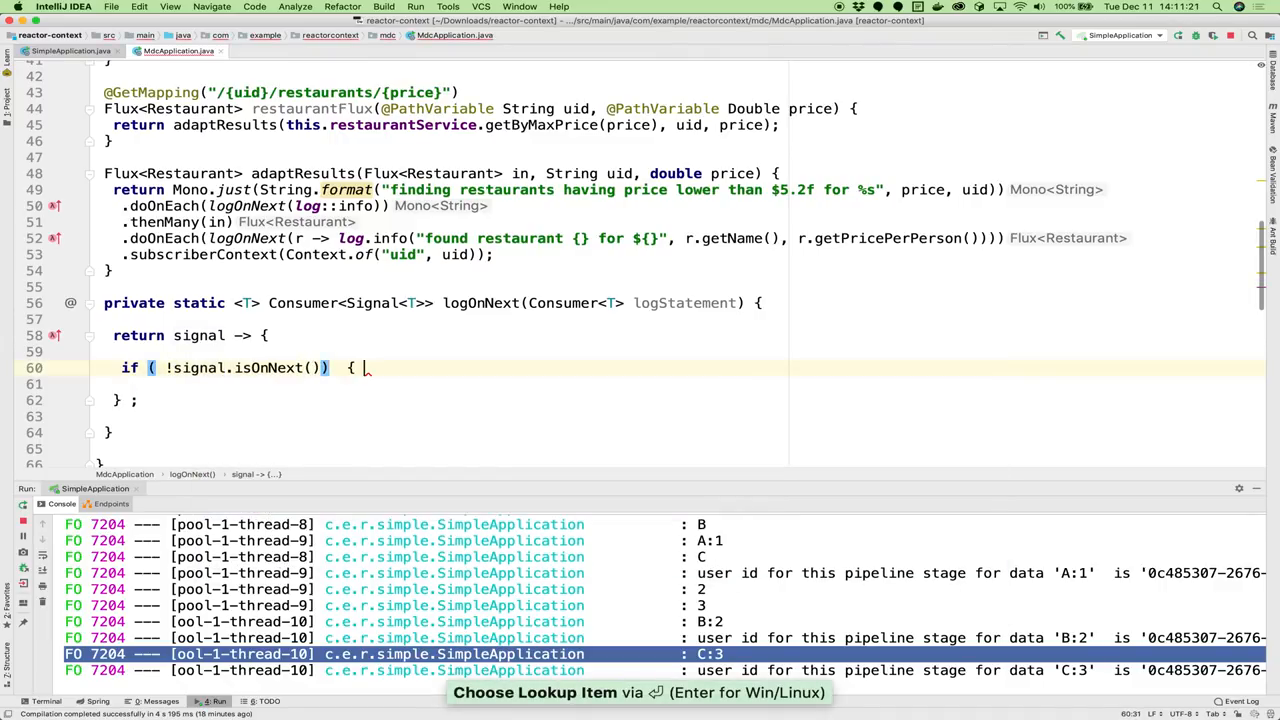
text(return;)
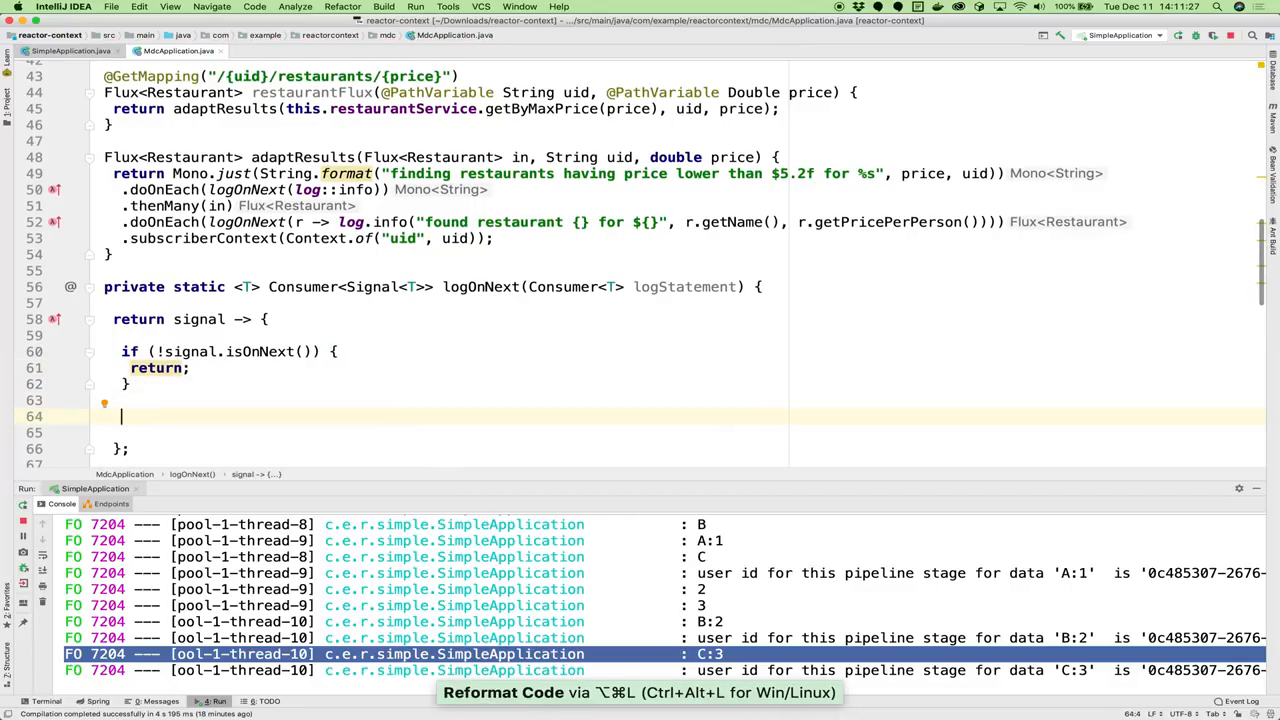
Start declaring Optional<String> apiId read from the signal.
text(Optional<String>)
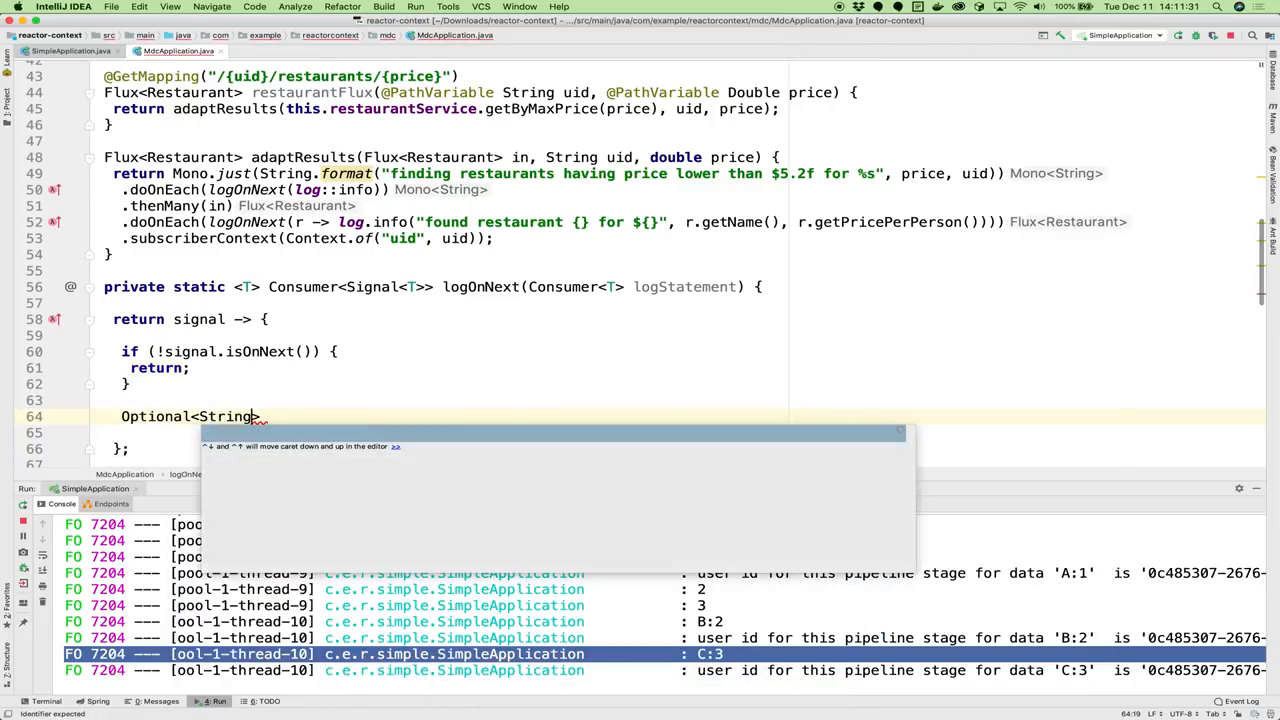
text(apid)
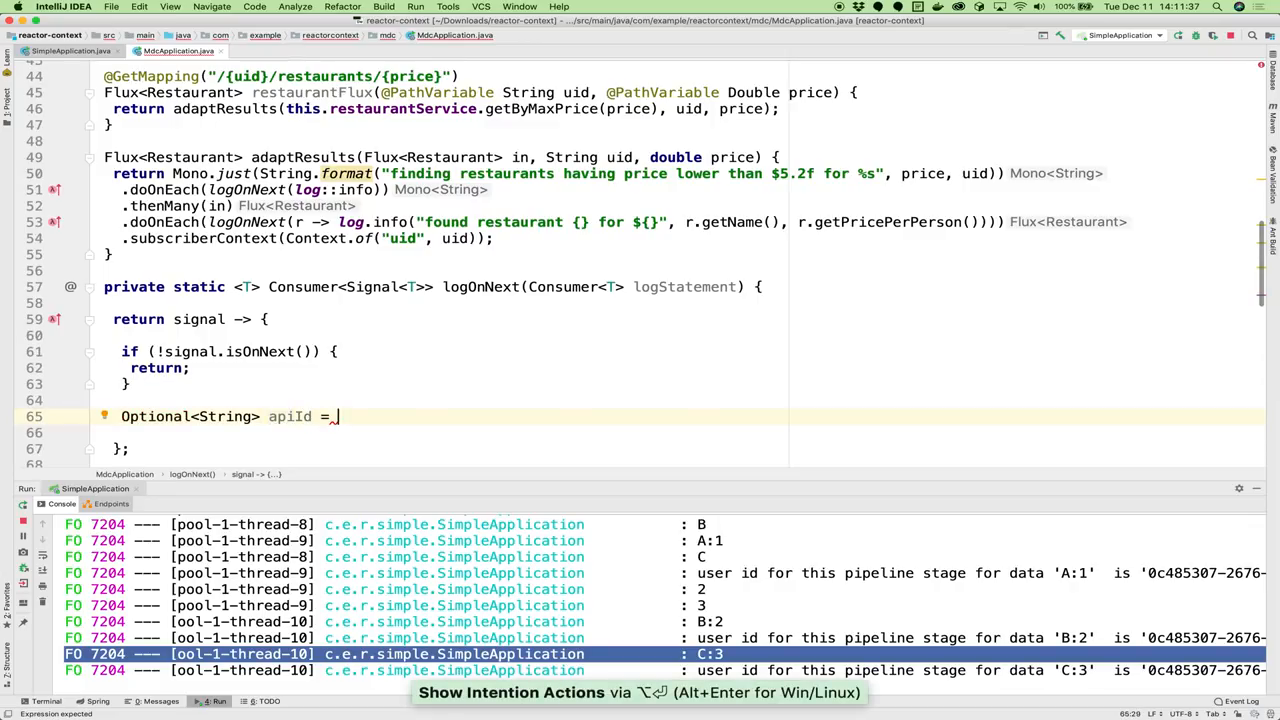
text(signal.ge)
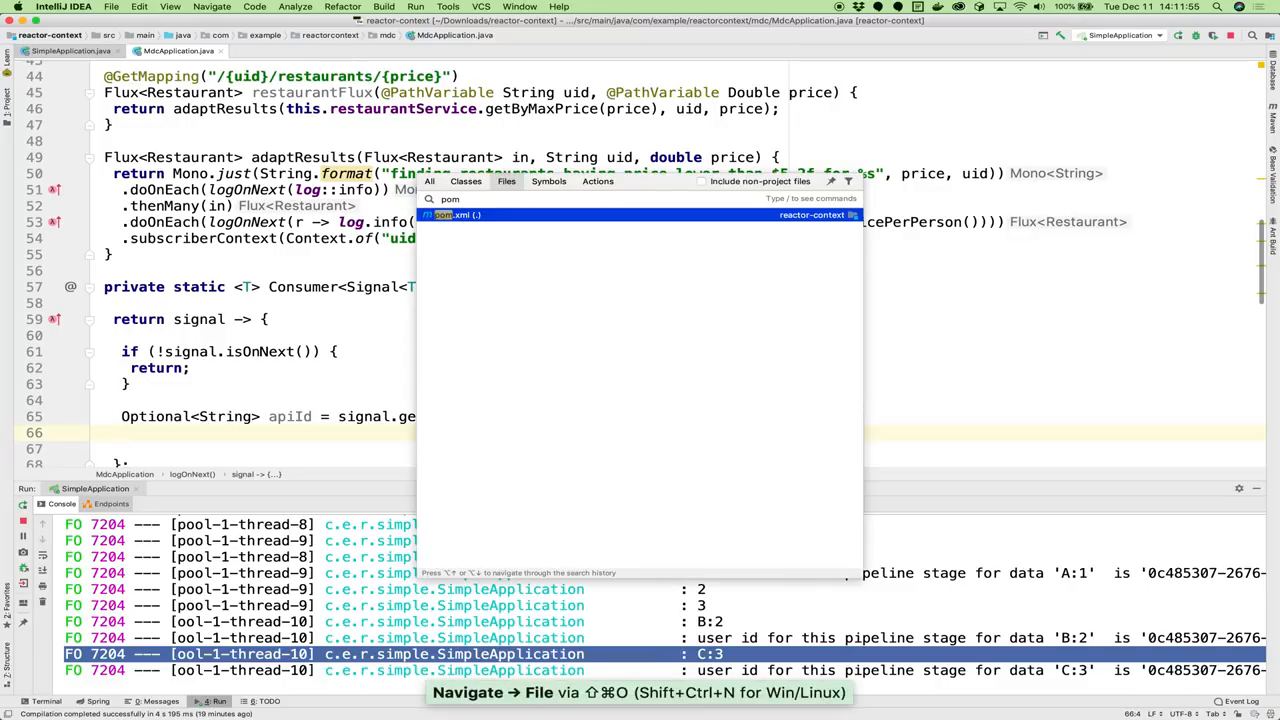
Reimport the Maven project from pom.xml for Java 11, then return to MdcApplication.java.
click(456, 214)
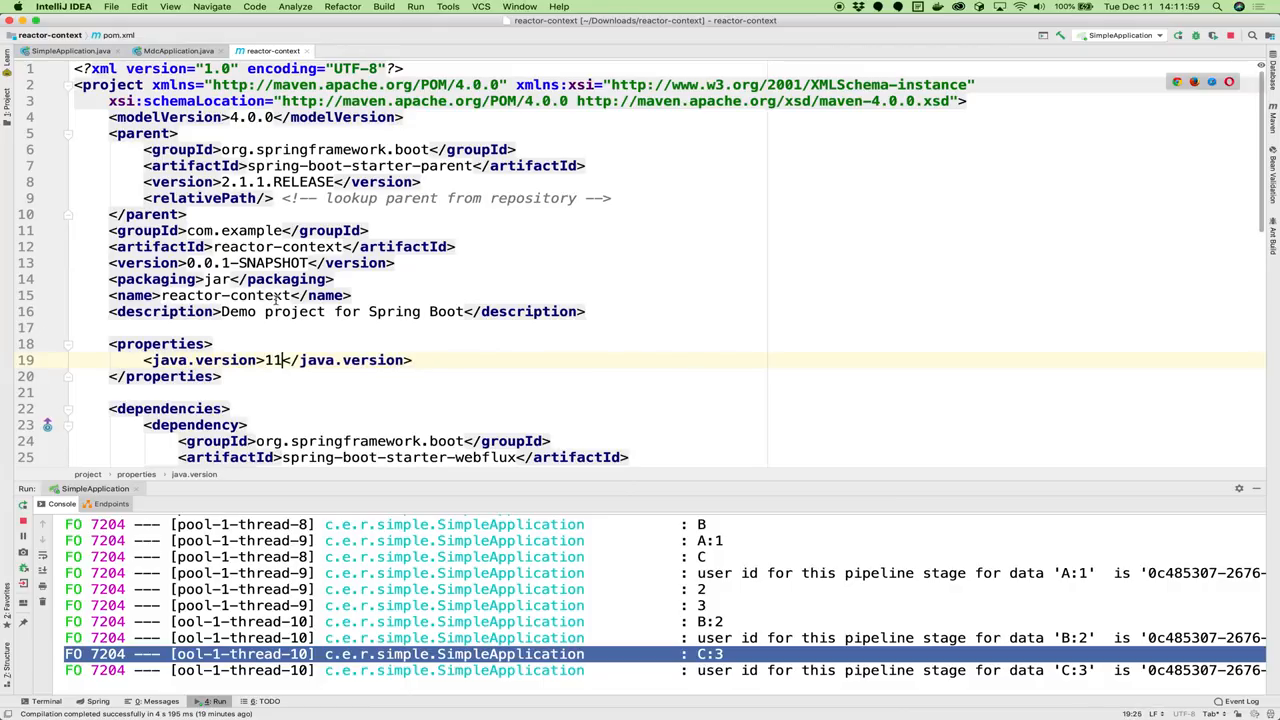
click(8, 52)
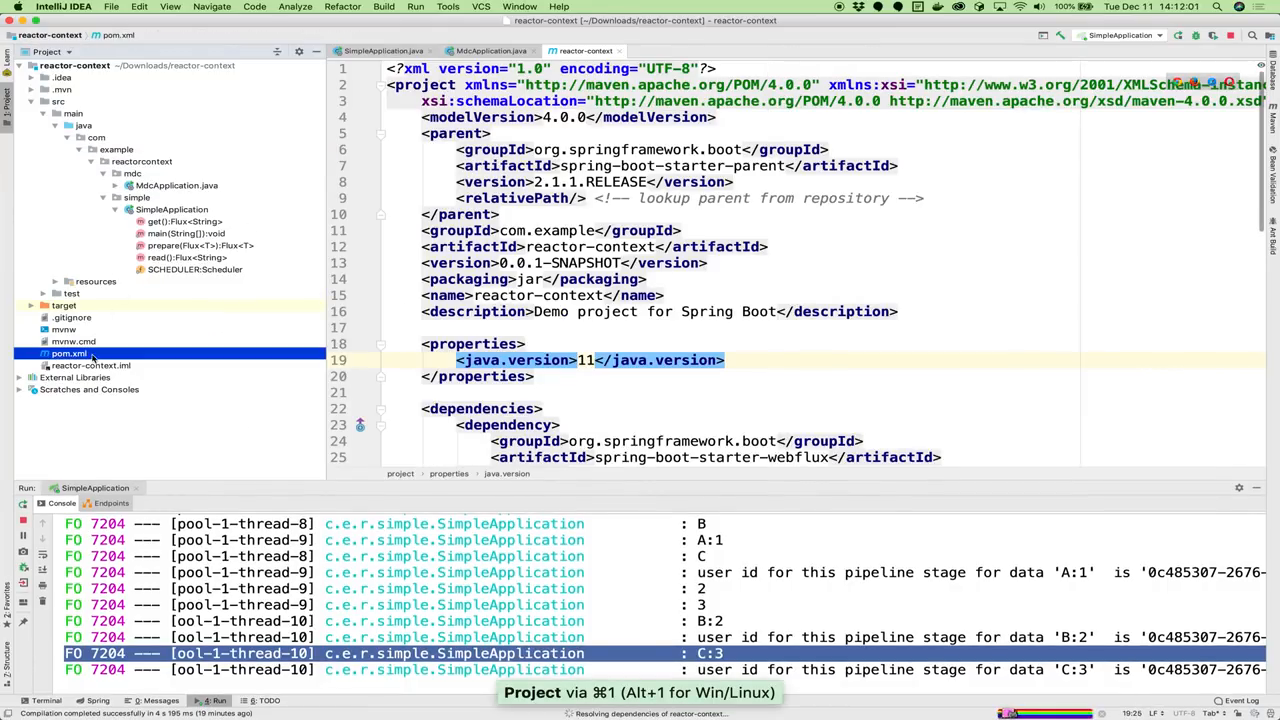
right_click(68, 352)
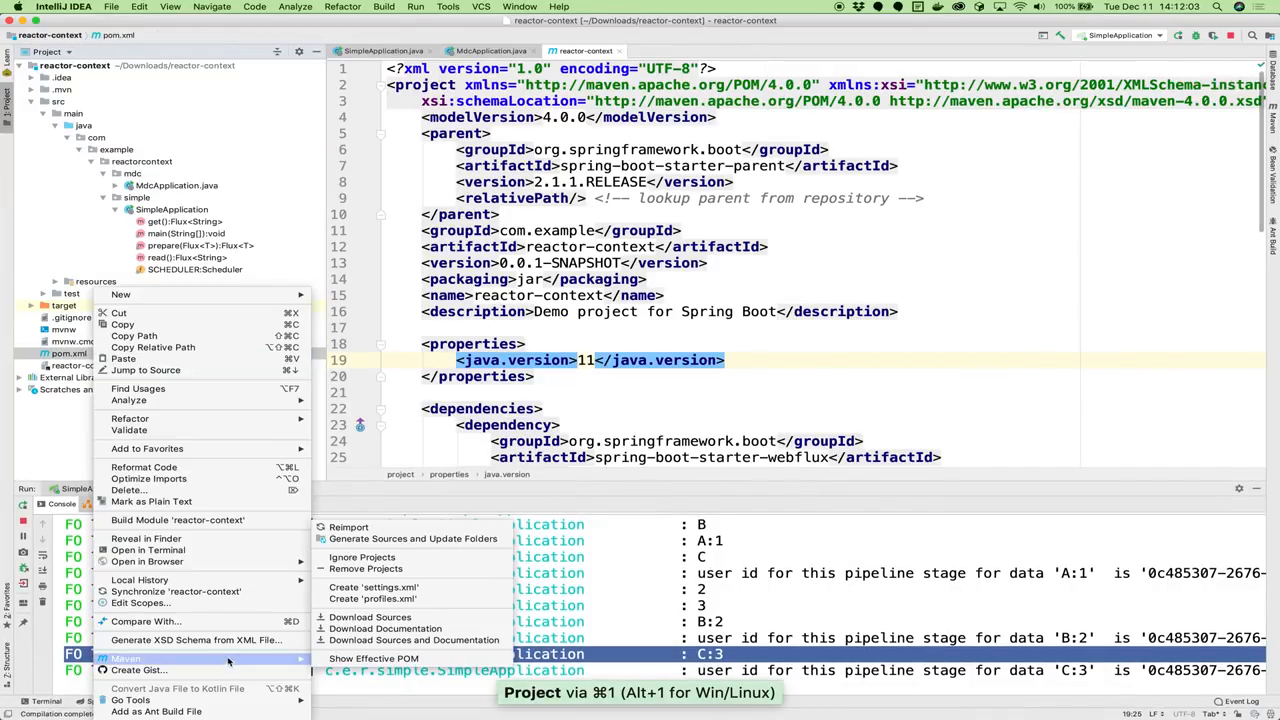
click(348, 526)
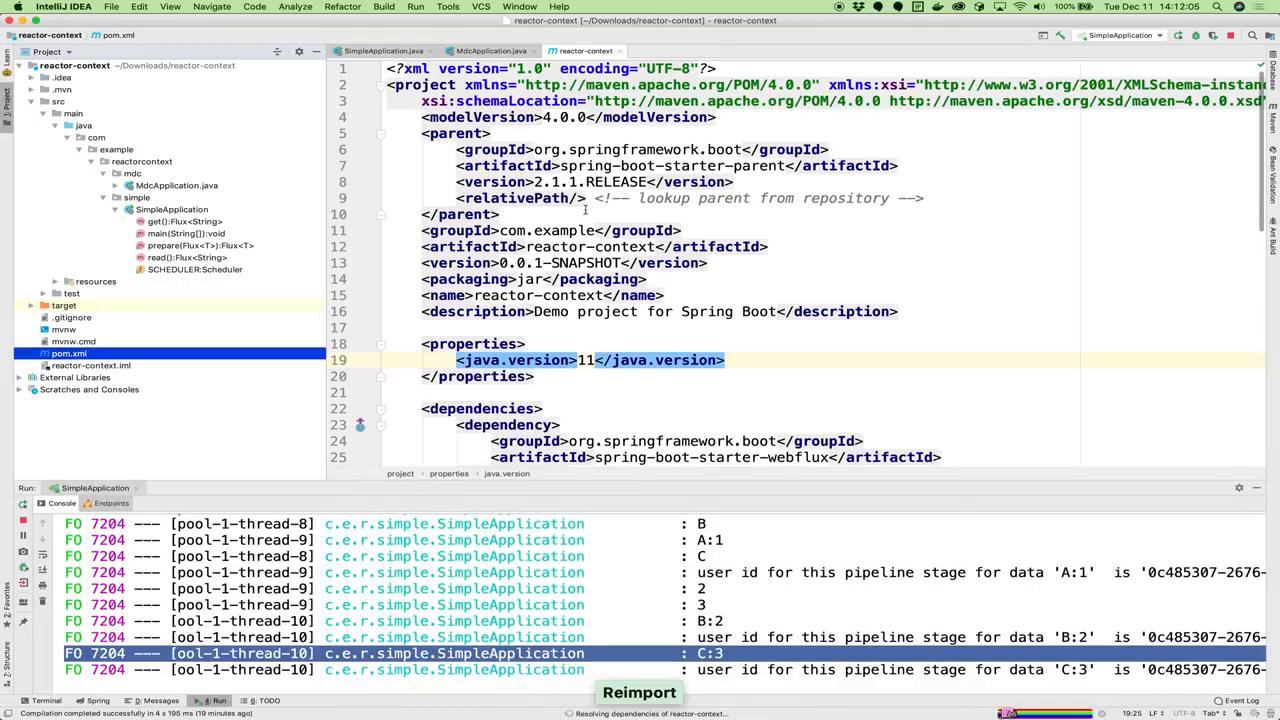
click(490, 52)
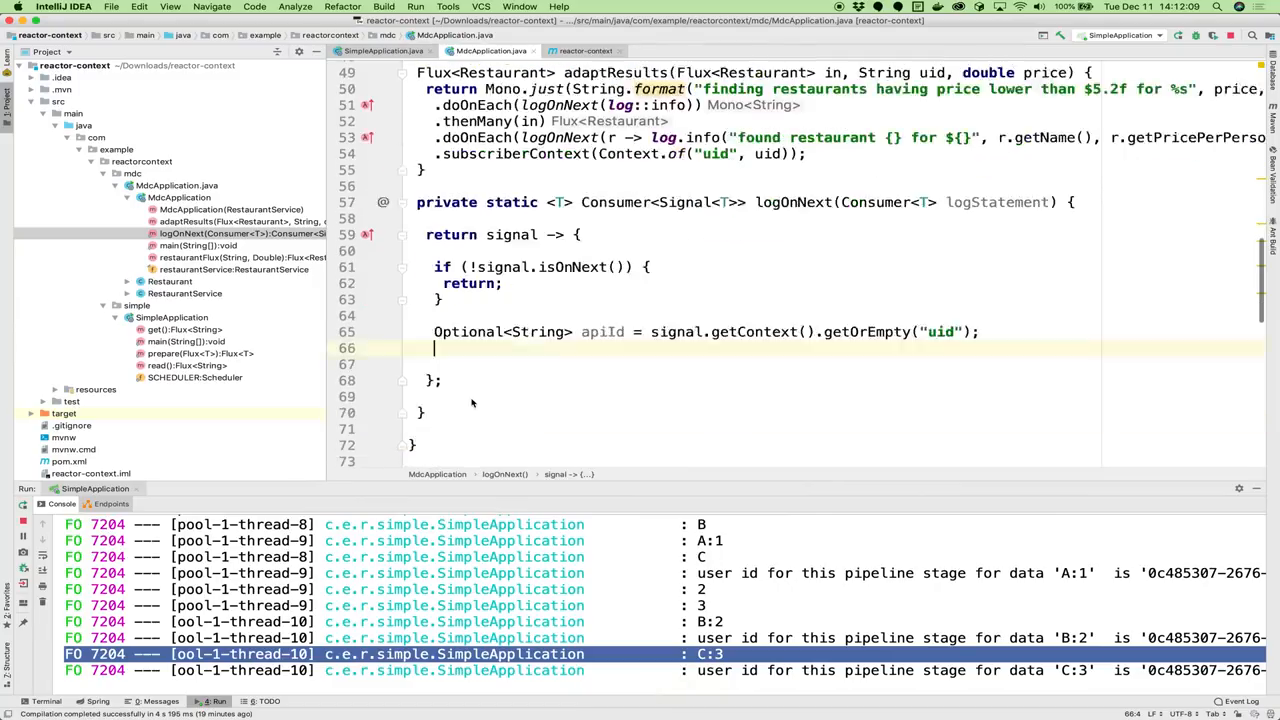
Declare a Consumer<String> ifPresent lambda for the uid in logOnNext.
scroll(down, 3)
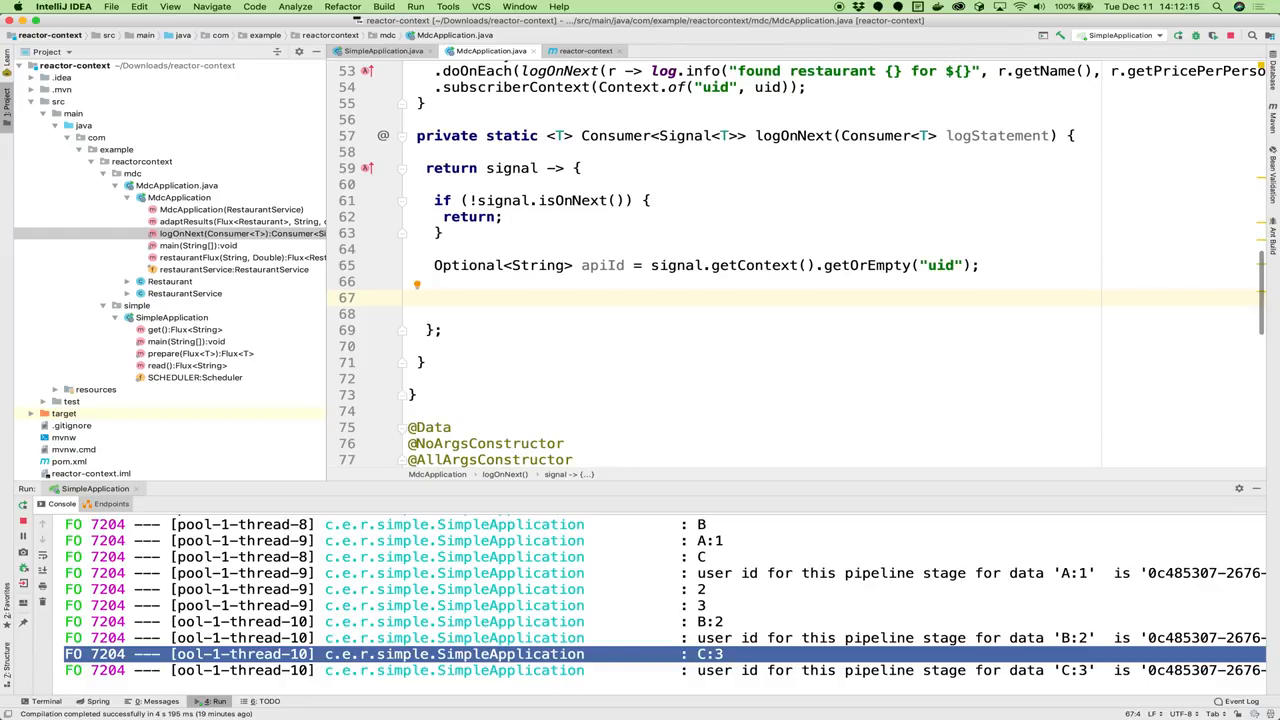
text(api)
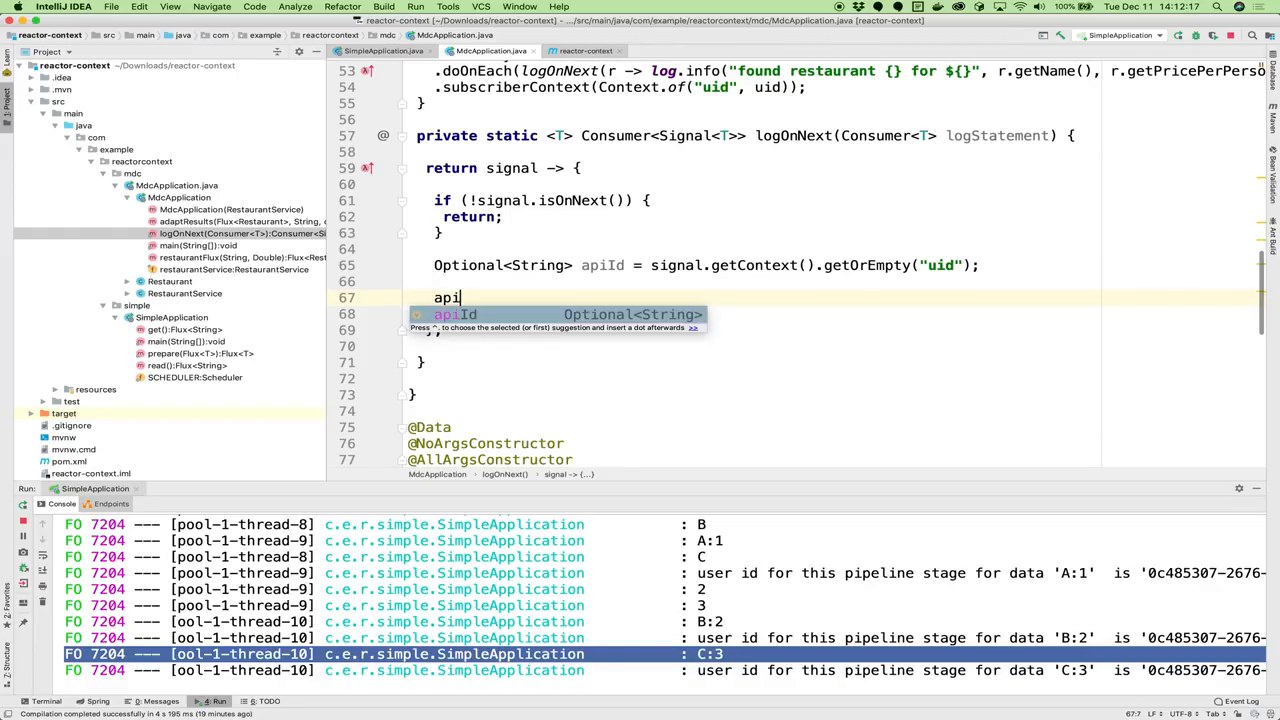
text(.ifPresentOrElse( );)
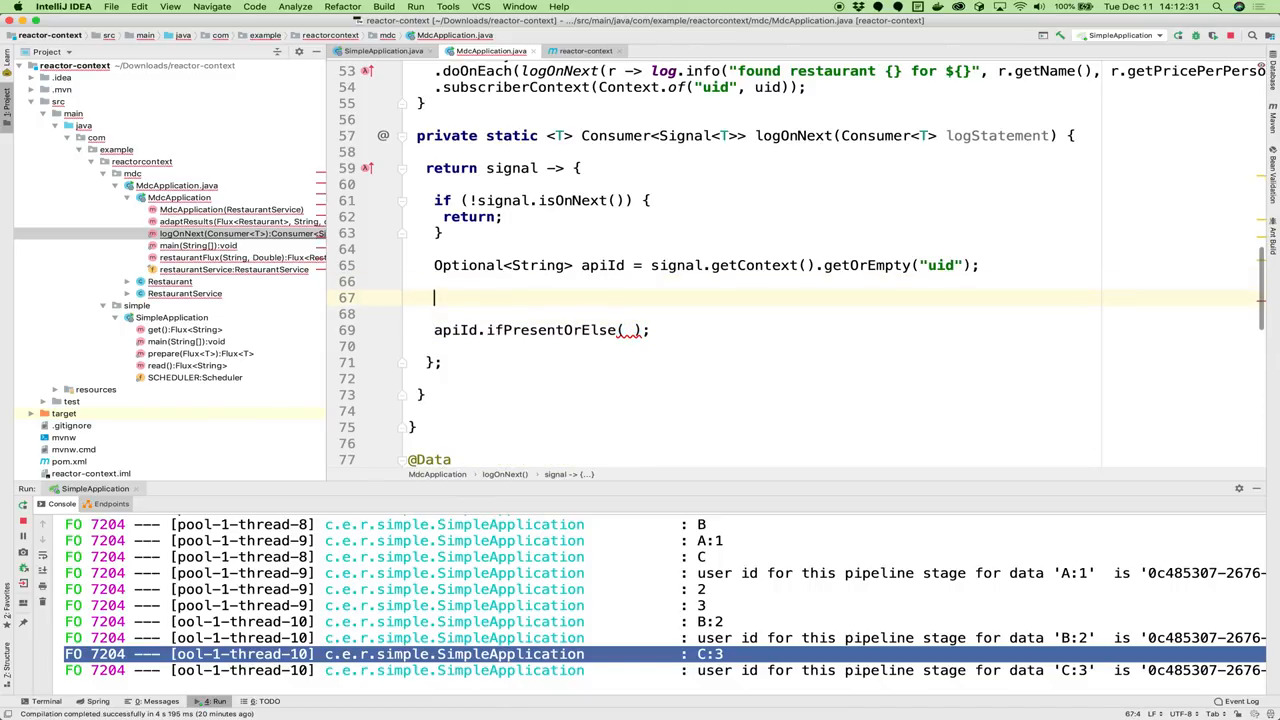
text(Consumer)
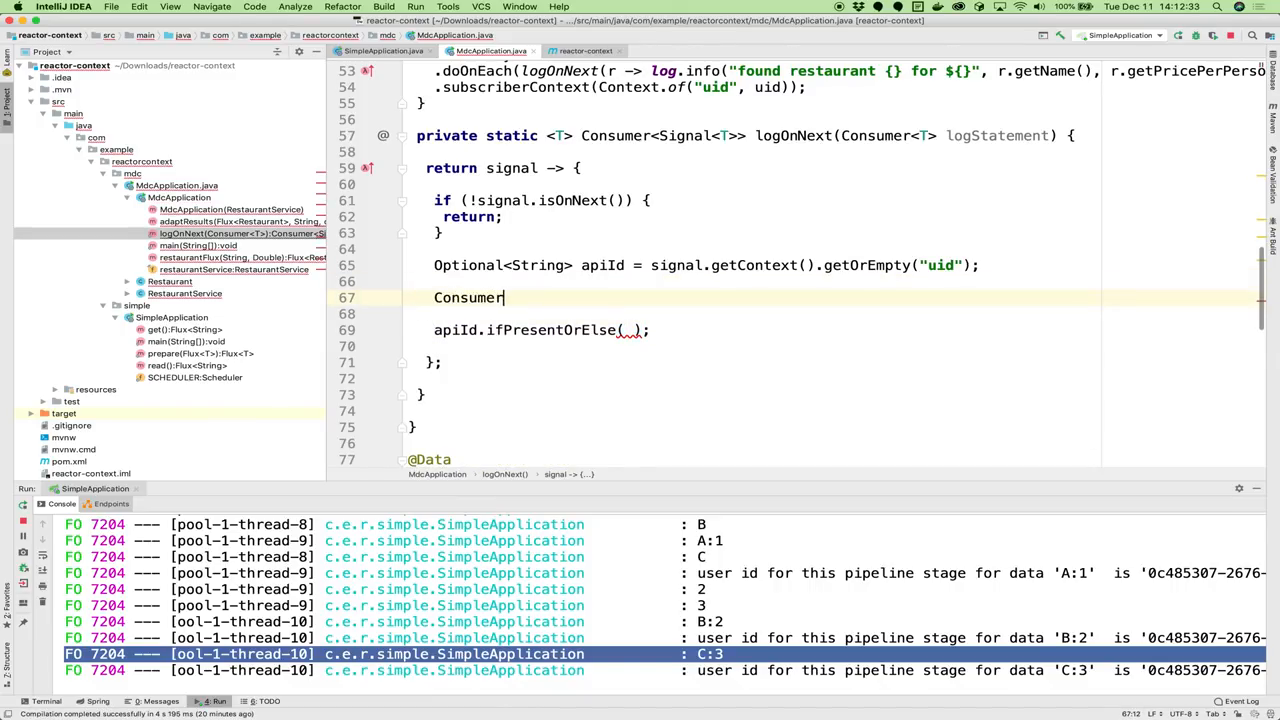
text(<String>)
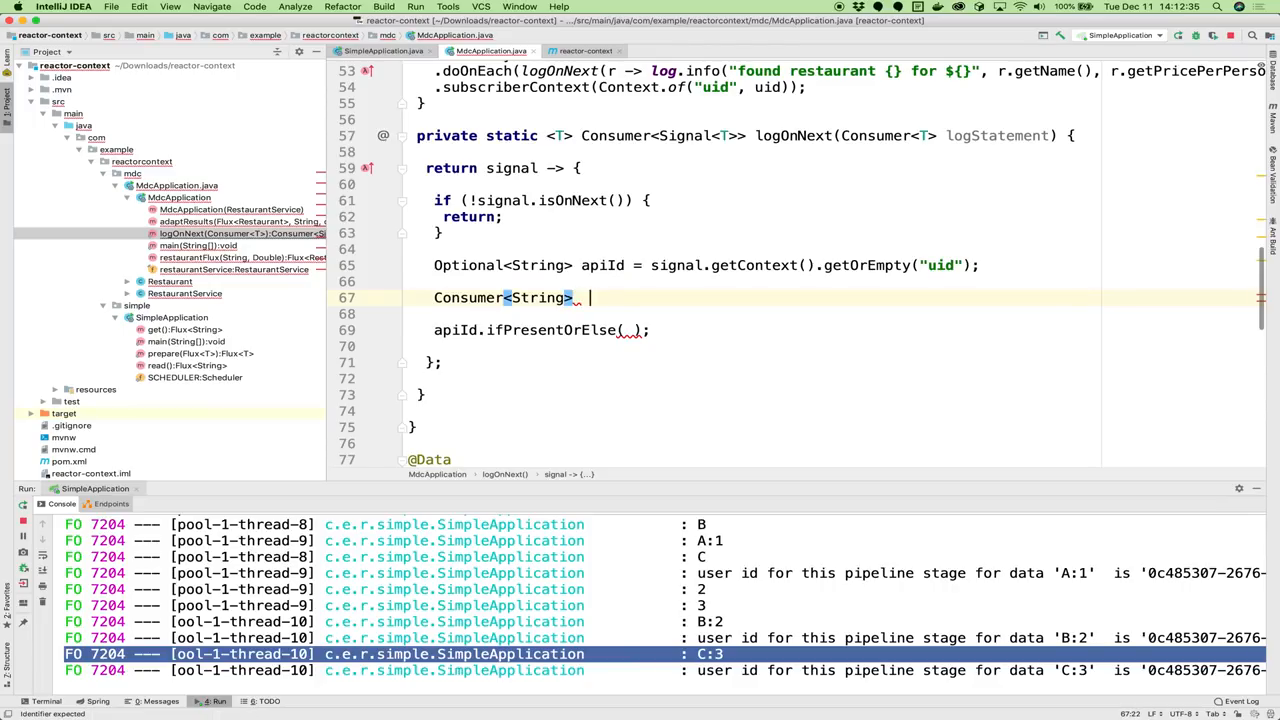
text(ifPresent =)
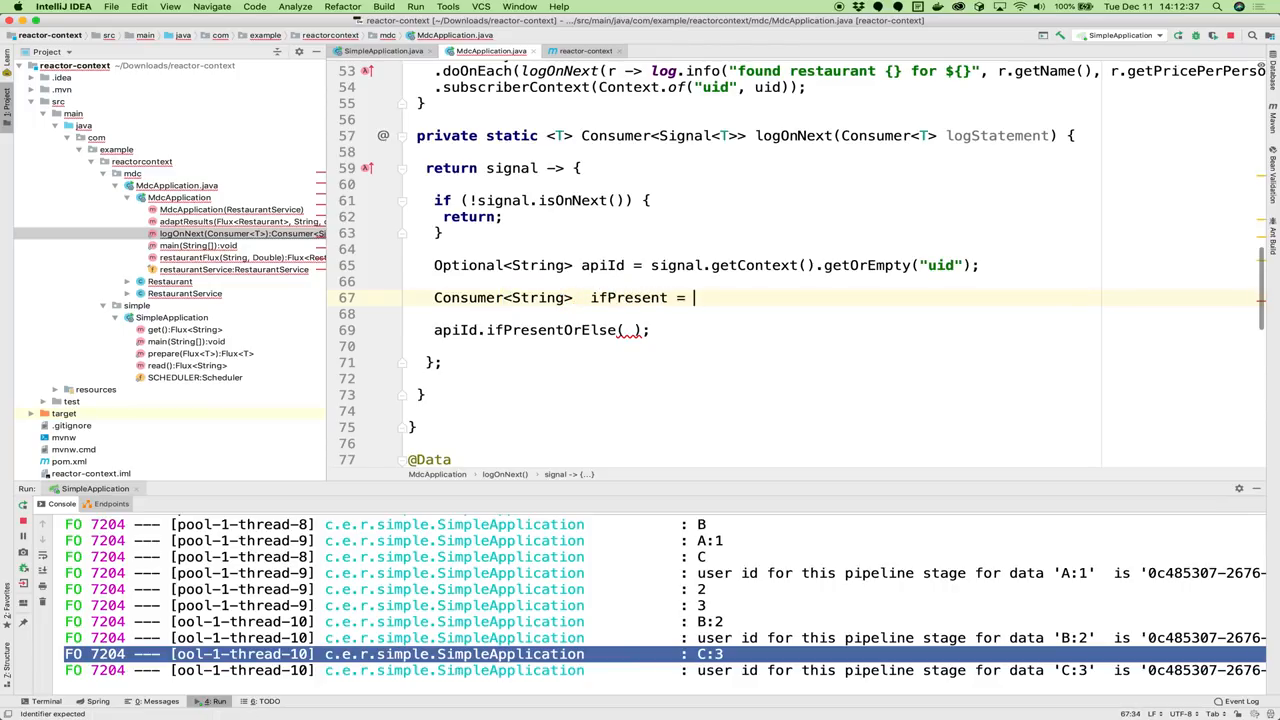
text(apiOd)
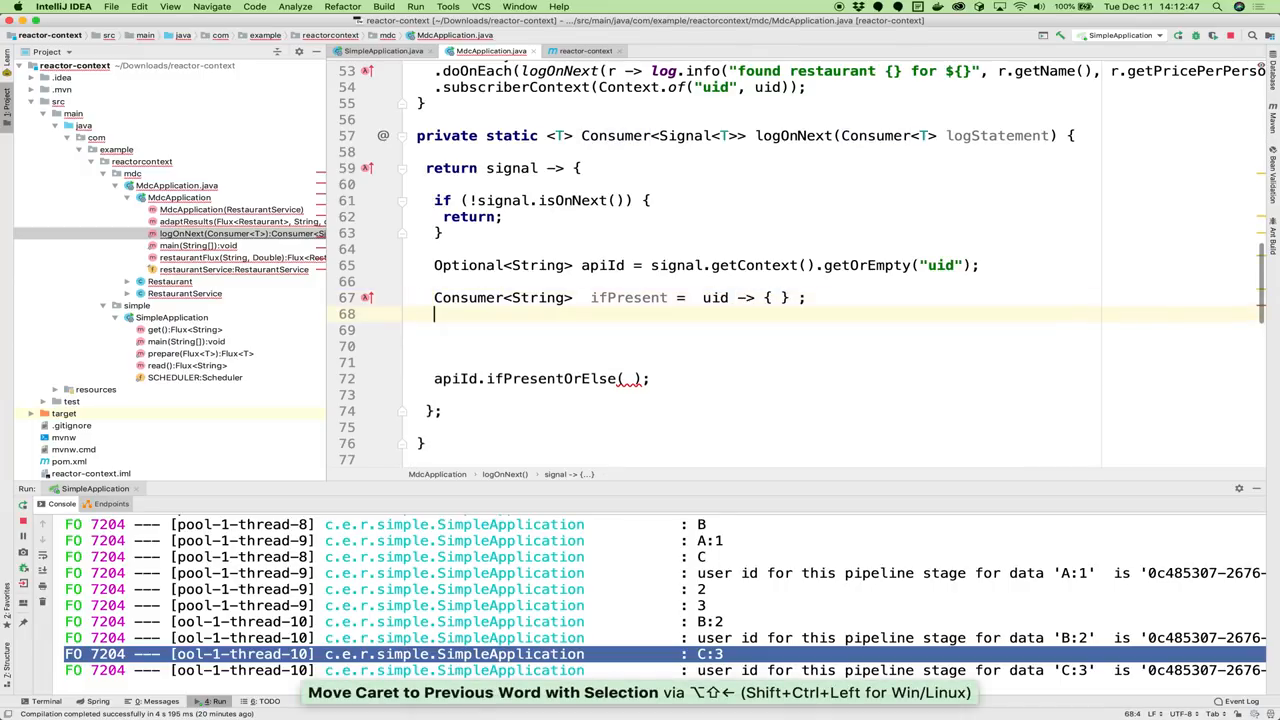
Declare Runnable orElse calling logStatement.accept(signal.get()) and begin the ifPresent body.
text(Runnable ru)
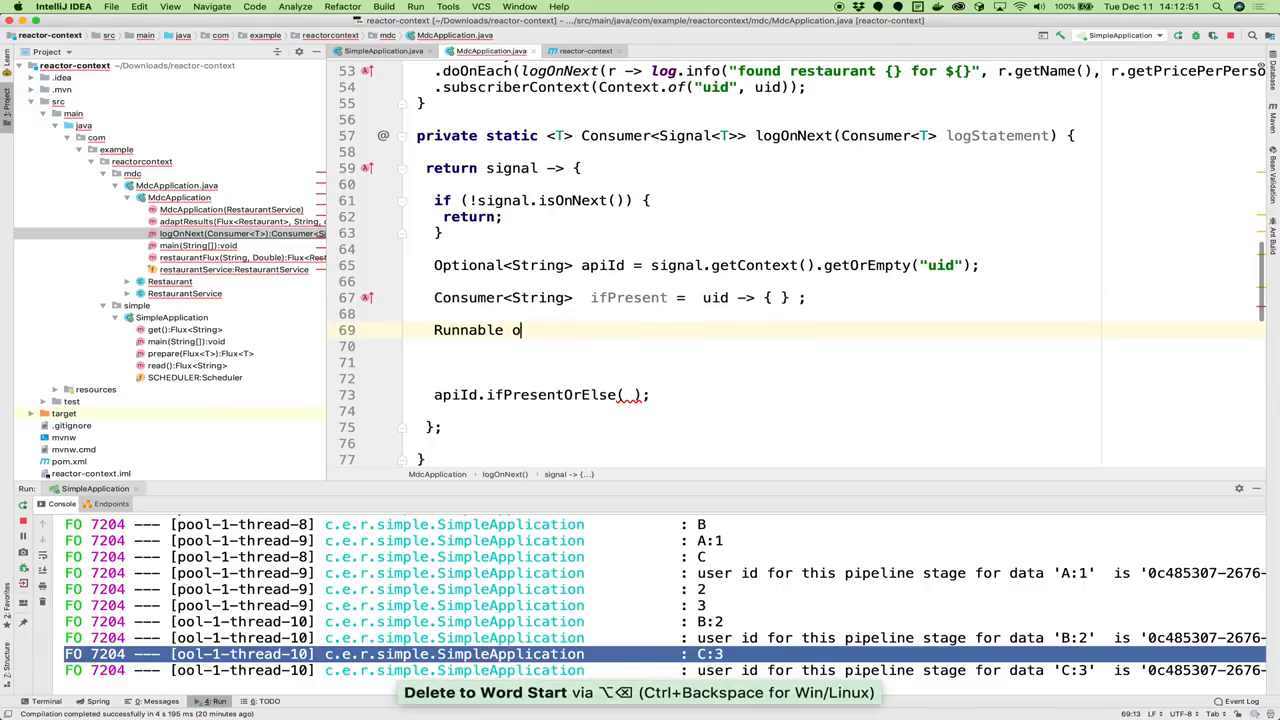
text(rElse =)
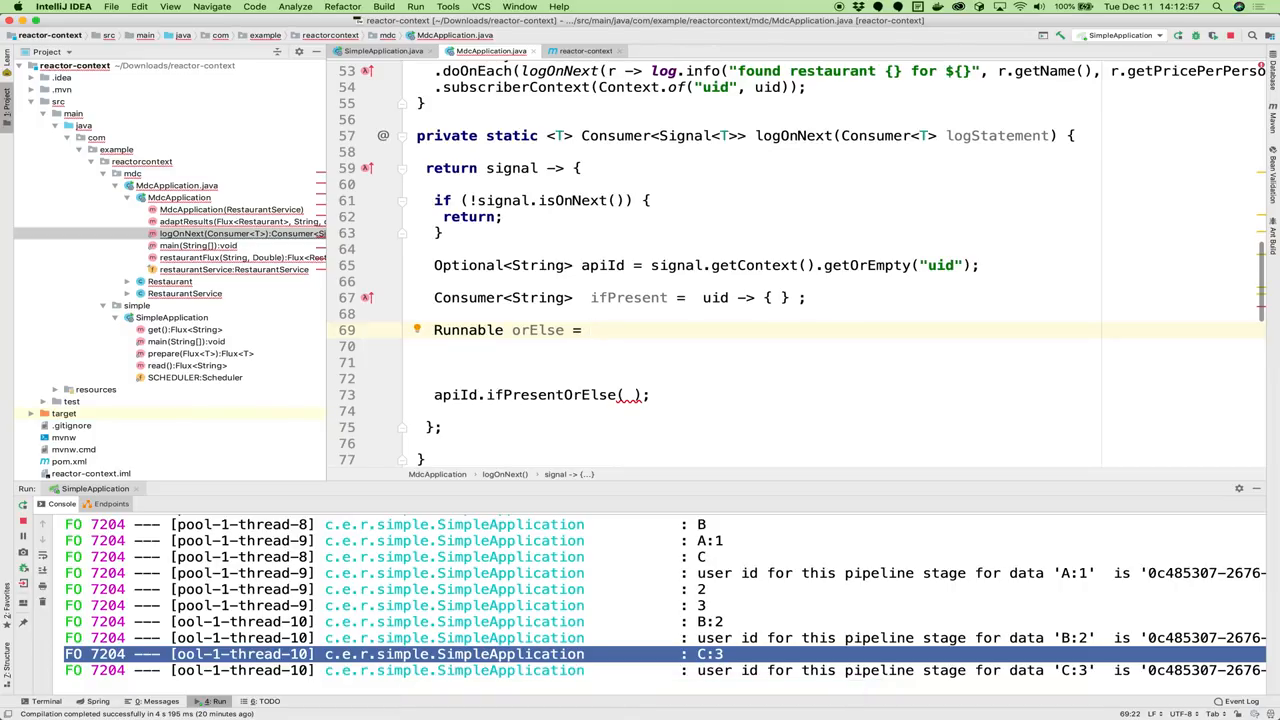
text(()->)
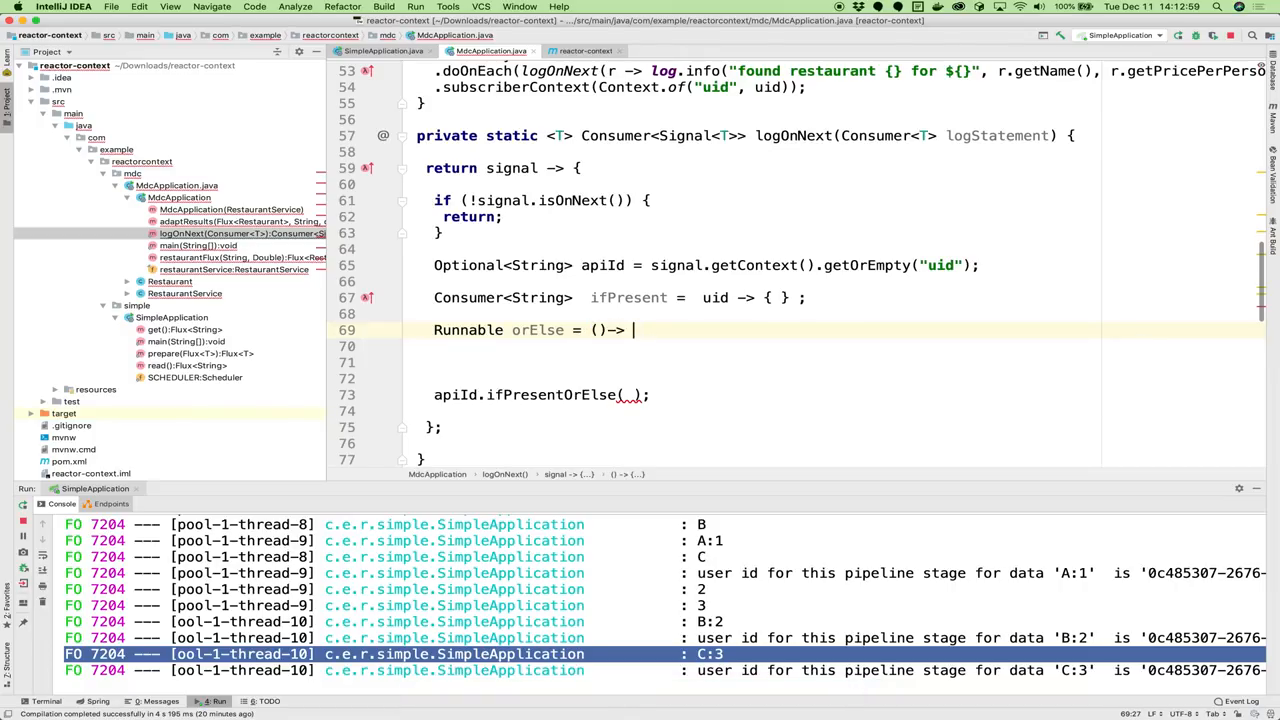
text(log.i)
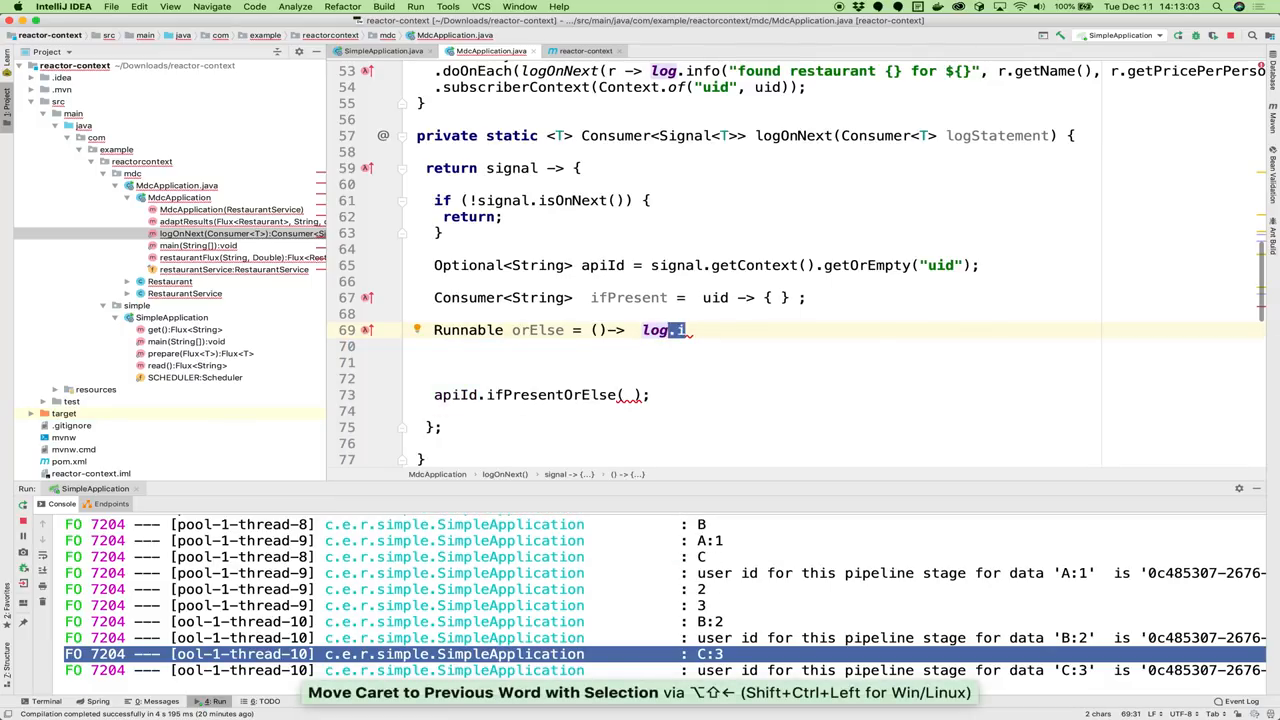
text(l)
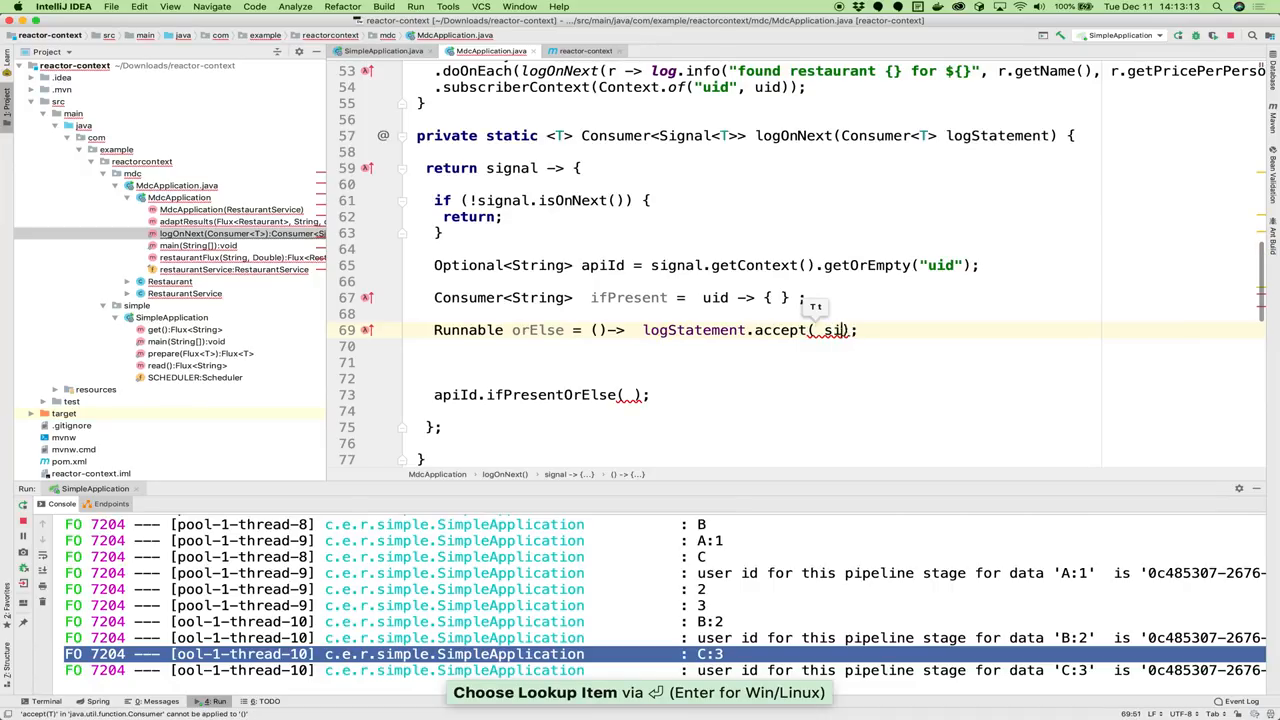
text(signal.get())
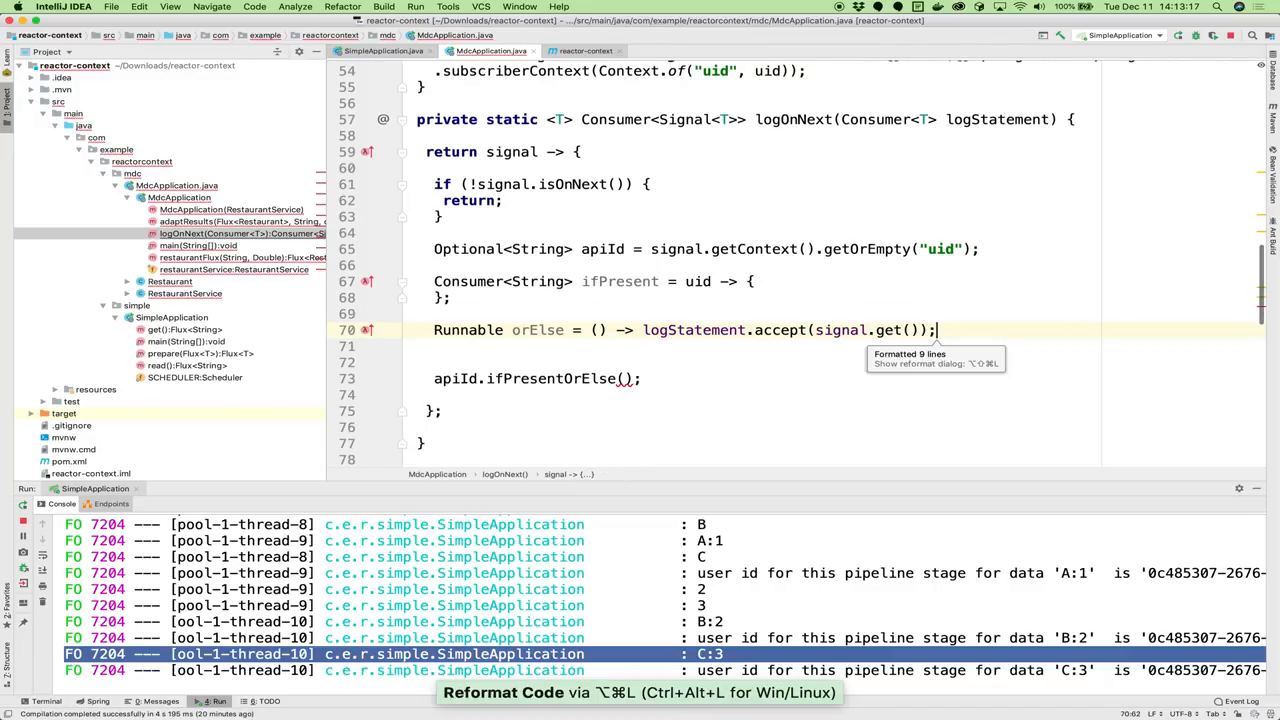
double_click(874, 120)
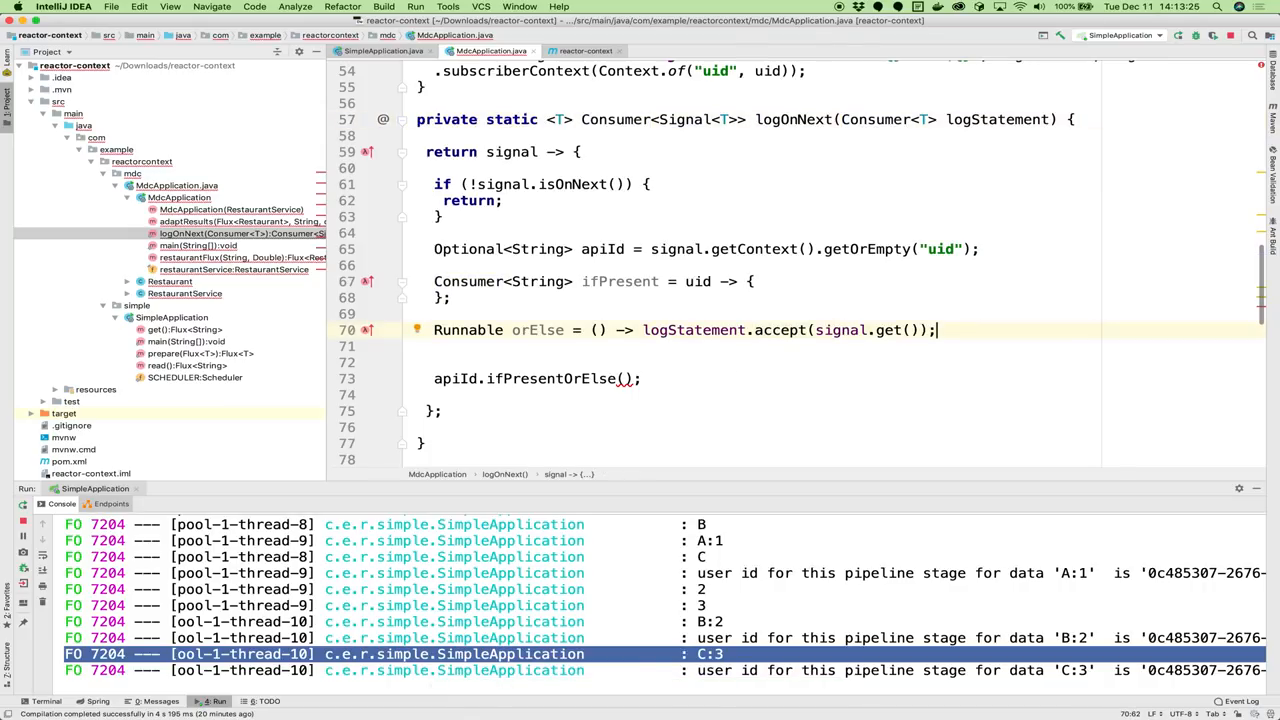
click(756, 280)
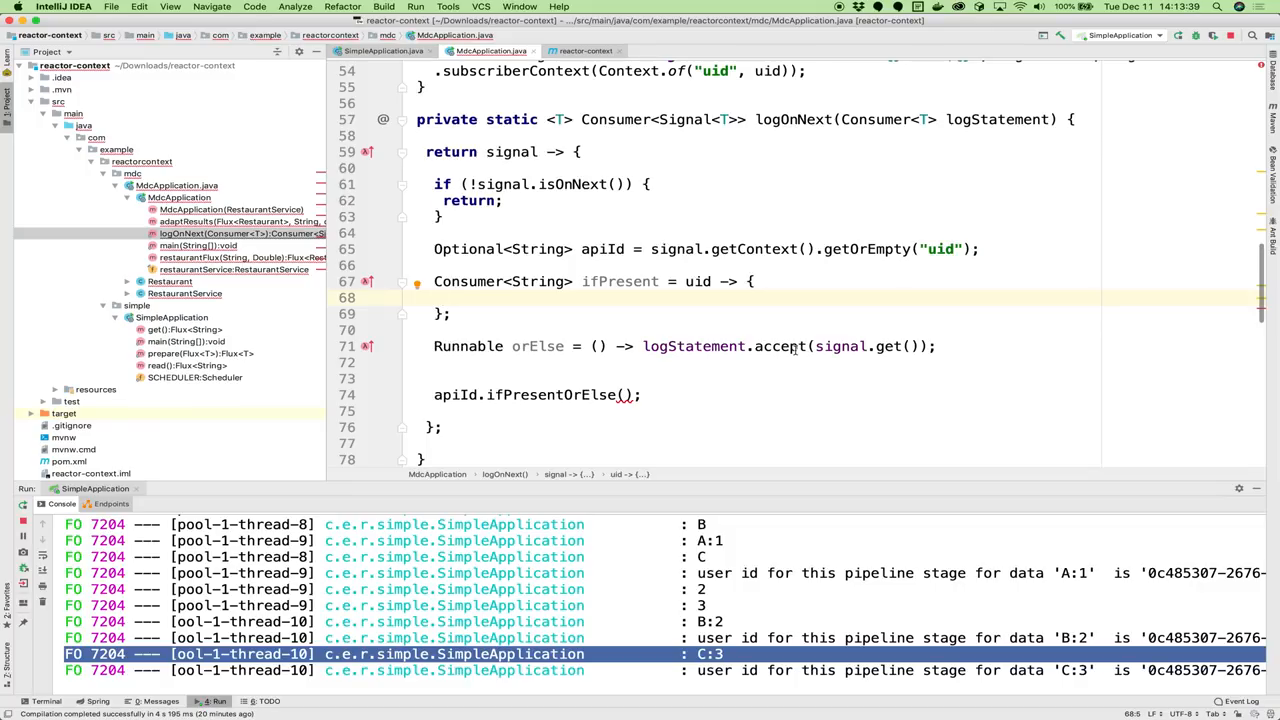
Wrap orElse.run() in MDC.putCloseable("uid", uid) and call apiId.ifPresentOrElse(ifPresent, orElse), reformatted.
text(MDC.MDCCloseable closeable = MDC.putCloseable("")))
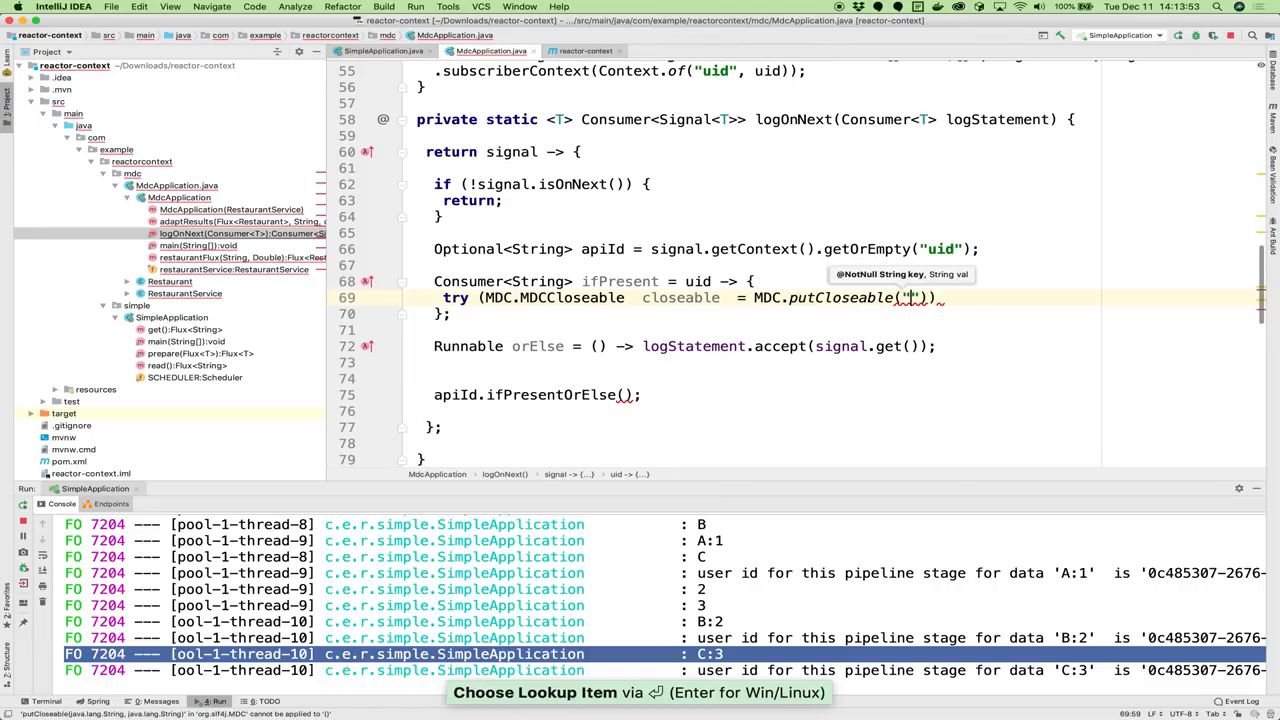
text(apiId)
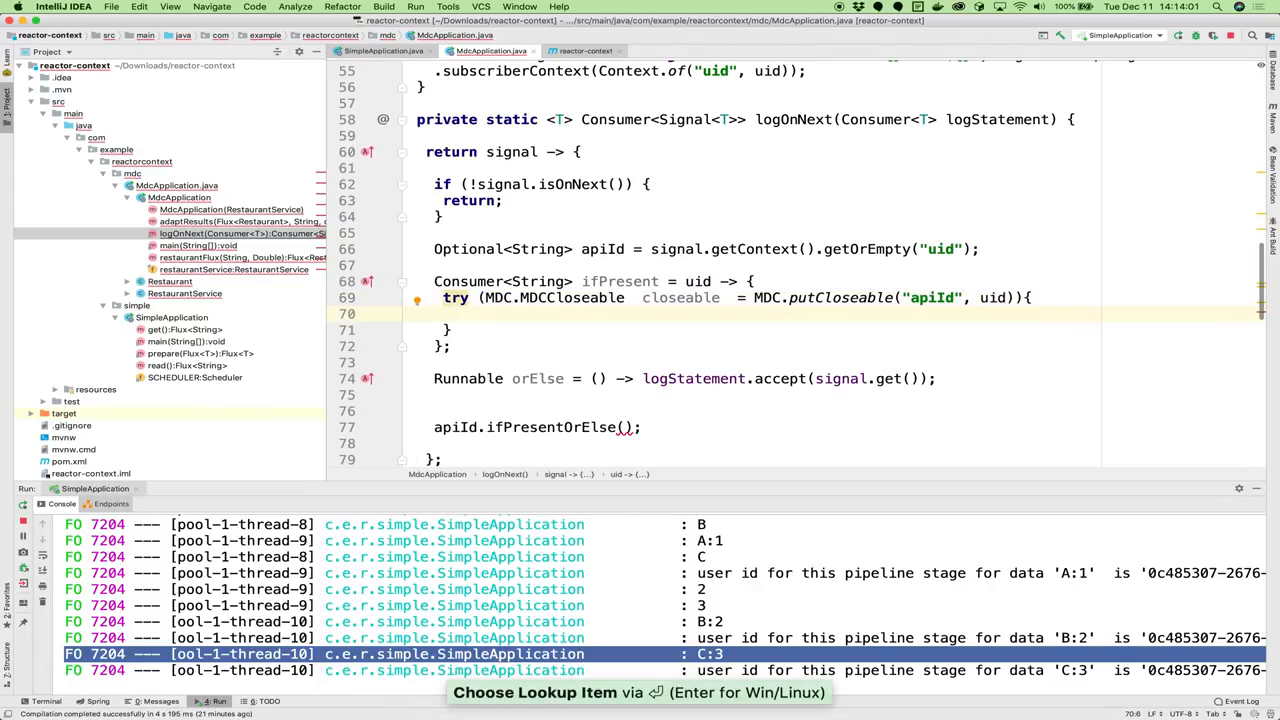
text(orE)
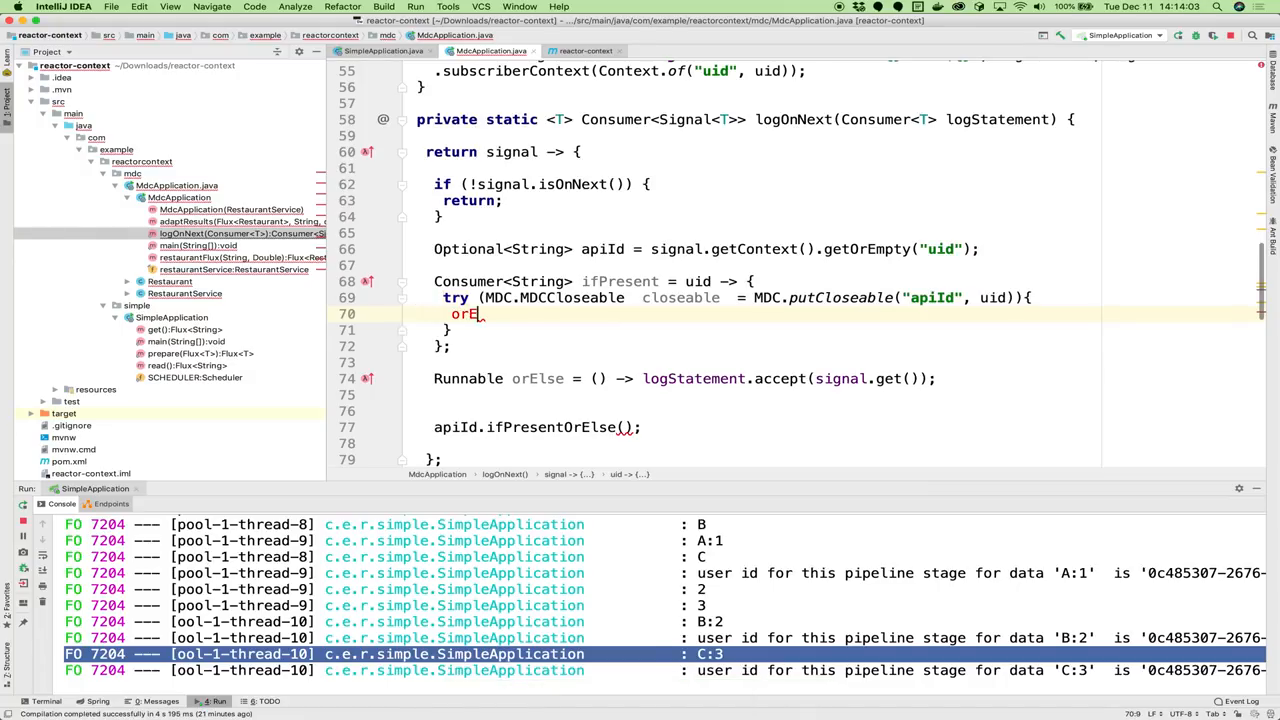
text(lse.run();)
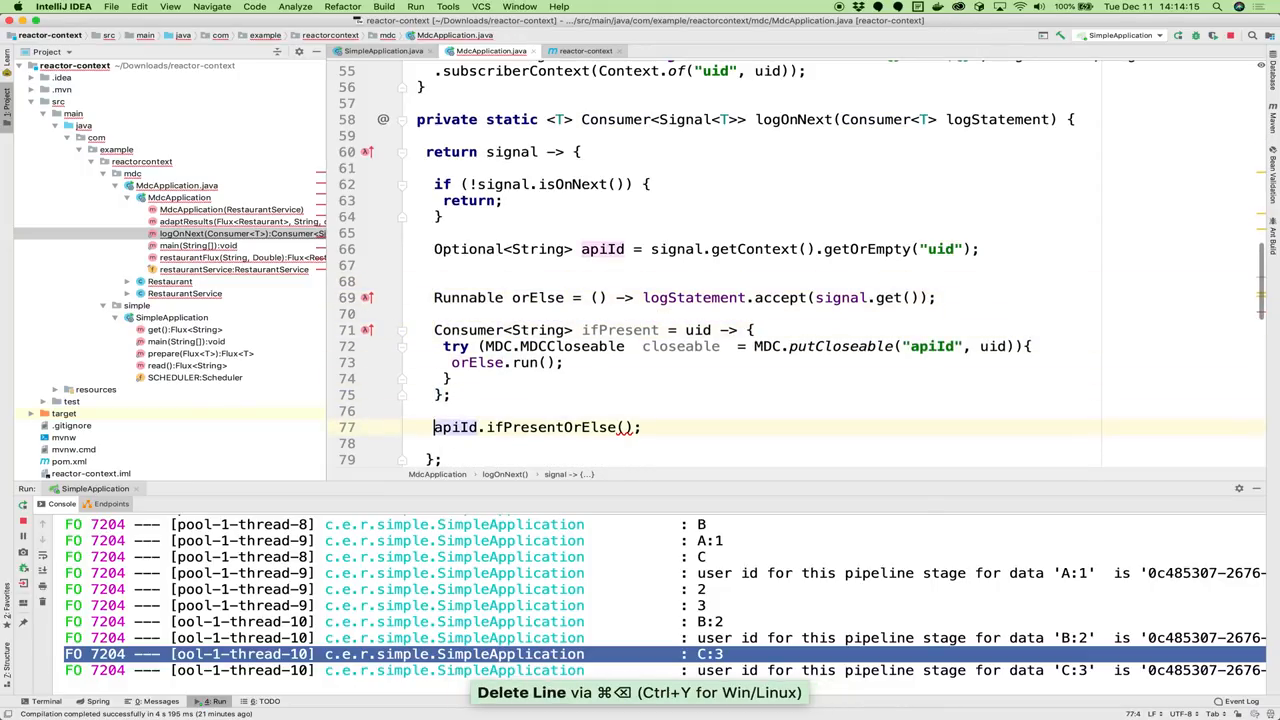
text(i)
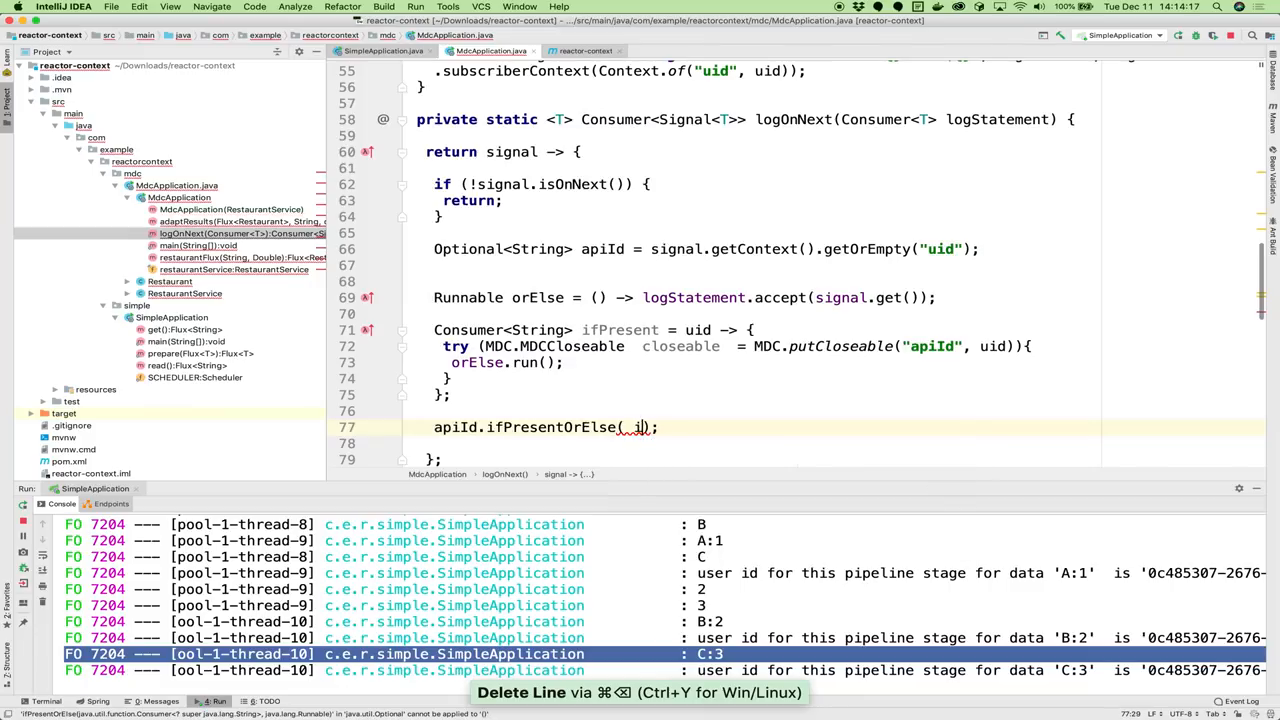
text(fPresent, or)
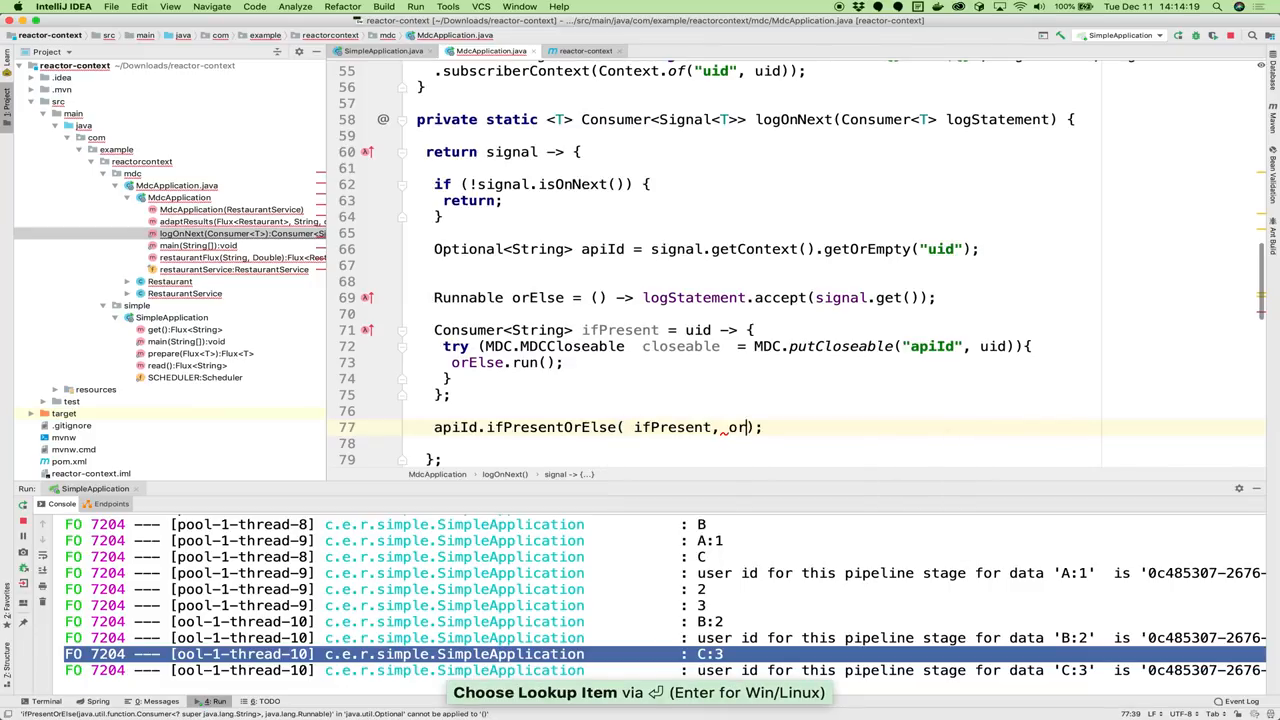
key(ctrl+alt+l)
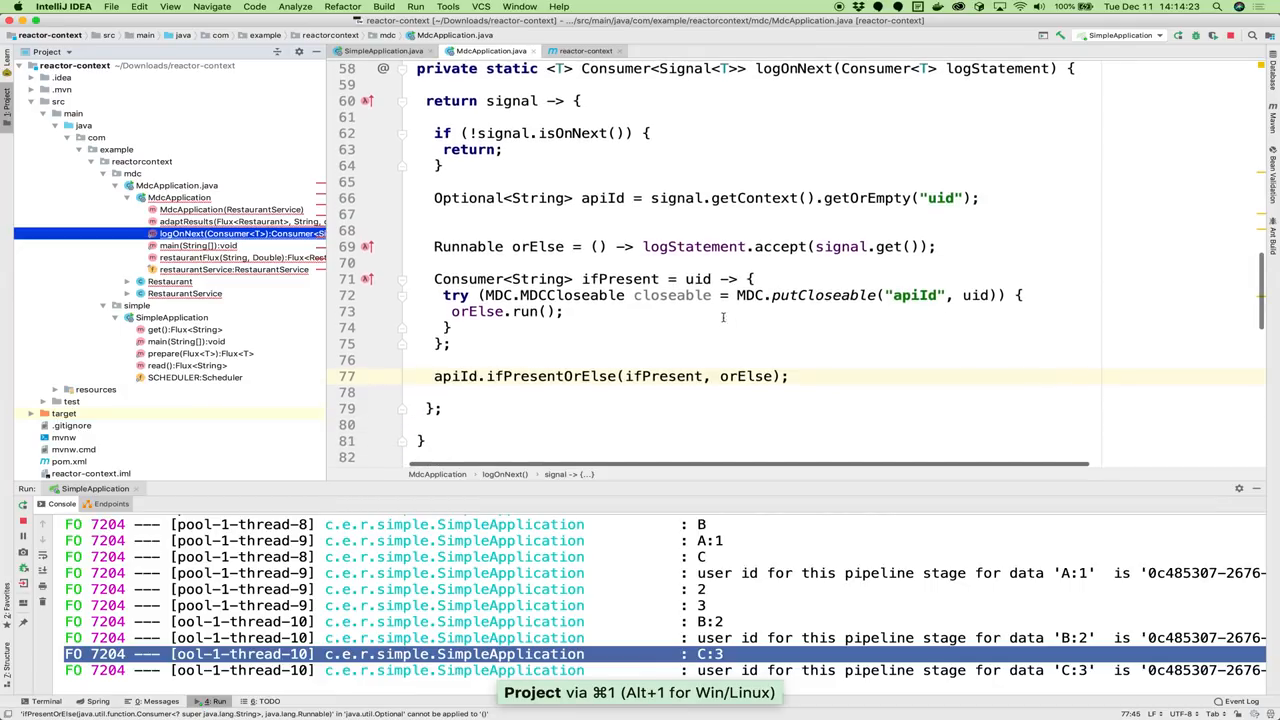
mouse_move(632, 94)
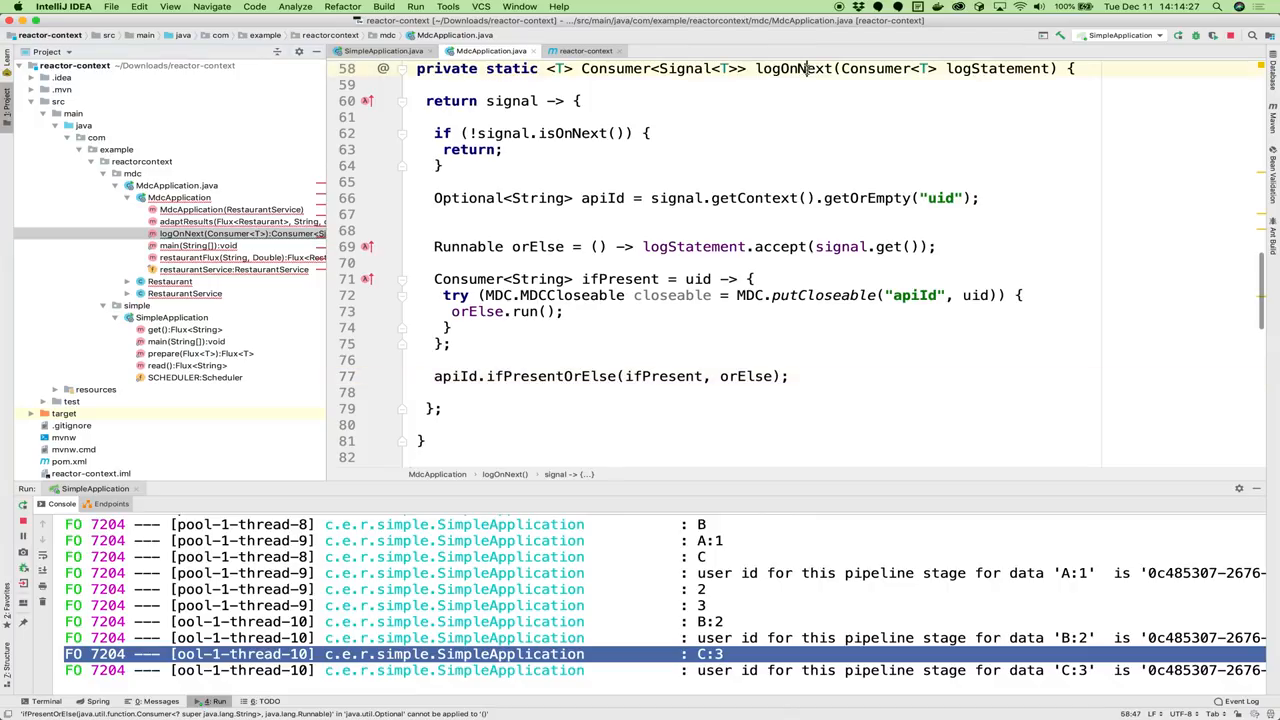
Review the logOnNext method and move above it to start a new declaration.
double_click(792, 68)
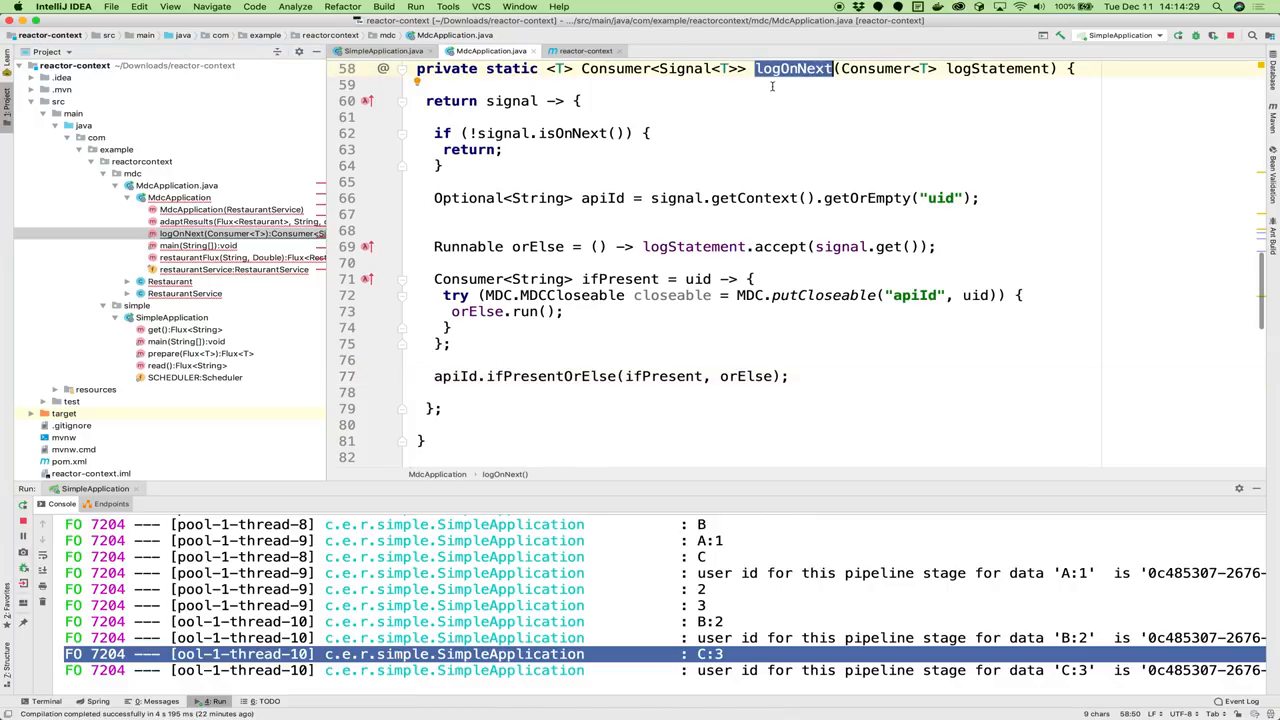
mouse_move(560, 122)
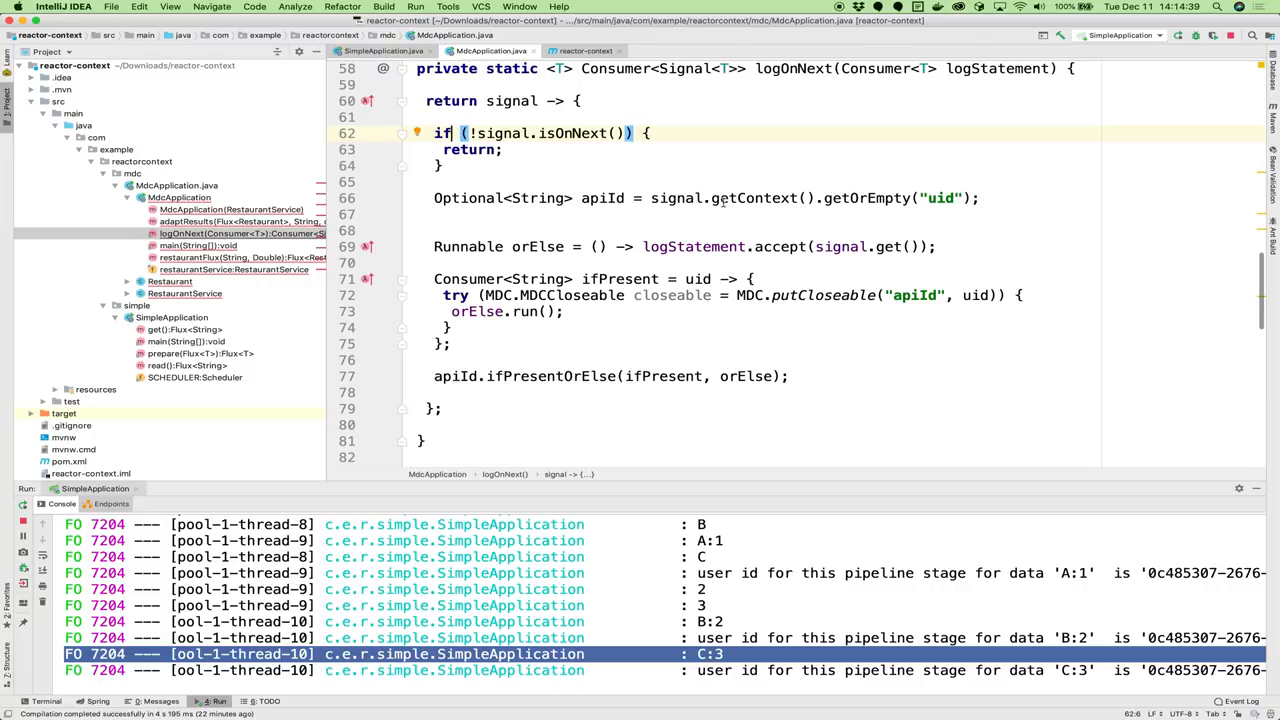
double_click(866, 198)
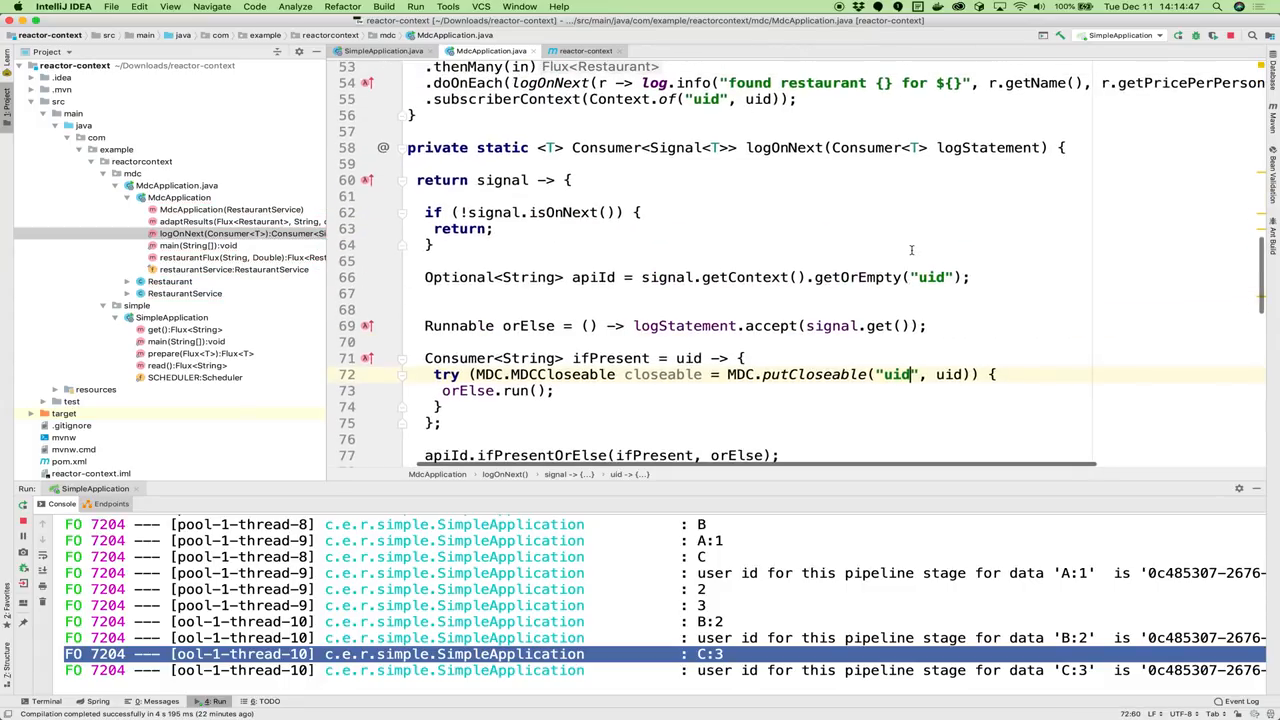
scroll(up, 3)
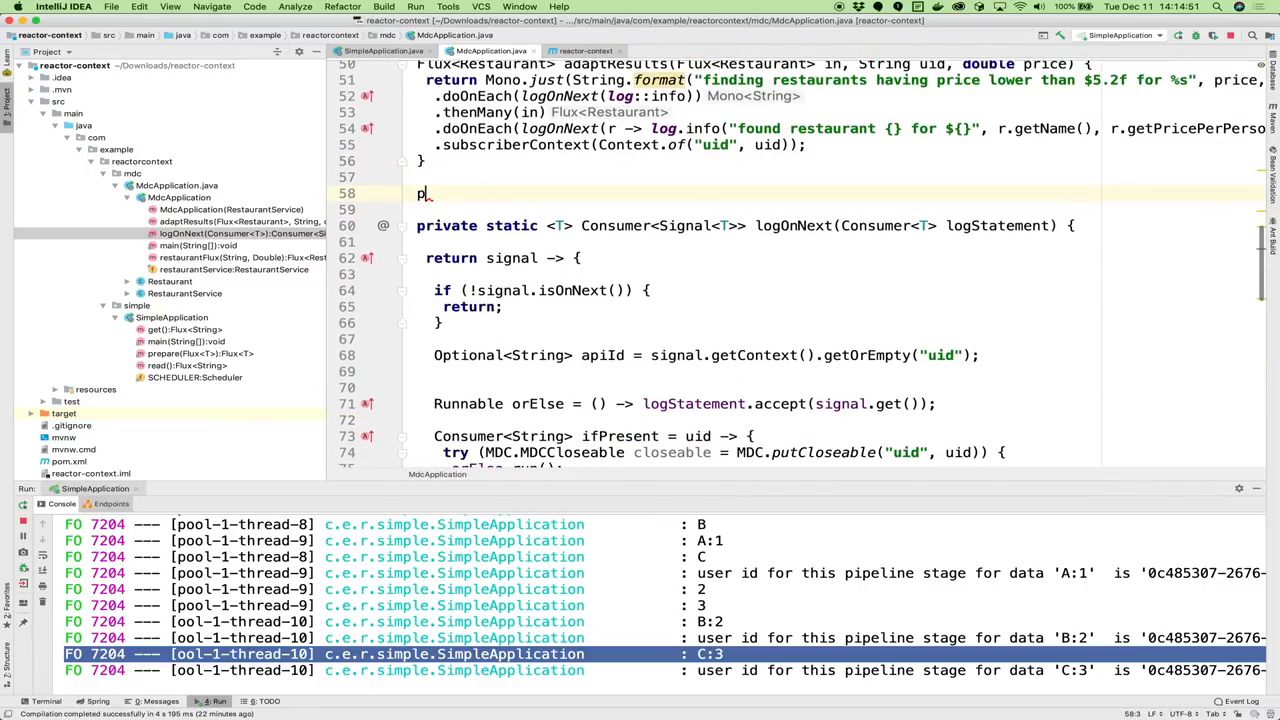
Add private final static String UID = "uid" and use UID in place of the literal.
text(rivate final)
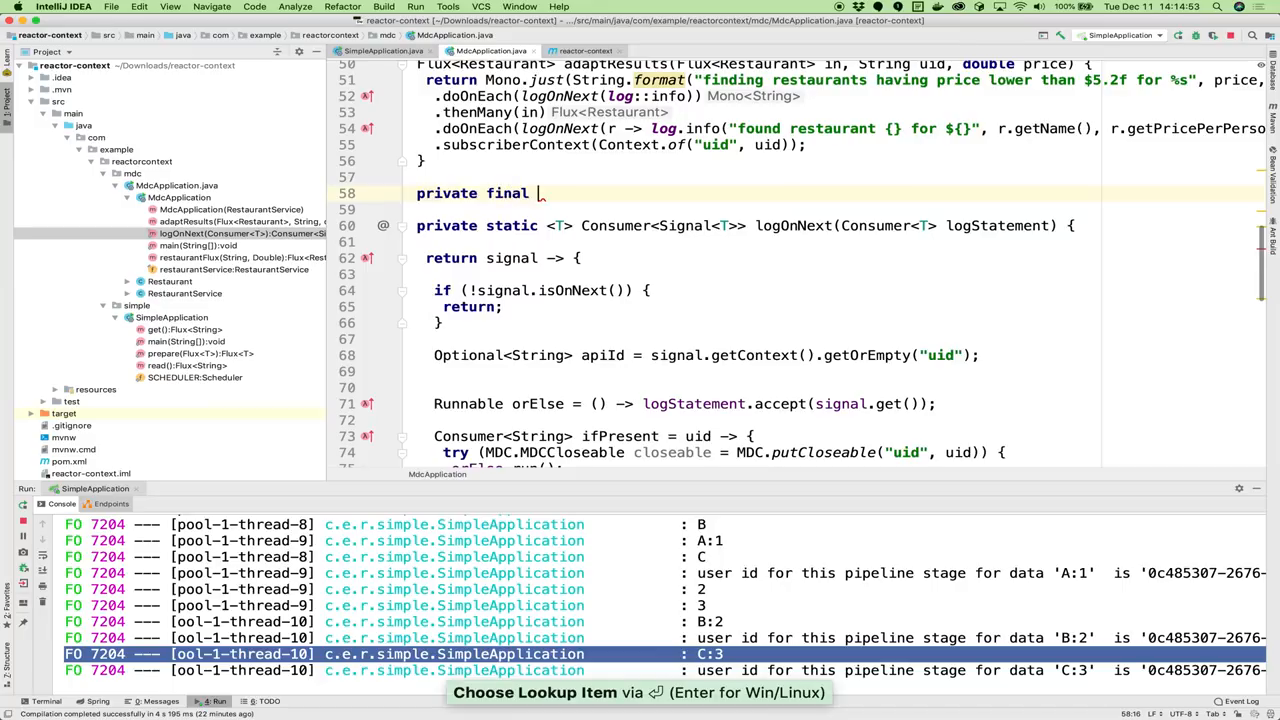
text(static)
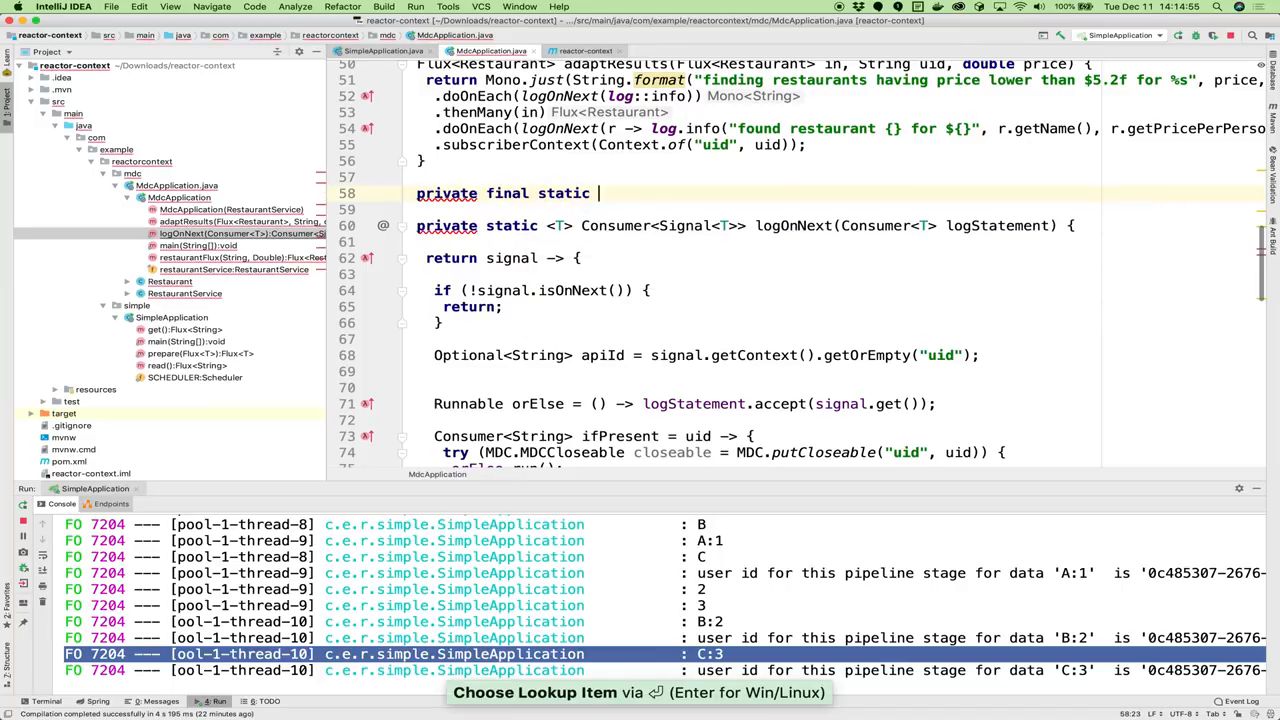
text(String UID = ")
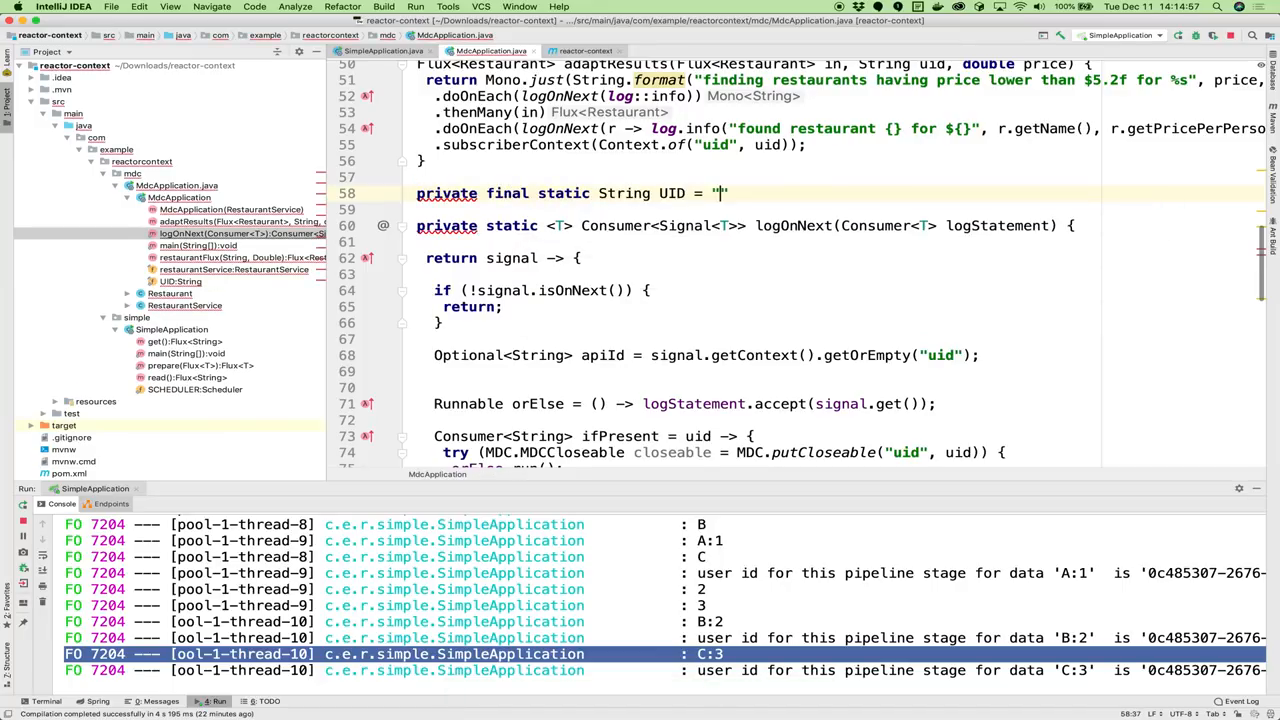
text(uid)
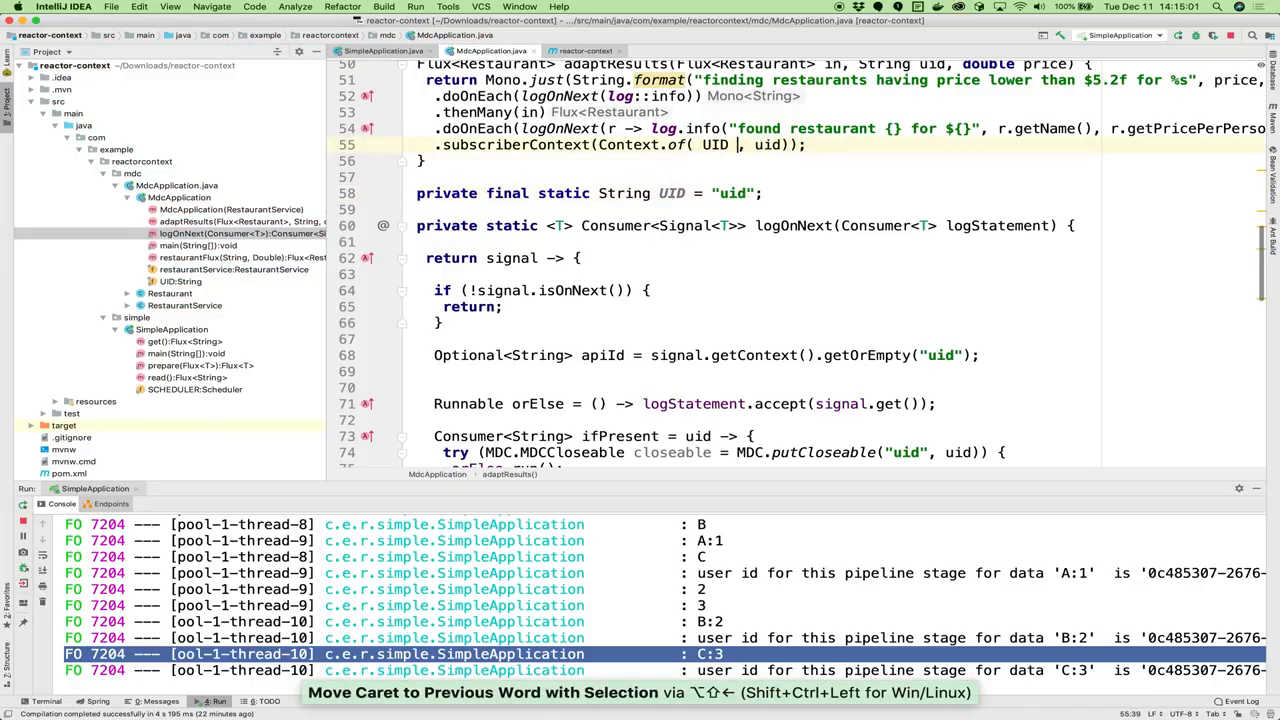
scroll(down, 3)
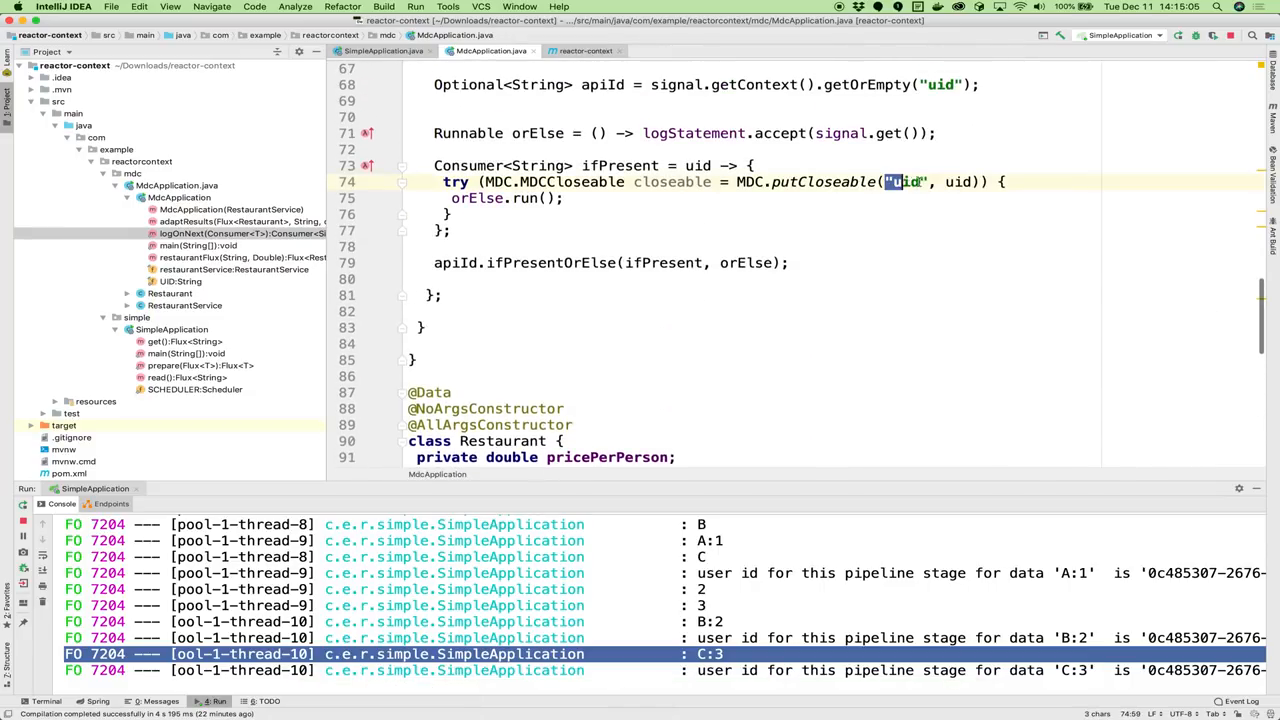
text(UID)
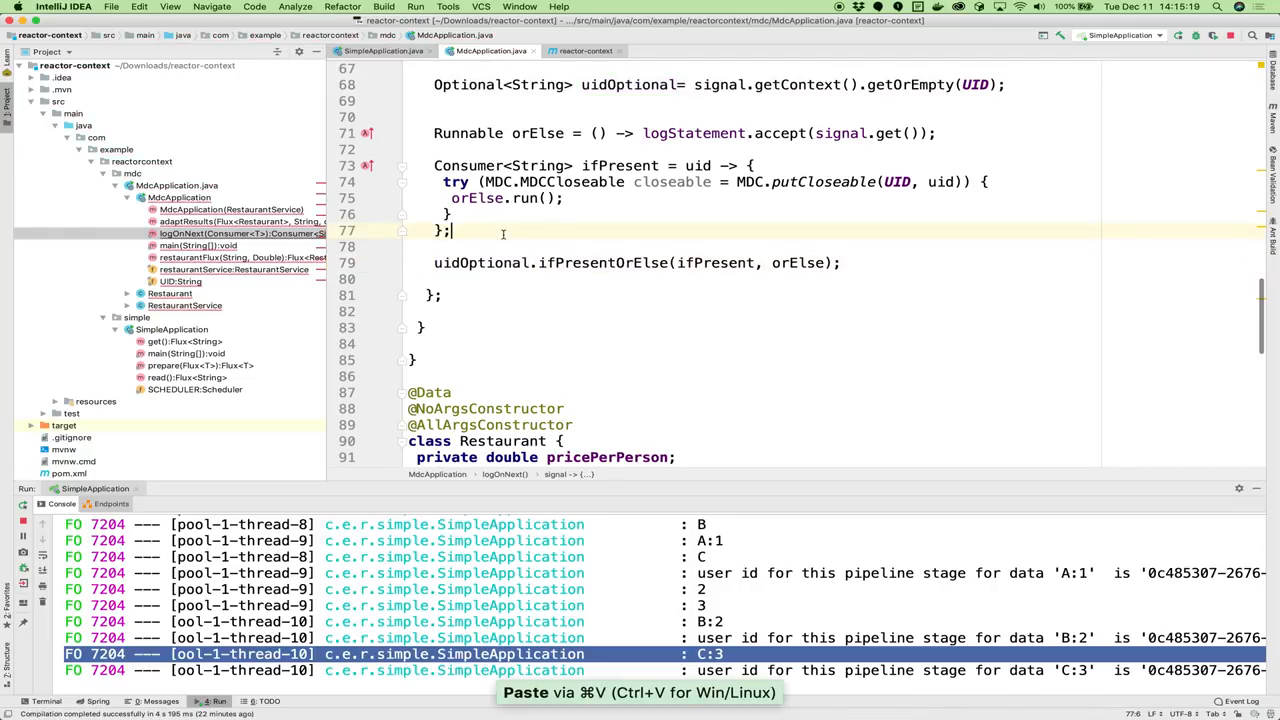
Fix the spacing in the uidOptional assignment of logOnNext.
scroll(up, 3)
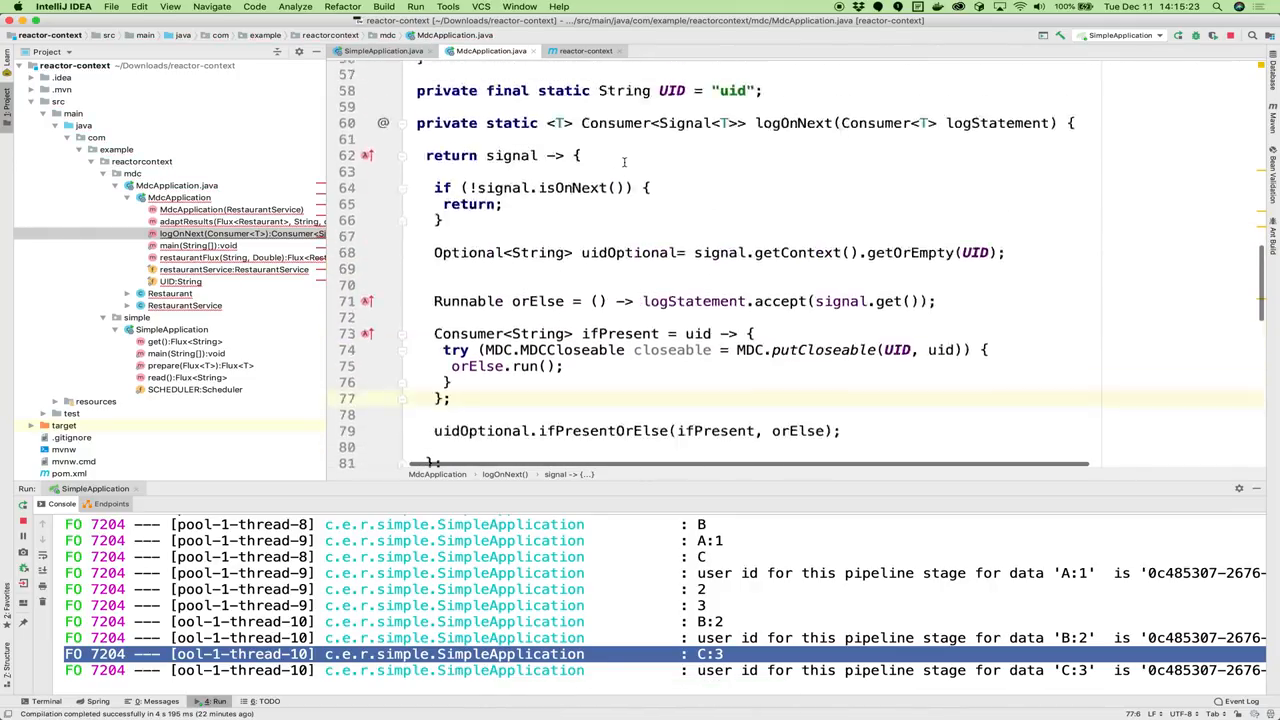
scroll(up, 3)
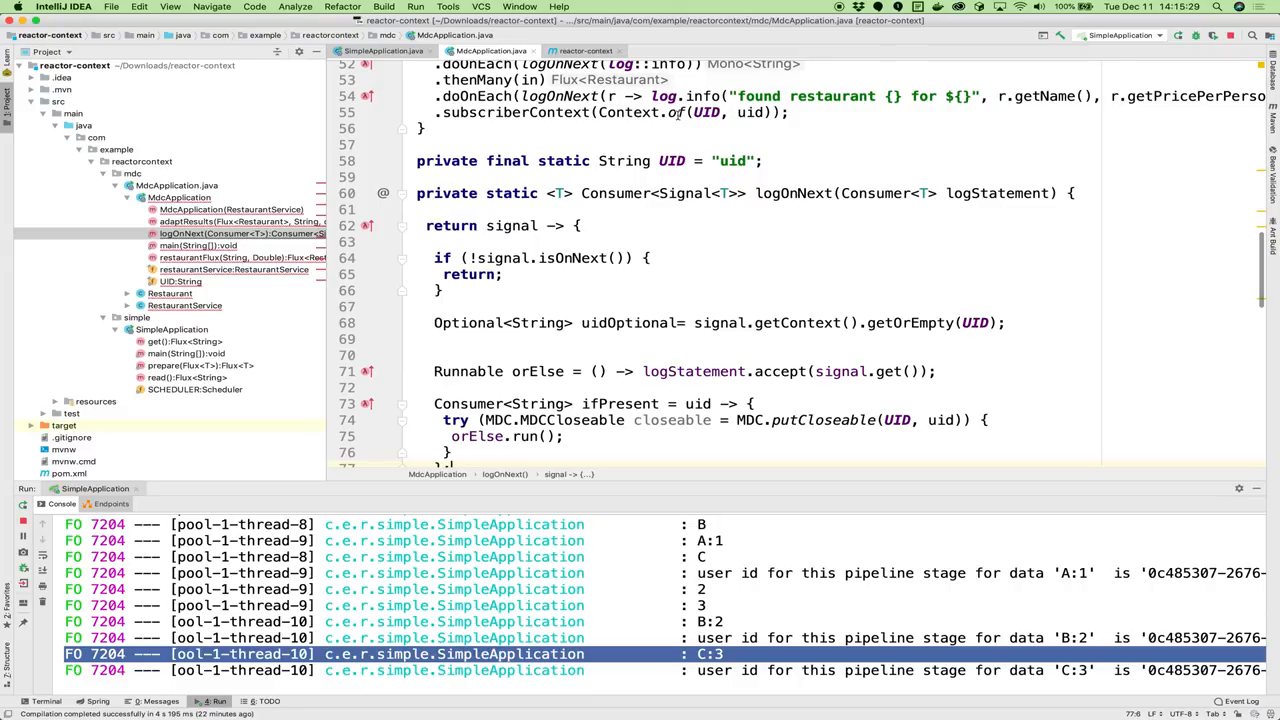
scroll(down, 3)
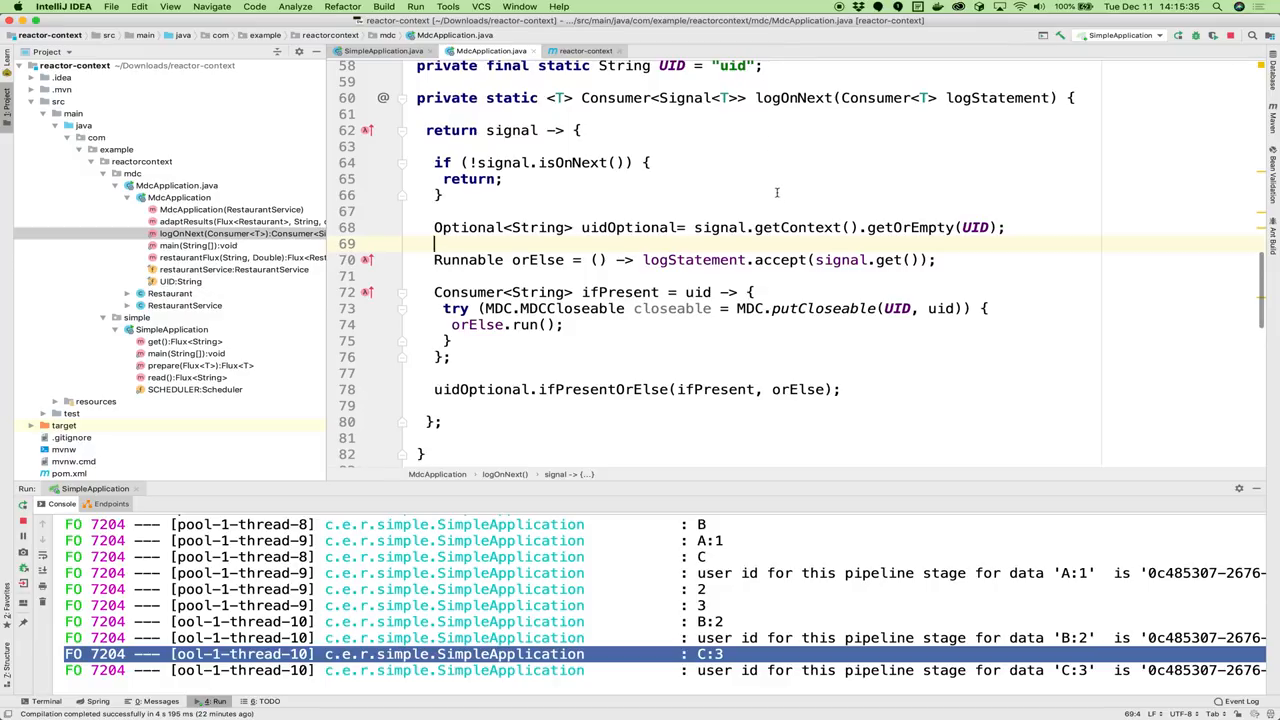
mouse_move(884, 232)
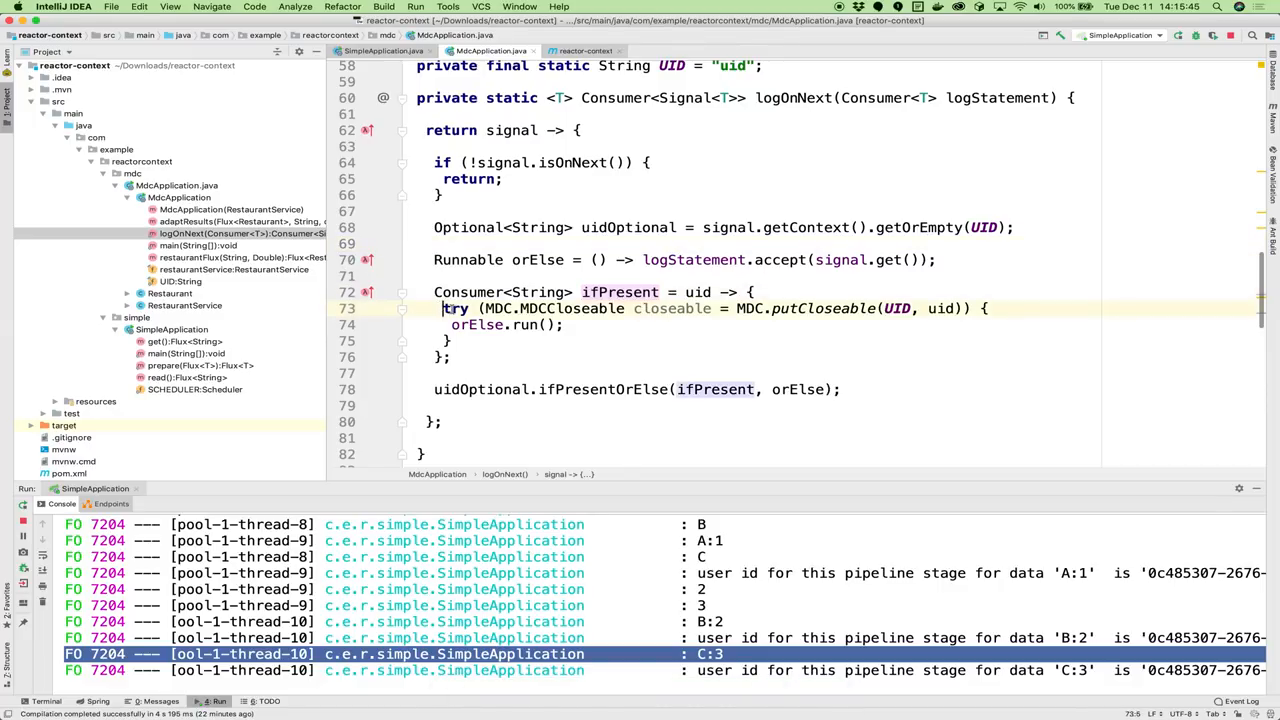
drag(444, 308, 450, 340)
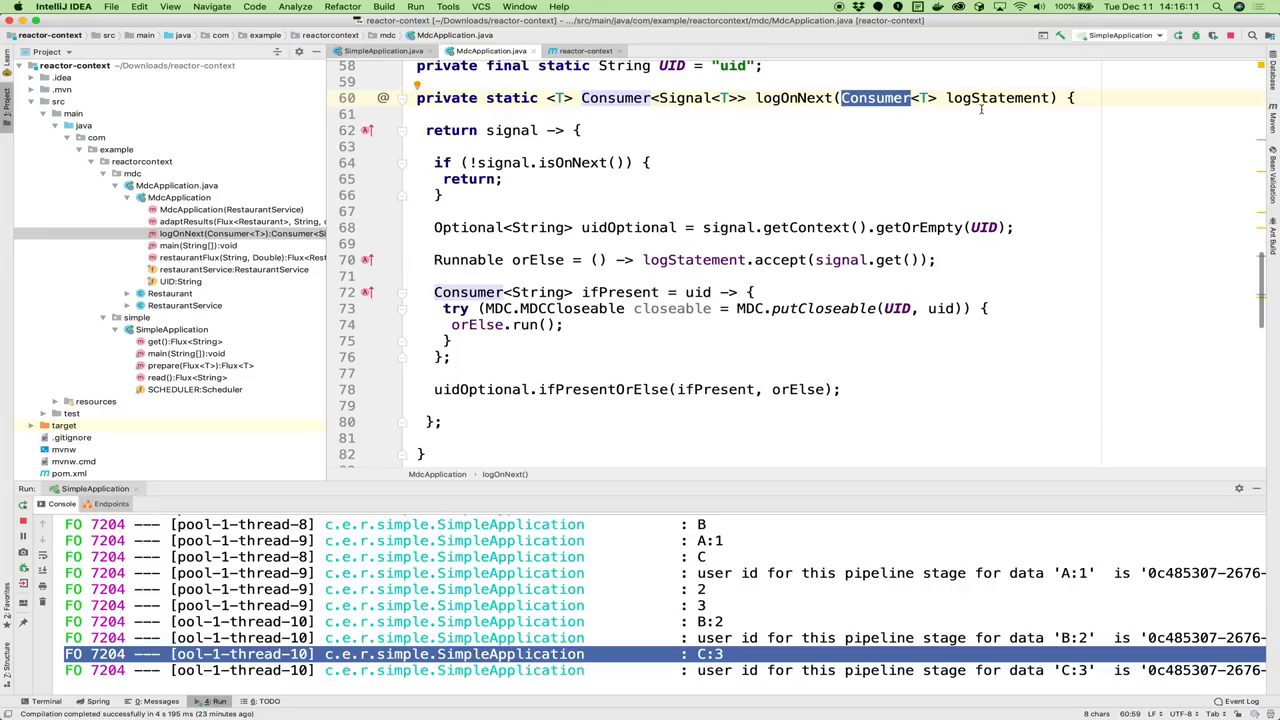
Review logStatement, signal.get(), and the ifPresentOrElse(ifPresent, orElse) flow of the helper.
double_click(996, 96)
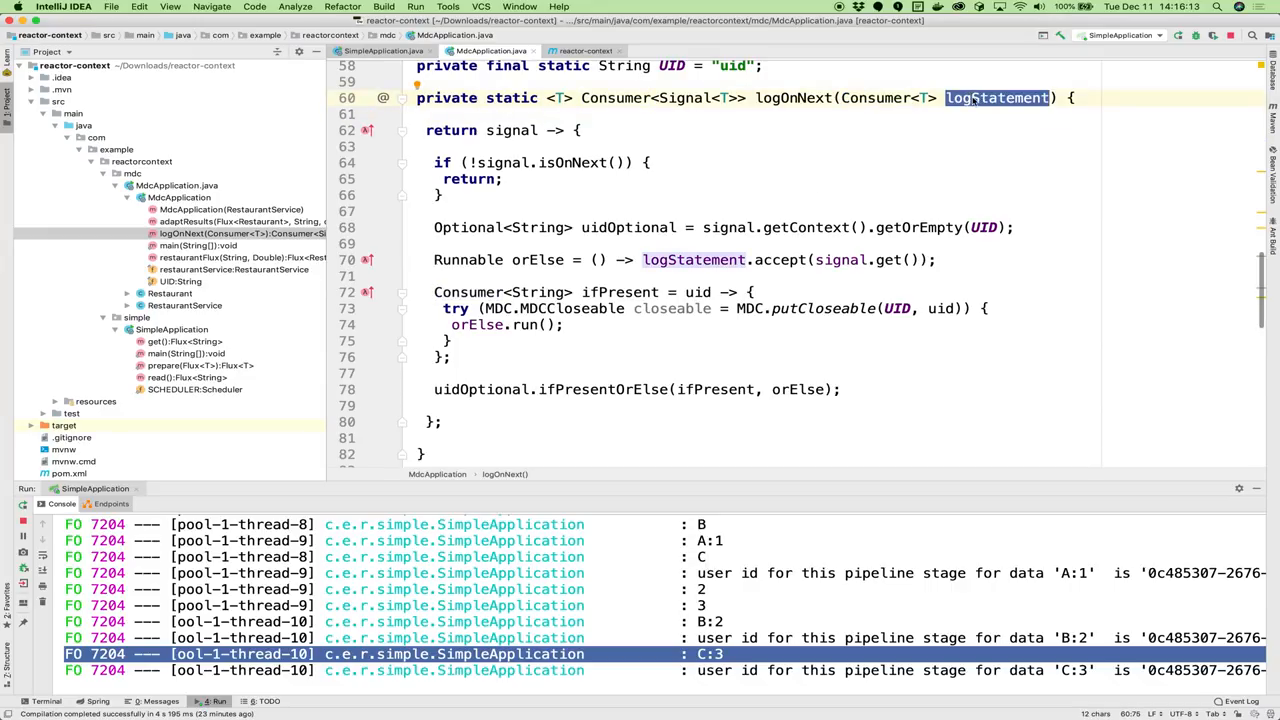
mouse_move(1000, 56)
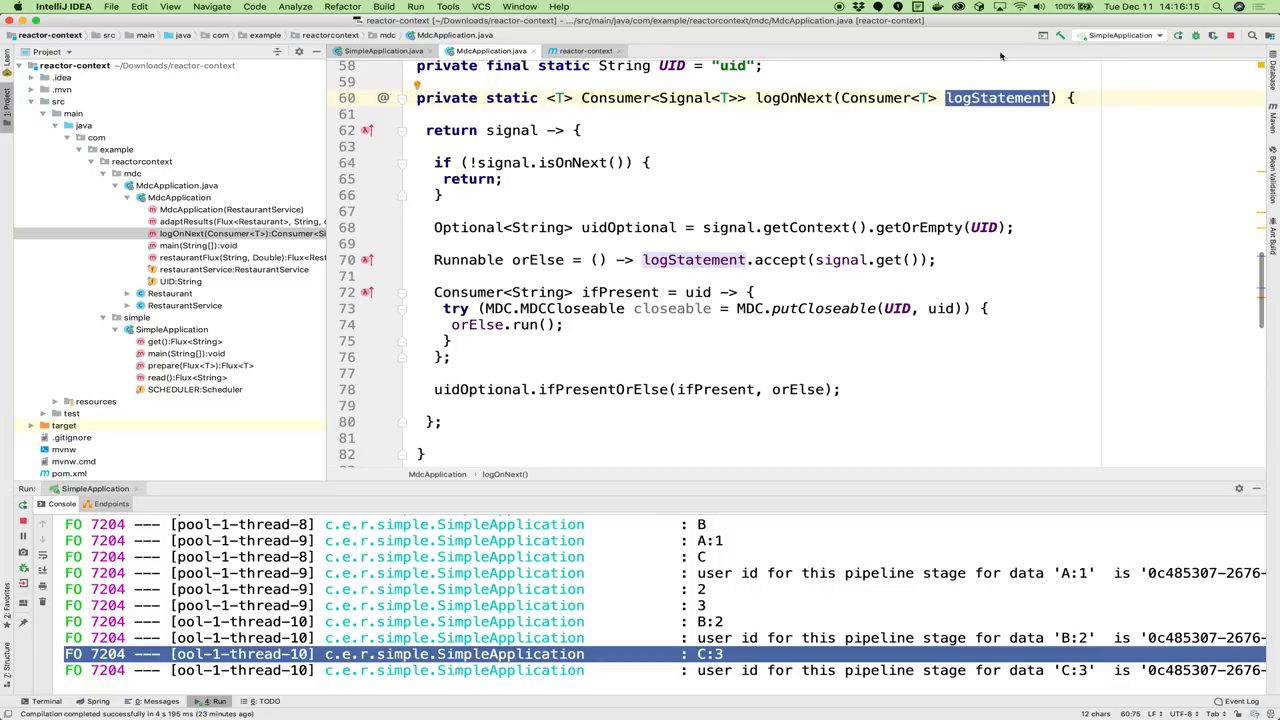
click(902, 260)
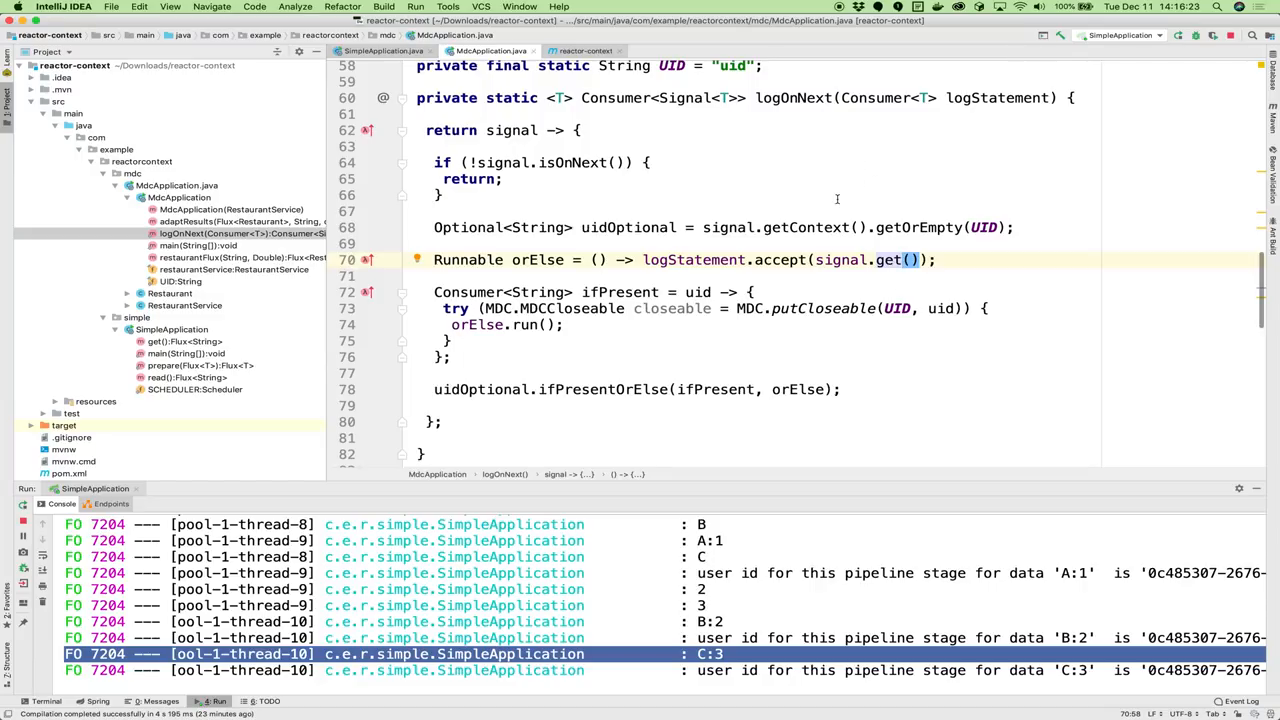
mouse_move(814, 272)
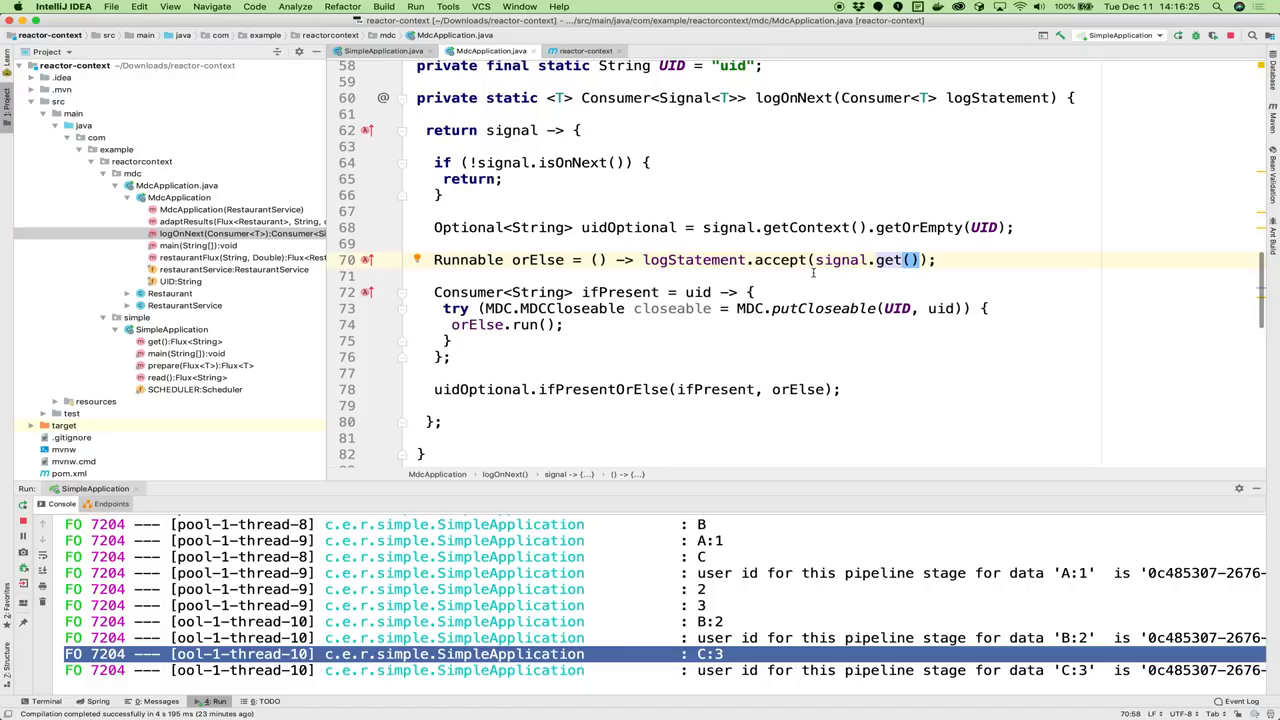
mouse_move(656, 380)
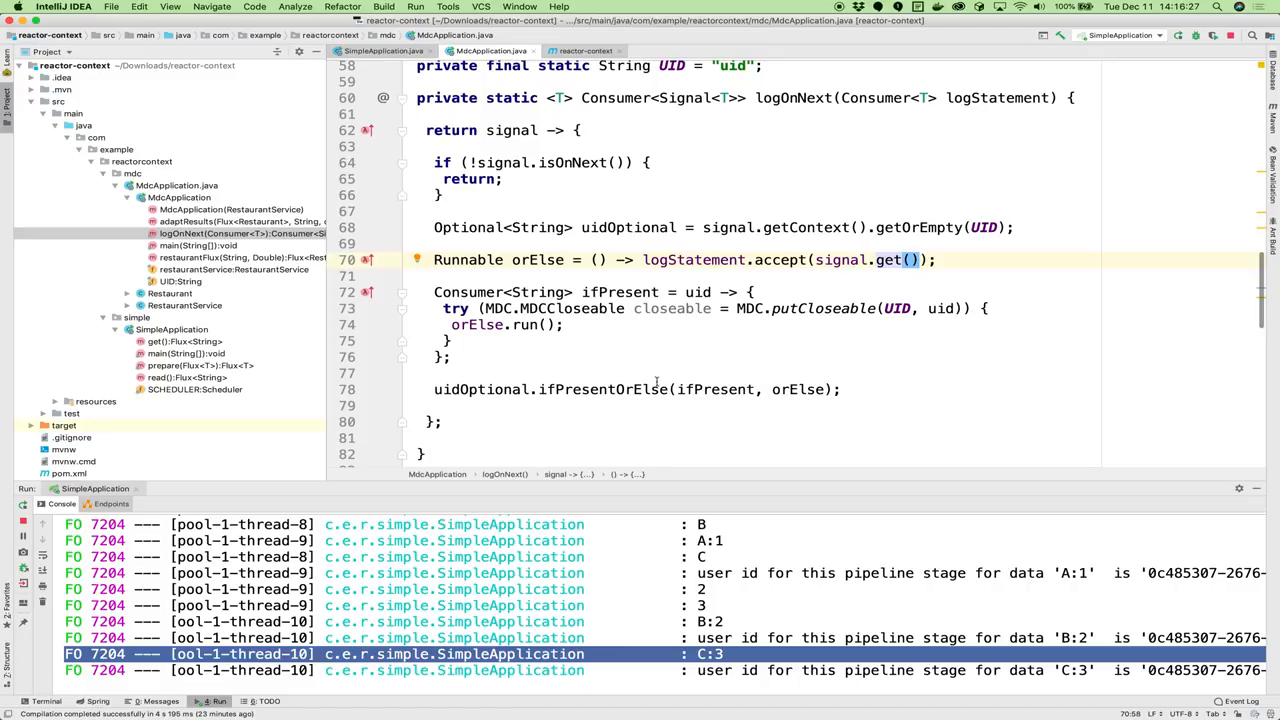
mouse_move(718, 324)
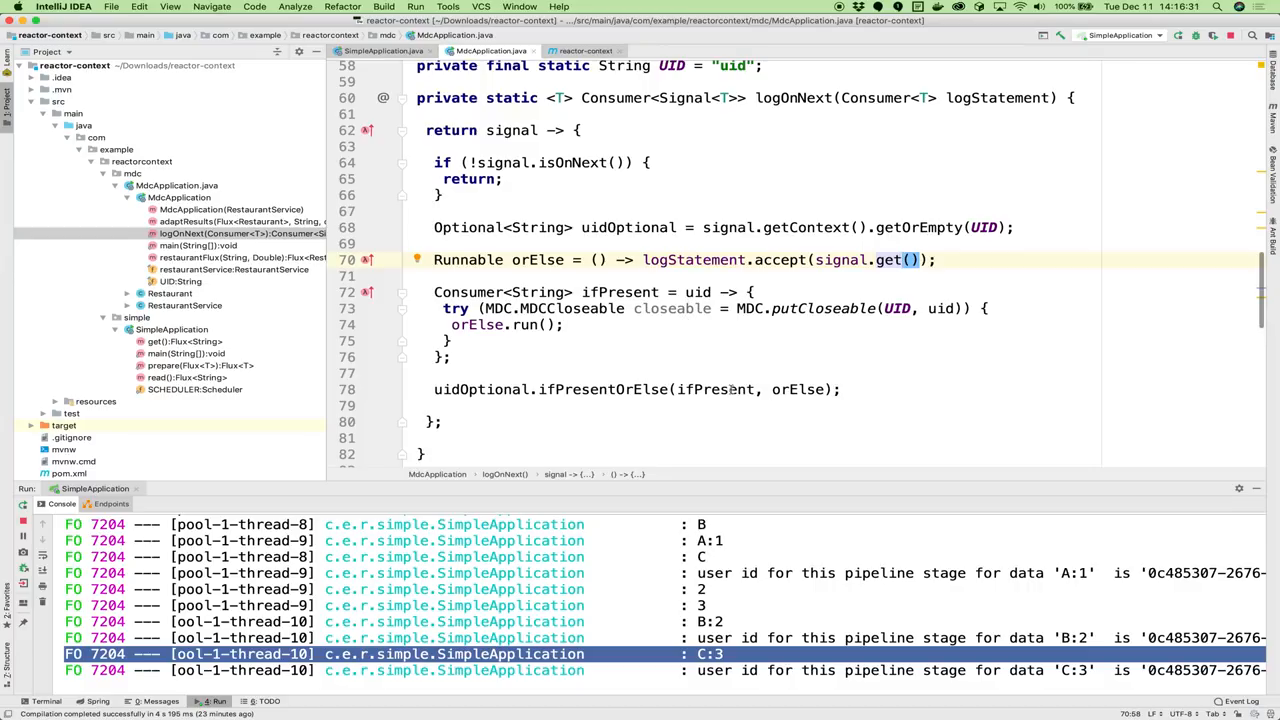
double_click(716, 388)
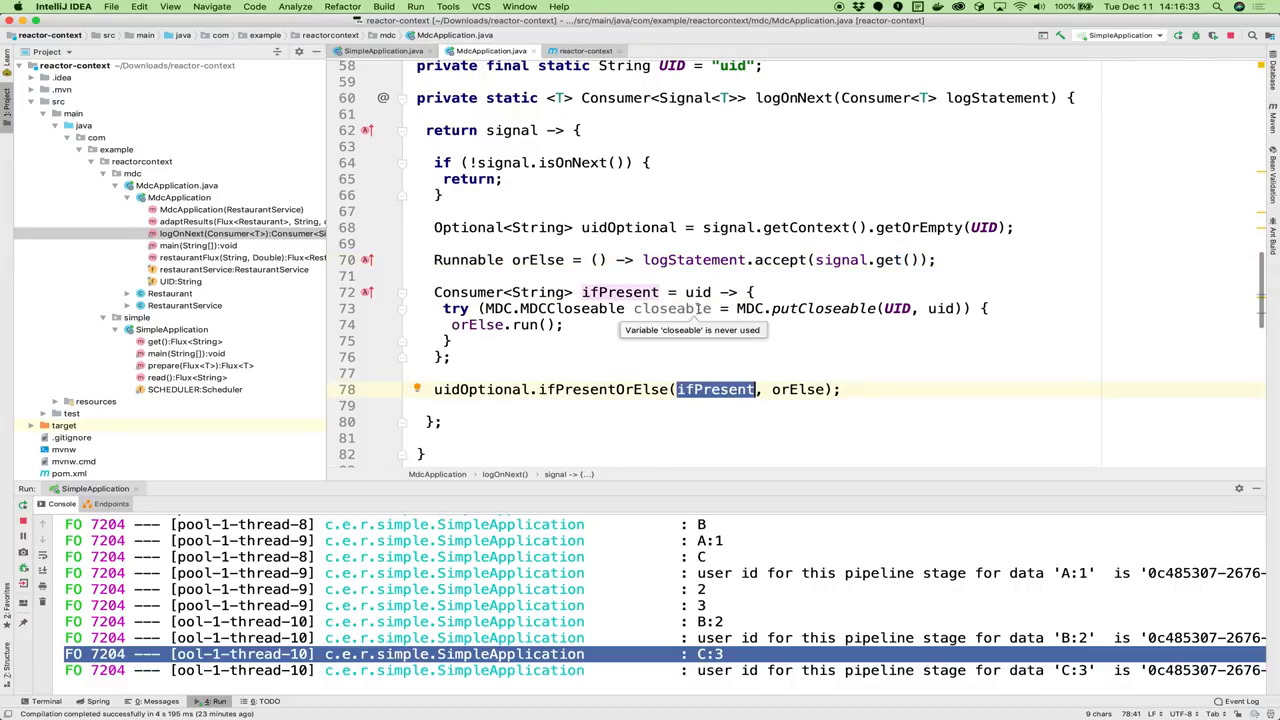
click(672, 308)
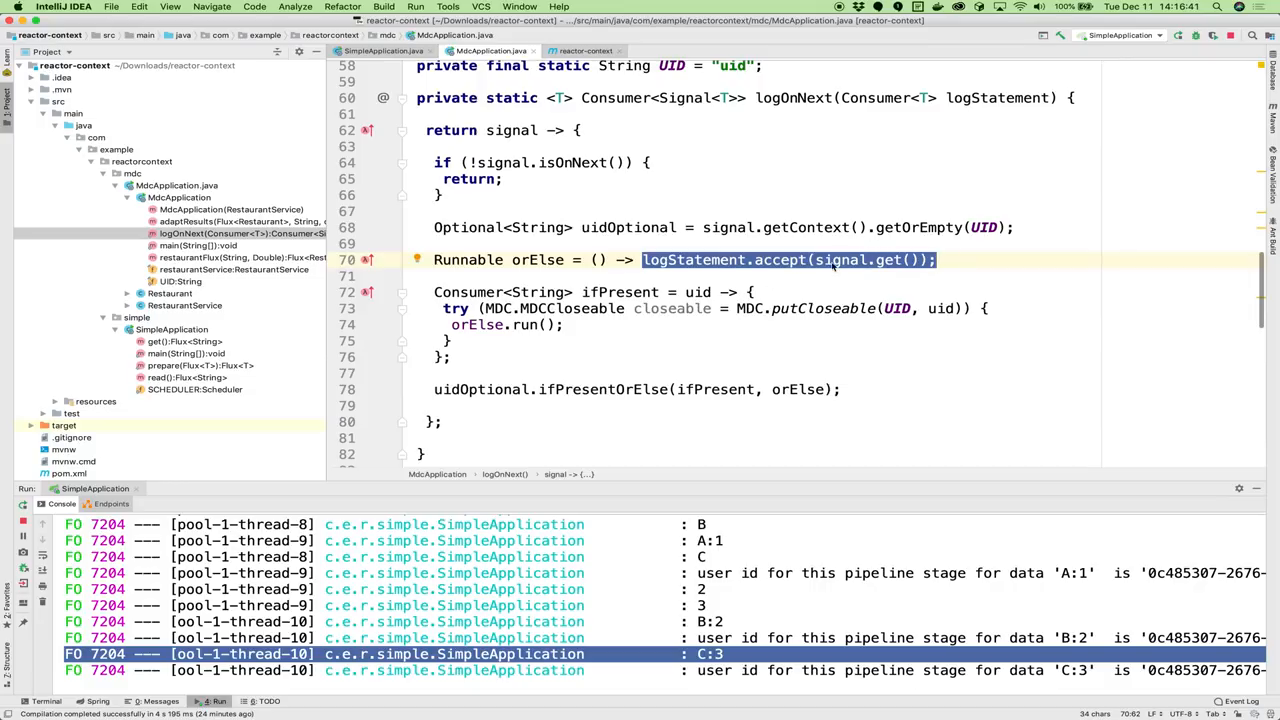
mouse_move(672, 308)
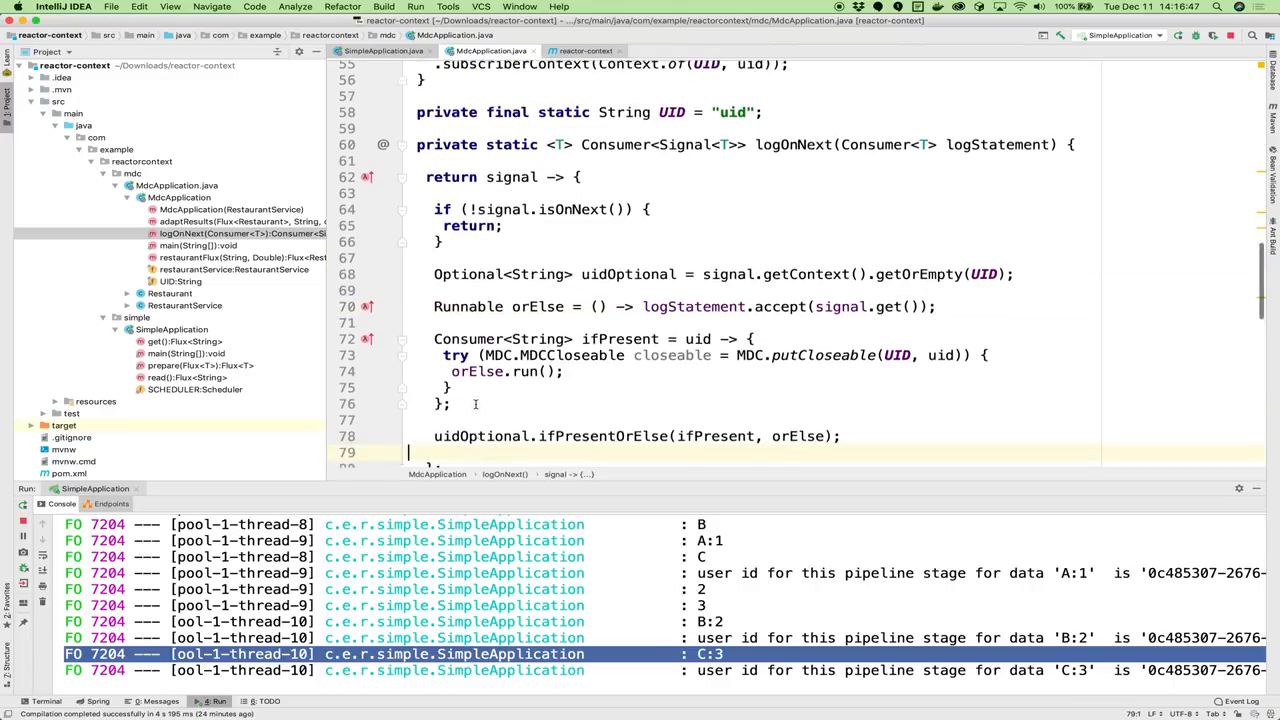
scroll(up, 3)
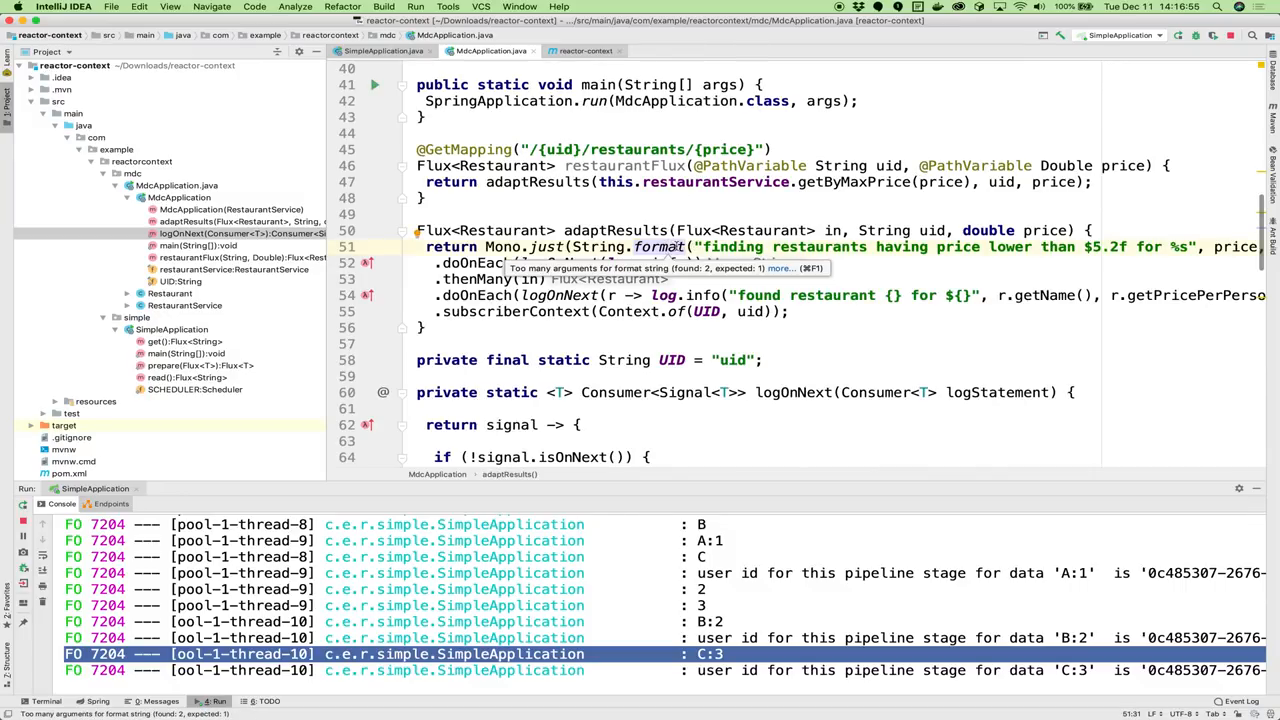
Open the empty application.properties file from src/main/resources.
scroll(right, 3)
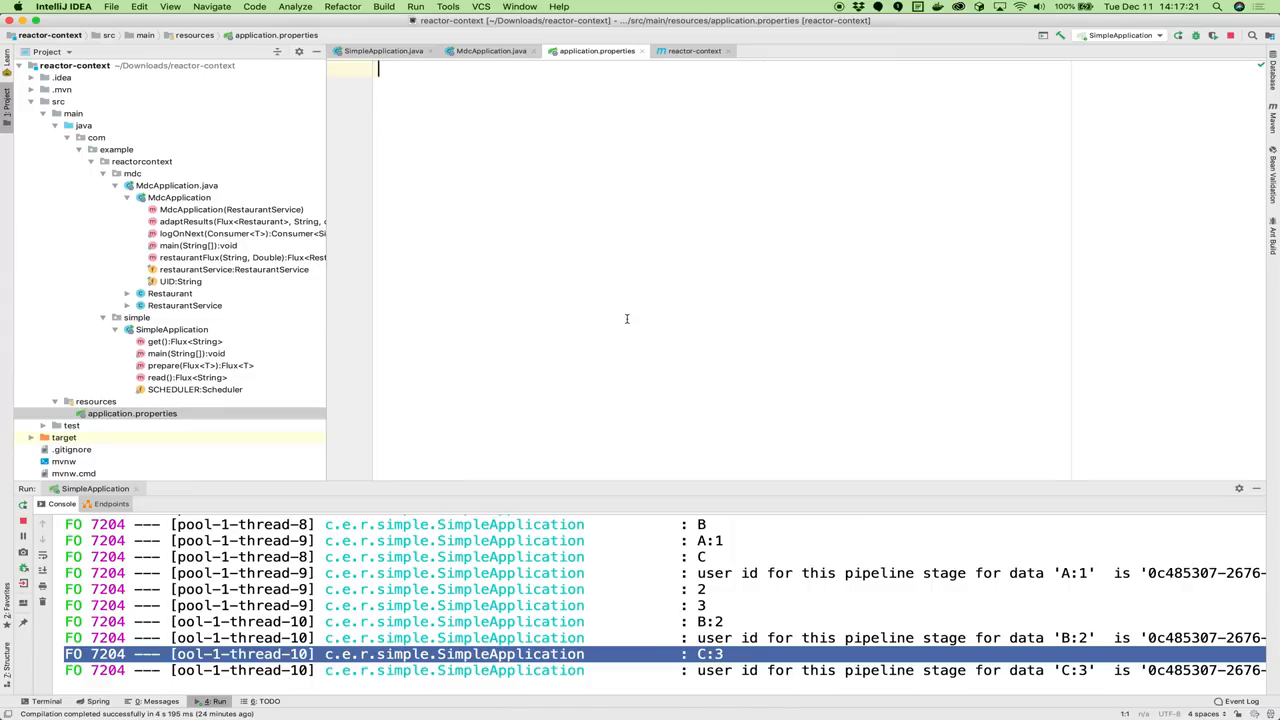
Start logging.pattern.console with %magenta([%thread]) and %cyan([%X{uid}]).
text(pa)
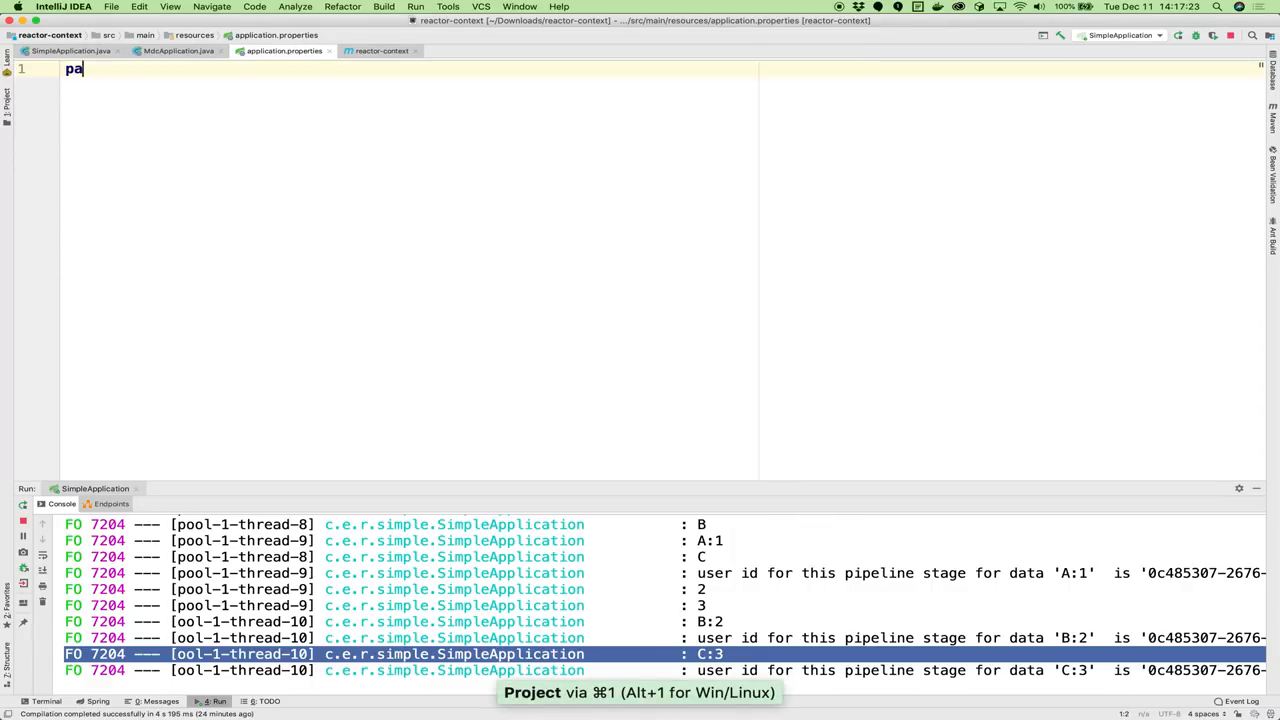
text(logging.pattern.console=)
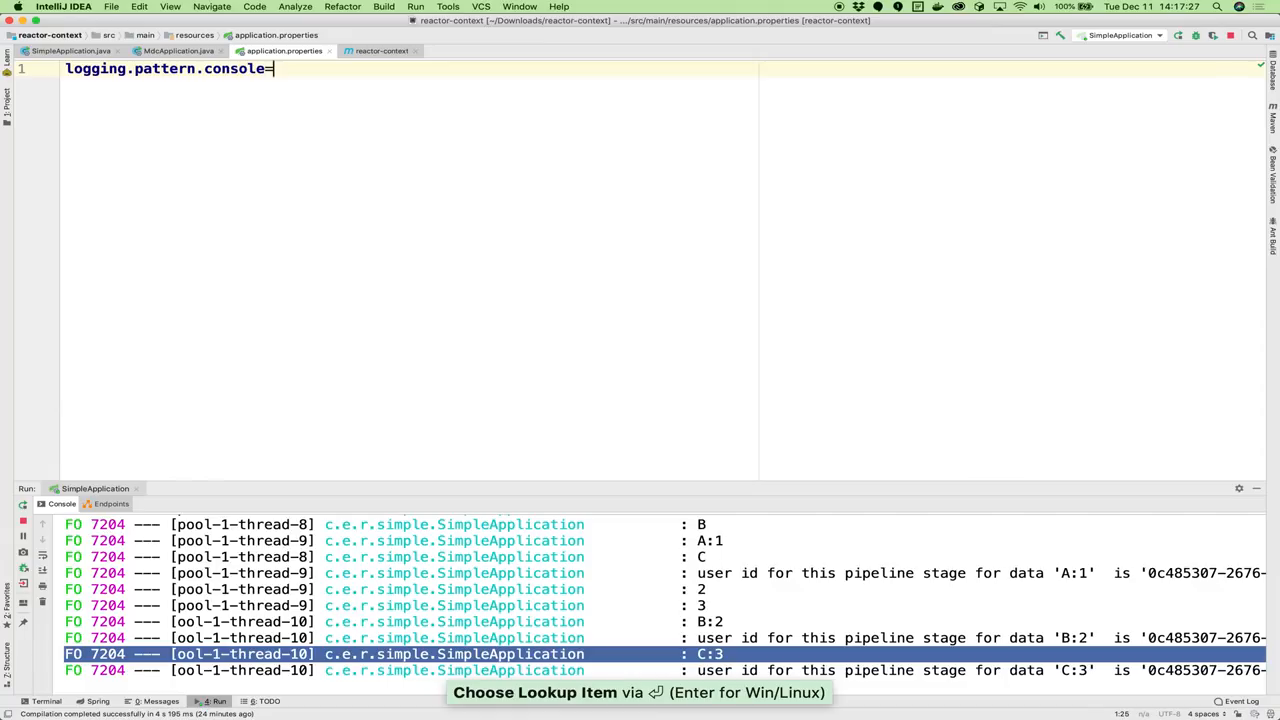
text(%m)
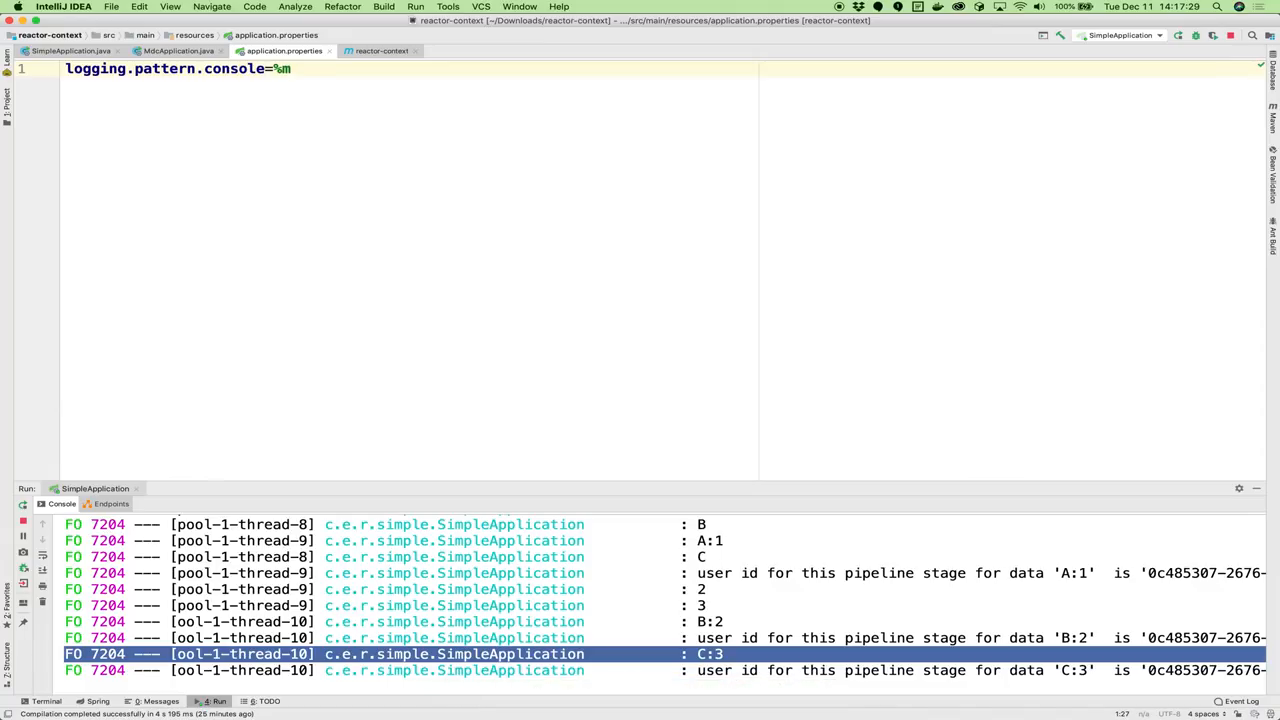
text(agenta)
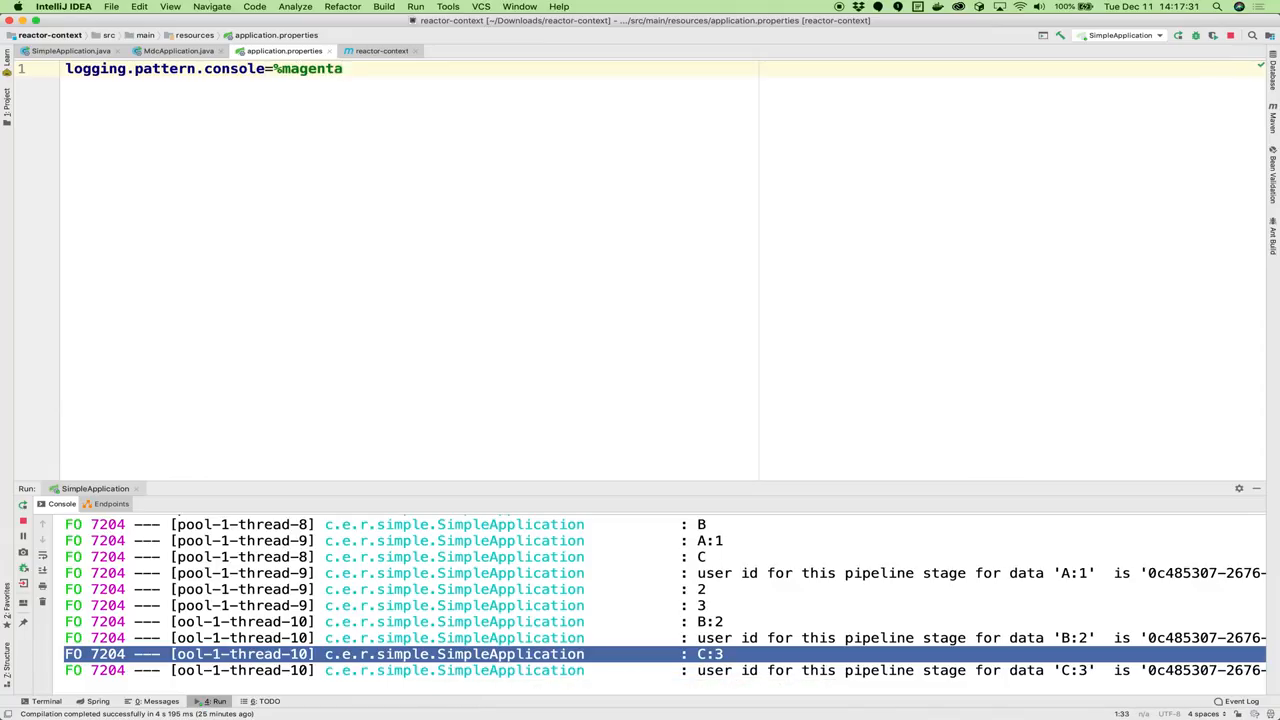
text(()
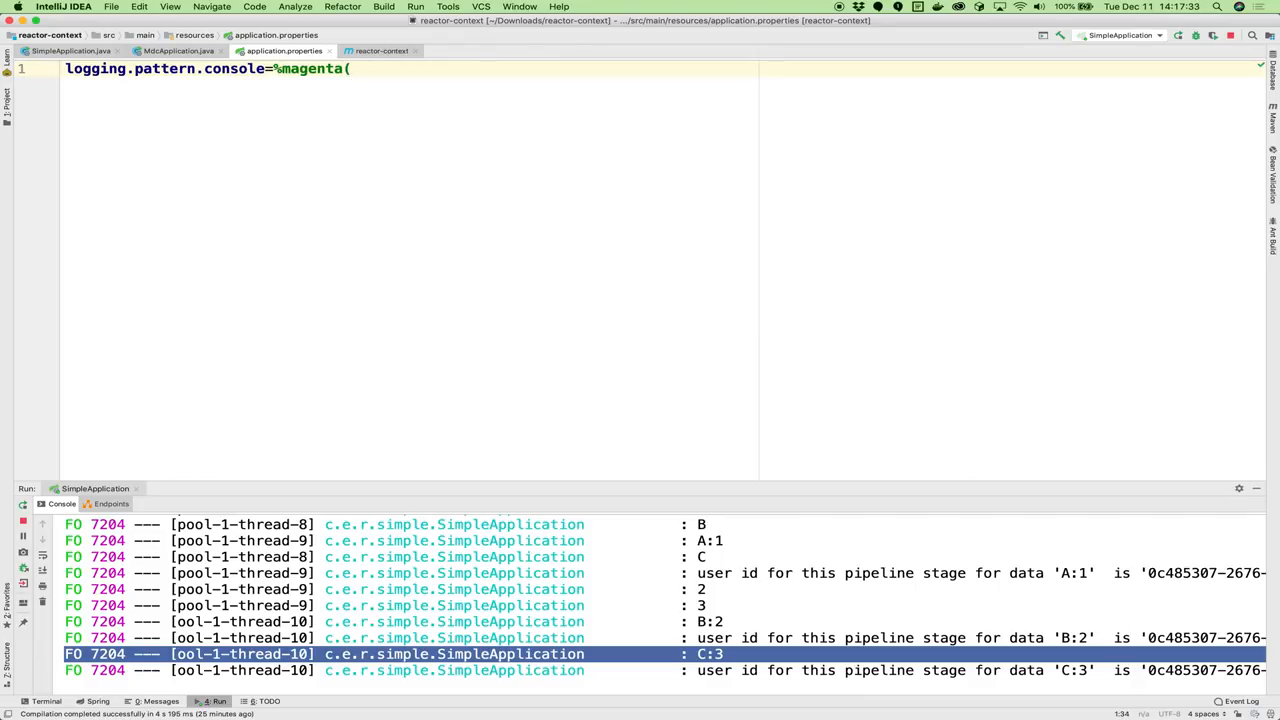
text([%thread)
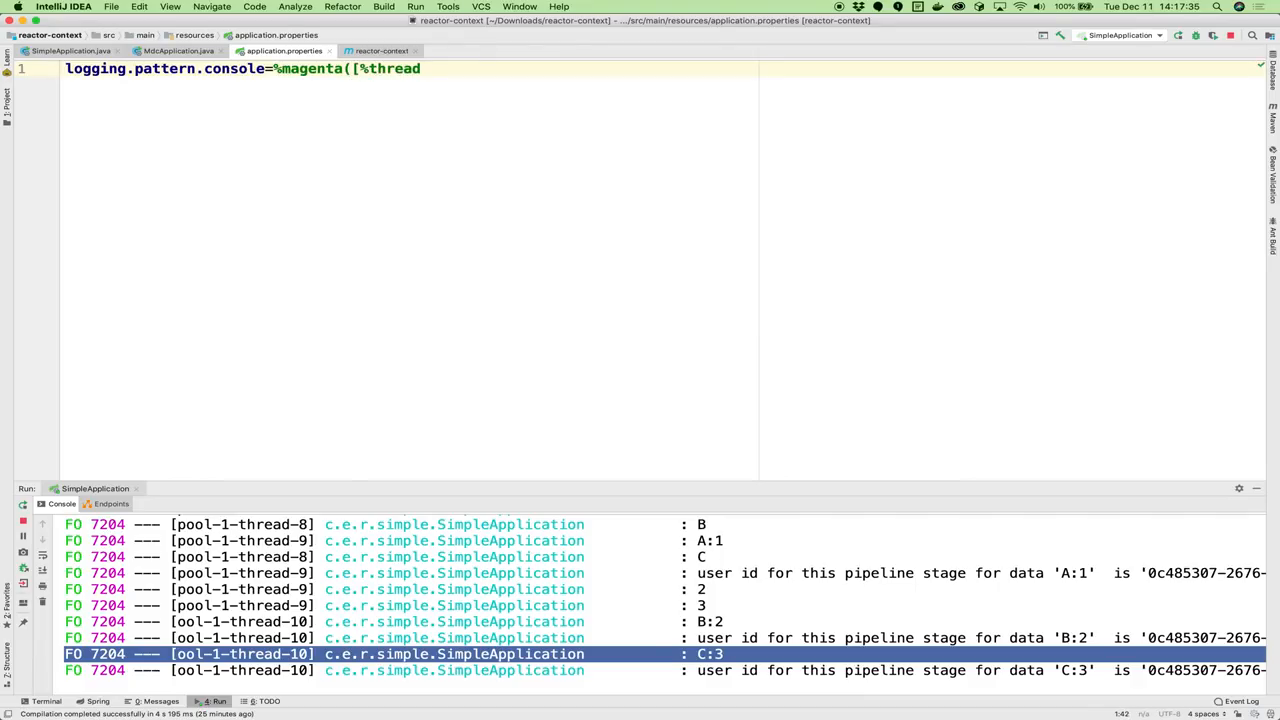
text(]) %cy)
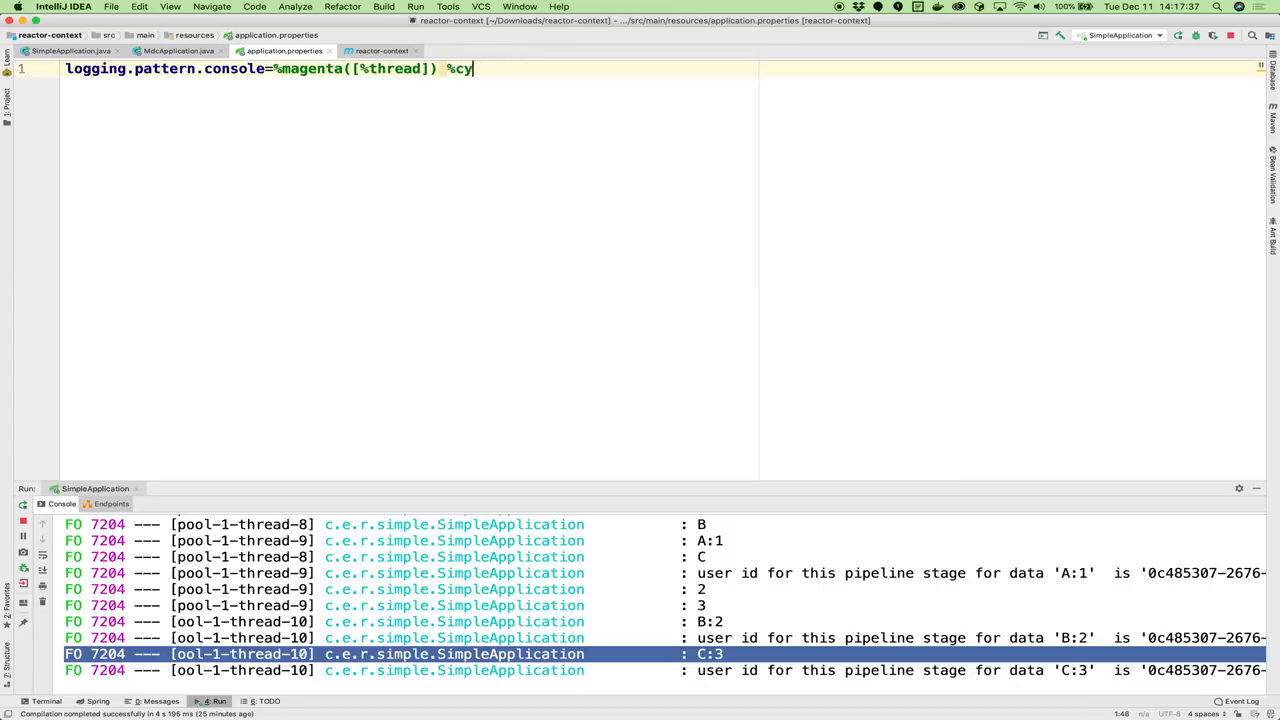
text(an([%X)
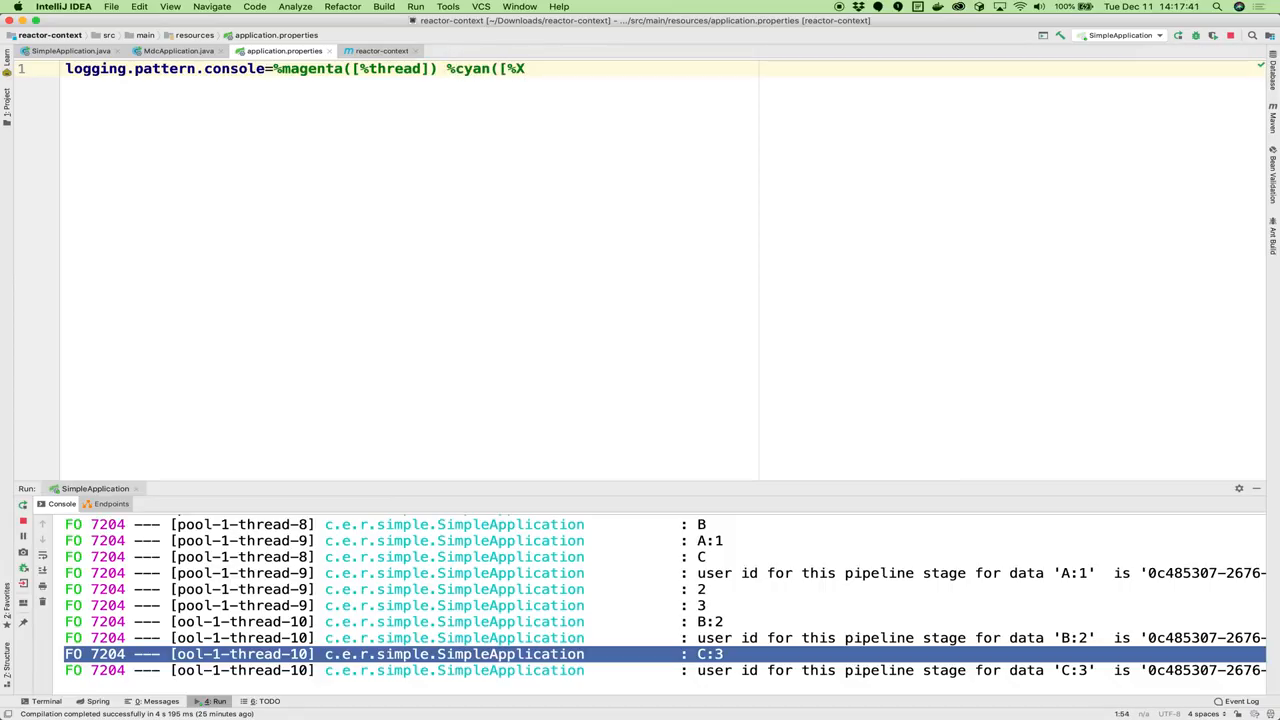
text({uid})
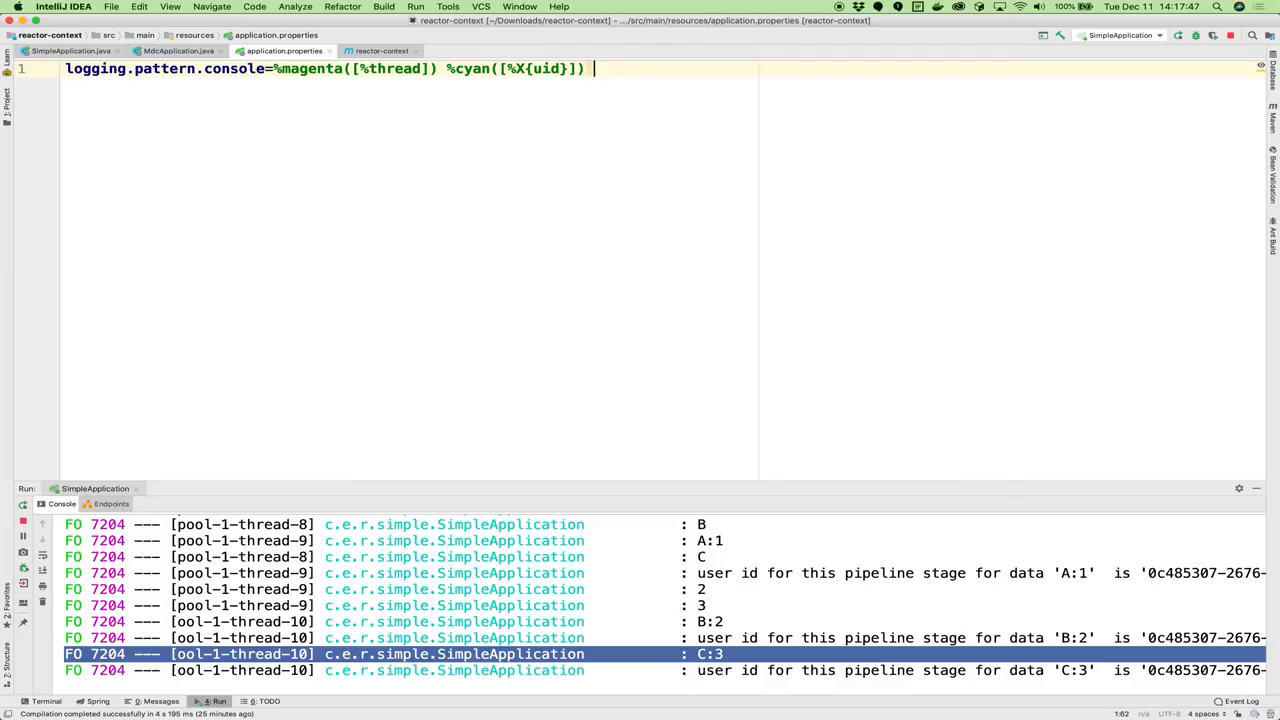
Finish the pattern with %highlight(%-5level), %logger{36}.%M and %msg%n.
text(— %highlight()
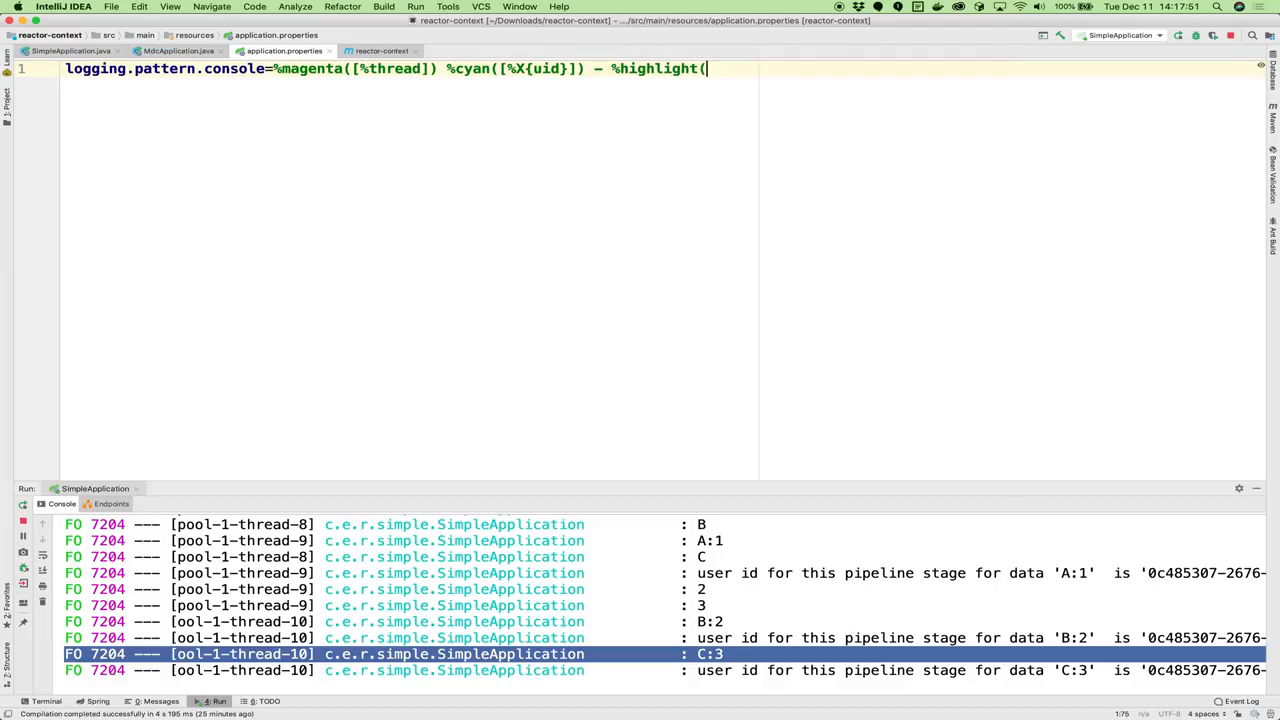
text(%-)
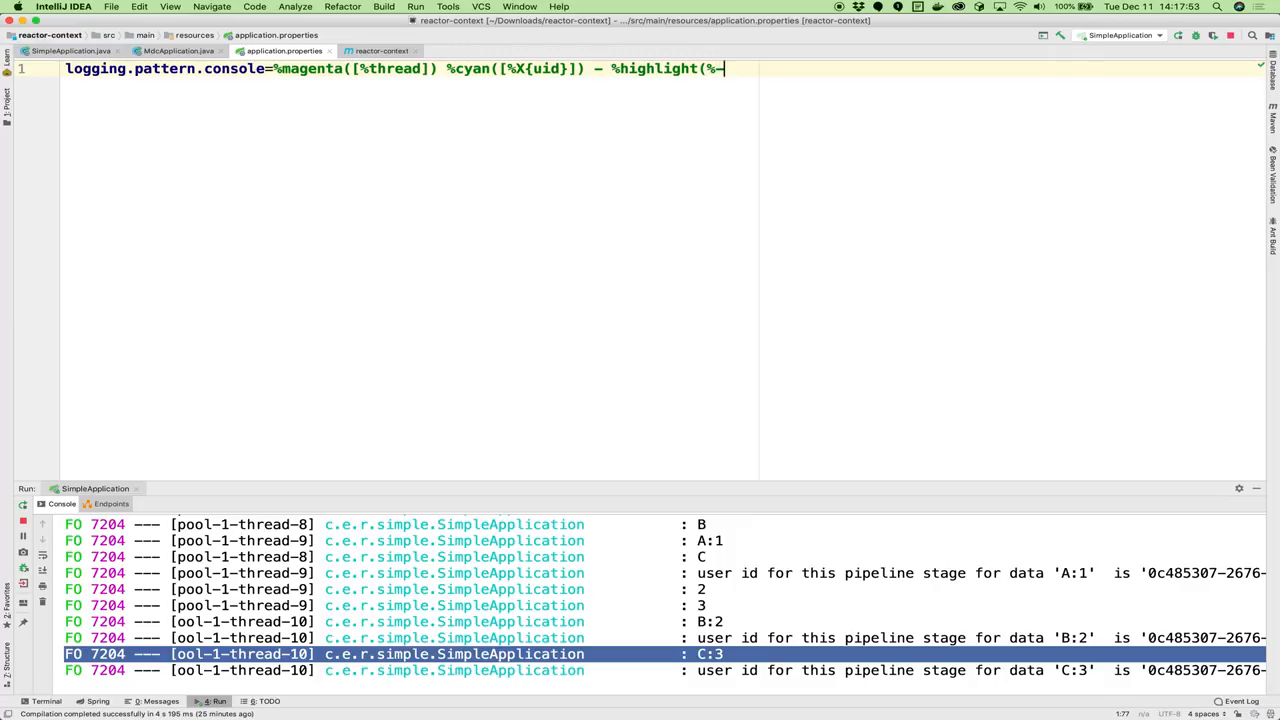
text(5level)
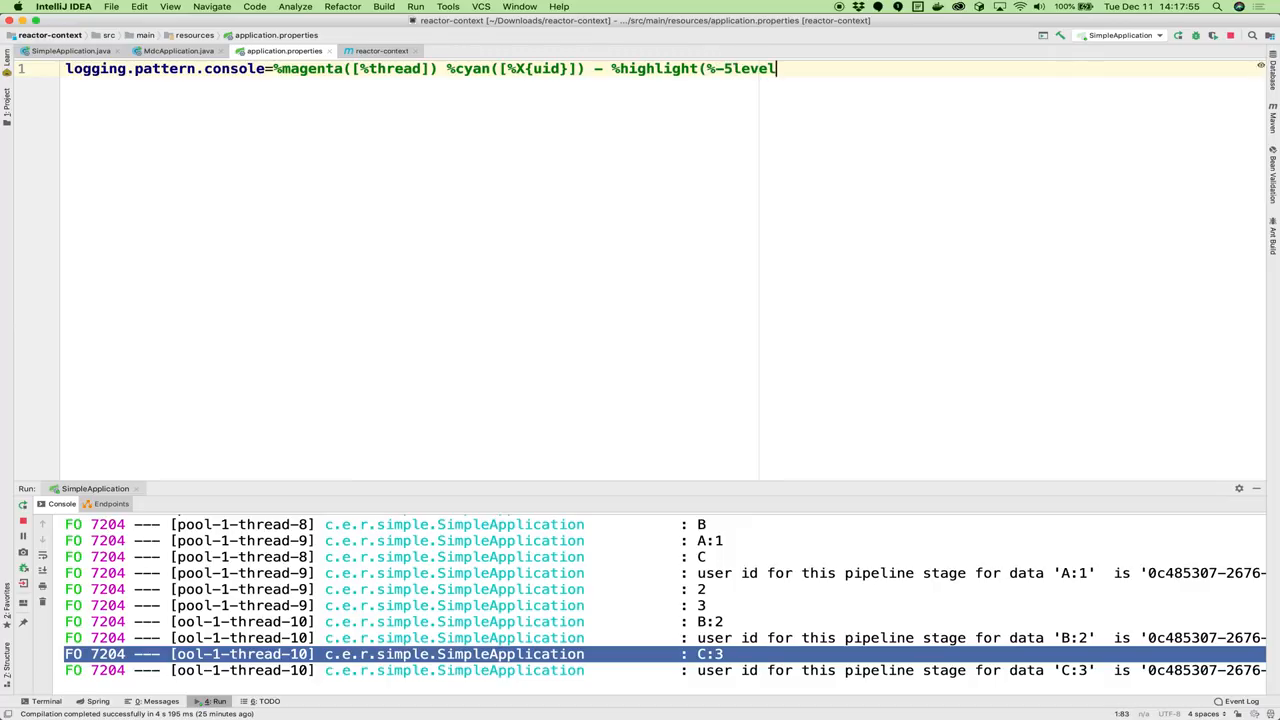
text(%logger)
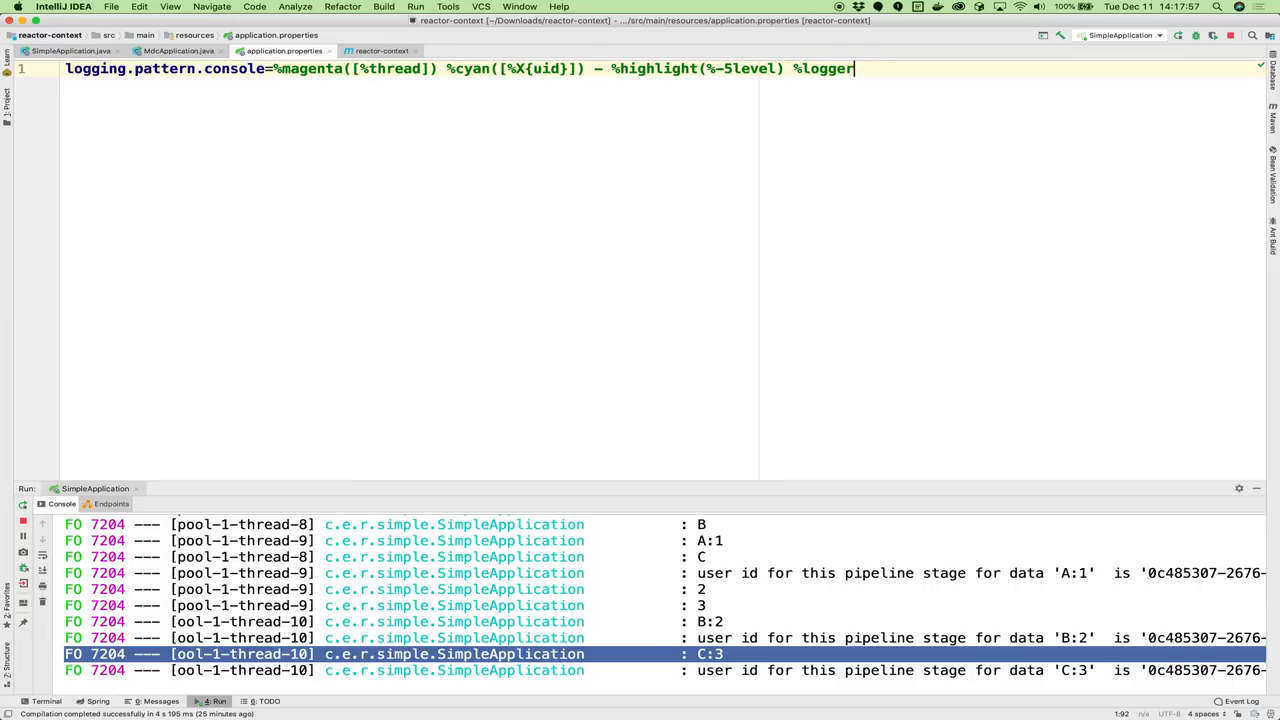
text({36)
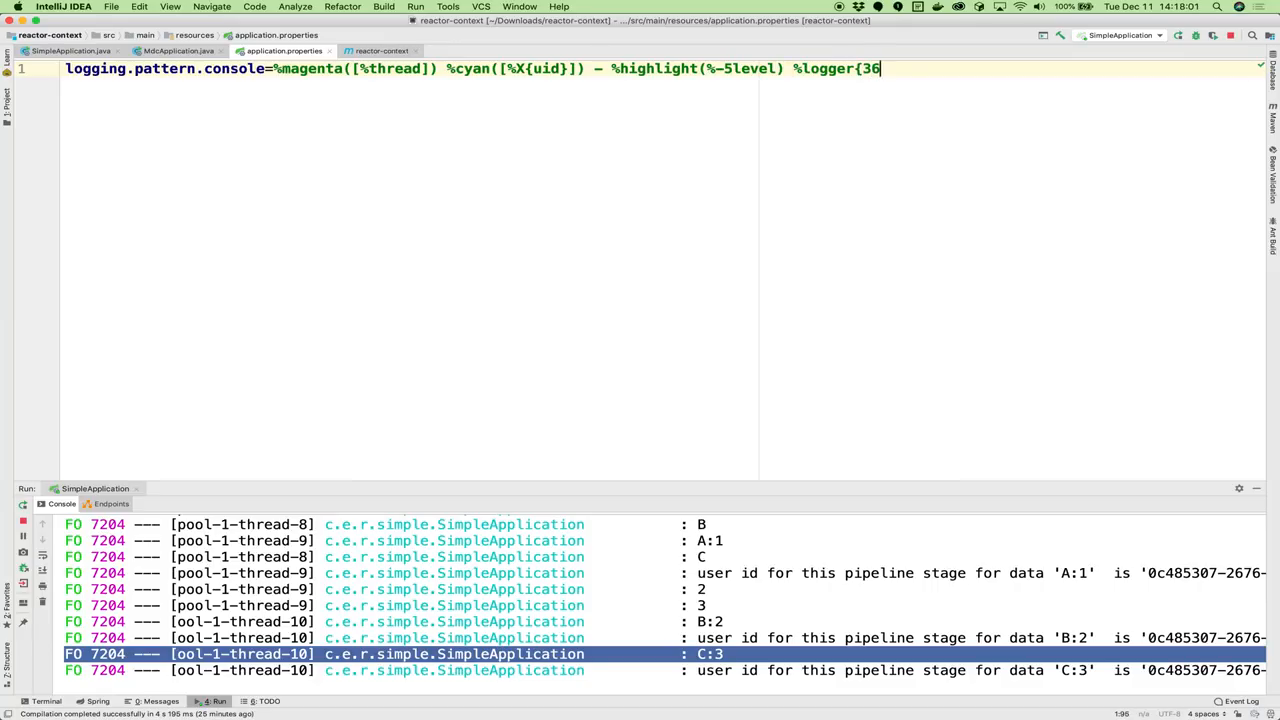
text(}.%M)
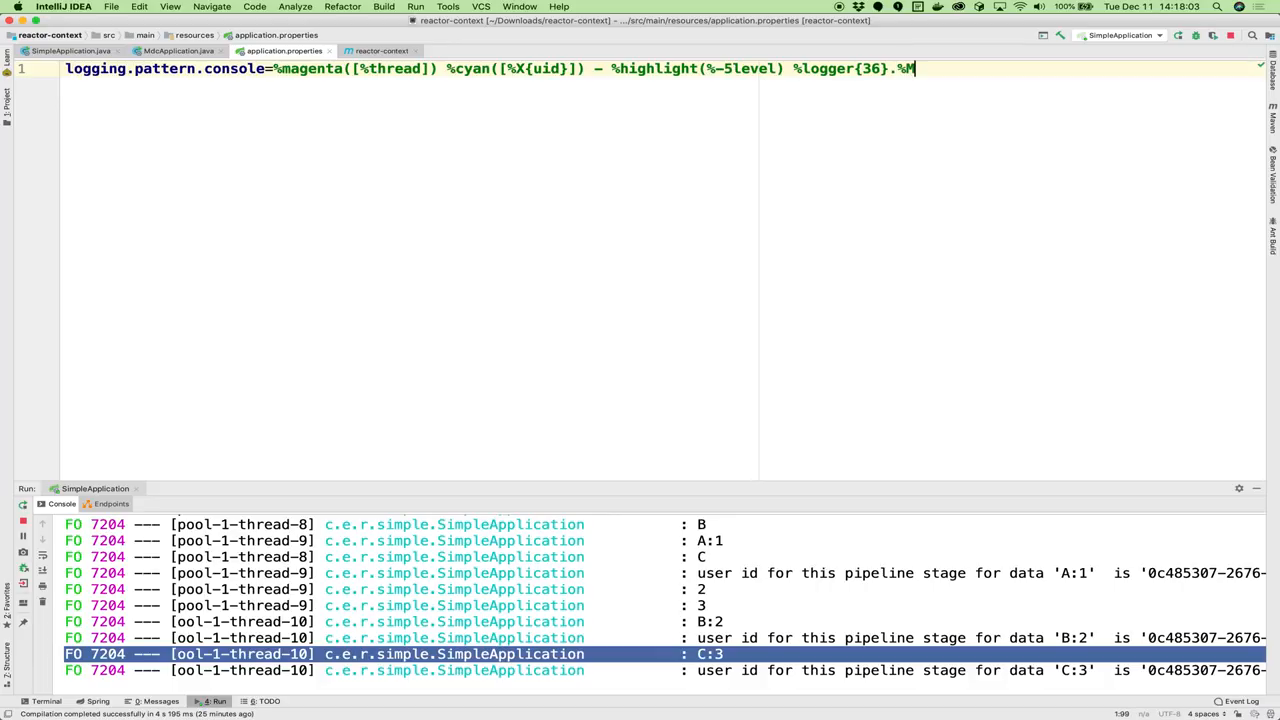
text(— %ms)
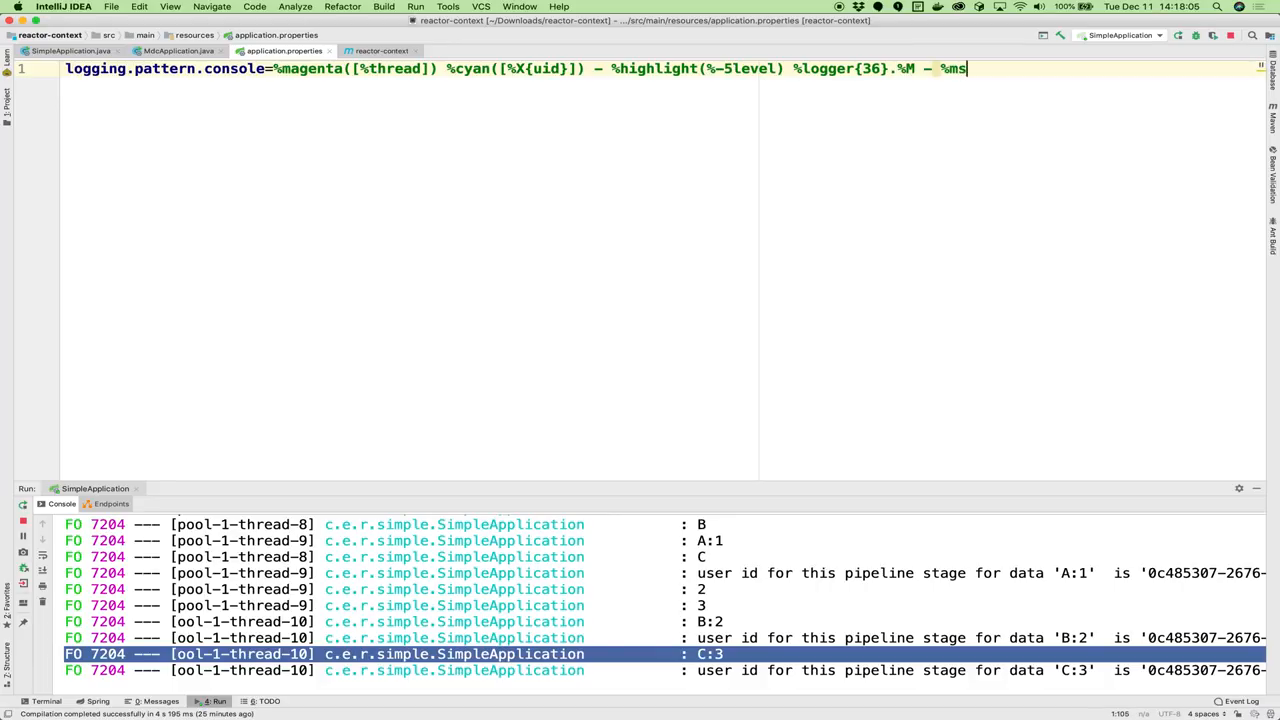
text(g%n)
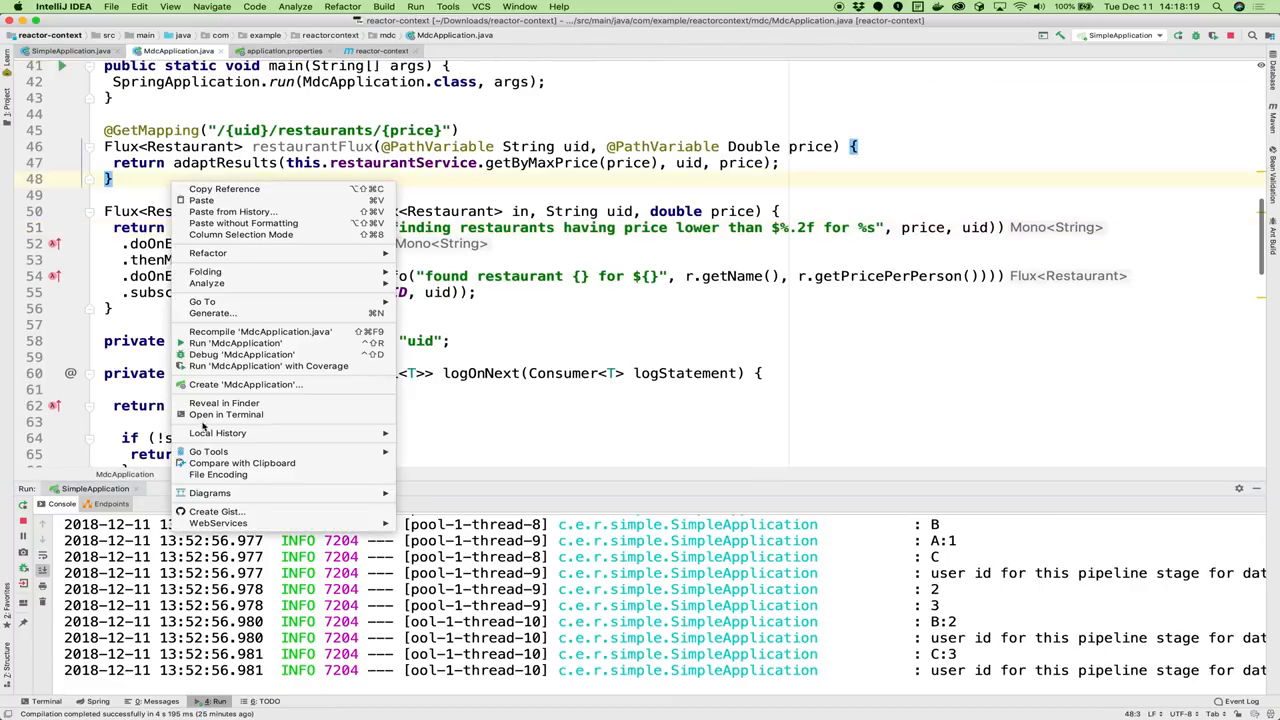
mouse_move(236, 344)
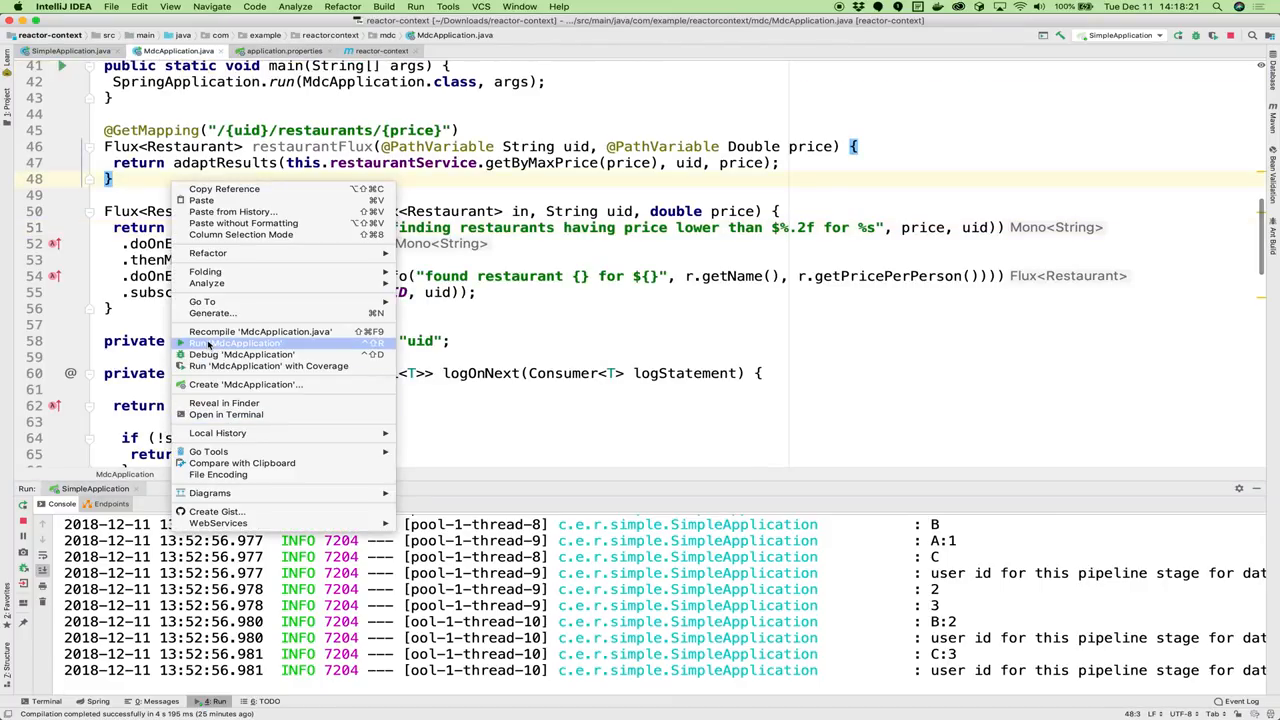
Run the MdcApplication Spring Boot app and switch over to iTerm2.
click(236, 342)
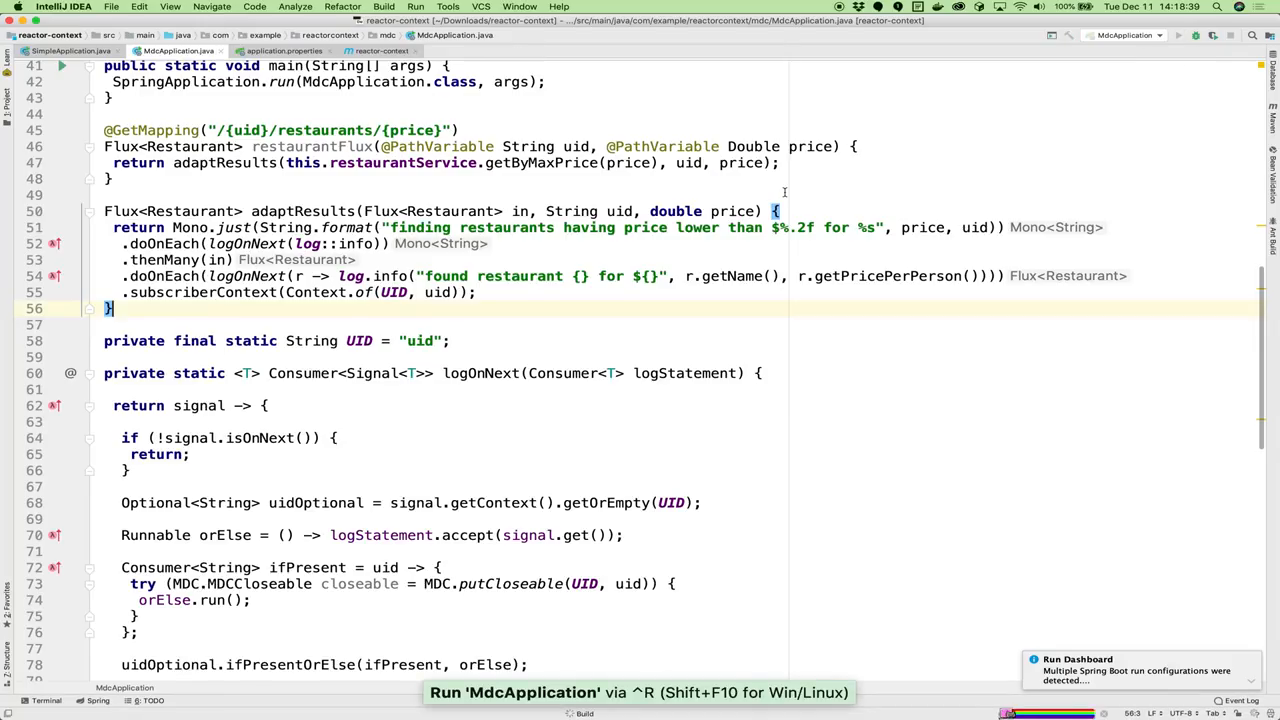
click(110, 196)
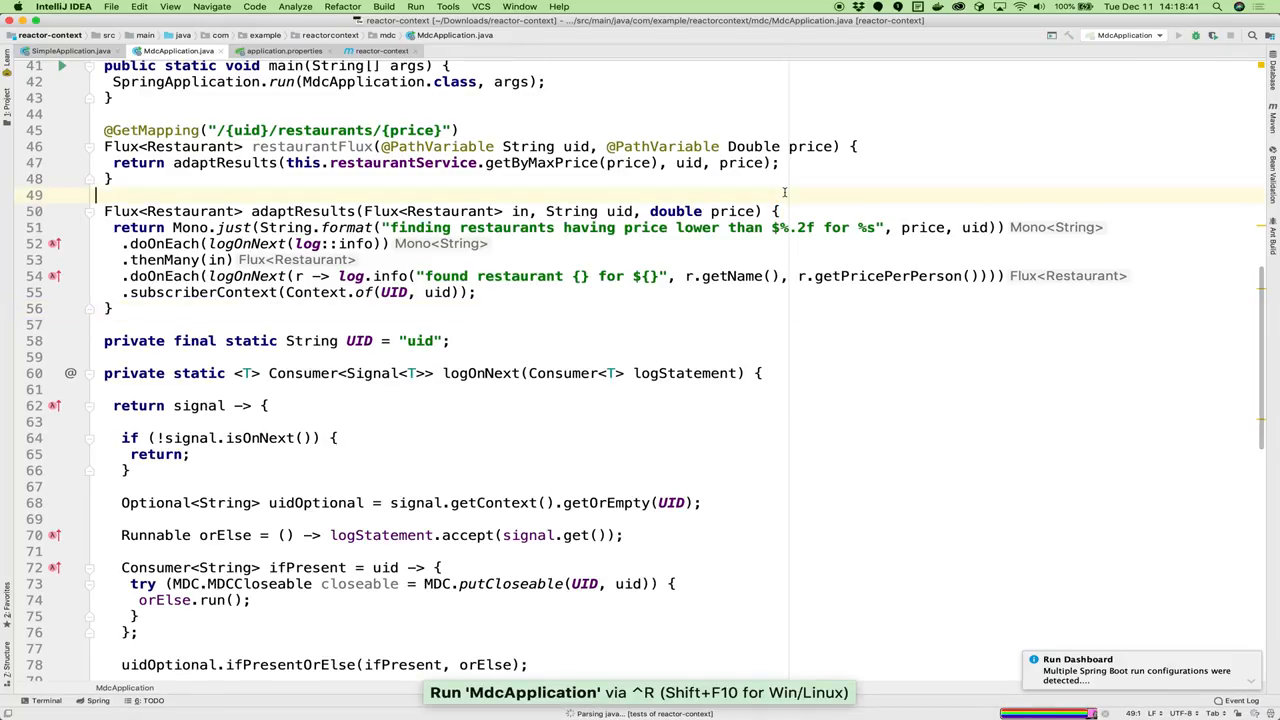
click(1198, 36)
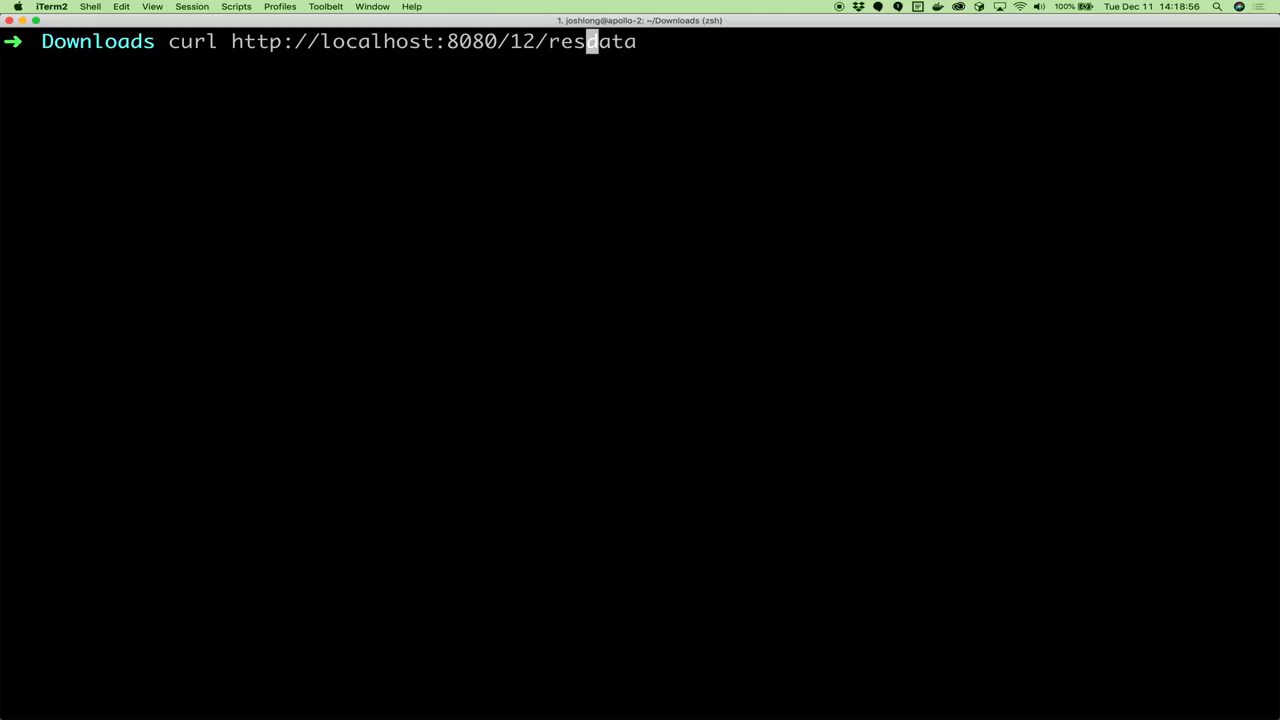
text(taurants/)
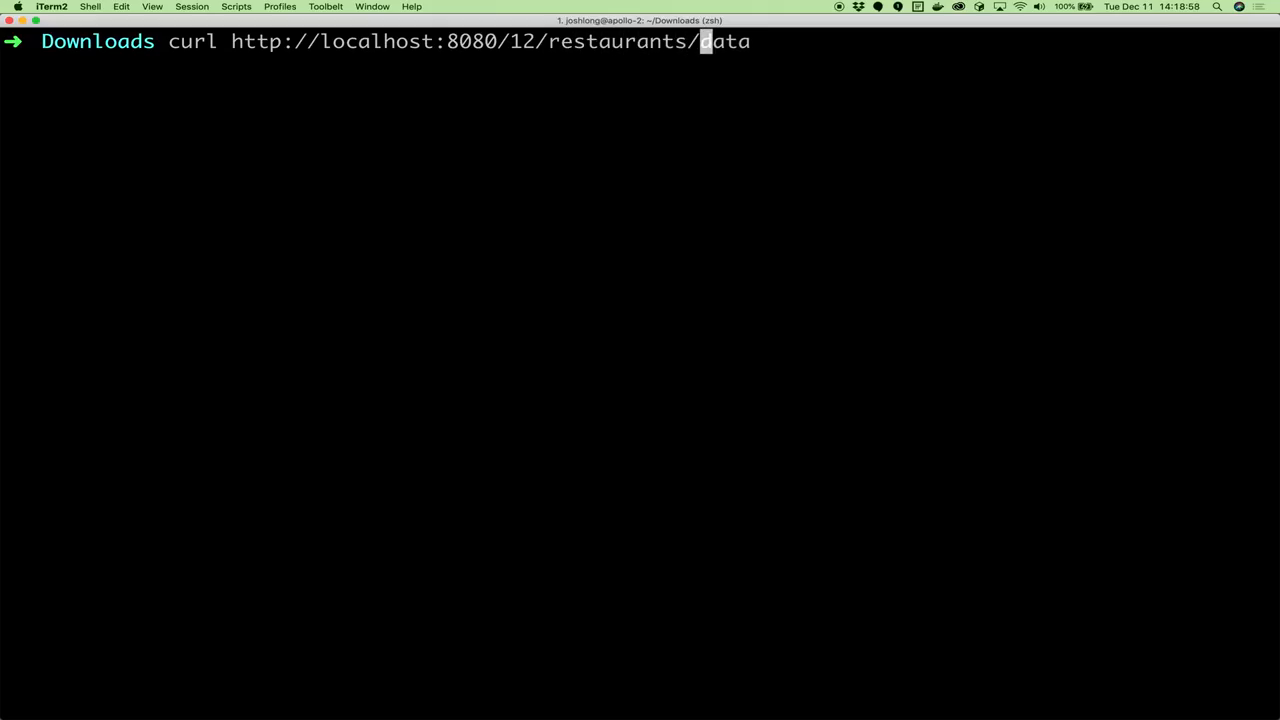
key(backspace)
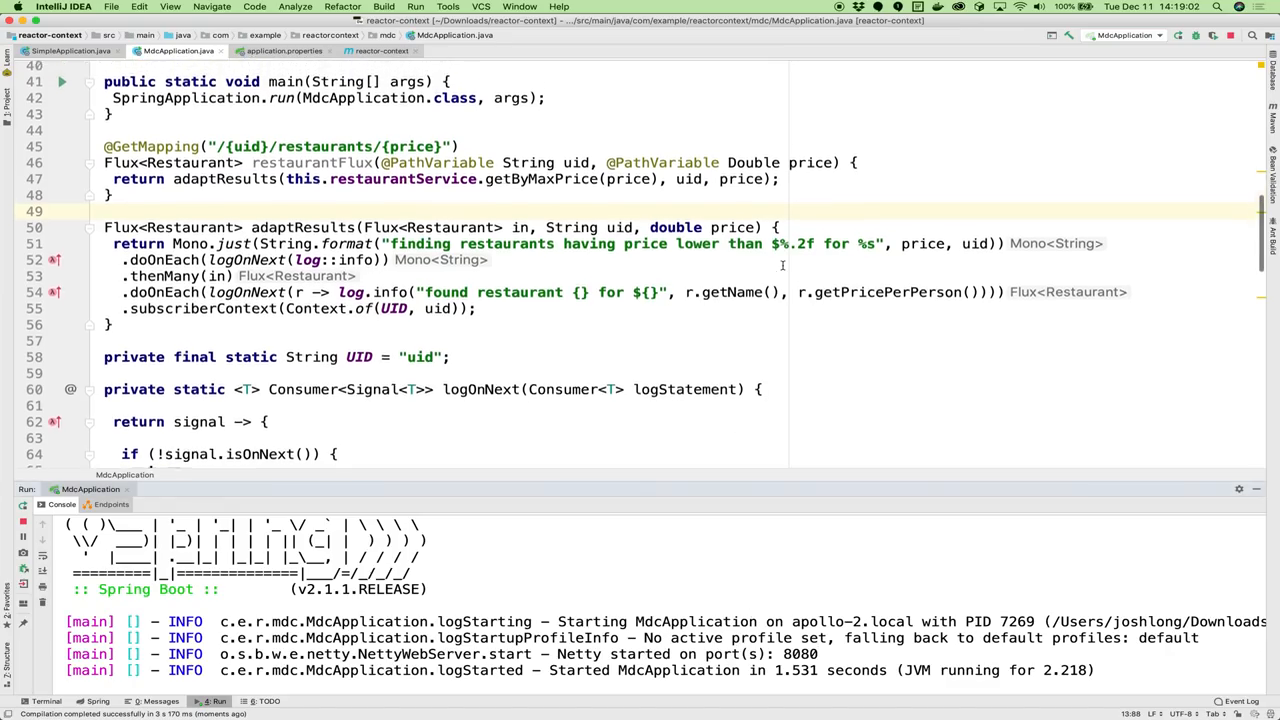
scroll(up, 3)
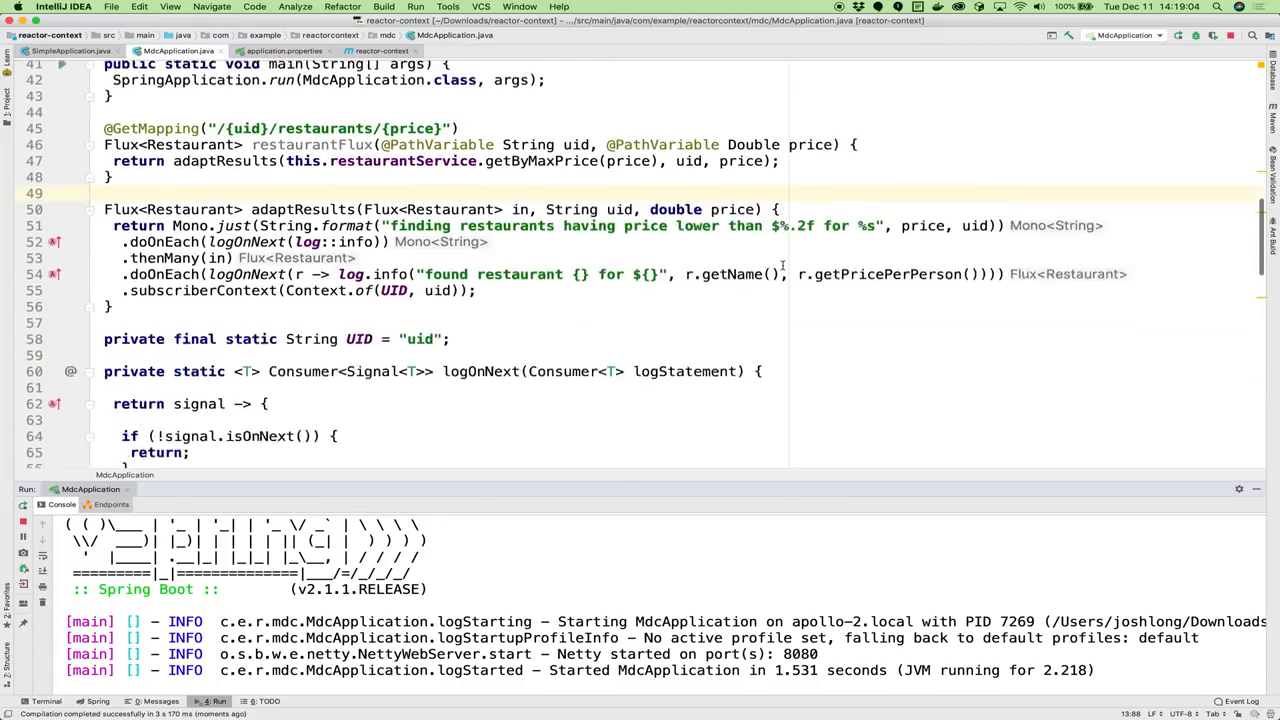
scroll(down, 3)
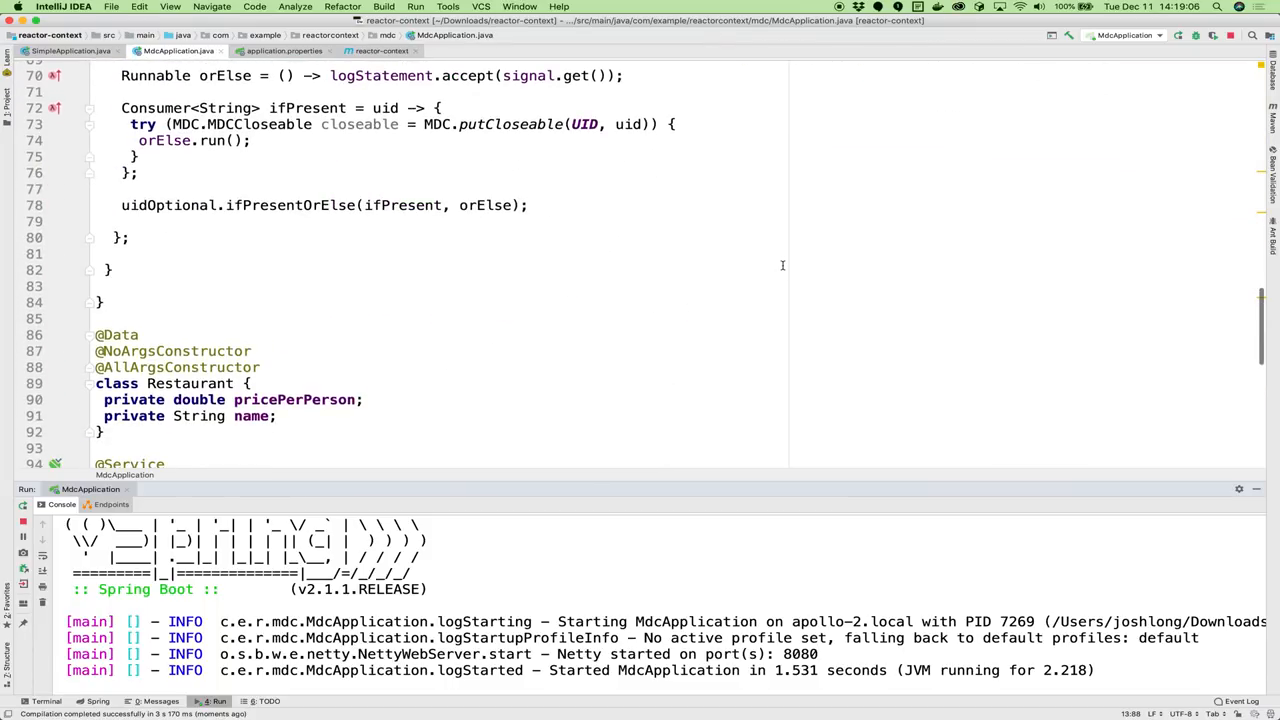
scroll(down, 3)
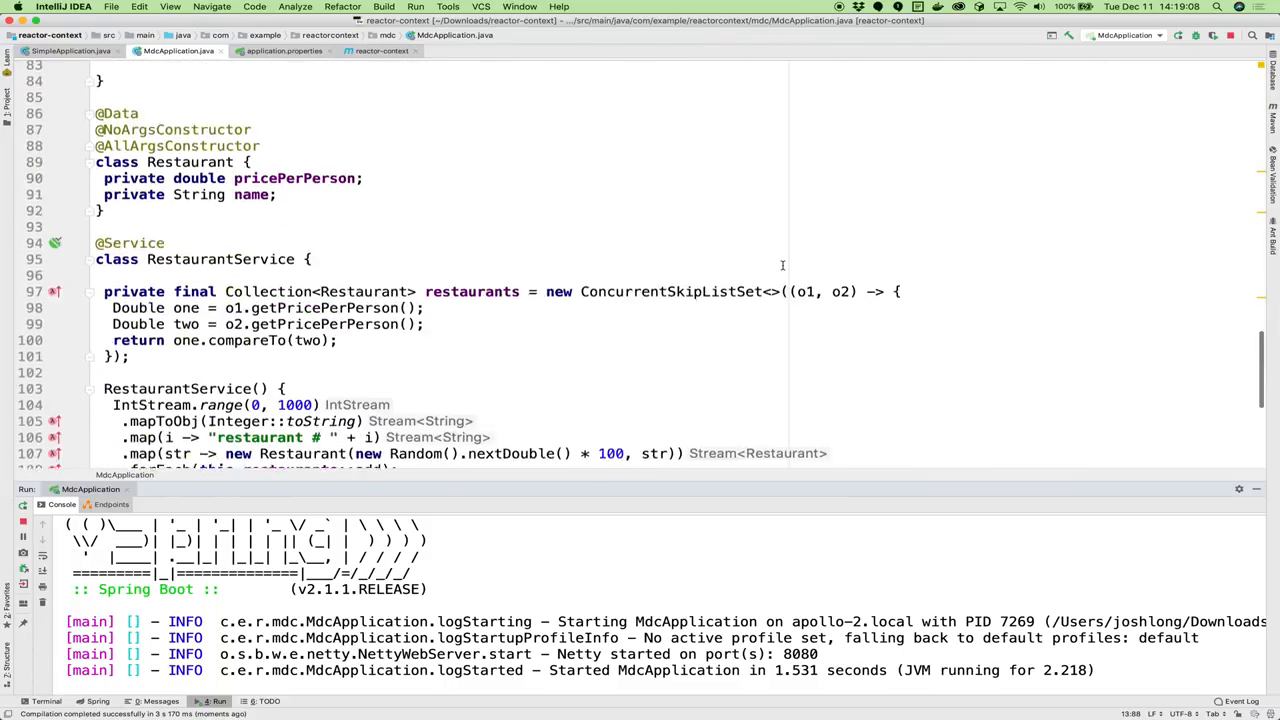
scroll(down, 3)
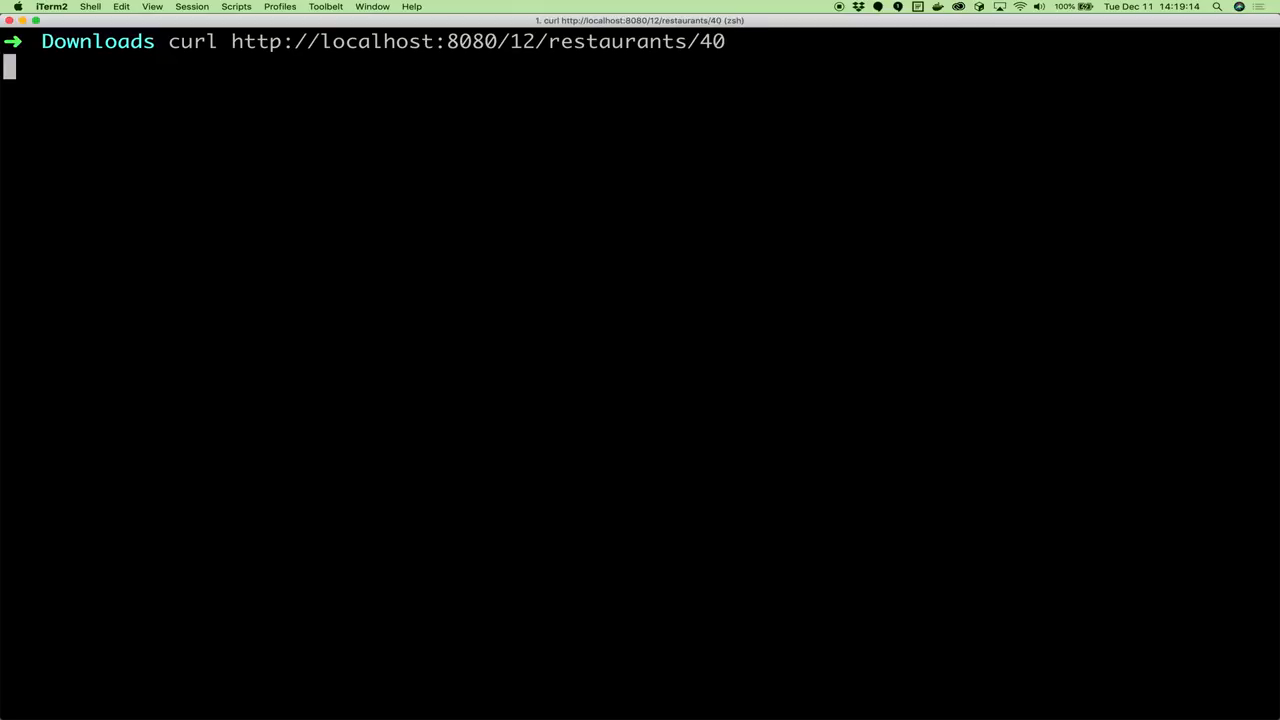
Run the restaurants curl for uid 12, then rerun it piped through jq.
key(Return)
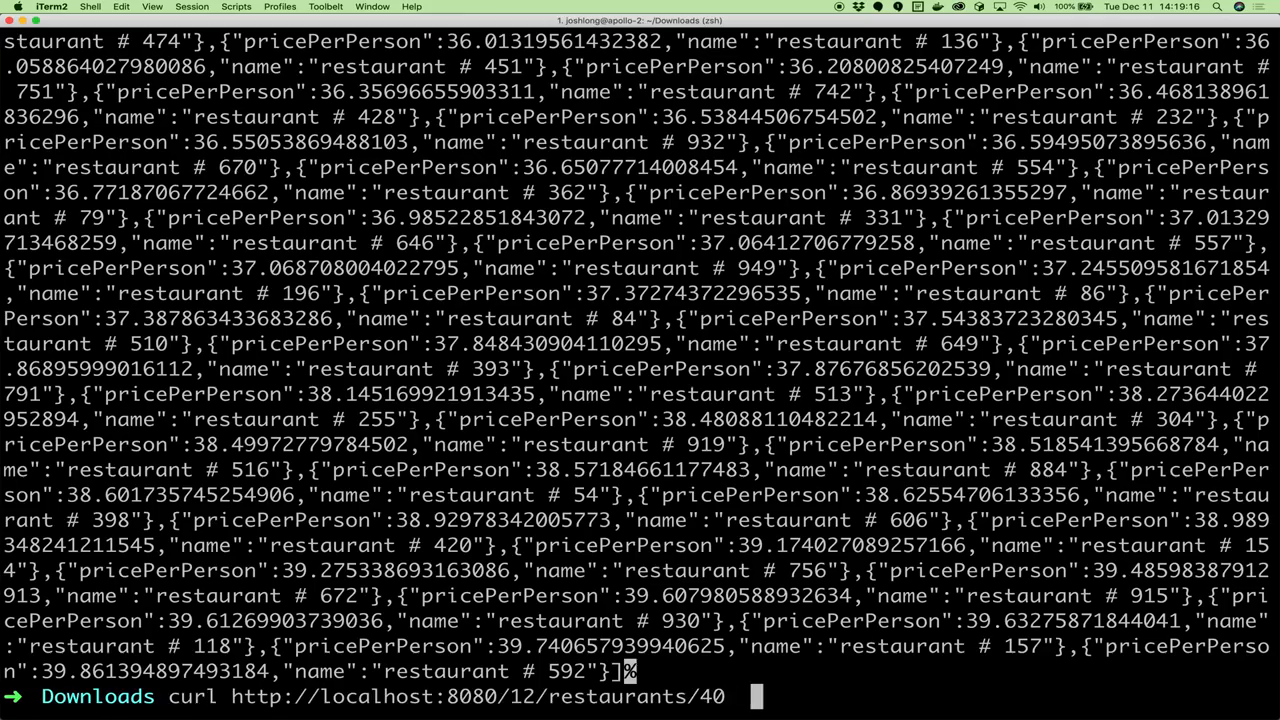
text(| jq)
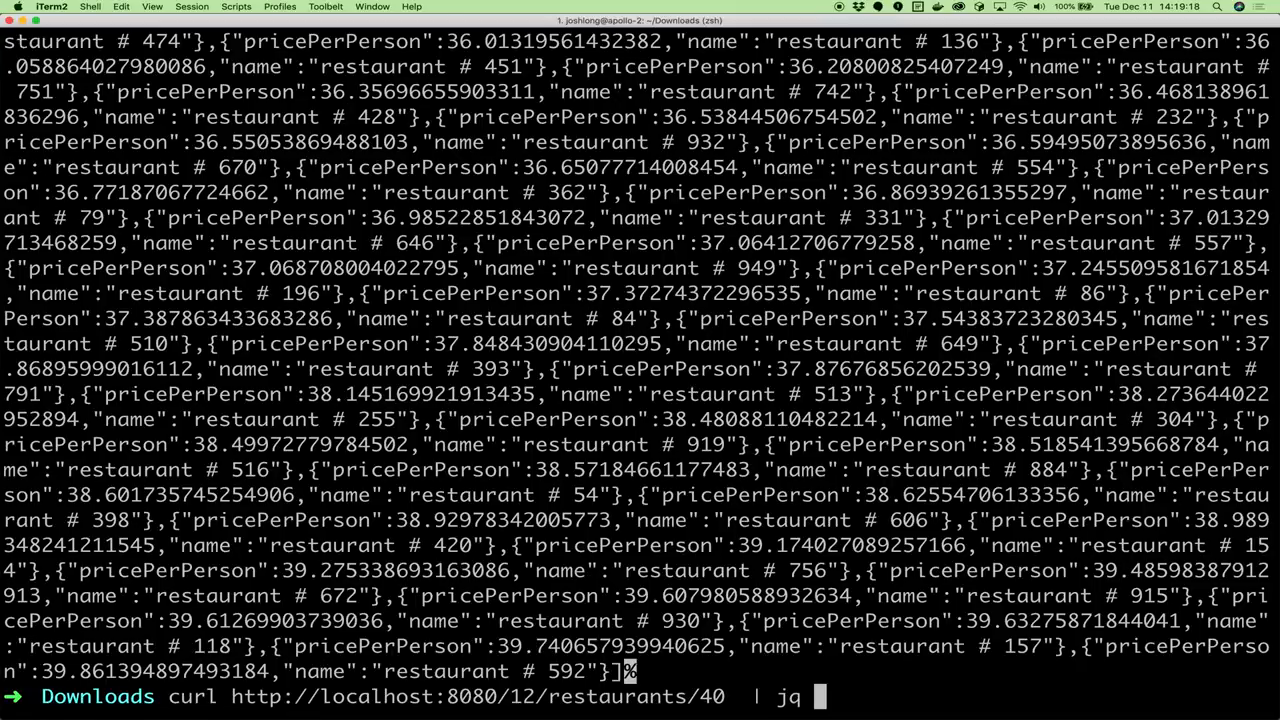
text(.)
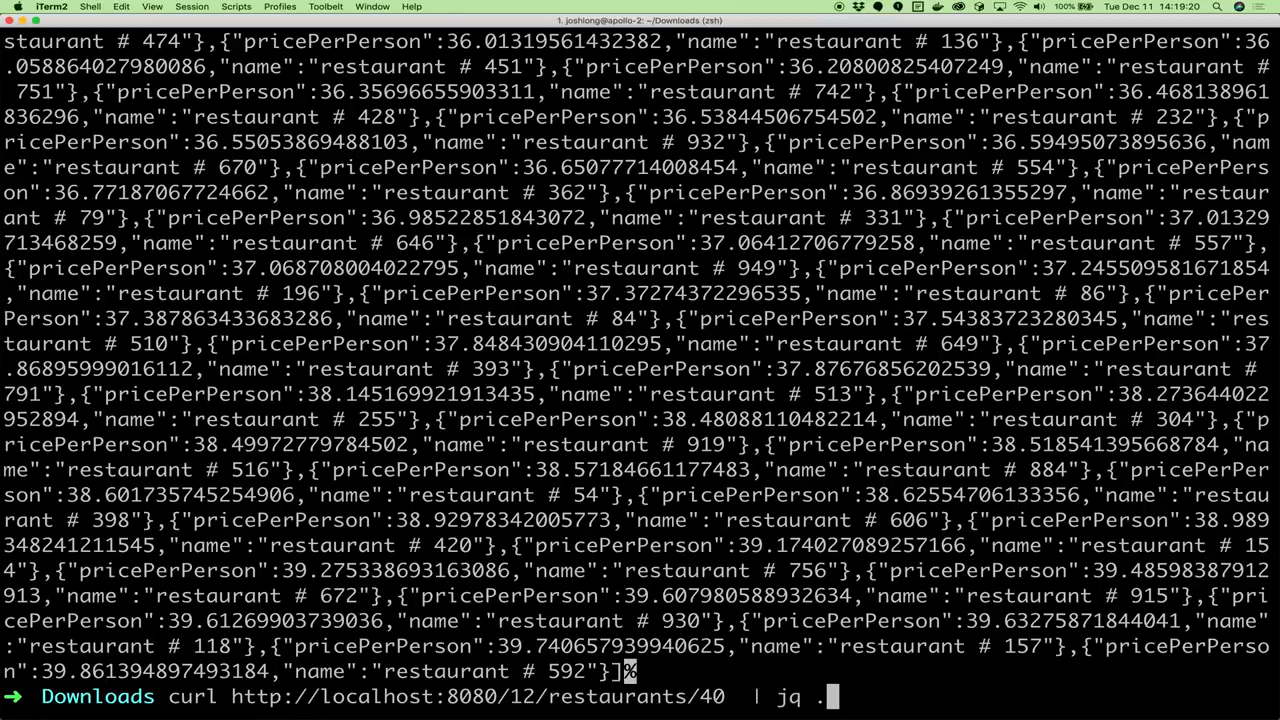
key(Return)
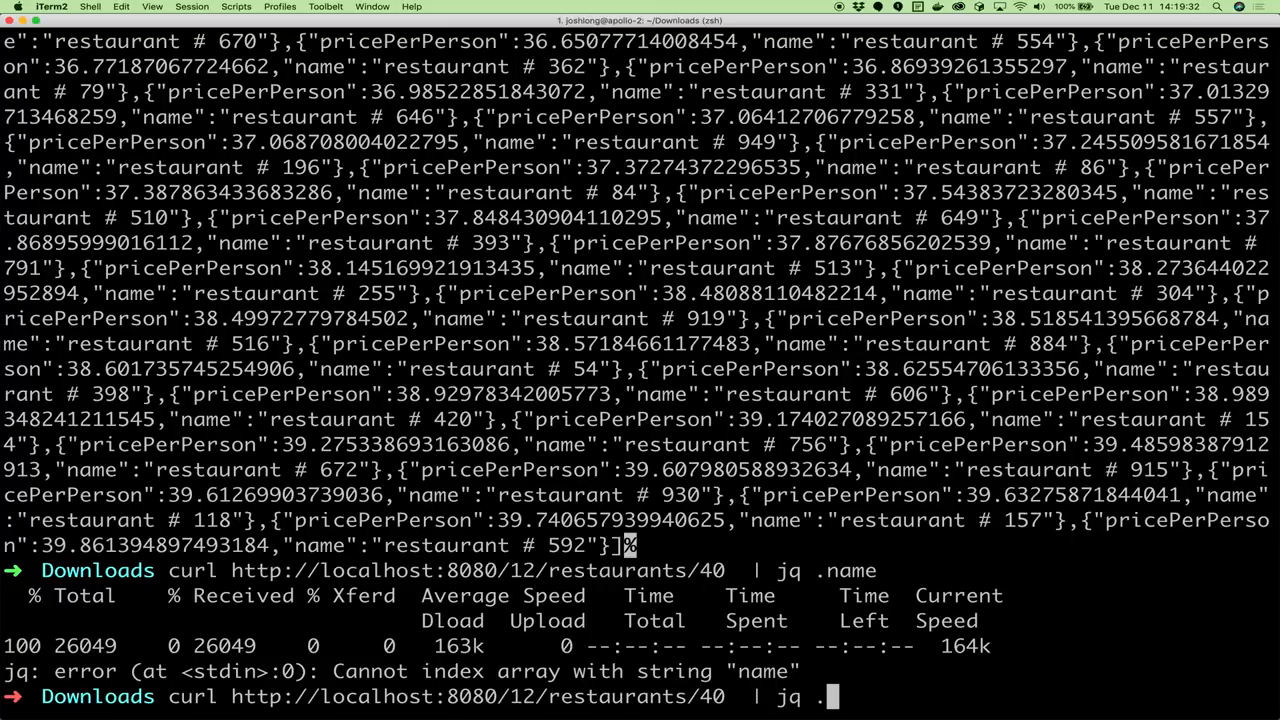
Send several more restaurant requests for uid 12 with varying price limits.
text(@)
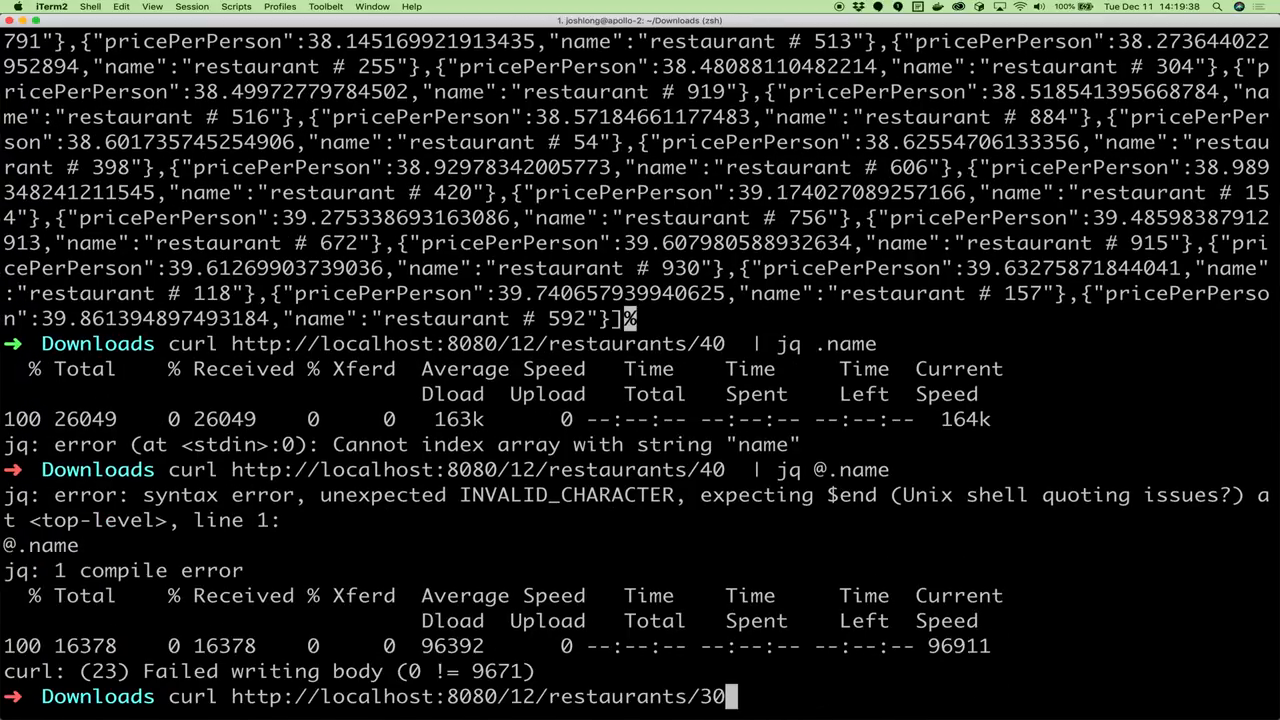
key(Return)
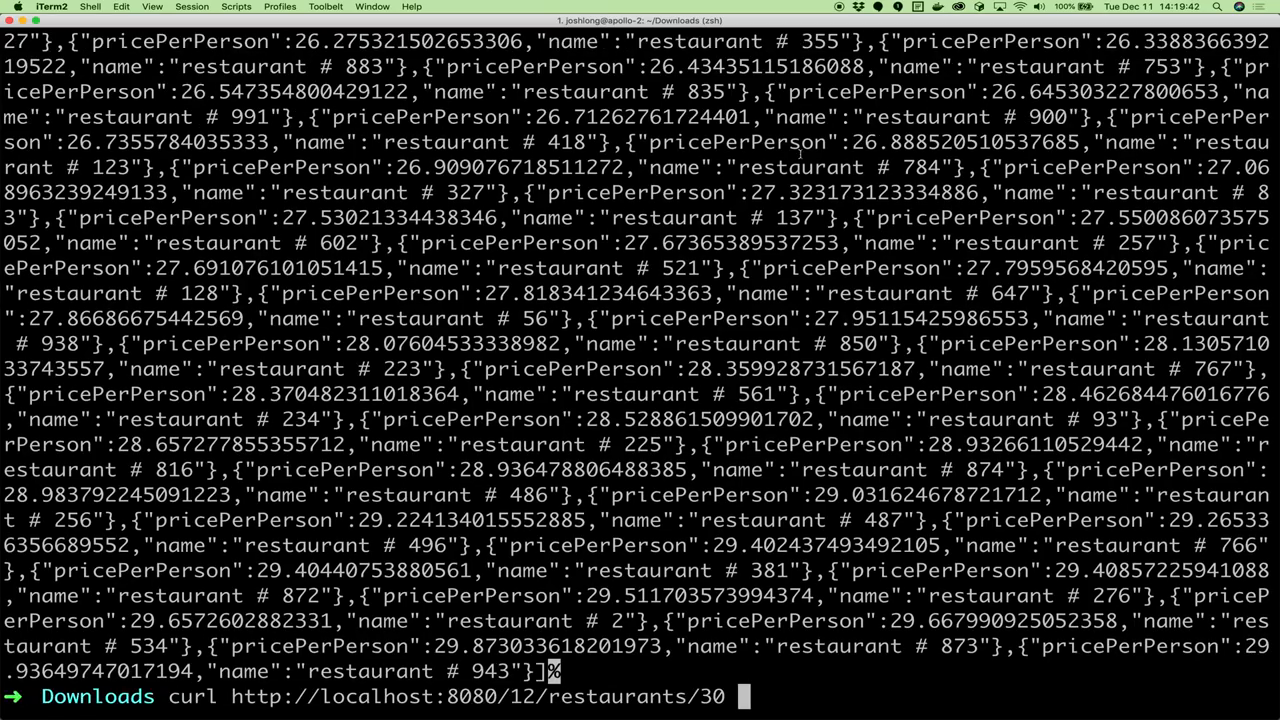
key(Return)
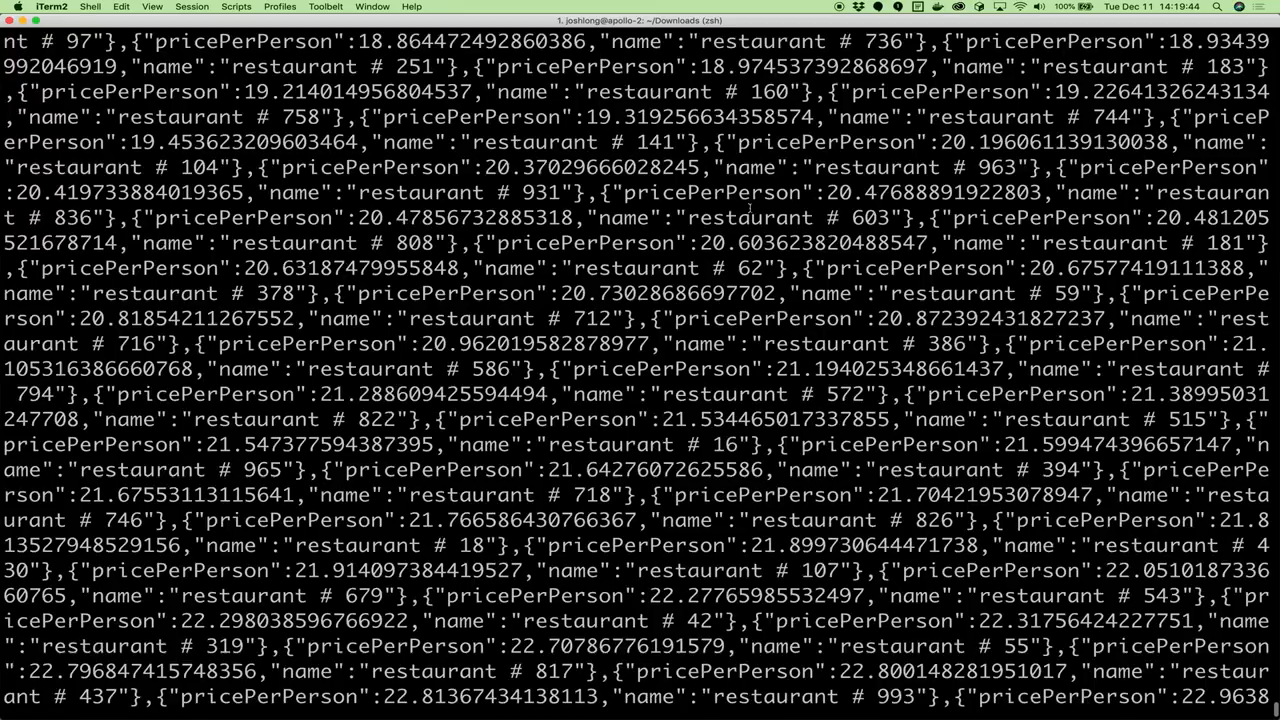
scroll(down, 3)
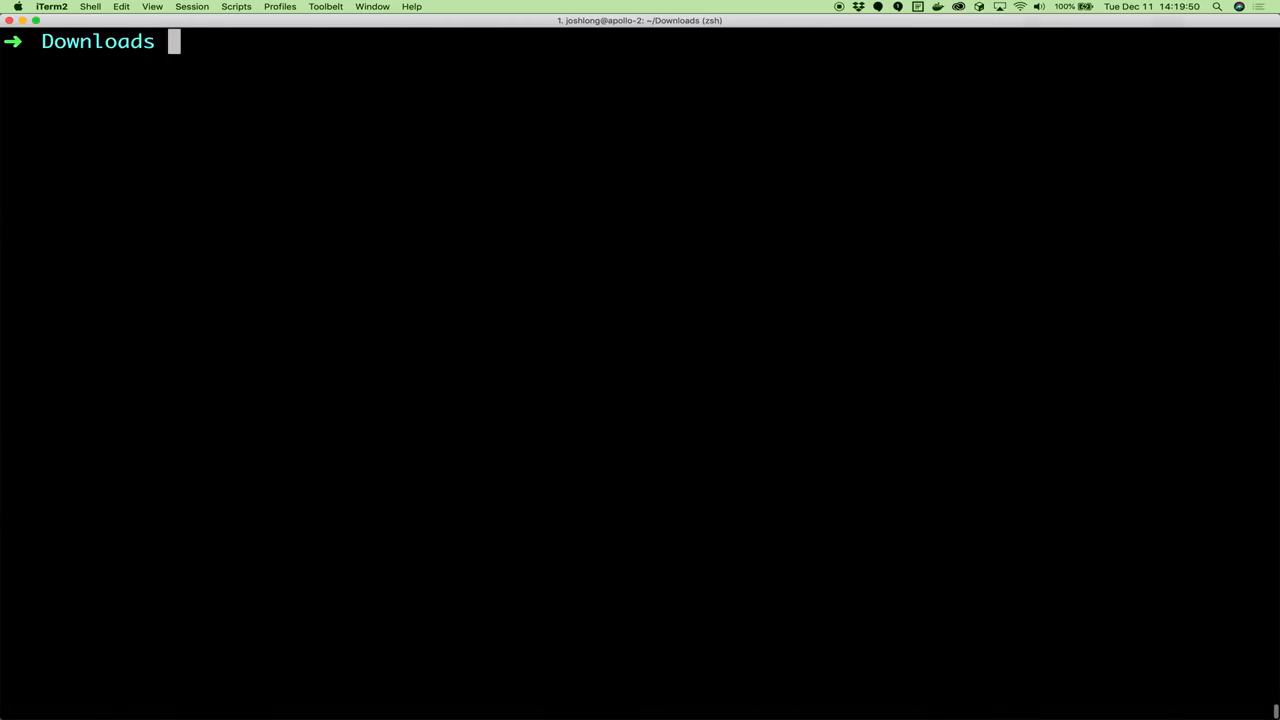
key(Return)
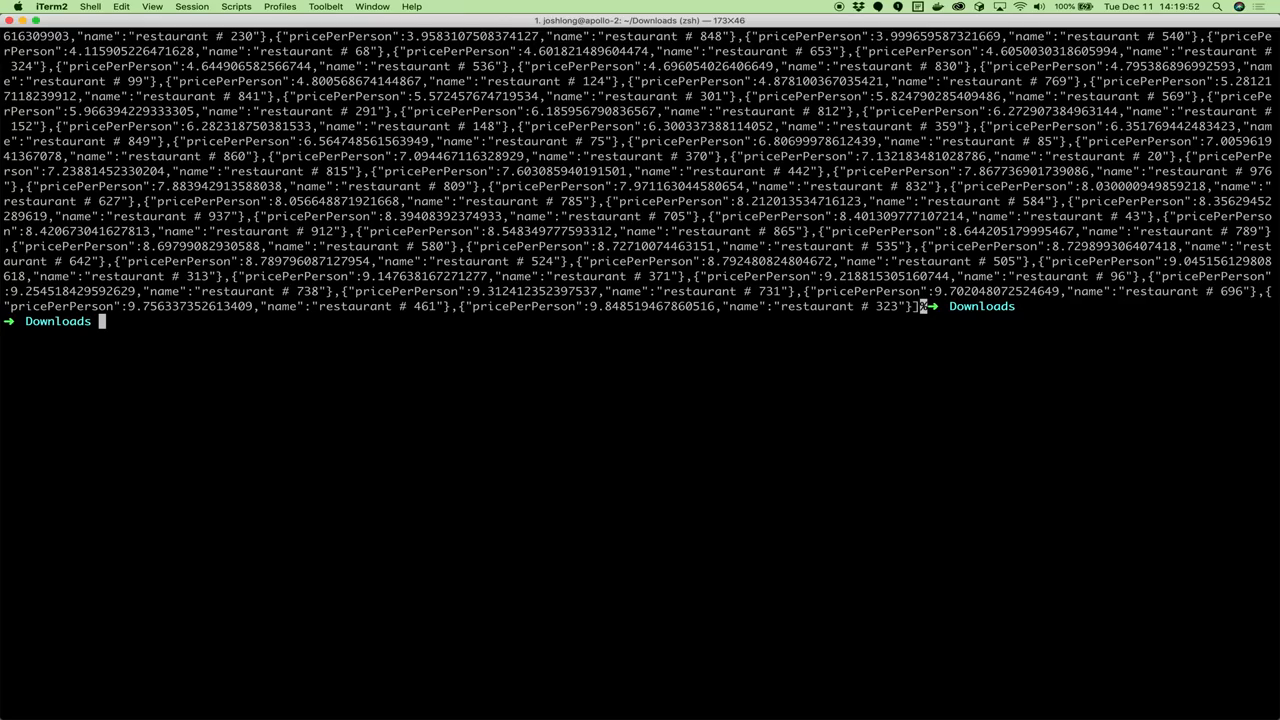
key(Return)
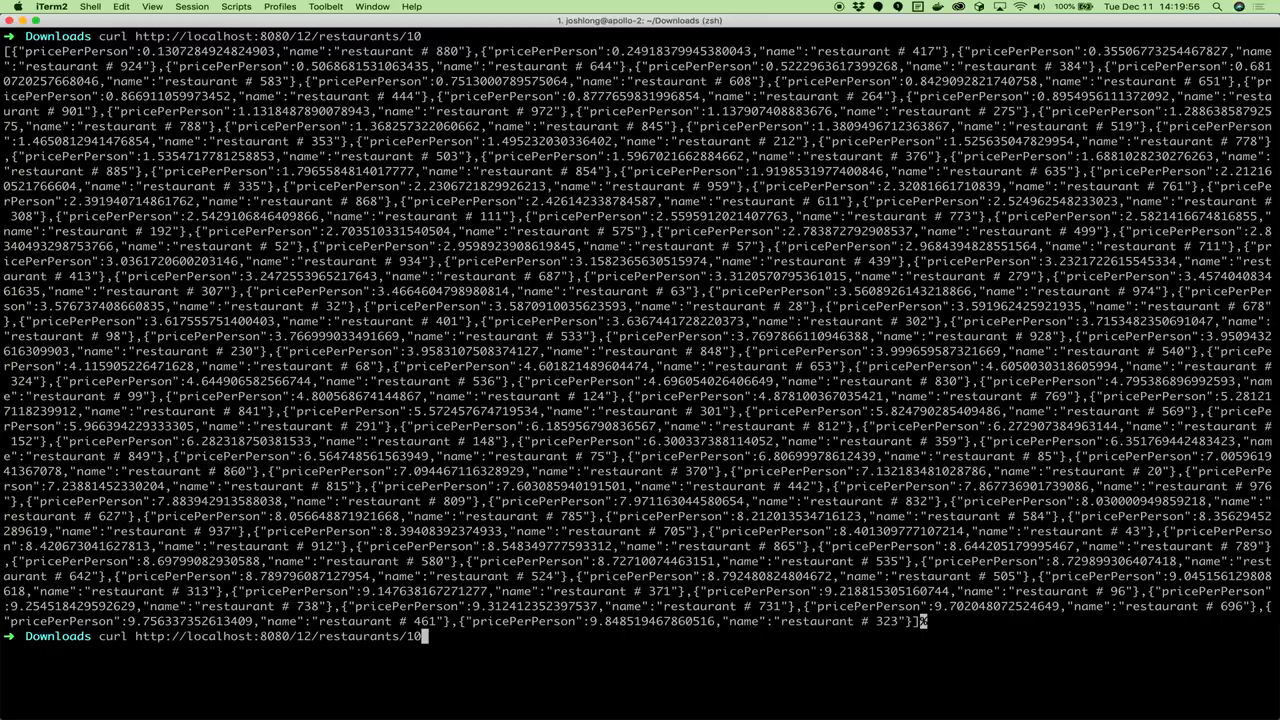
key(Return)
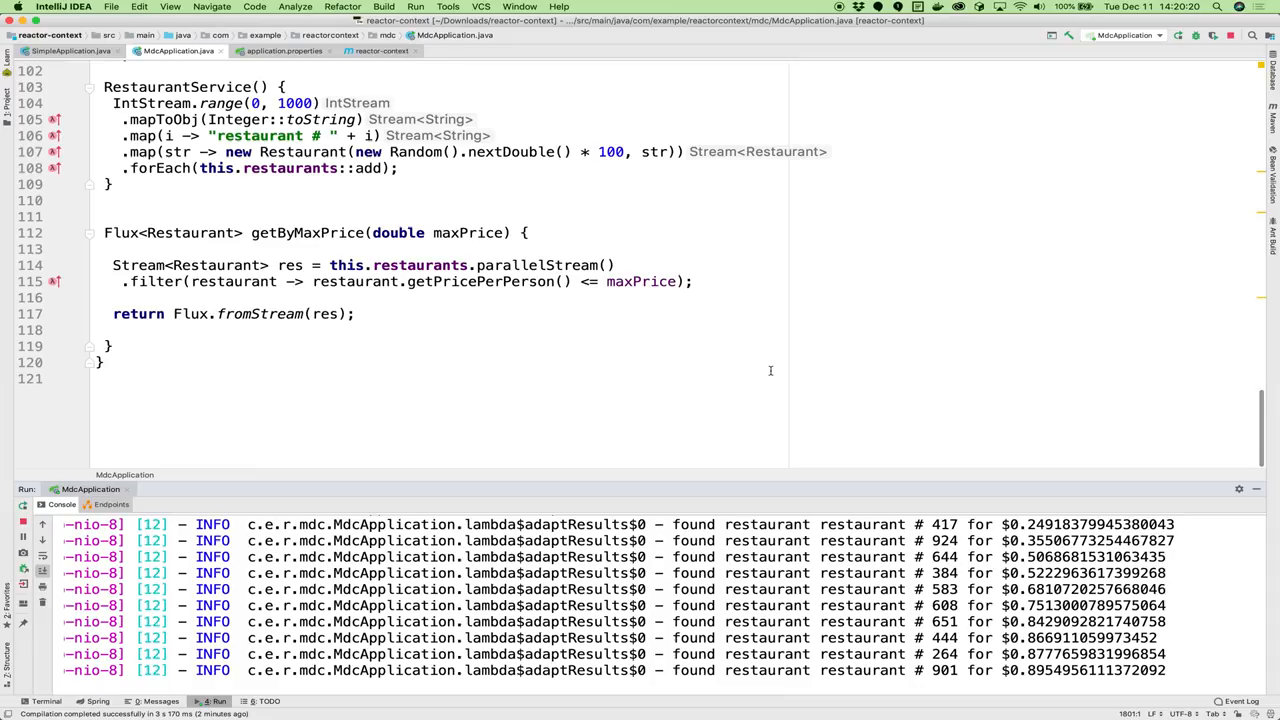
mouse_move(608, 260)
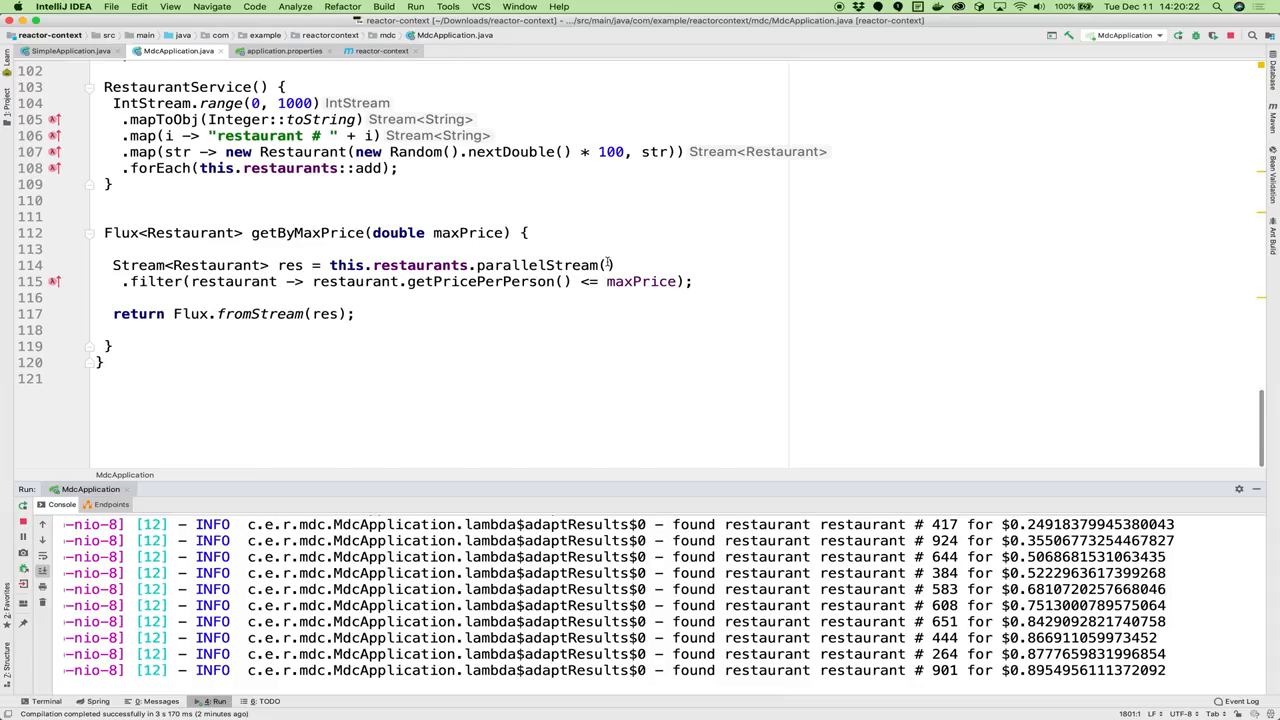
scroll(up, 3)
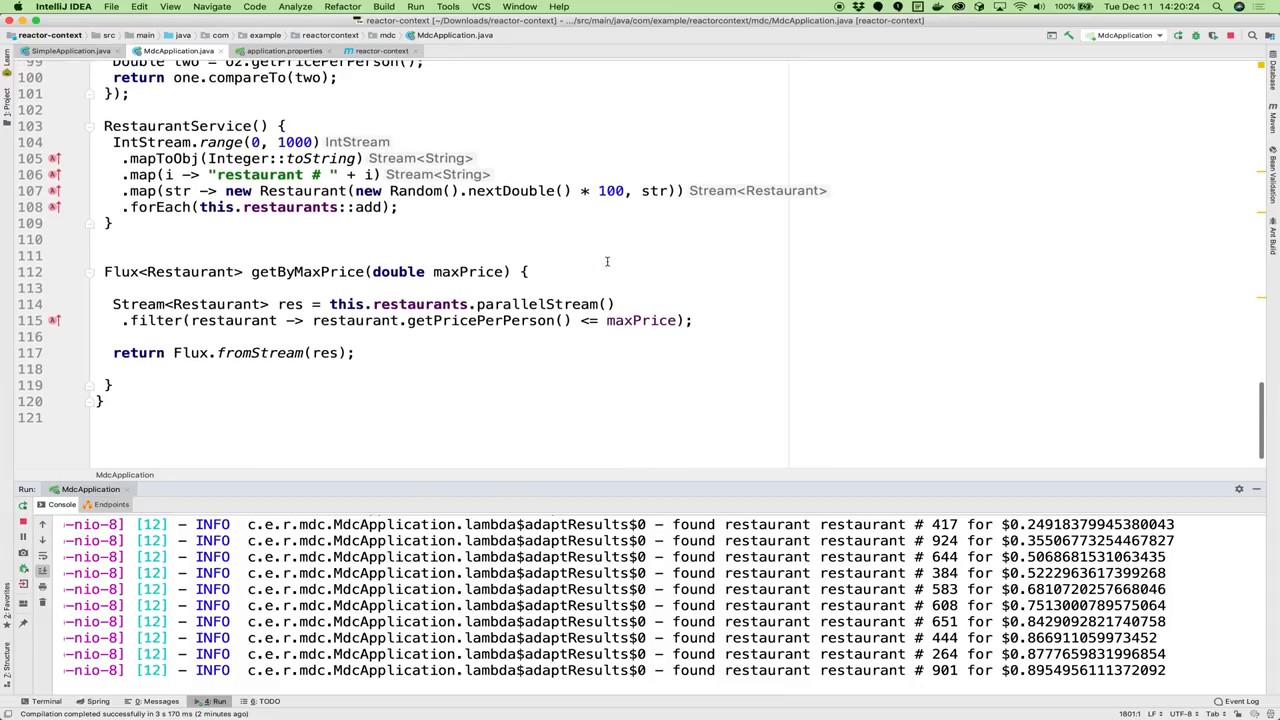
scroll(up, 3)
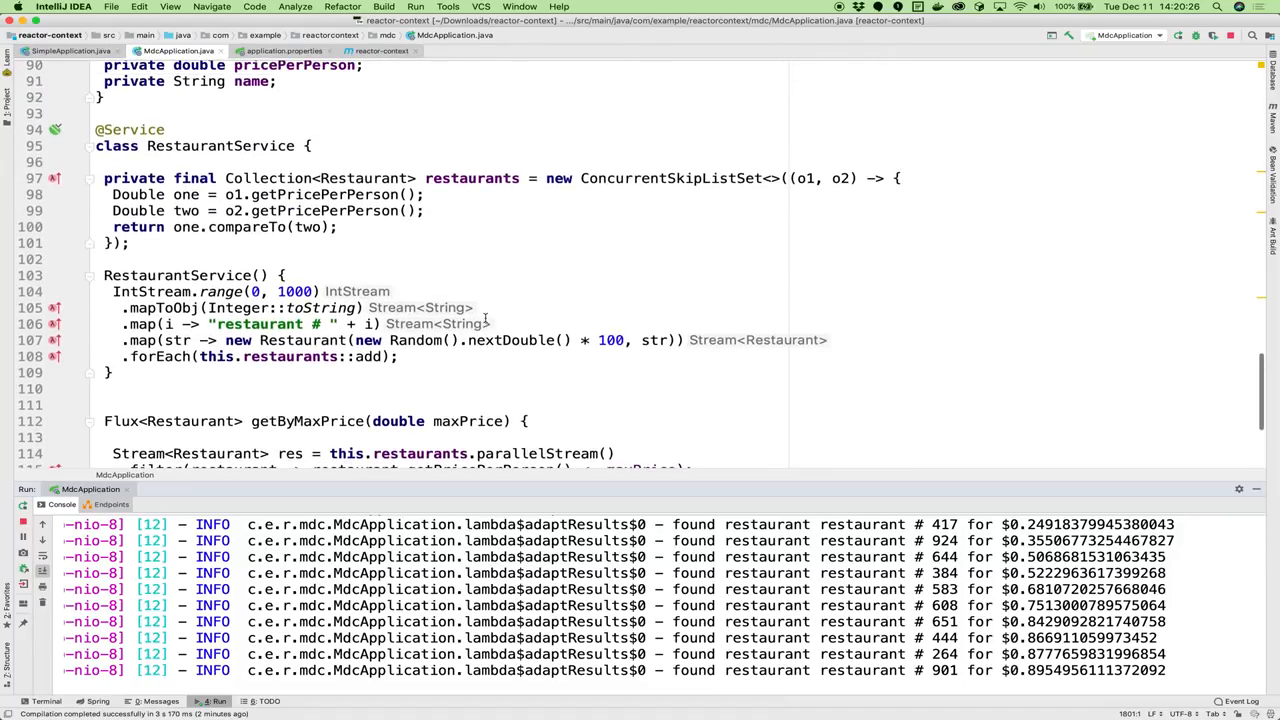
scroll(up, 3)
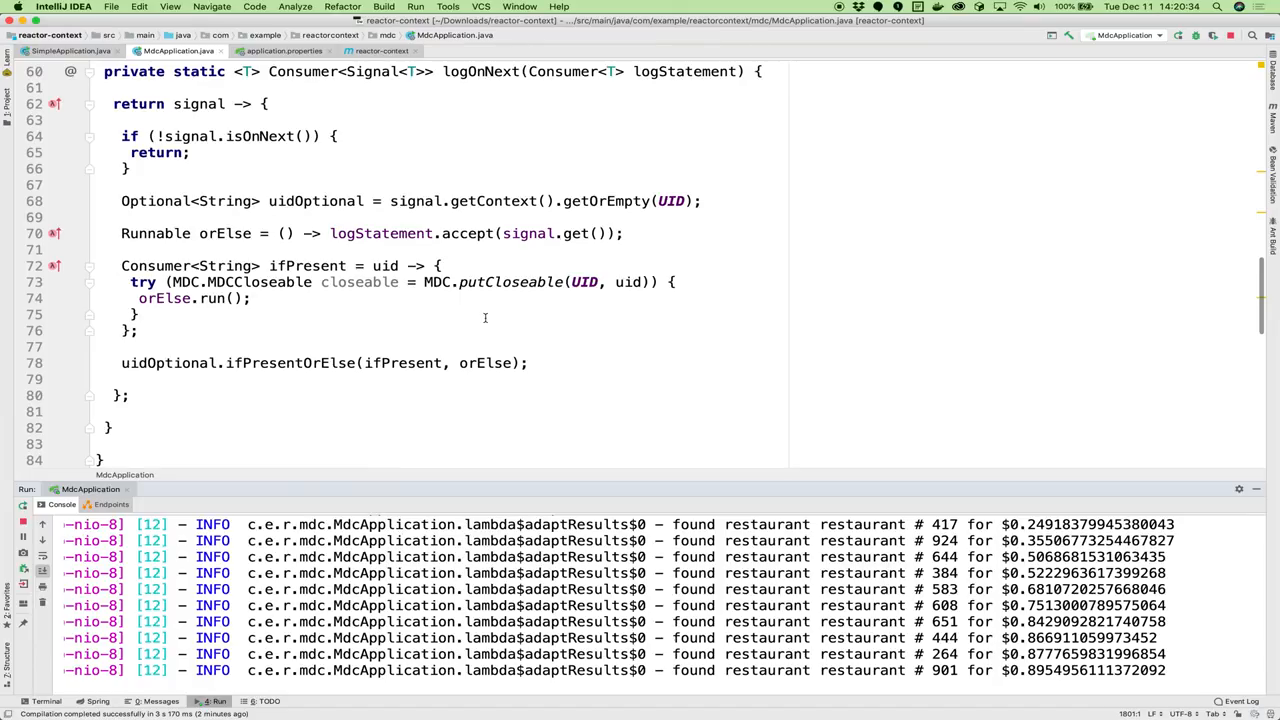
scroll(up, 3)
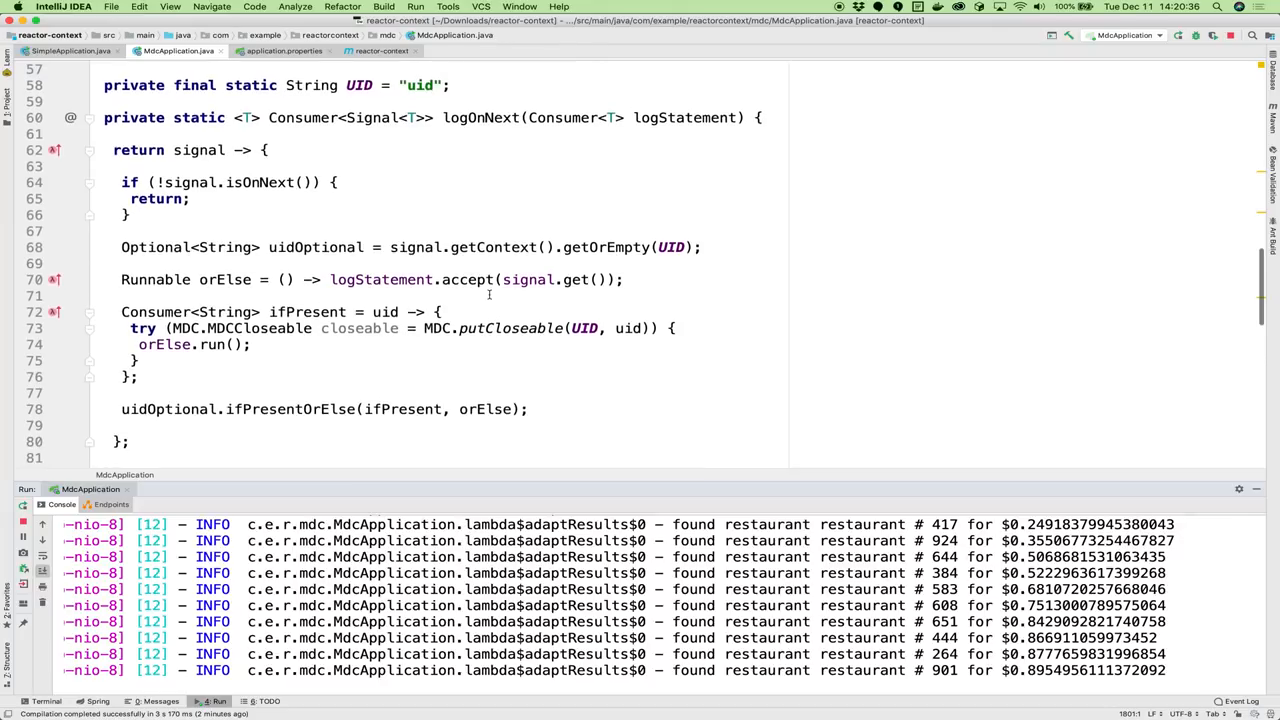
scroll(up, 3)
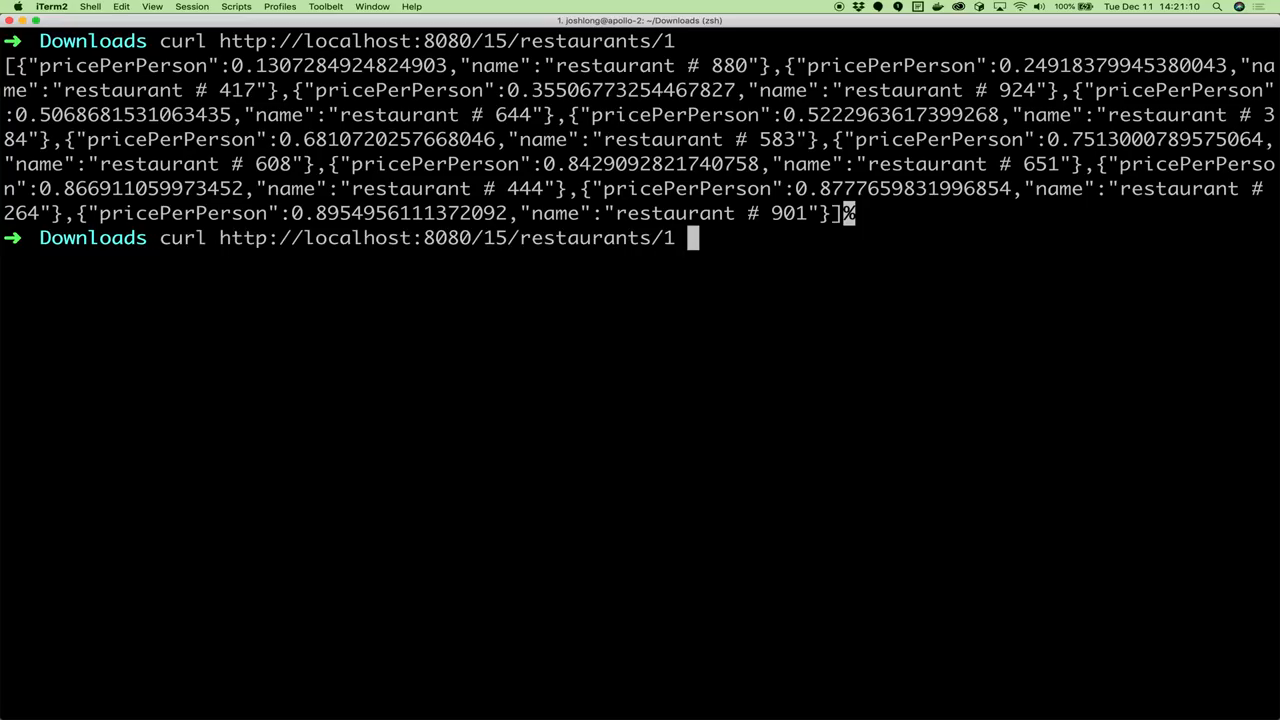
text(&& curl http)
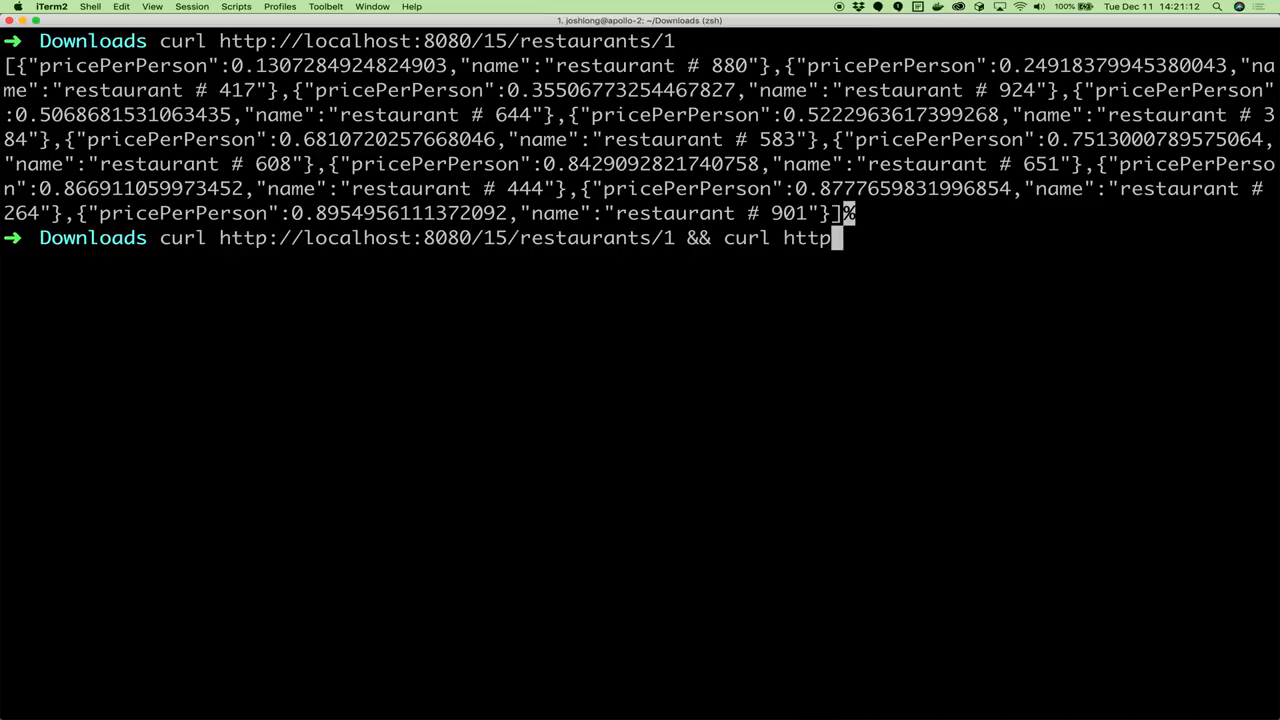
text(://localhost:)
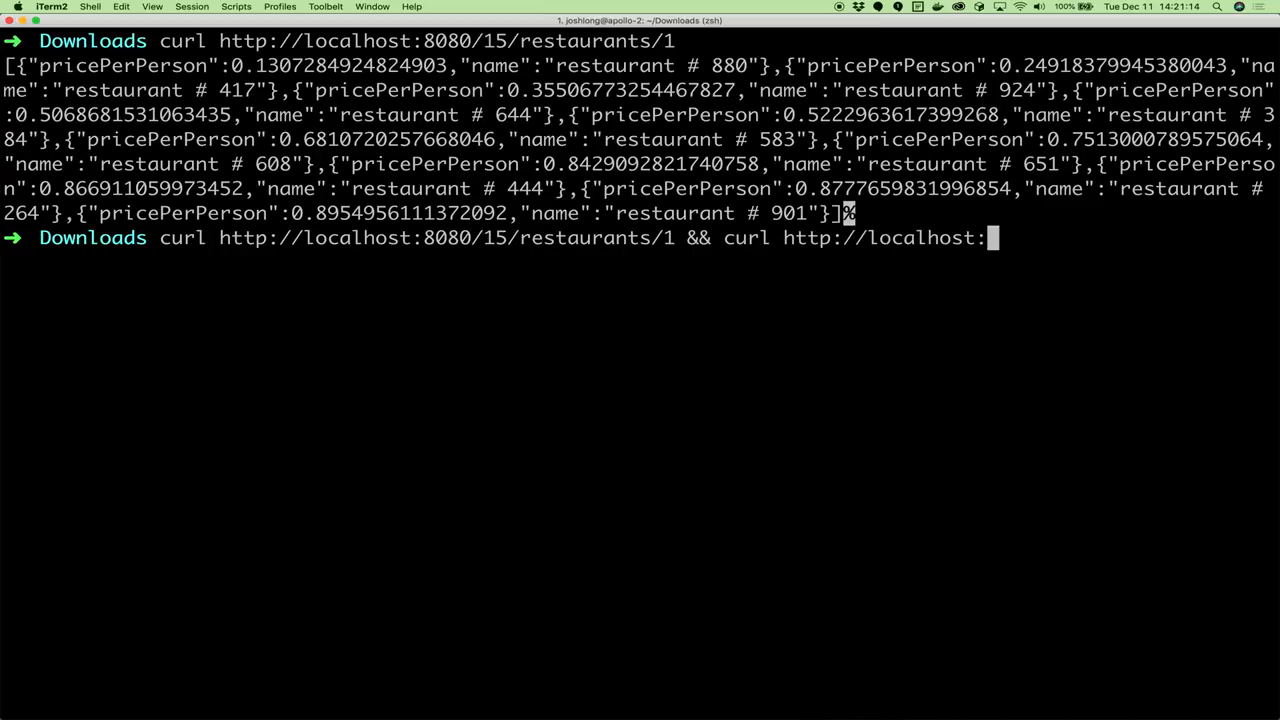
text(8080/)
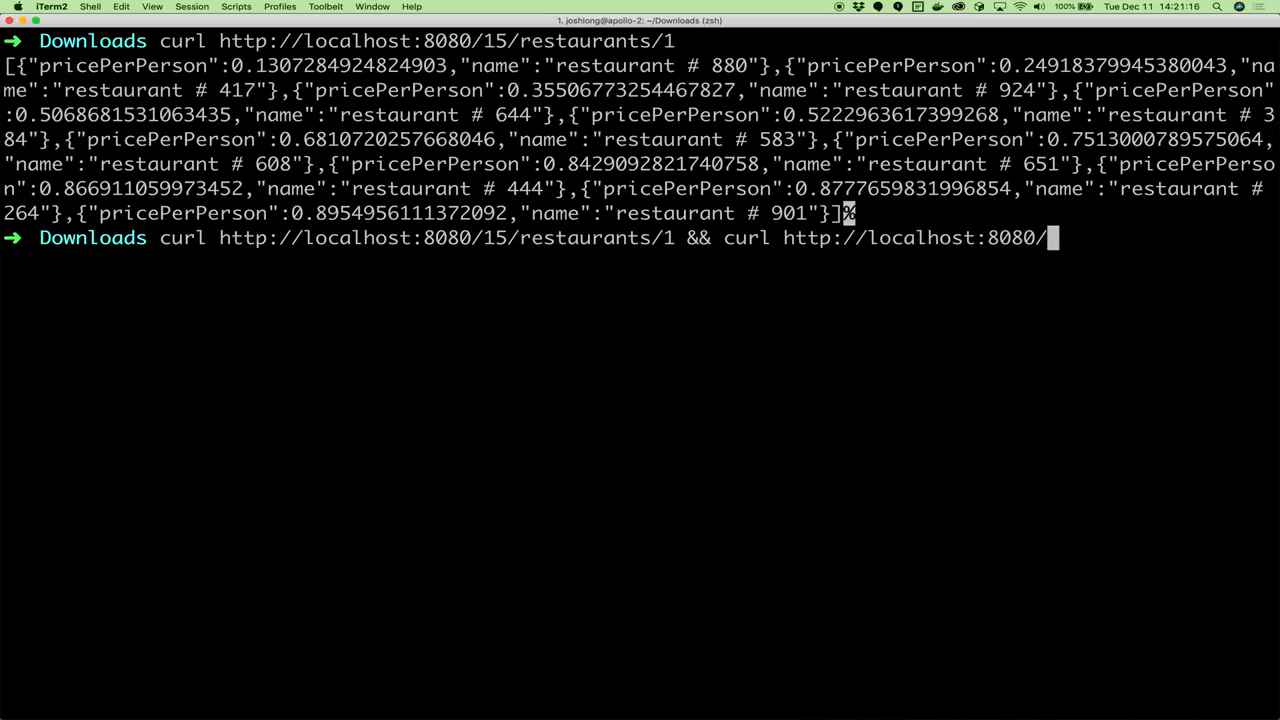
text(20/res)
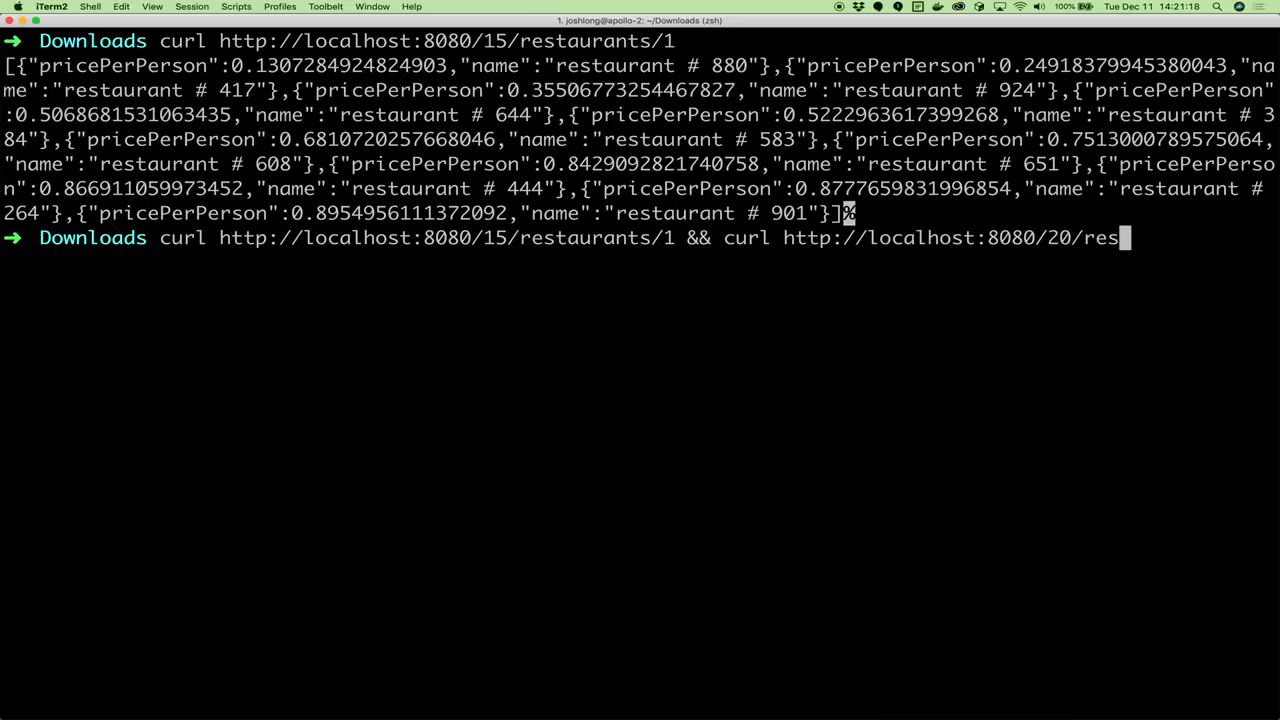
text(taurants/2)
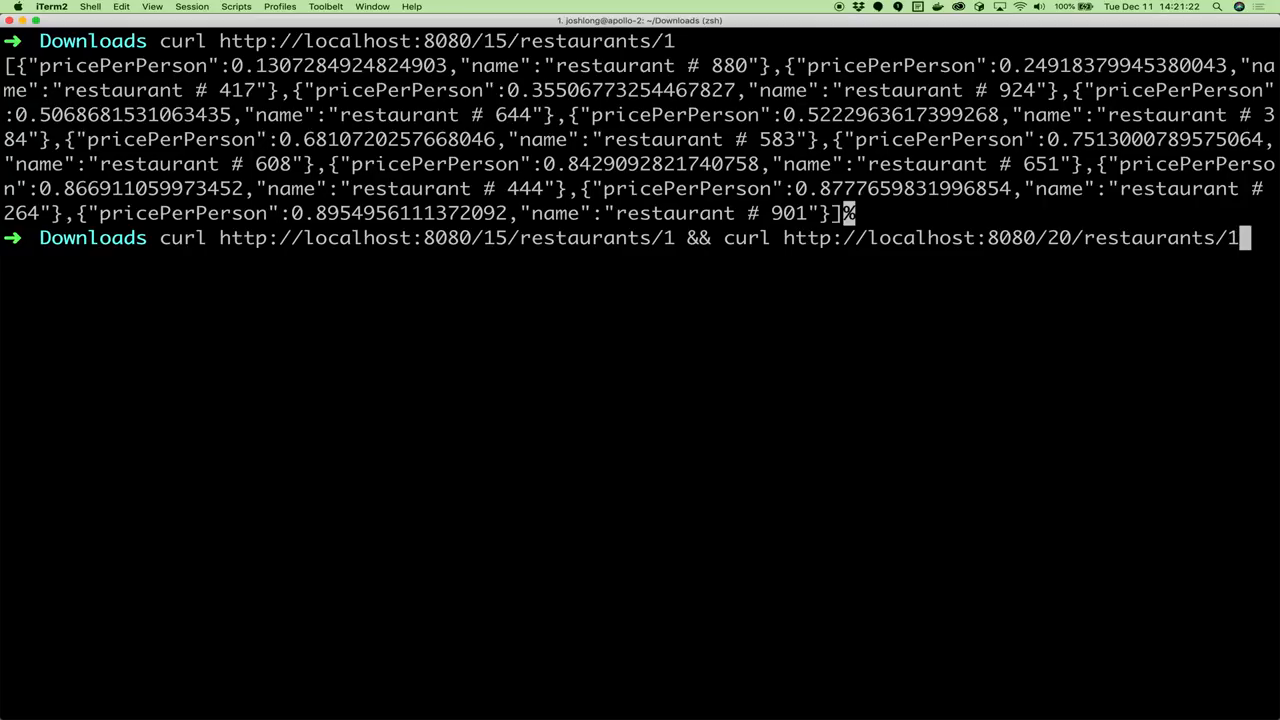
key(Return)
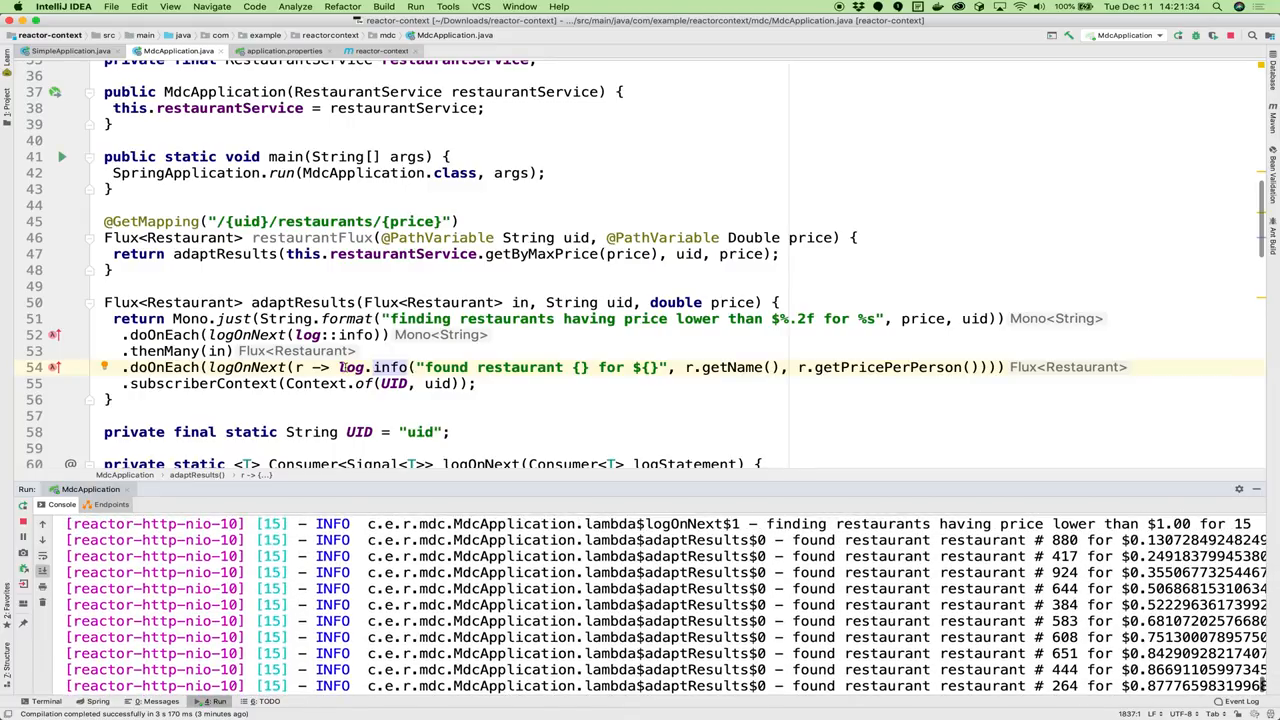
scroll(down, 3)
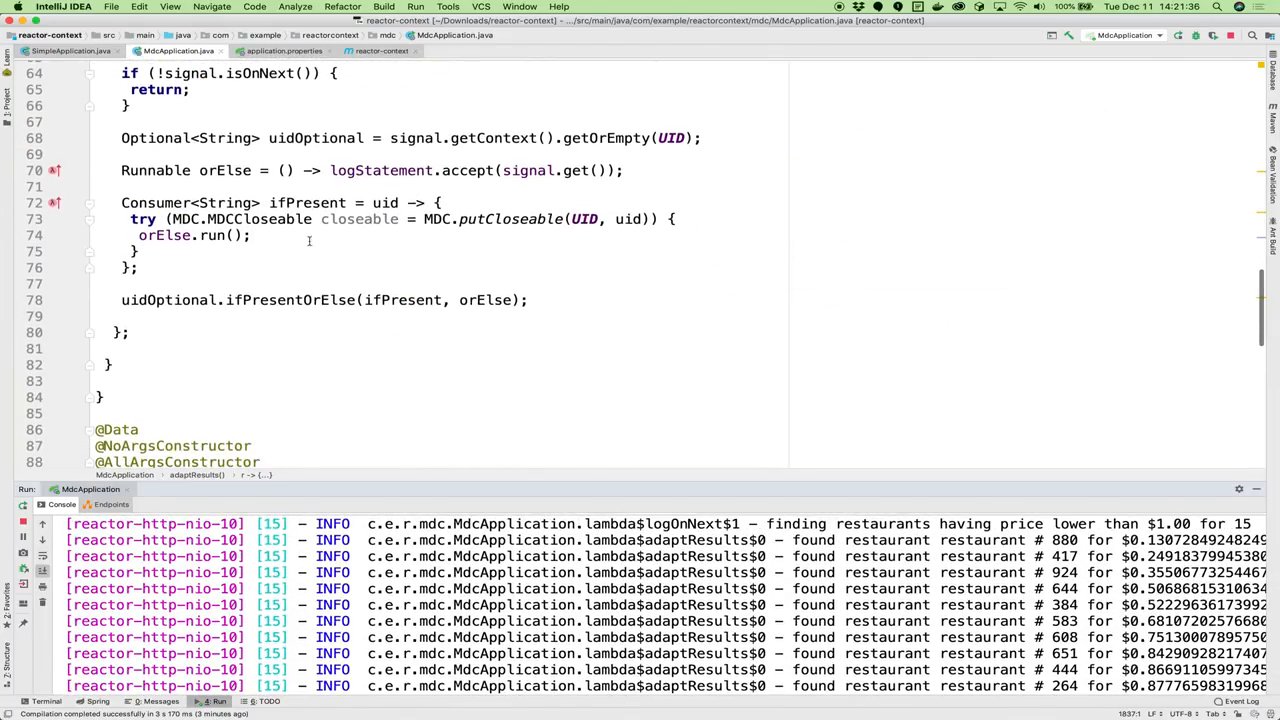
click(360, 218)
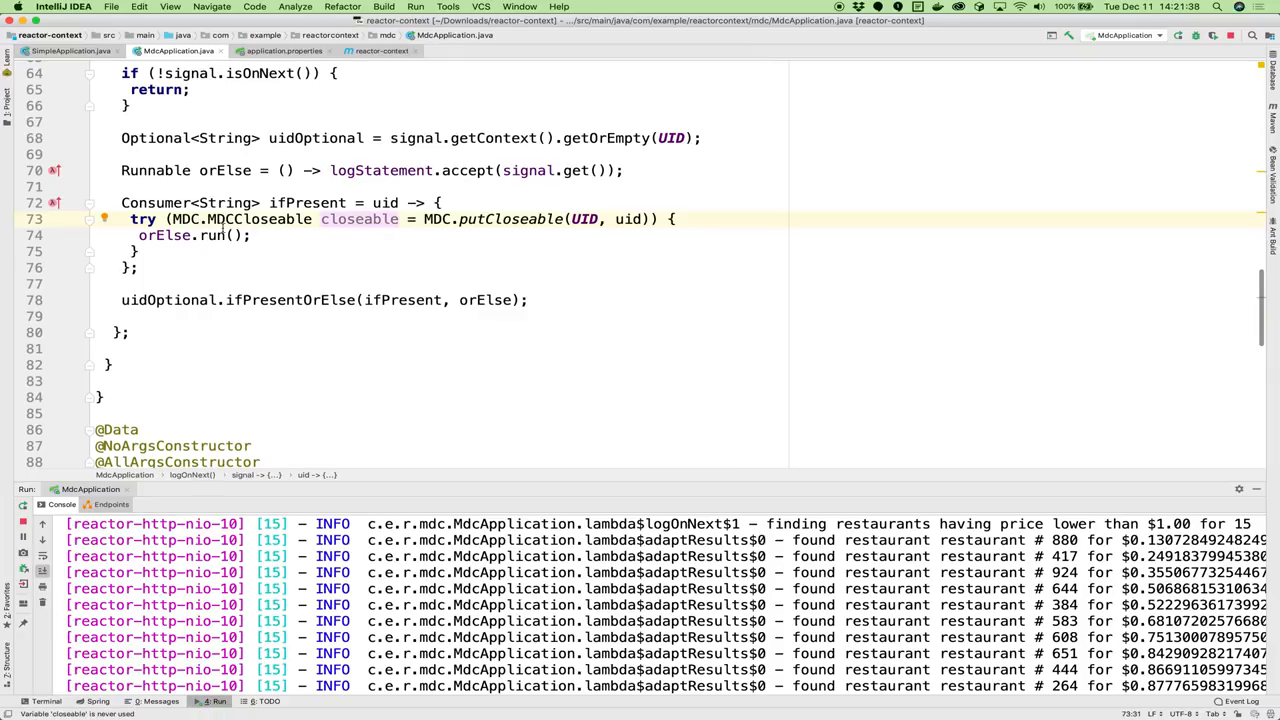
mouse_move(184, 218)
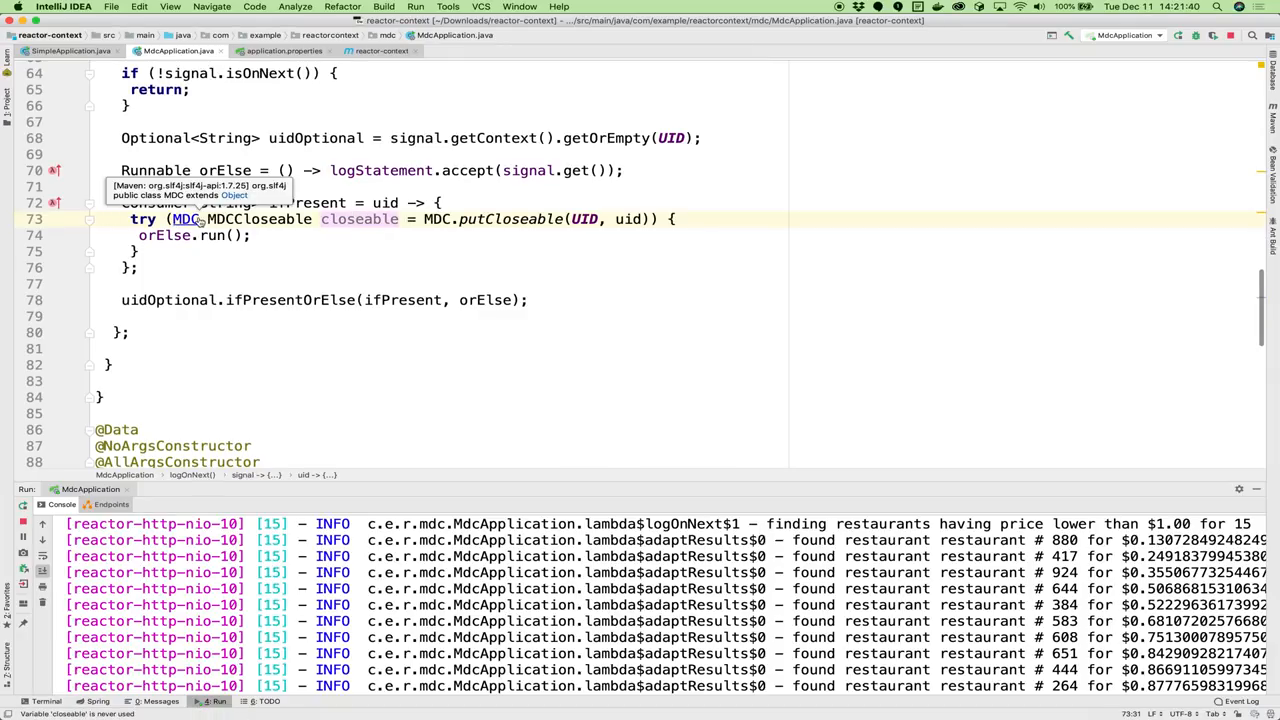
mouse_move(536, 222)
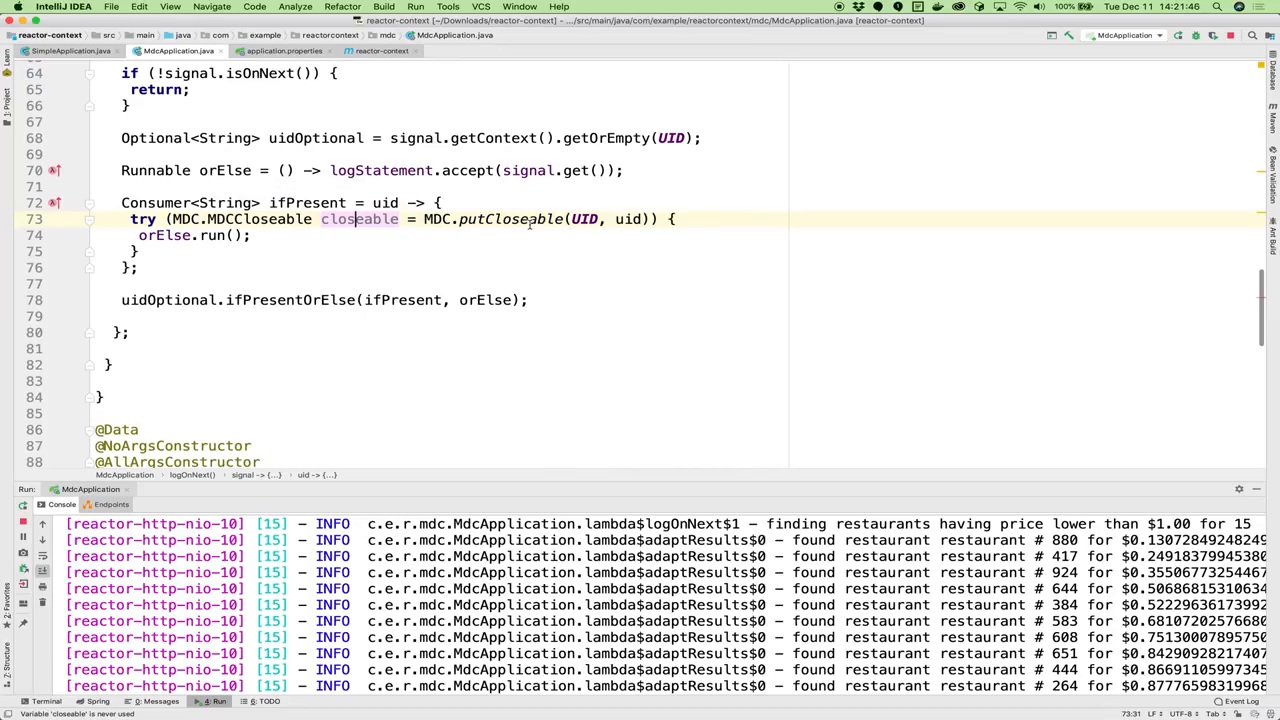
scroll(up, 3)
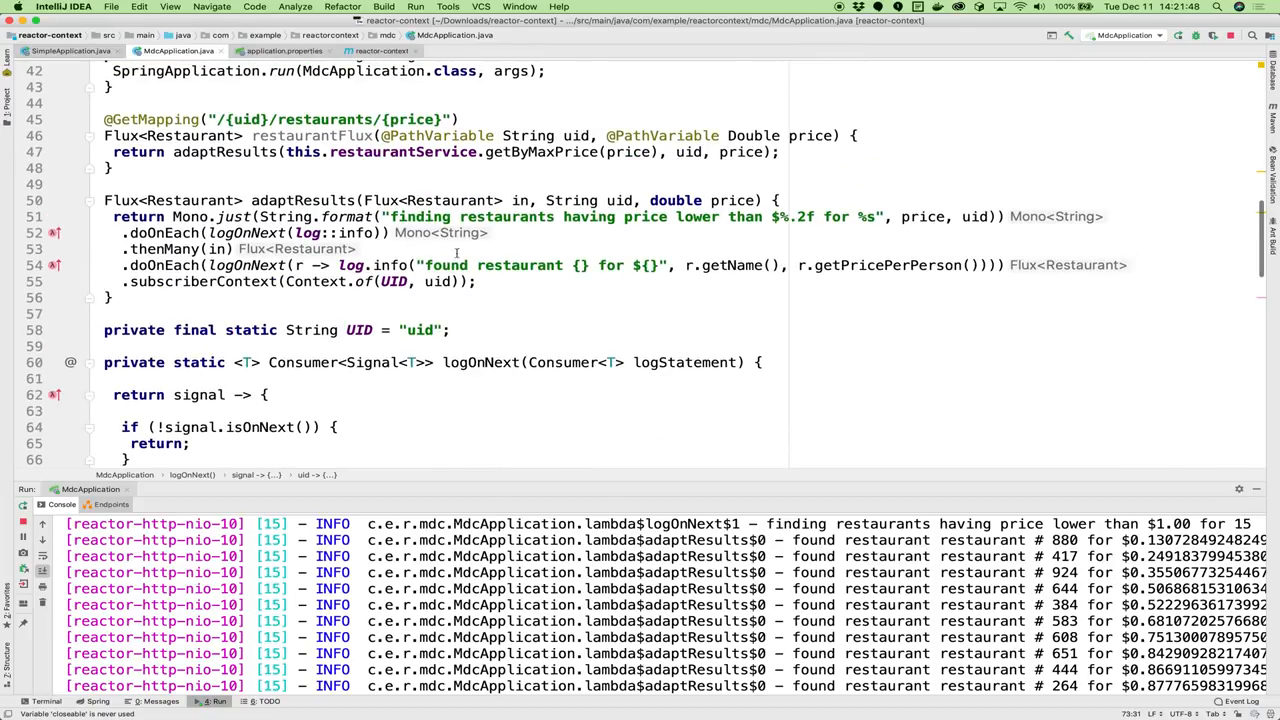
mouse_move(464, 190)
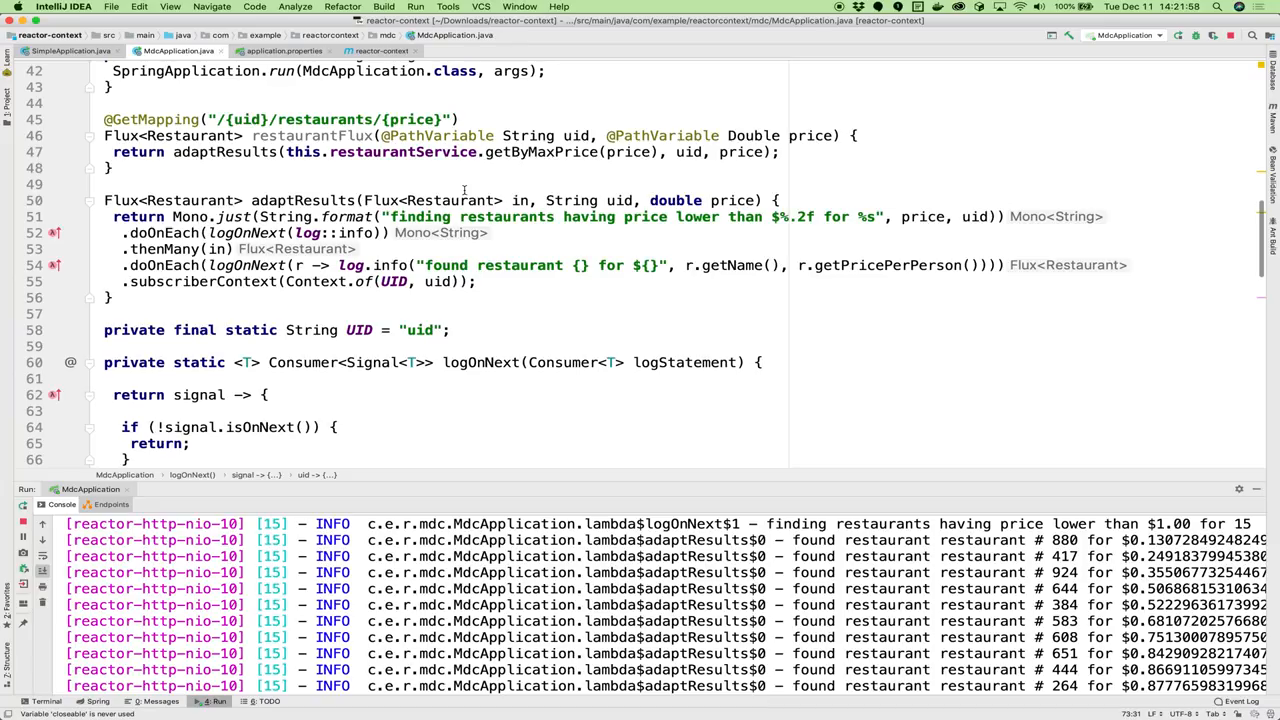
scroll(down, 3)
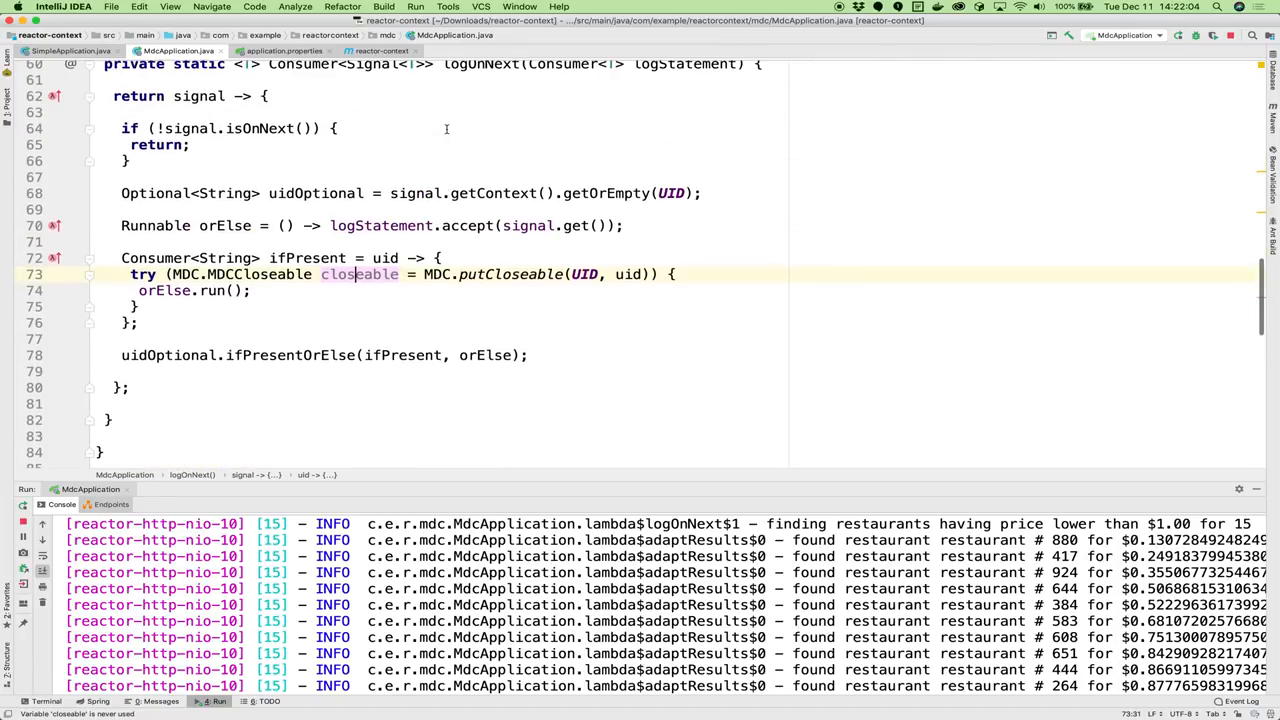
scroll(up, 3)
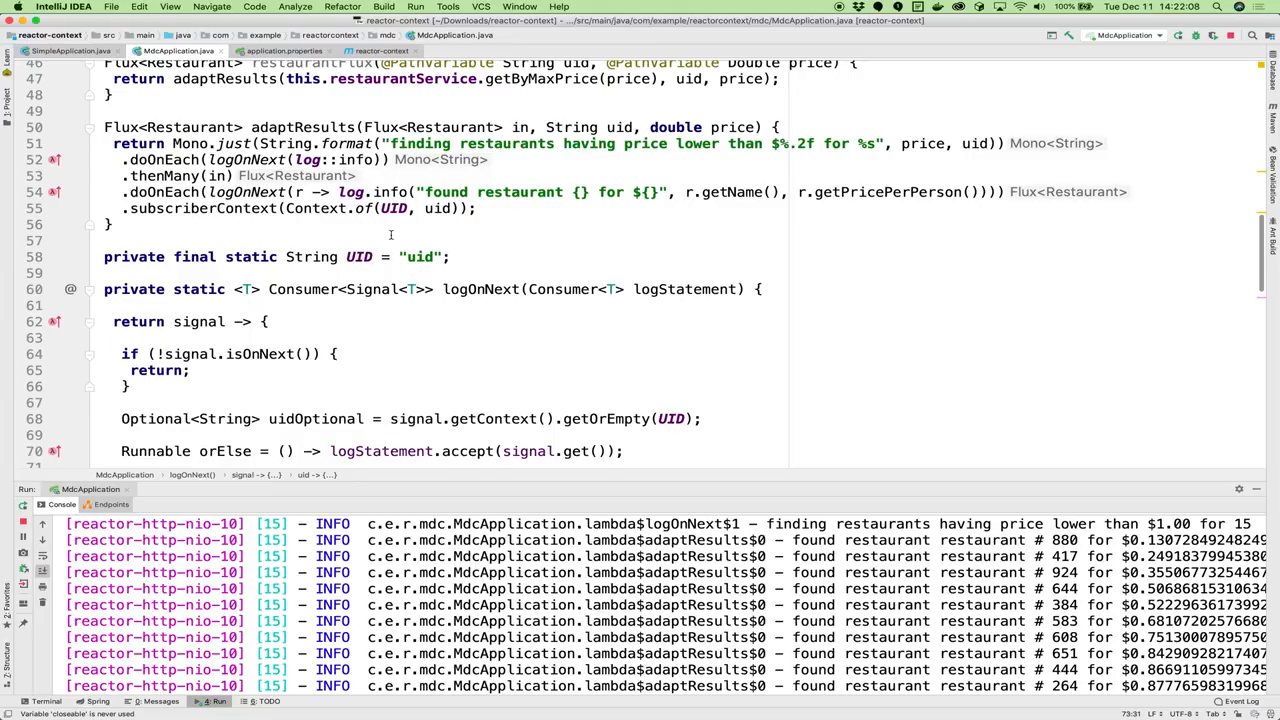
scroll(down, 3)
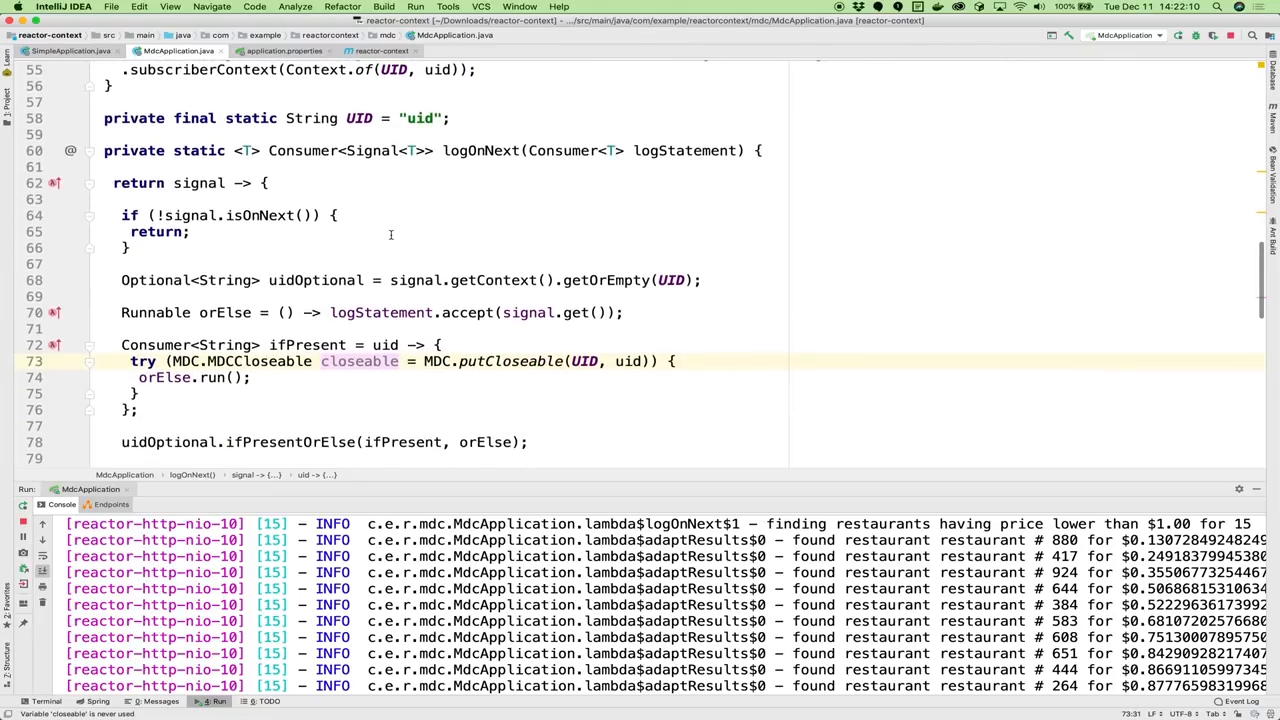
mouse_move(436, 336)
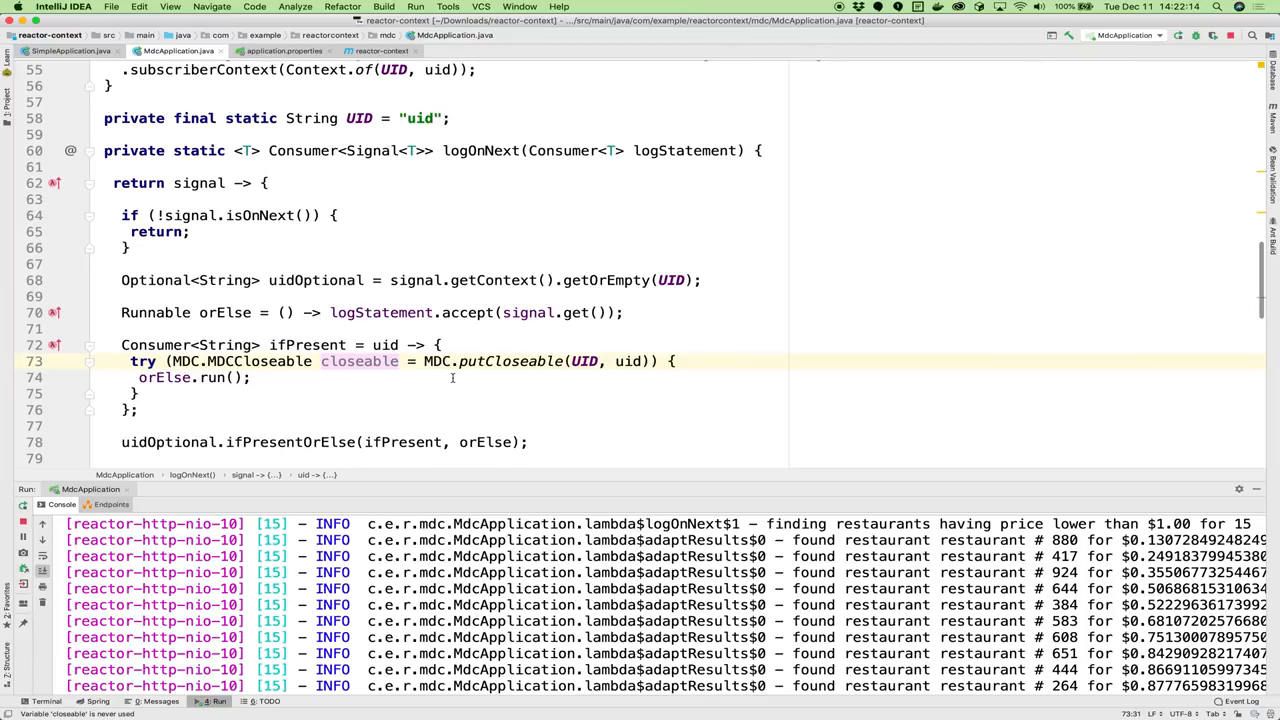
mouse_move(932, 114)
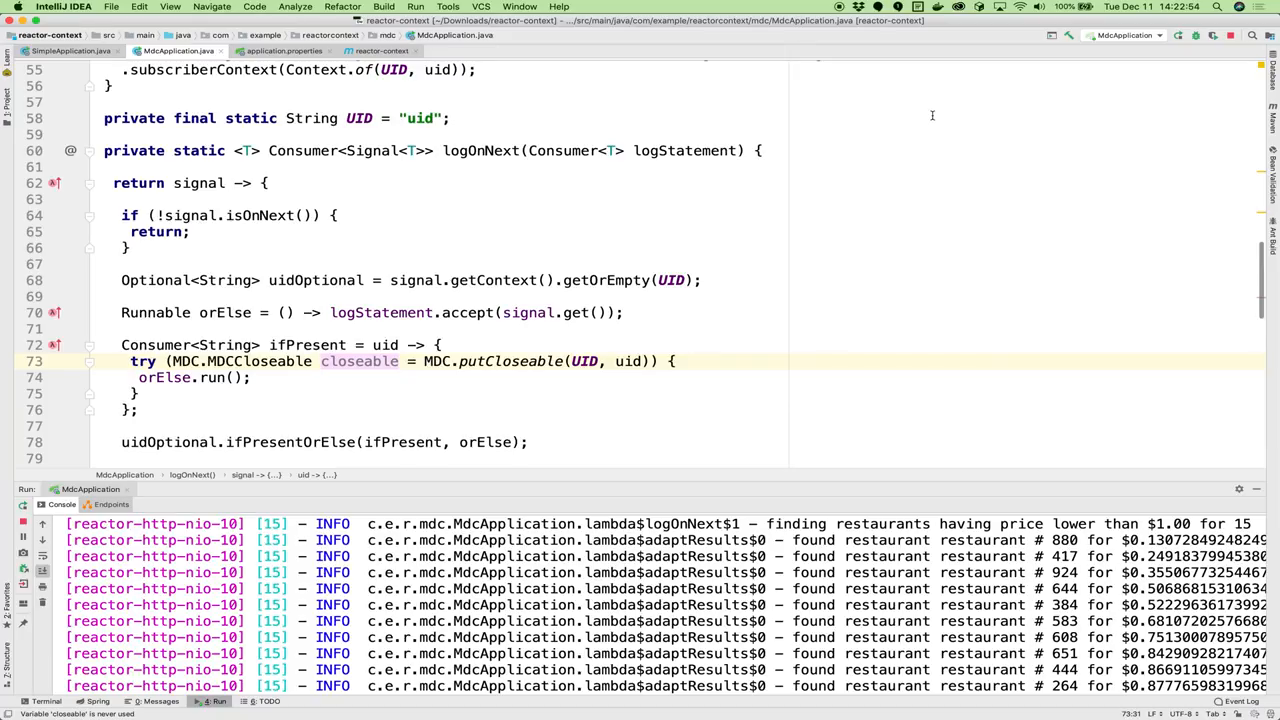
mouse_move(880, 72)
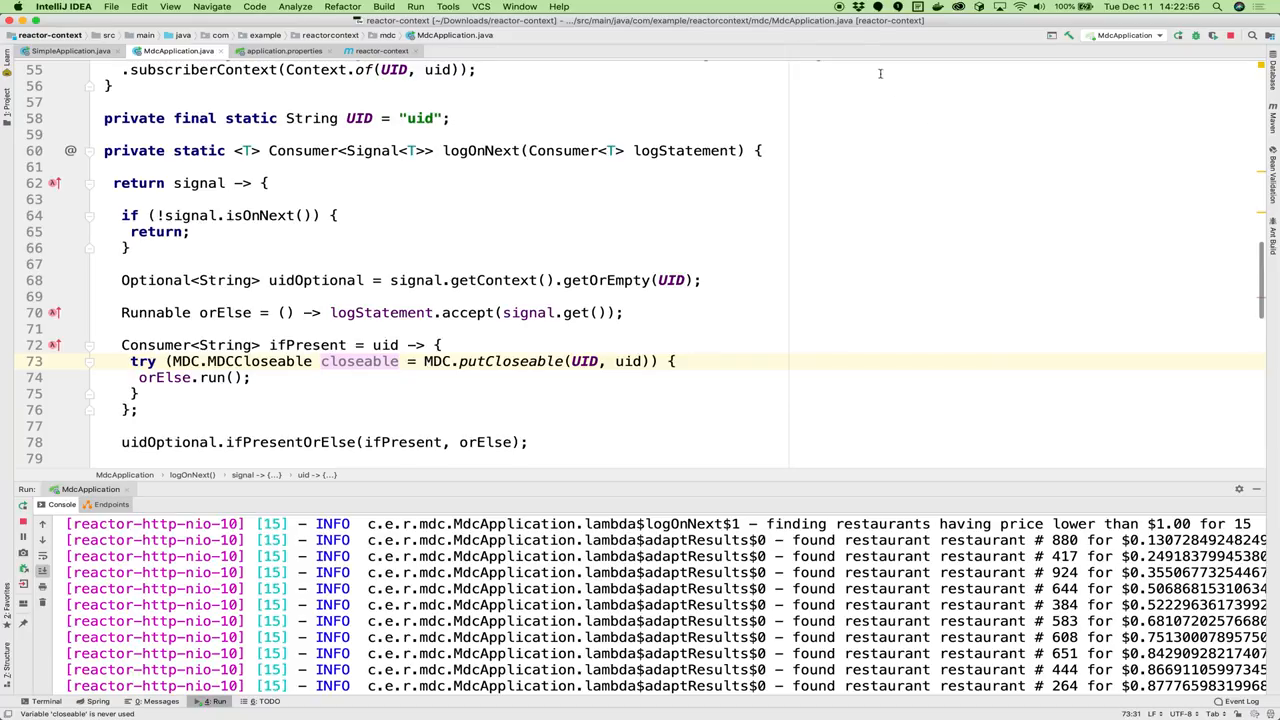